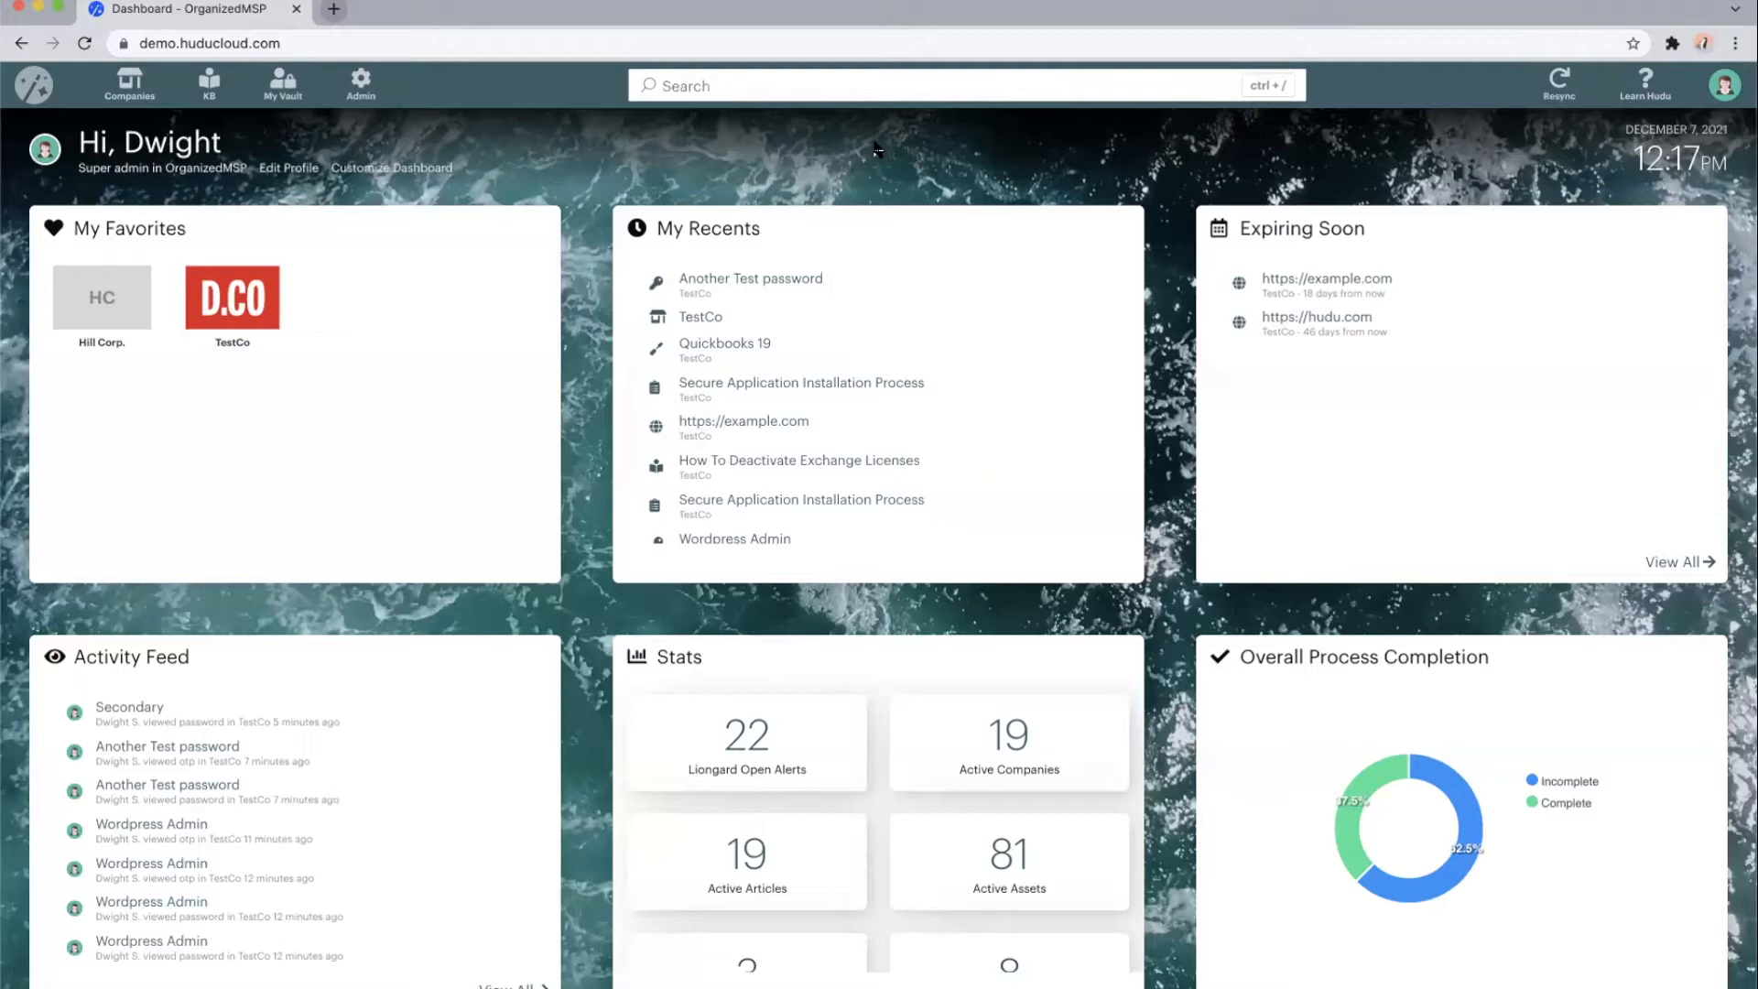
mouse_move(785, 53)
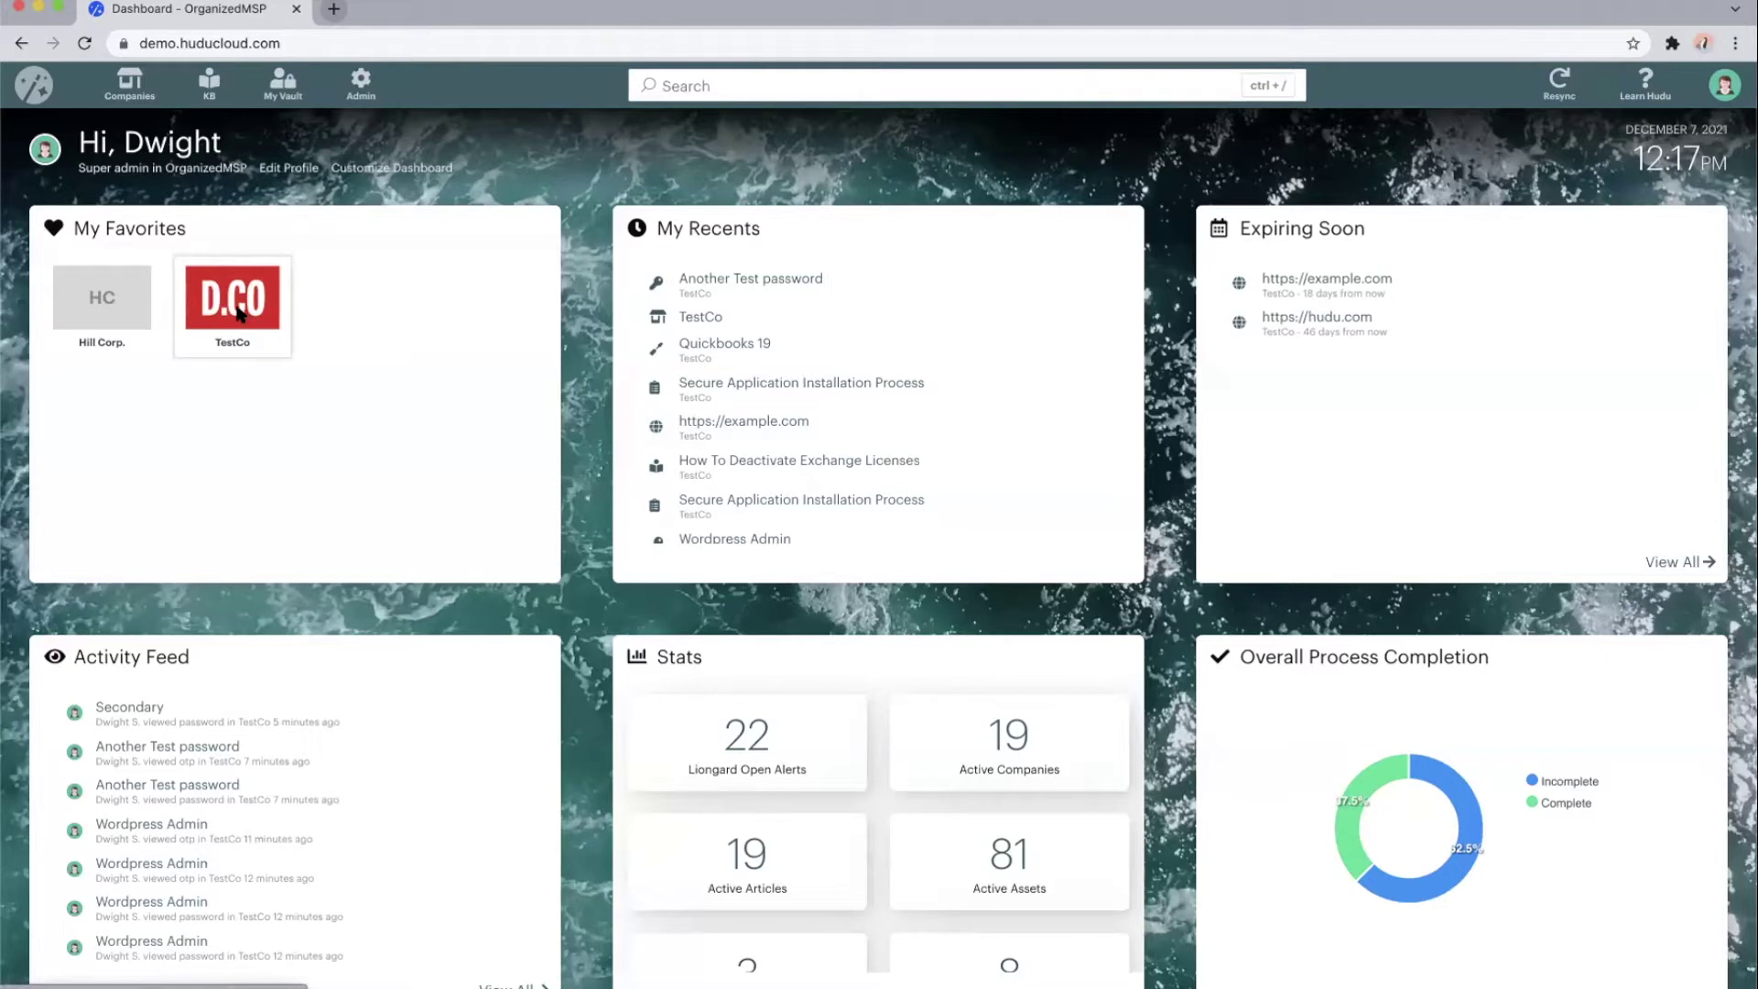
Open TestCo from My Favorites and review its stats, recents, activity feed and location details
left_click(232, 299)
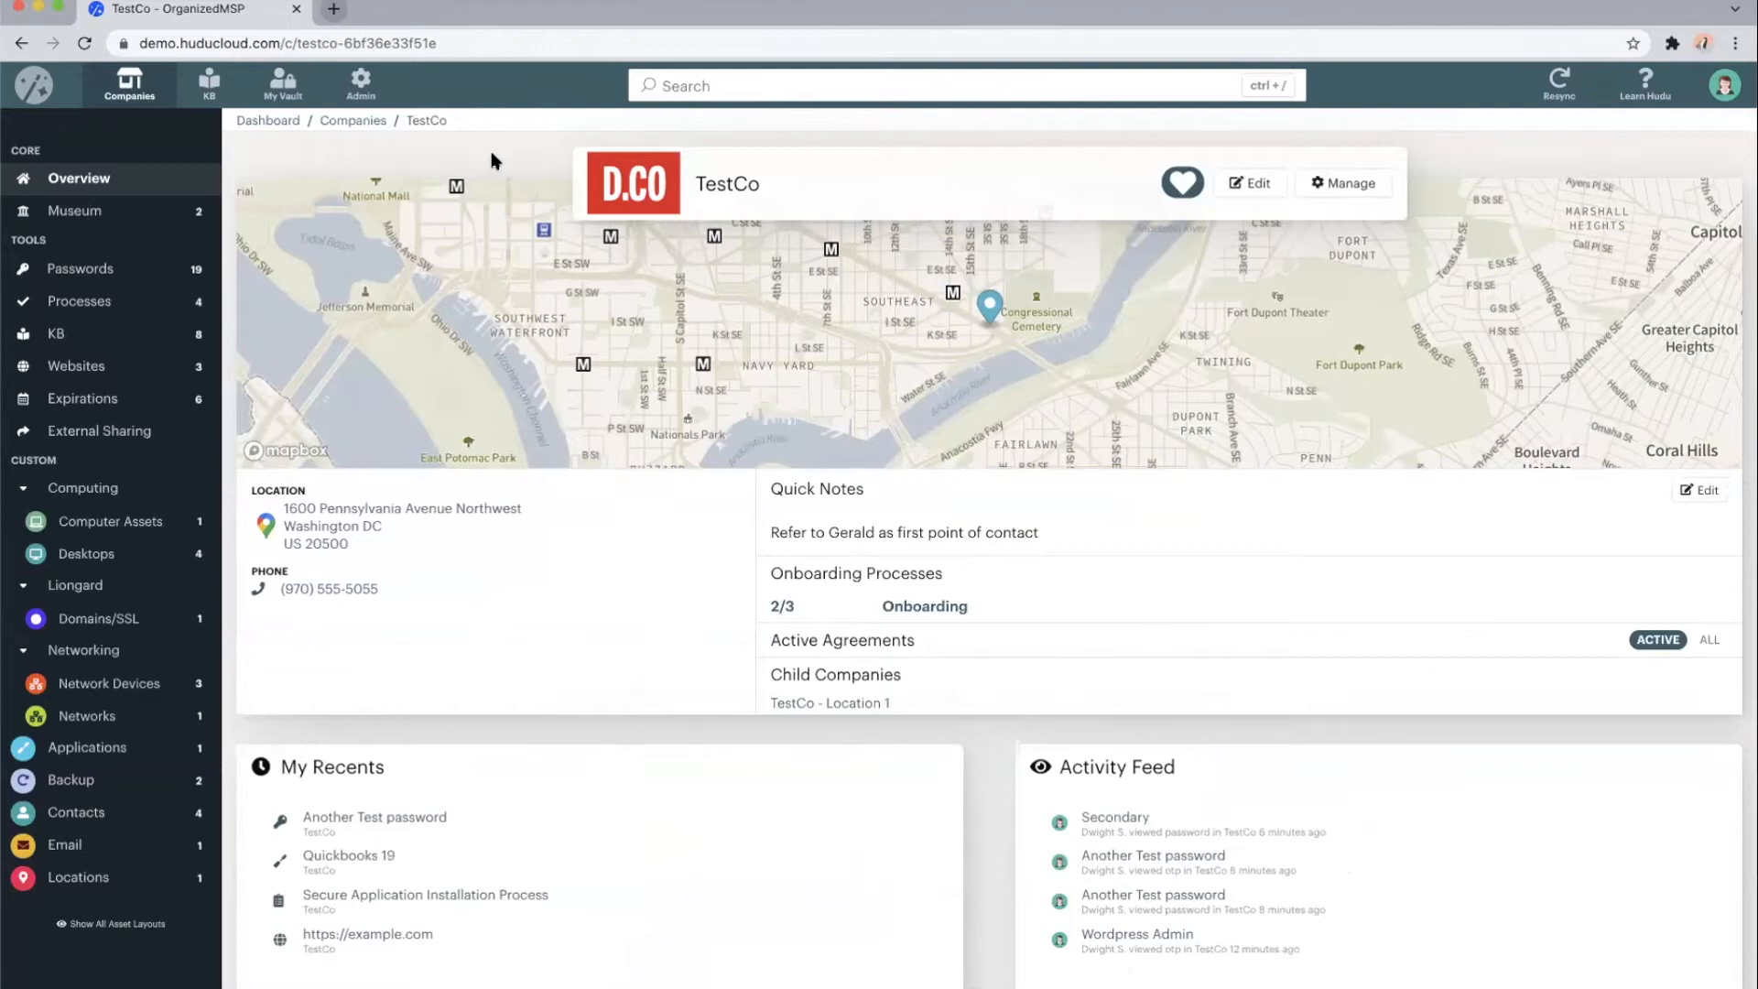
scroll("down", 3)
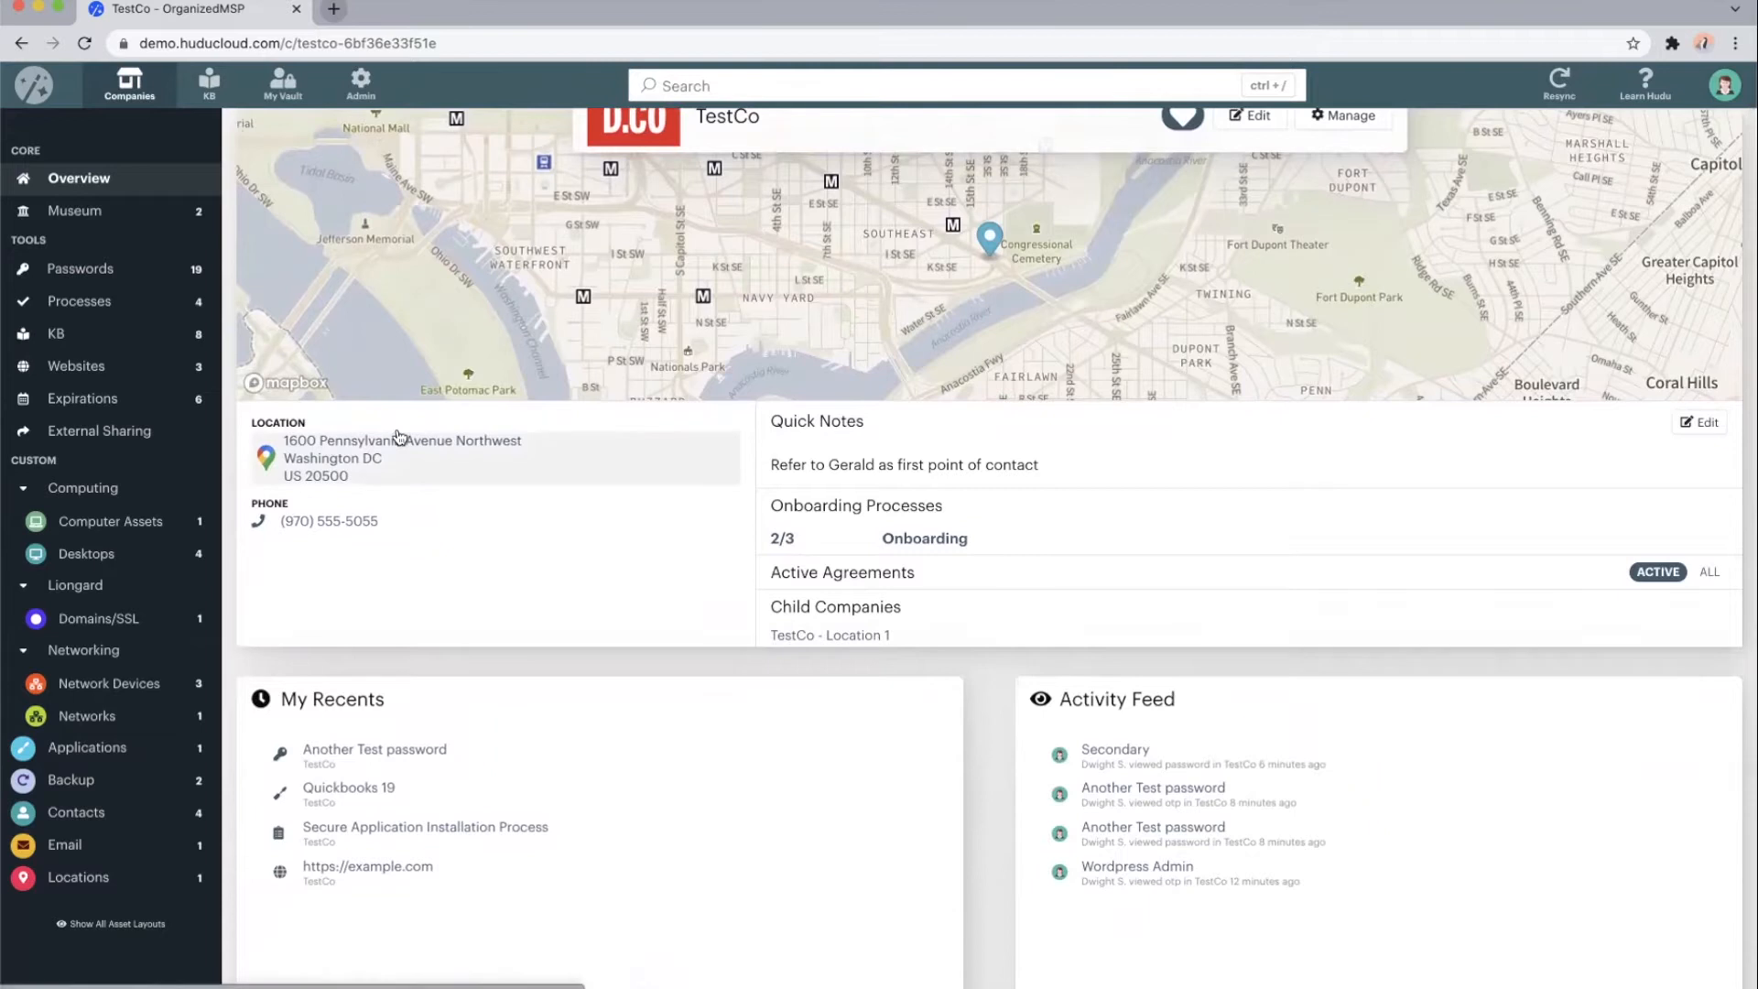
mouse_move(430, 451)
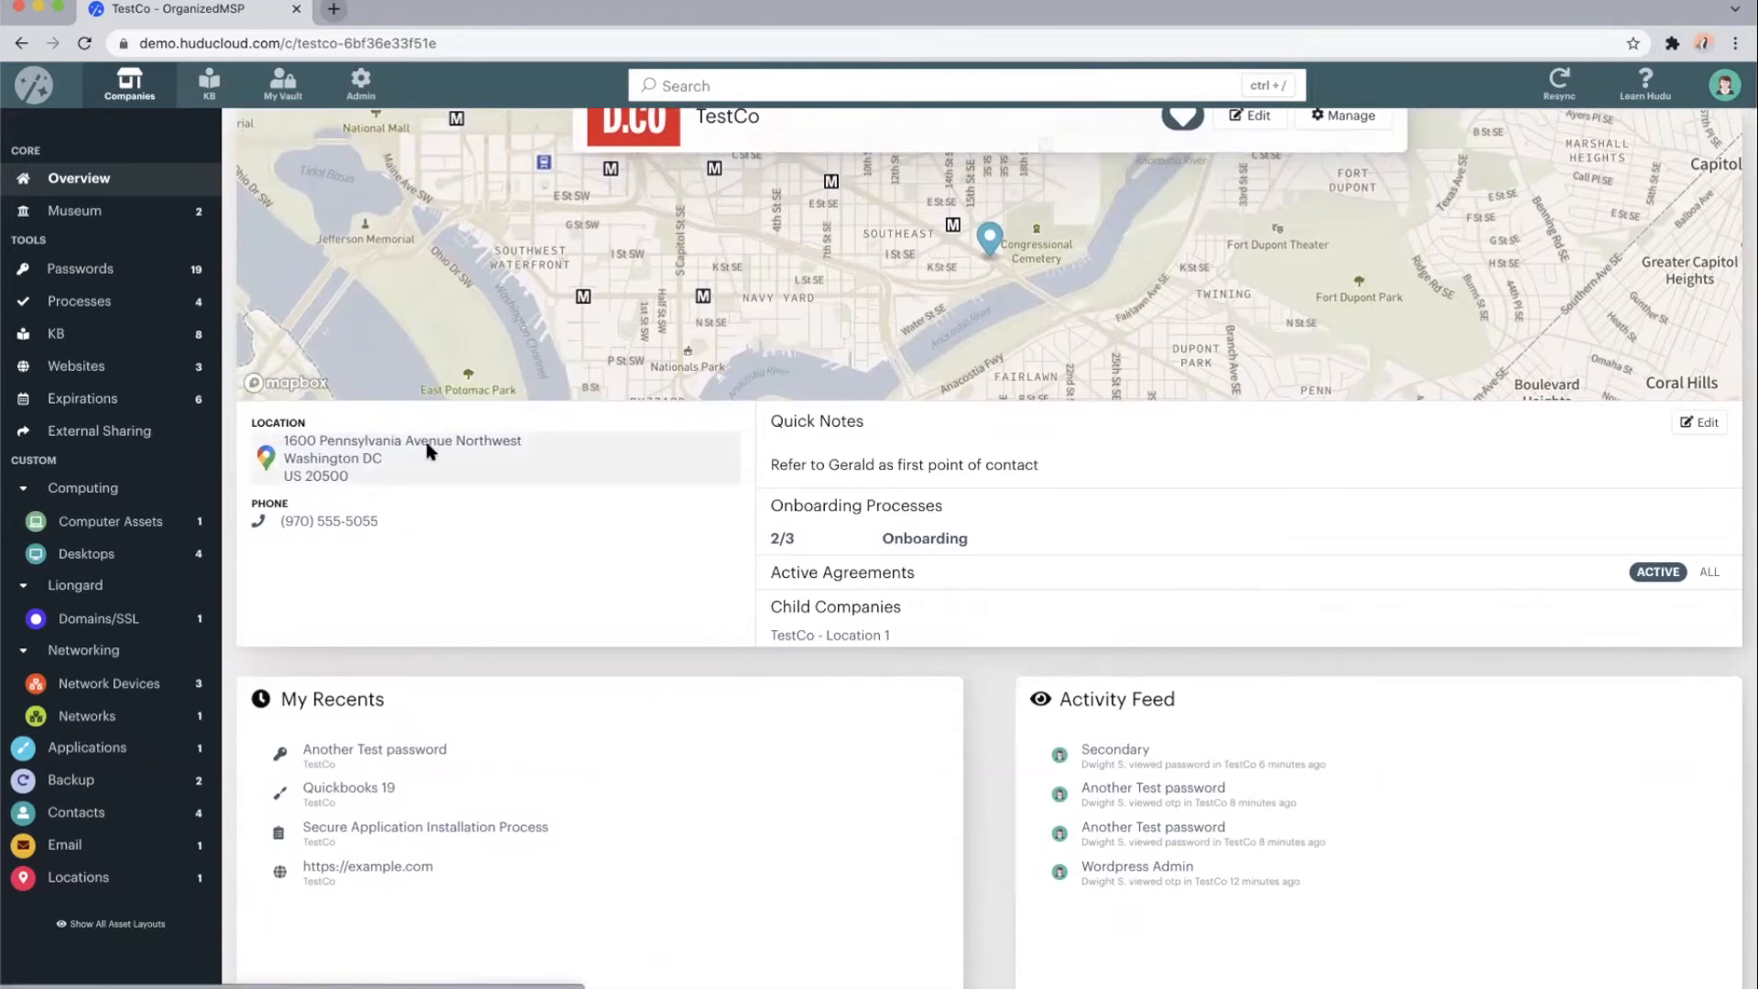
mouse_move(660, 578)
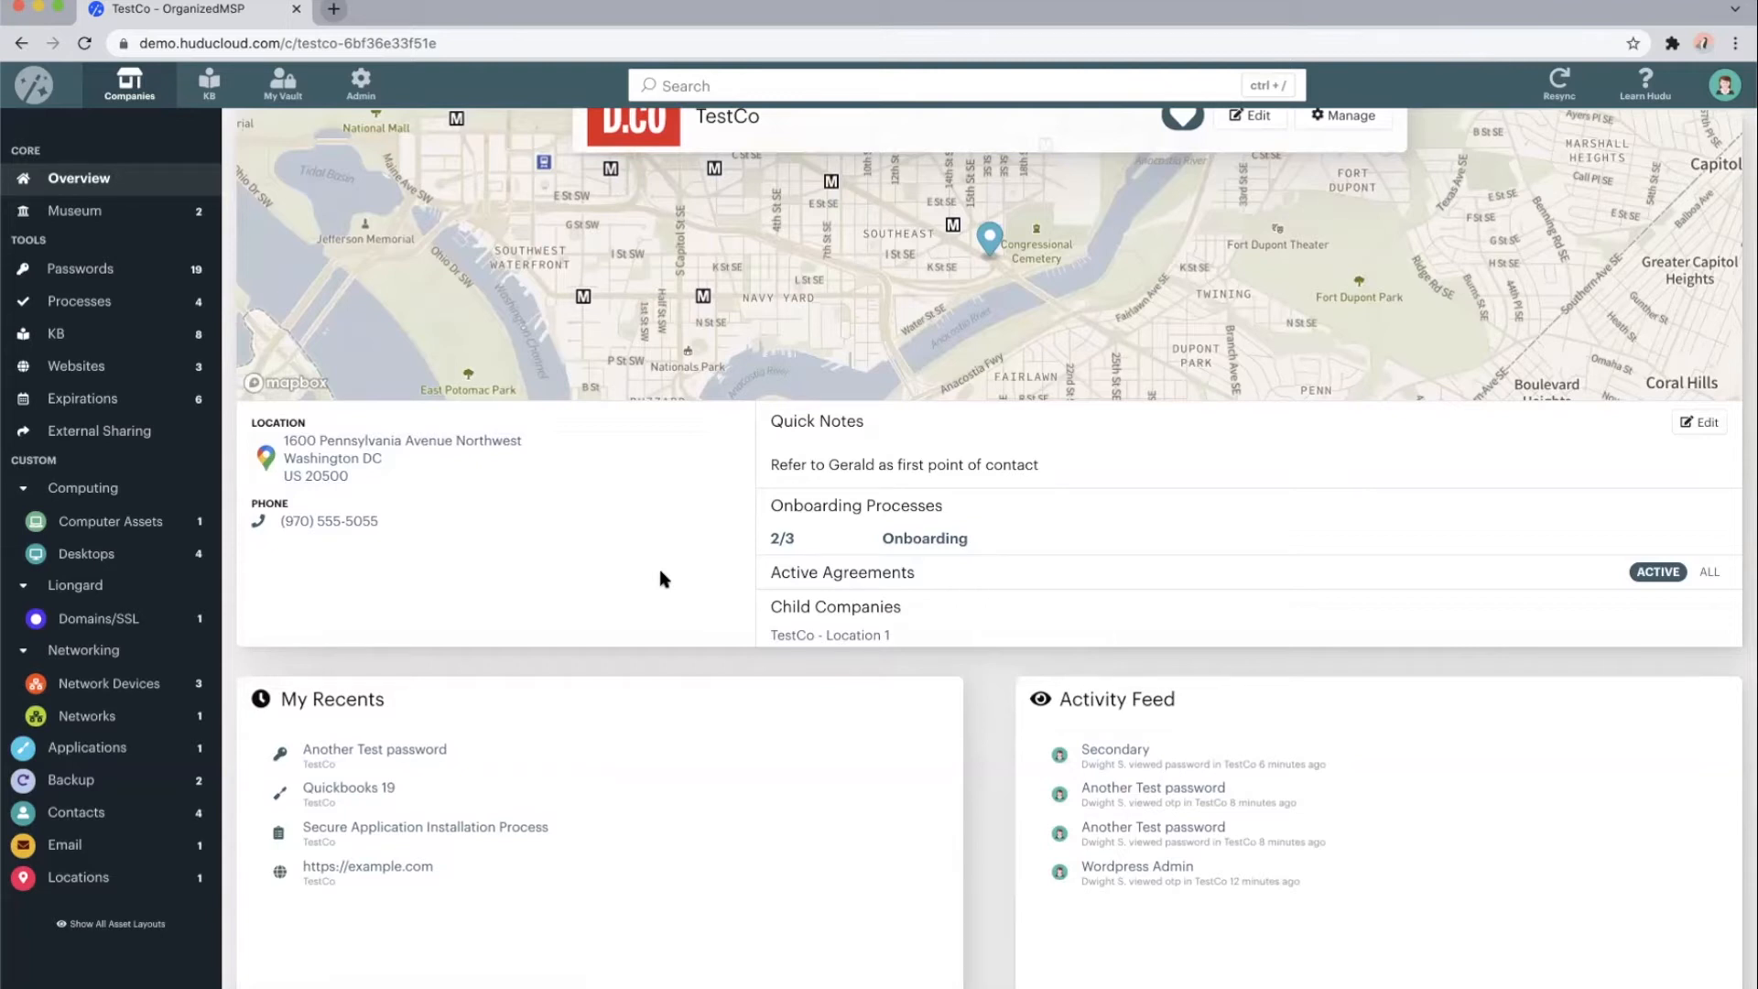
scroll("down", 3)
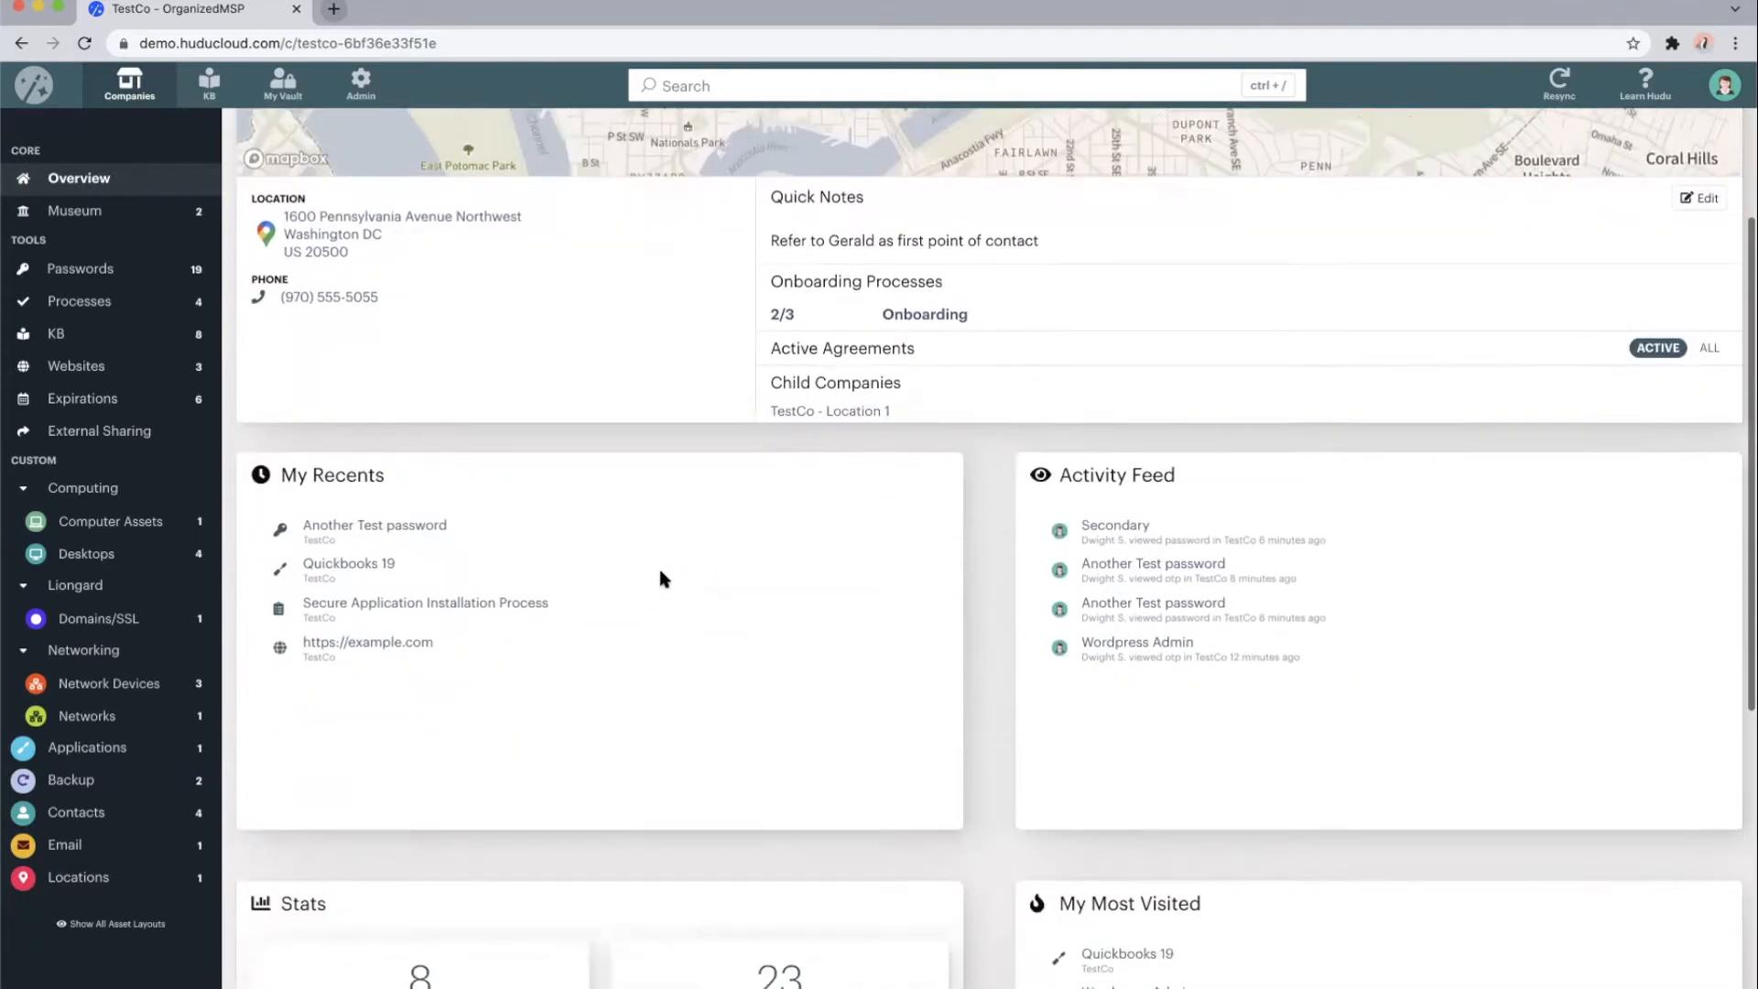
scroll("down", 3)
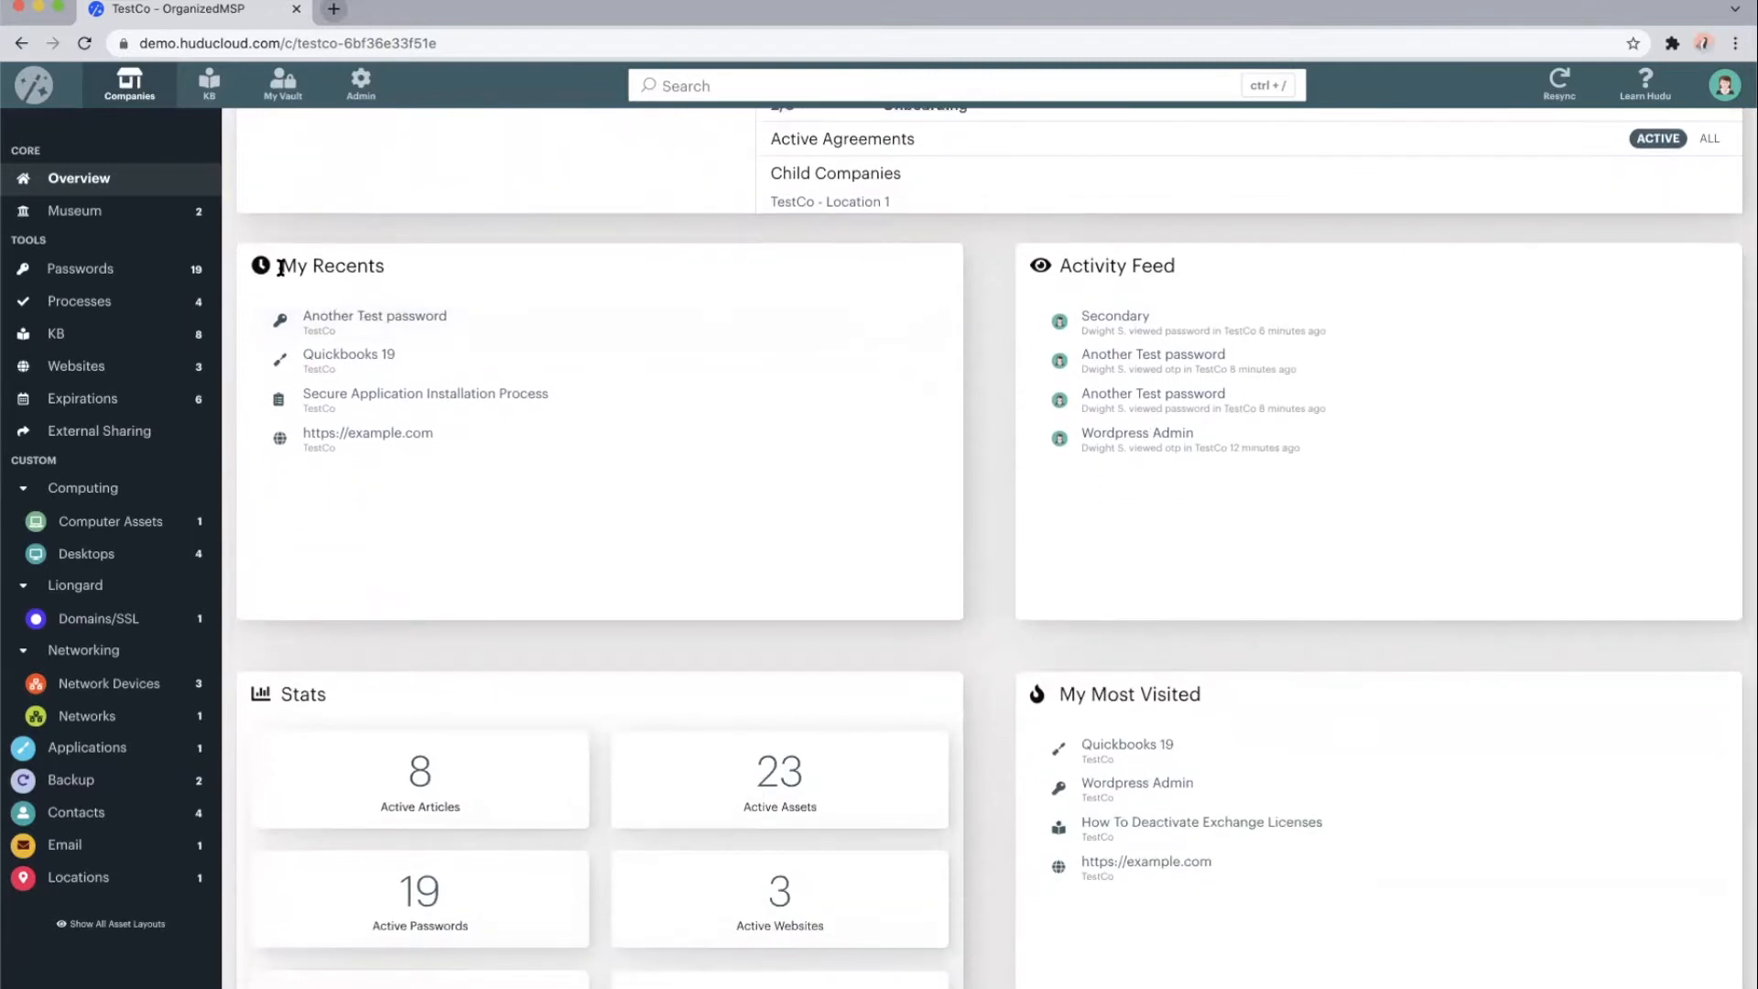
mouse_move(596, 239)
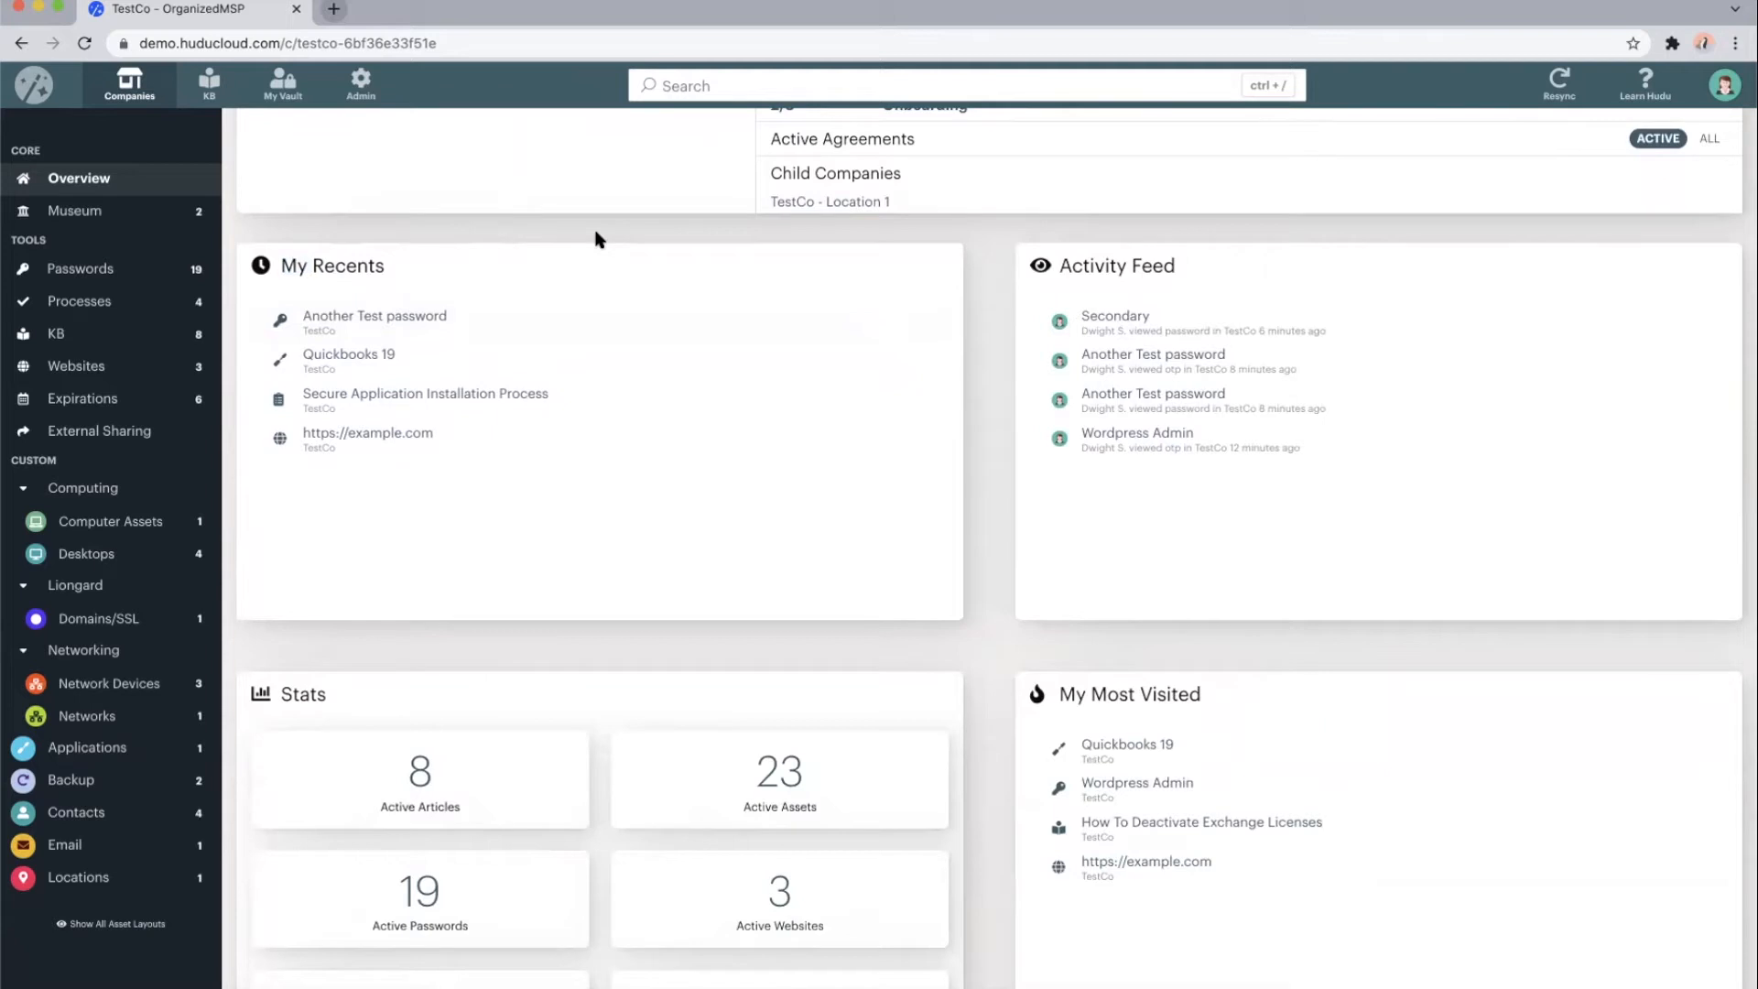
mouse_move(398, 325)
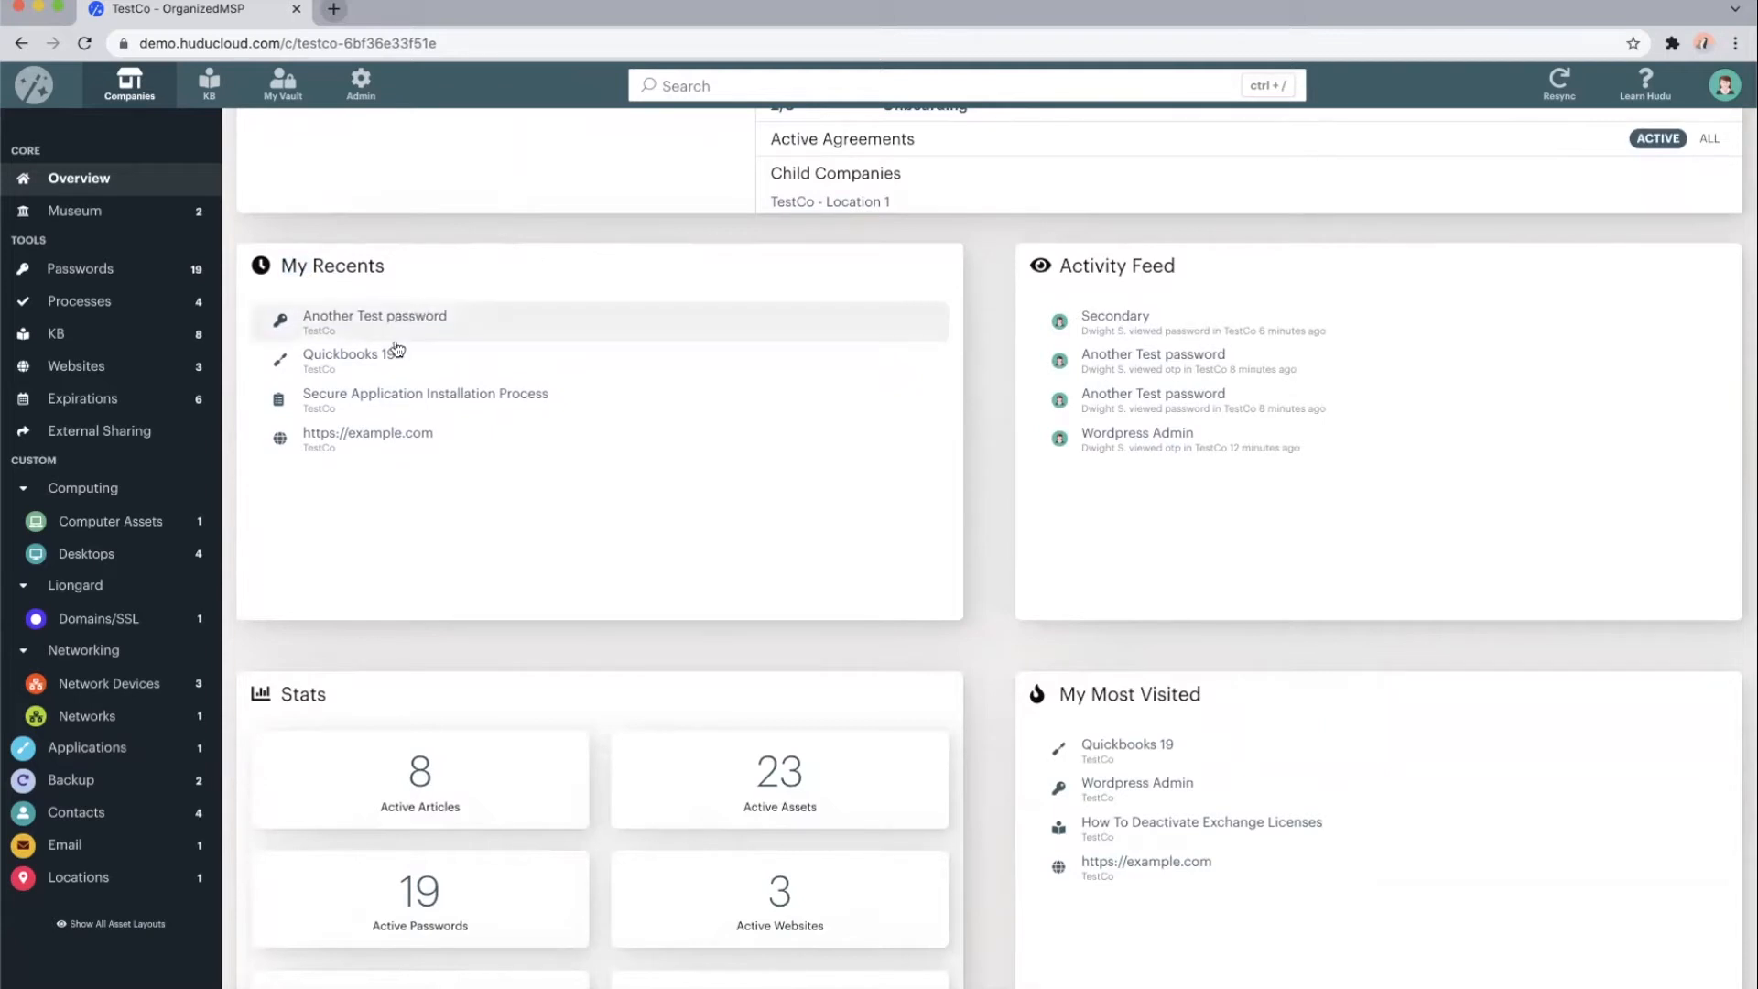
mouse_move(1105, 700)
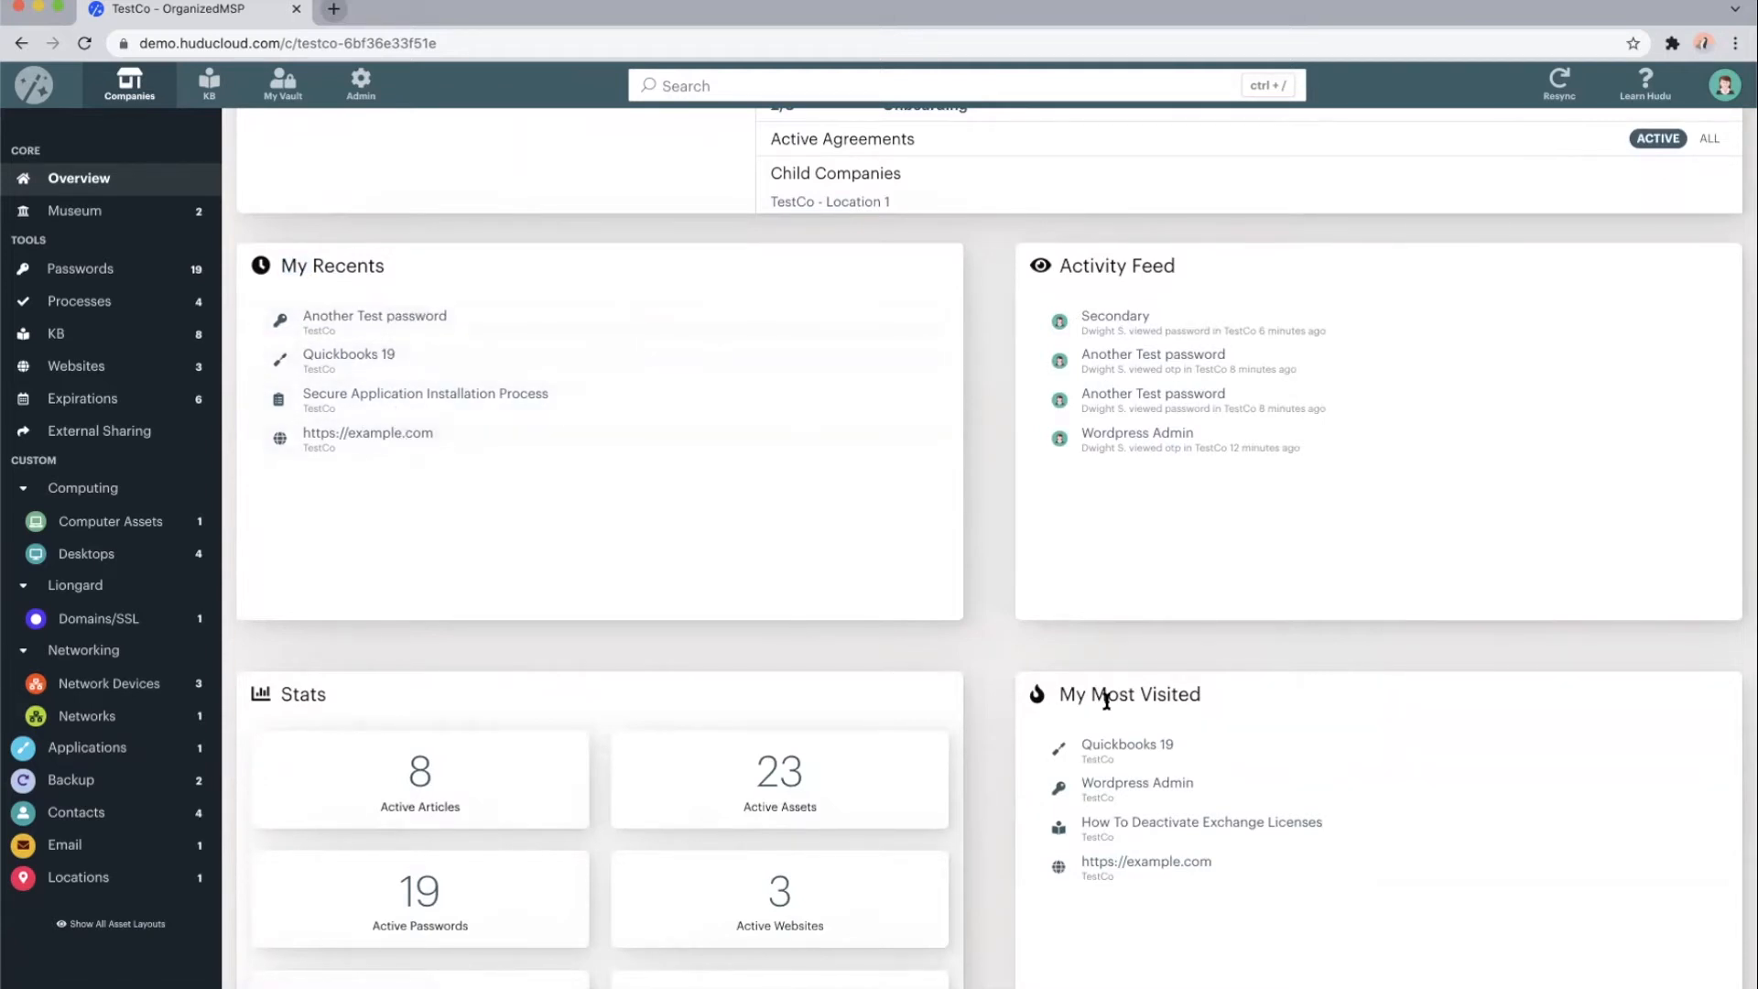
mouse_move(1129, 861)
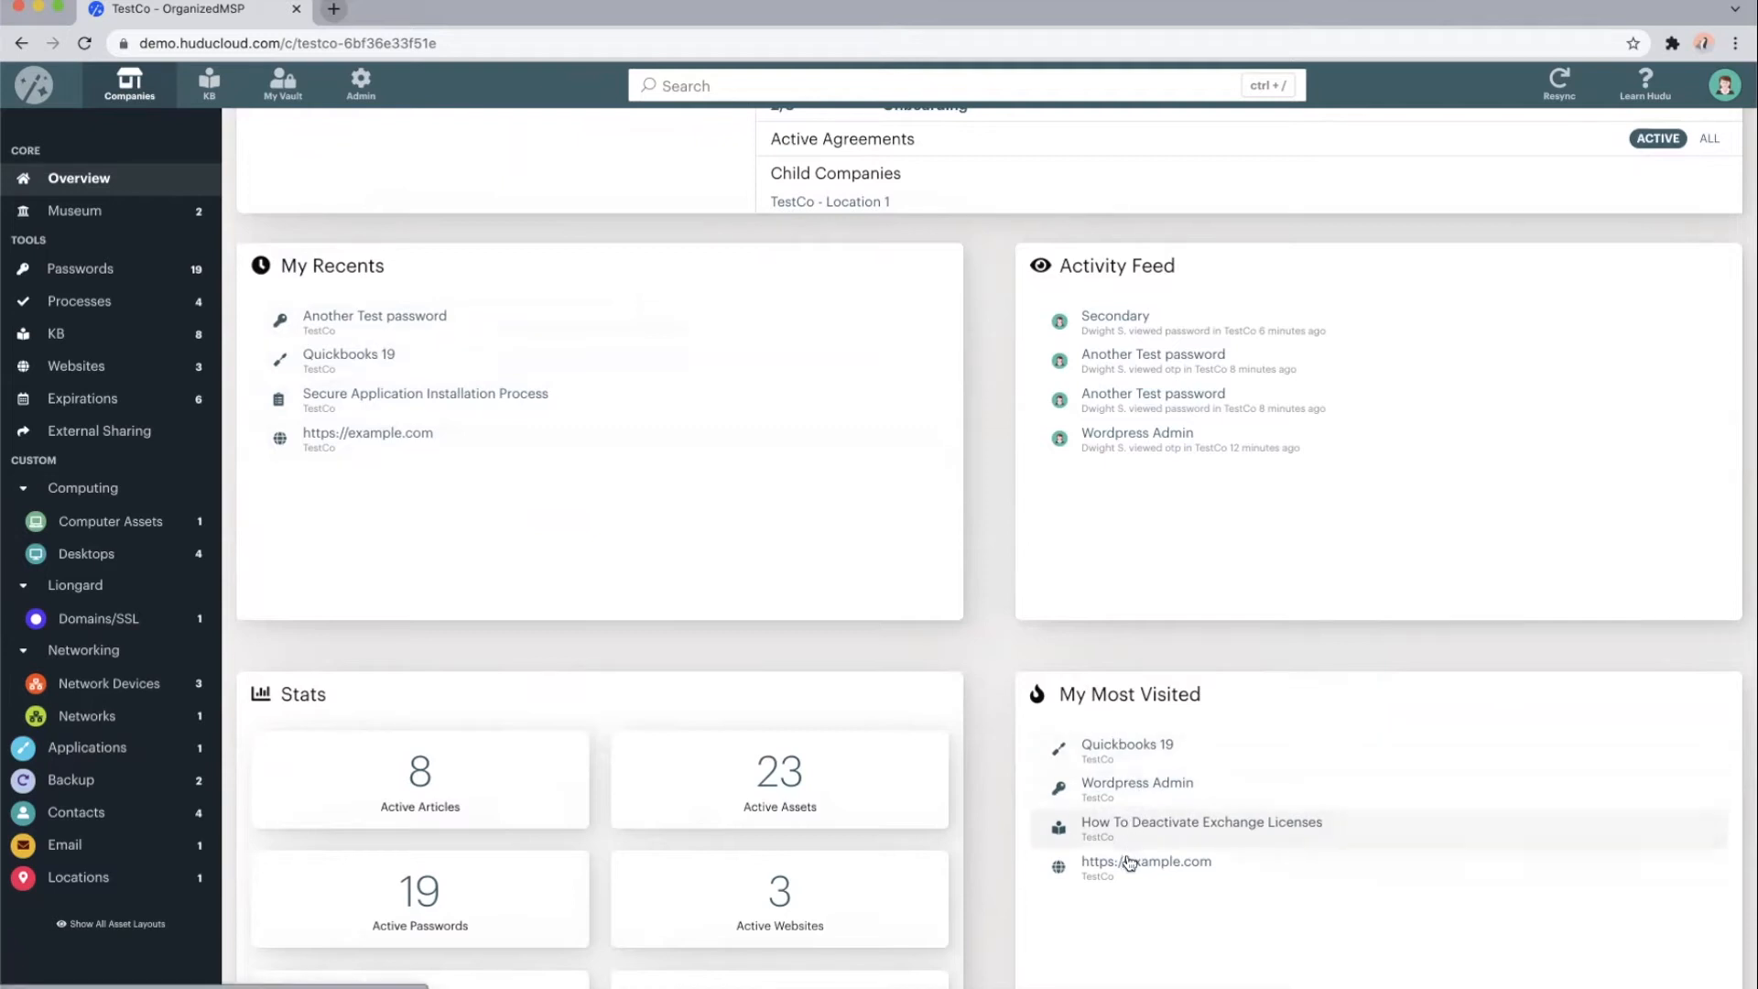
scroll("down", 3)
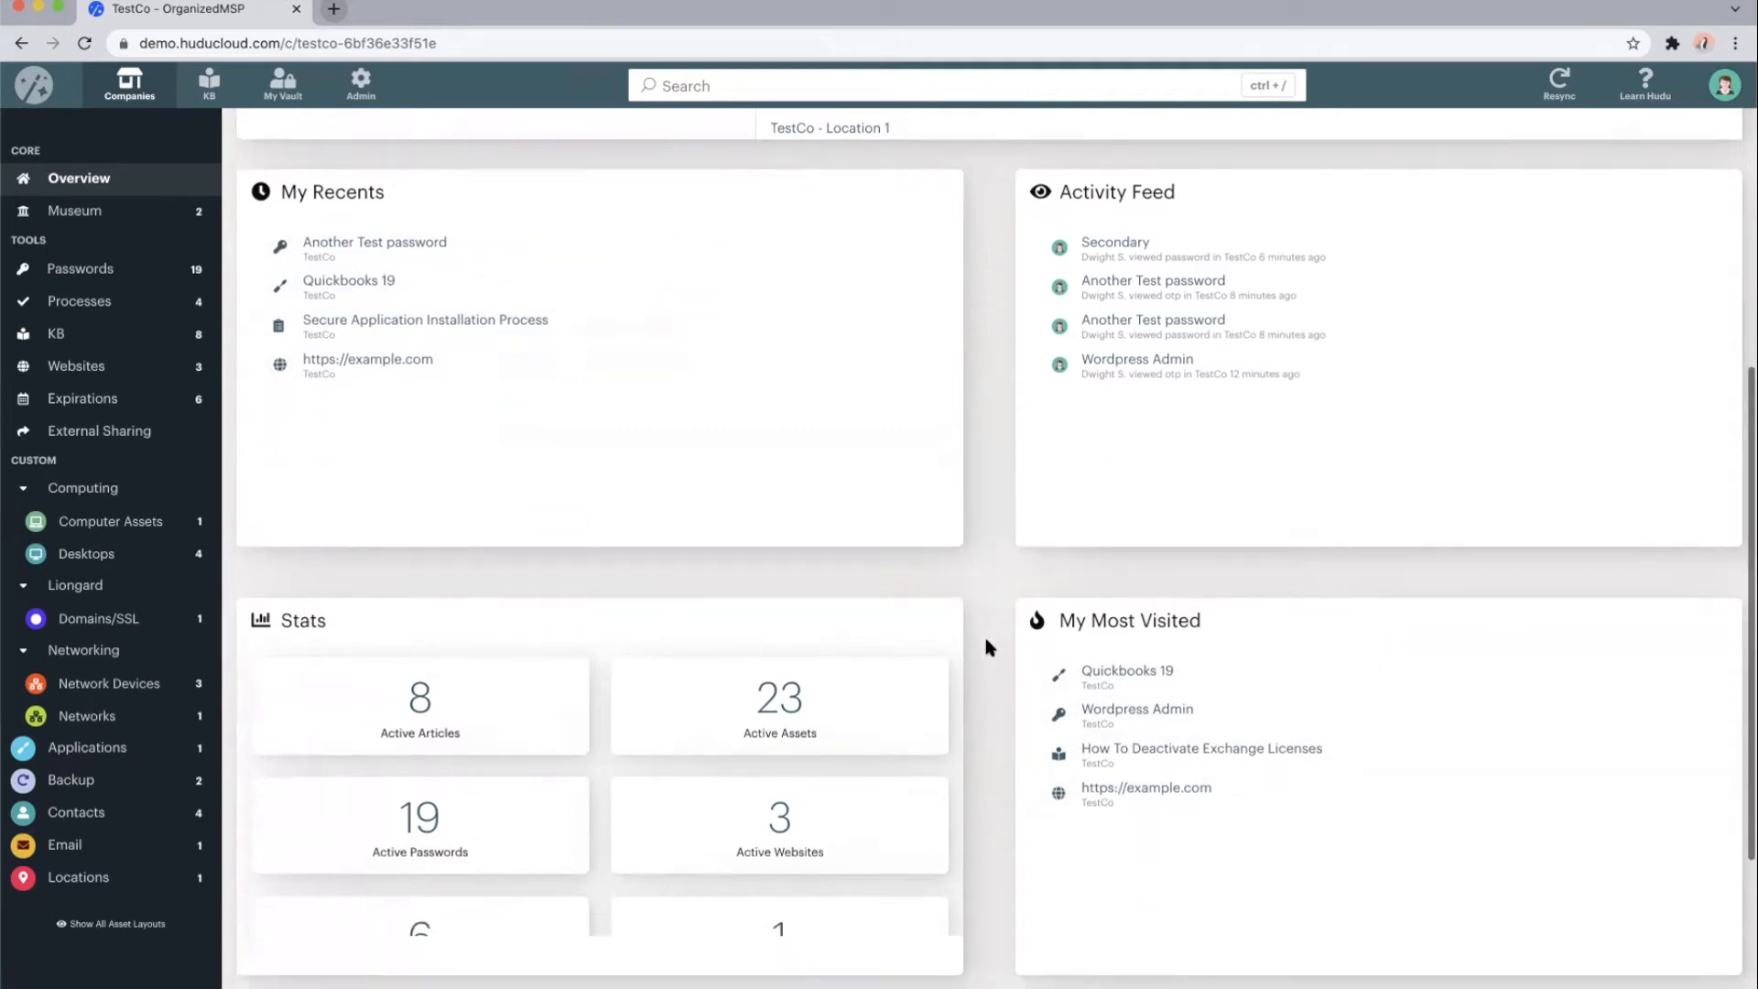
scroll("down", 3)
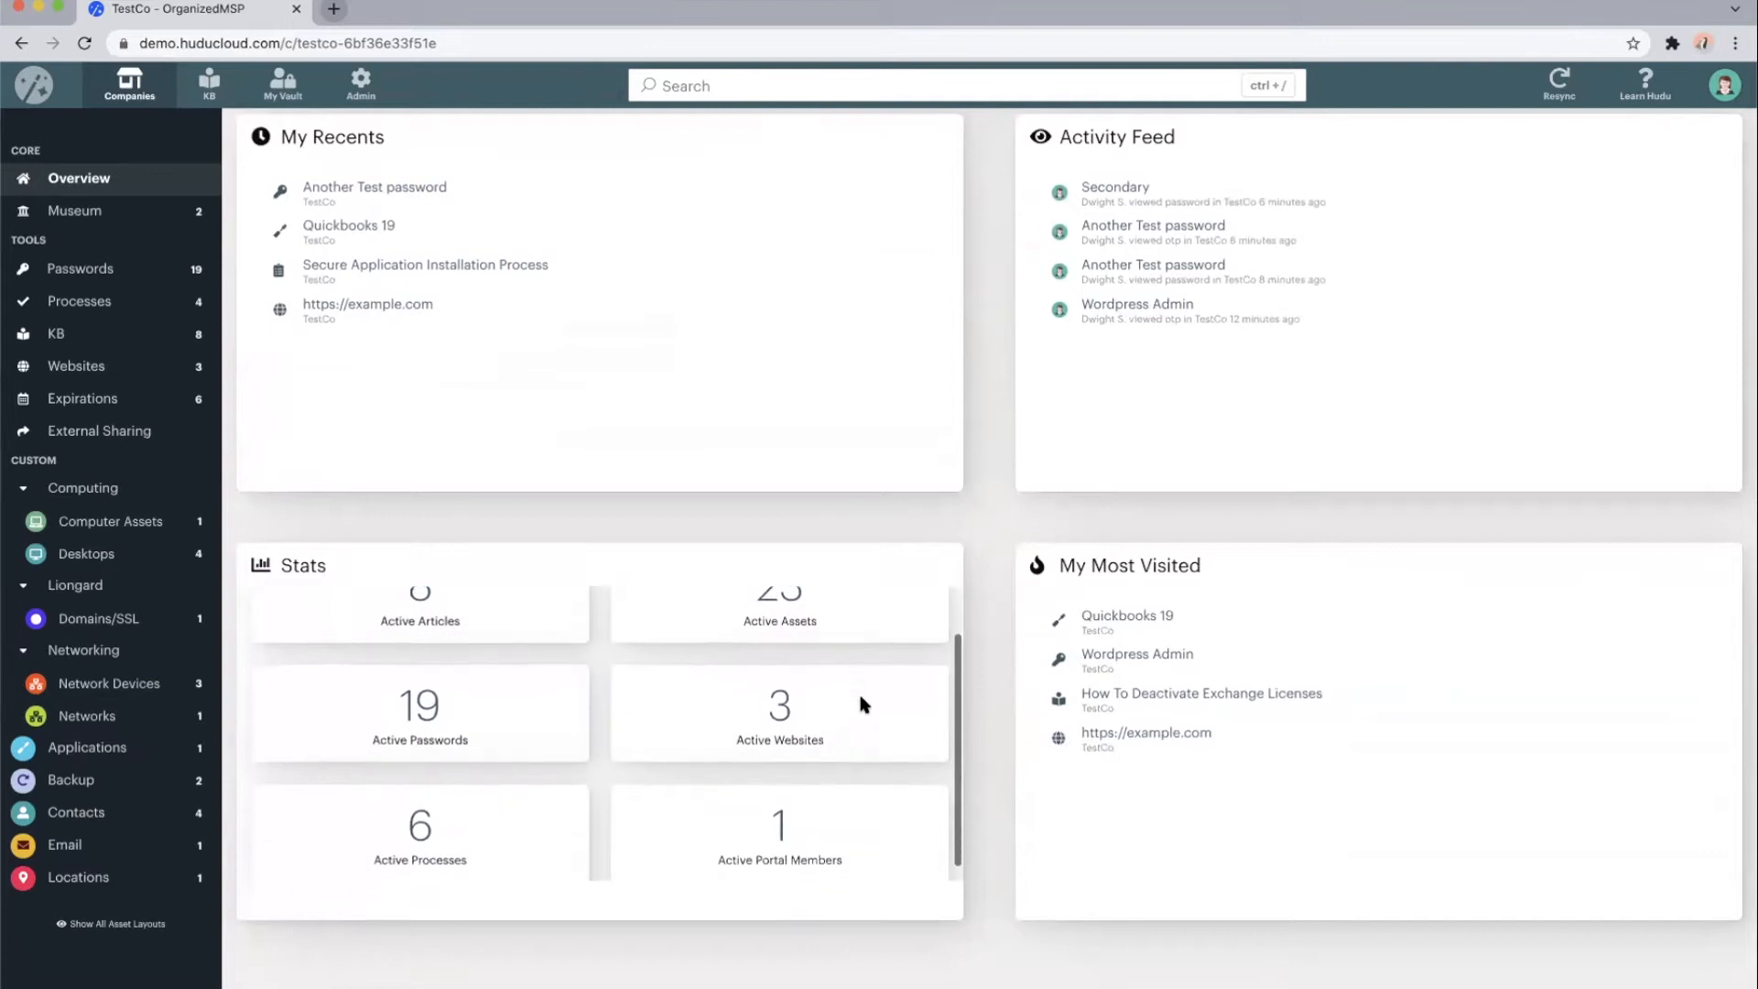
scroll("up", 3)
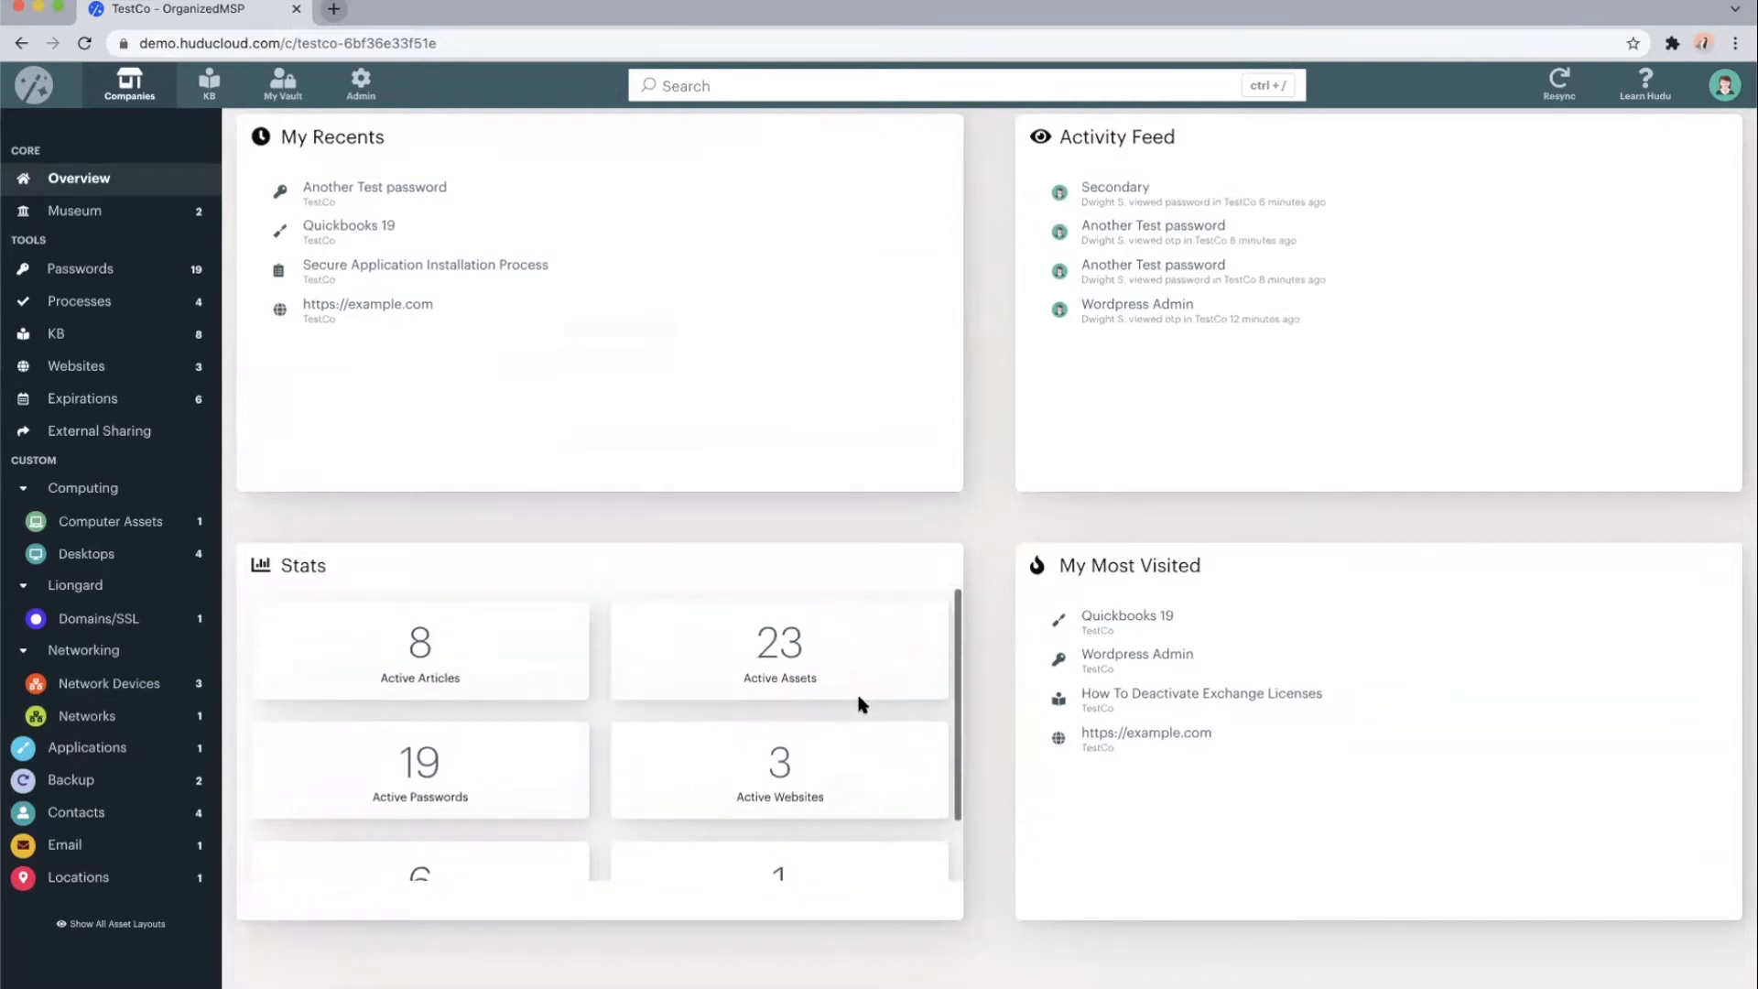
mouse_move(434, 689)
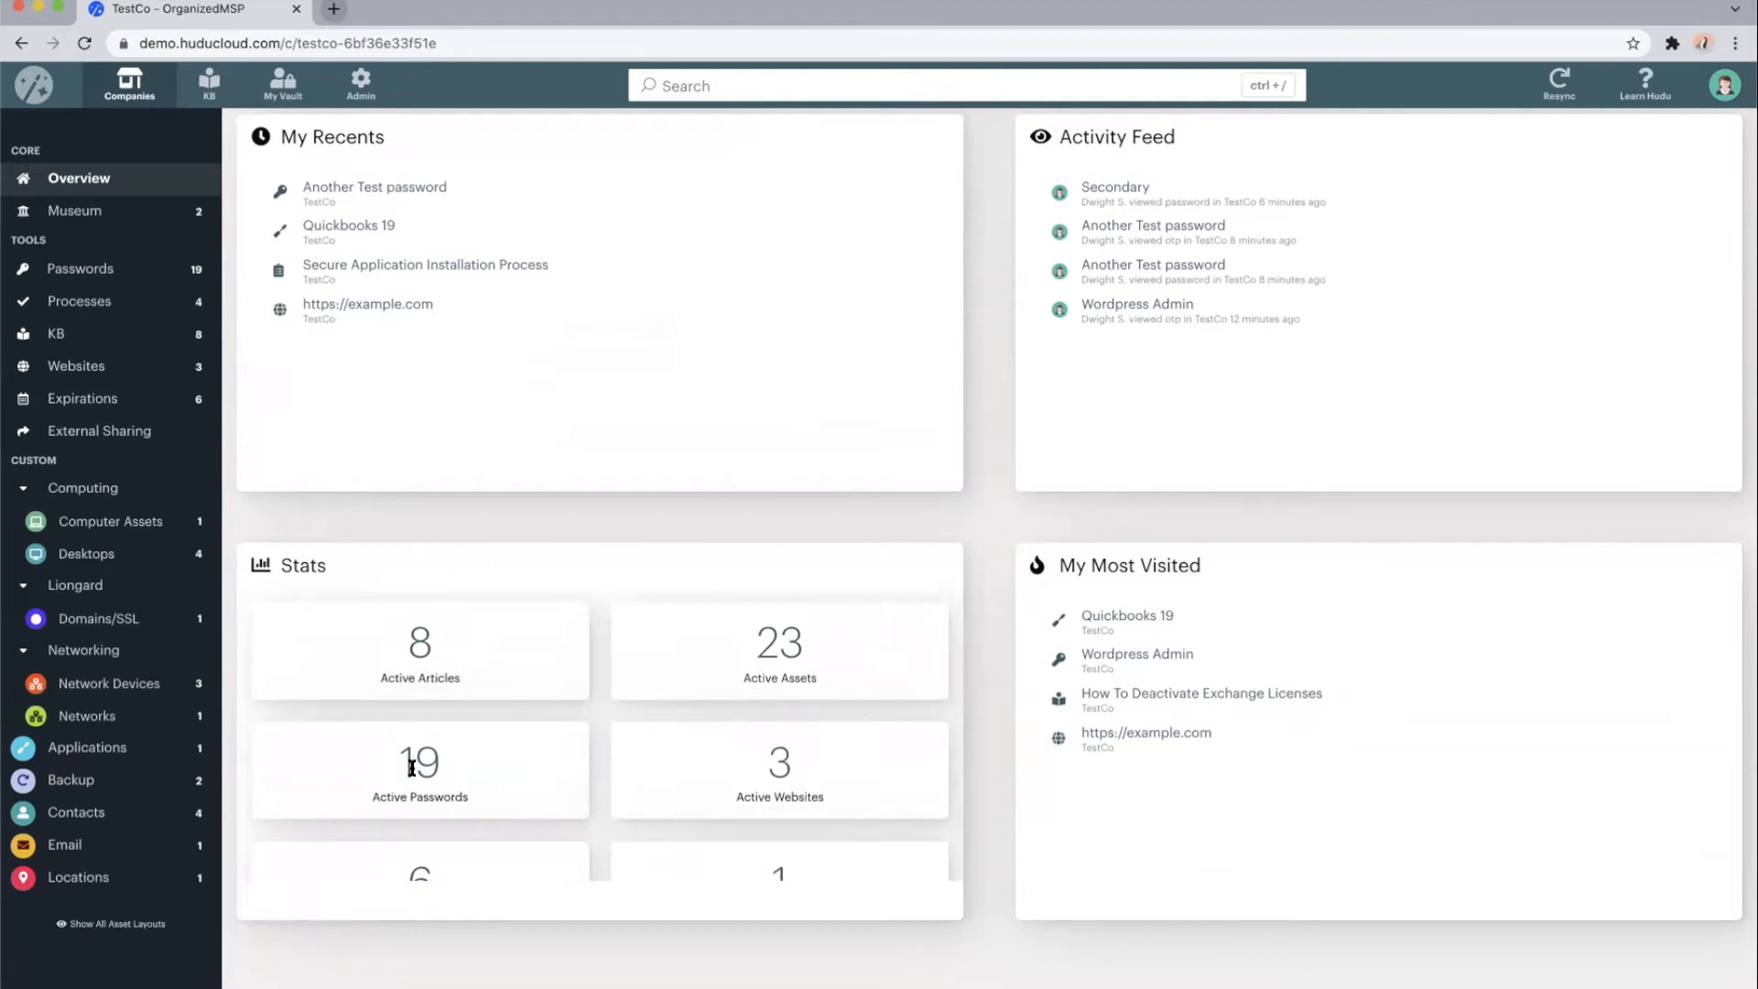
mouse_move(751, 781)
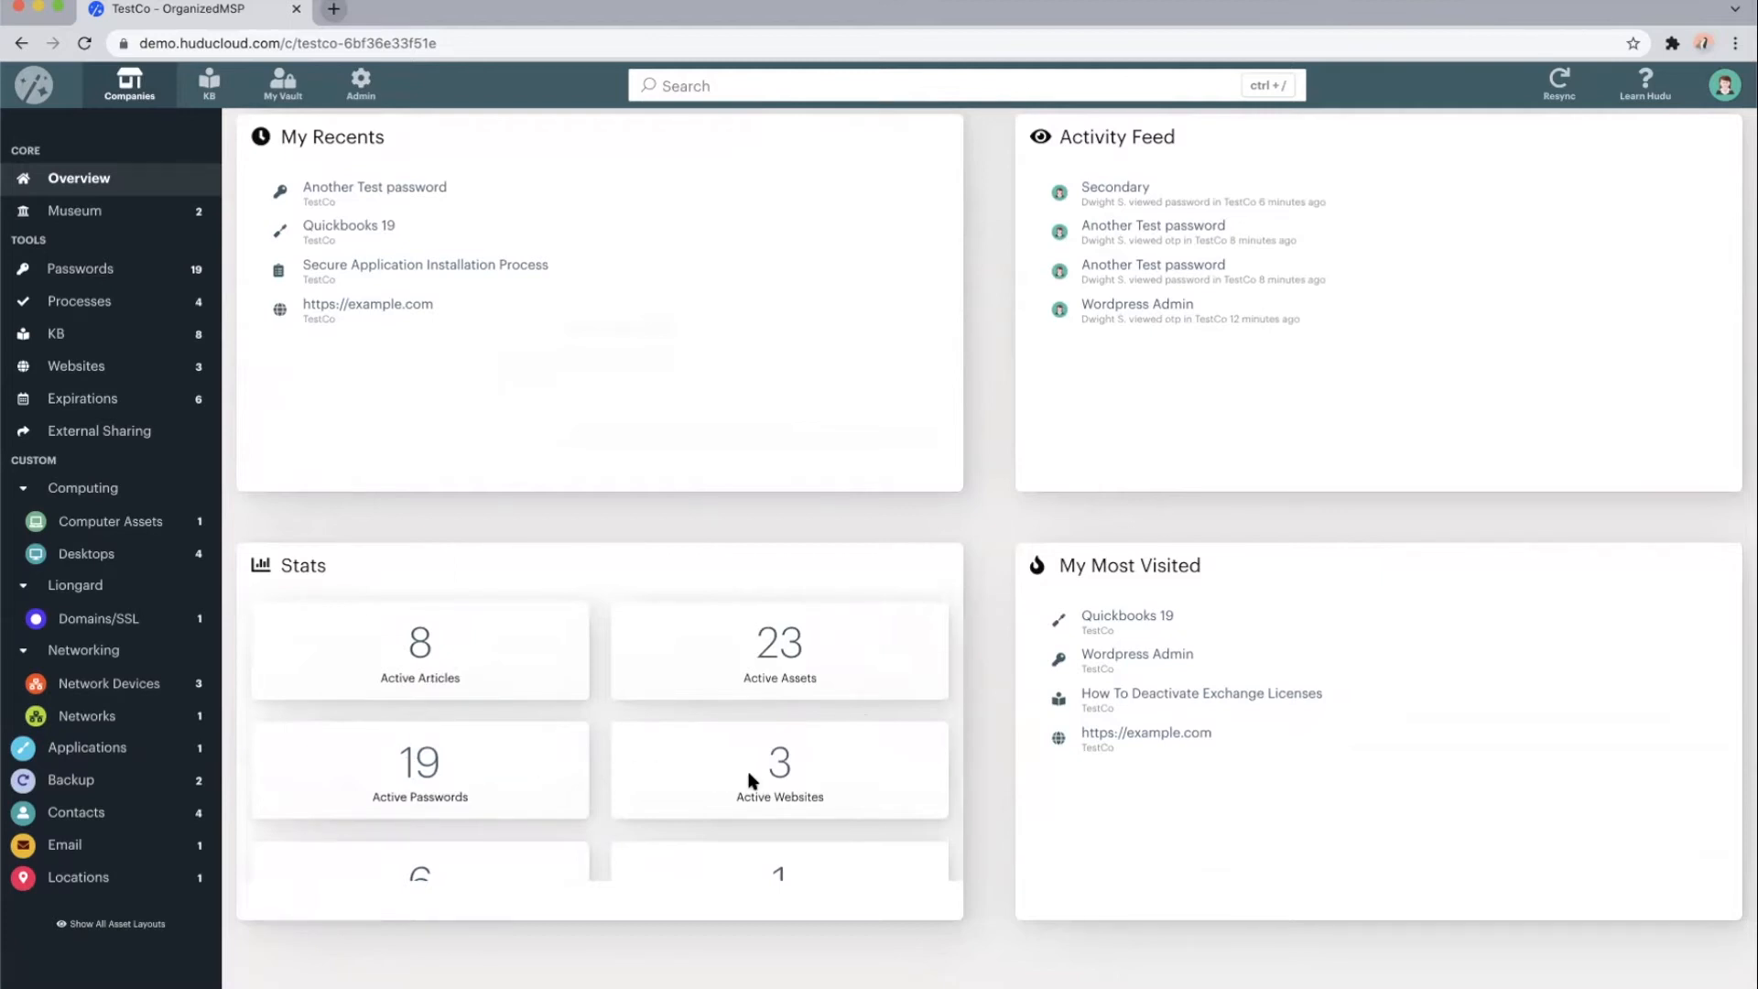
mouse_move(985, 508)
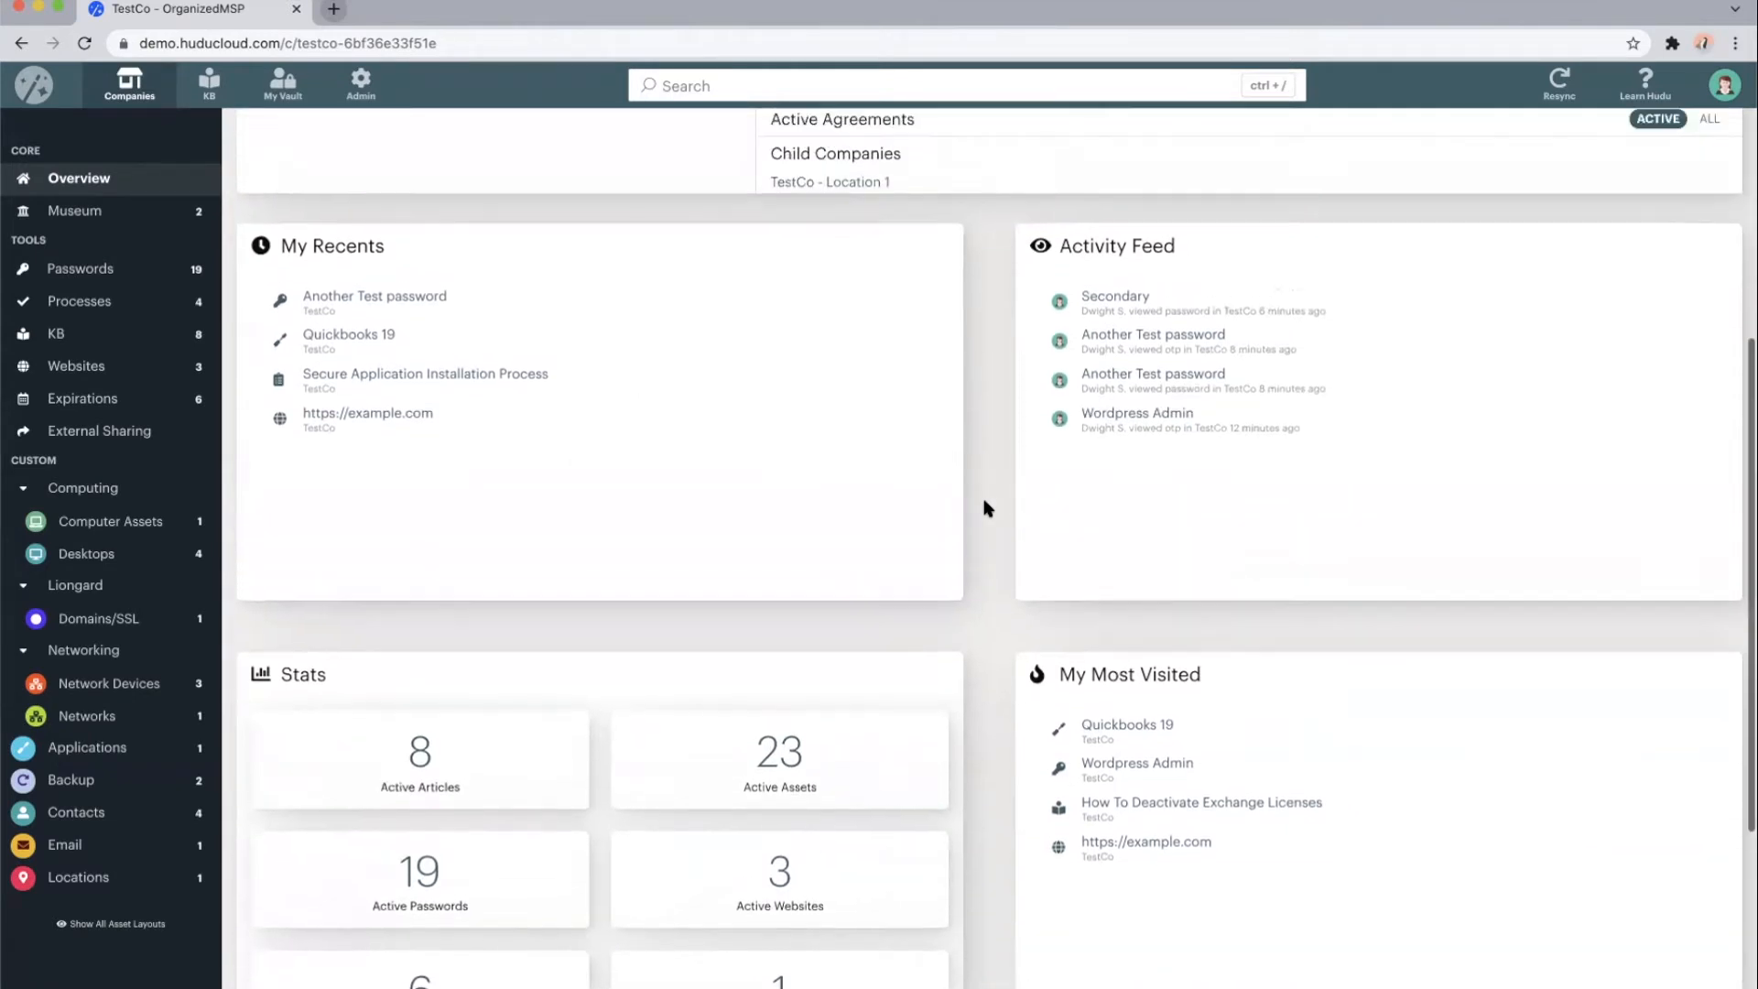
scroll("up", 3)
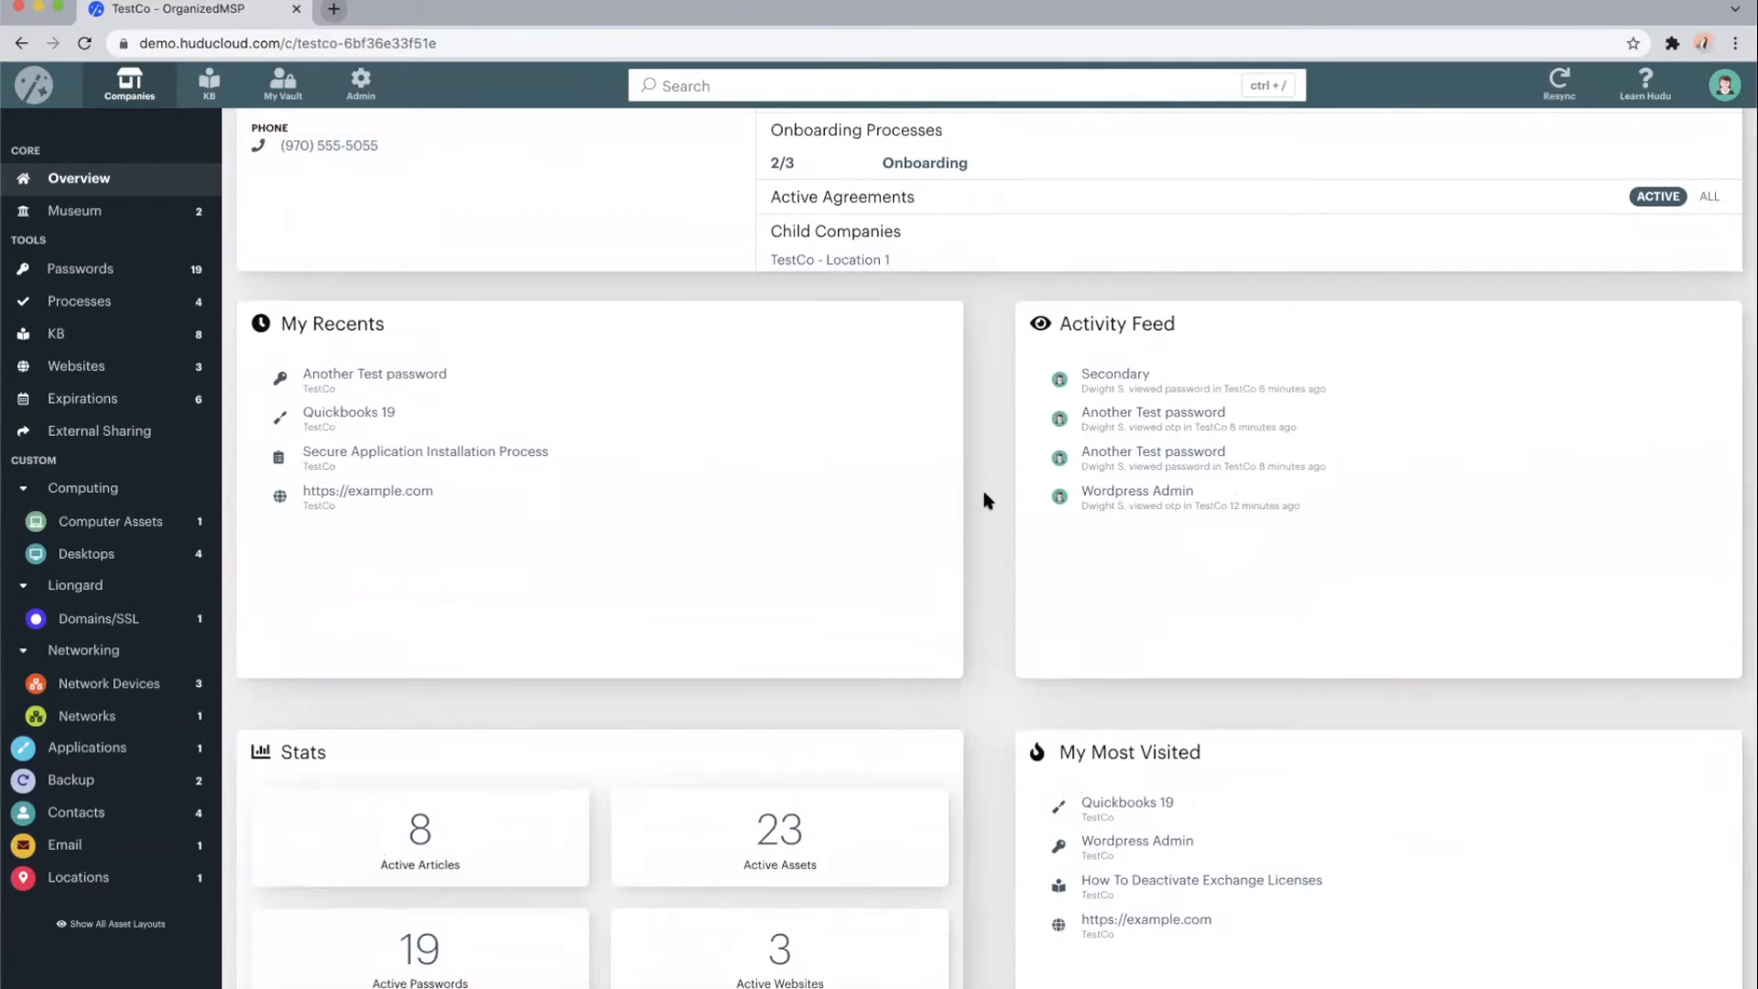
scroll("up", 3)
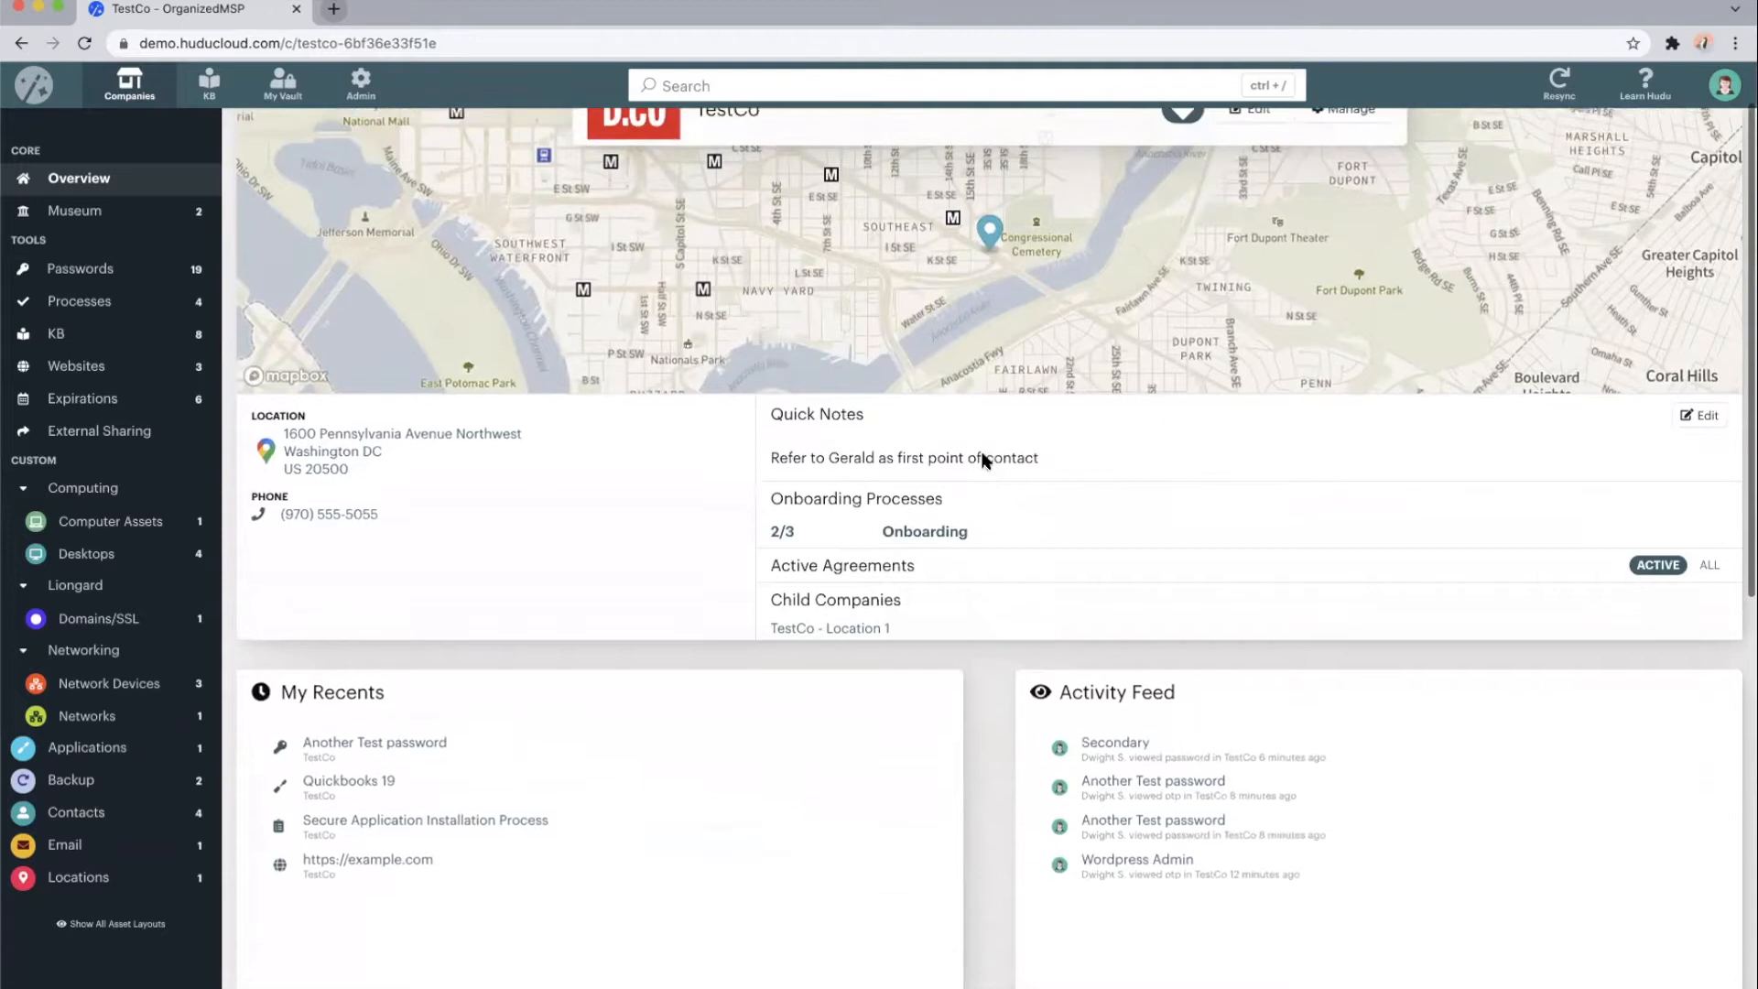
scroll("up", 3)
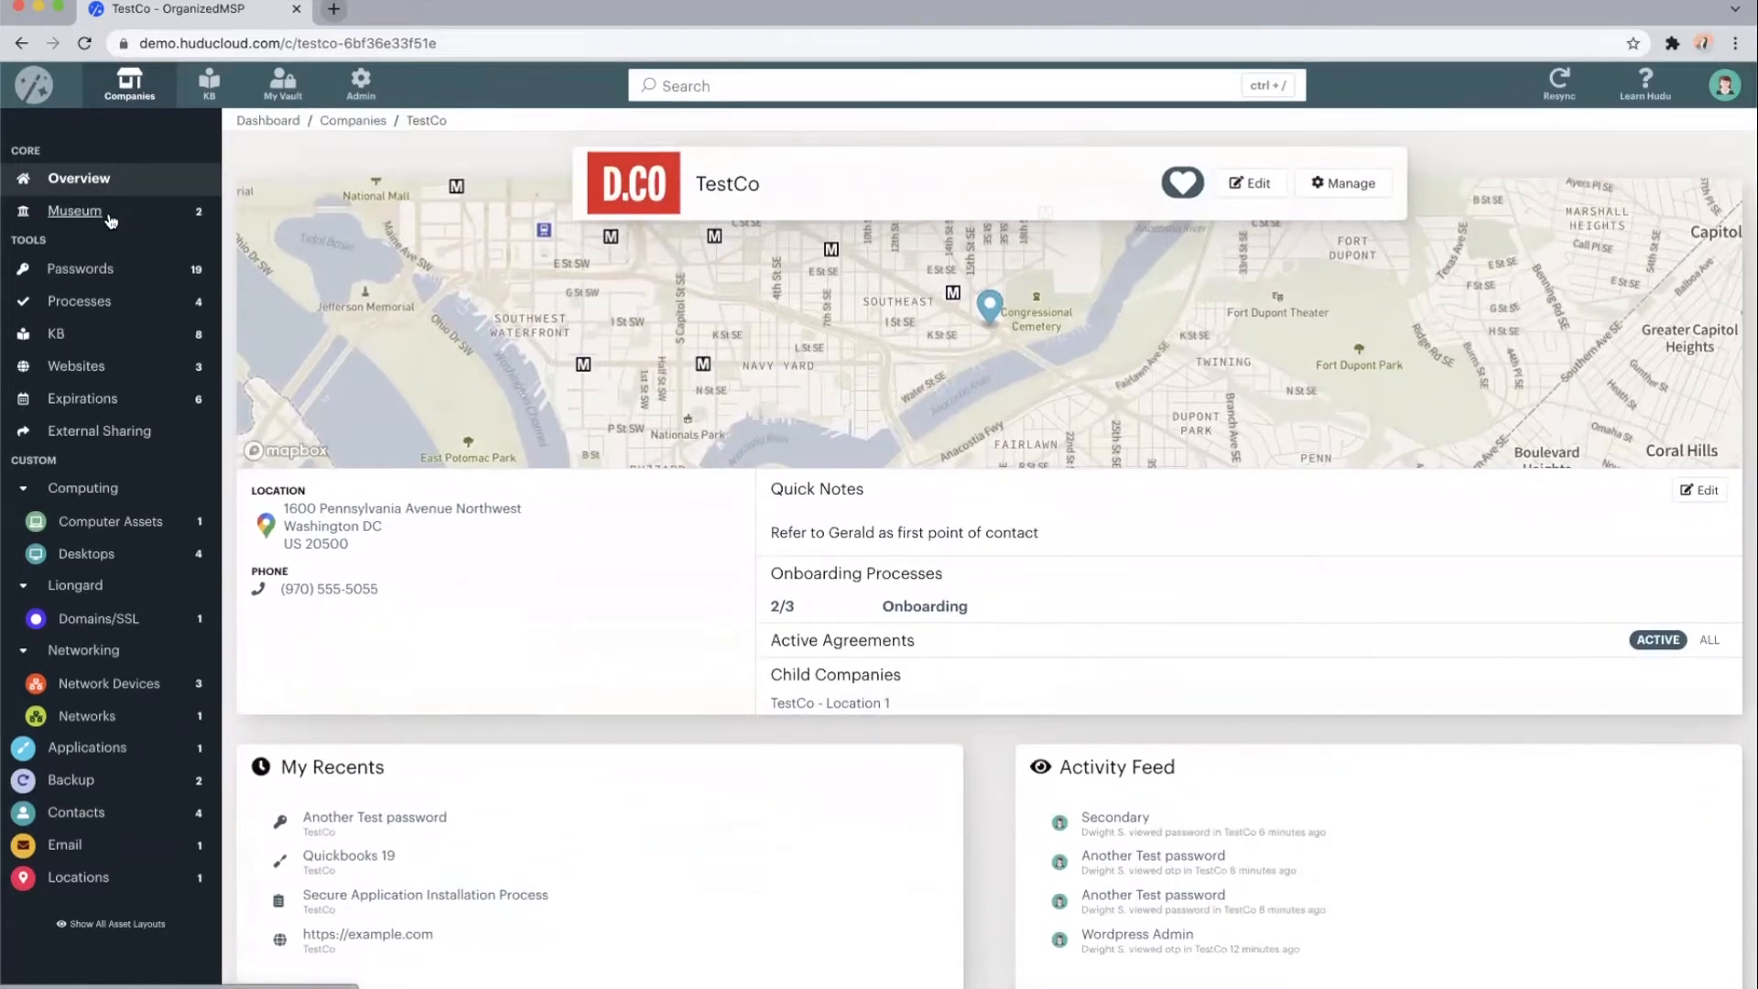
Open TestCo's Museum, listing the archived Quickbooks 2018 asset from 2019-12-23
left_click(74, 210)
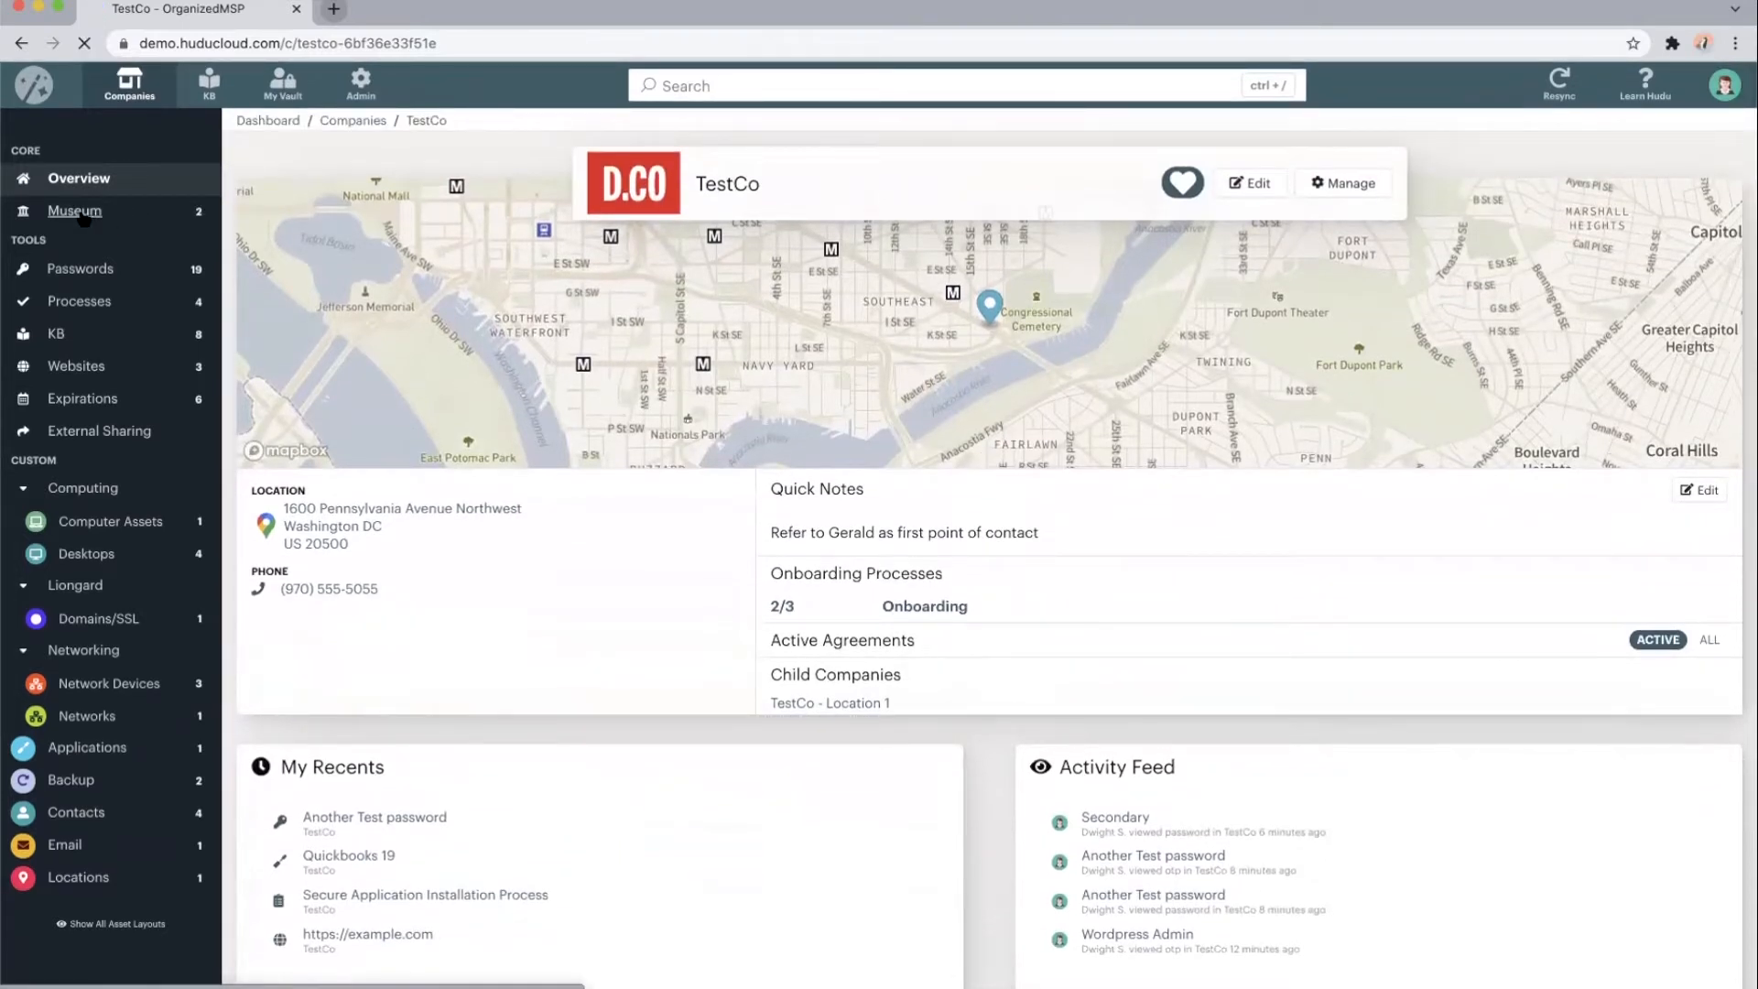
left_click(74, 213)
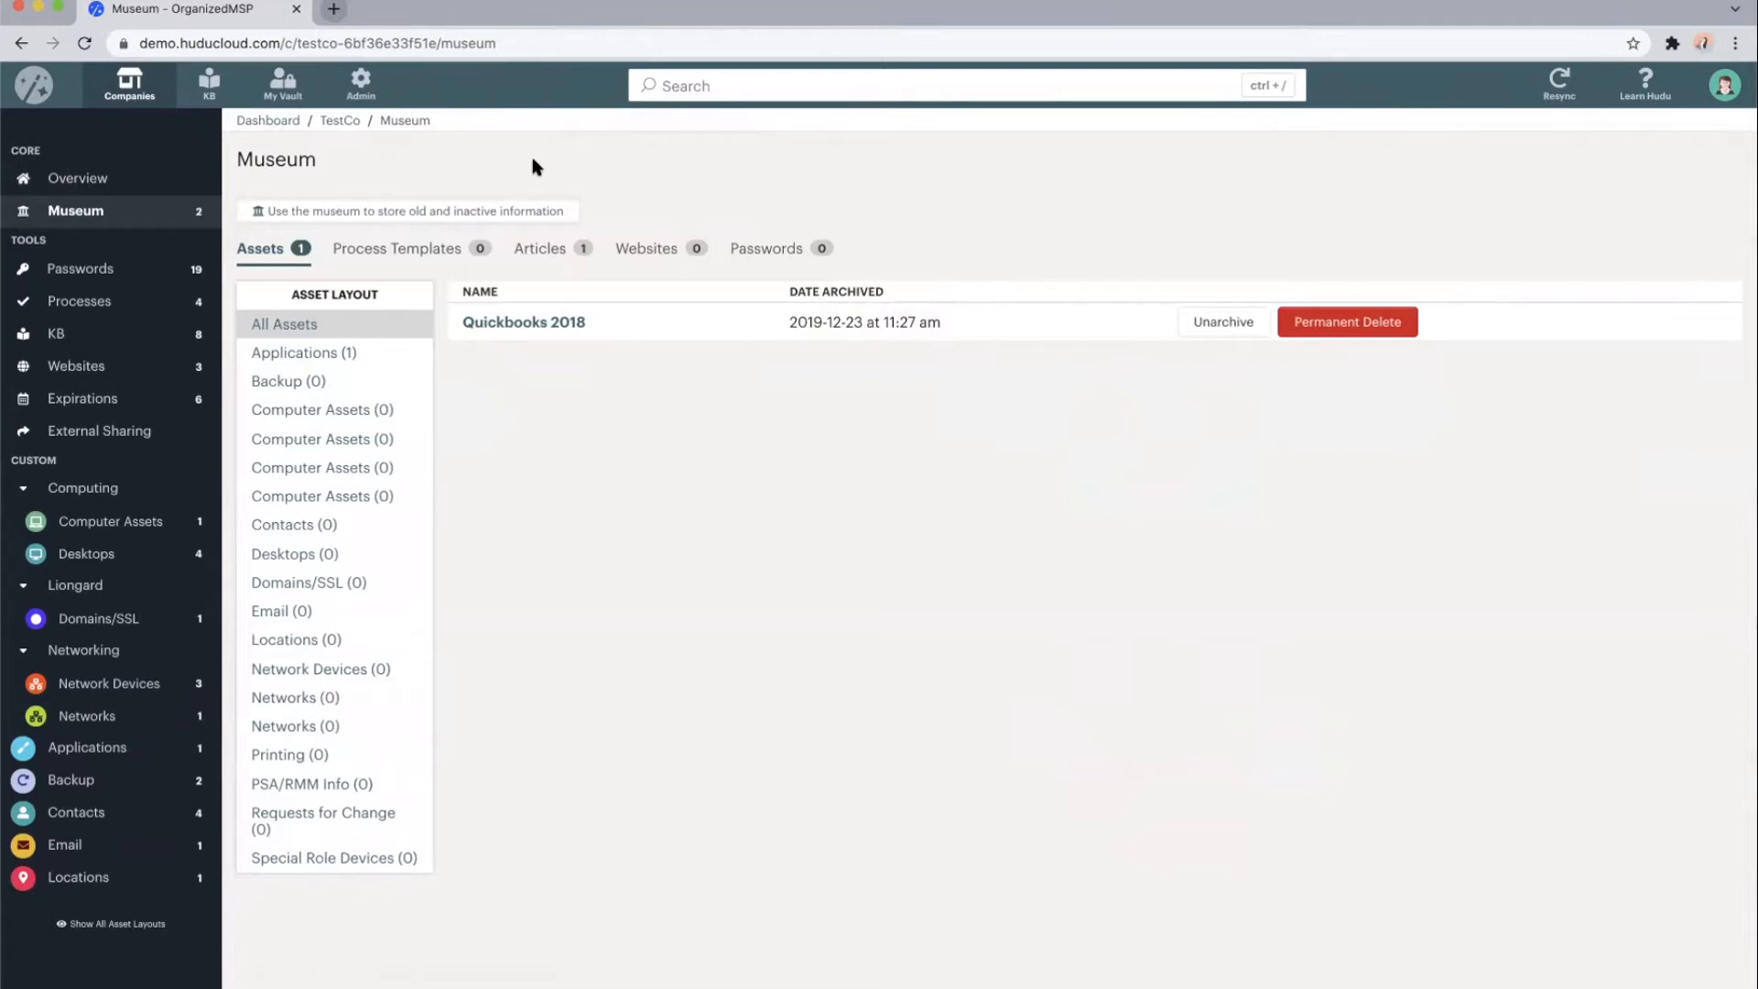
mouse_move(692, 86)
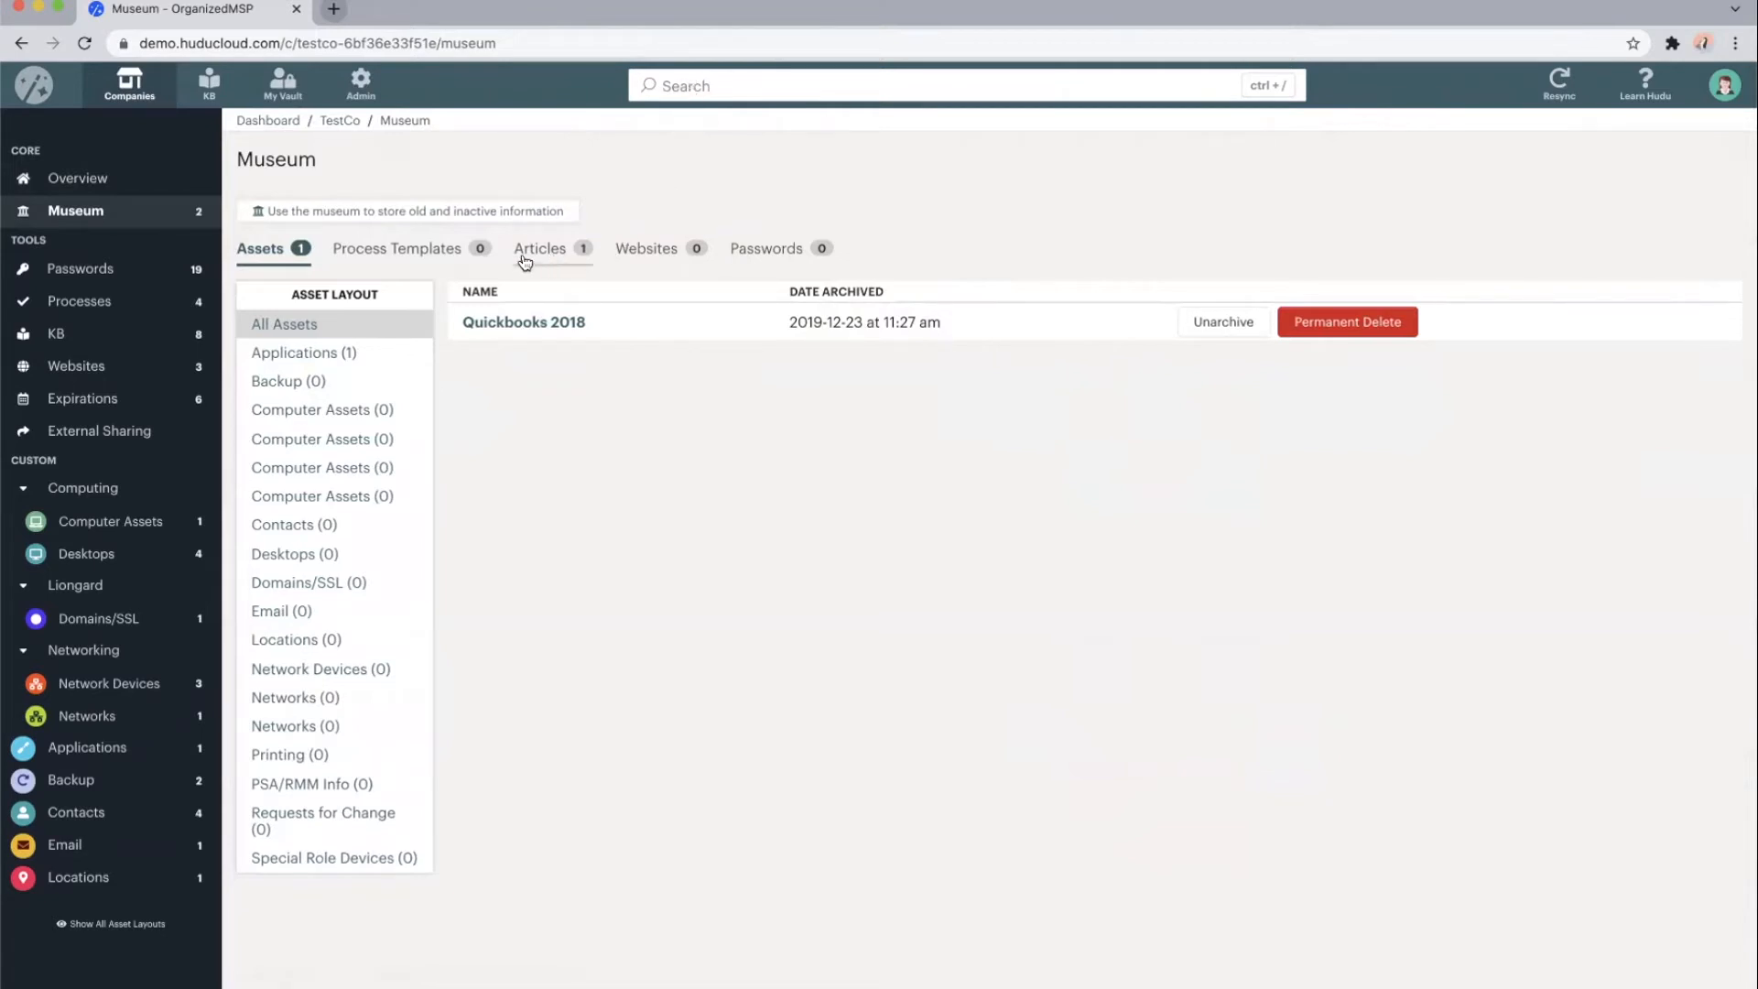
mouse_move(778, 260)
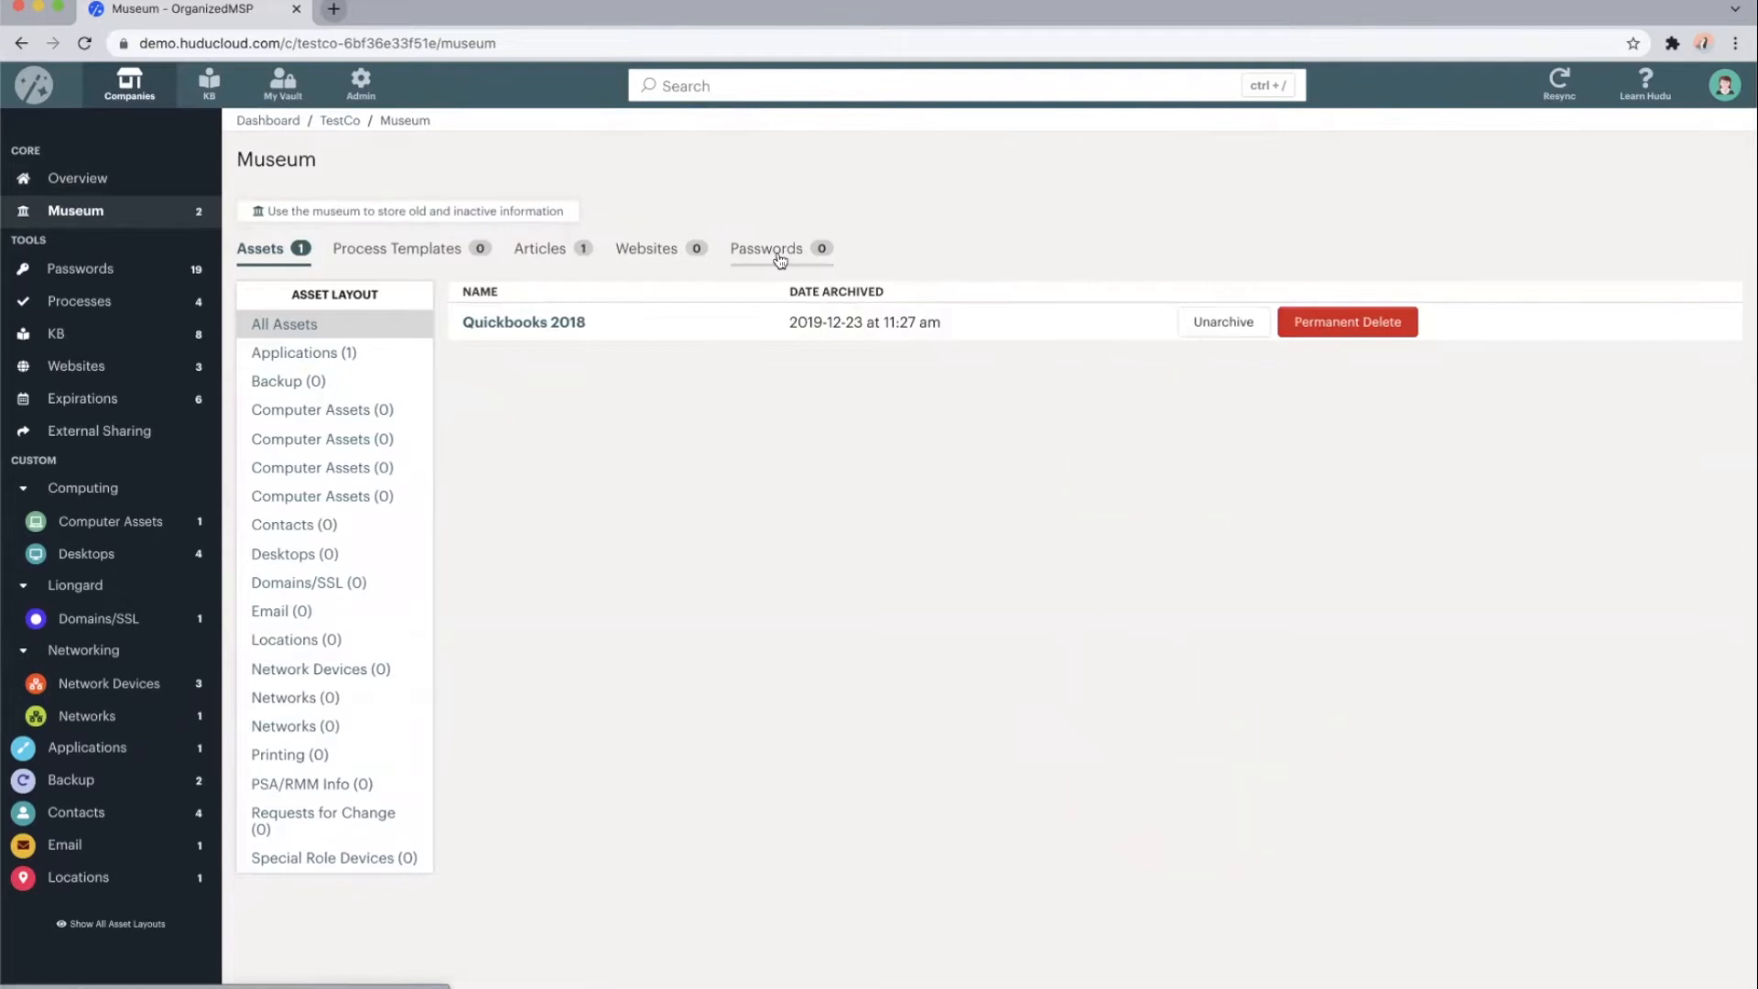
mouse_move(1077, 358)
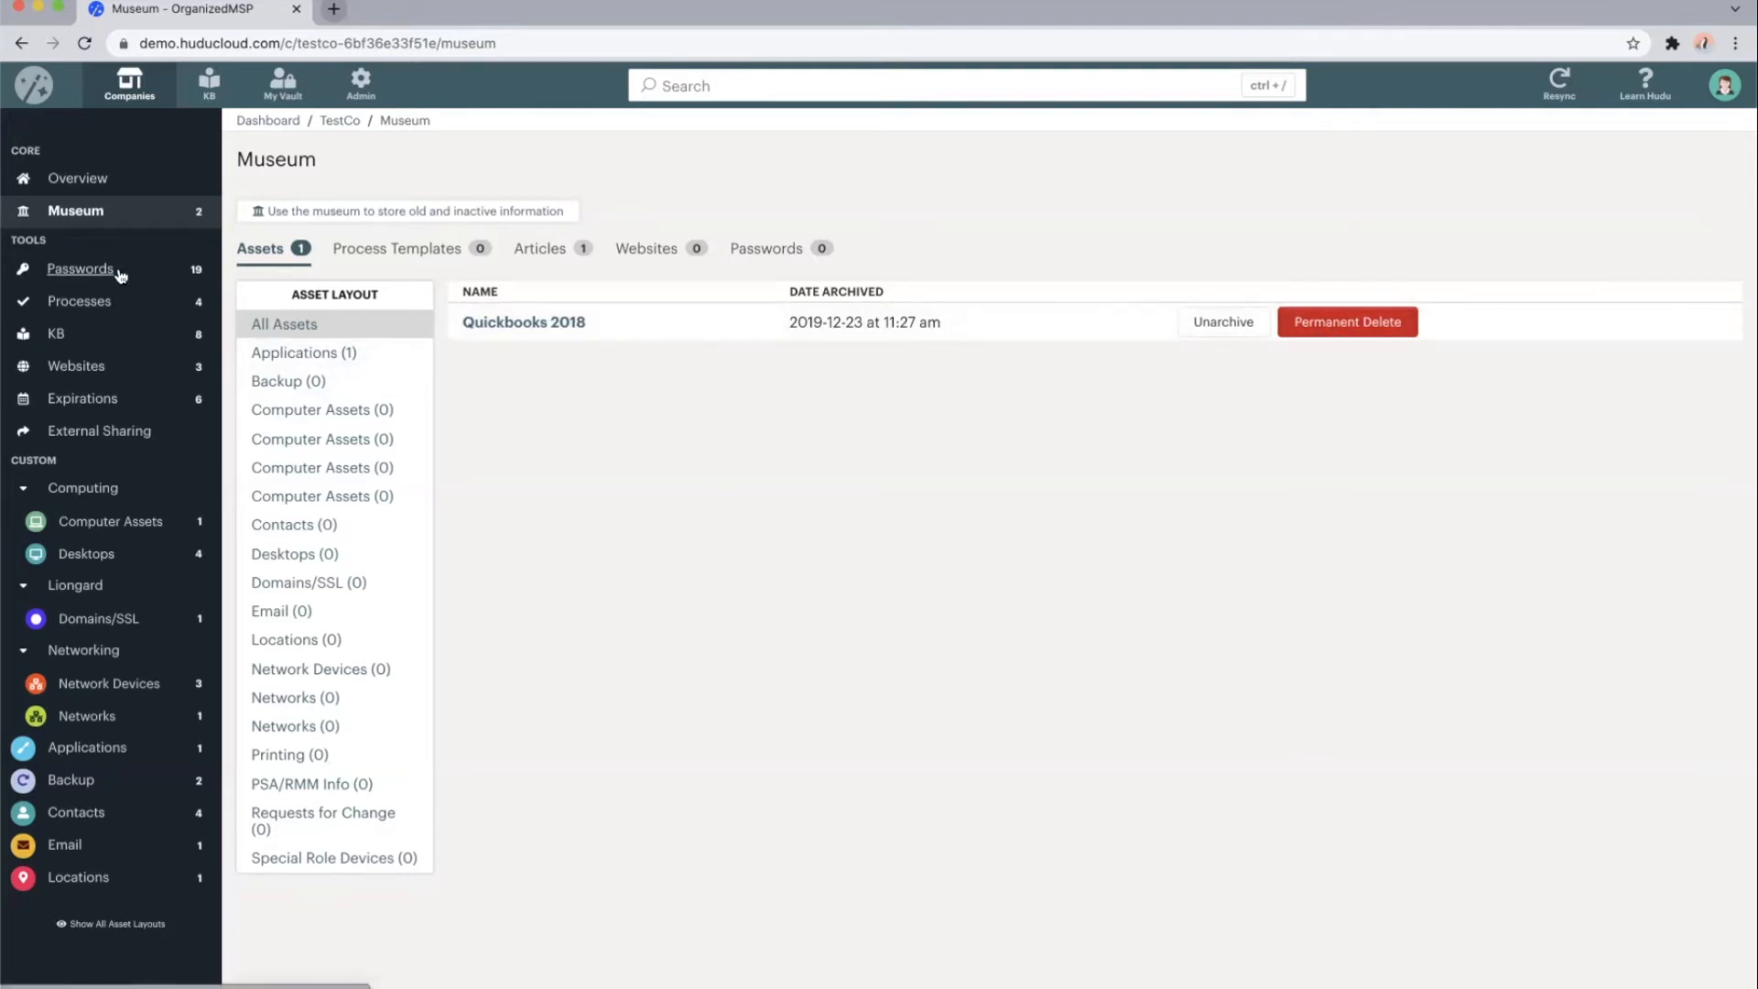
Open TestCo's Passwords list and copy the username and password of Another Test password
left_click(80, 268)
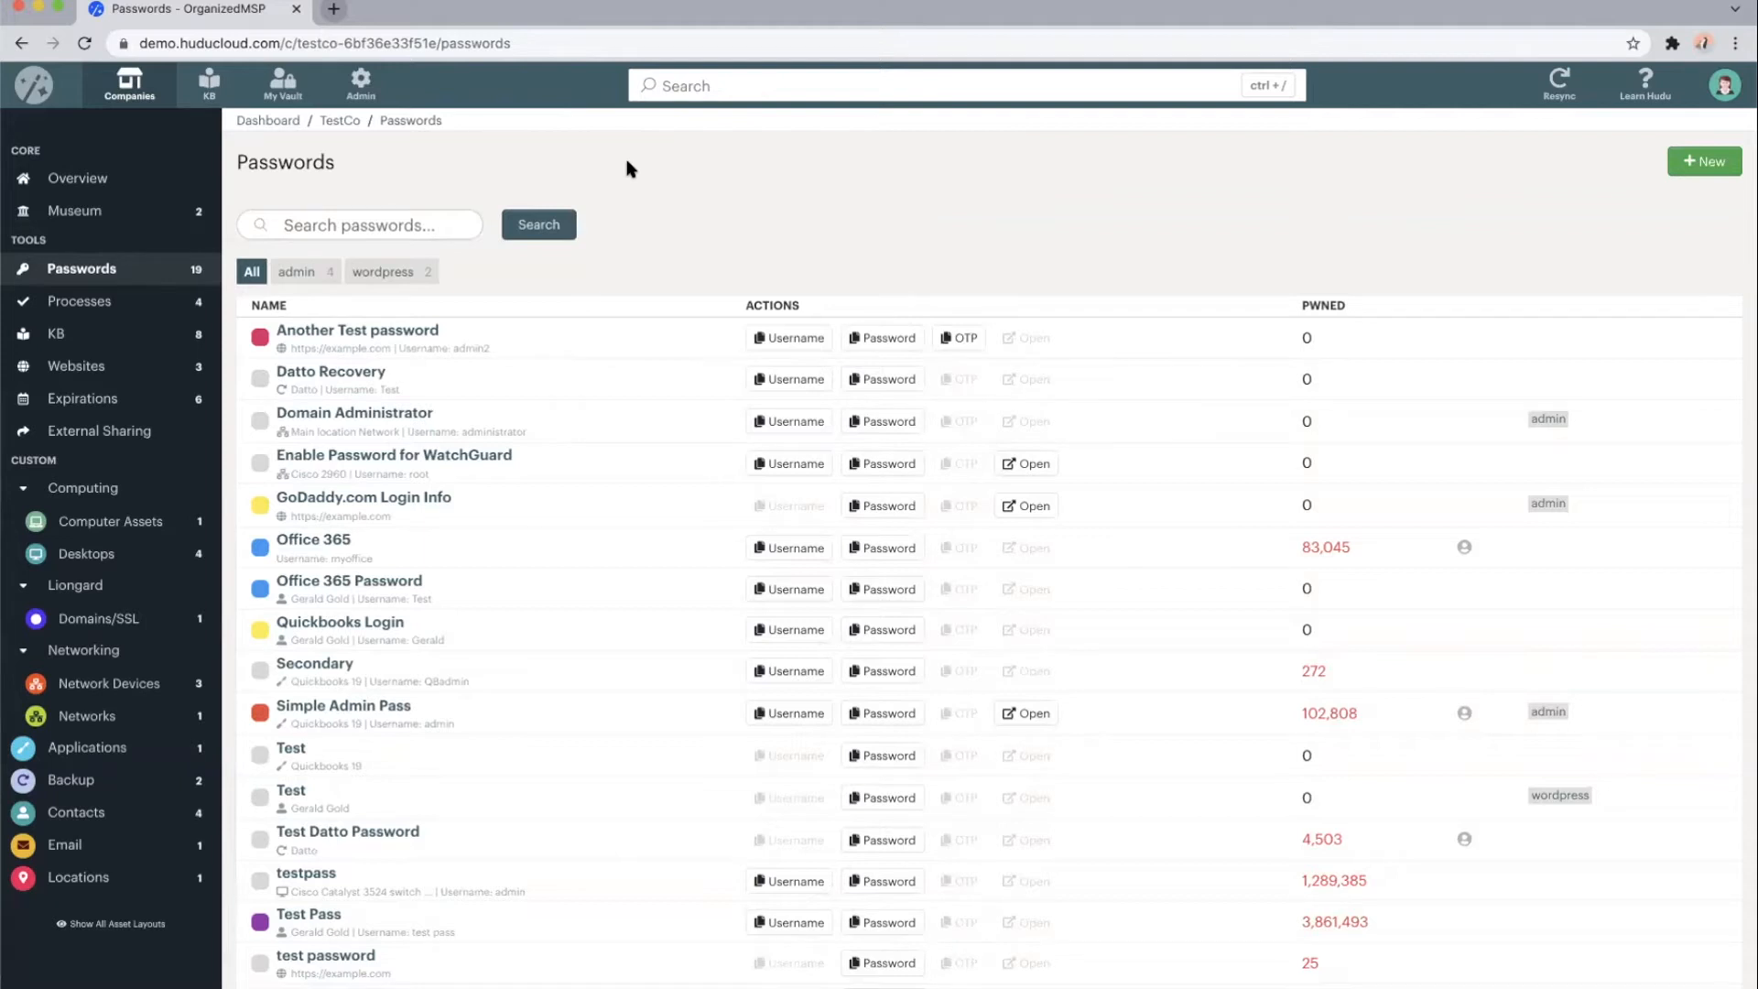
mouse_move(356, 329)
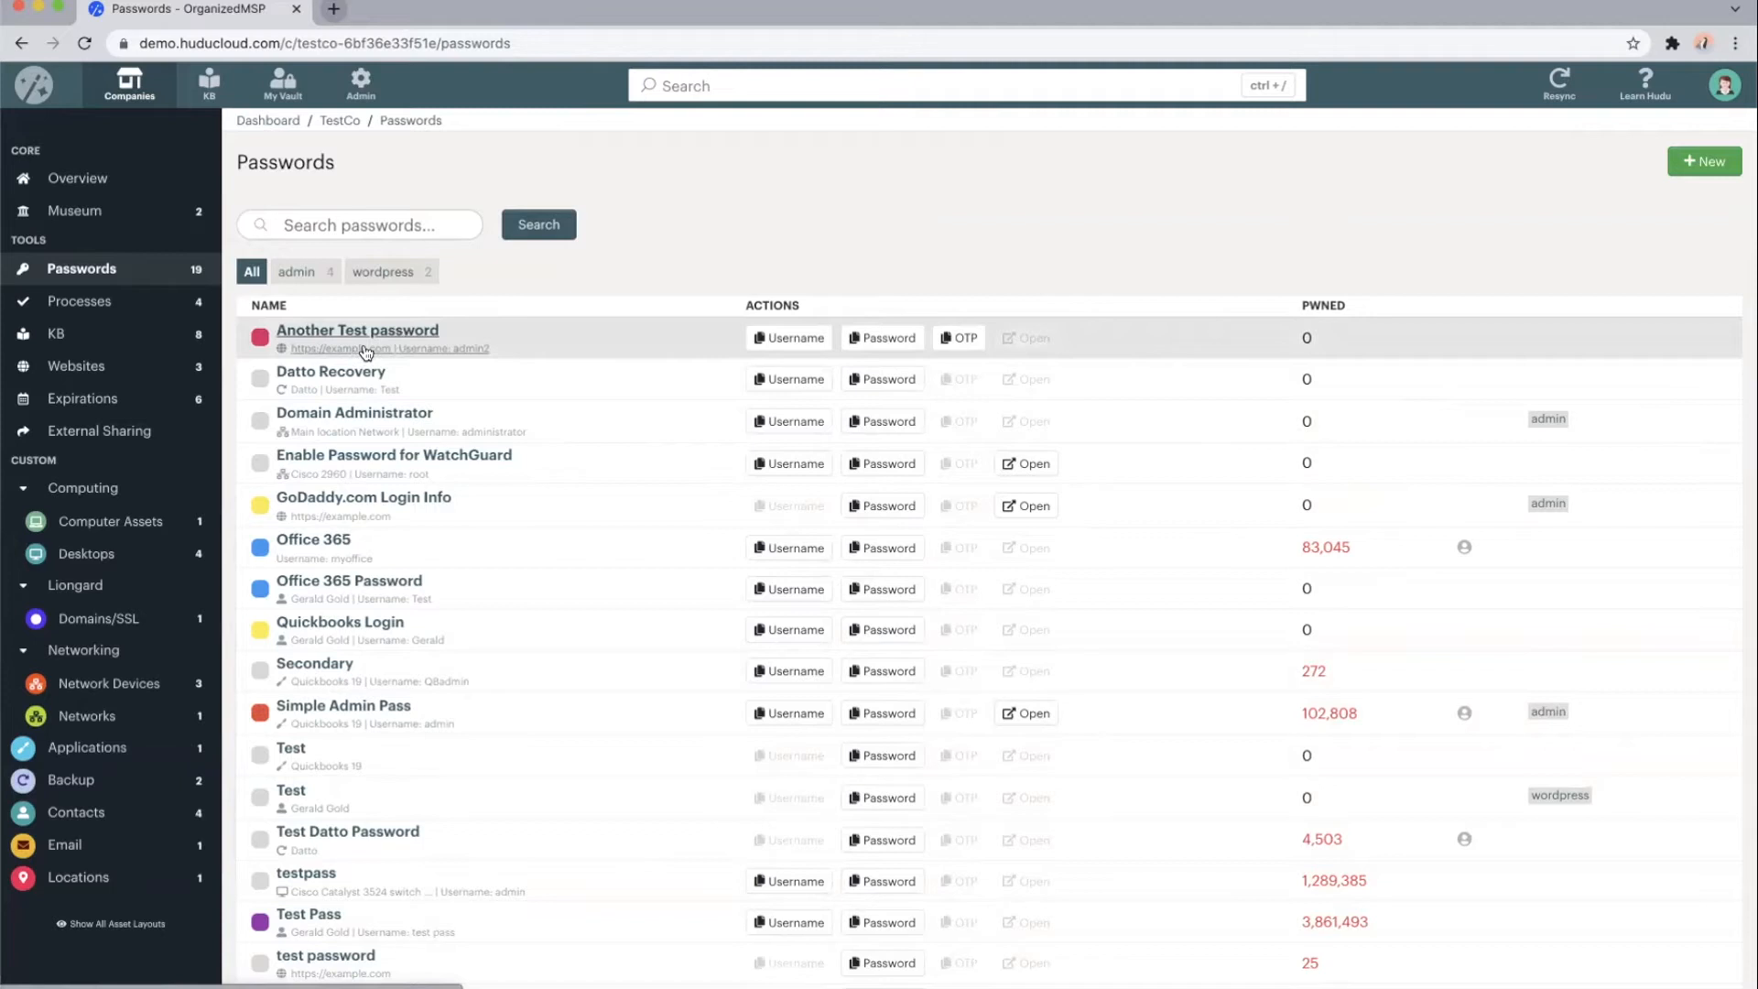
mouse_move(802, 338)
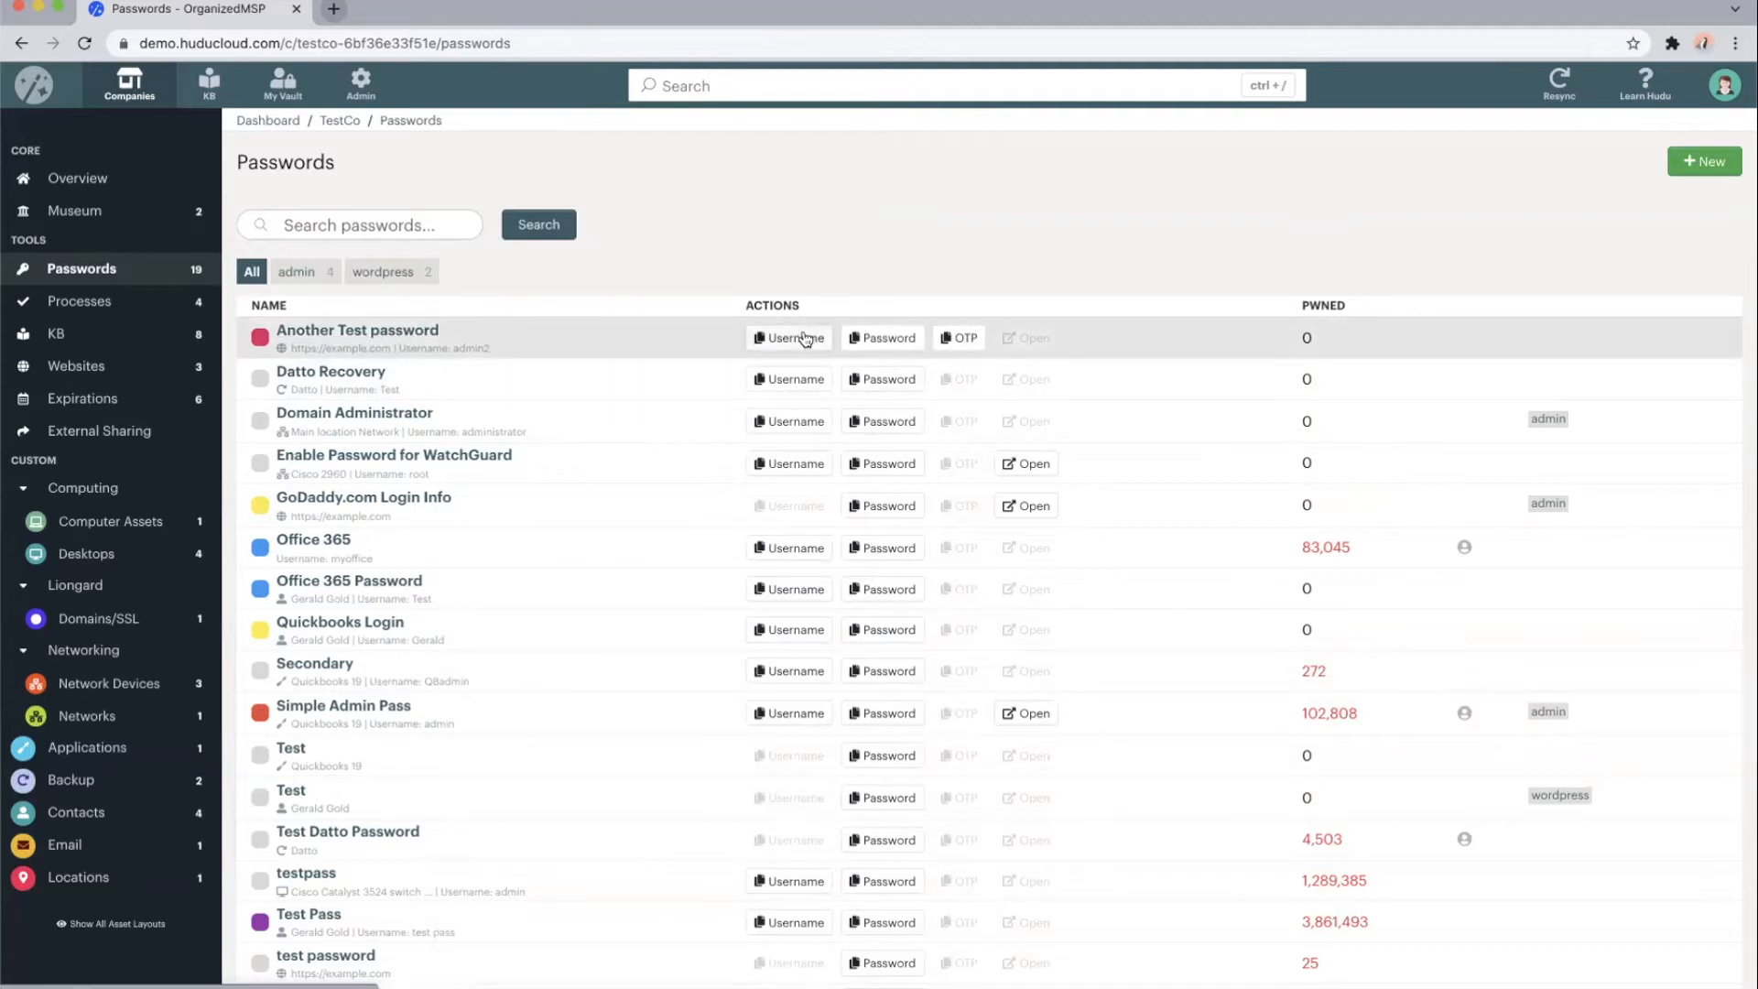
left_click(882, 338)
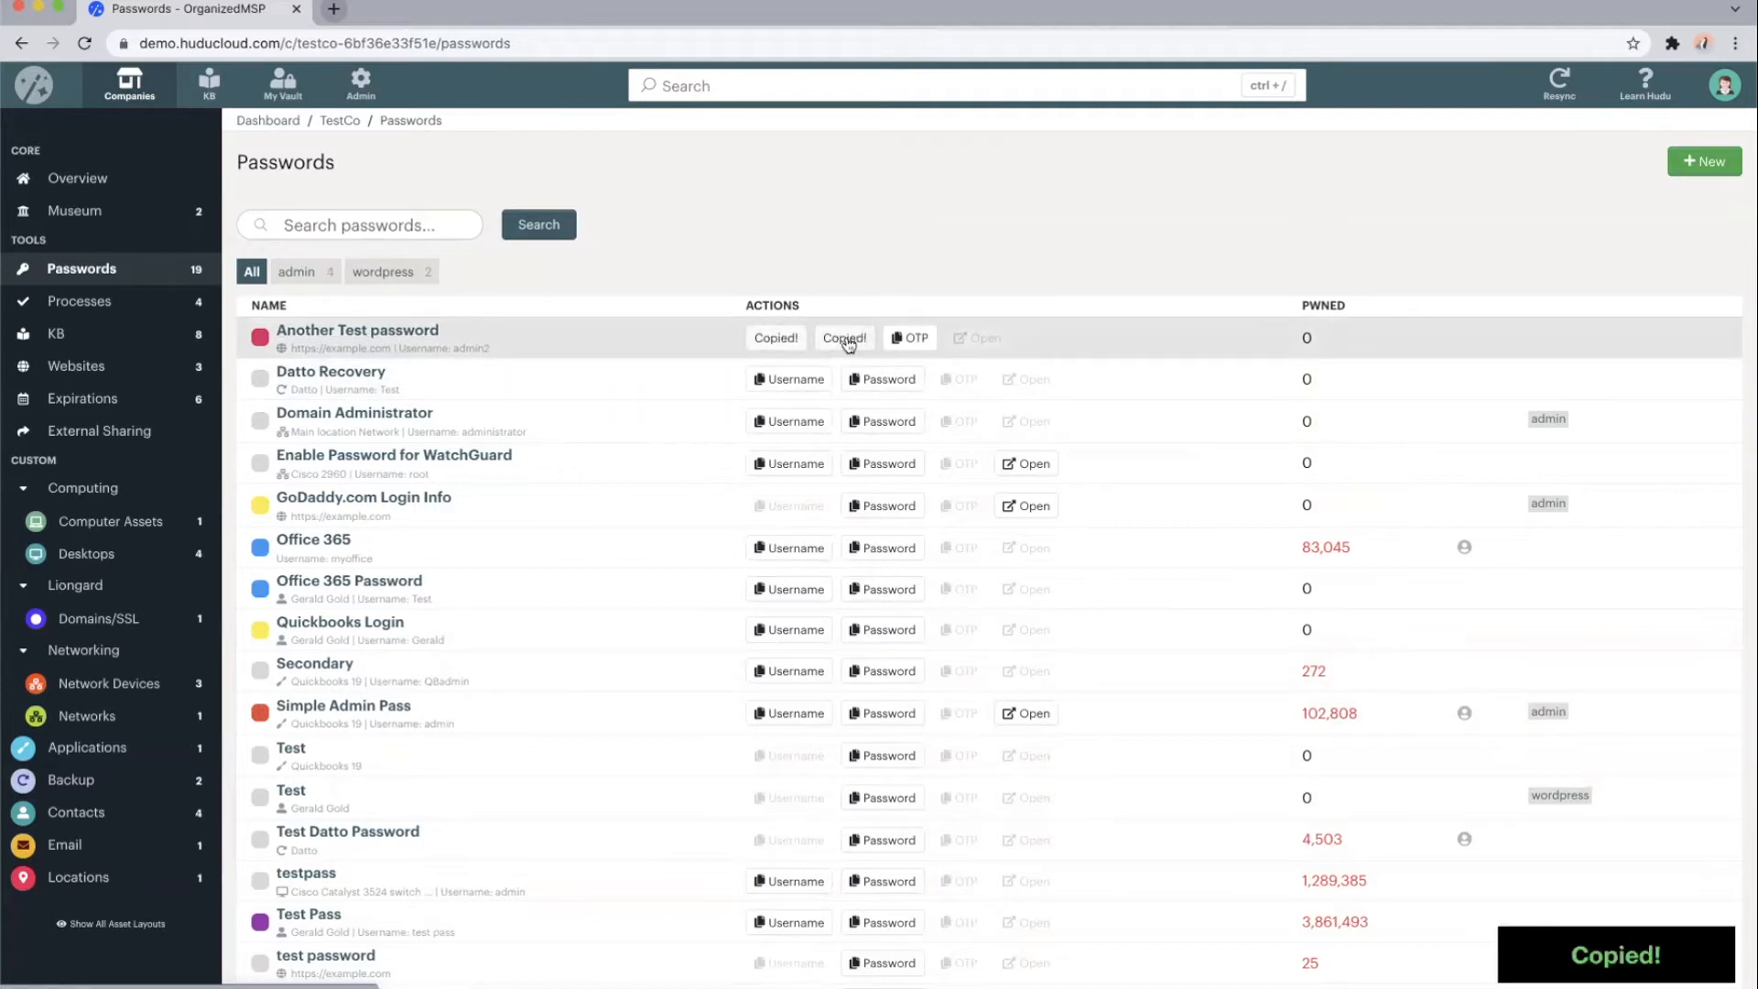
left_click(912, 338)
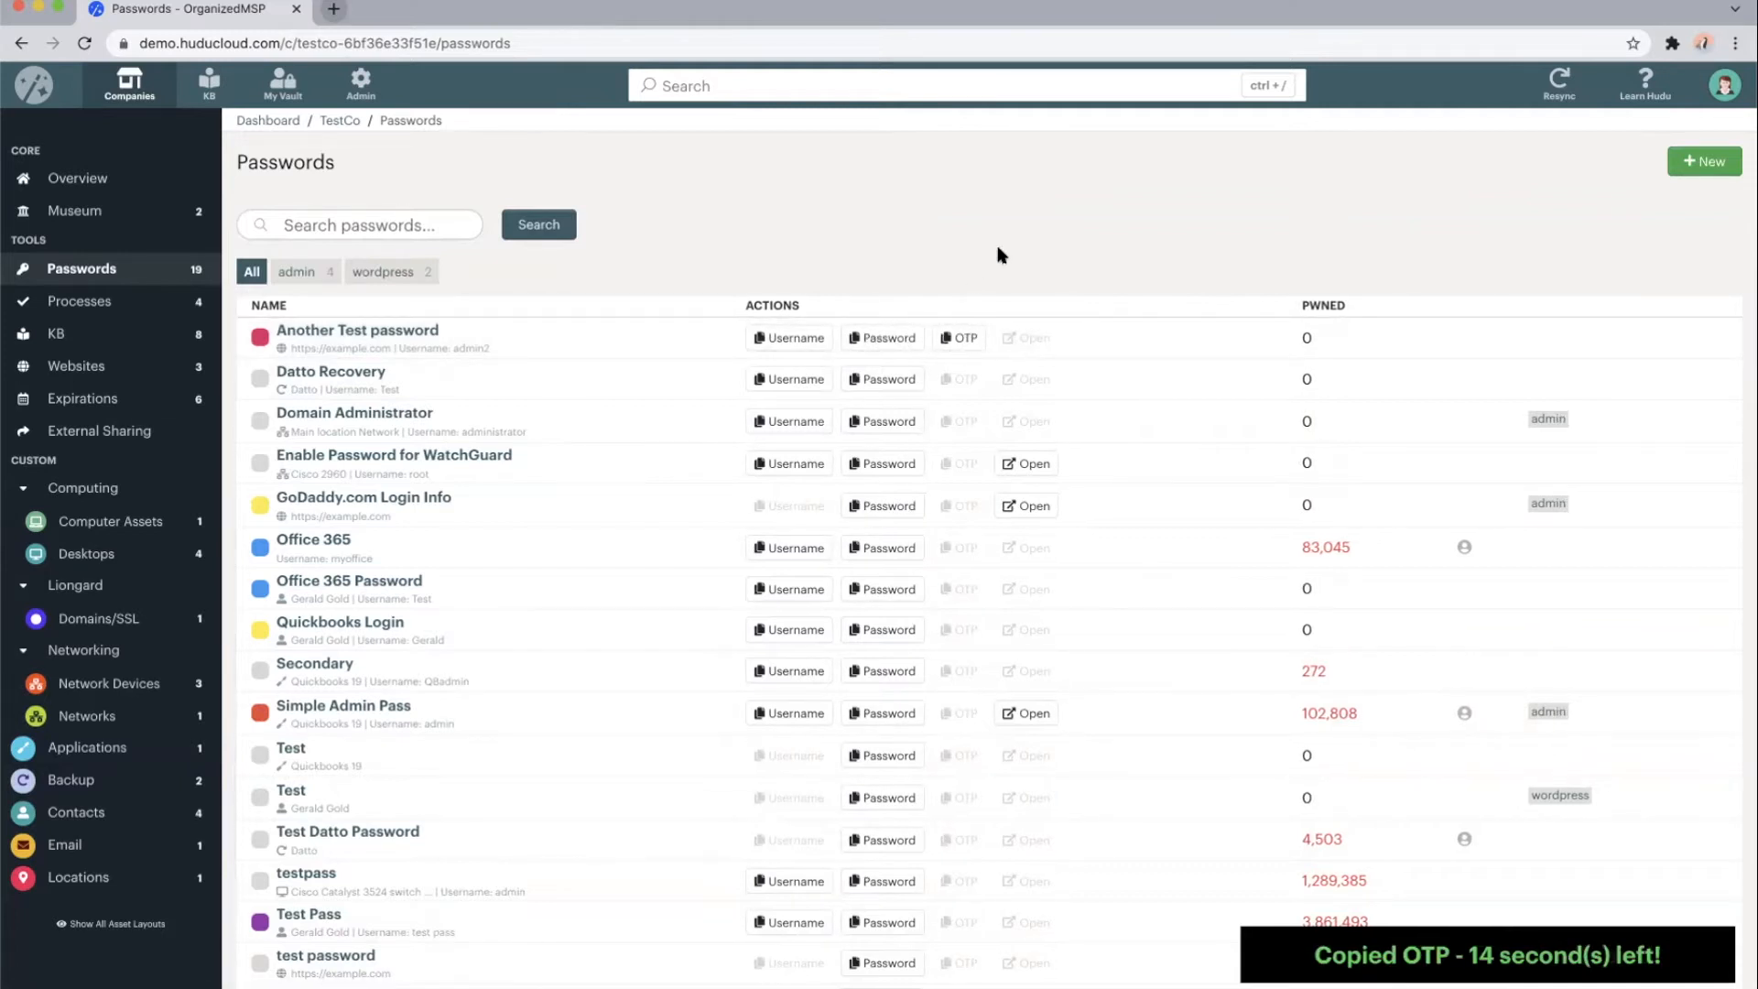
scroll("down", 3)
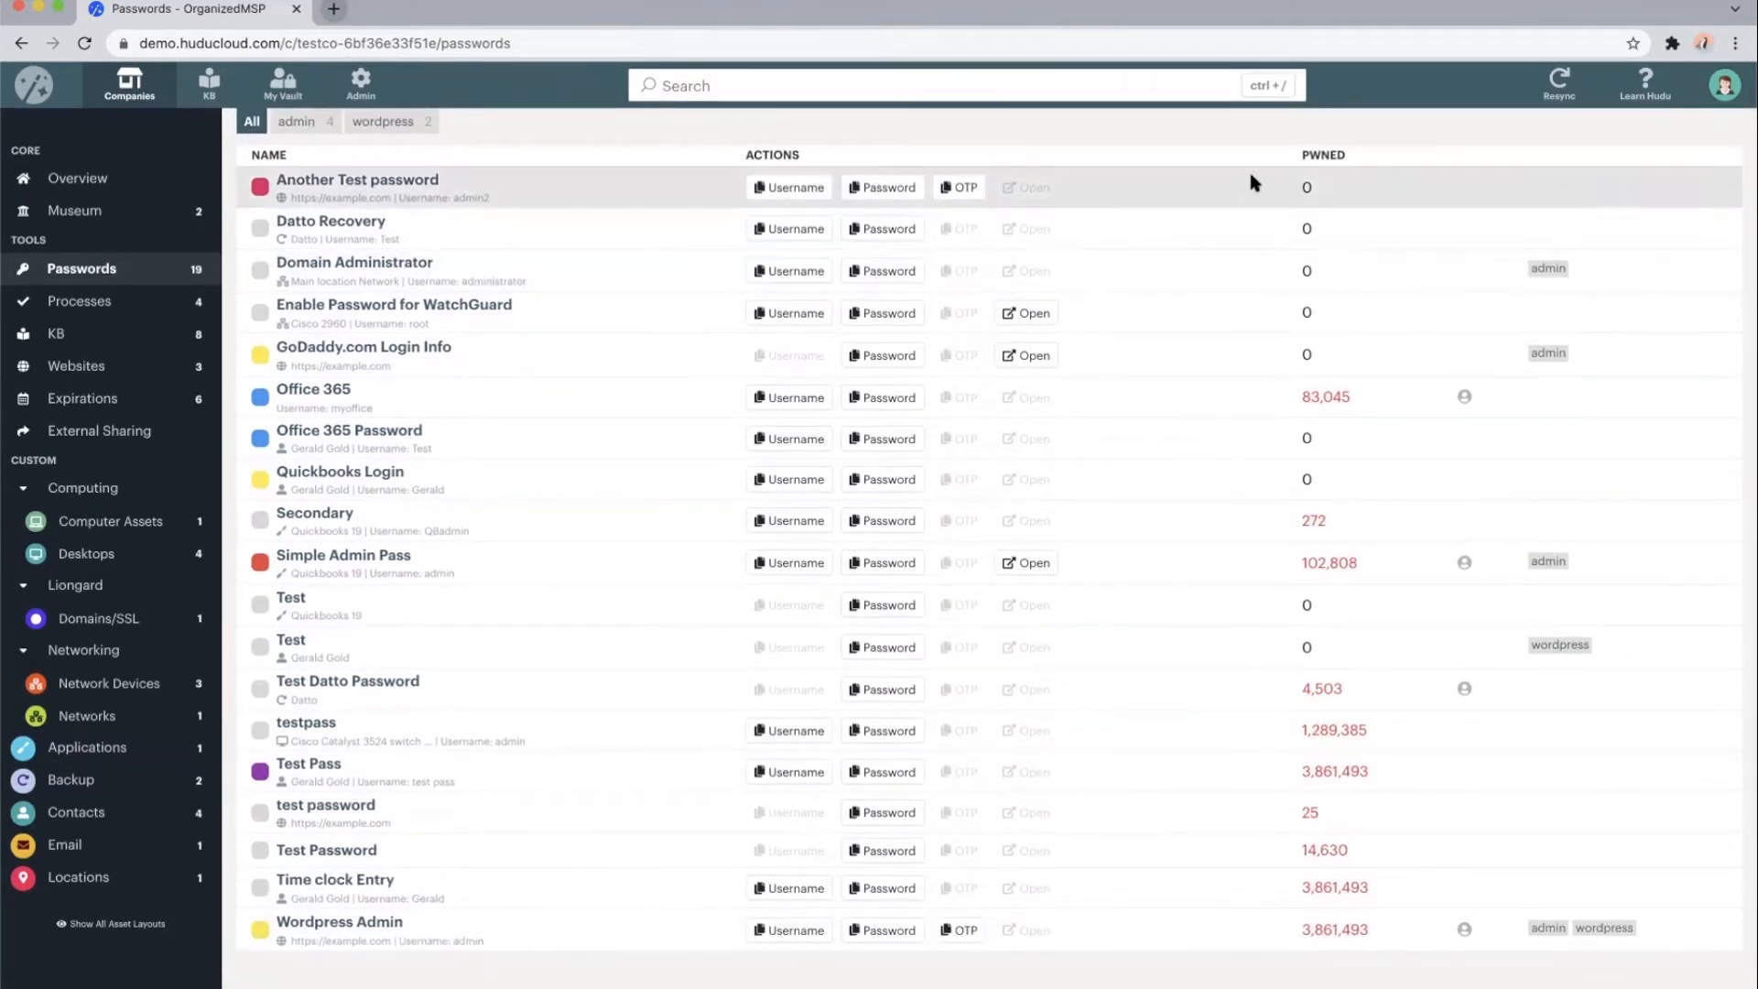
mouse_move(1317, 620)
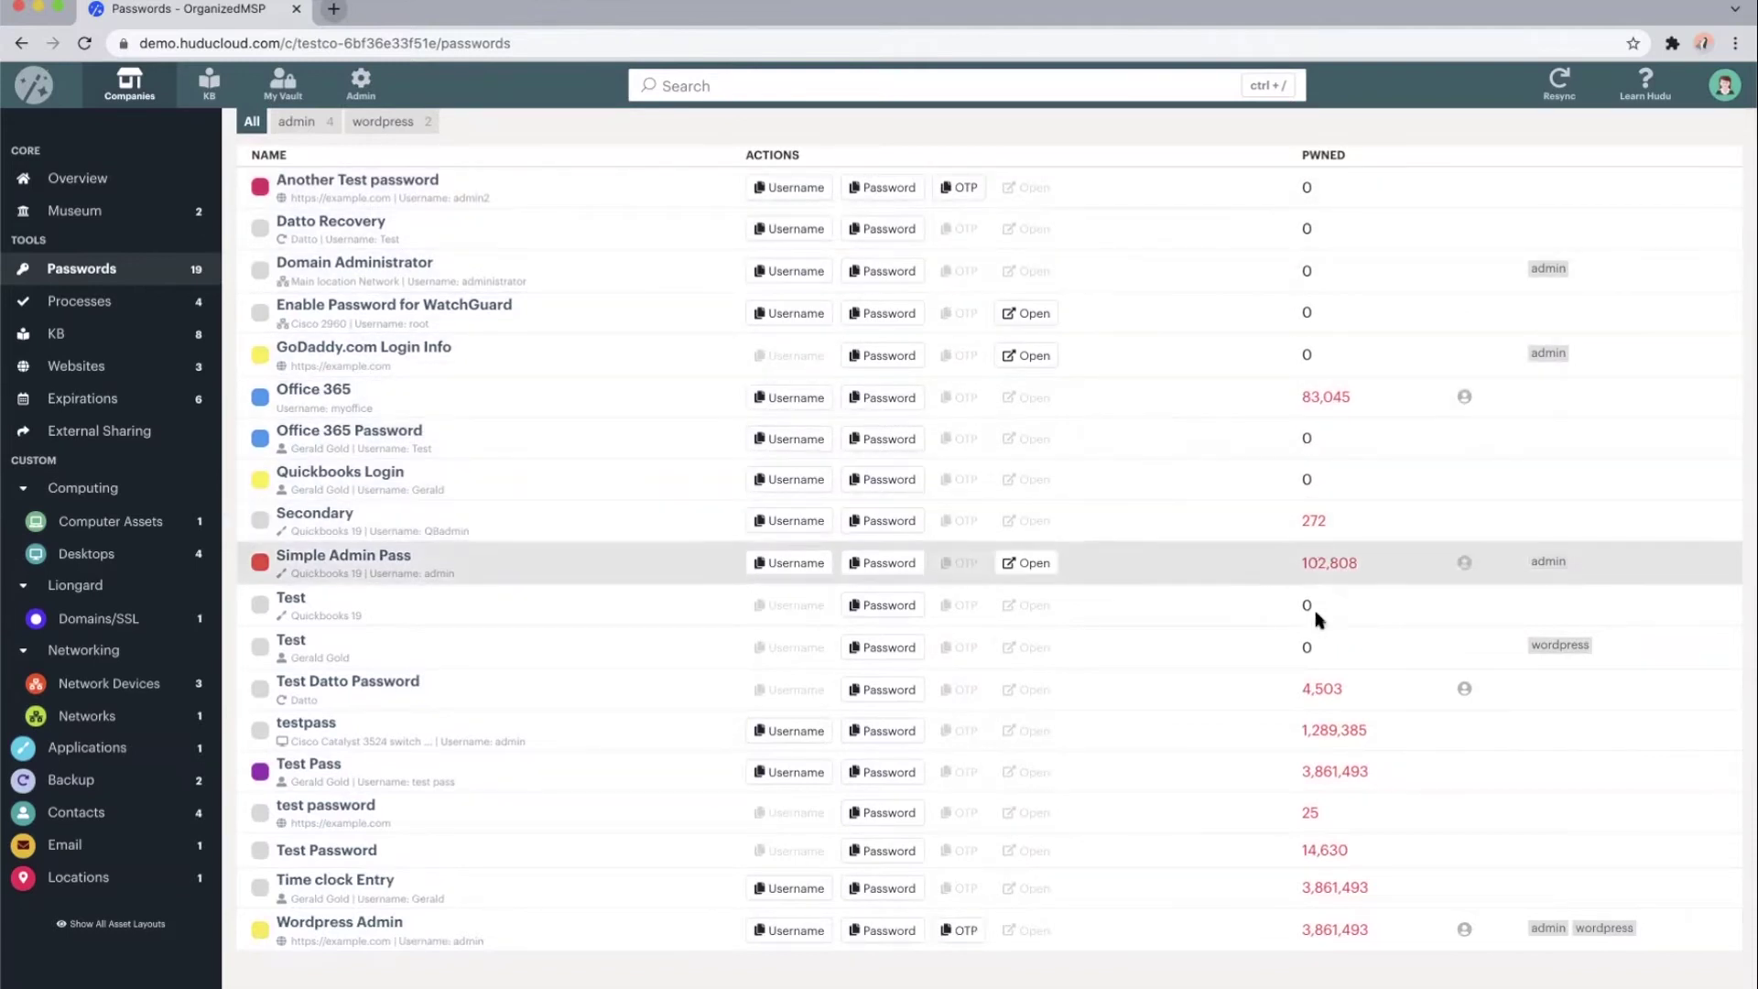
mouse_move(905, 888)
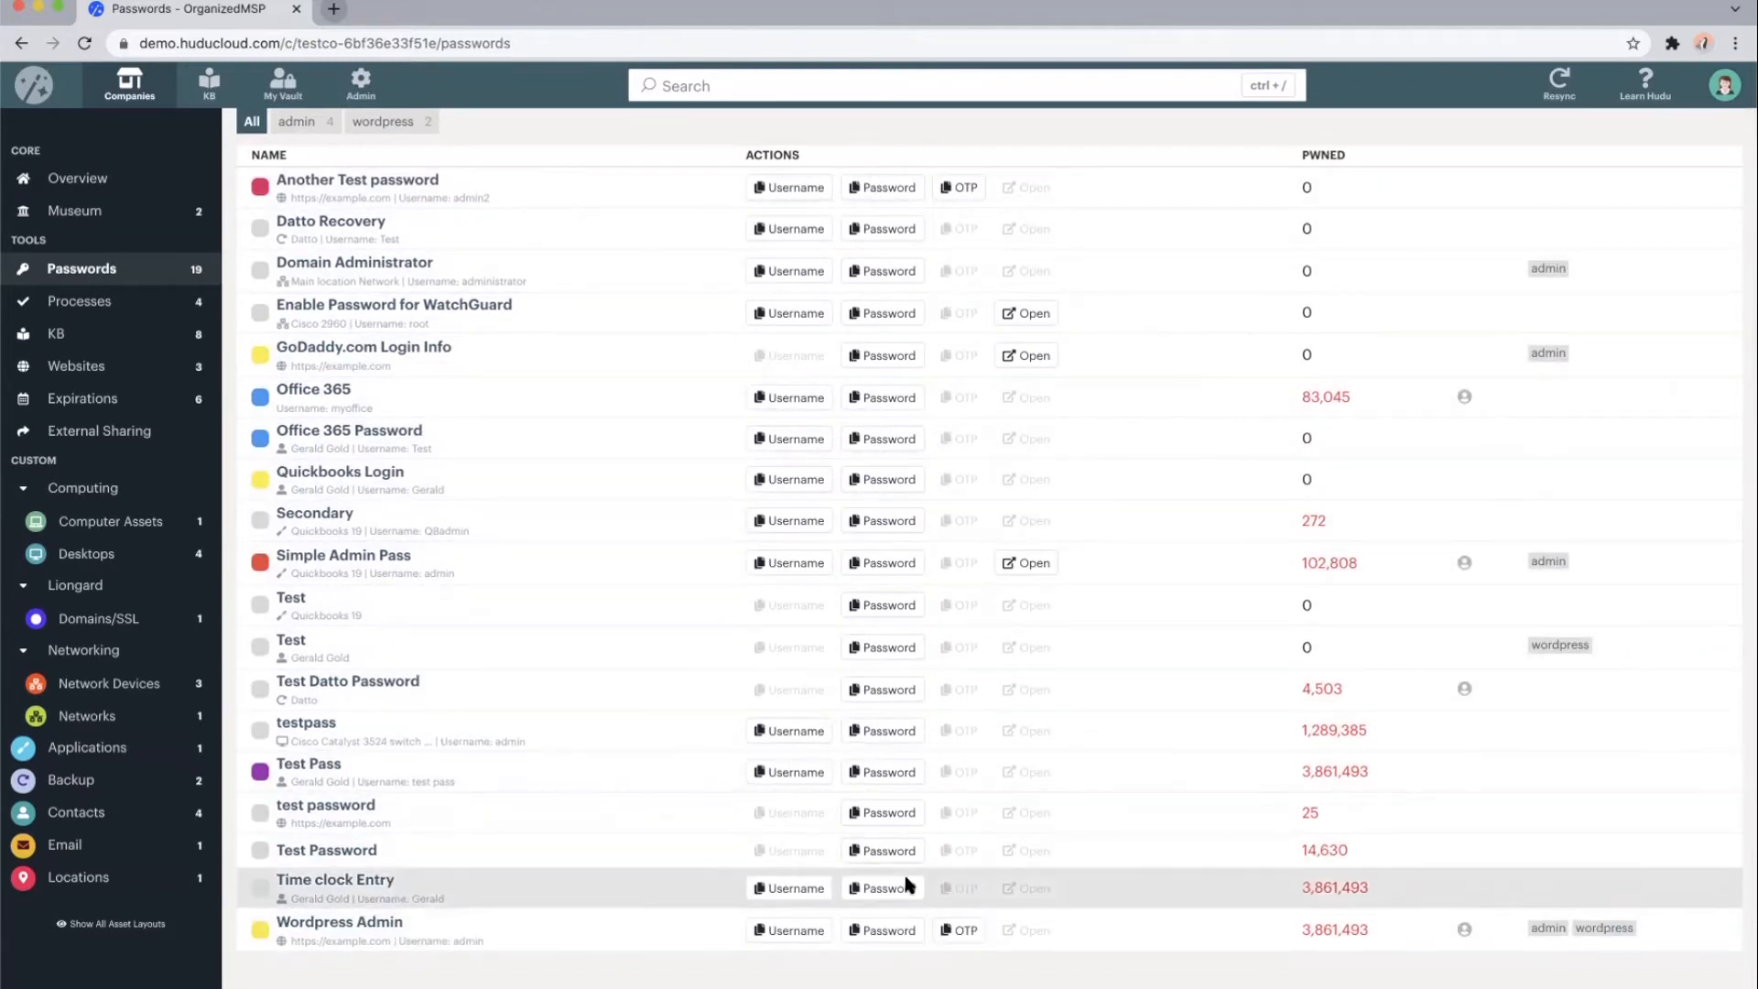
Open the Wordpress Admin password, copy and reveal it, and show its Easy Read phonetic spelling
left_click(339, 920)
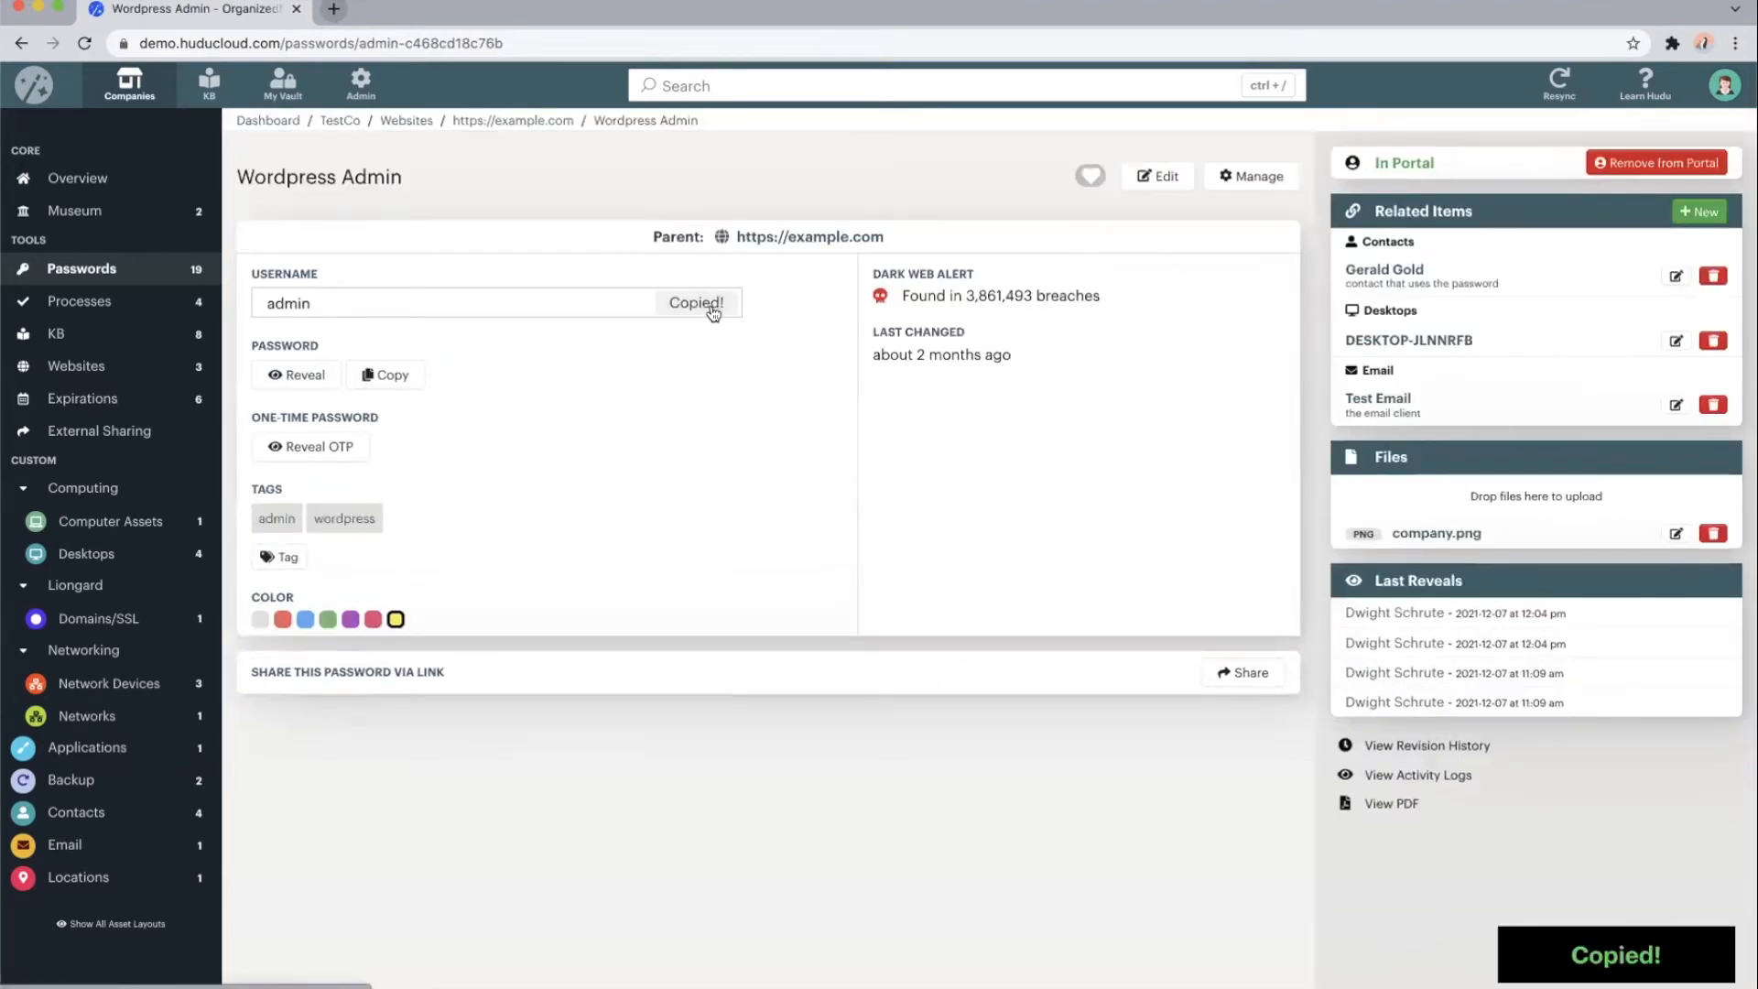
left_click(385, 374)
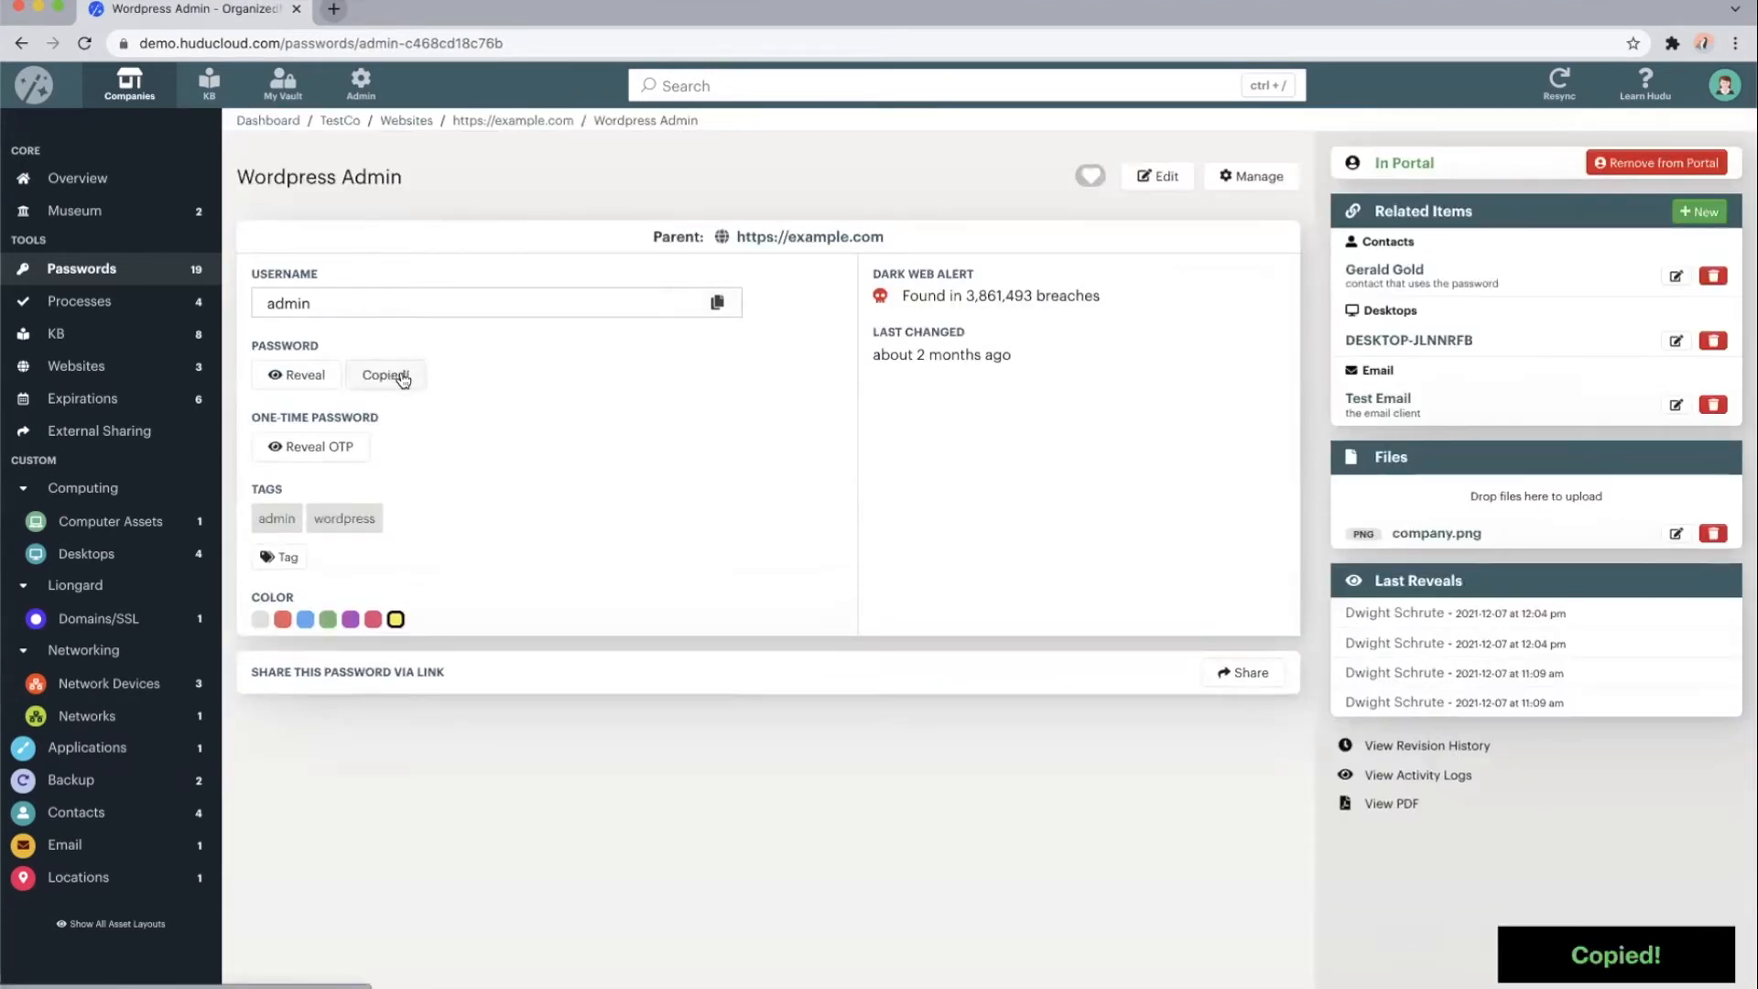
left_click(295, 374)
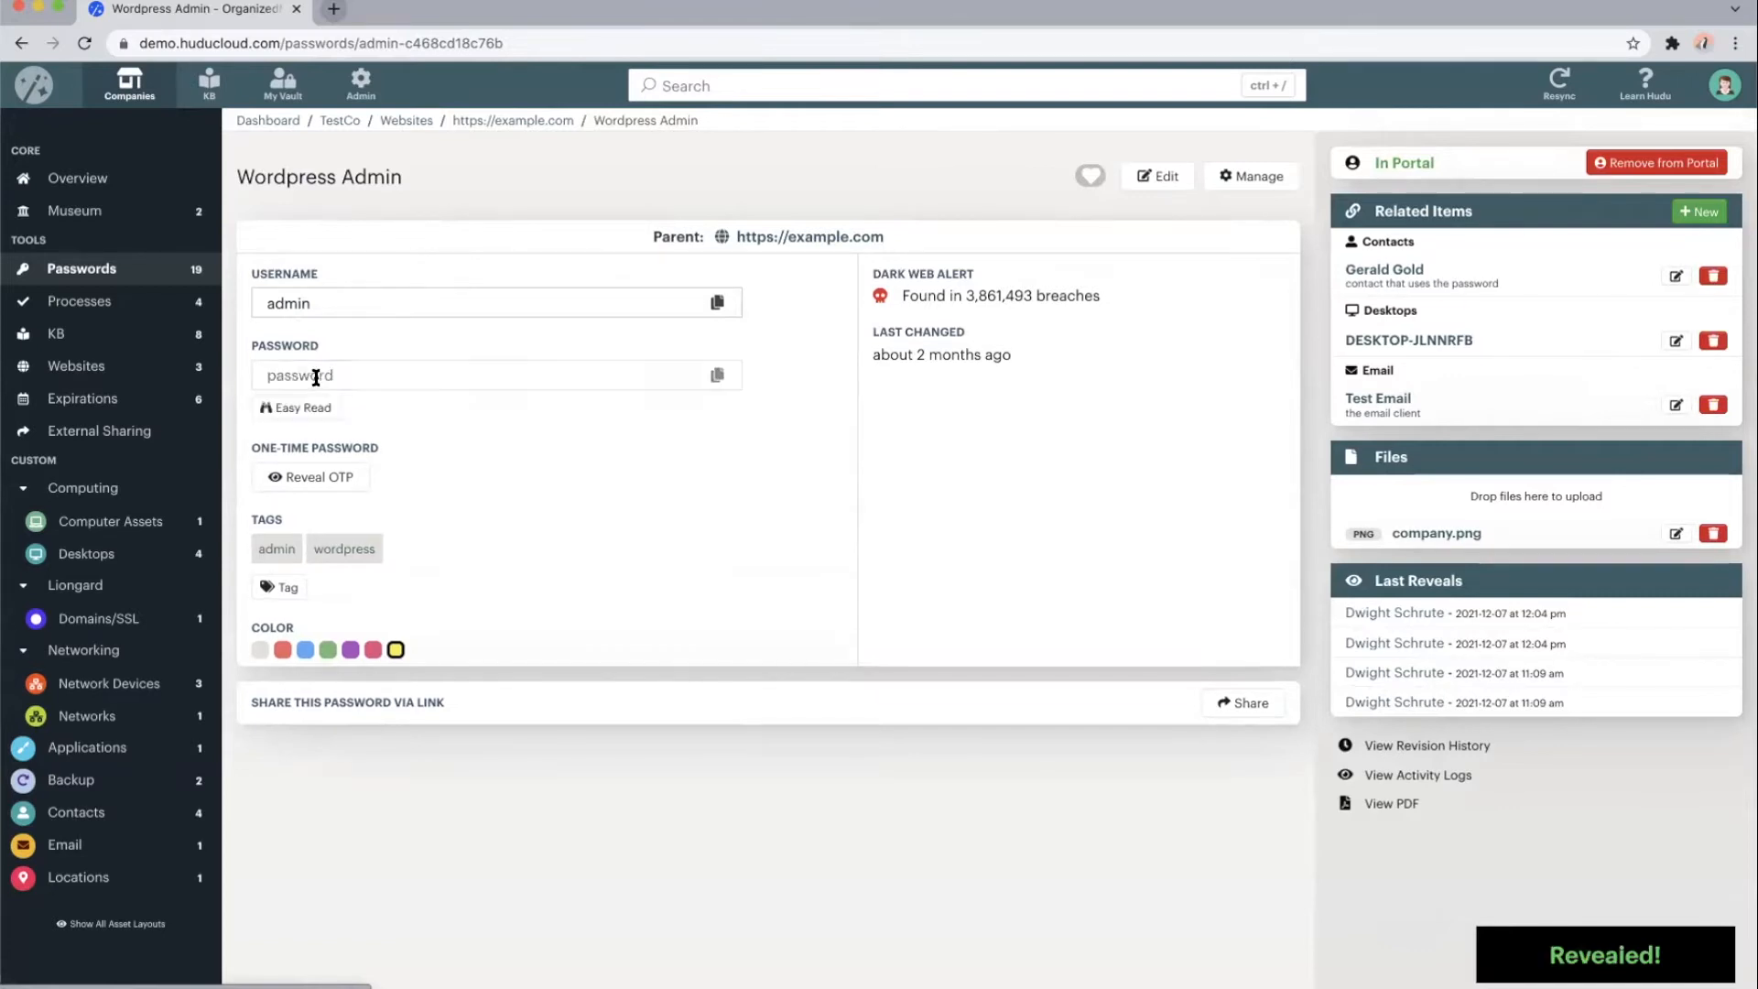
left_click(295, 406)
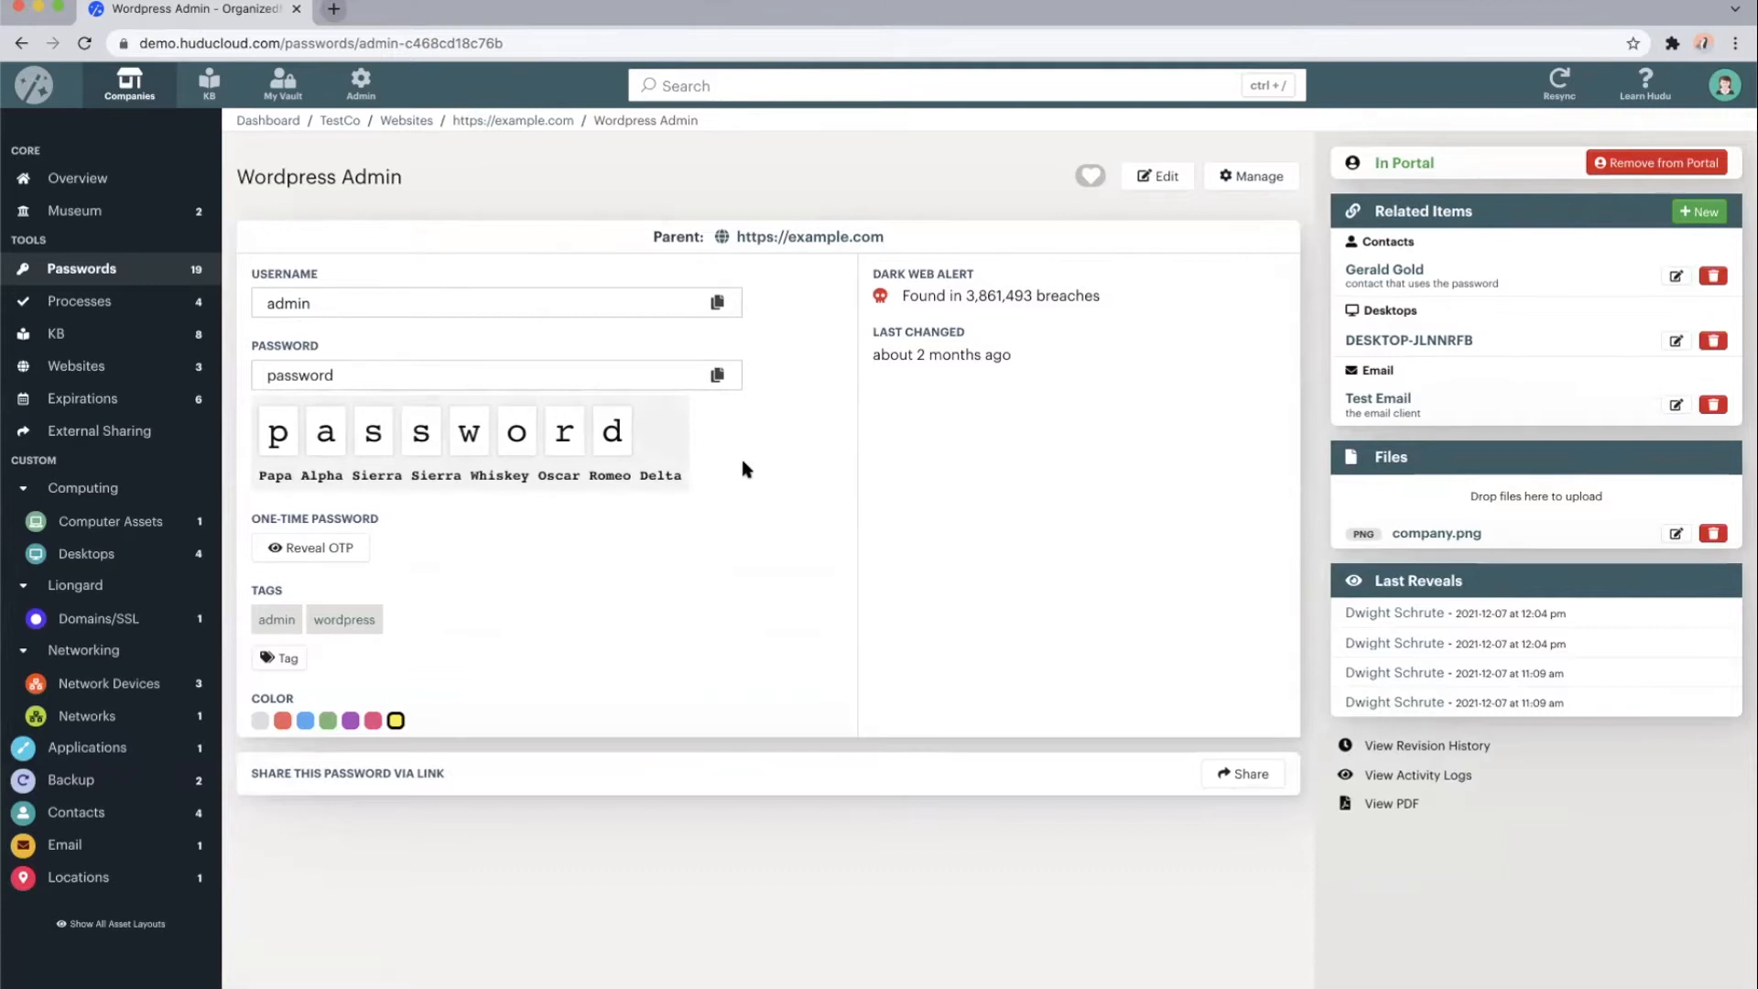
mouse_move(739, 470)
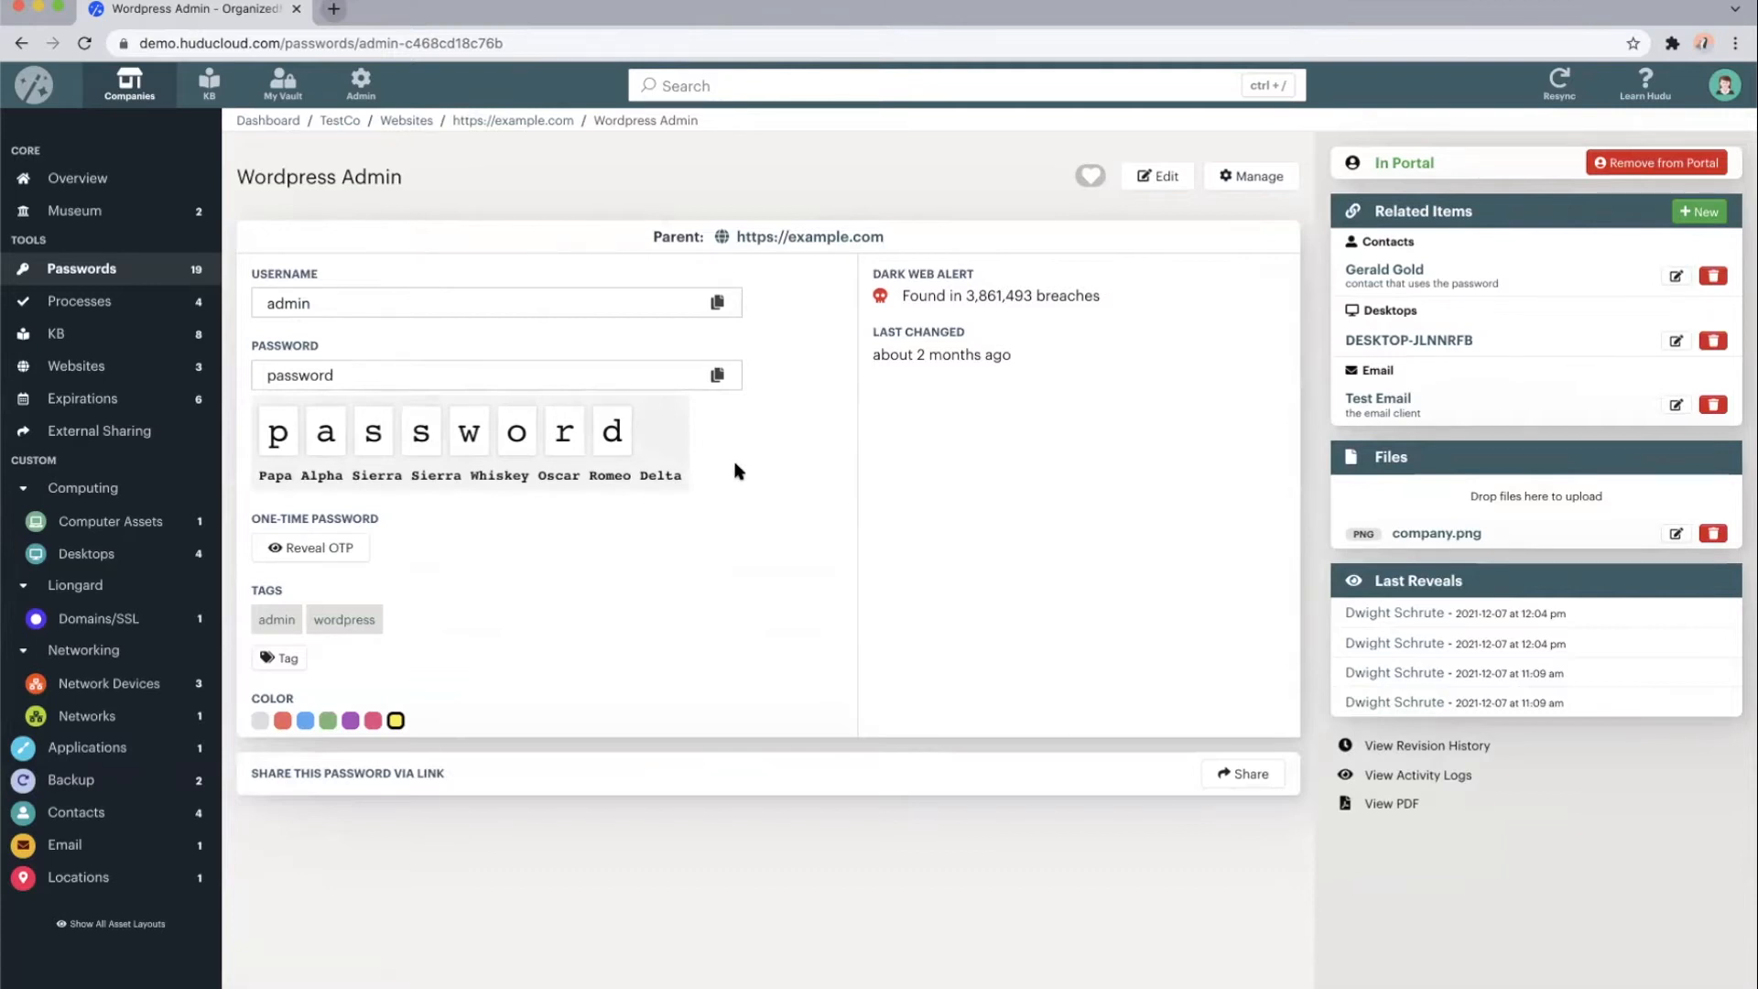
mouse_move(340, 554)
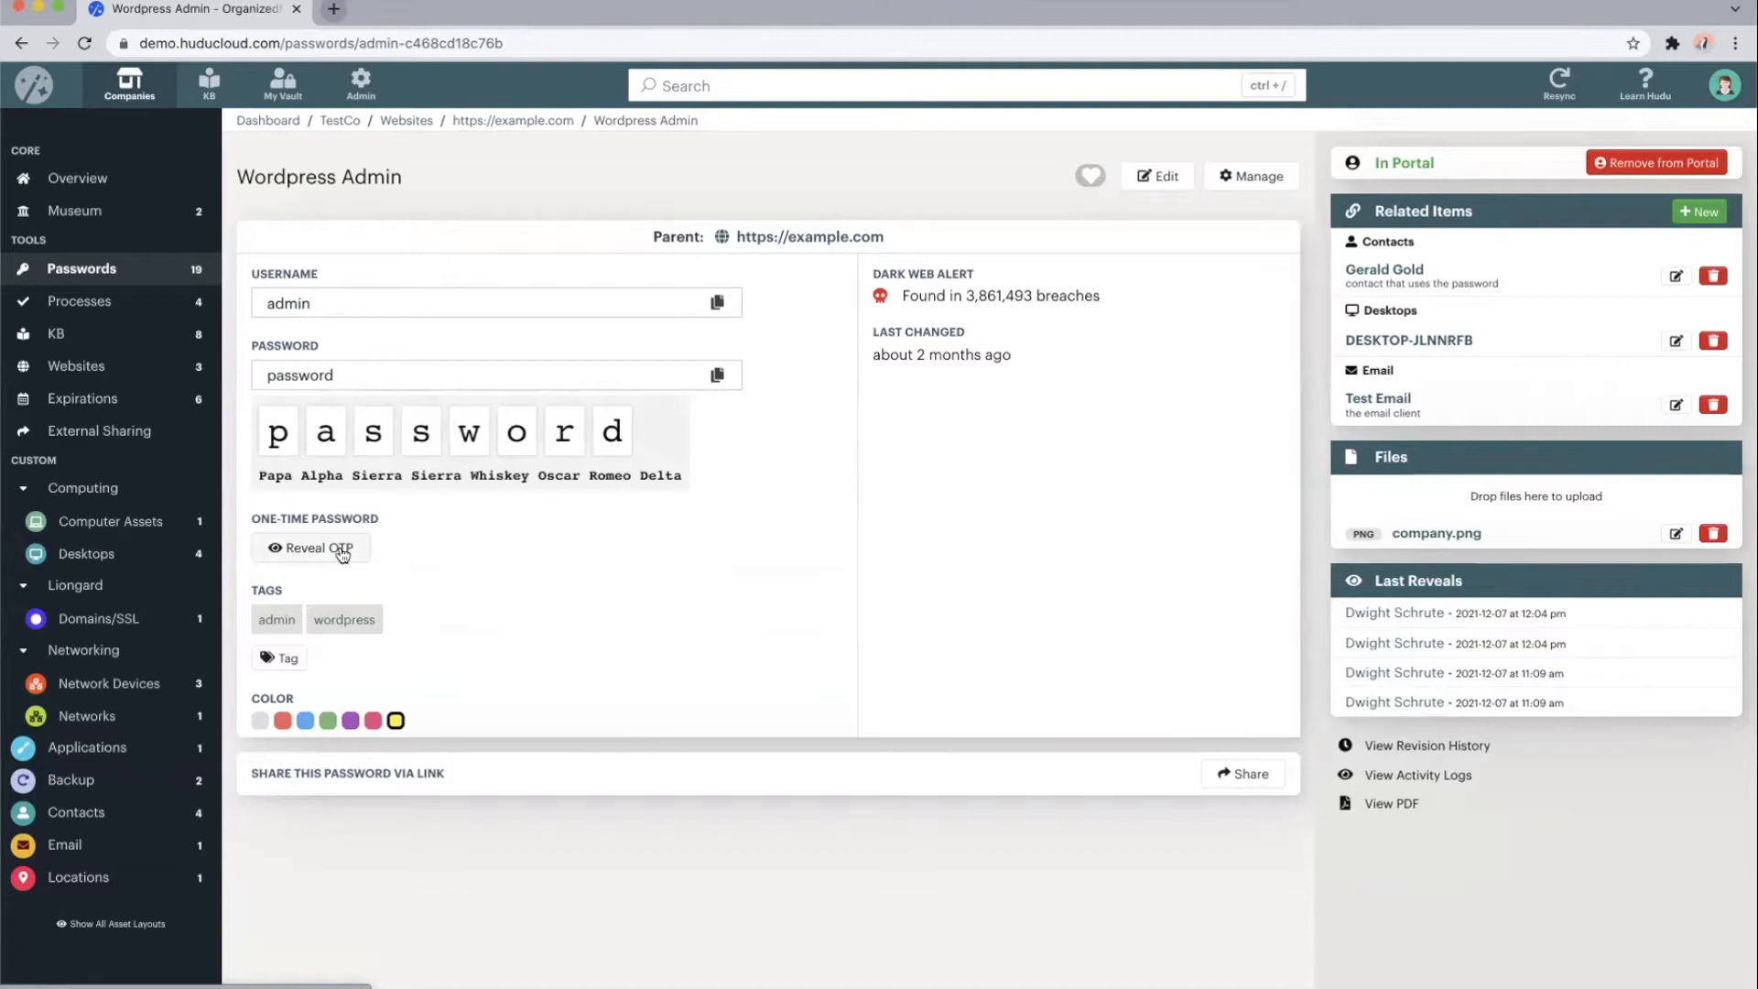
Reveal the Wordpress Admin password's current one-time code
left_click(311, 548)
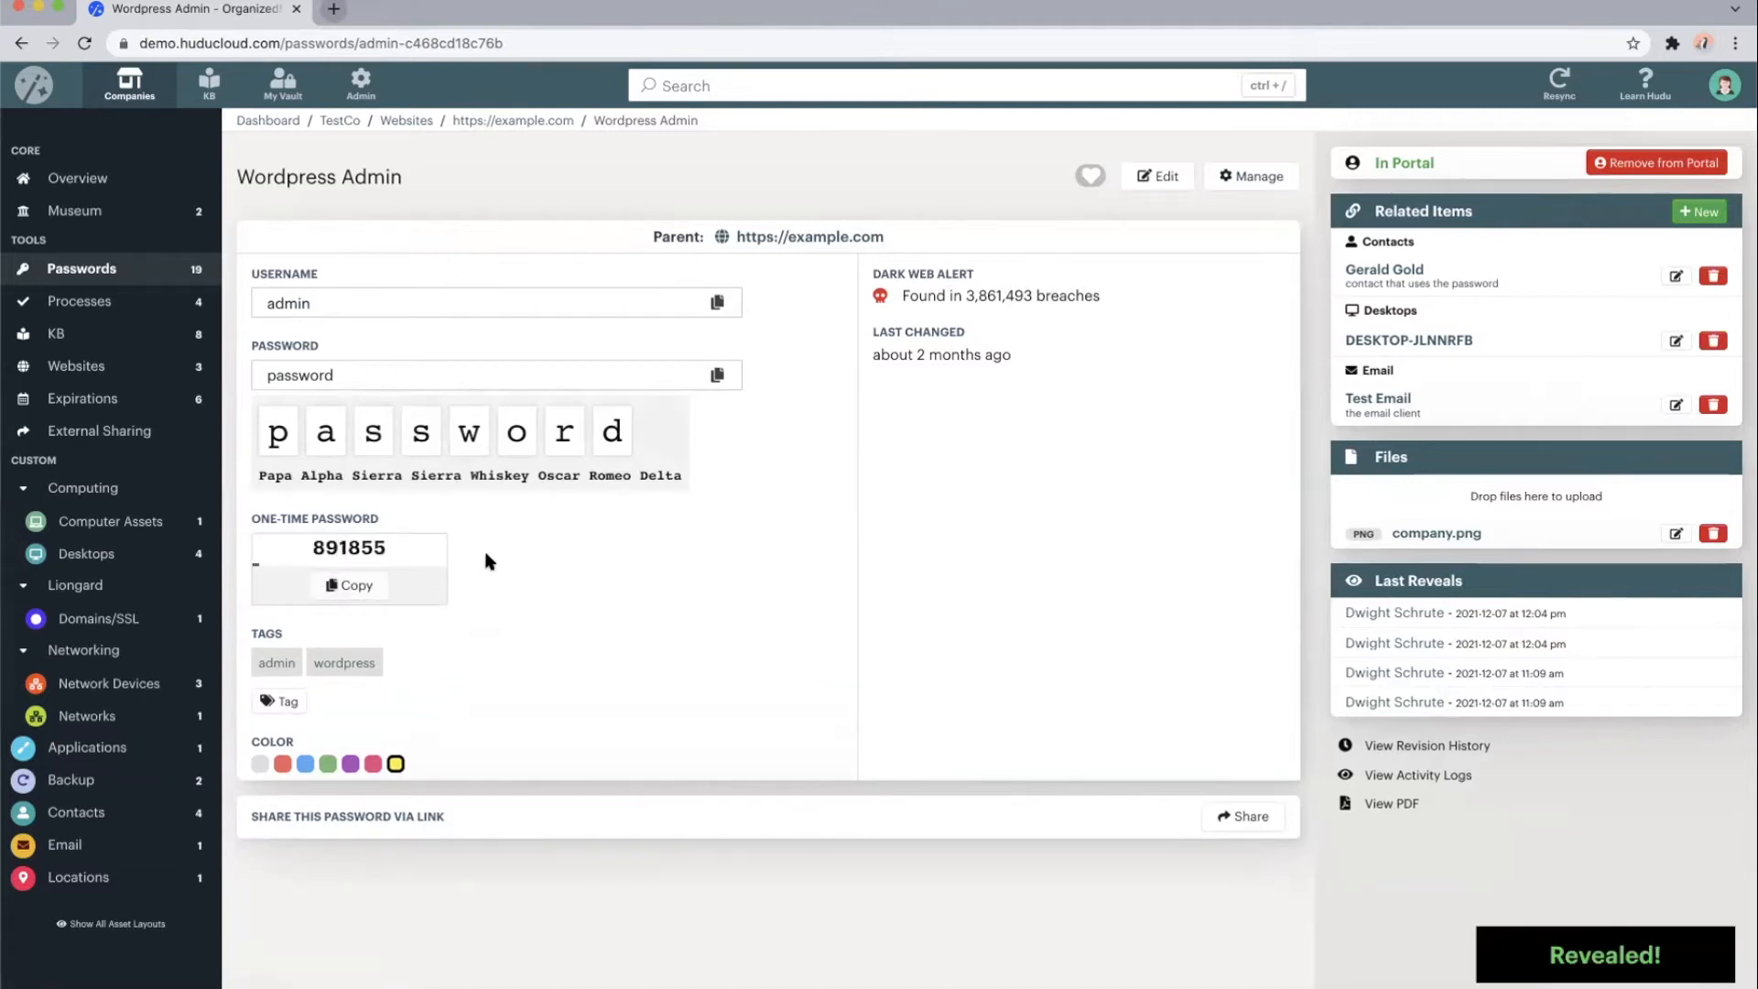
mouse_move(549, 568)
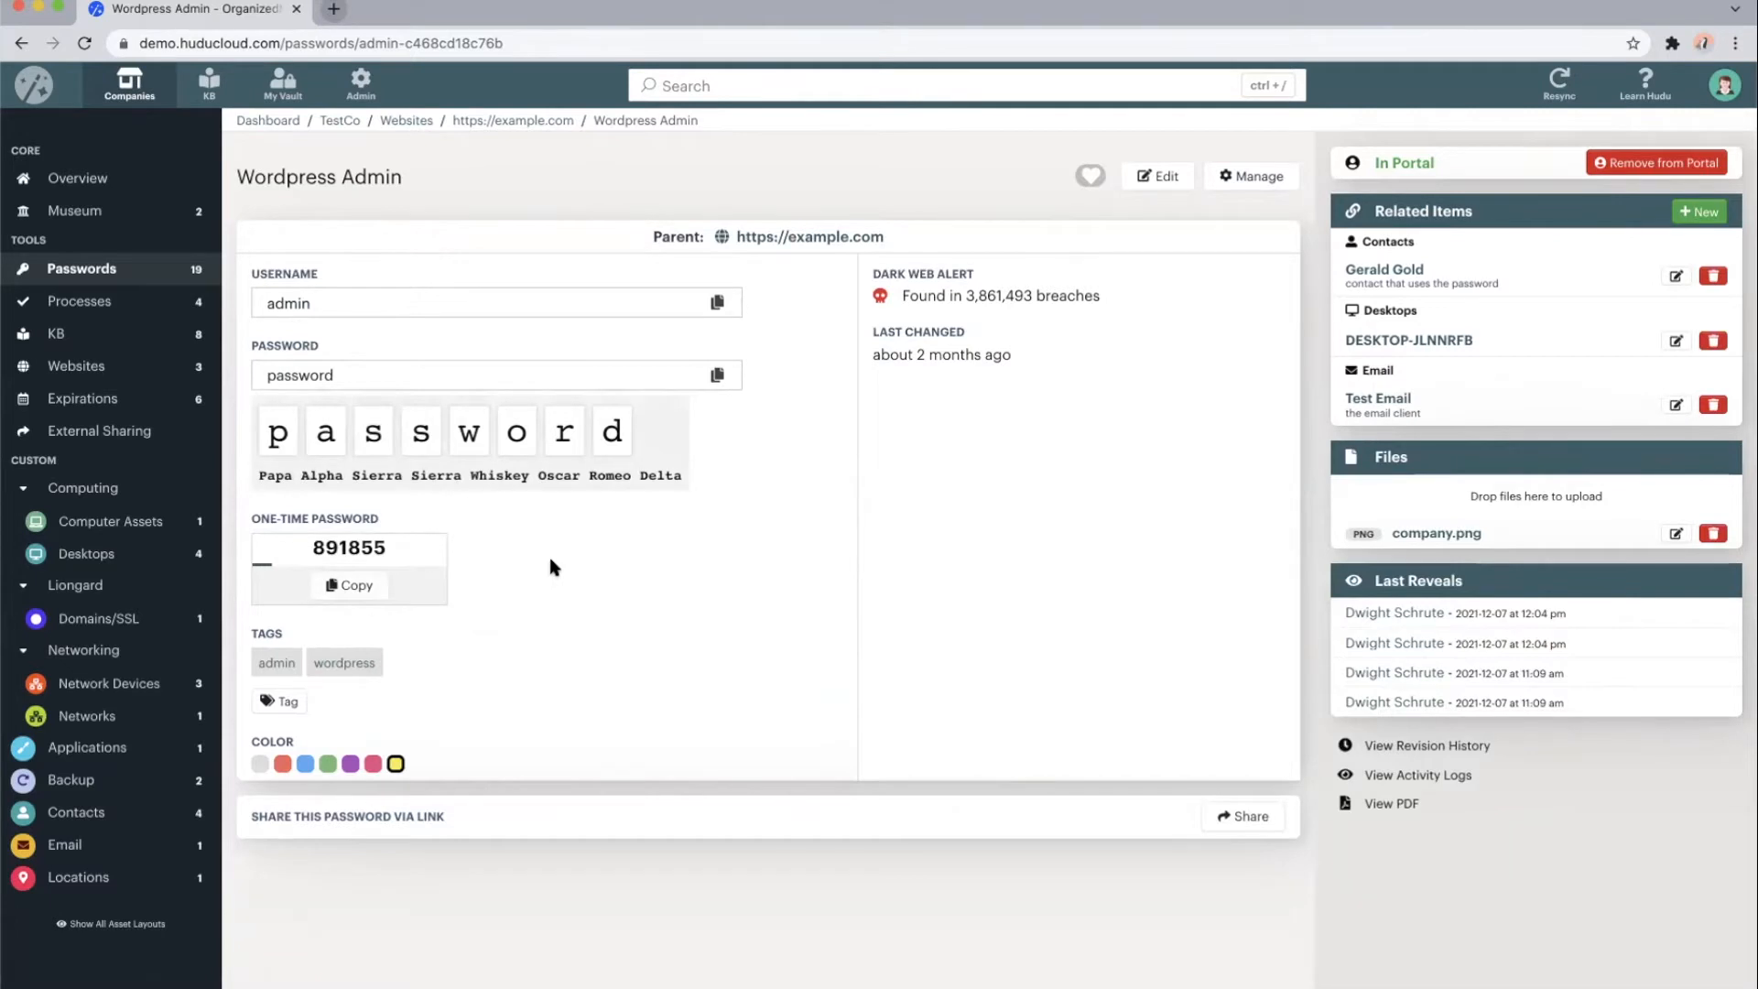
mouse_move(754, 579)
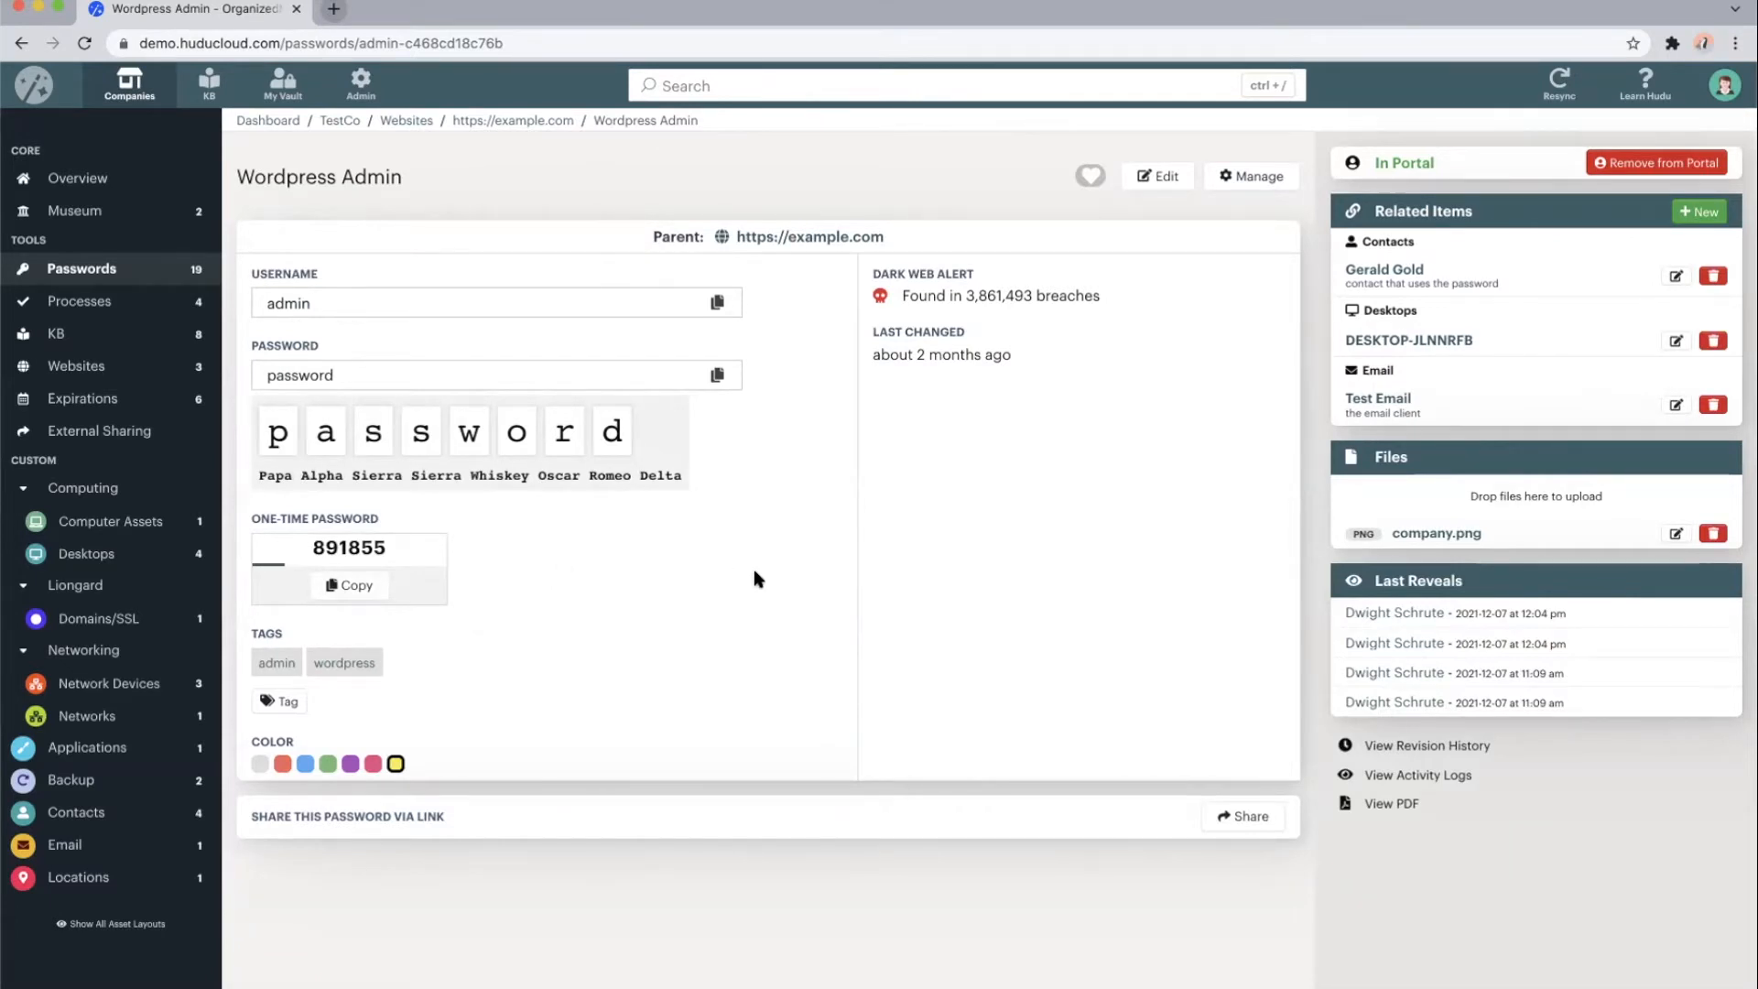
scroll("up", 3)
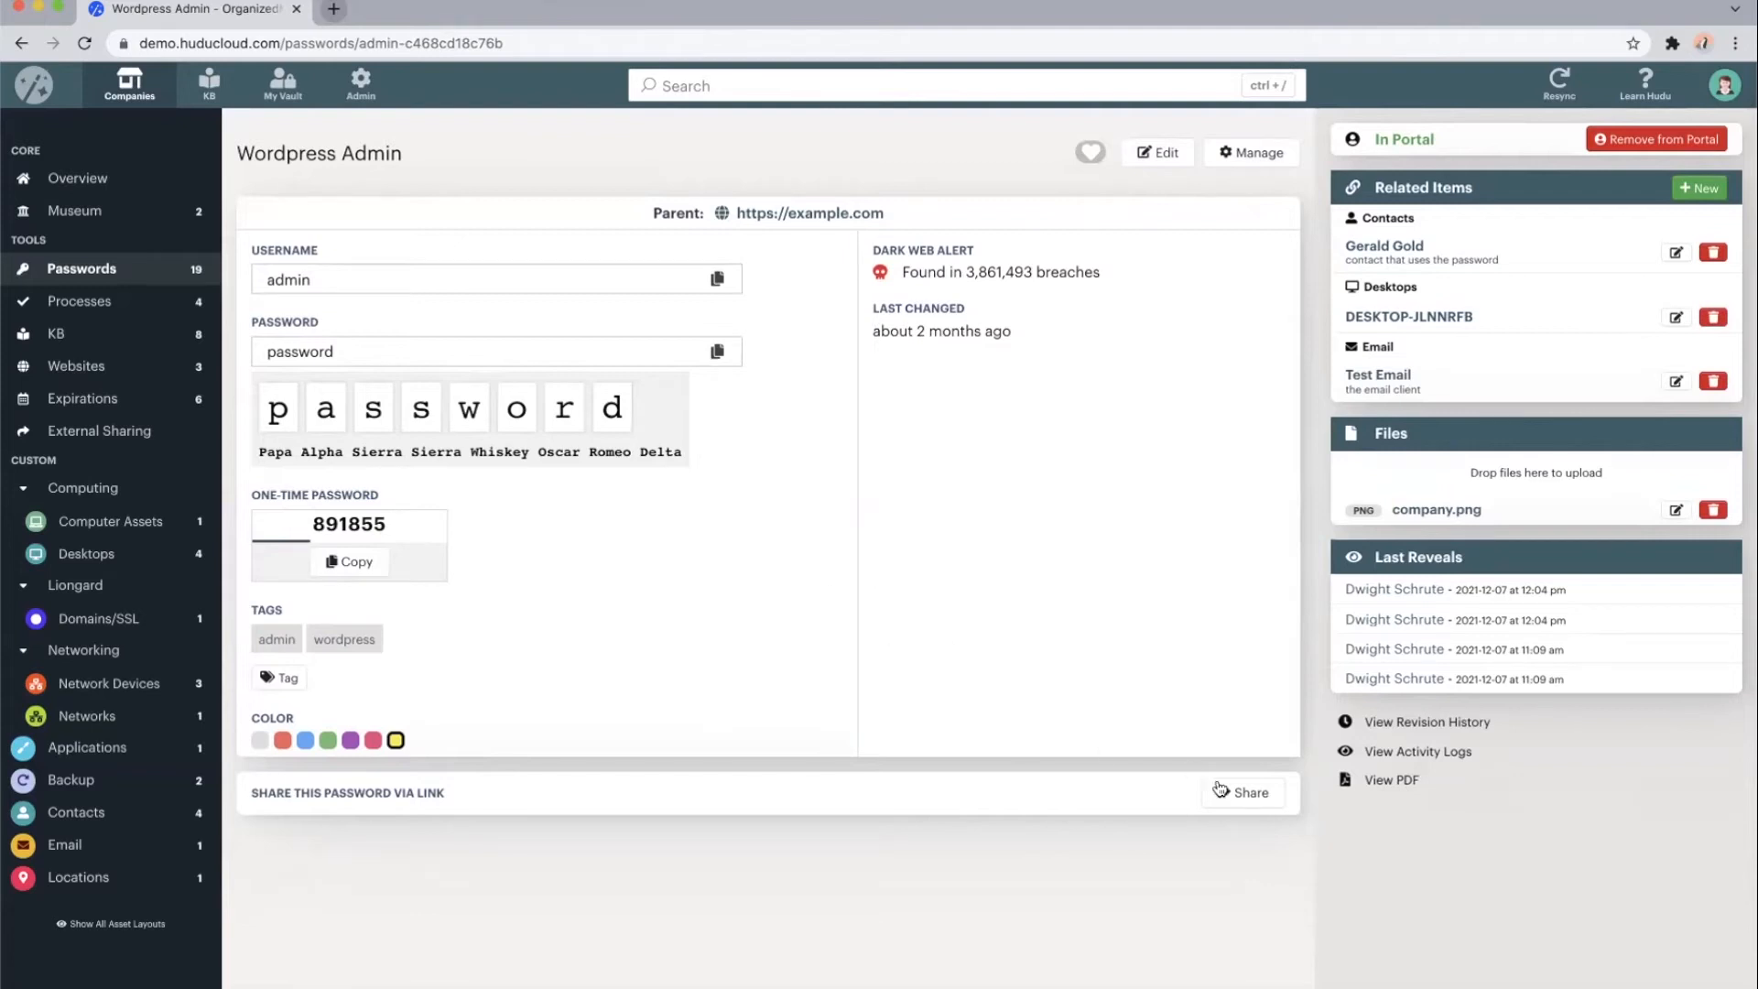
Create a share link for Wordpress Admin expiring in 30 minutes, without username or OTP
left_click(1242, 793)
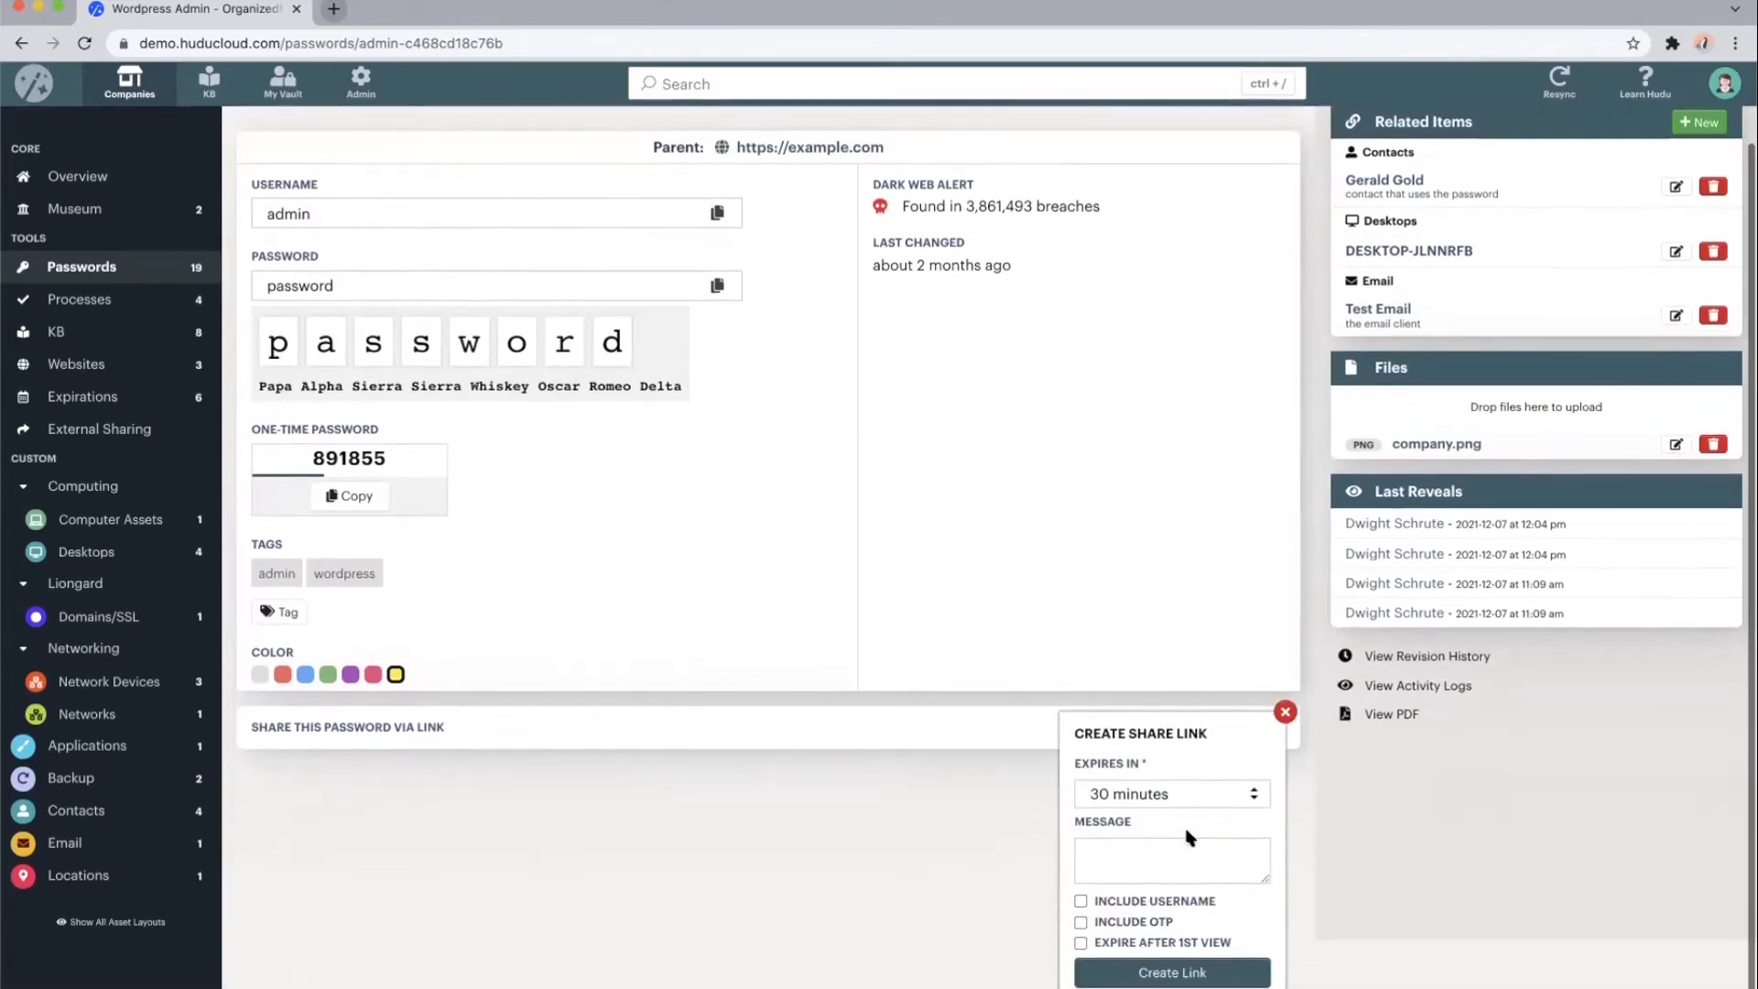
left_click(1170, 793)
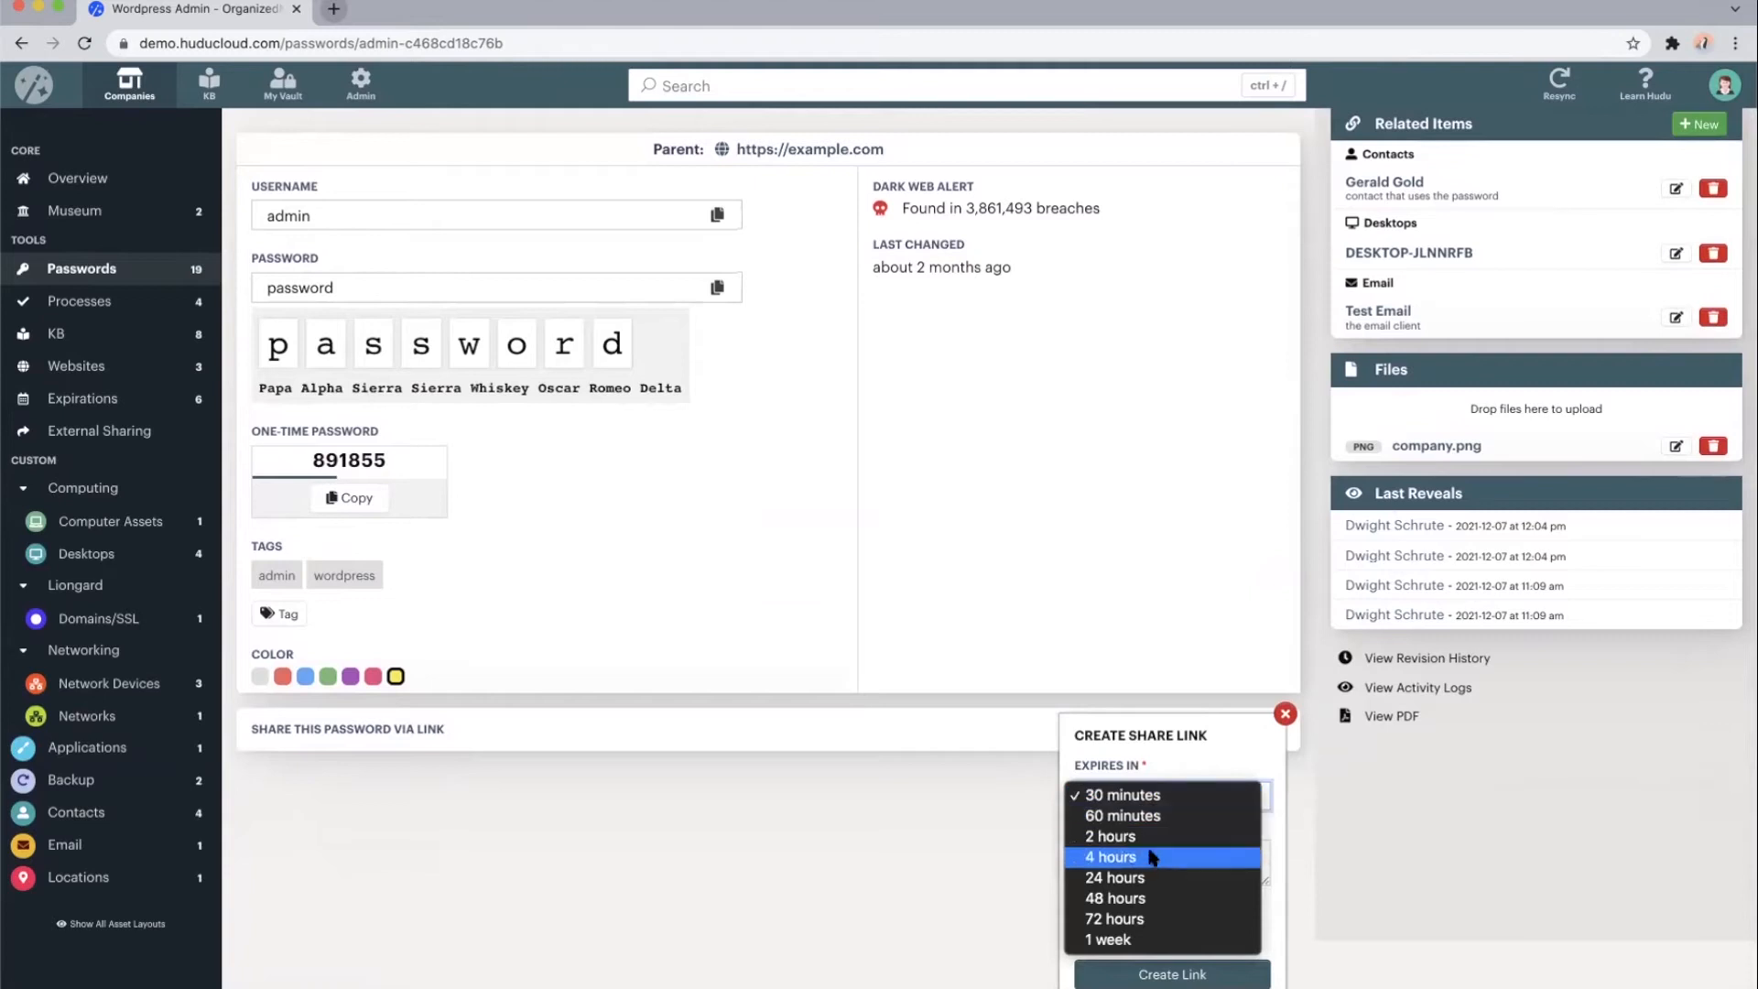
left_click(1123, 795)
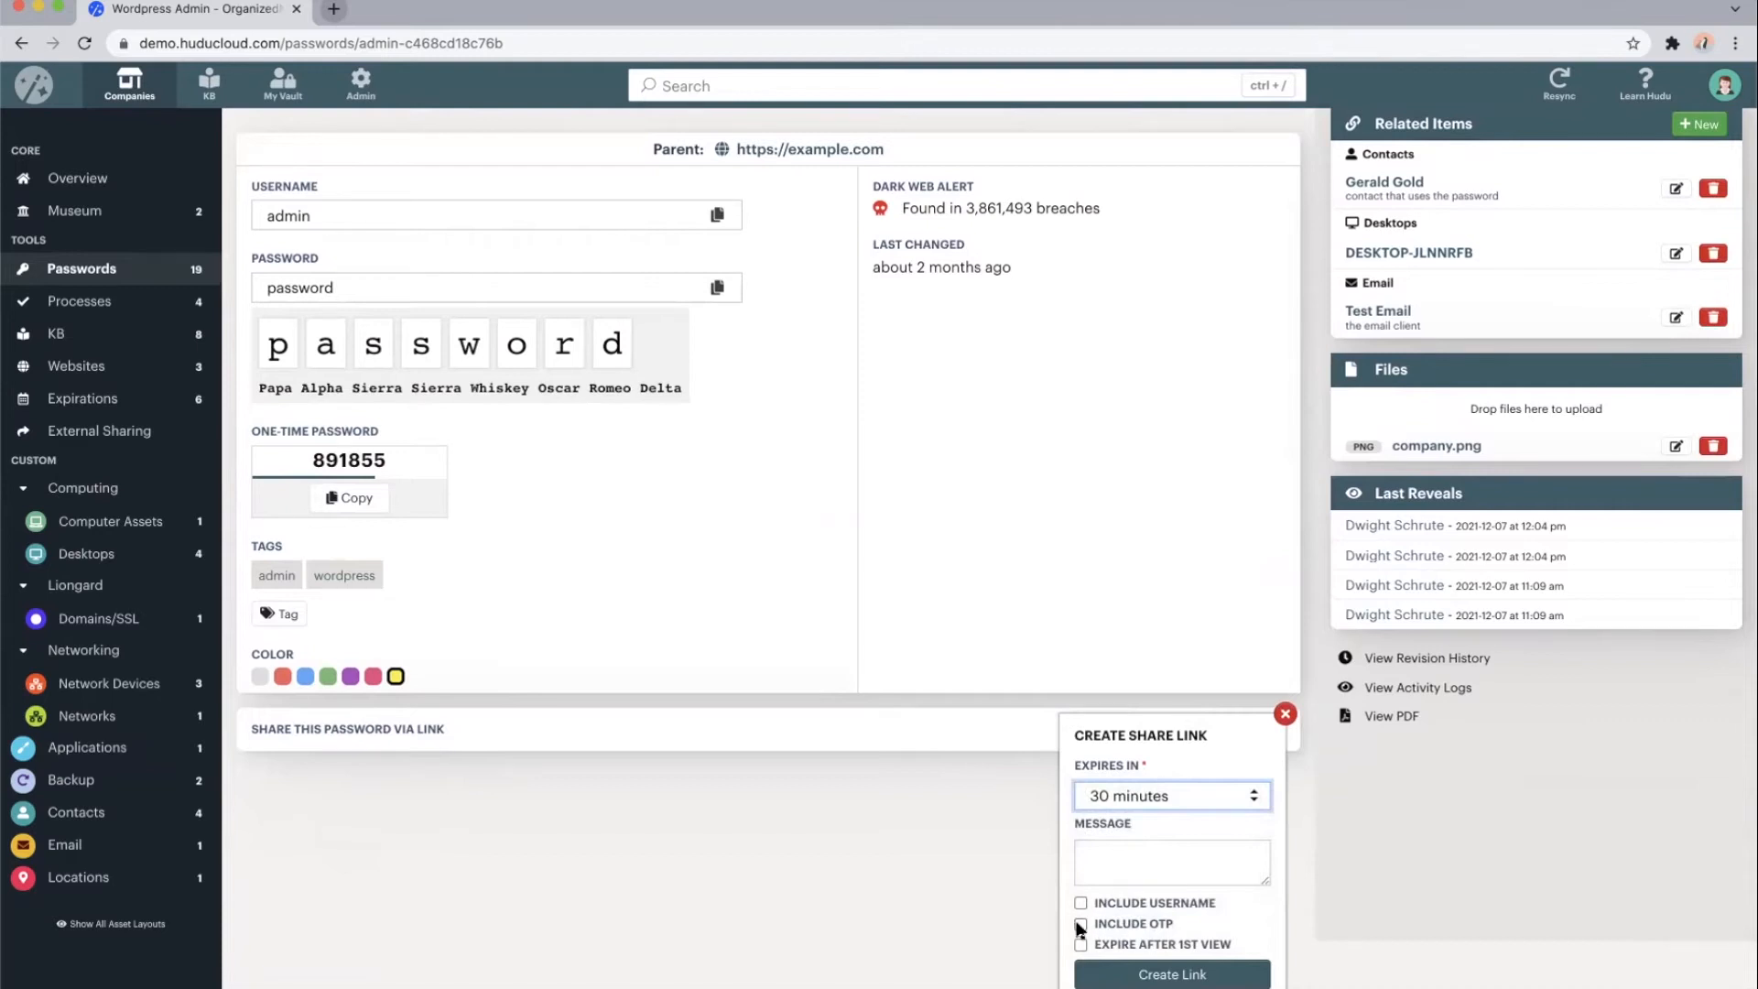
left_click(1170, 973)
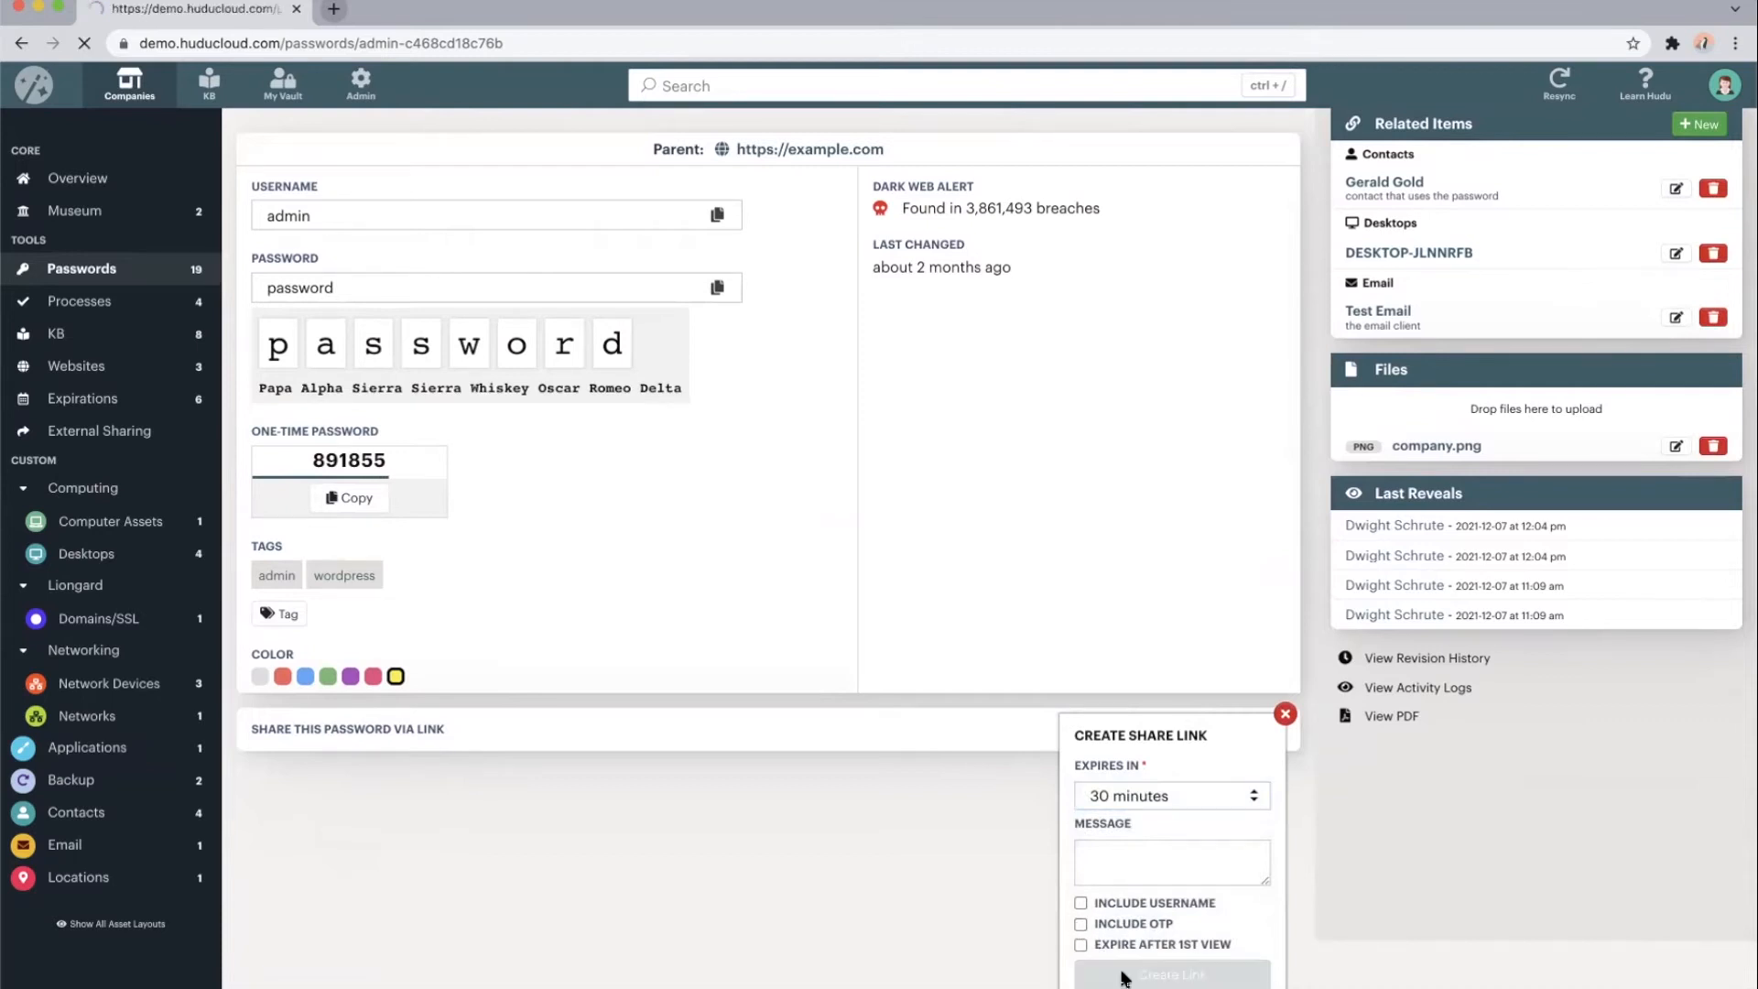
Review the generated 30-minute share link, then go to TestCo's External Sharing page
left_click(1170, 974)
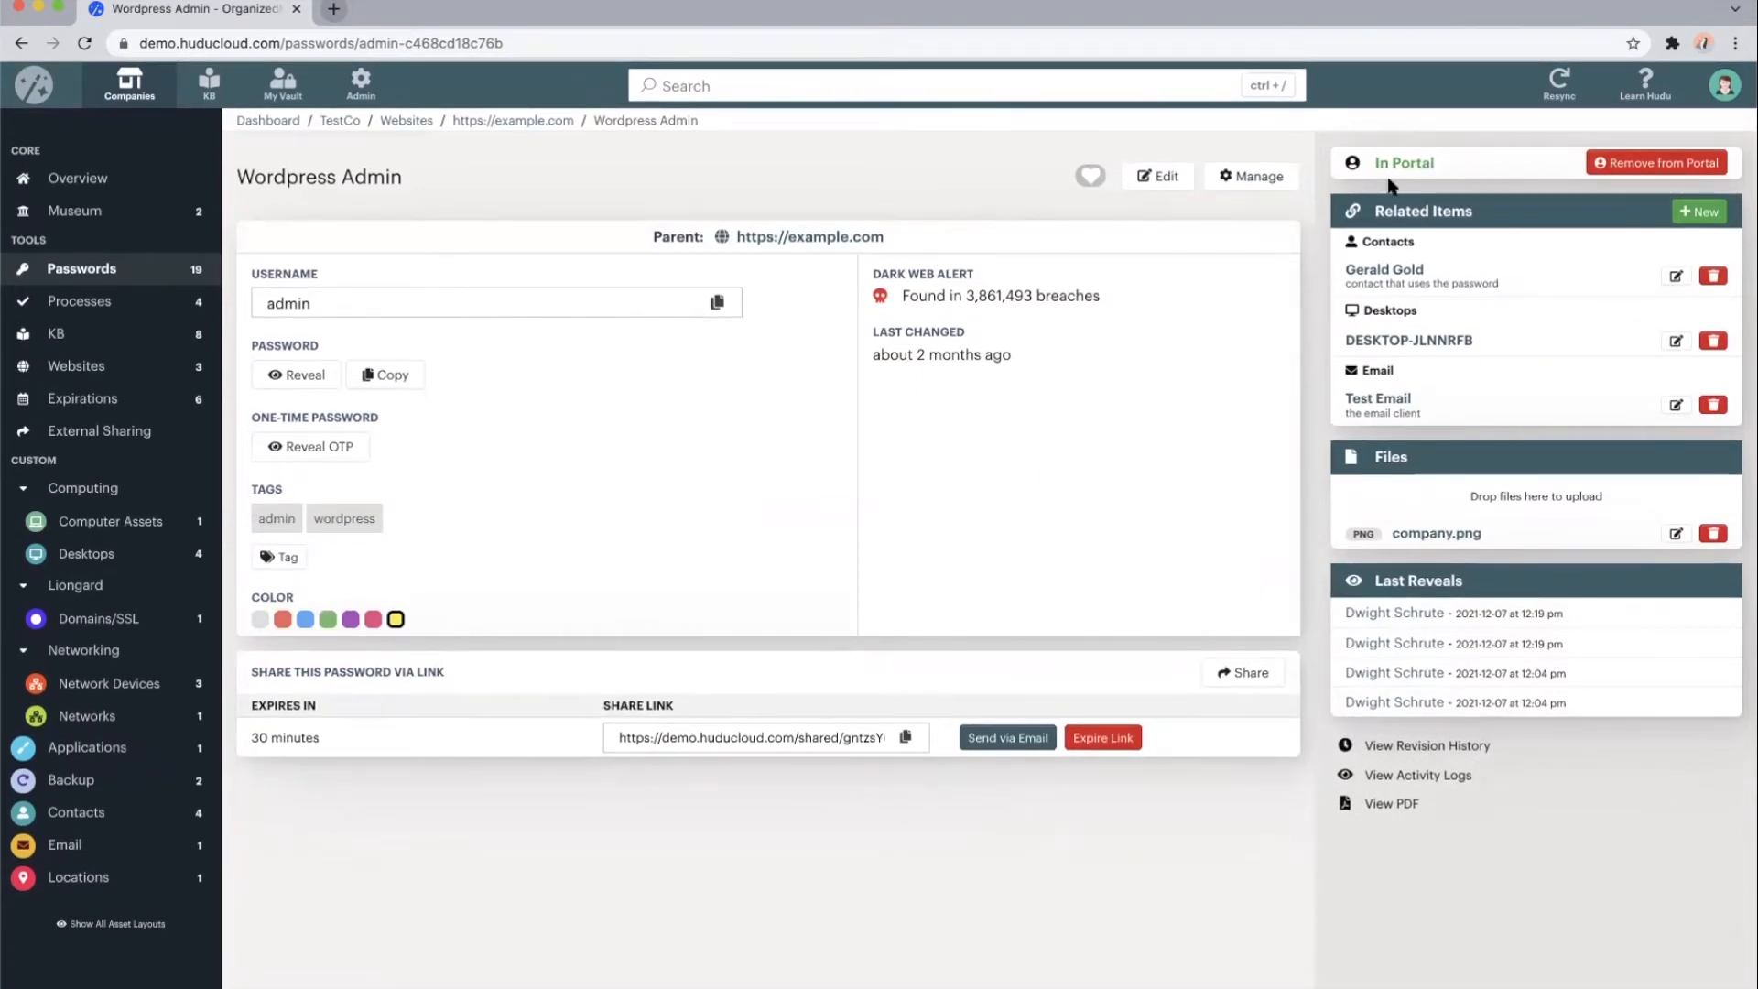
mouse_move(1434, 166)
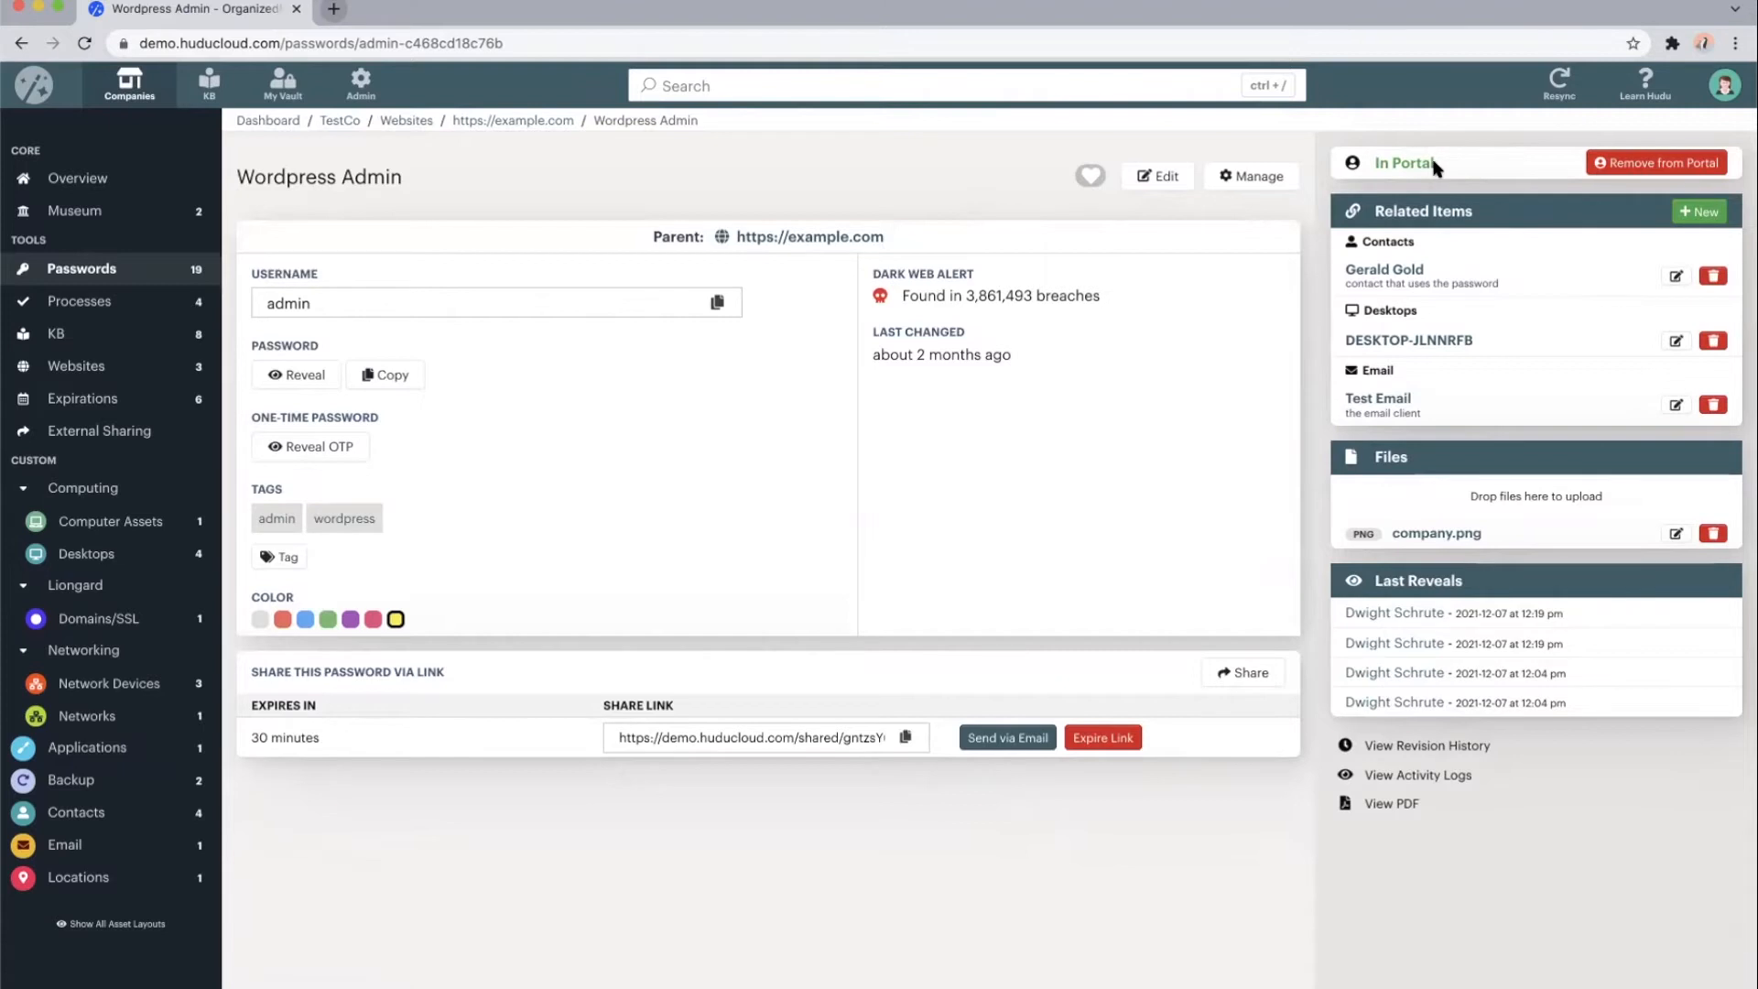
mouse_move(734, 366)
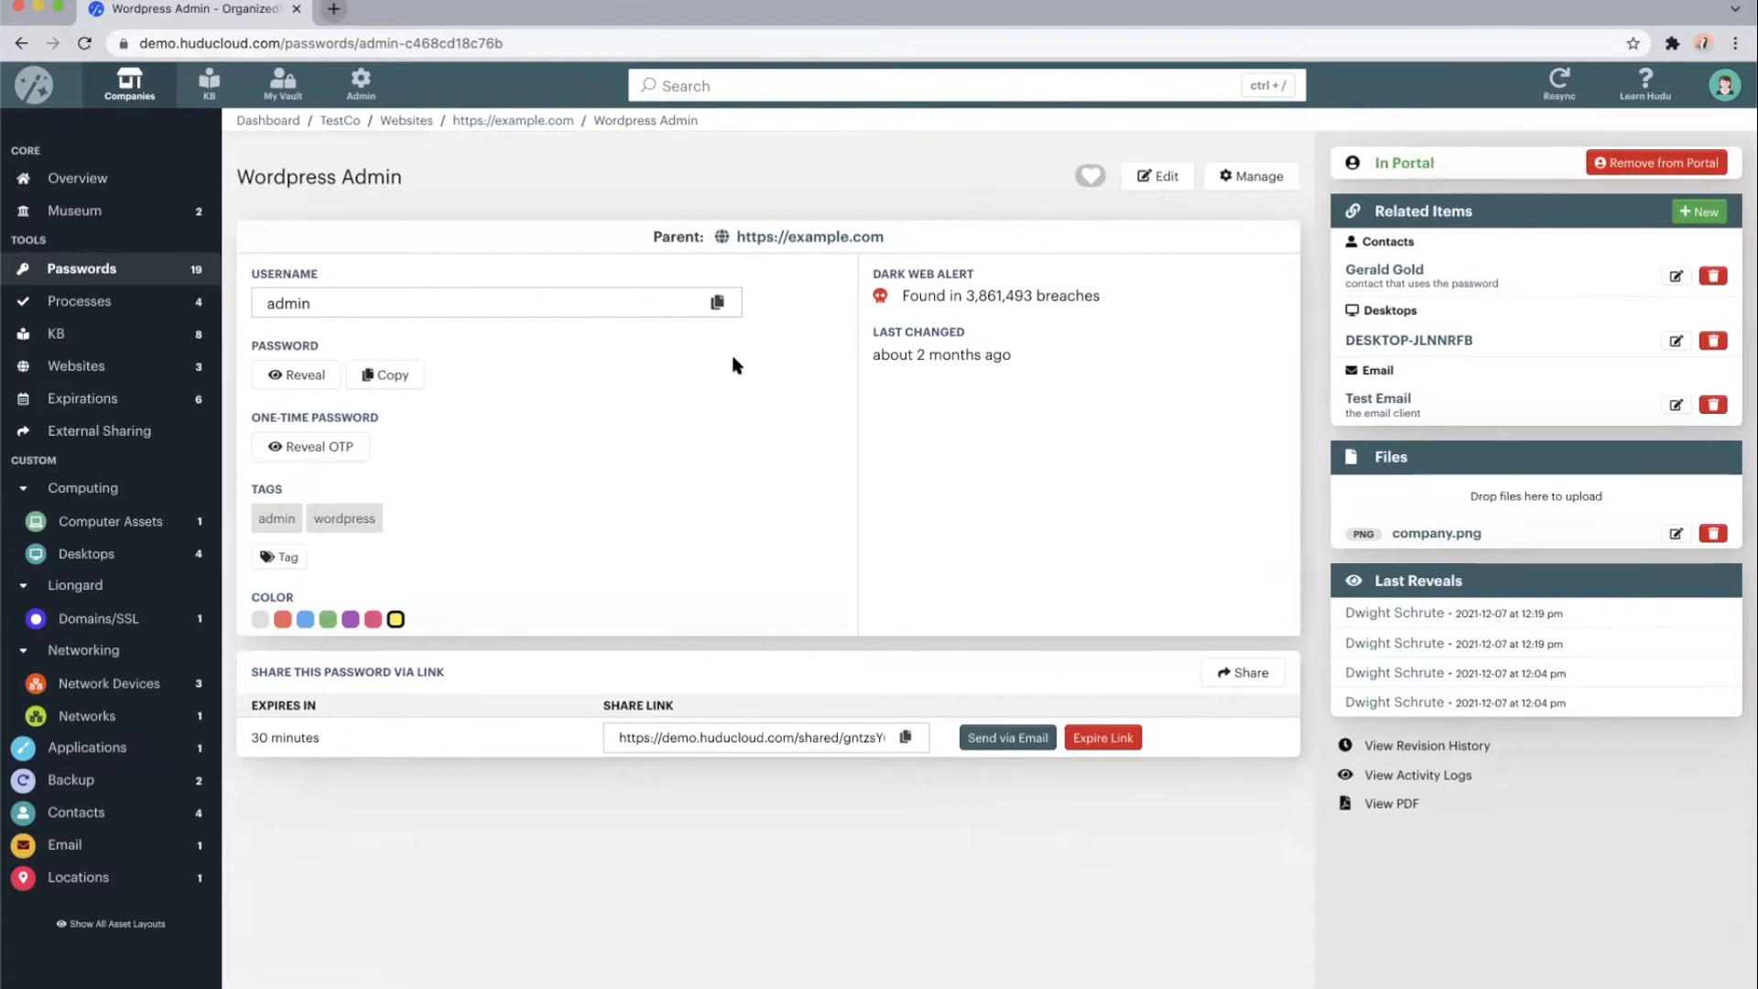
left_click(98, 430)
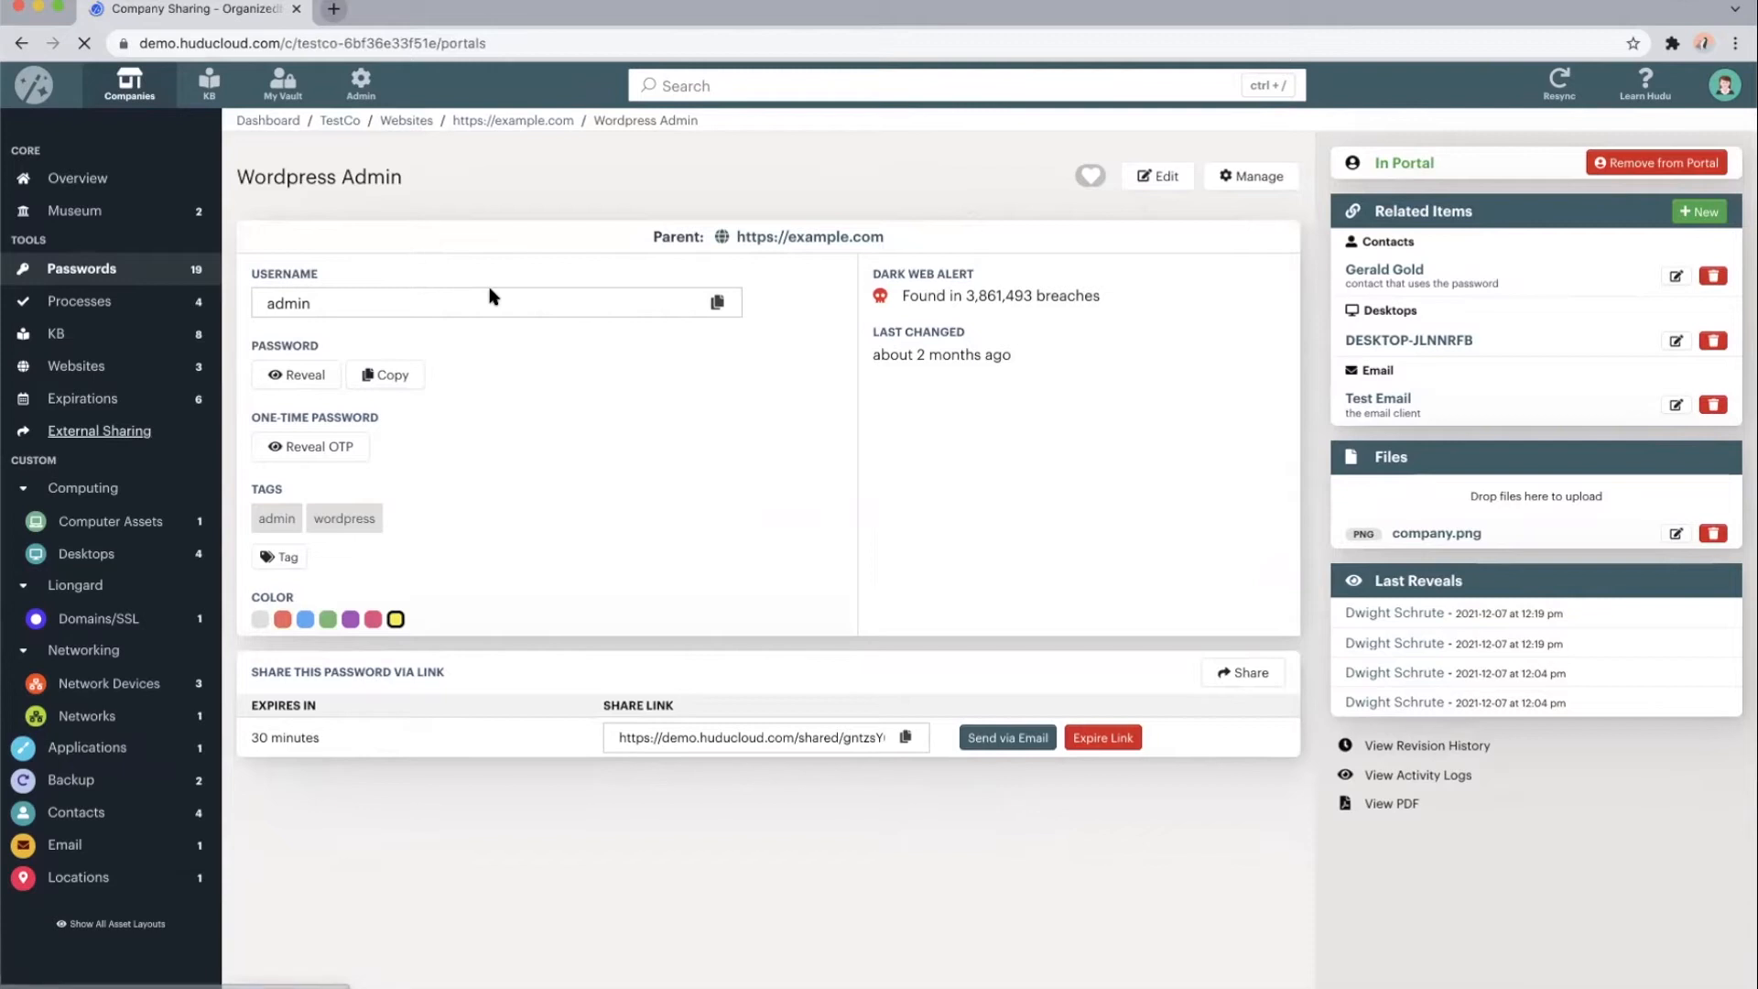
Show TestCo's External Sharing page with its secure-note and Share Portal panels
left_click(99, 431)
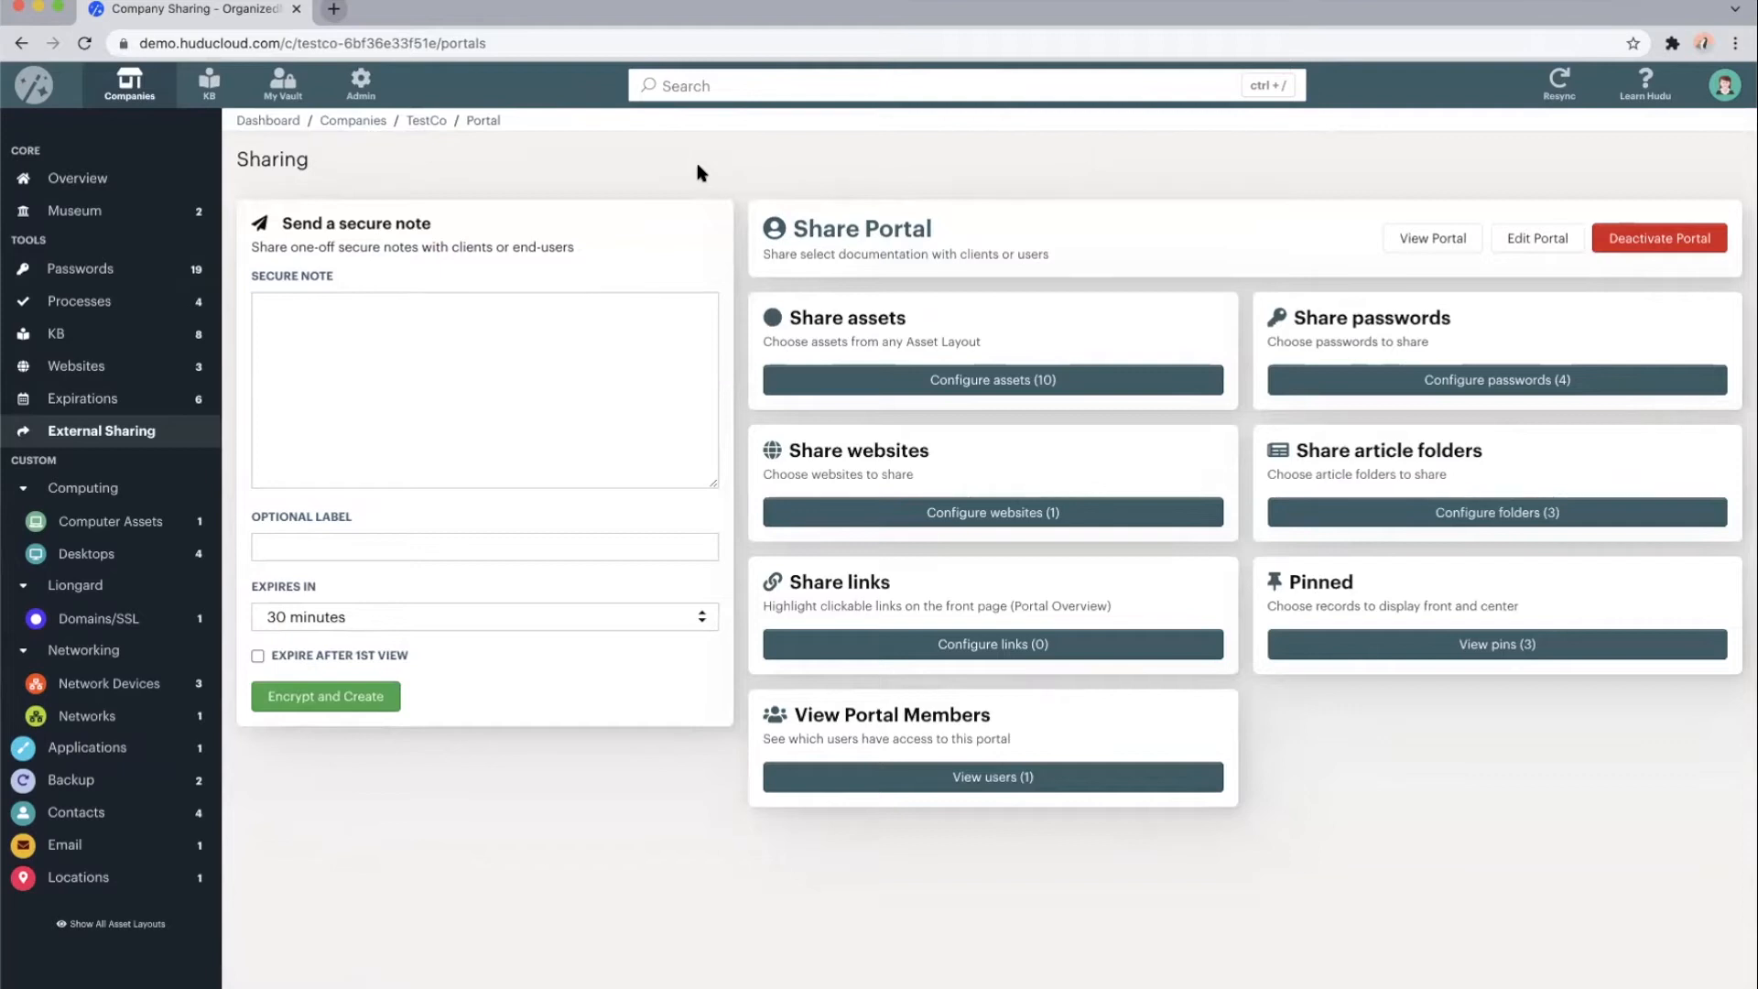
mouse_move(857, 363)
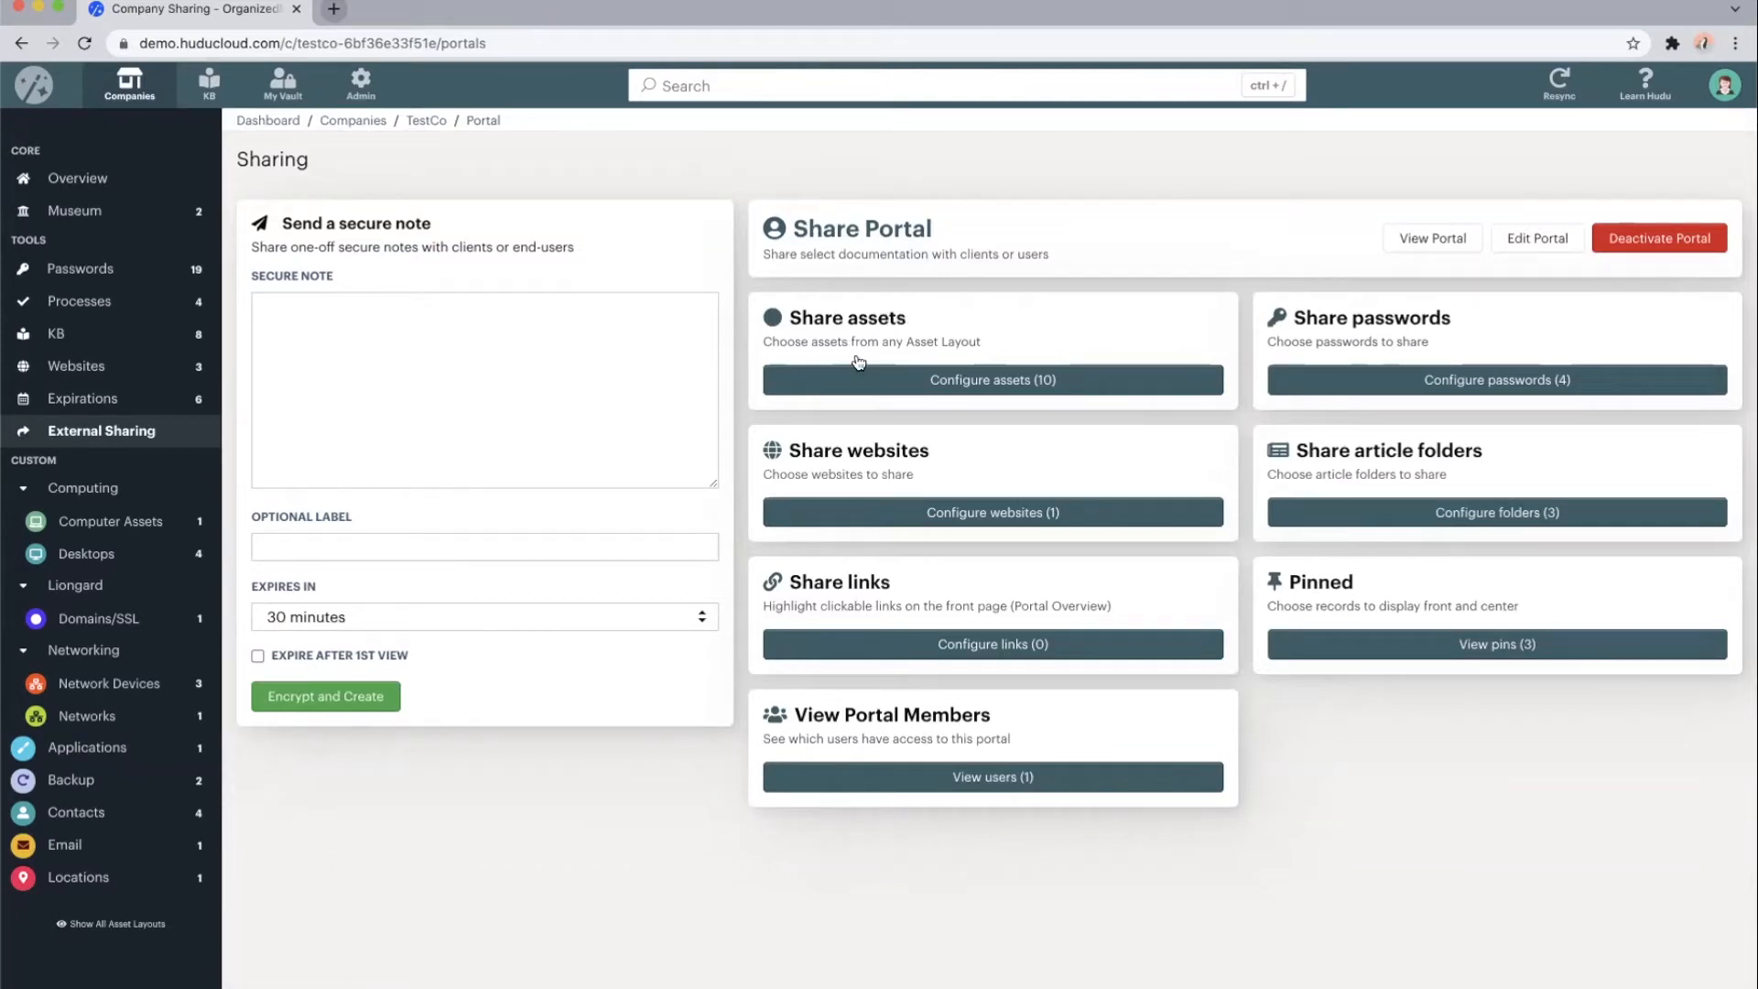
mouse_move(902, 438)
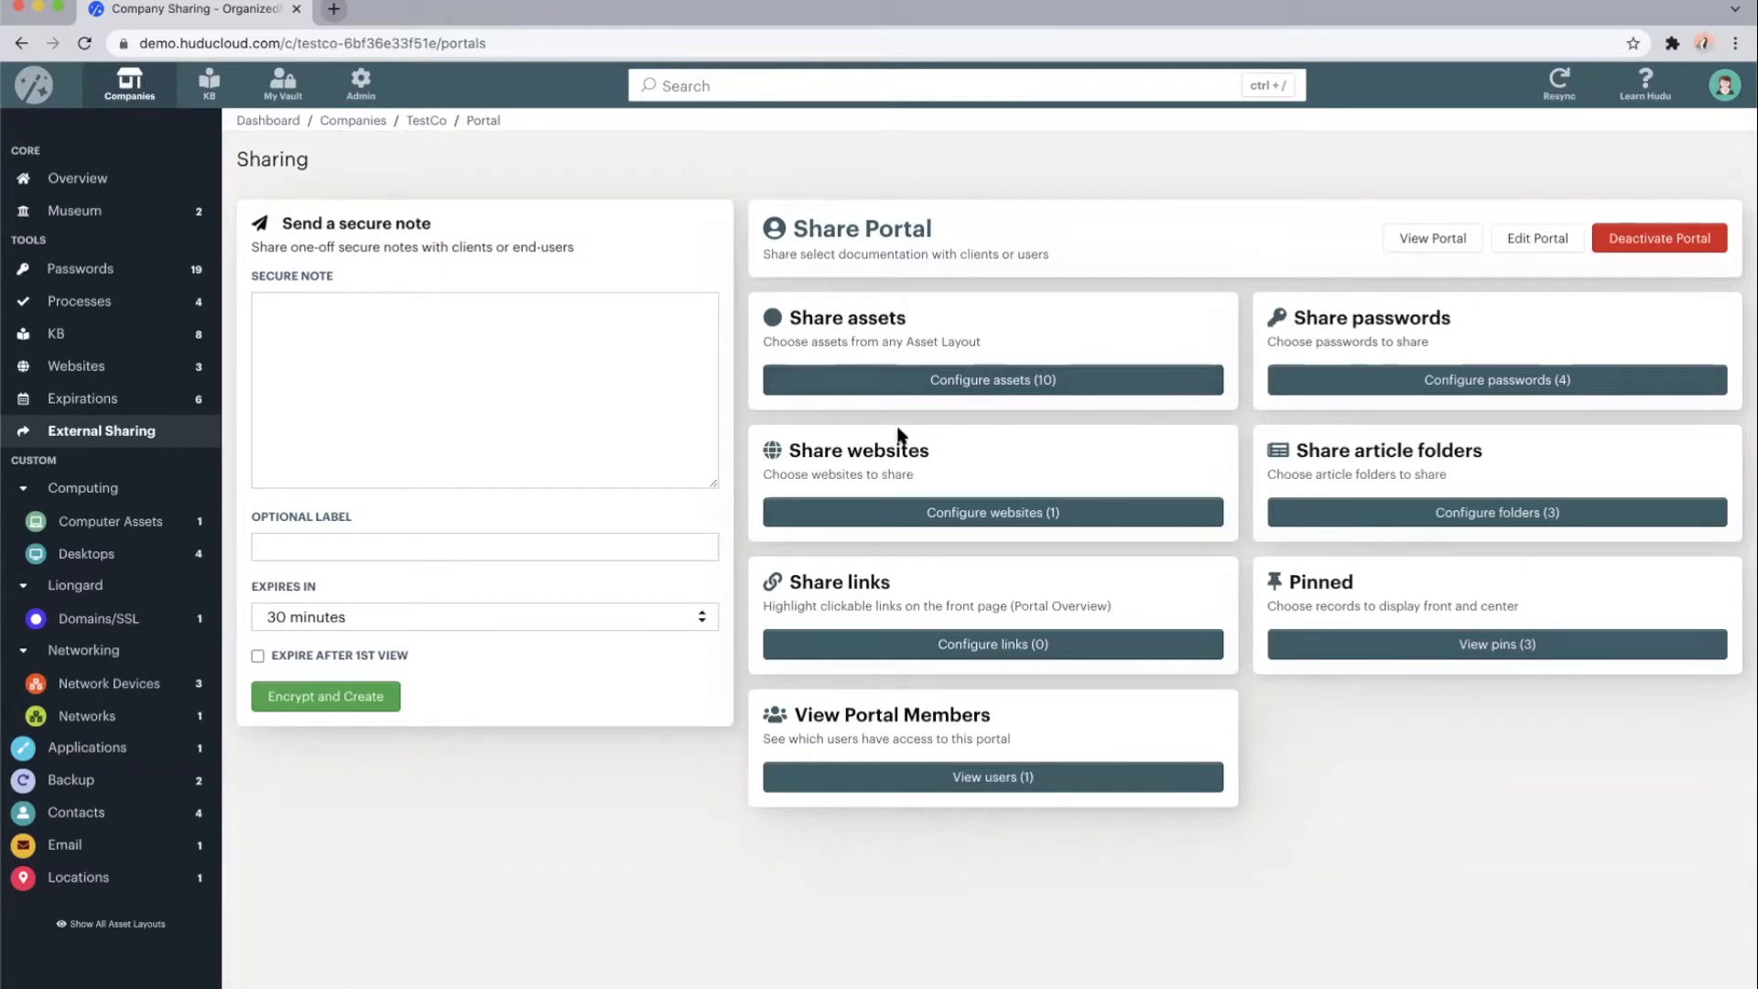
mouse_move(1302, 365)
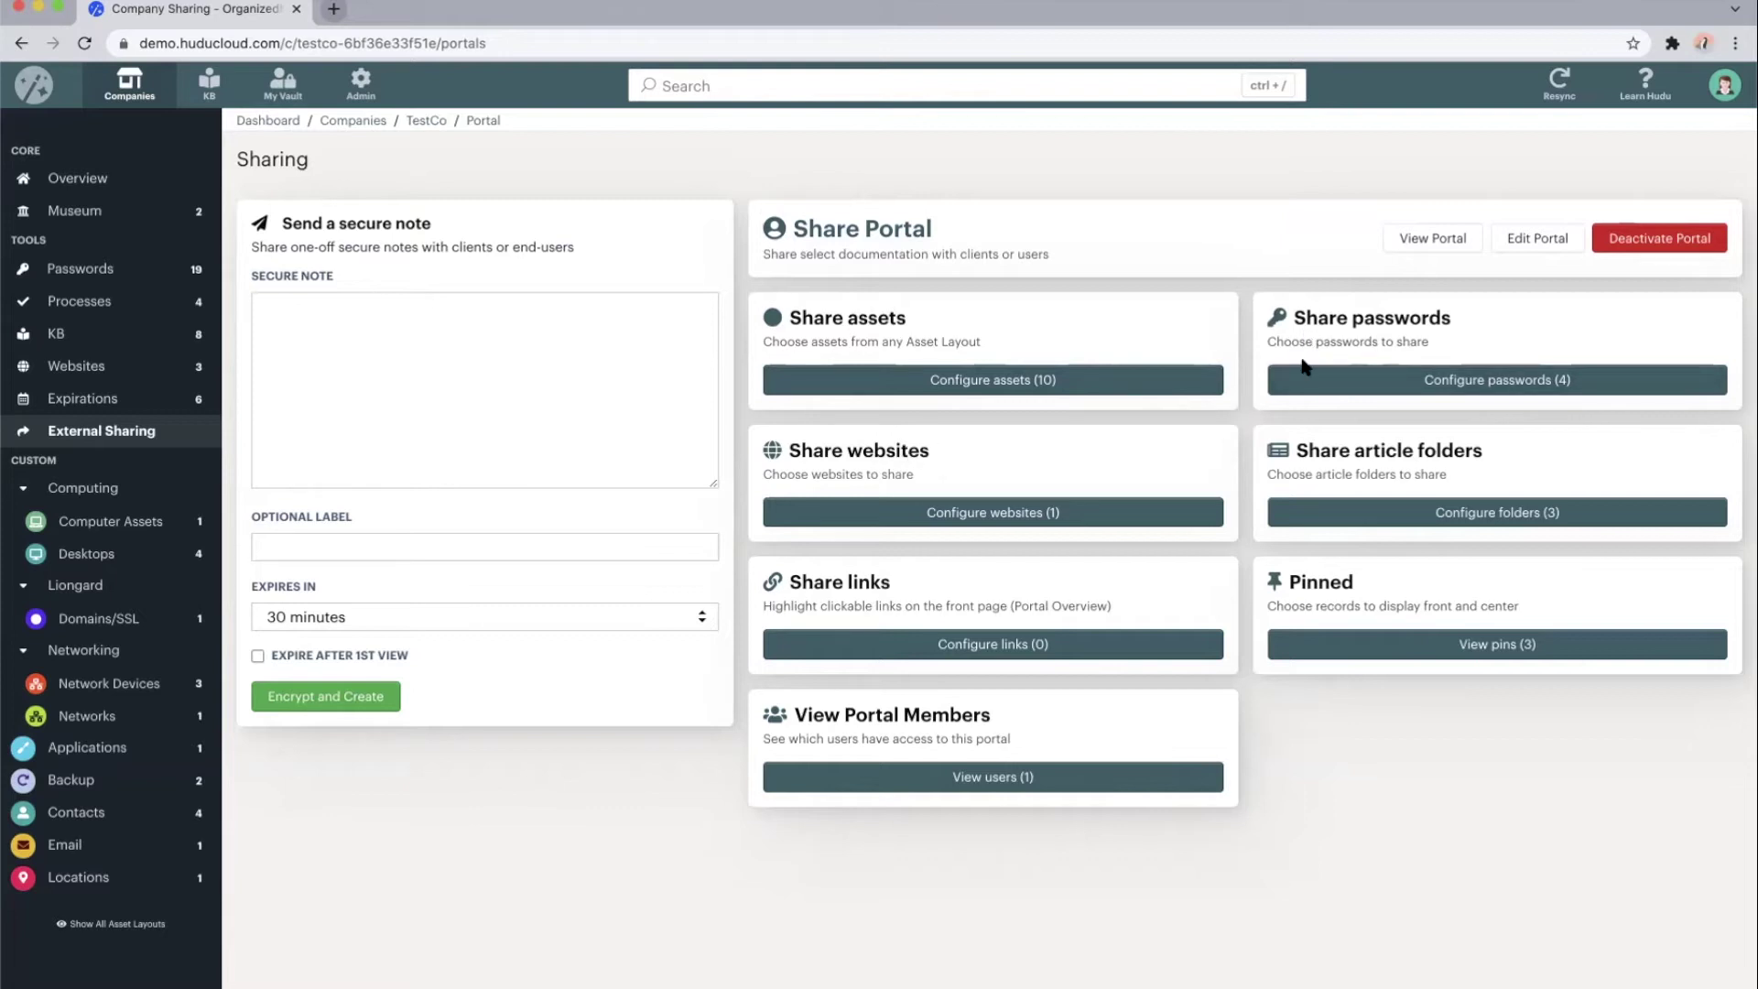
mouse_move(1413, 256)
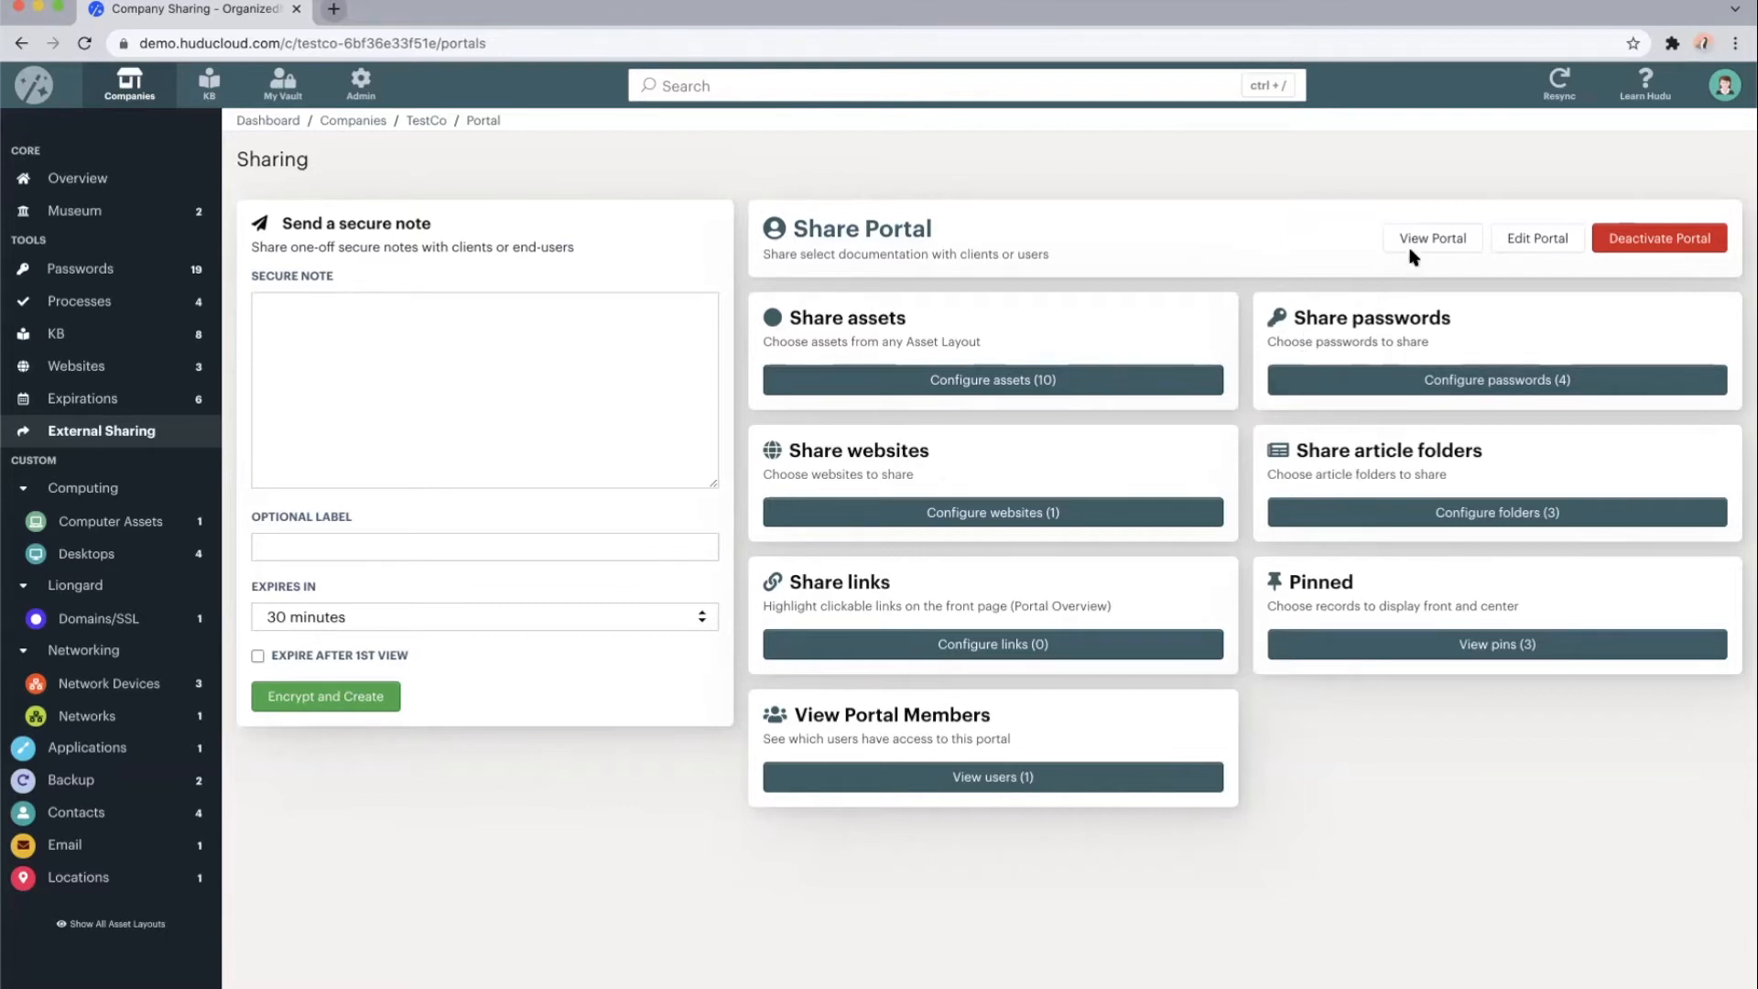
Preview TestCo's client portal, try dark and light mode, and return to External Sharing
left_click(1432, 238)
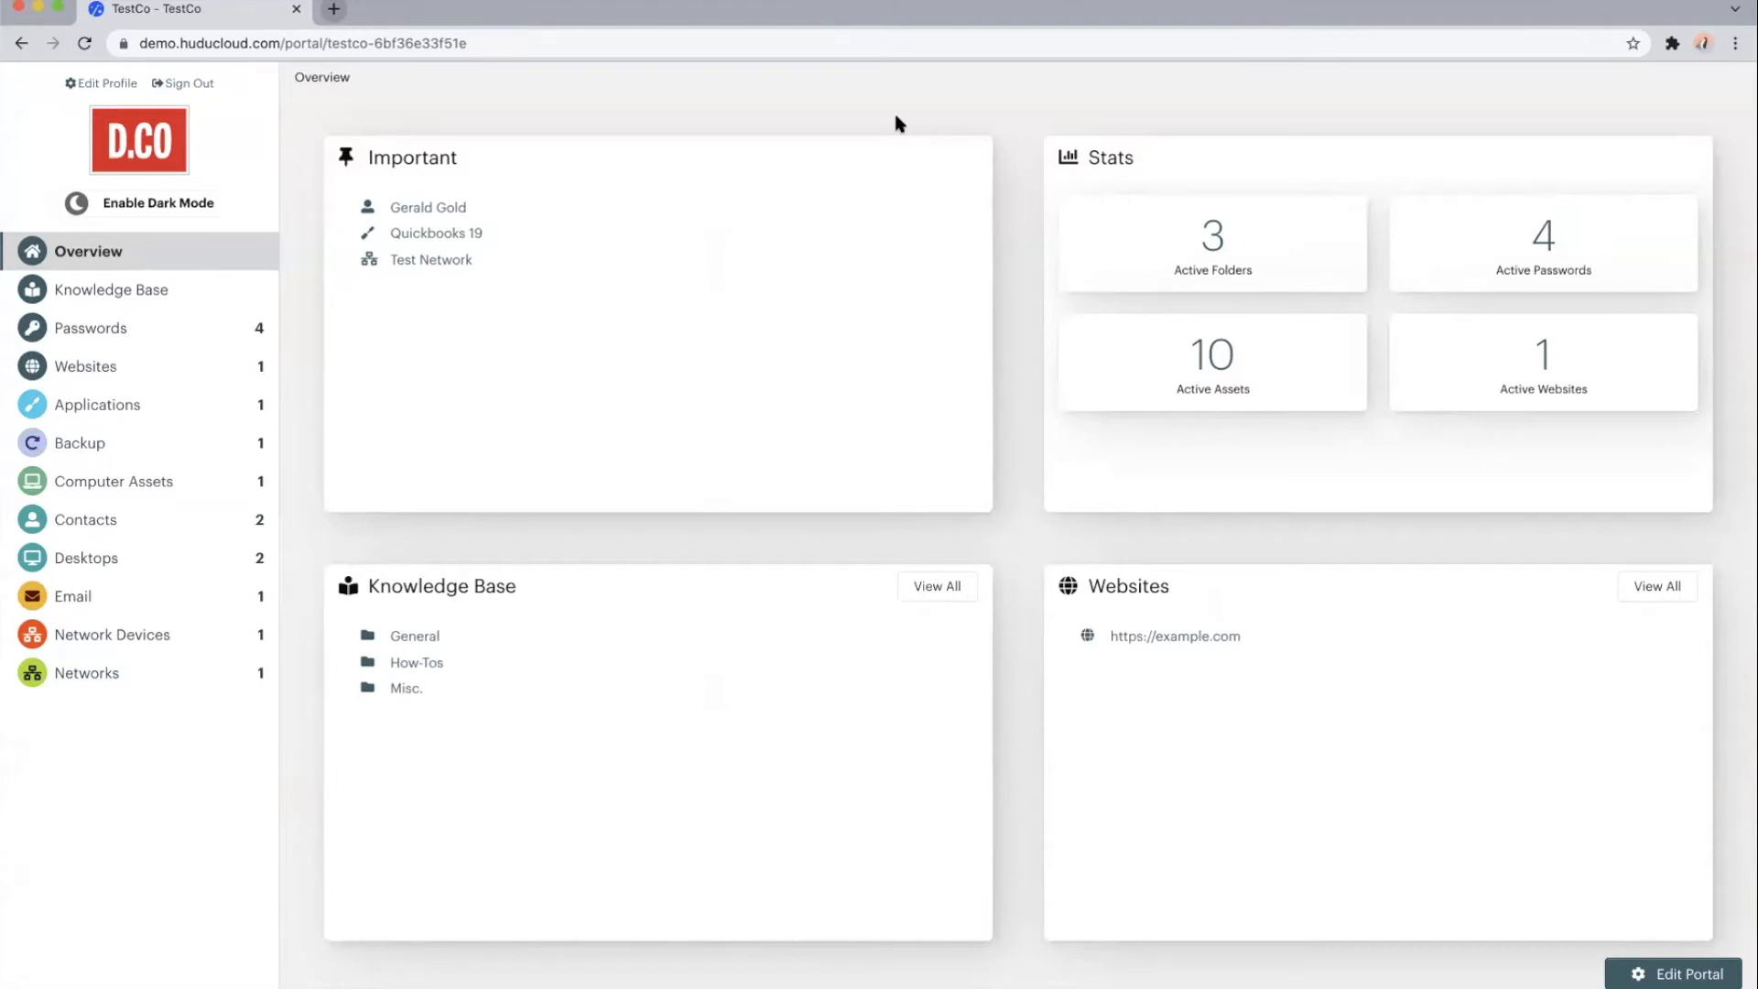
left_click(156, 203)
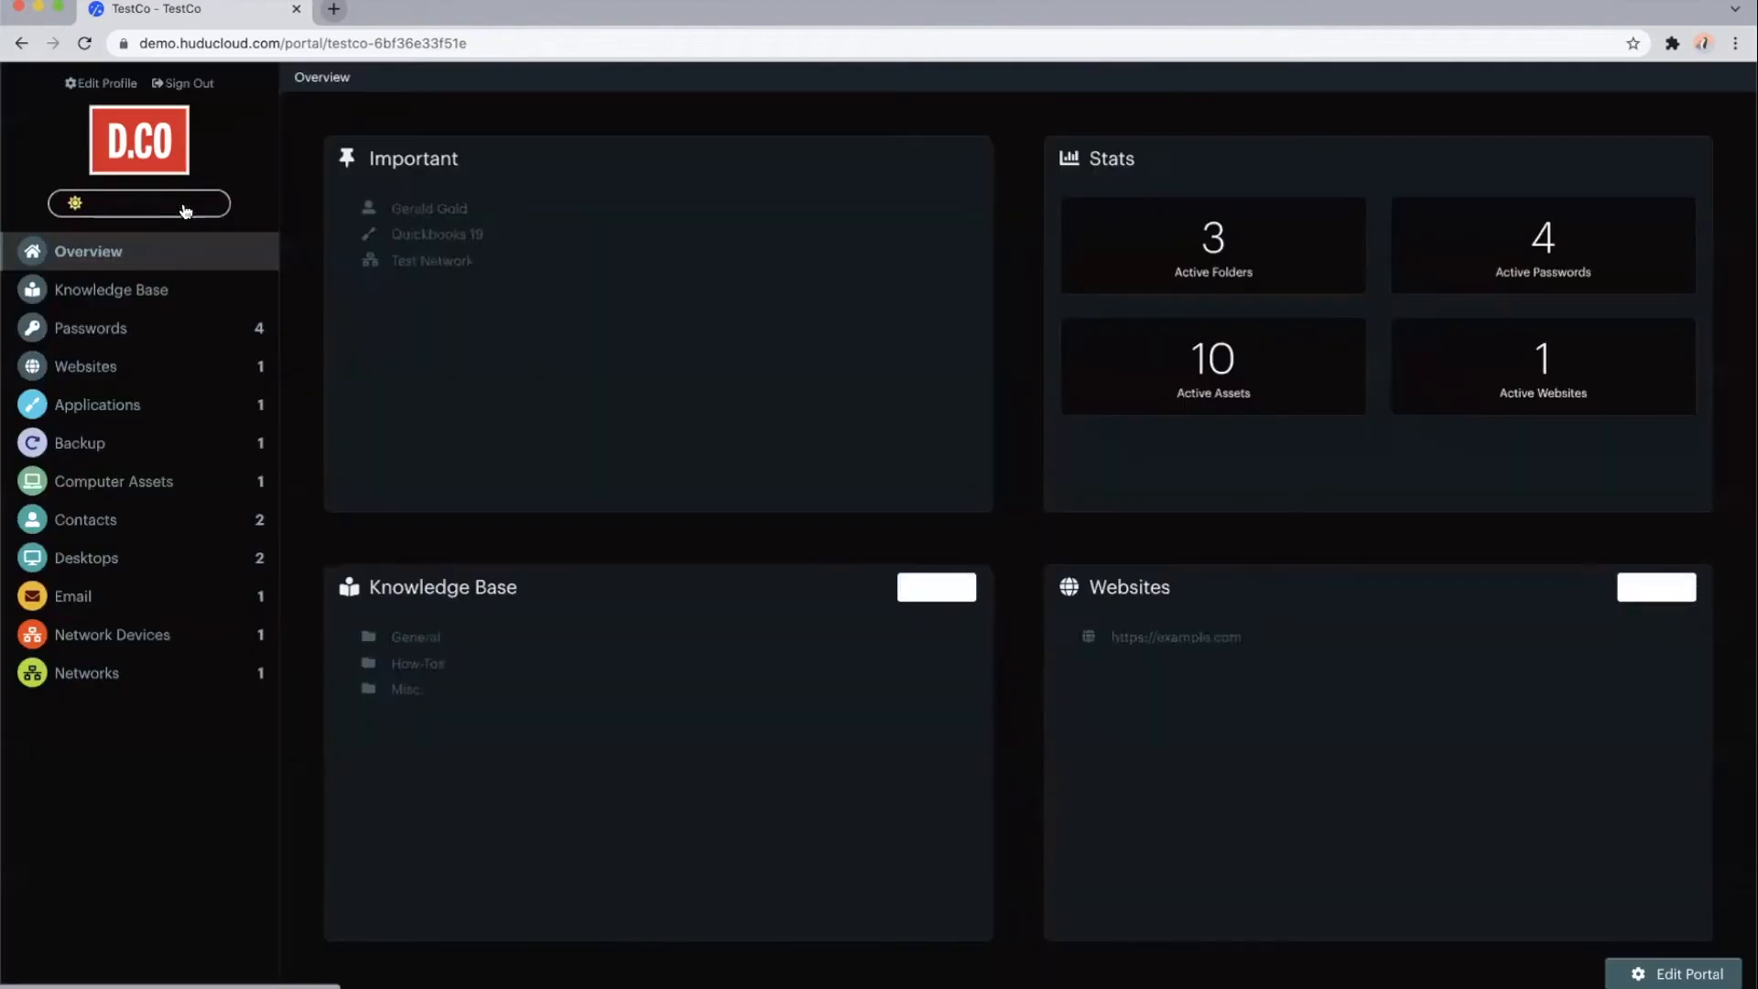
left_click(139, 204)
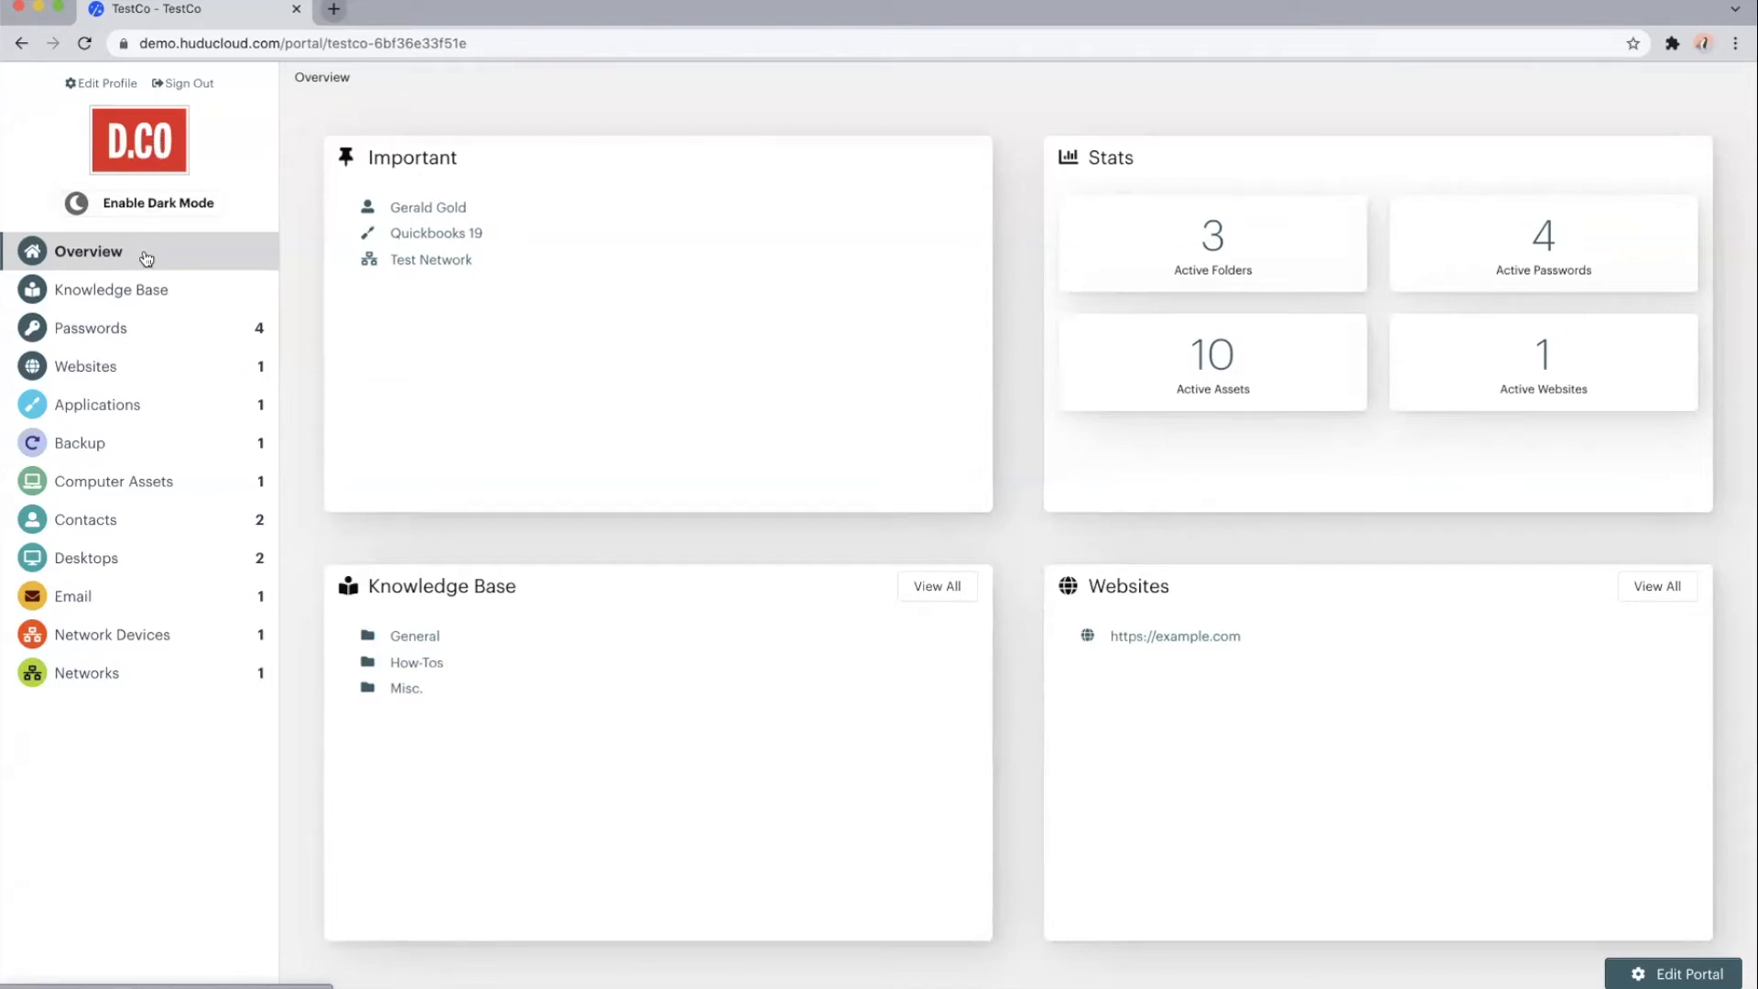
mouse_move(142, 611)
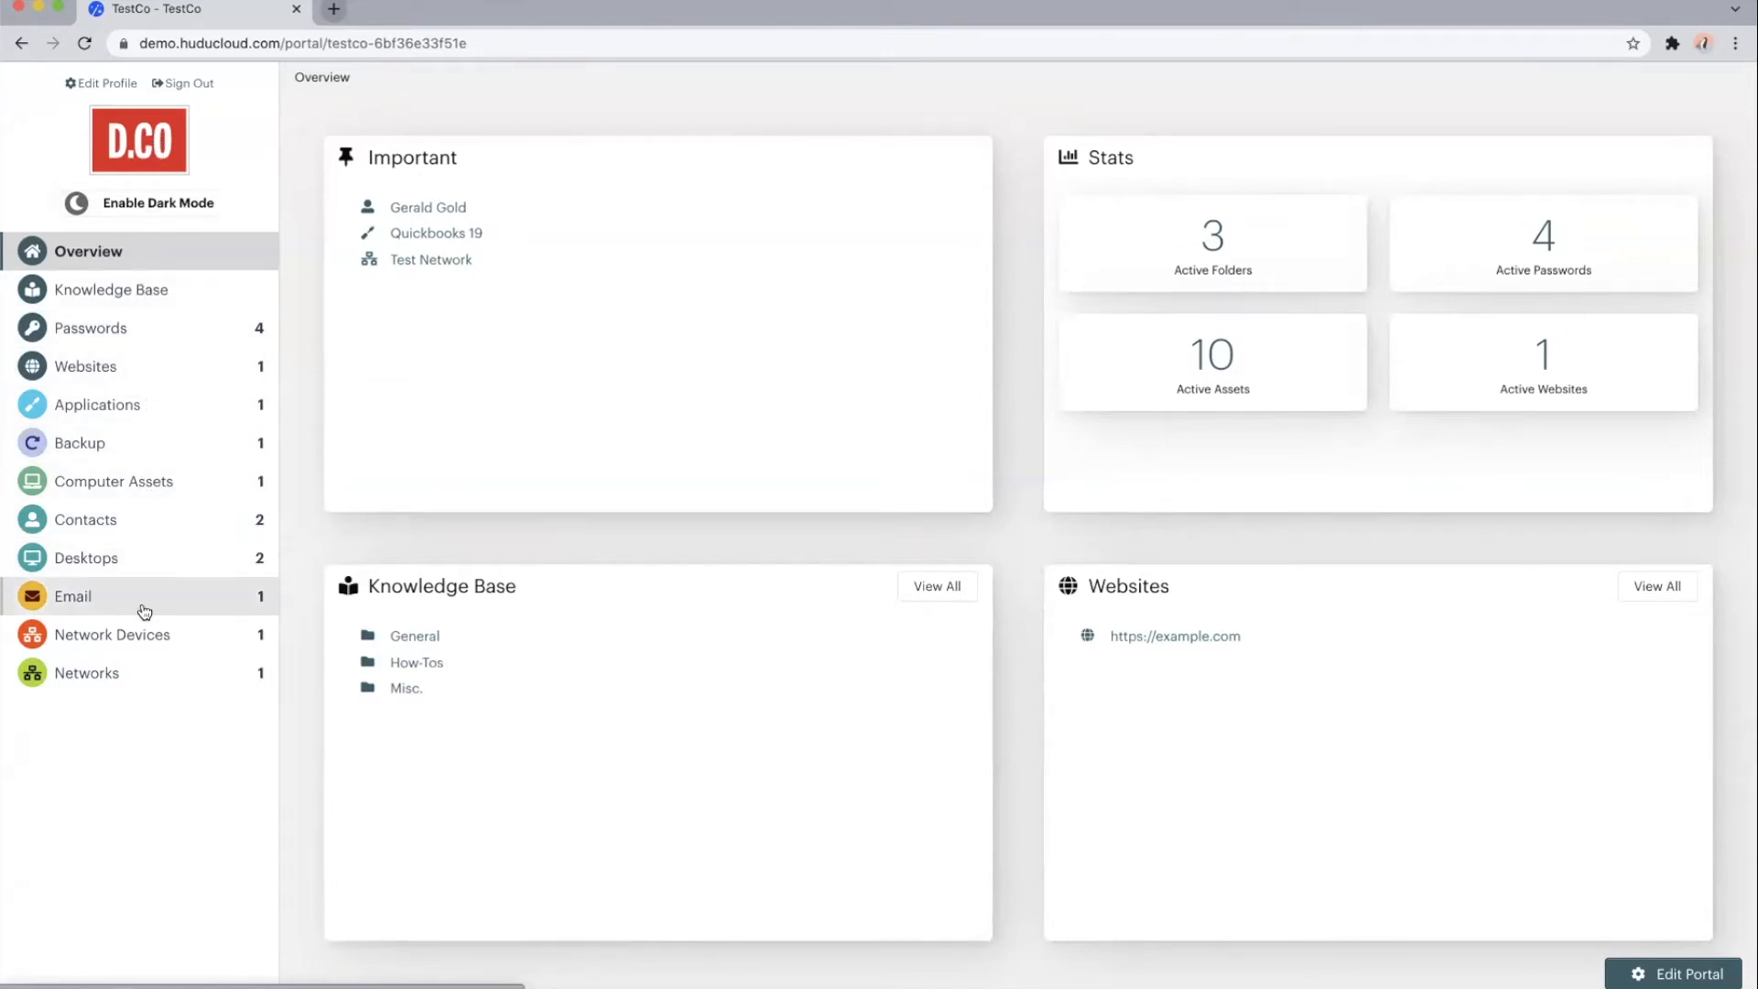
mouse_move(59, 100)
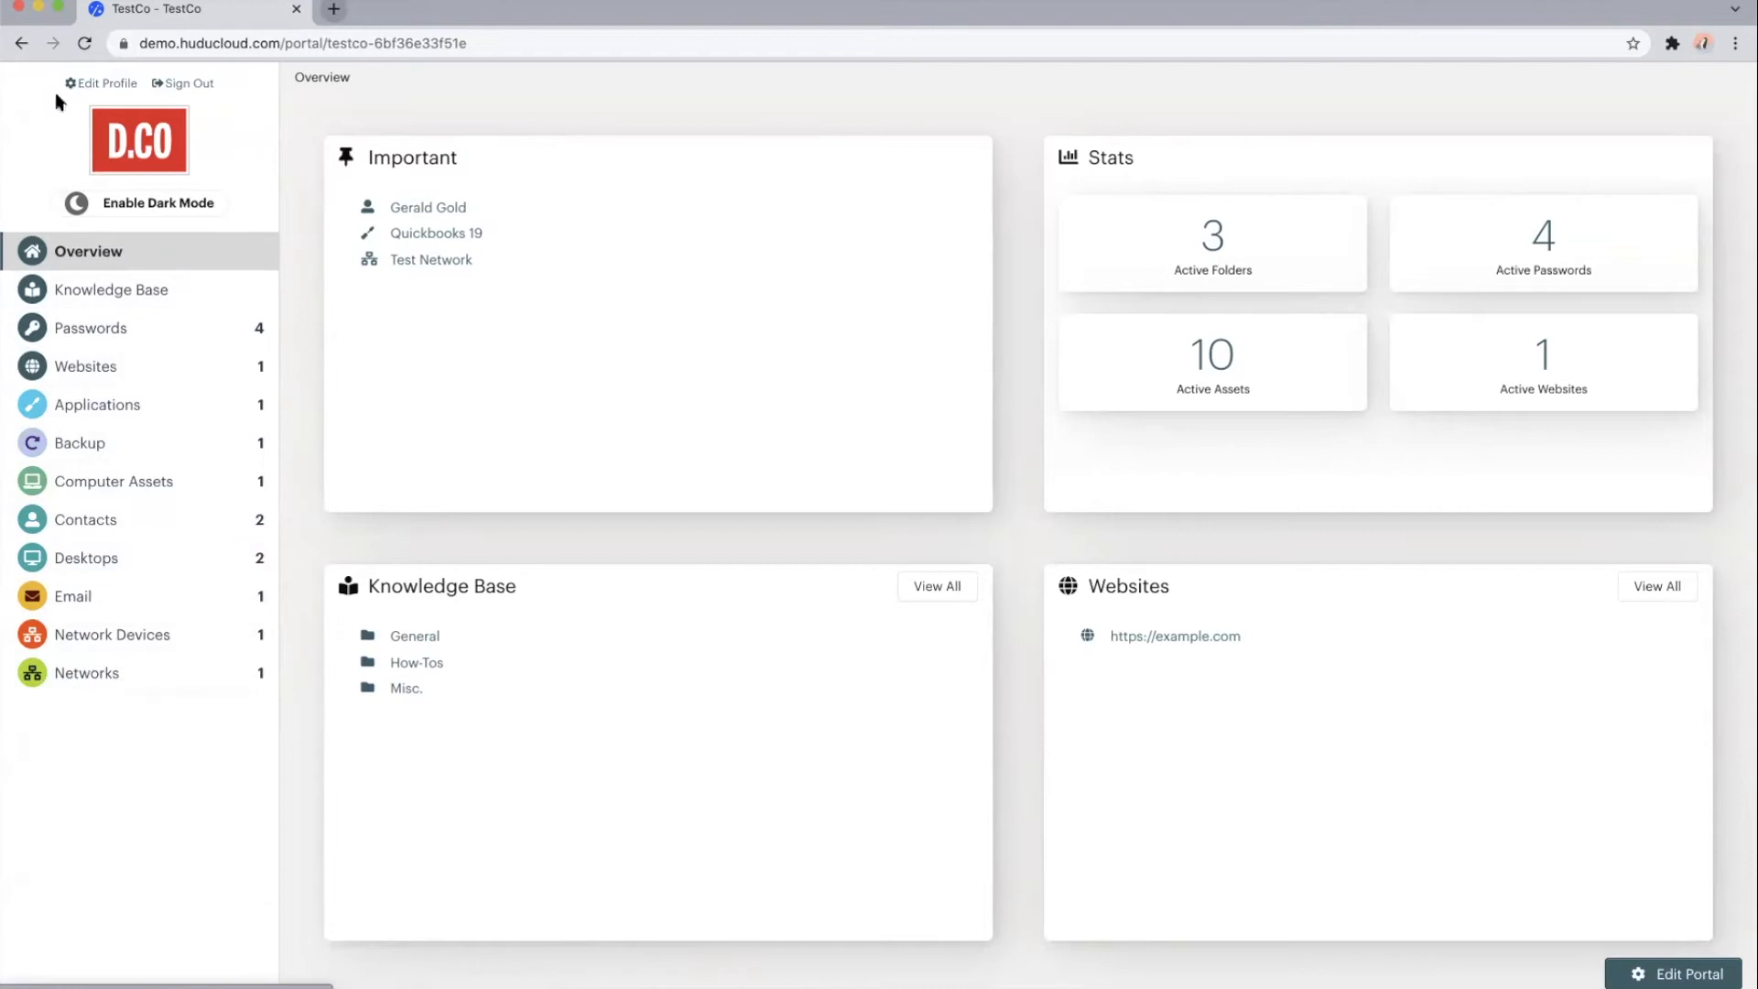
left_click(1678, 973)
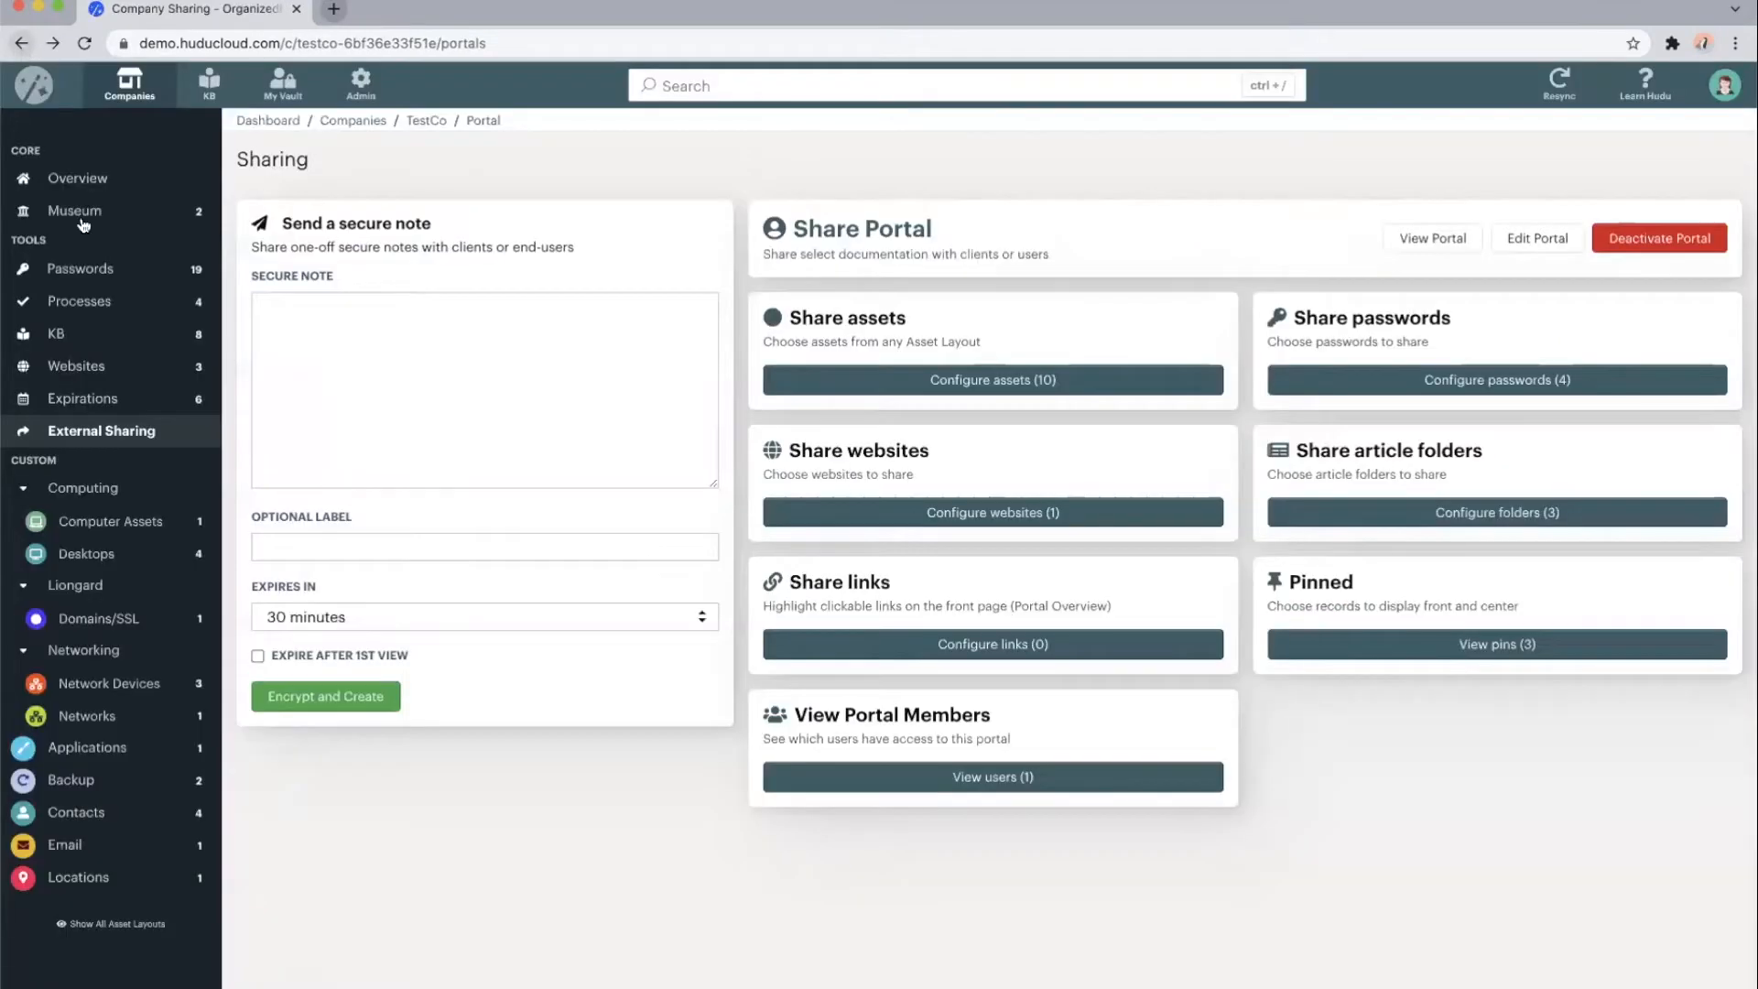
Open TestCo's Processes, view the new-process templates, and open Secure Application Installation Process
left_click(80, 300)
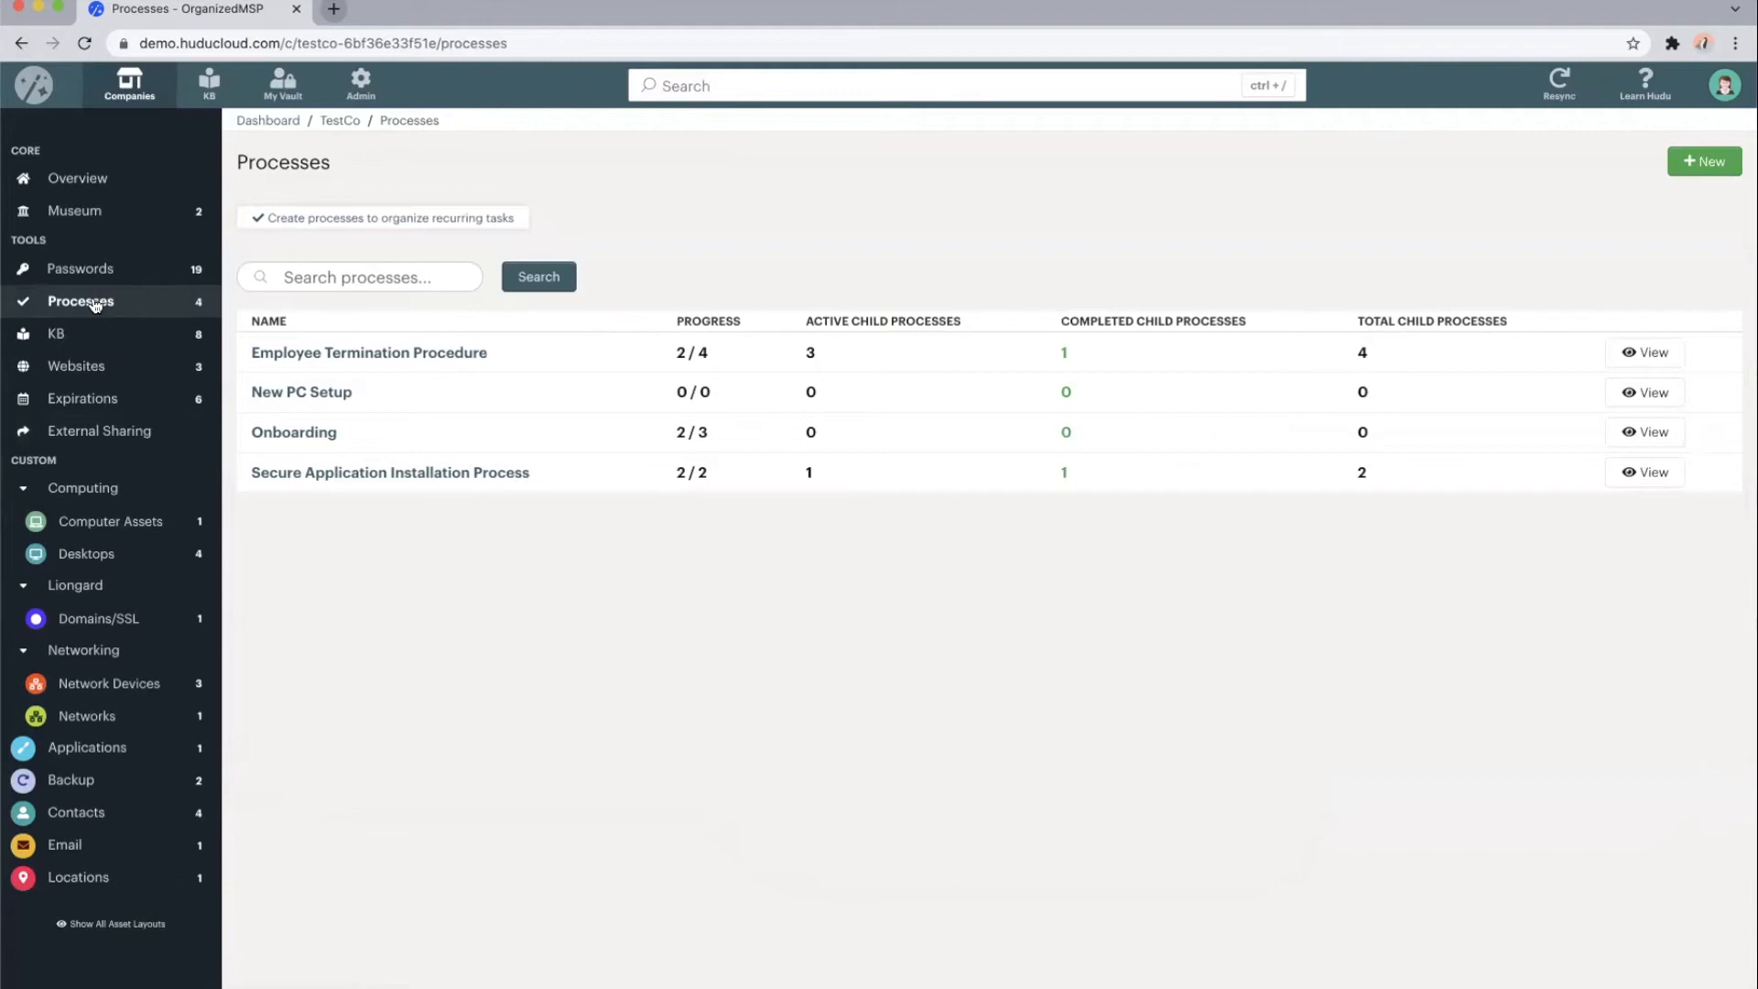
mouse_move(360, 344)
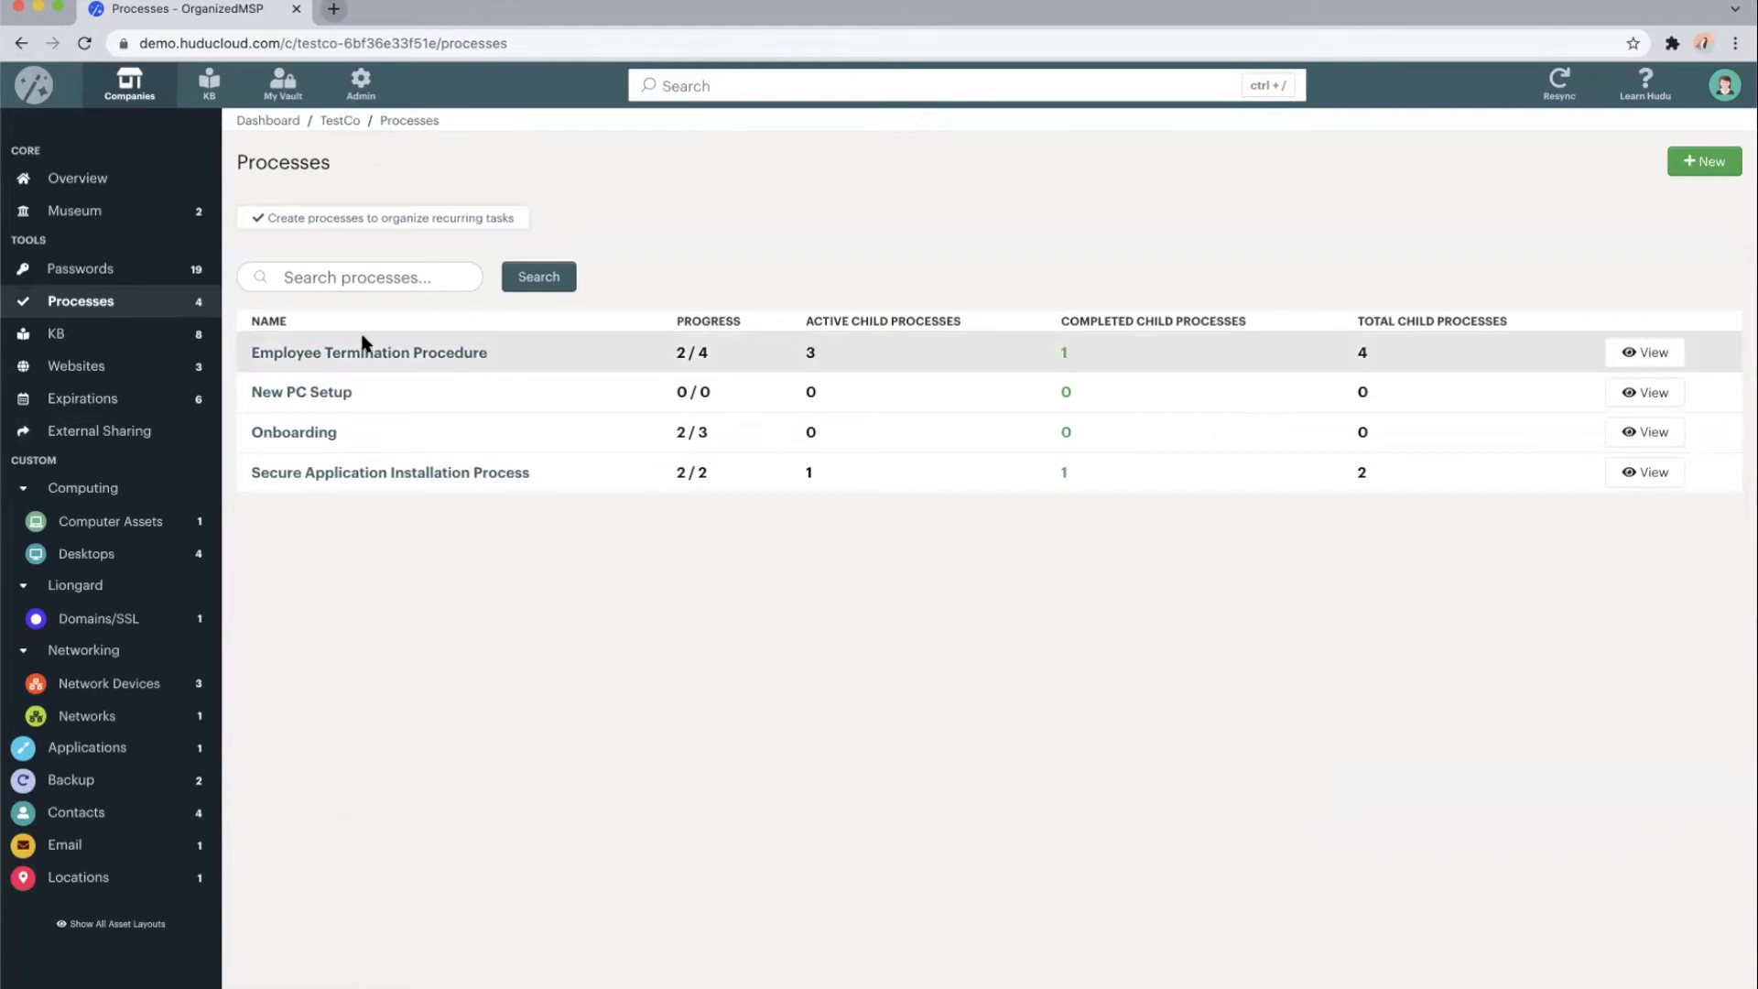
mouse_move(624, 217)
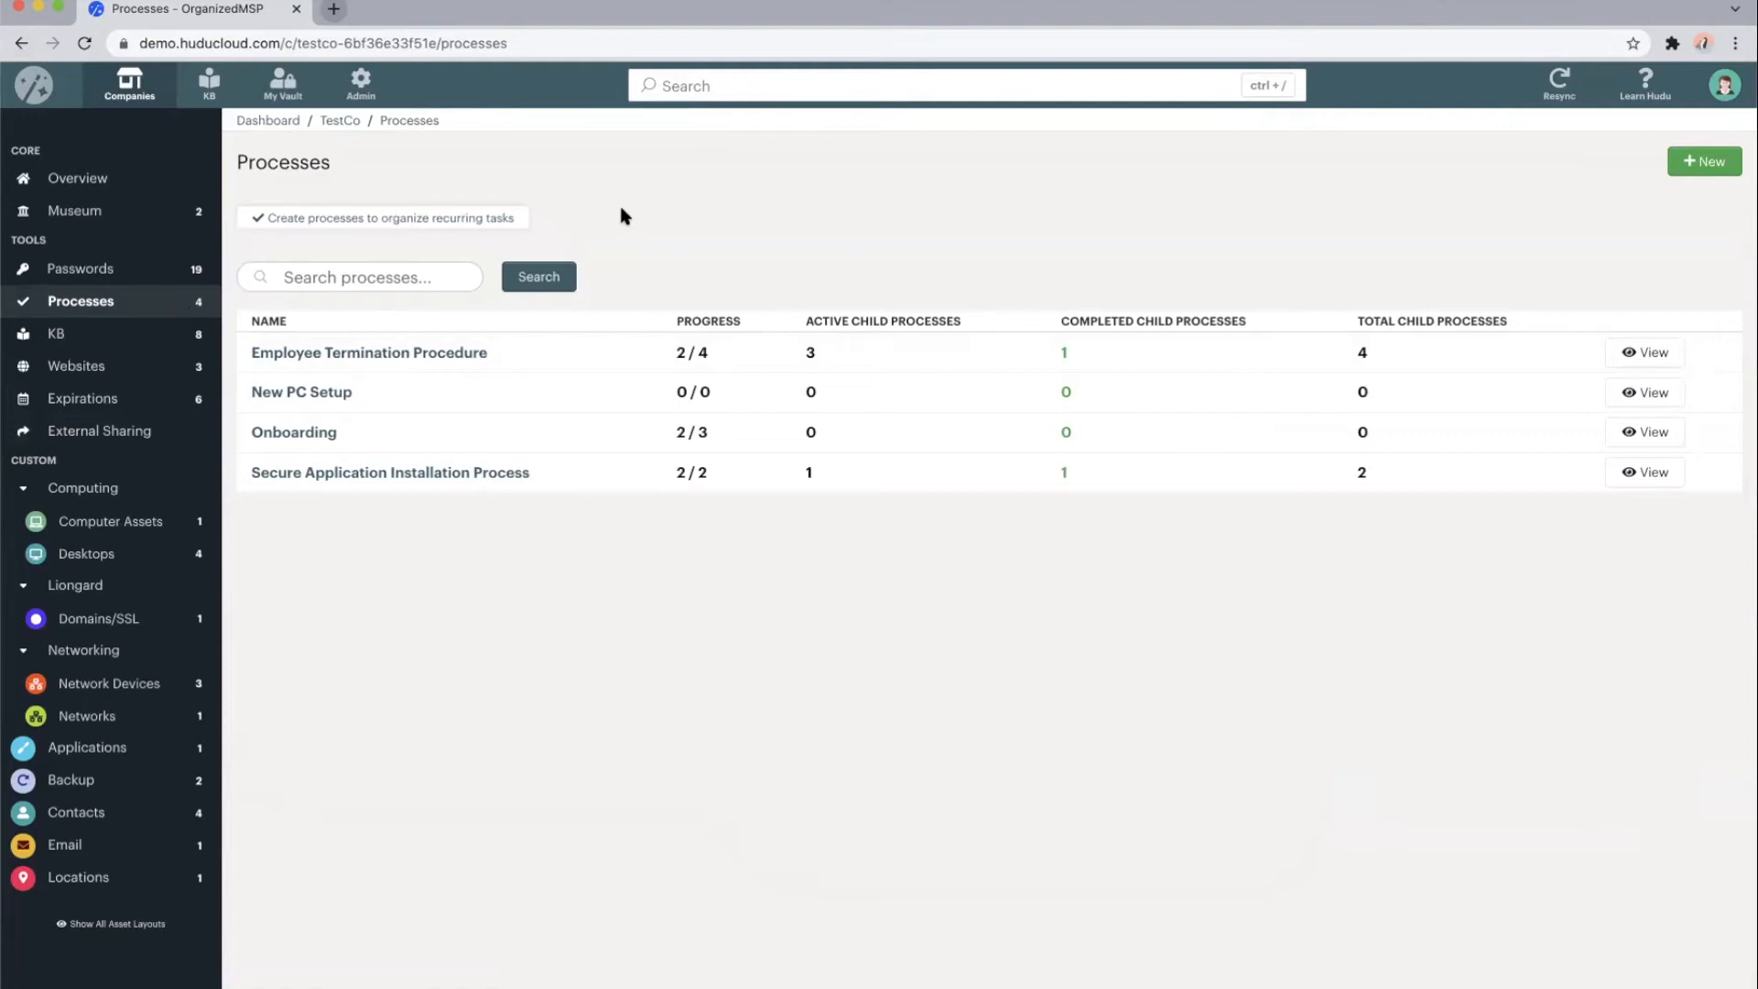
mouse_move(464, 163)
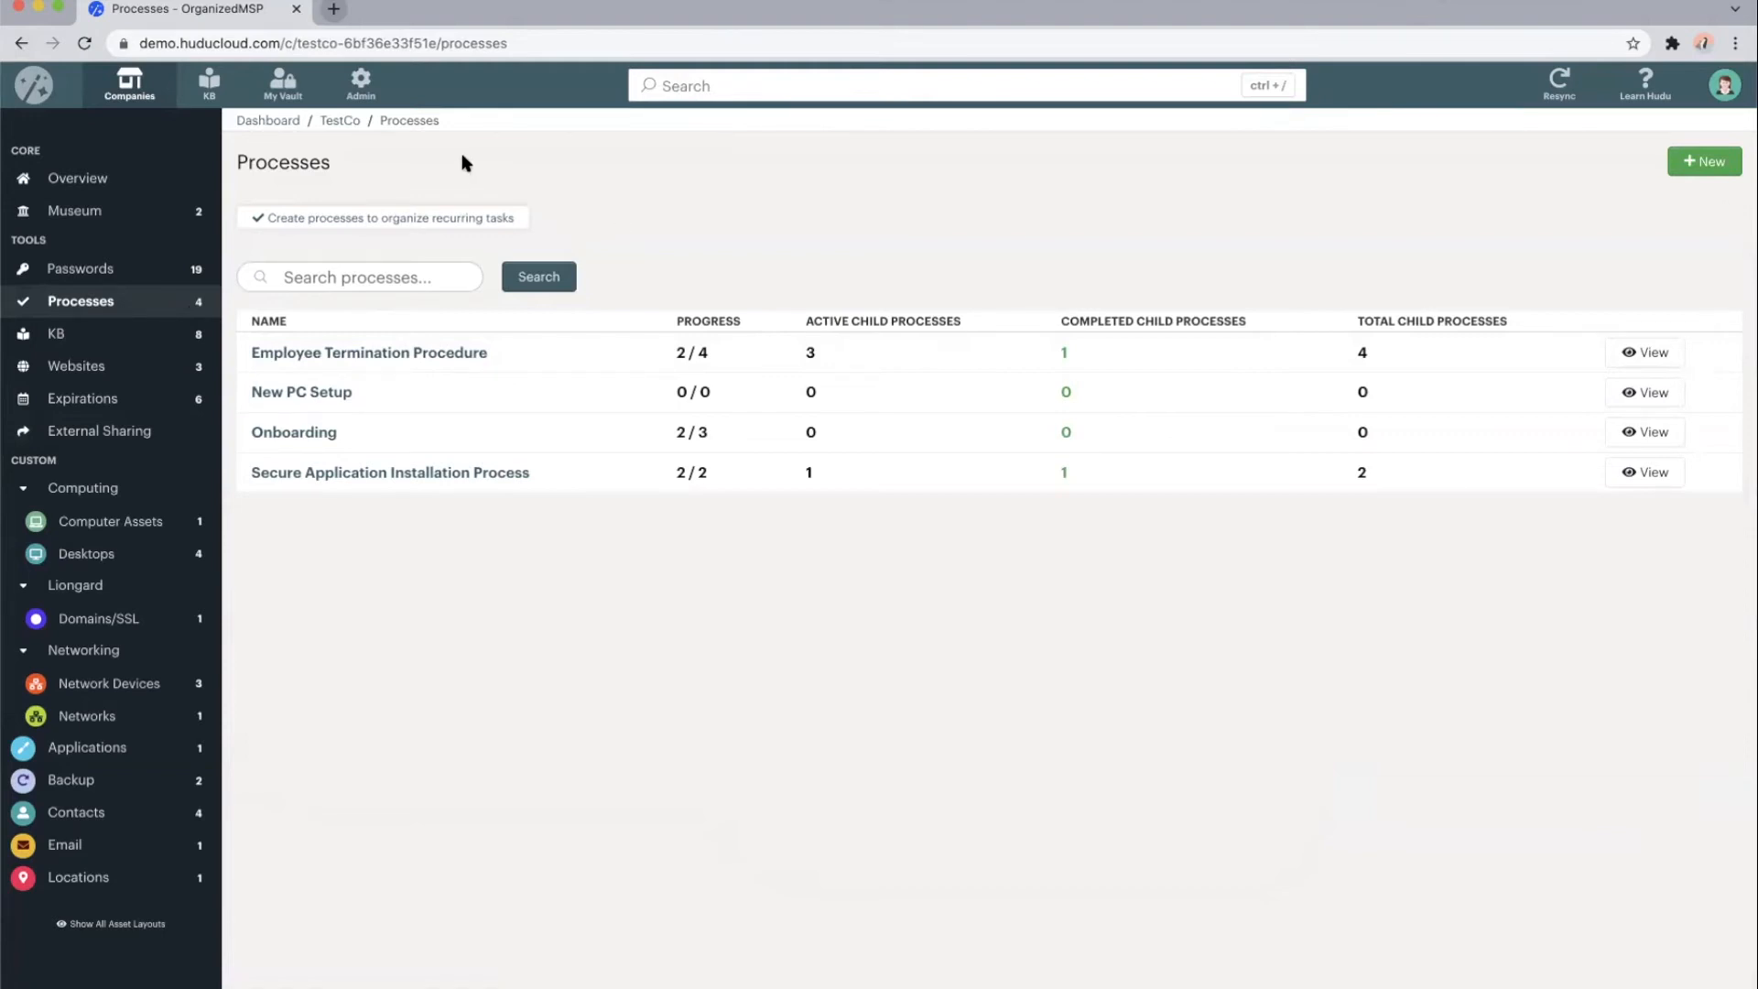
mouse_move(1489, 168)
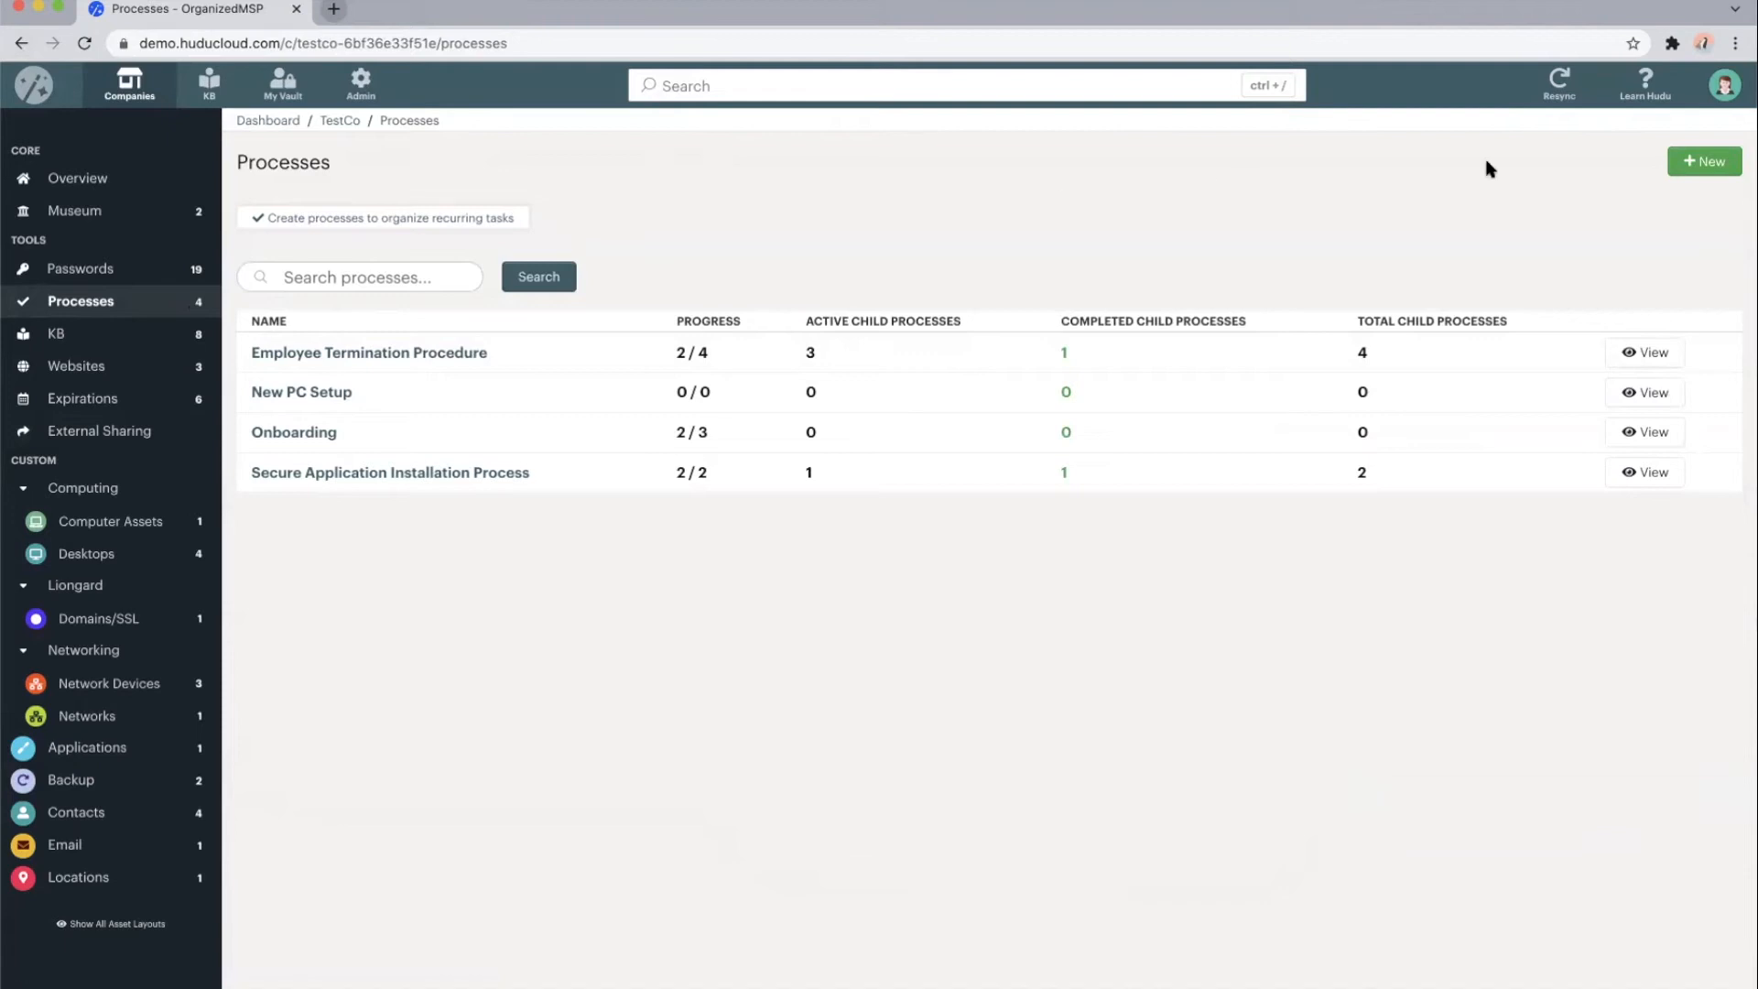
left_click(1703, 161)
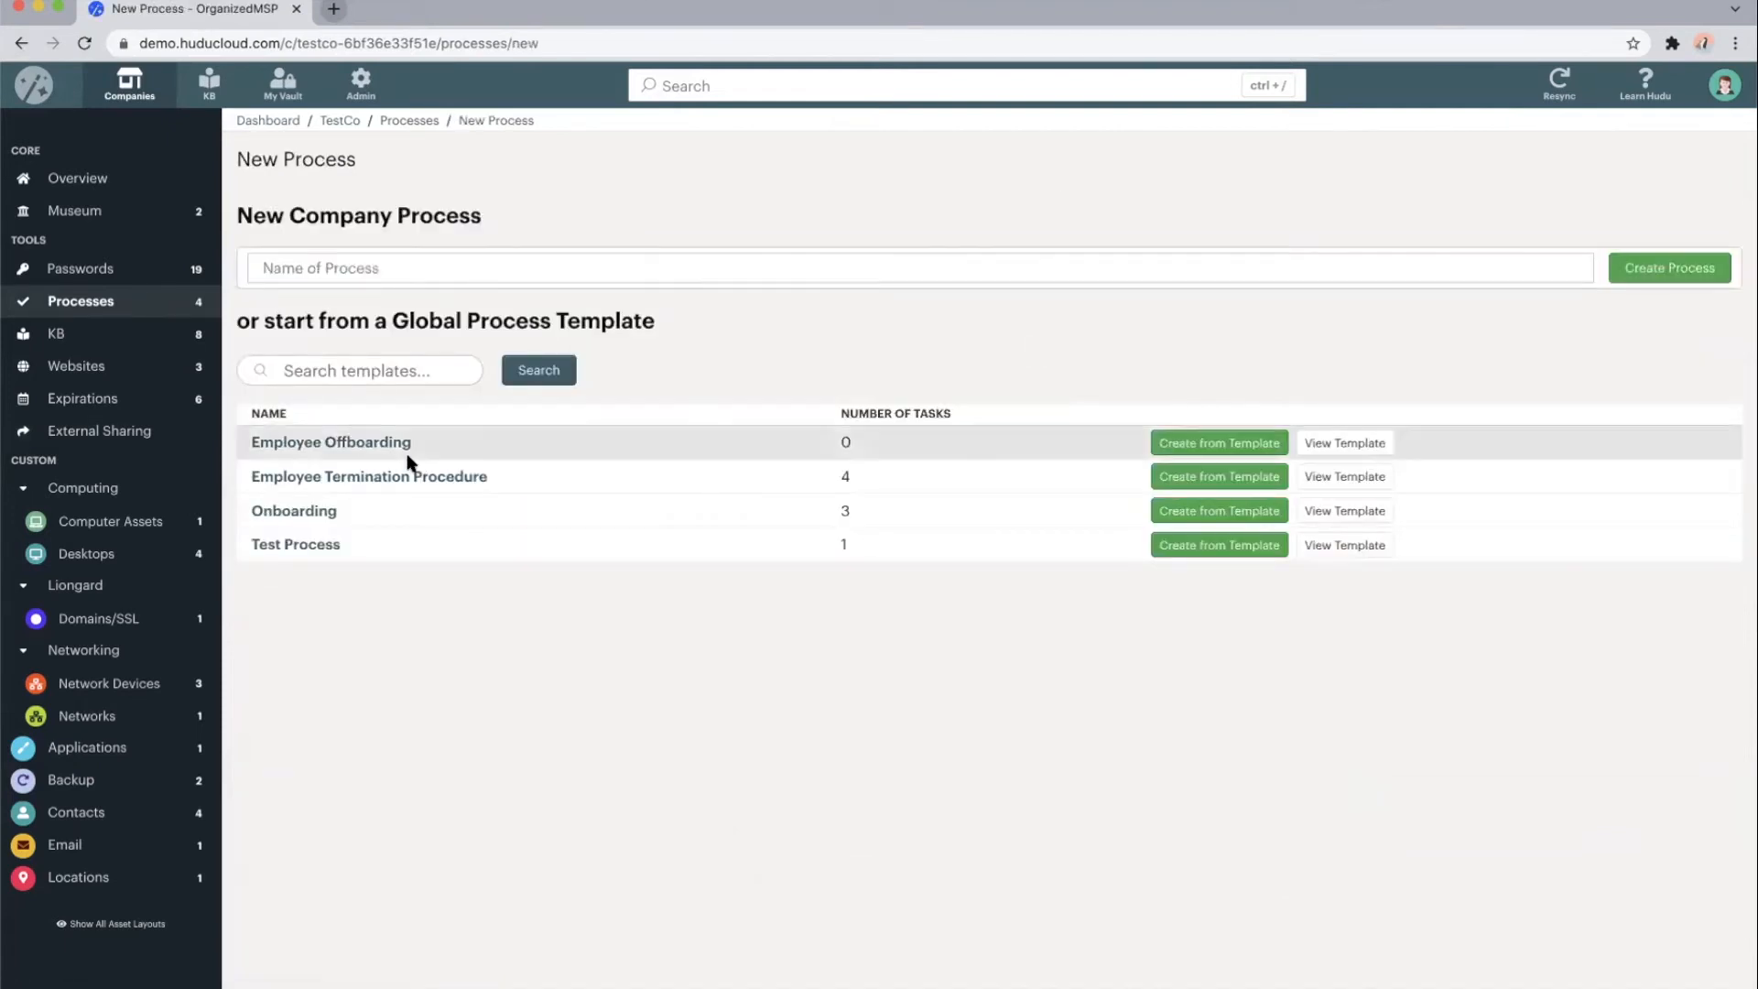
mouse_move(146, 174)
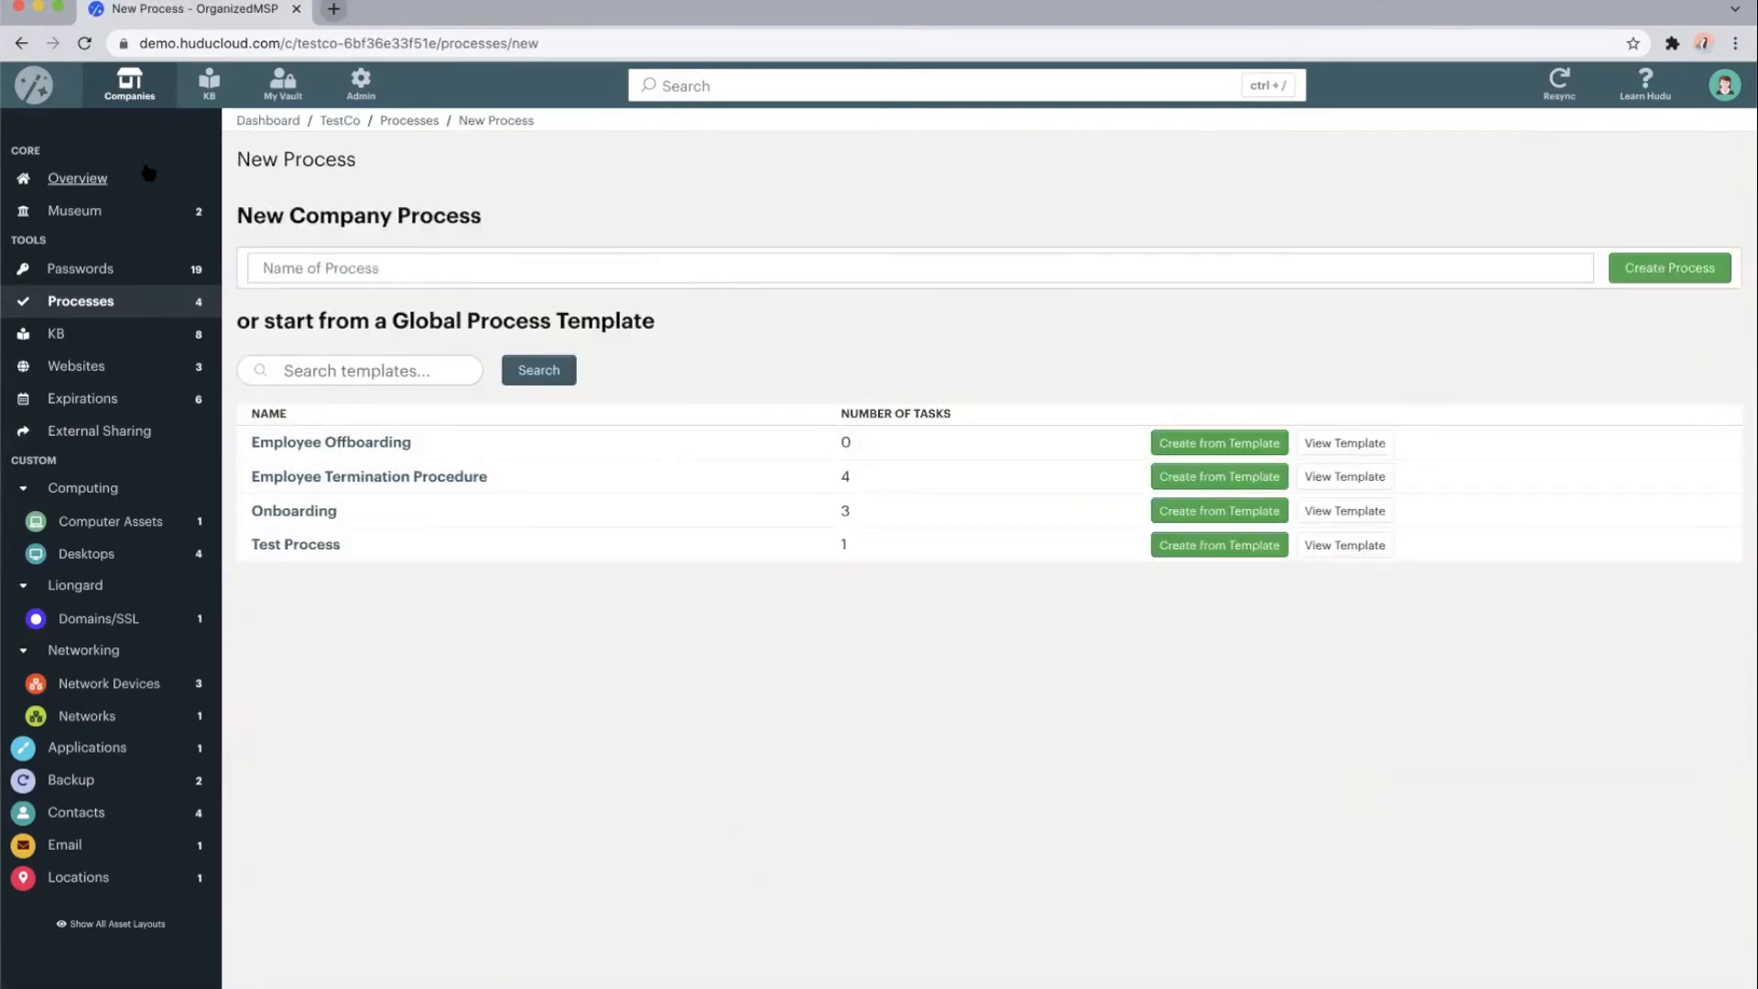
left_click(20, 43)
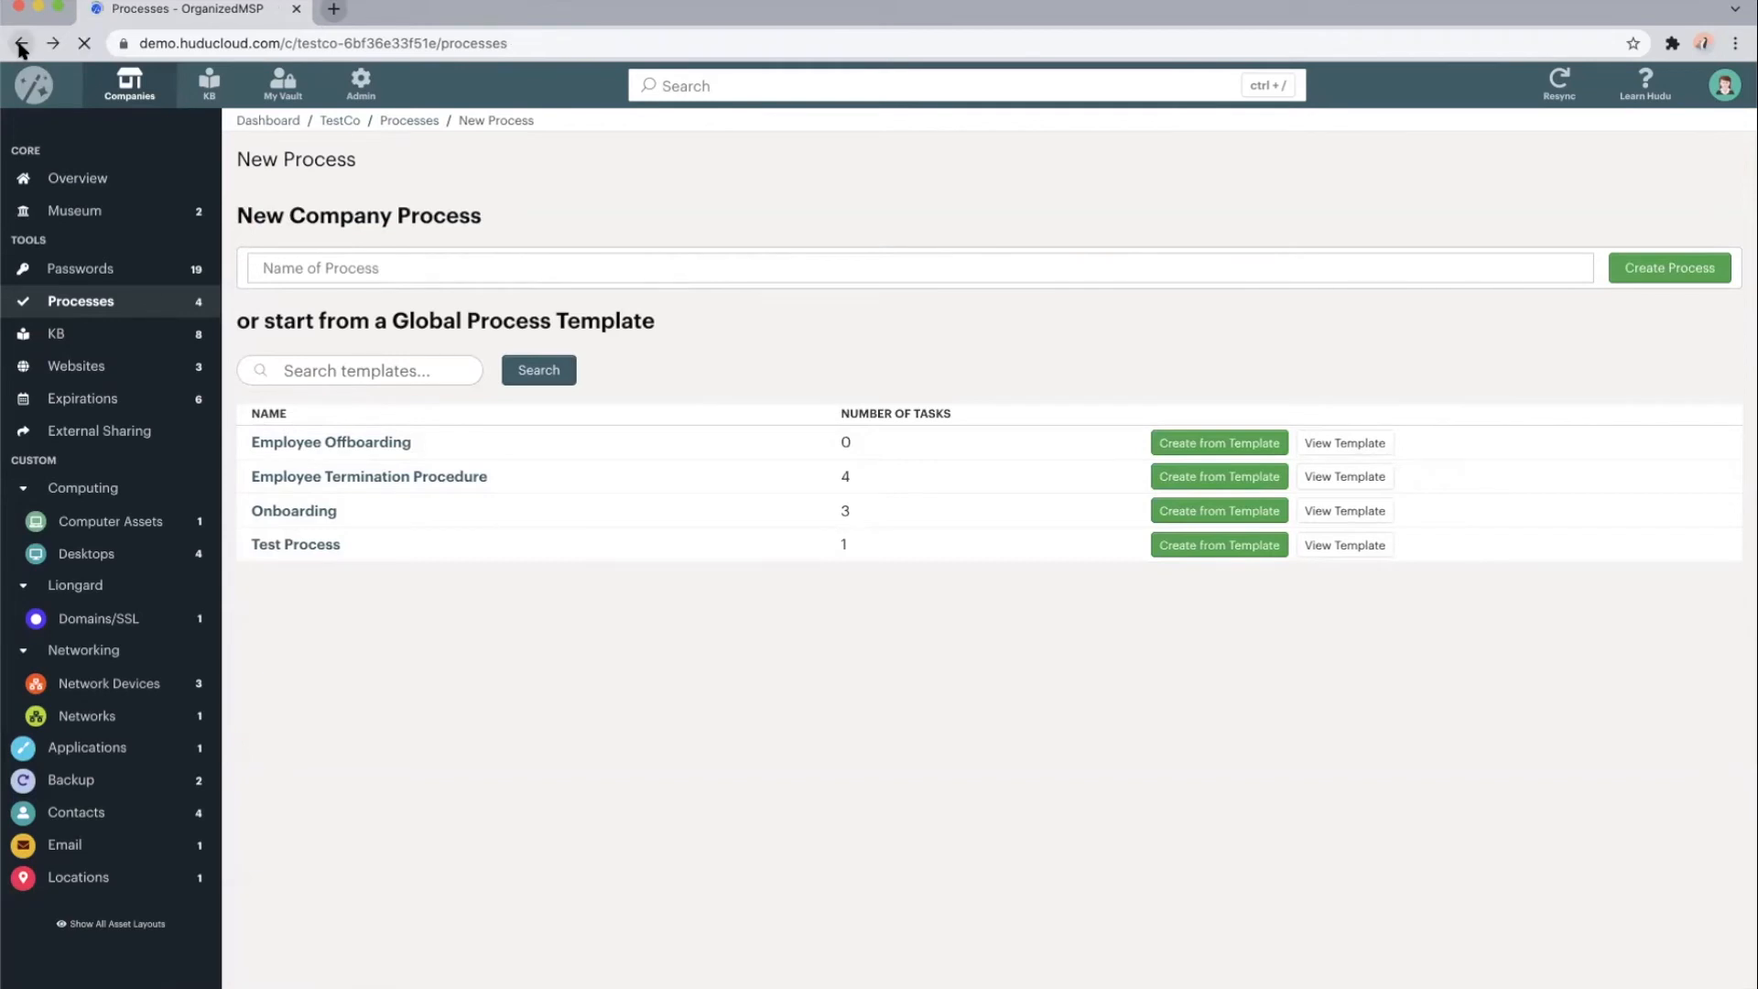
left_click(20, 43)
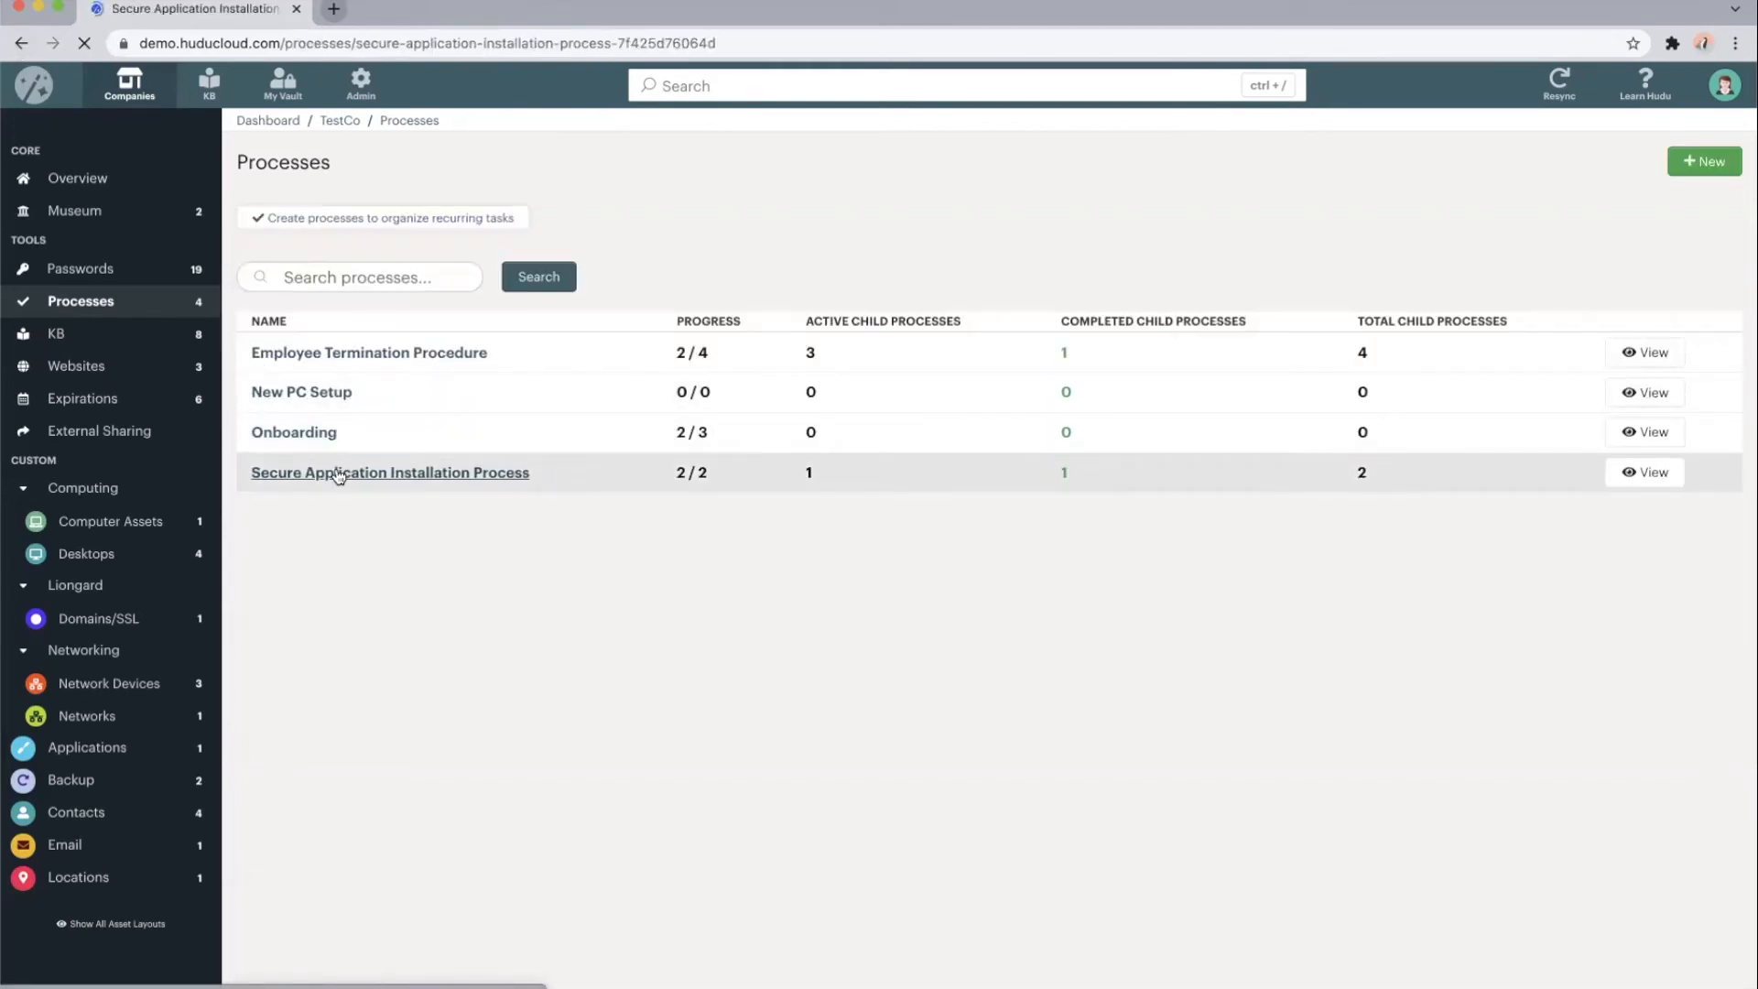
Tick 'Use a trusted download site' and 'Download the .exe' complete, then go to the Knowledge Base
left_click(389, 472)
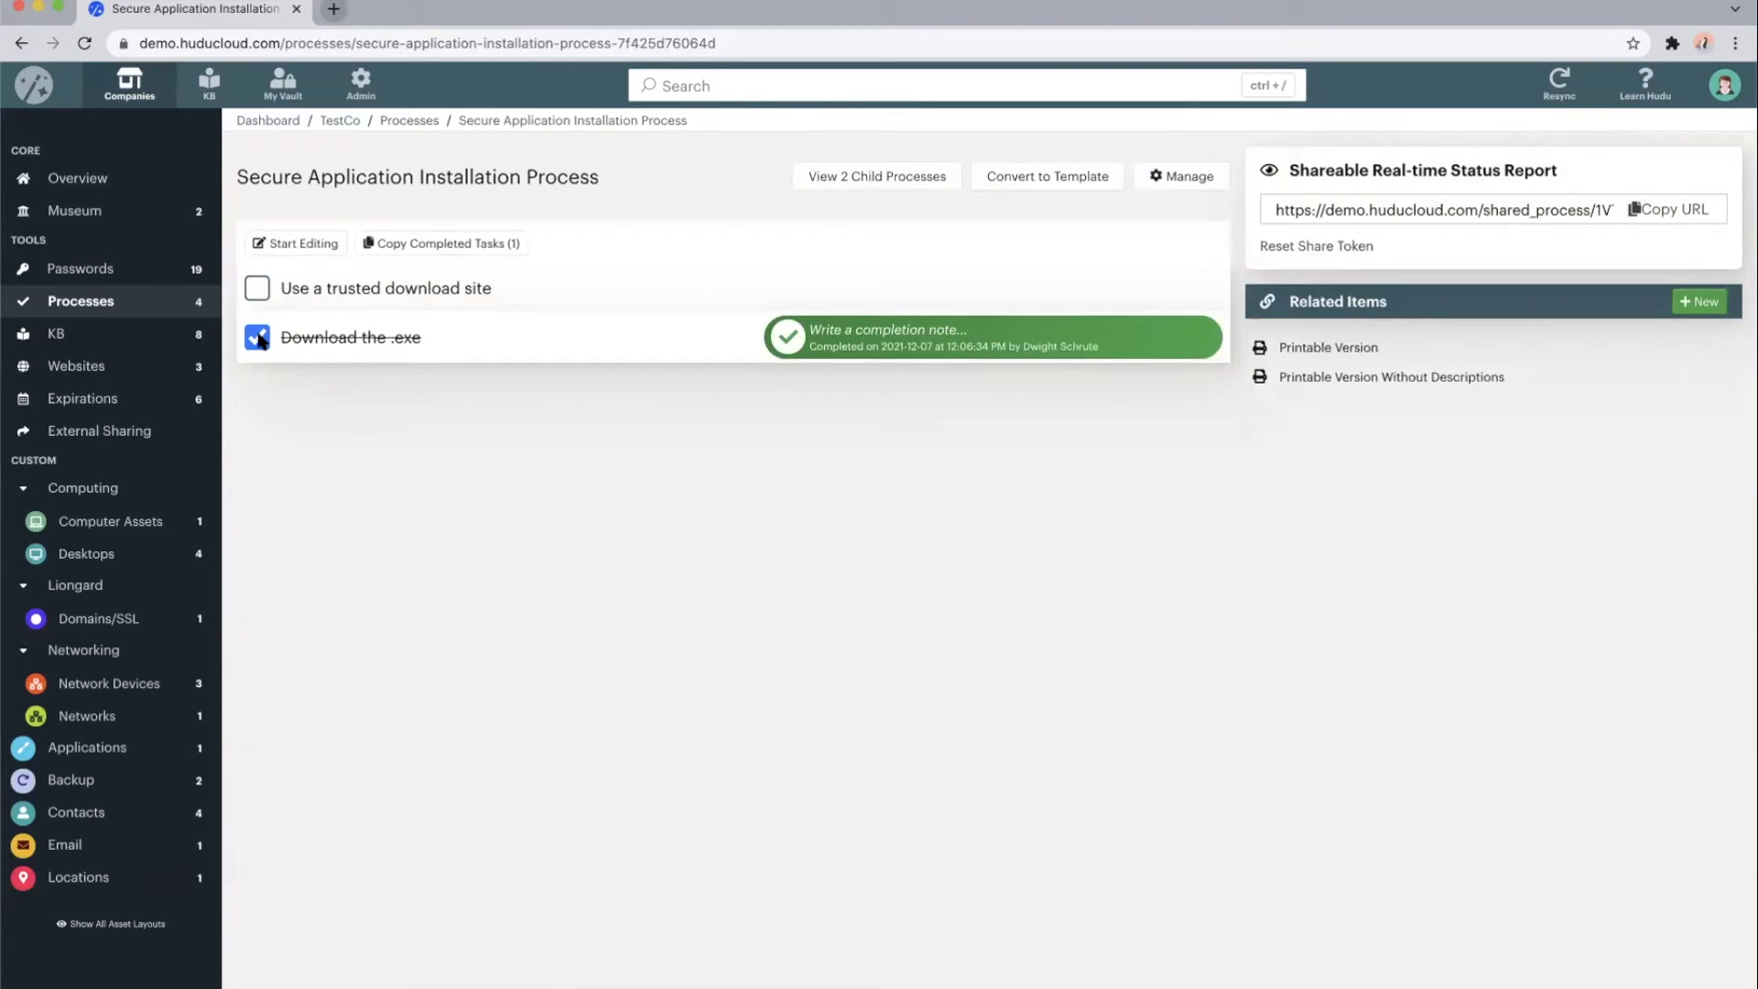
left_click(257, 336)
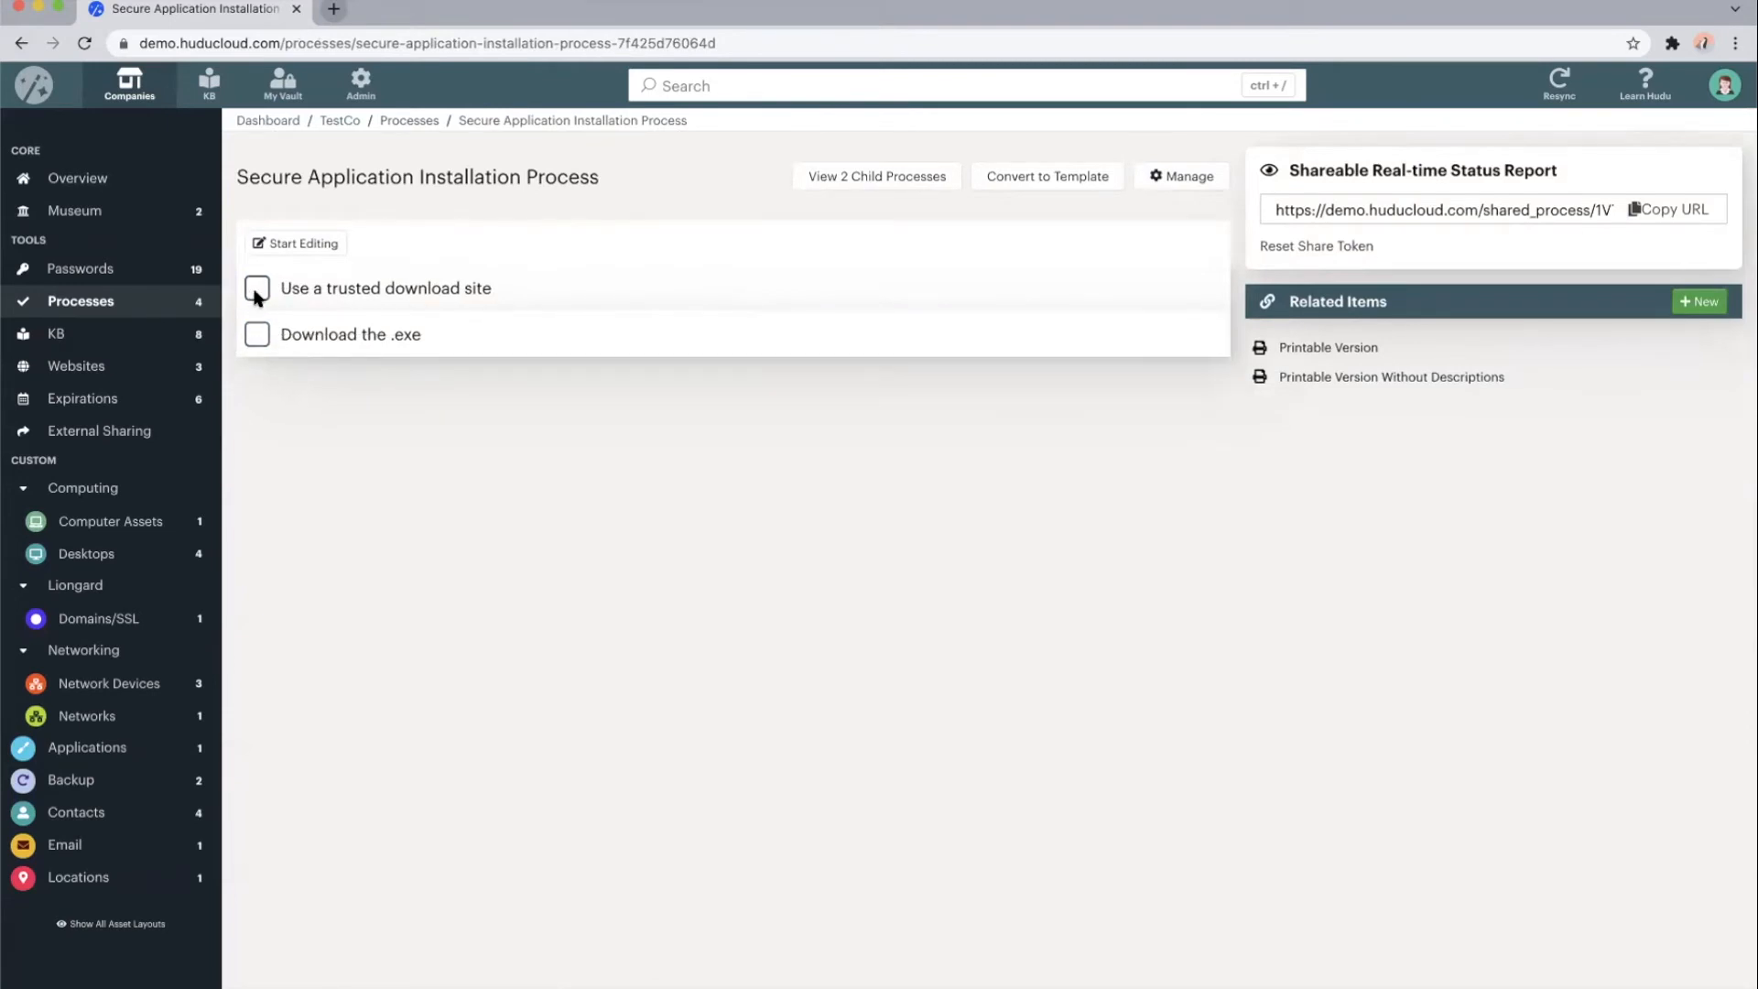
left_click(256, 288)
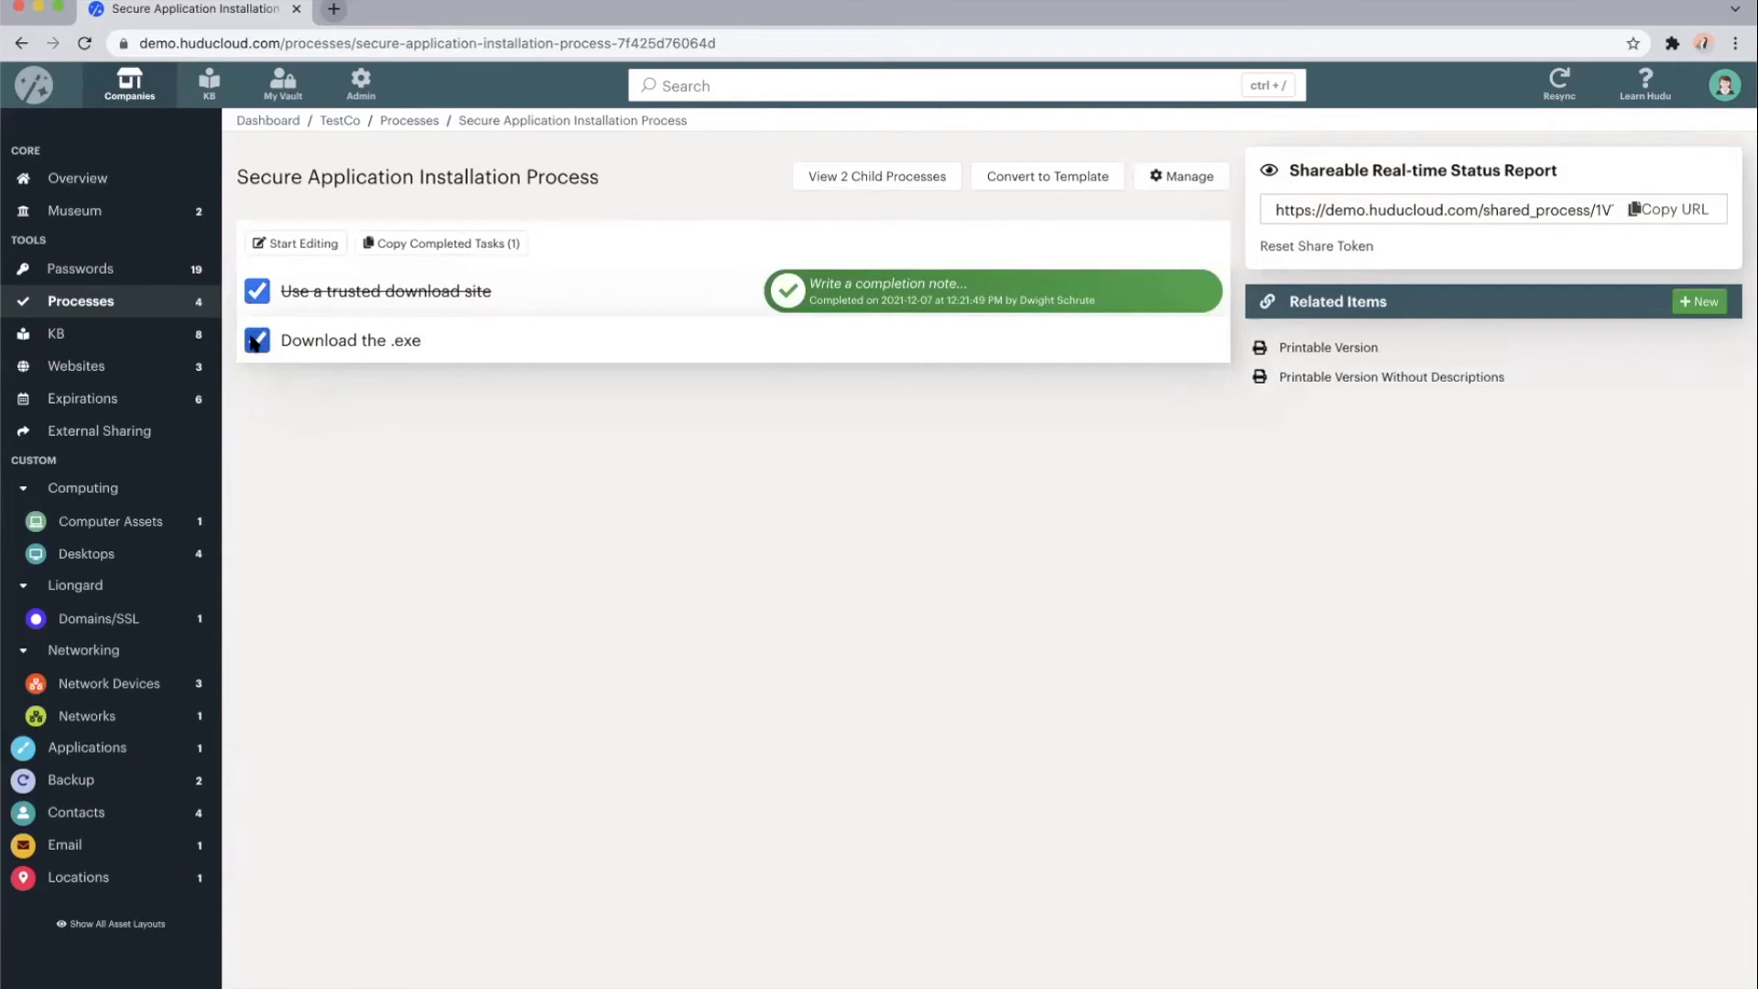
left_click(257, 341)
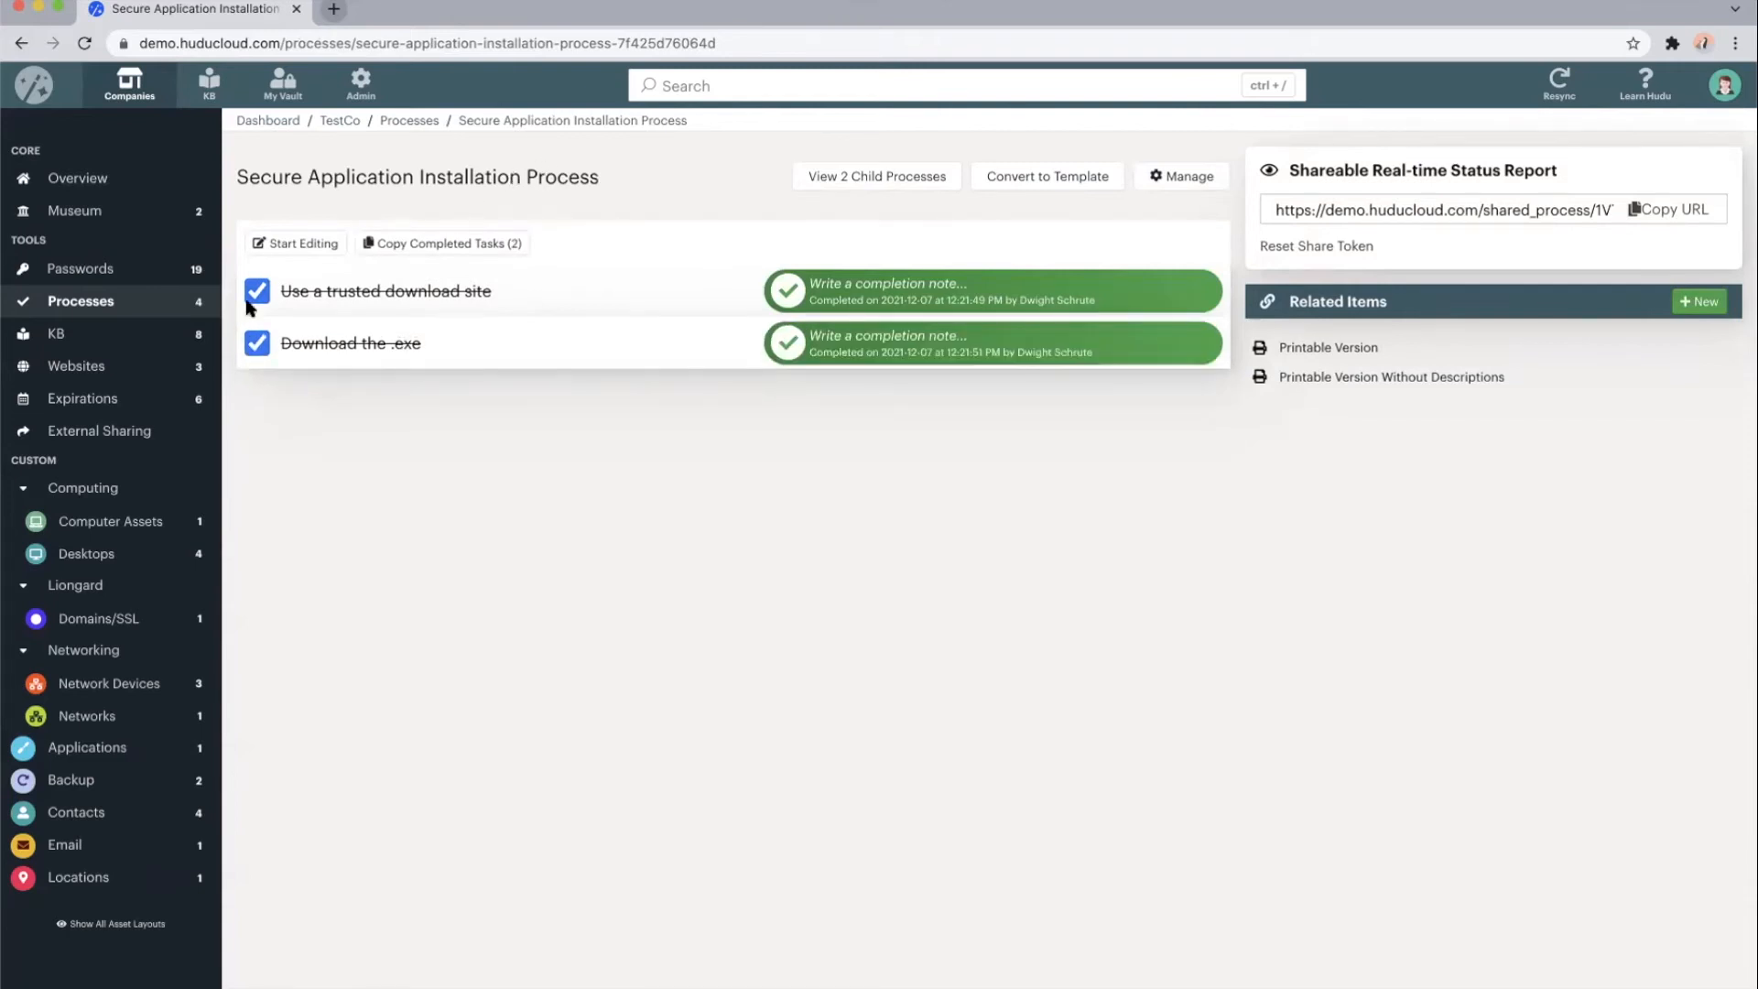
left_click(209, 85)
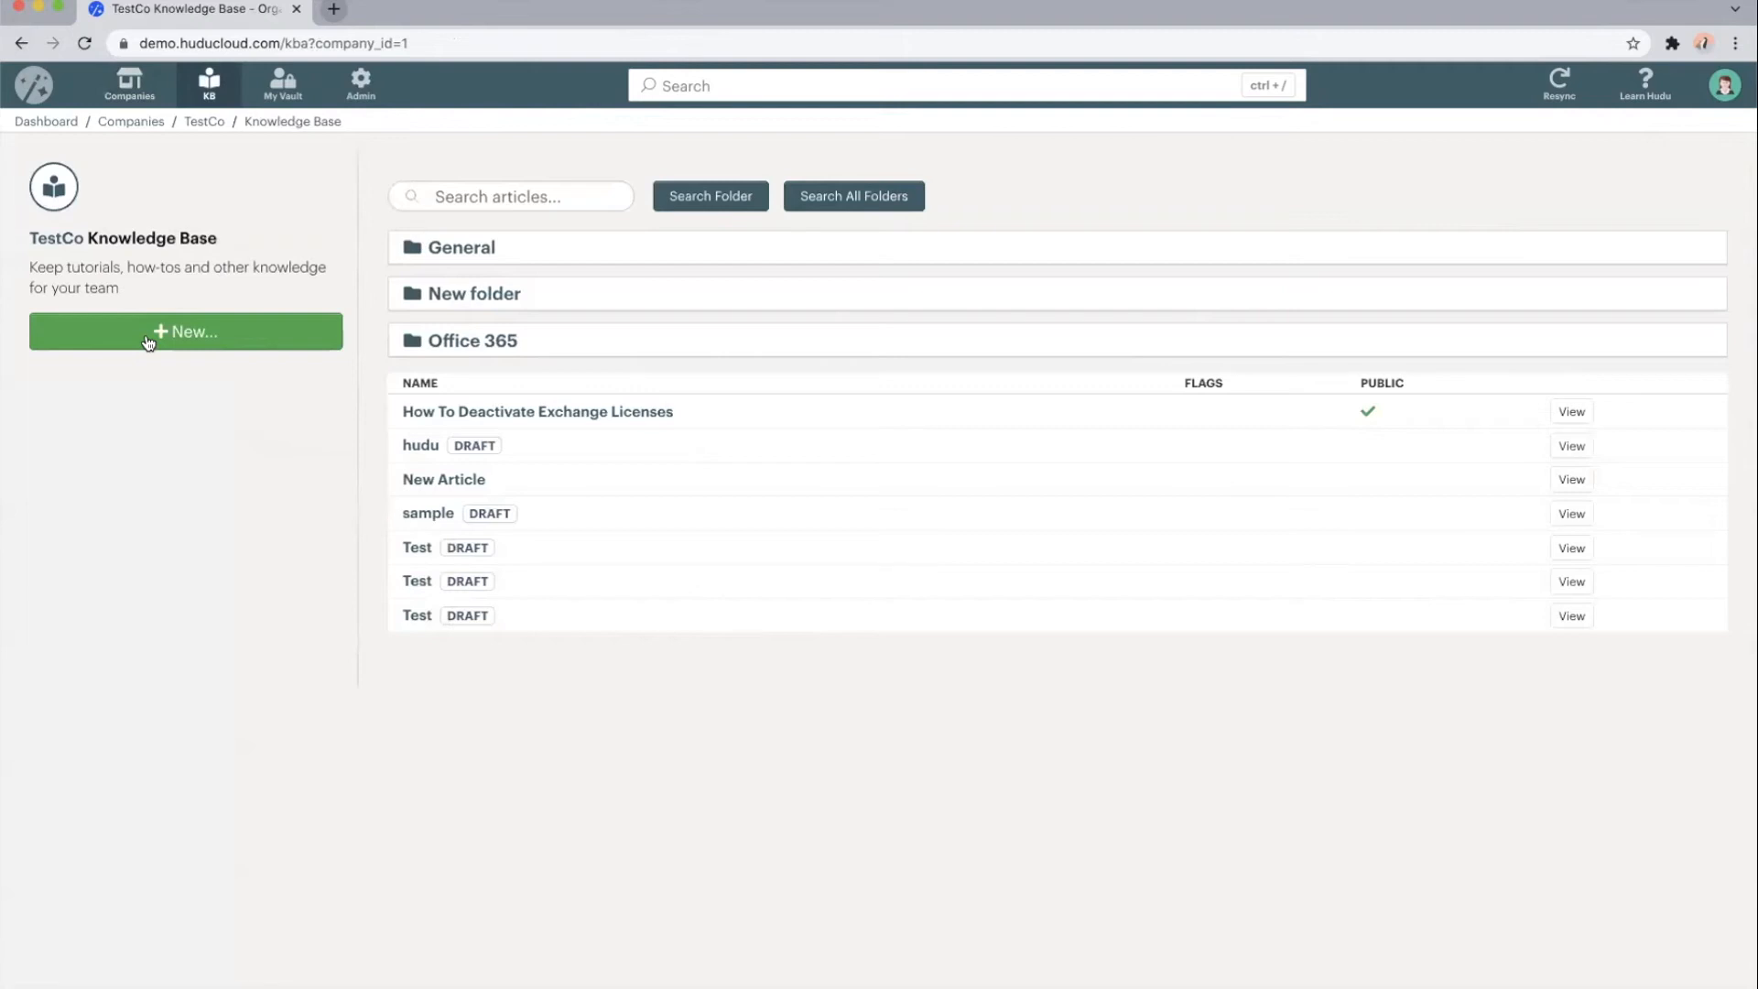
mouse_move(56, 242)
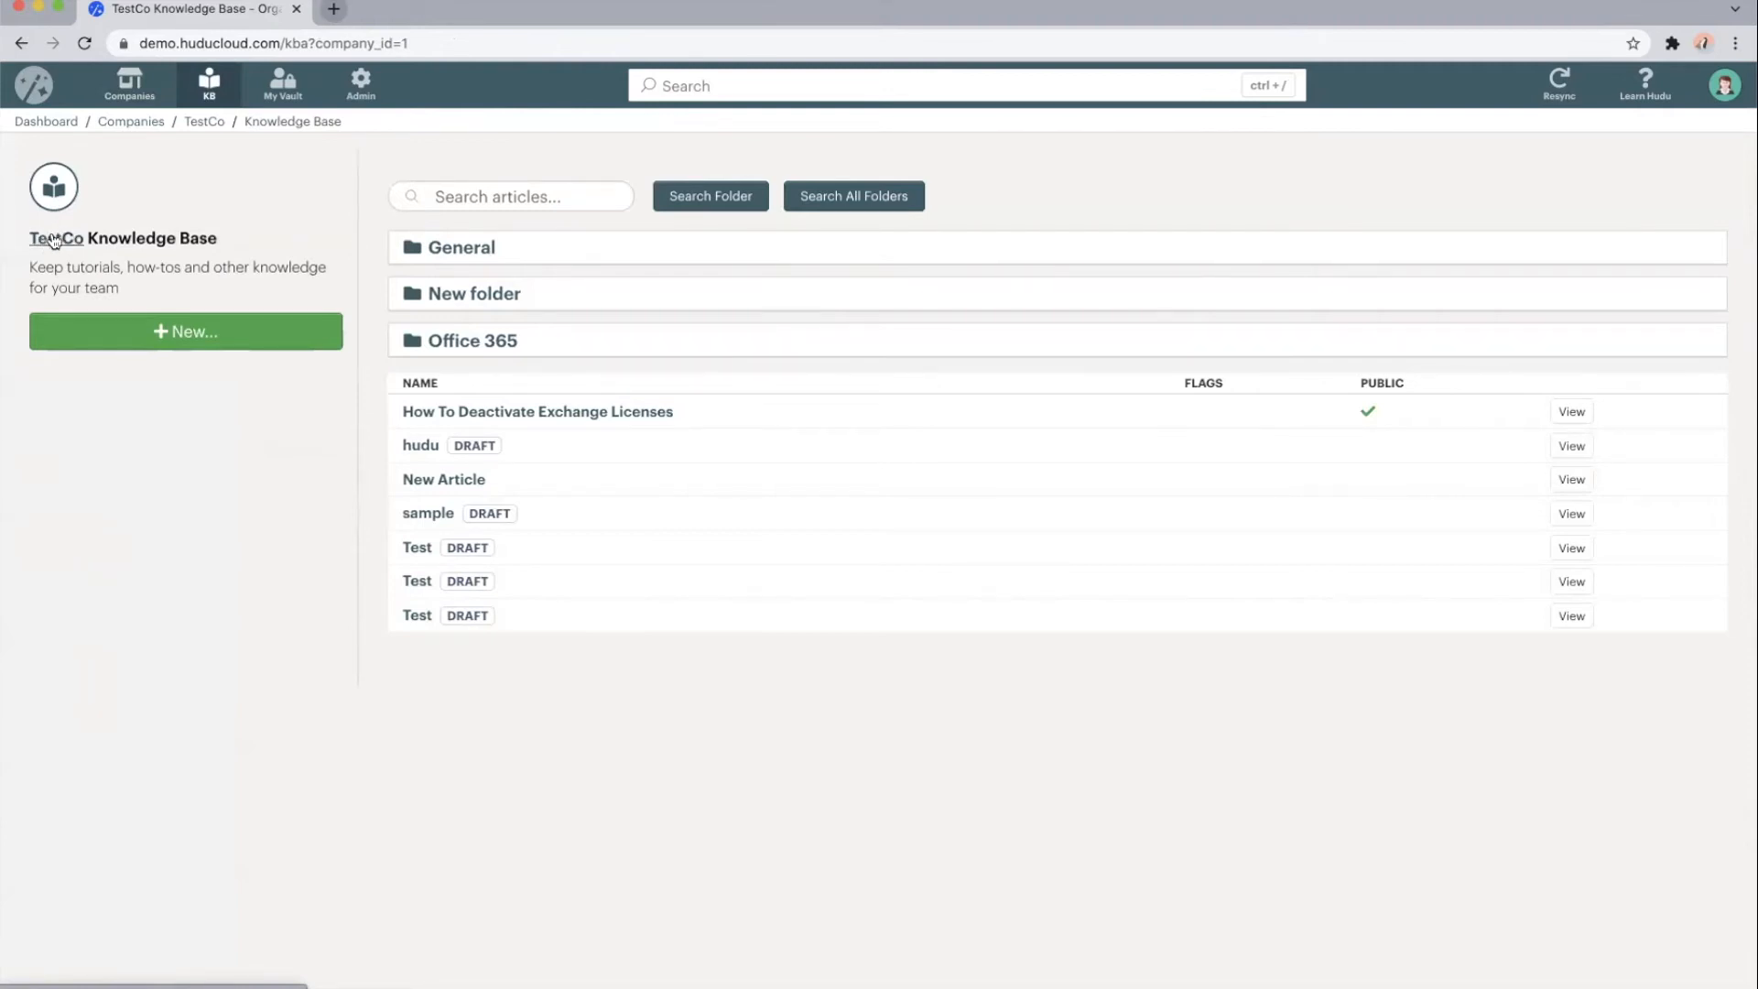
mouse_move(209, 85)
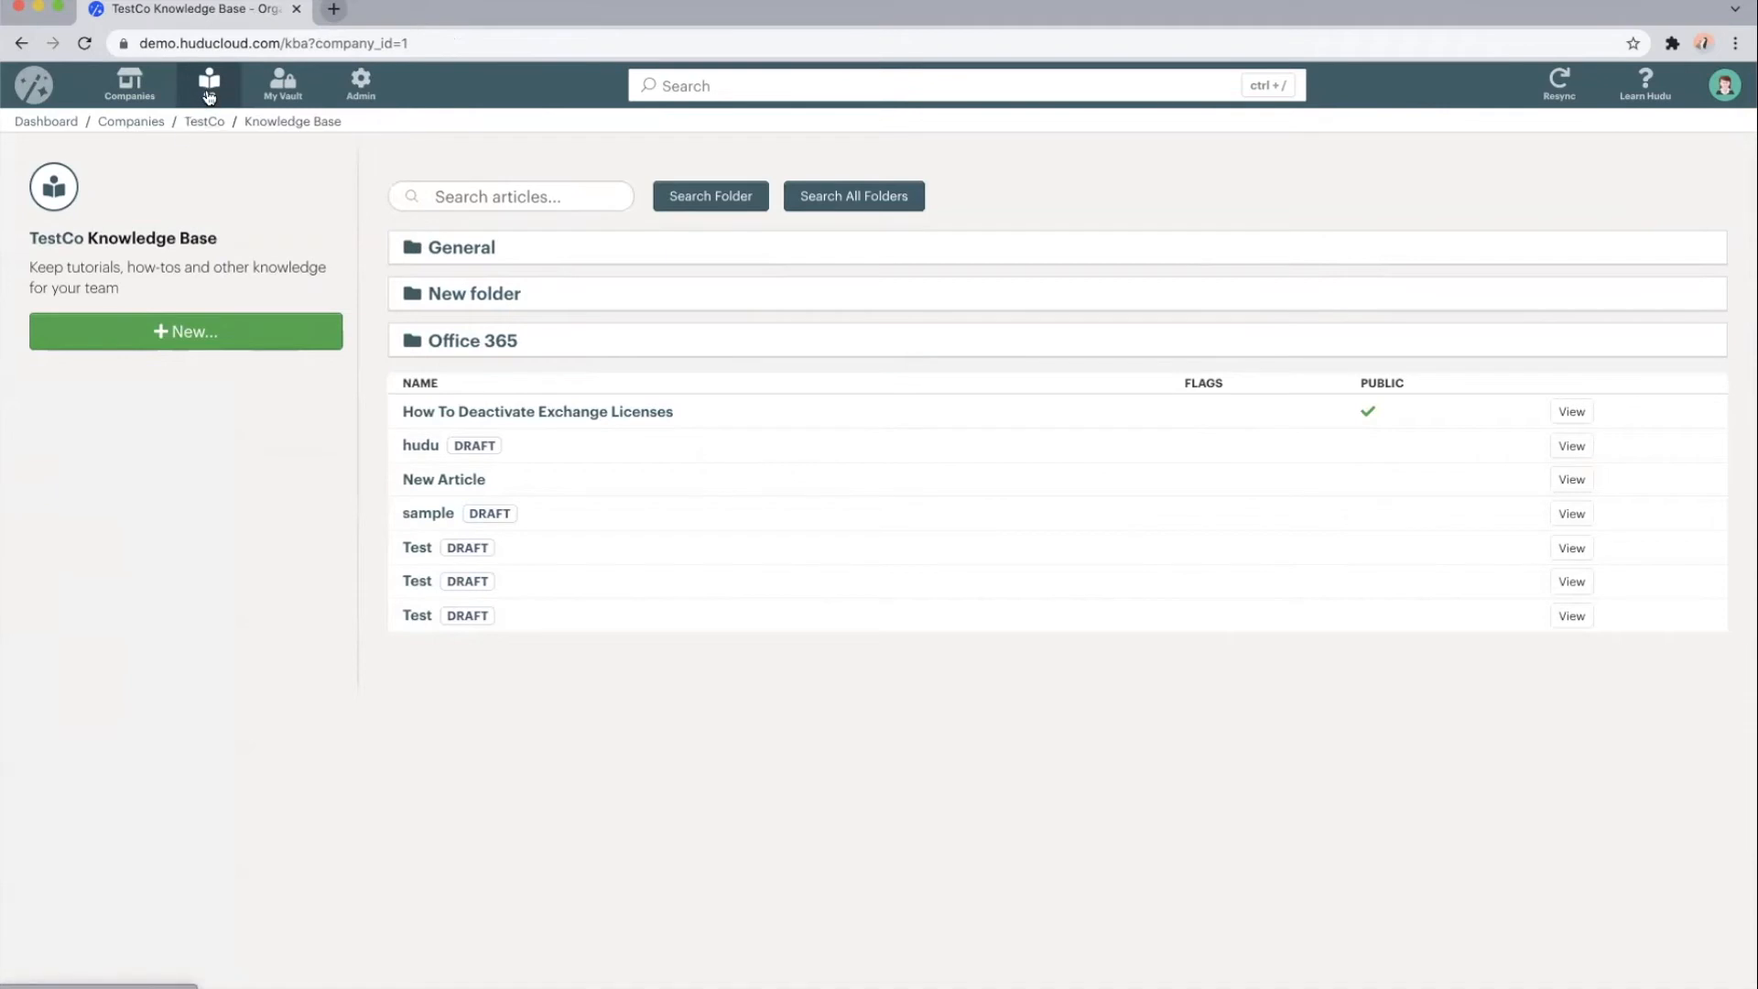
View the global Knowledge Base, then go back to TestCo's KB for the Exchange licenses article
left_click(209, 84)
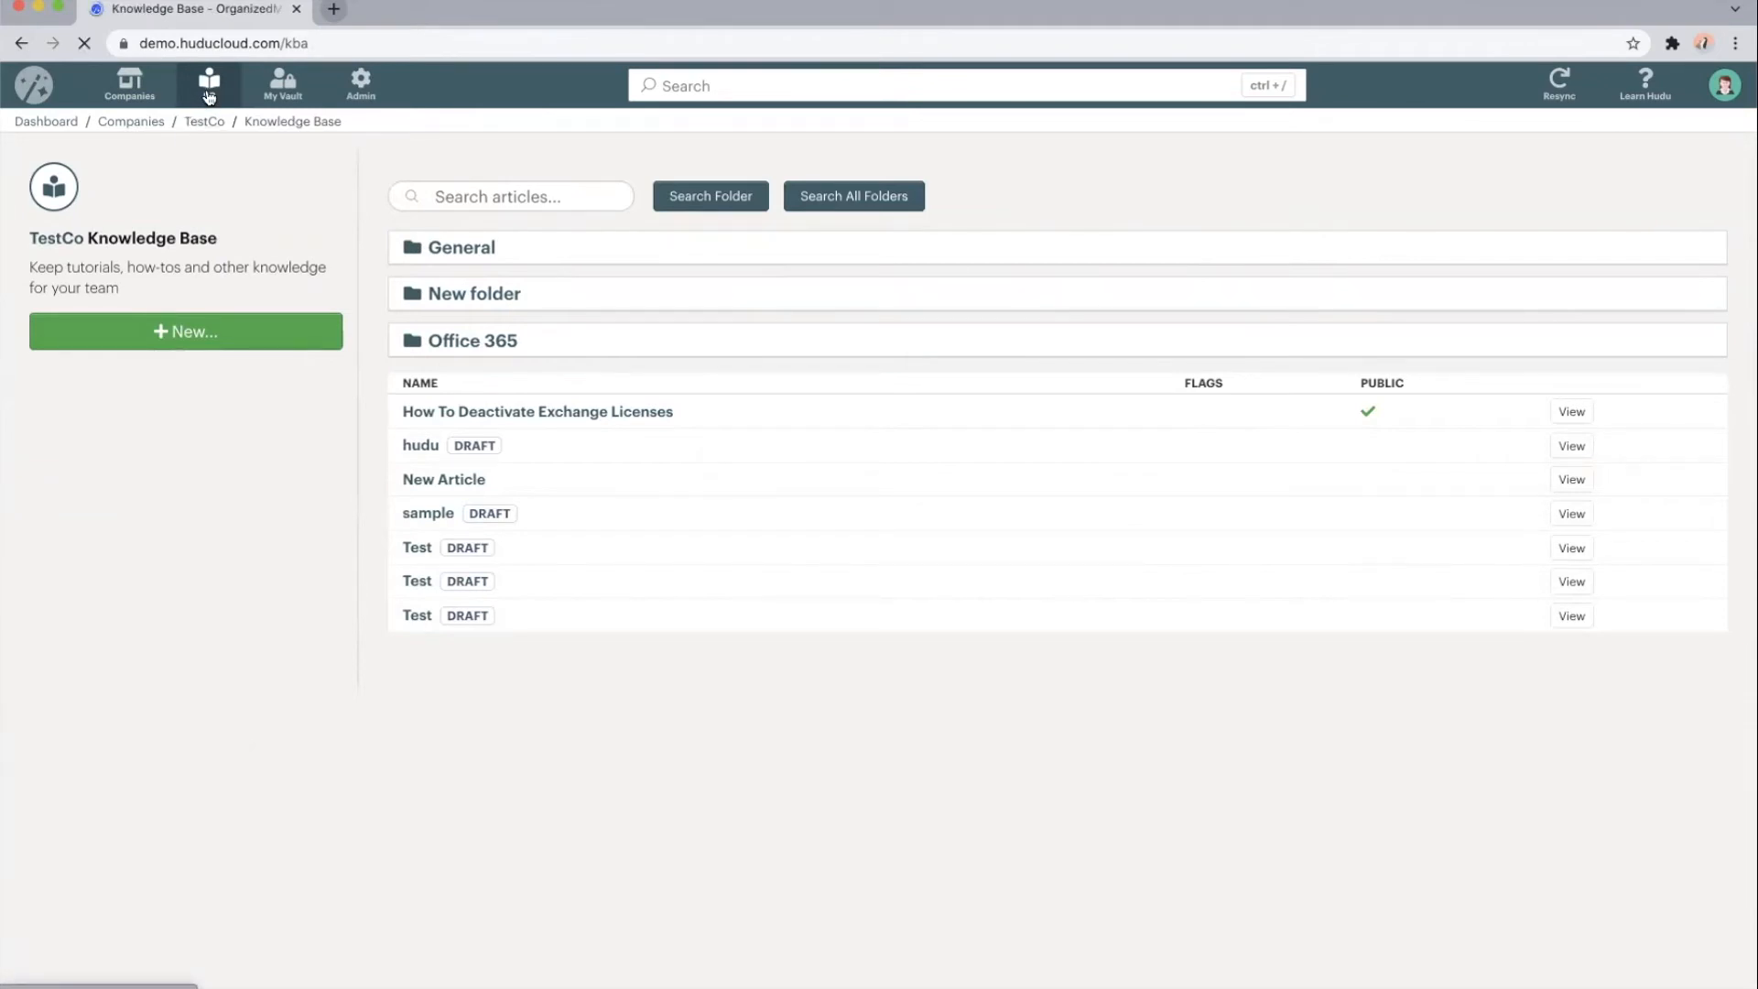
left_click(209, 85)
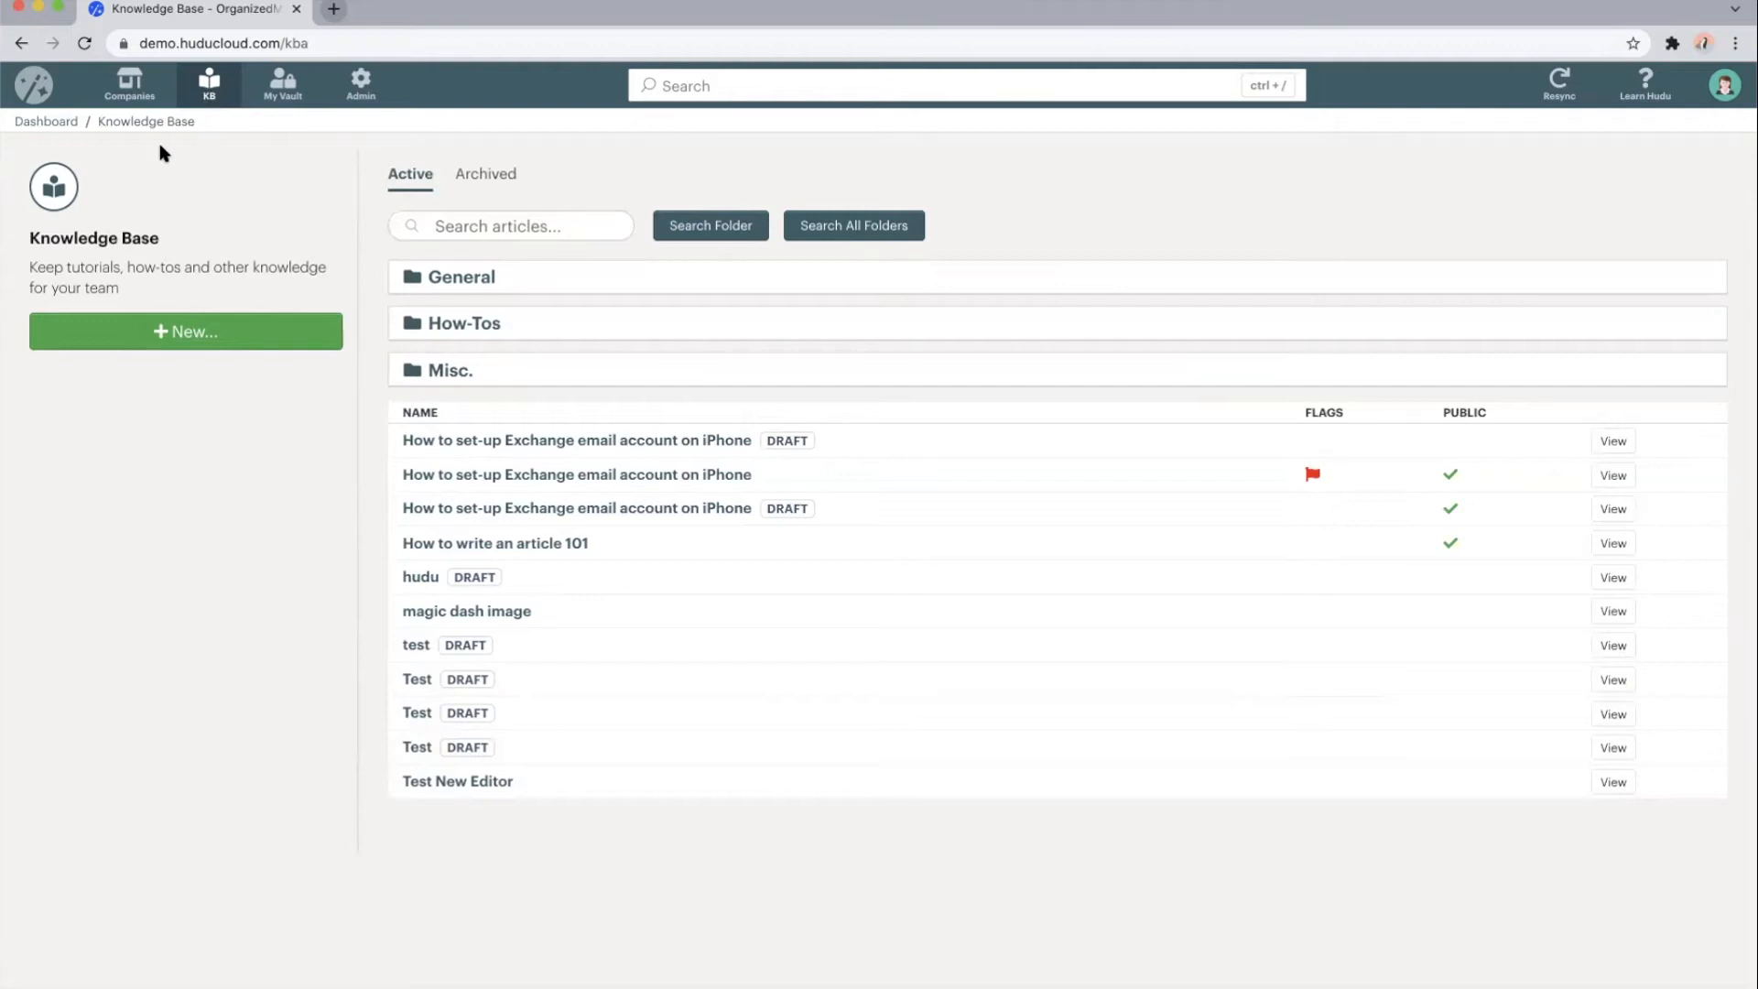
mouse_move(20, 52)
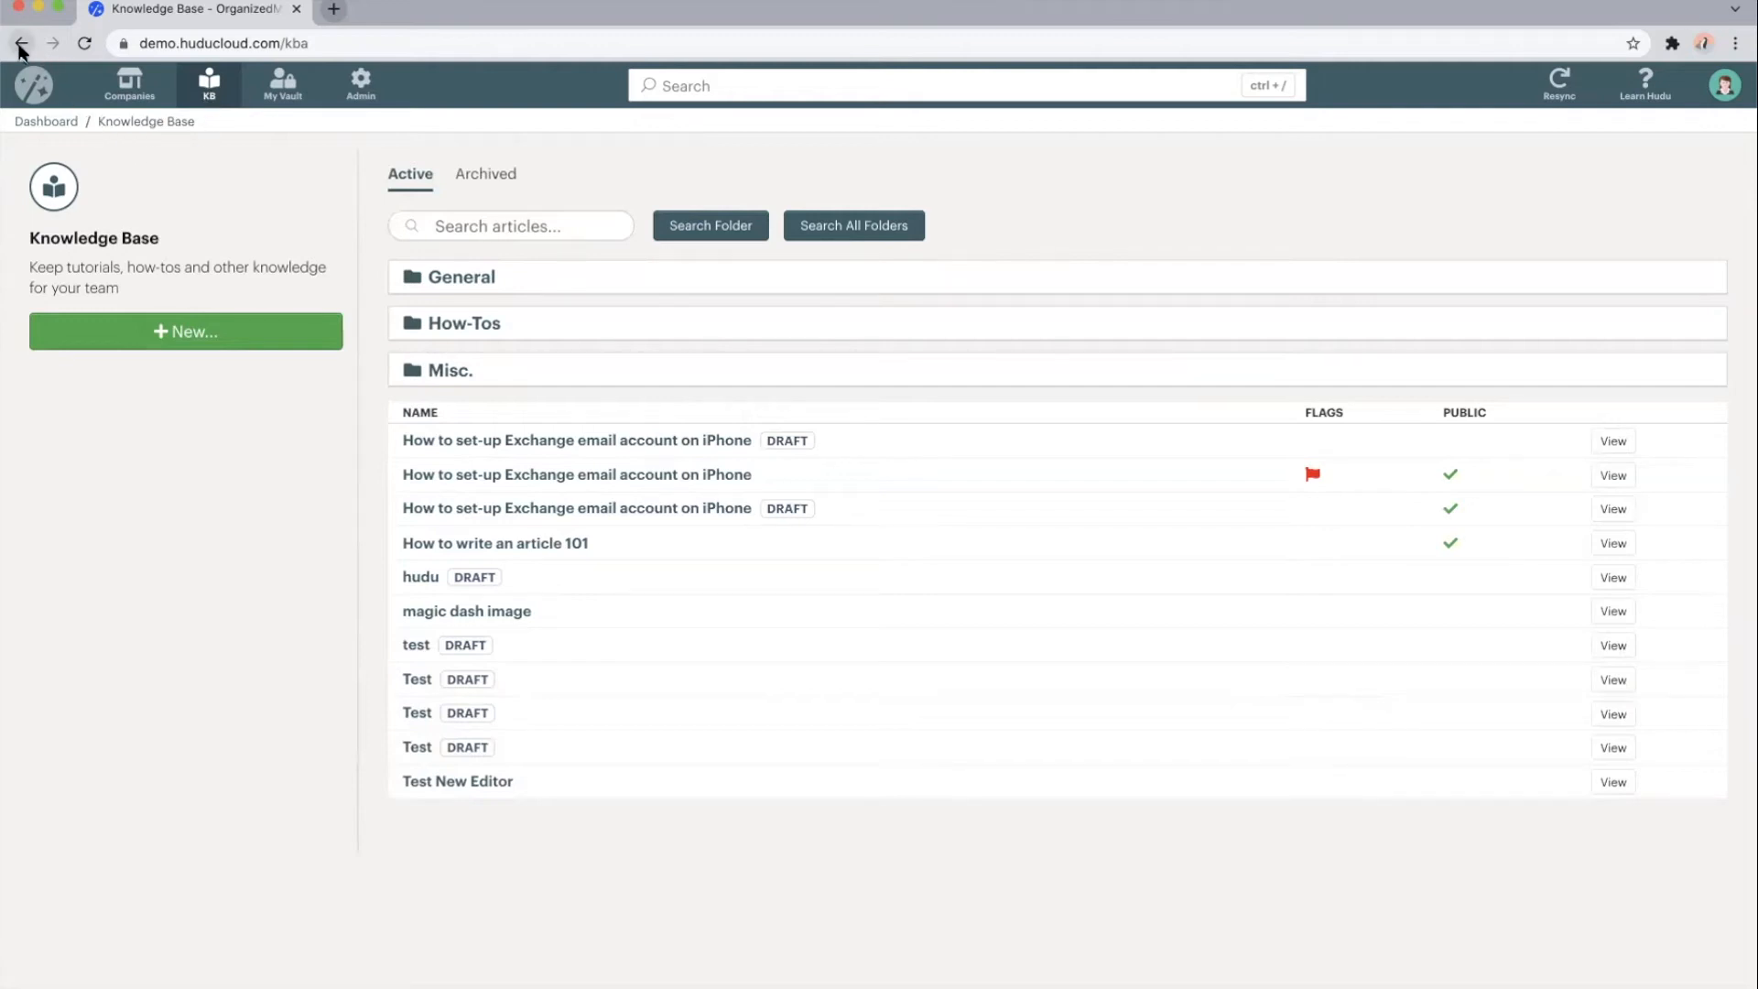
left_click(21, 43)
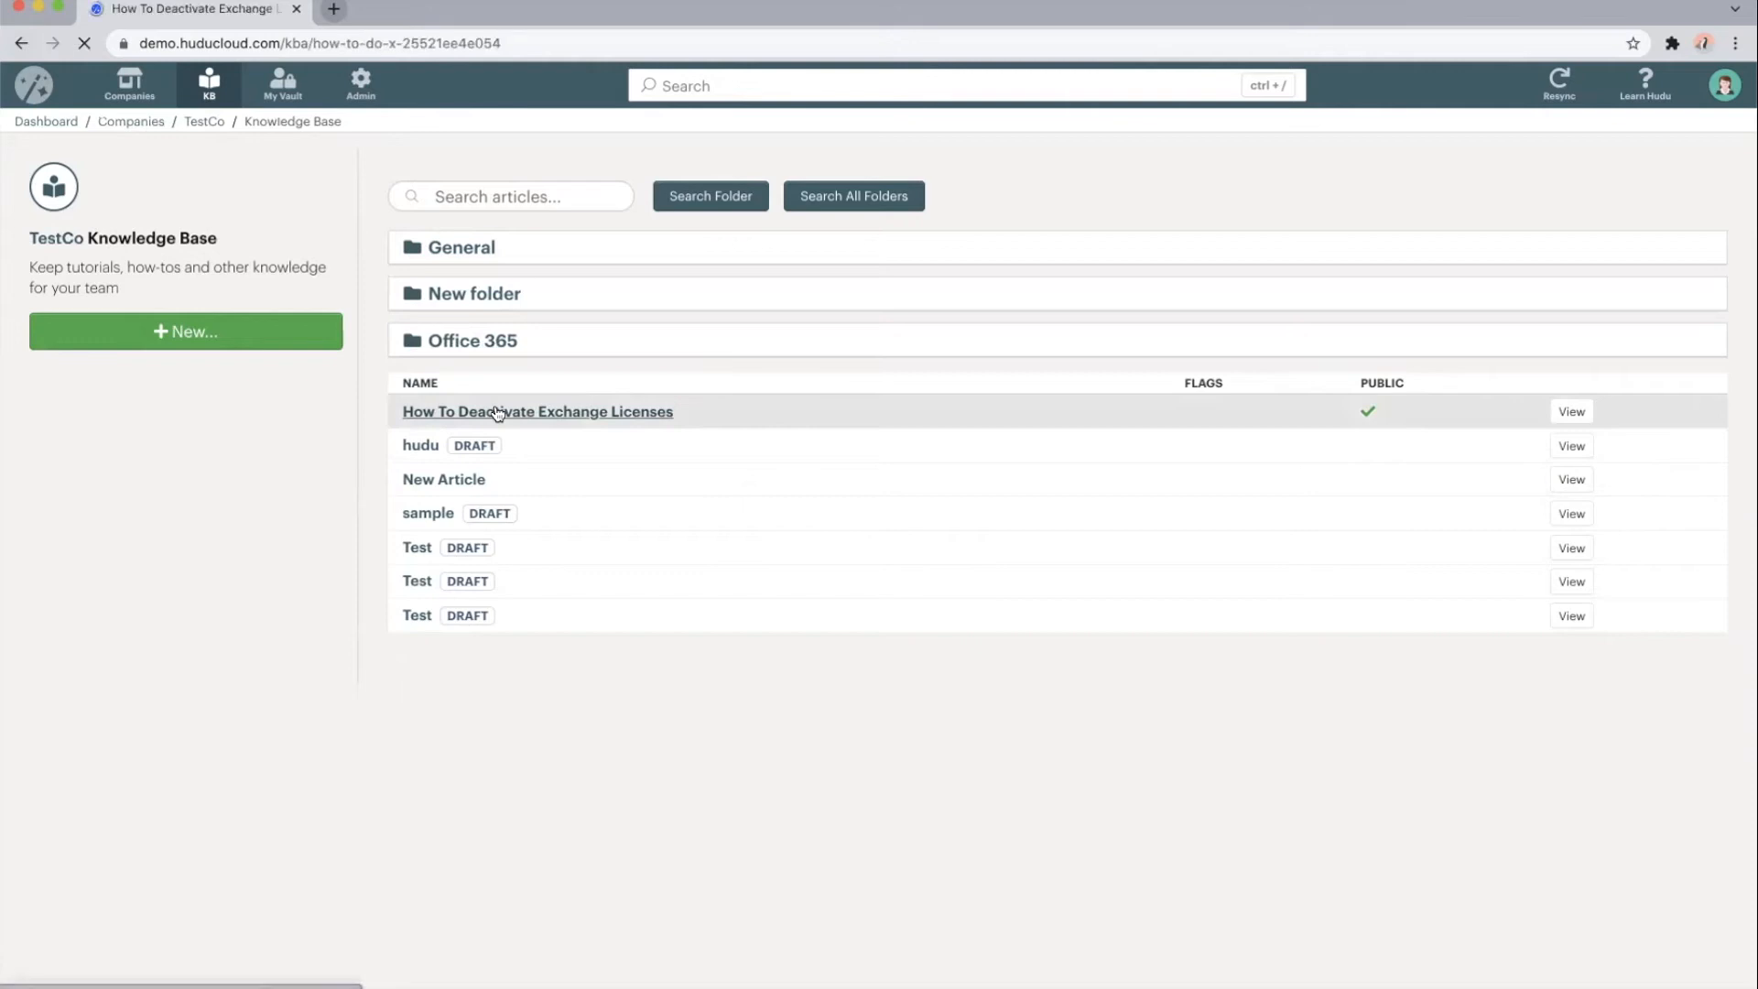
left_click(538, 411)
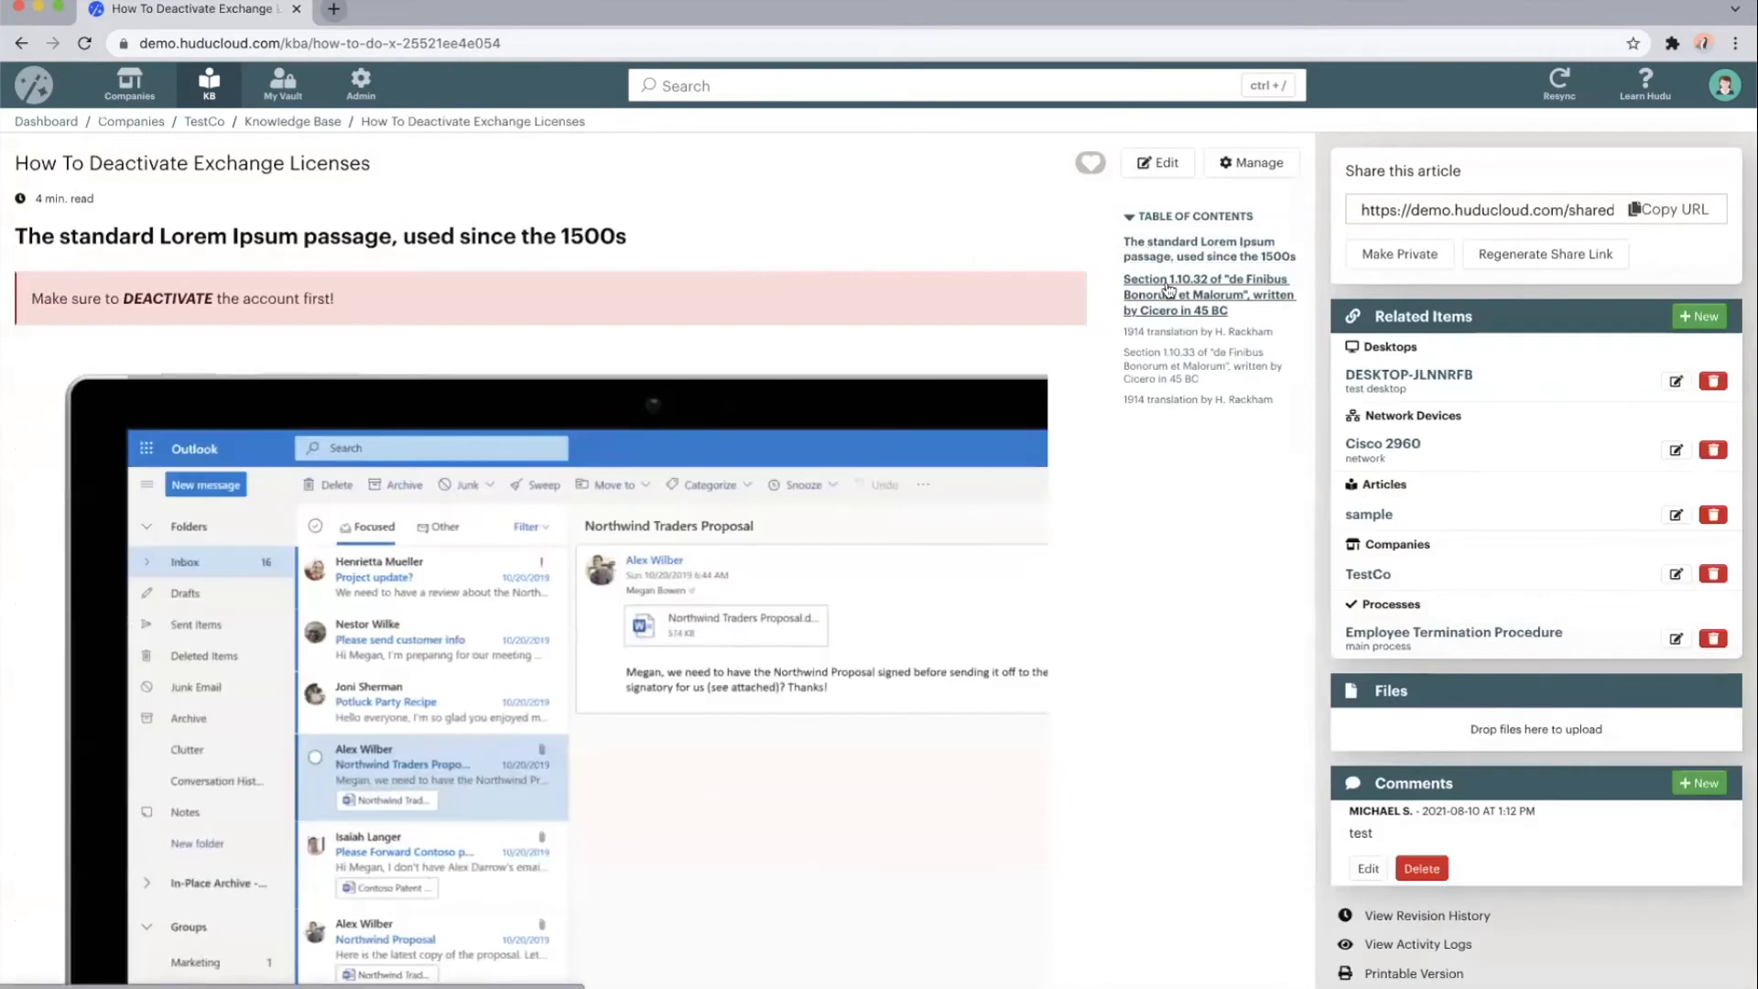
mouse_move(1158, 401)
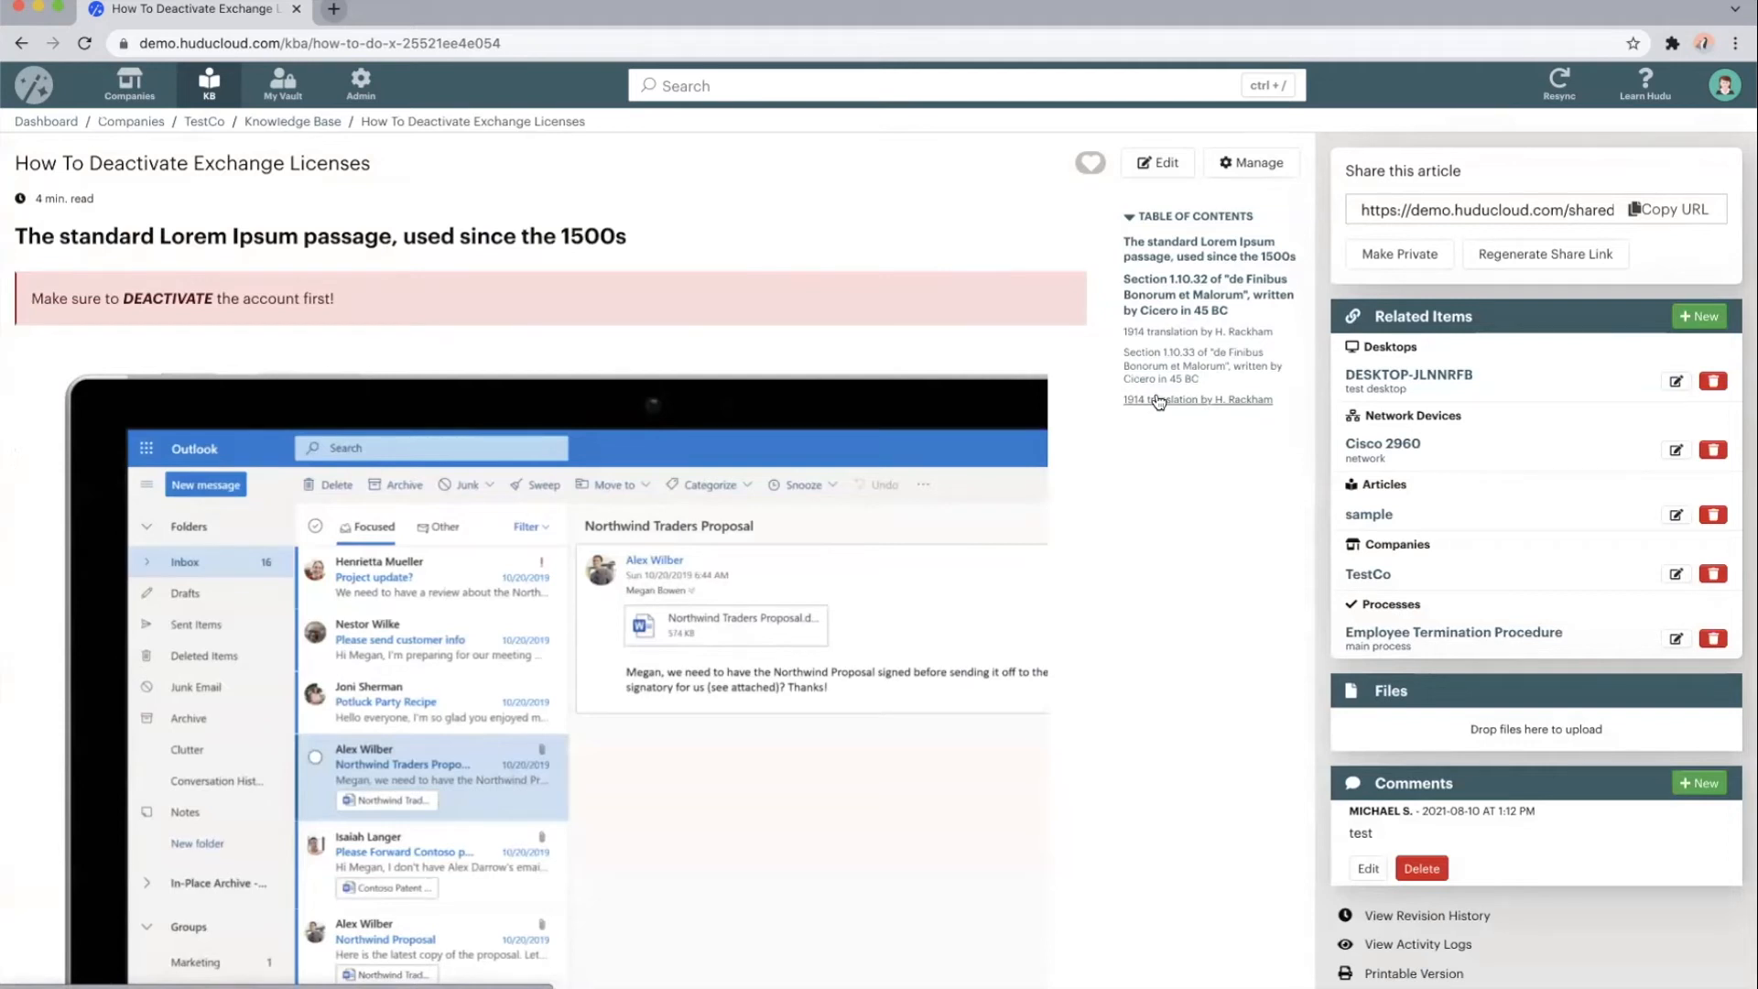
mouse_move(411, 266)
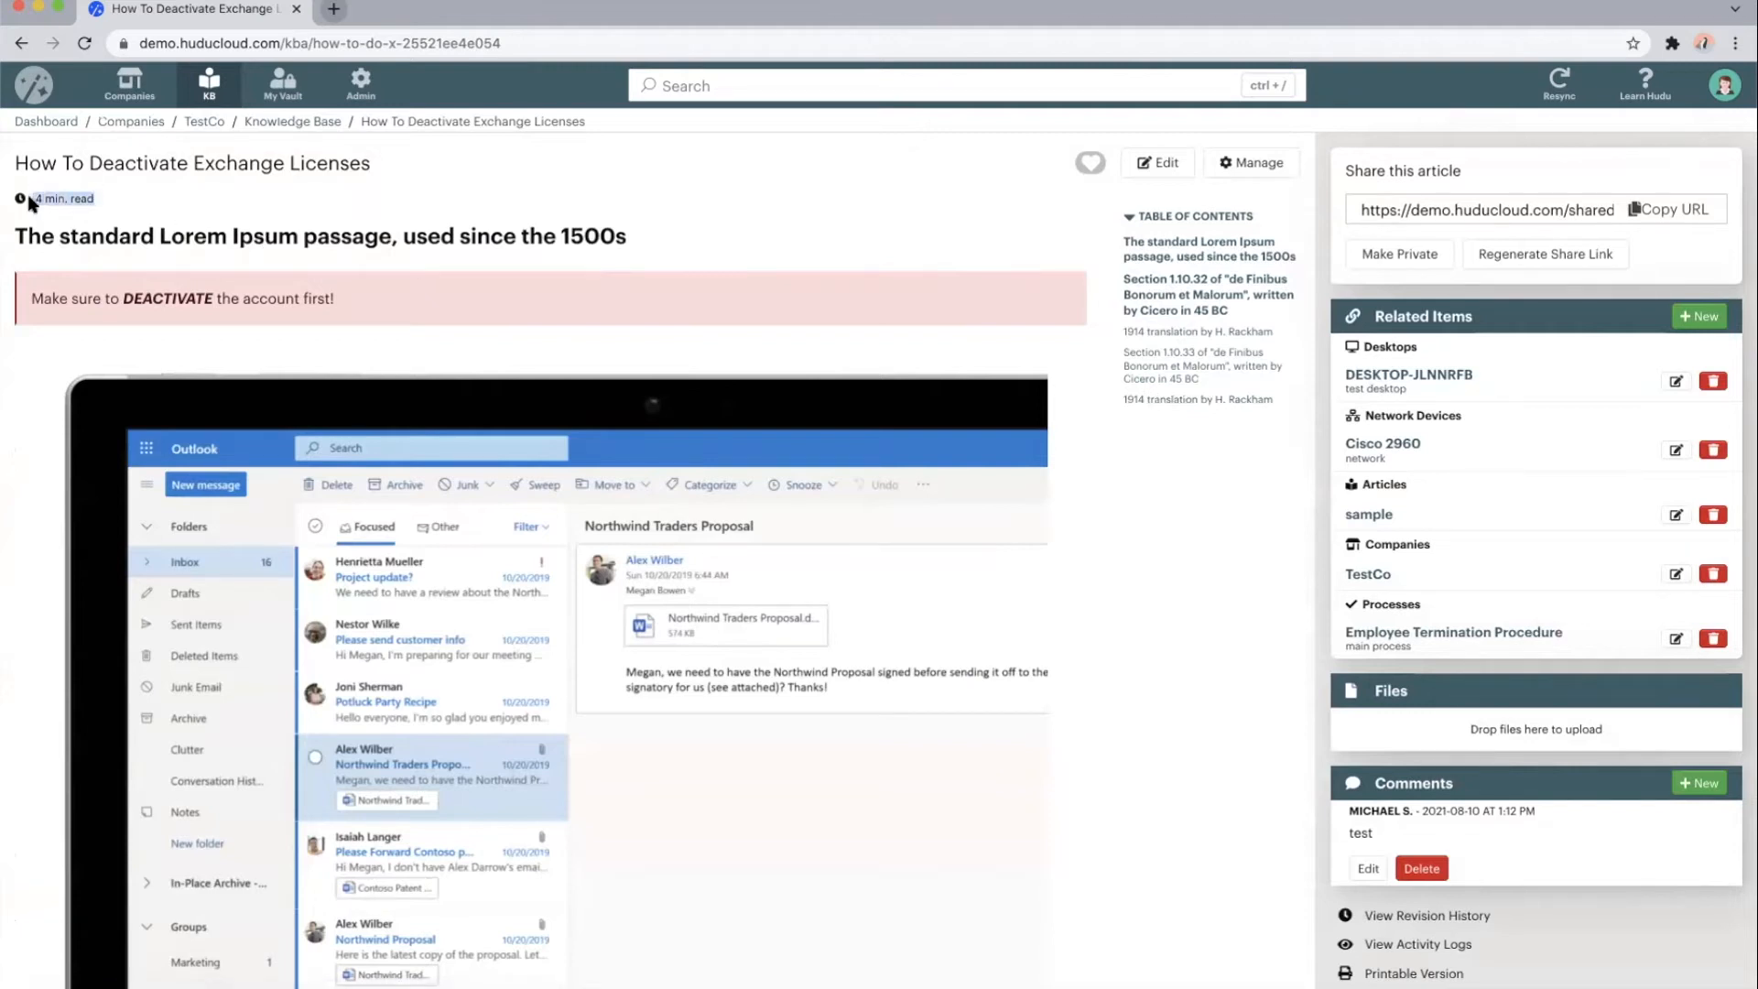
mouse_move(464, 194)
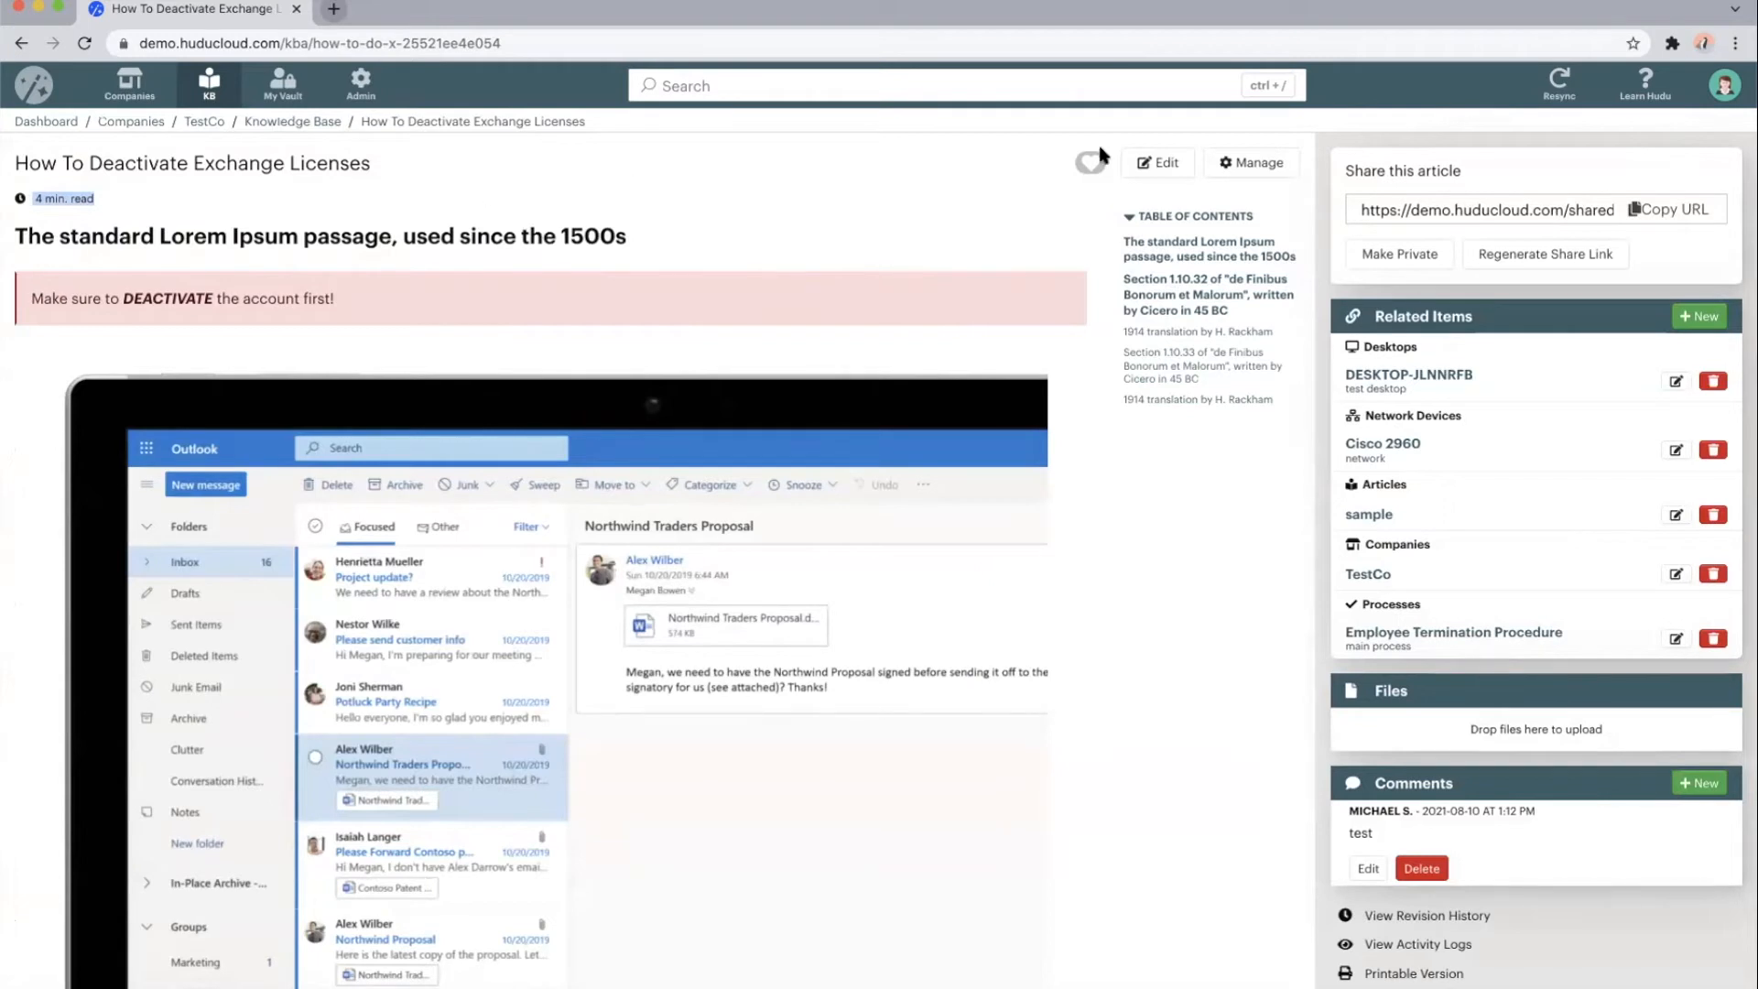
left_click(1156, 163)
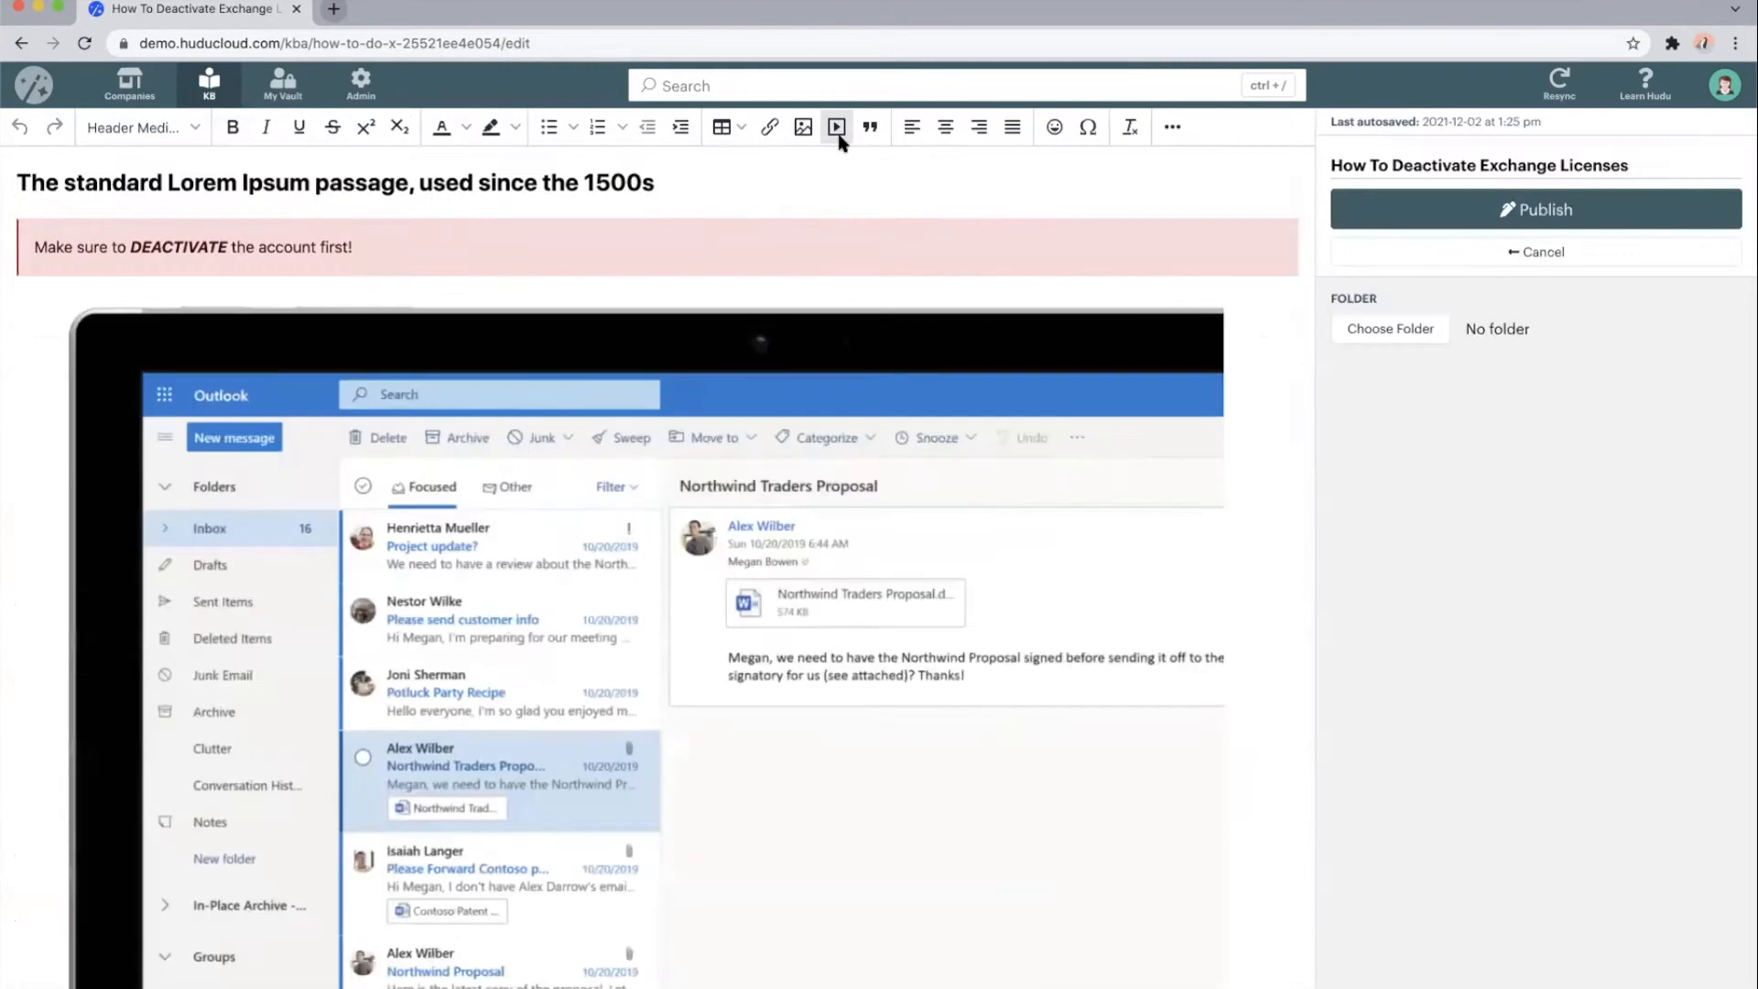
left_click(743, 125)
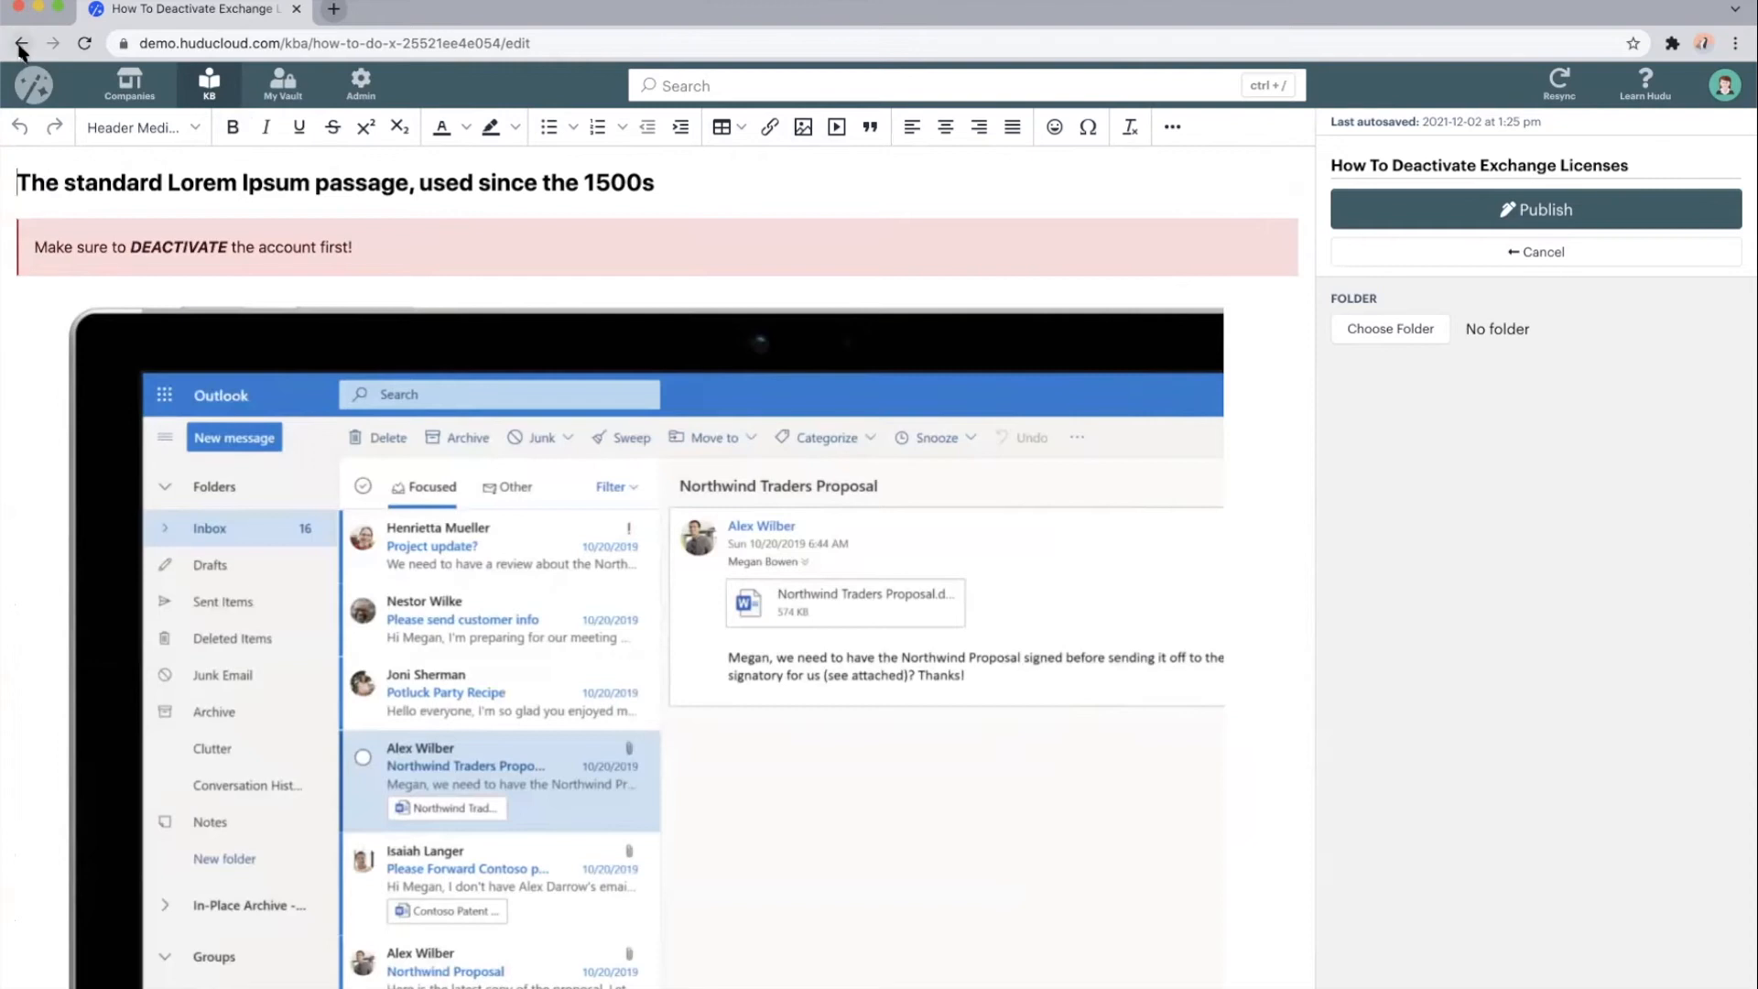
left_click(20, 43)
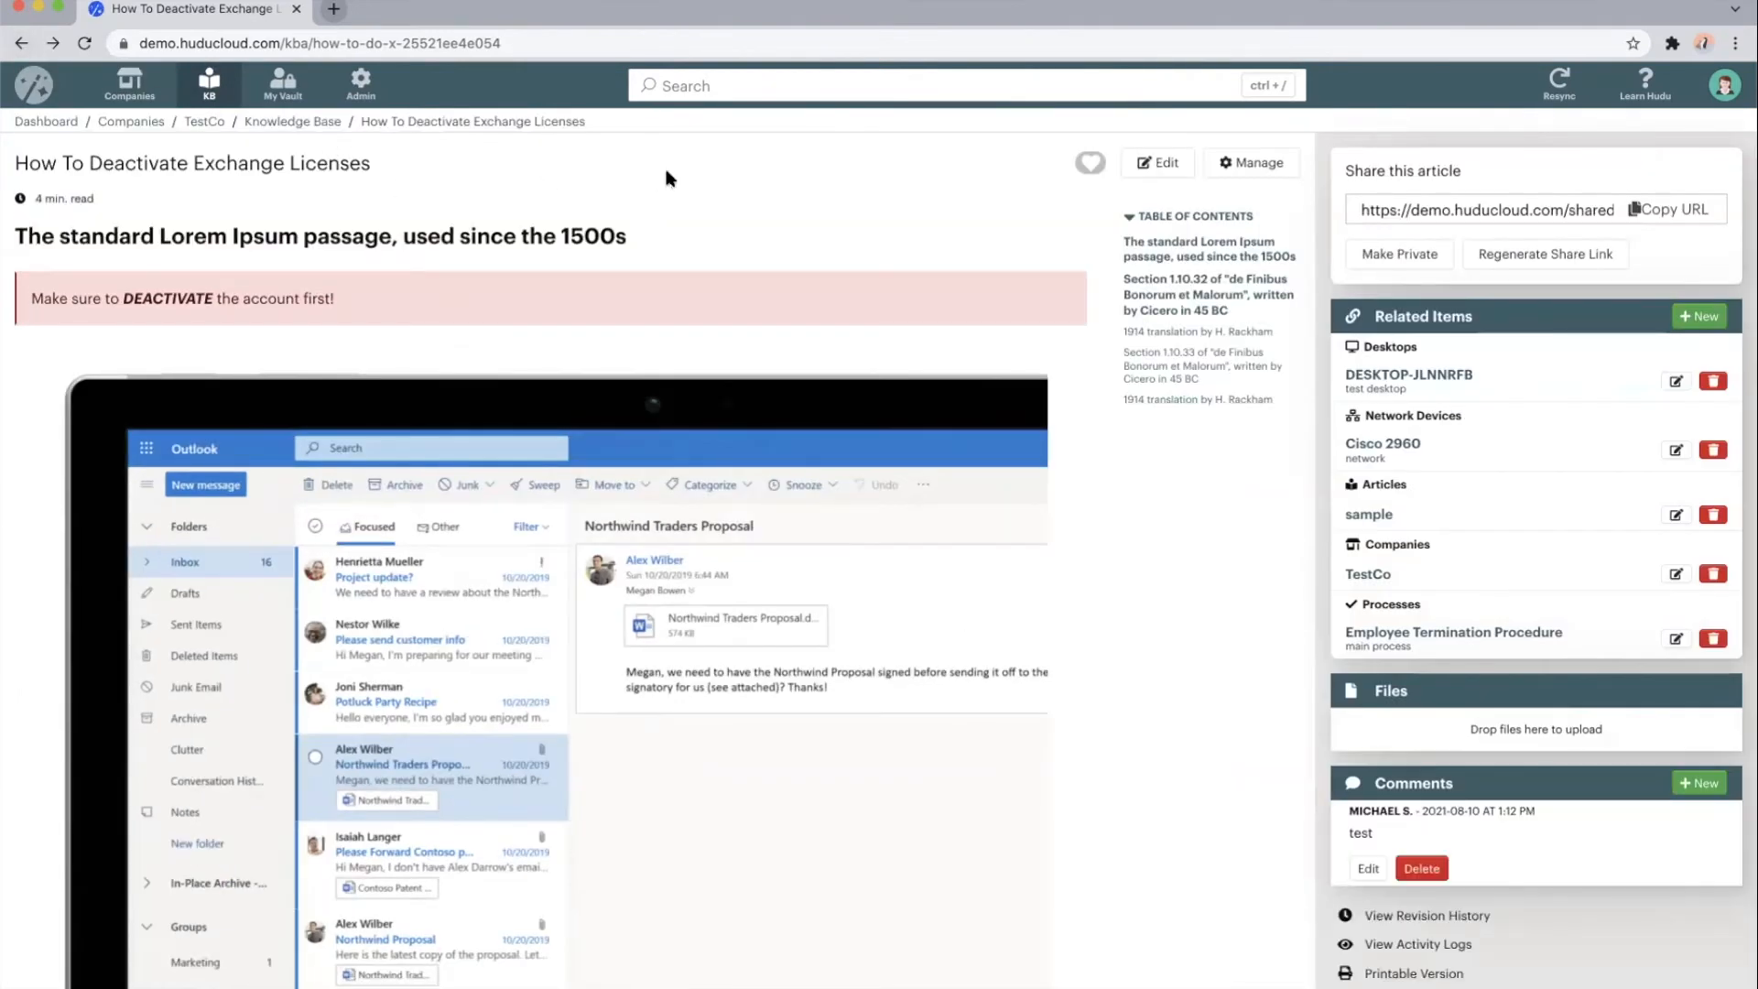
mouse_move(605, 175)
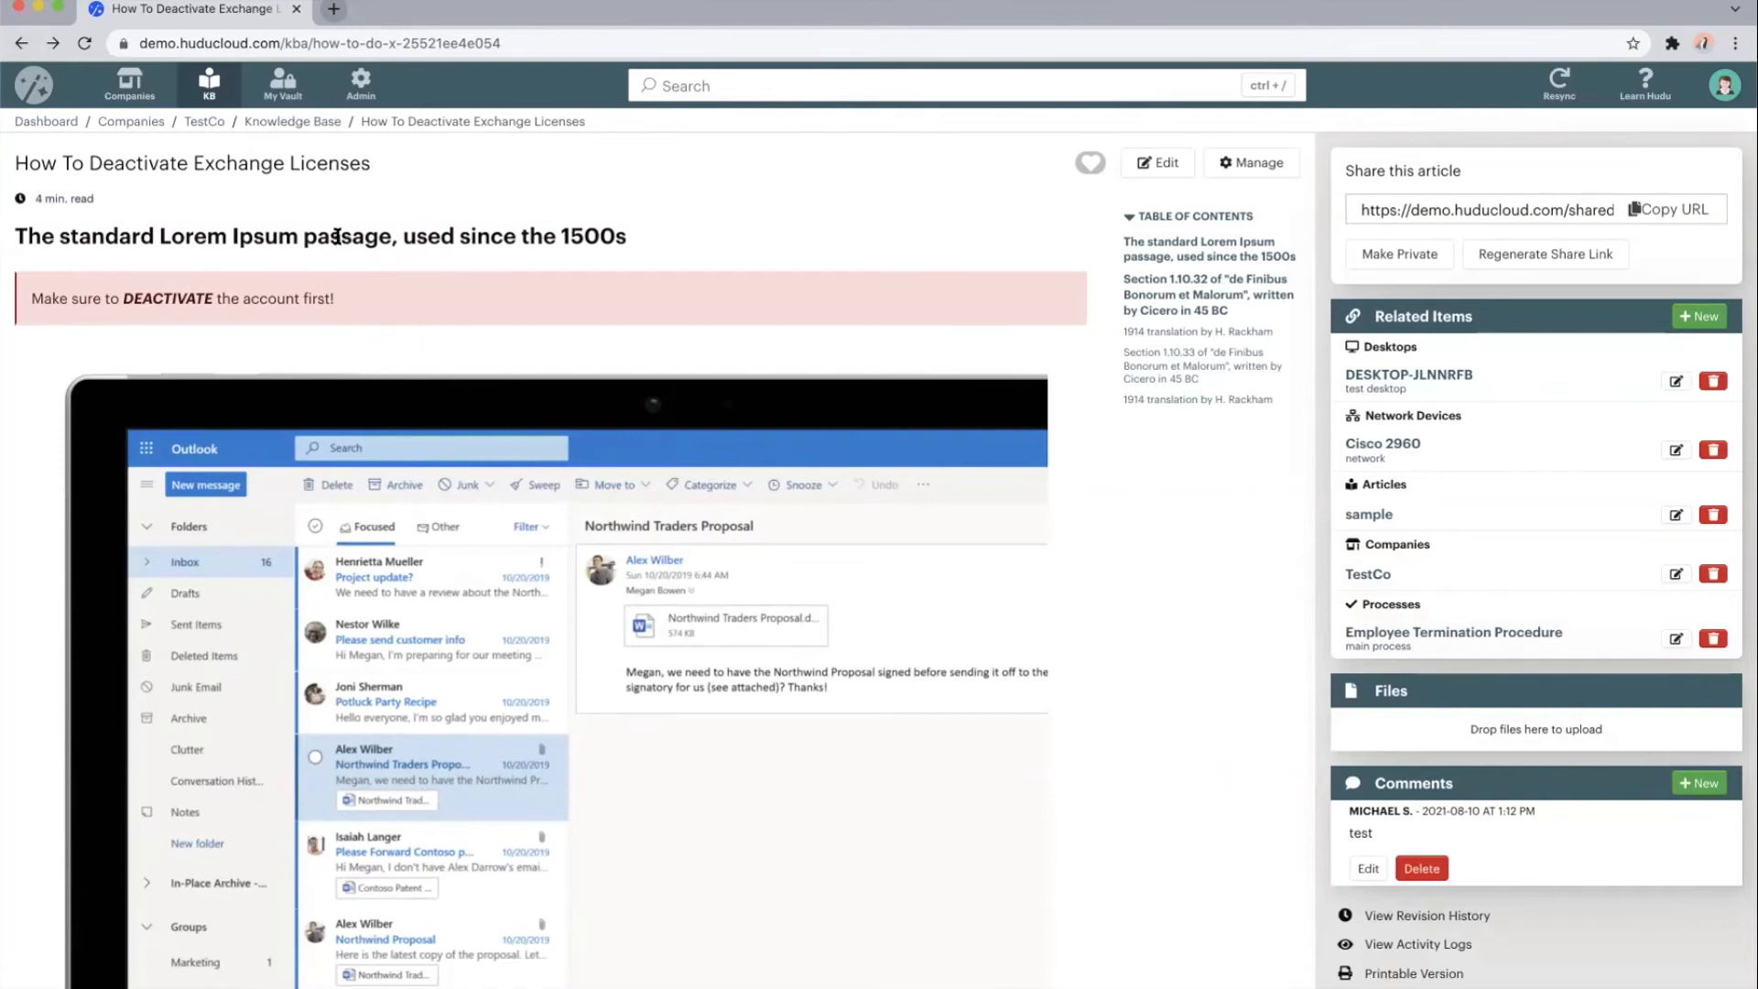
scroll("down", 3)
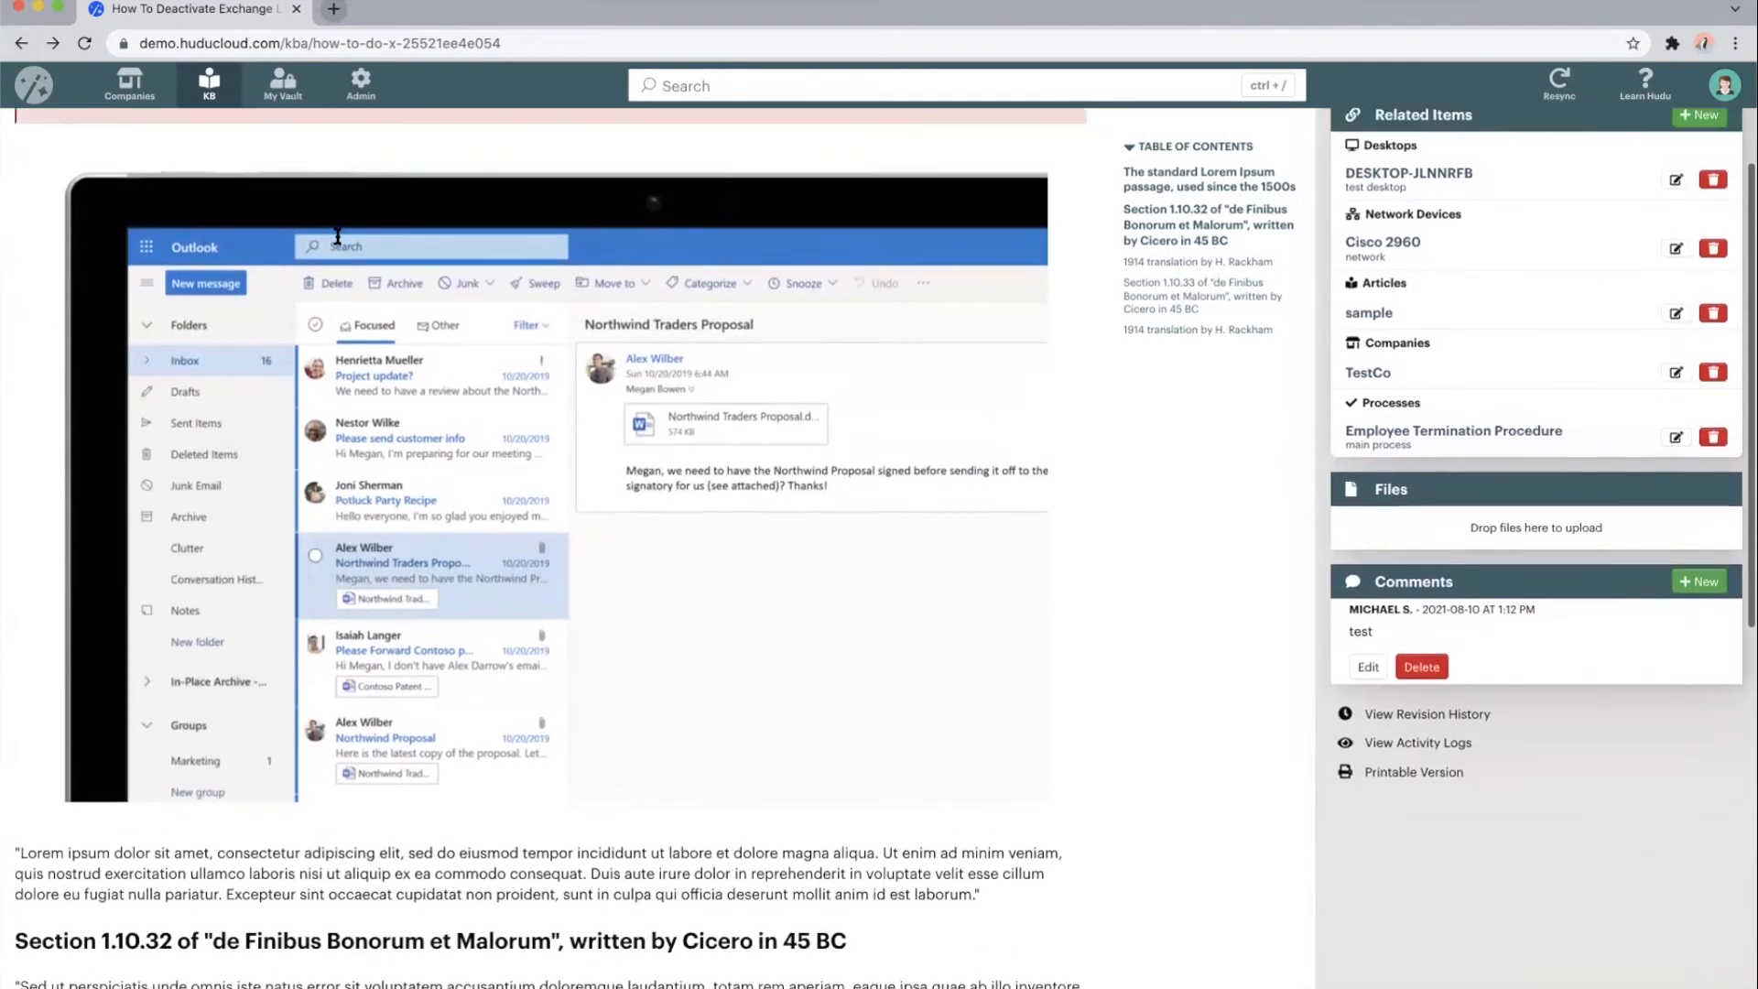
scroll("up", 3)
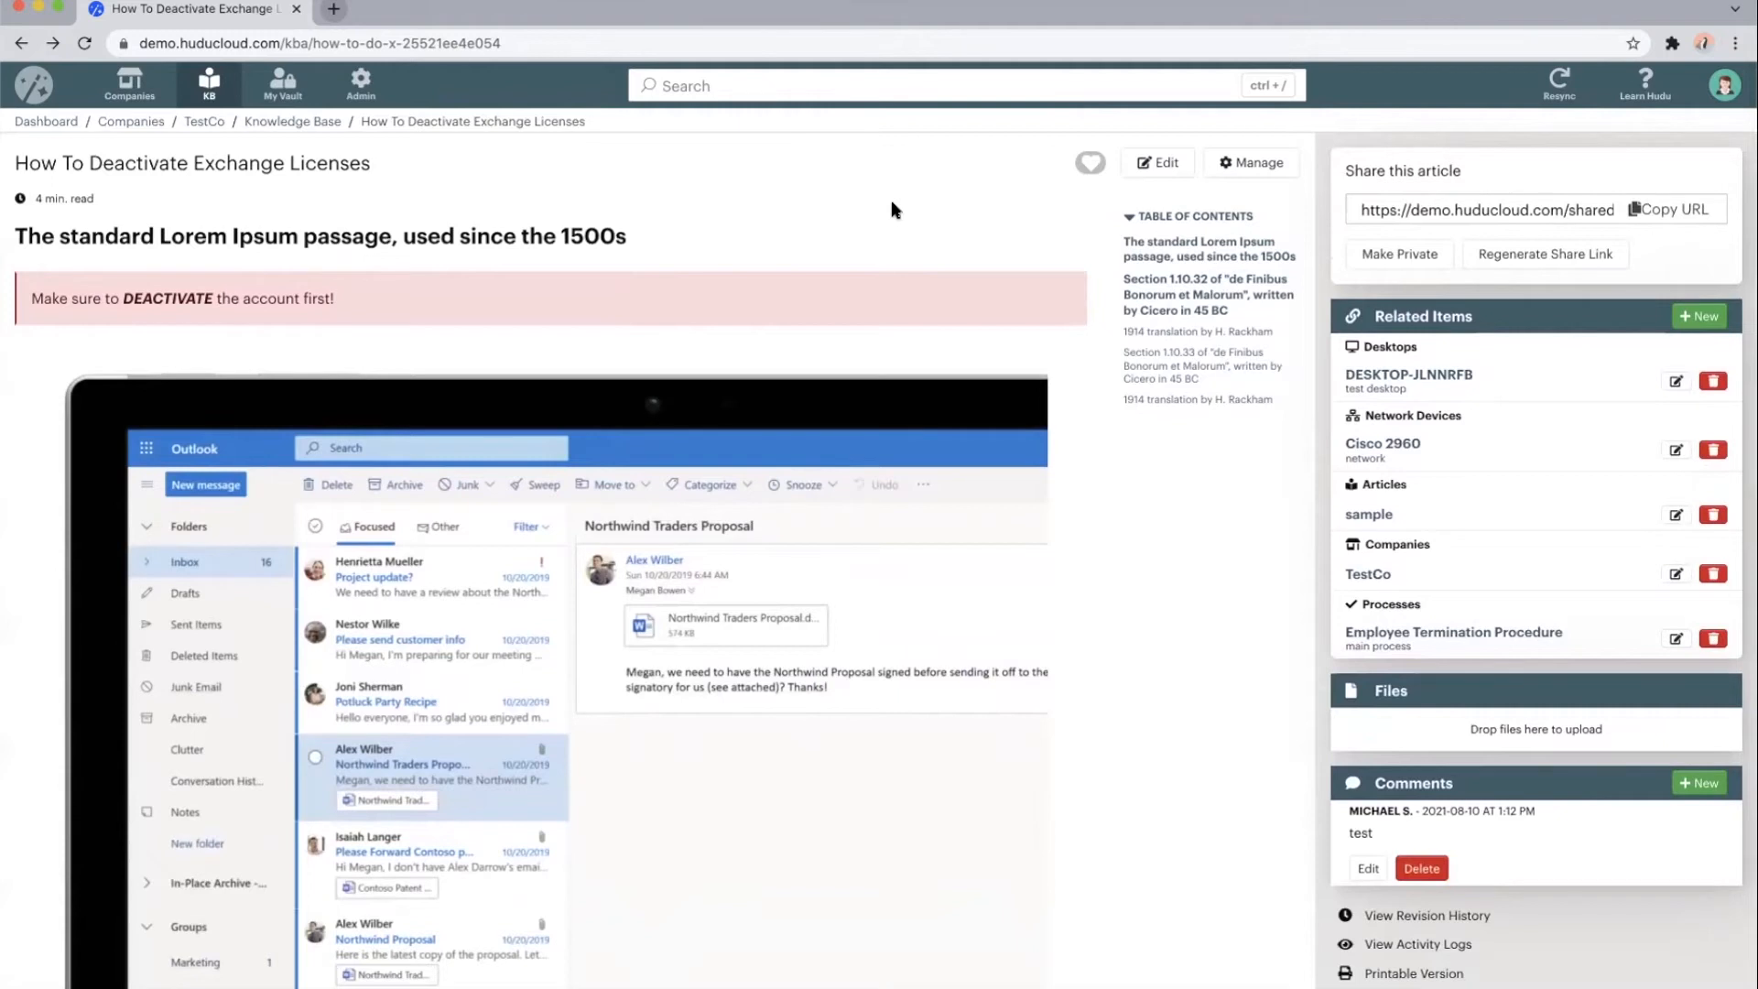
mouse_move(1399, 314)
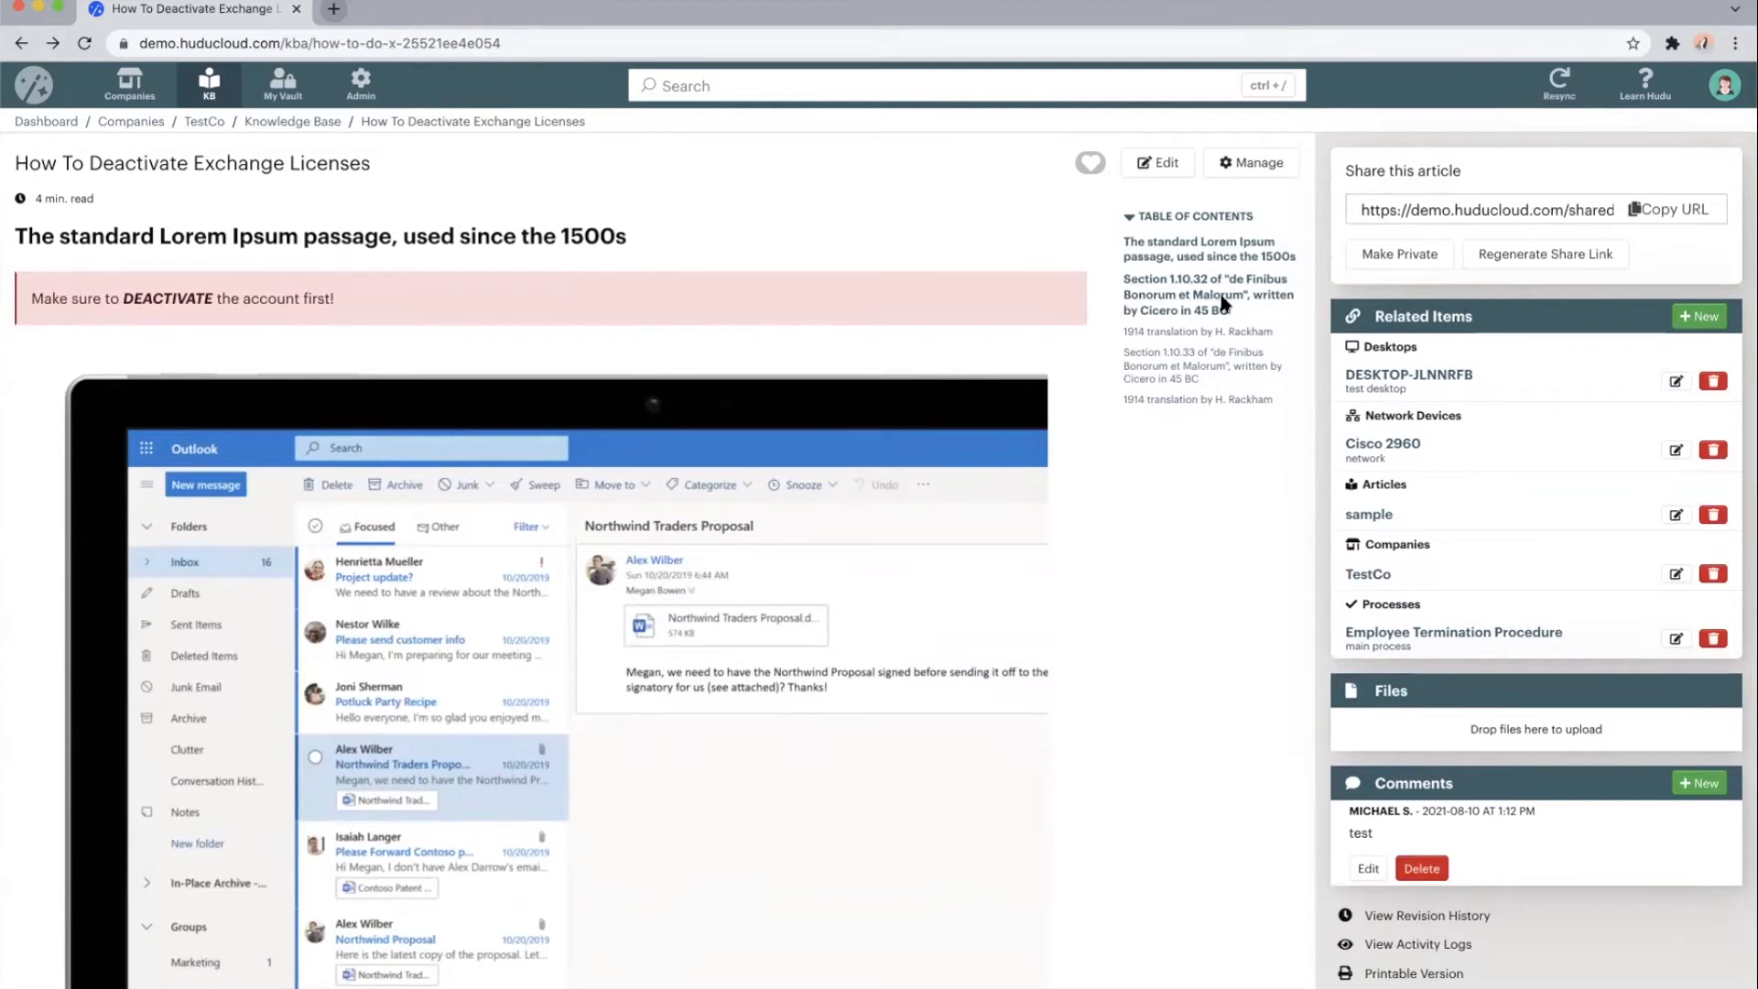
mouse_move(813, 279)
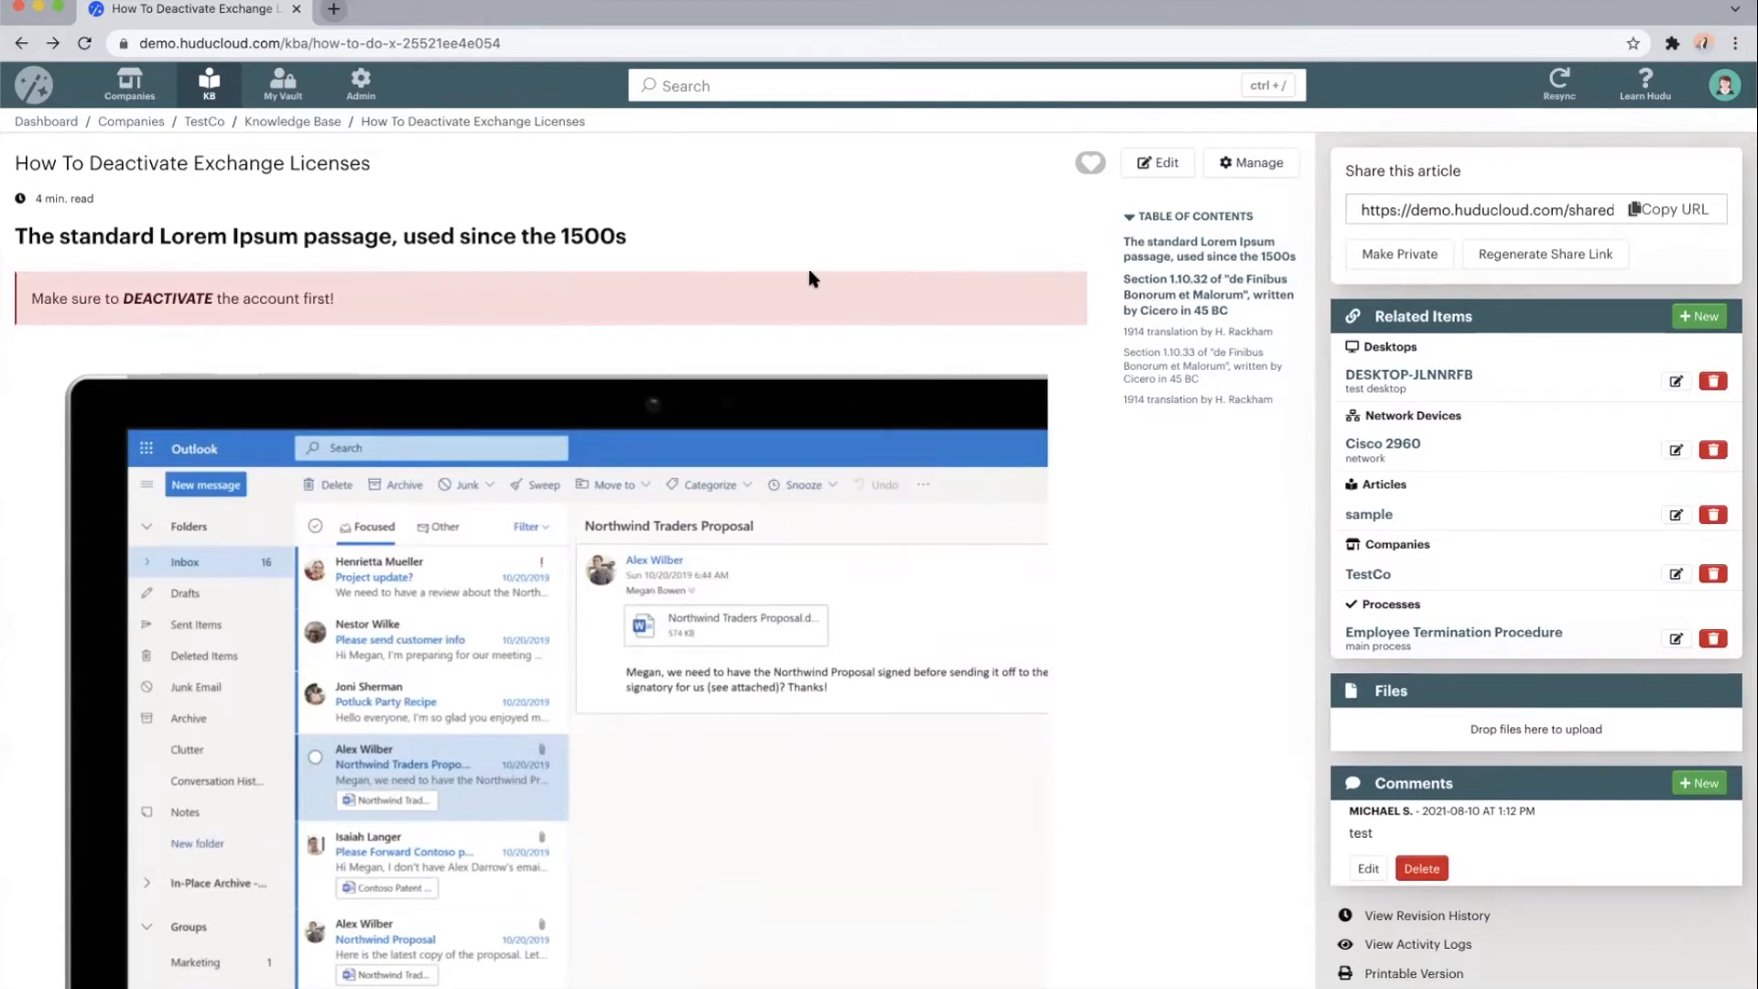
mouse_move(1408, 379)
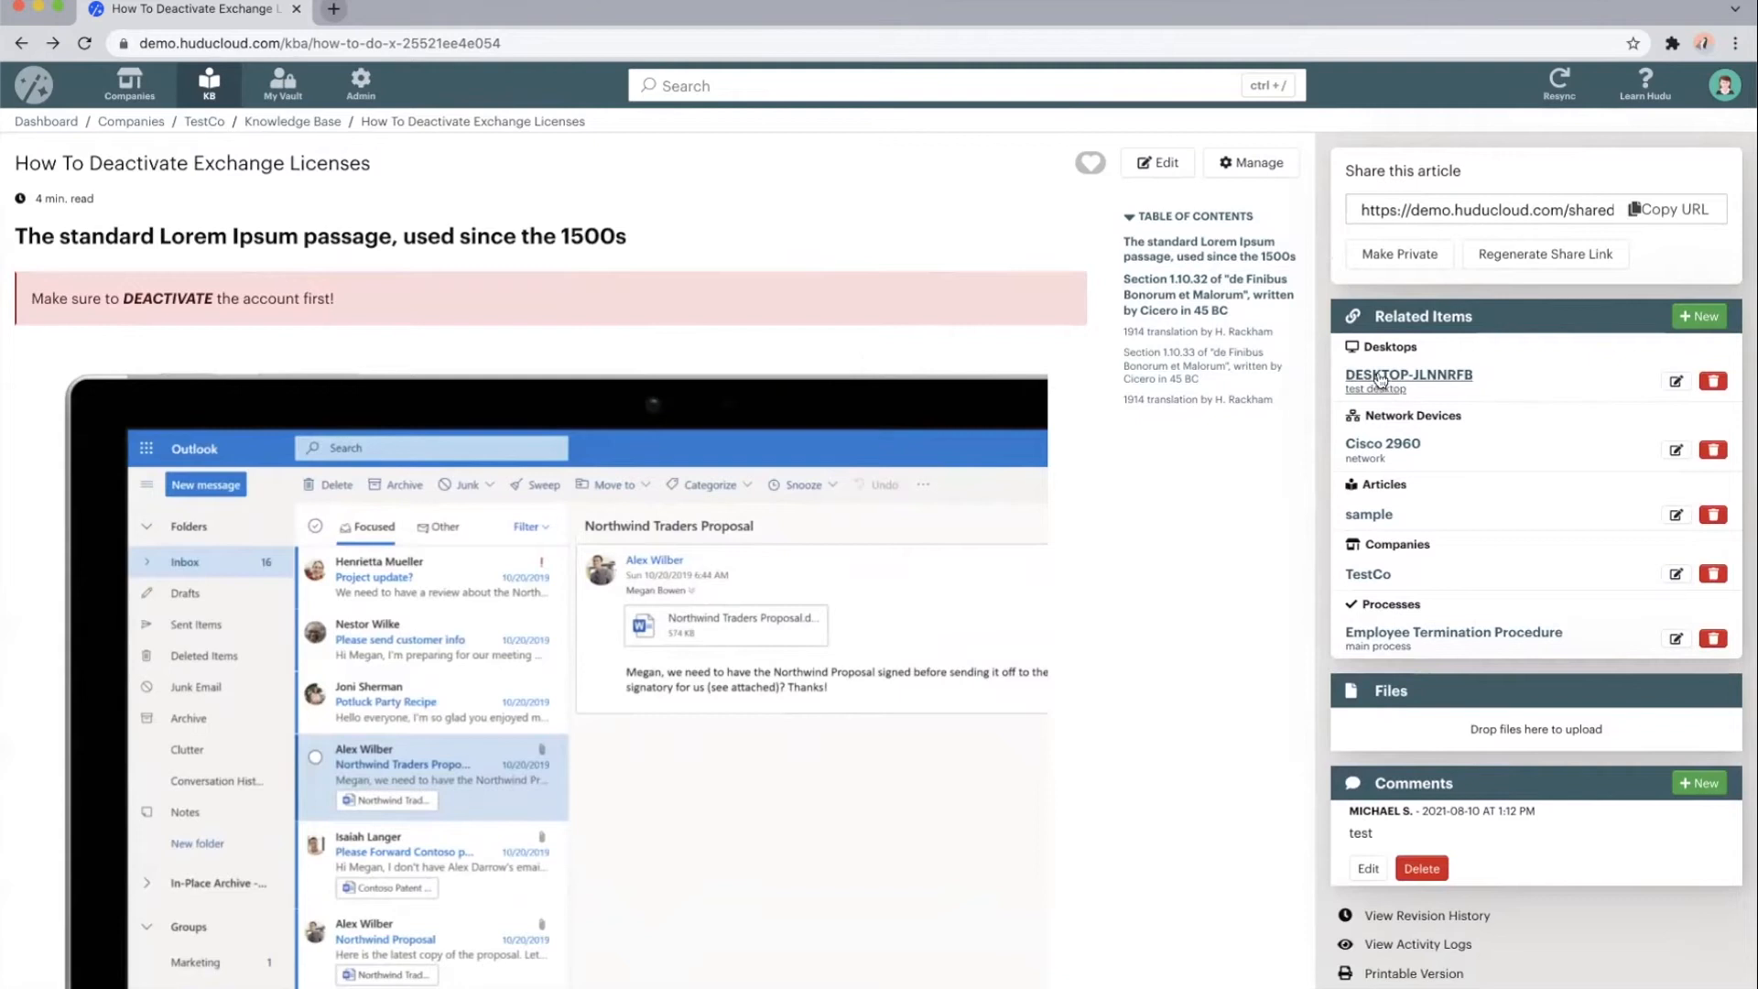
mouse_move(1384, 463)
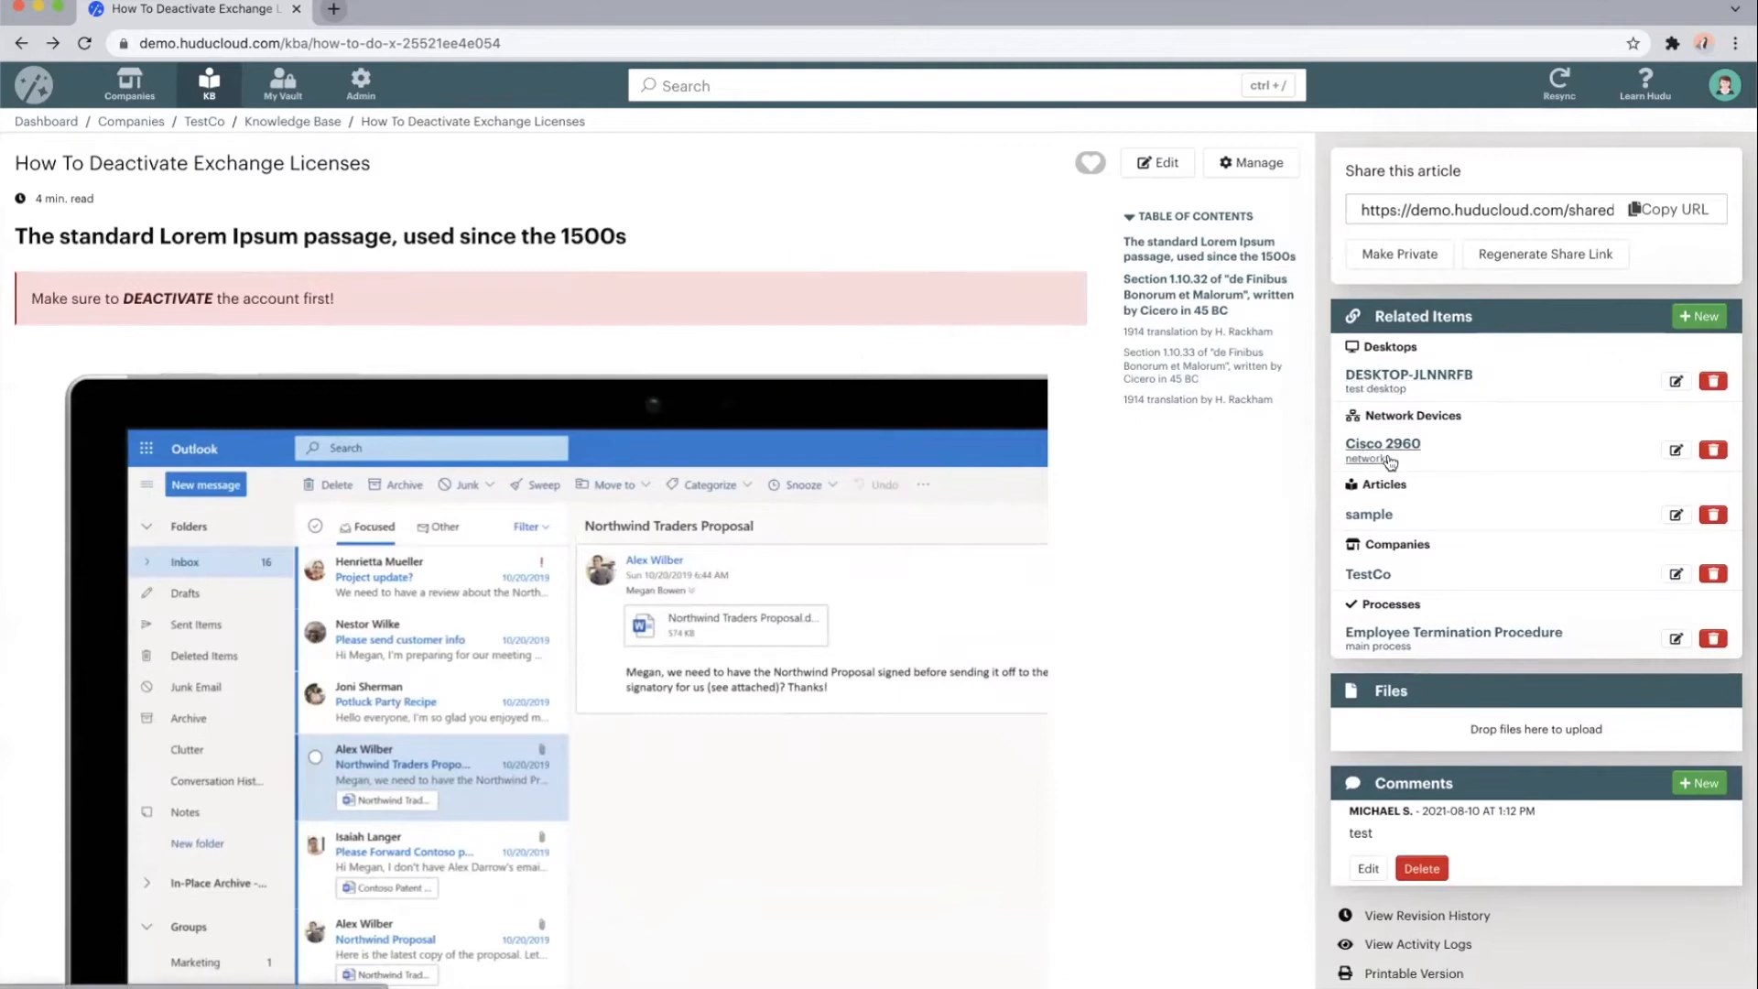
mouse_move(1350, 568)
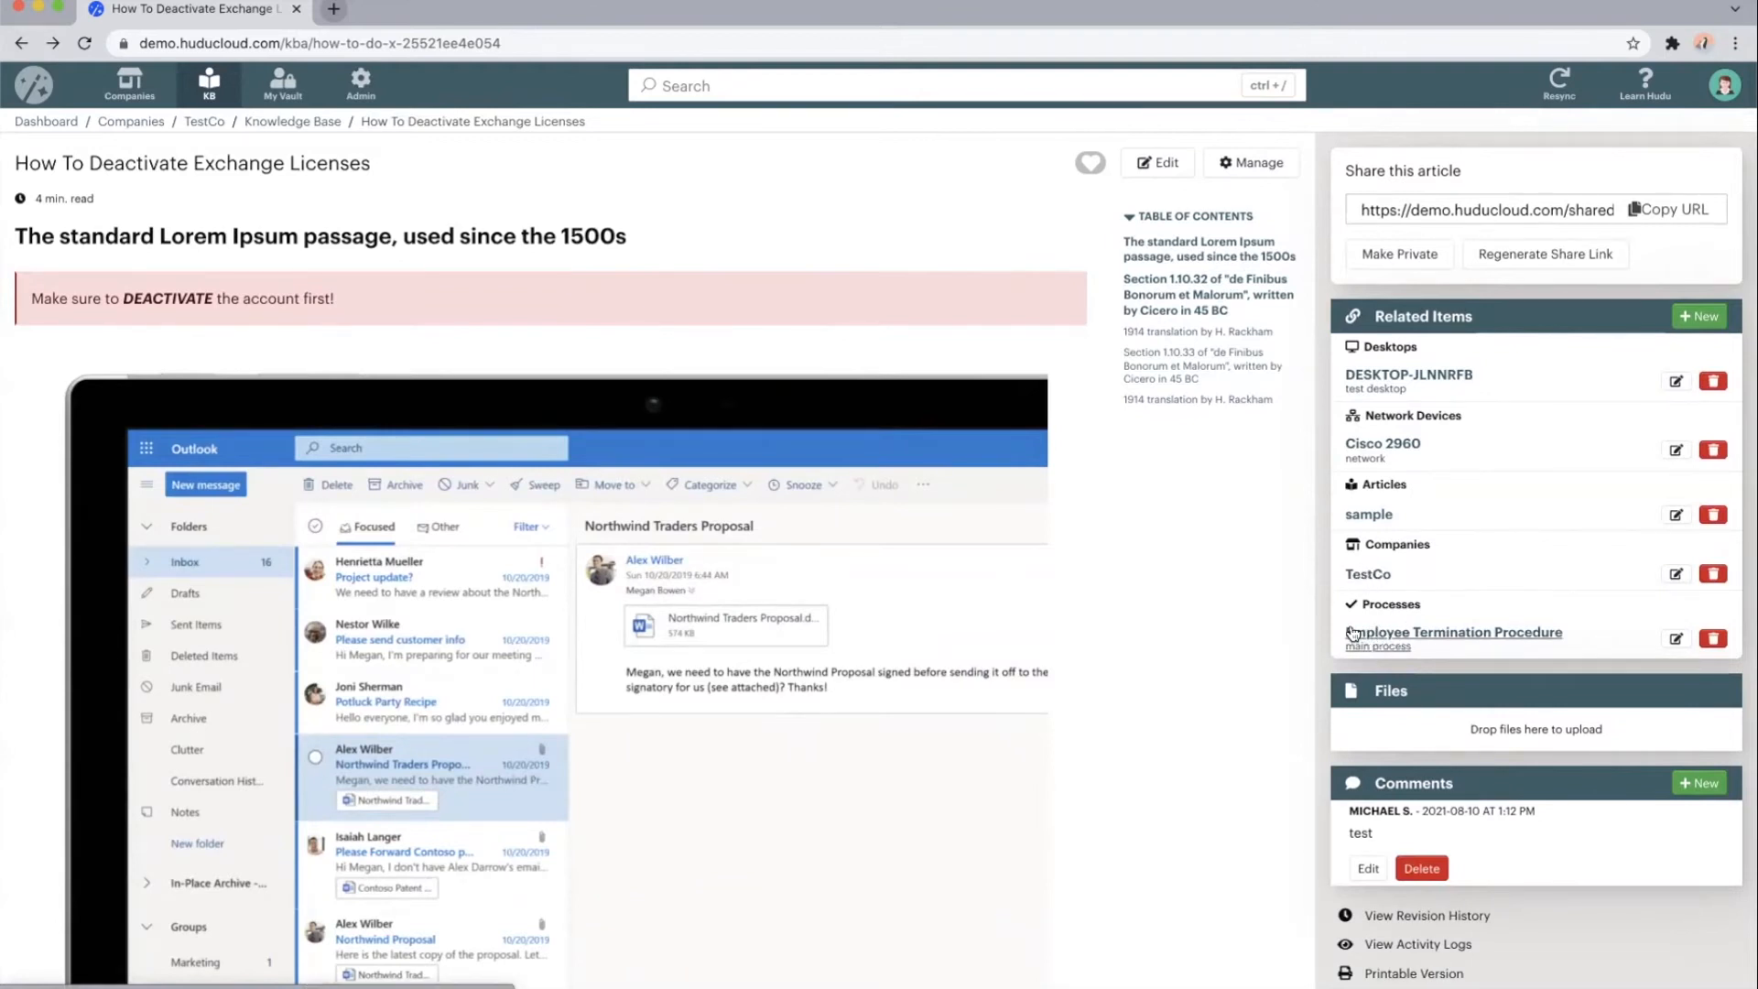
mouse_move(1257, 585)
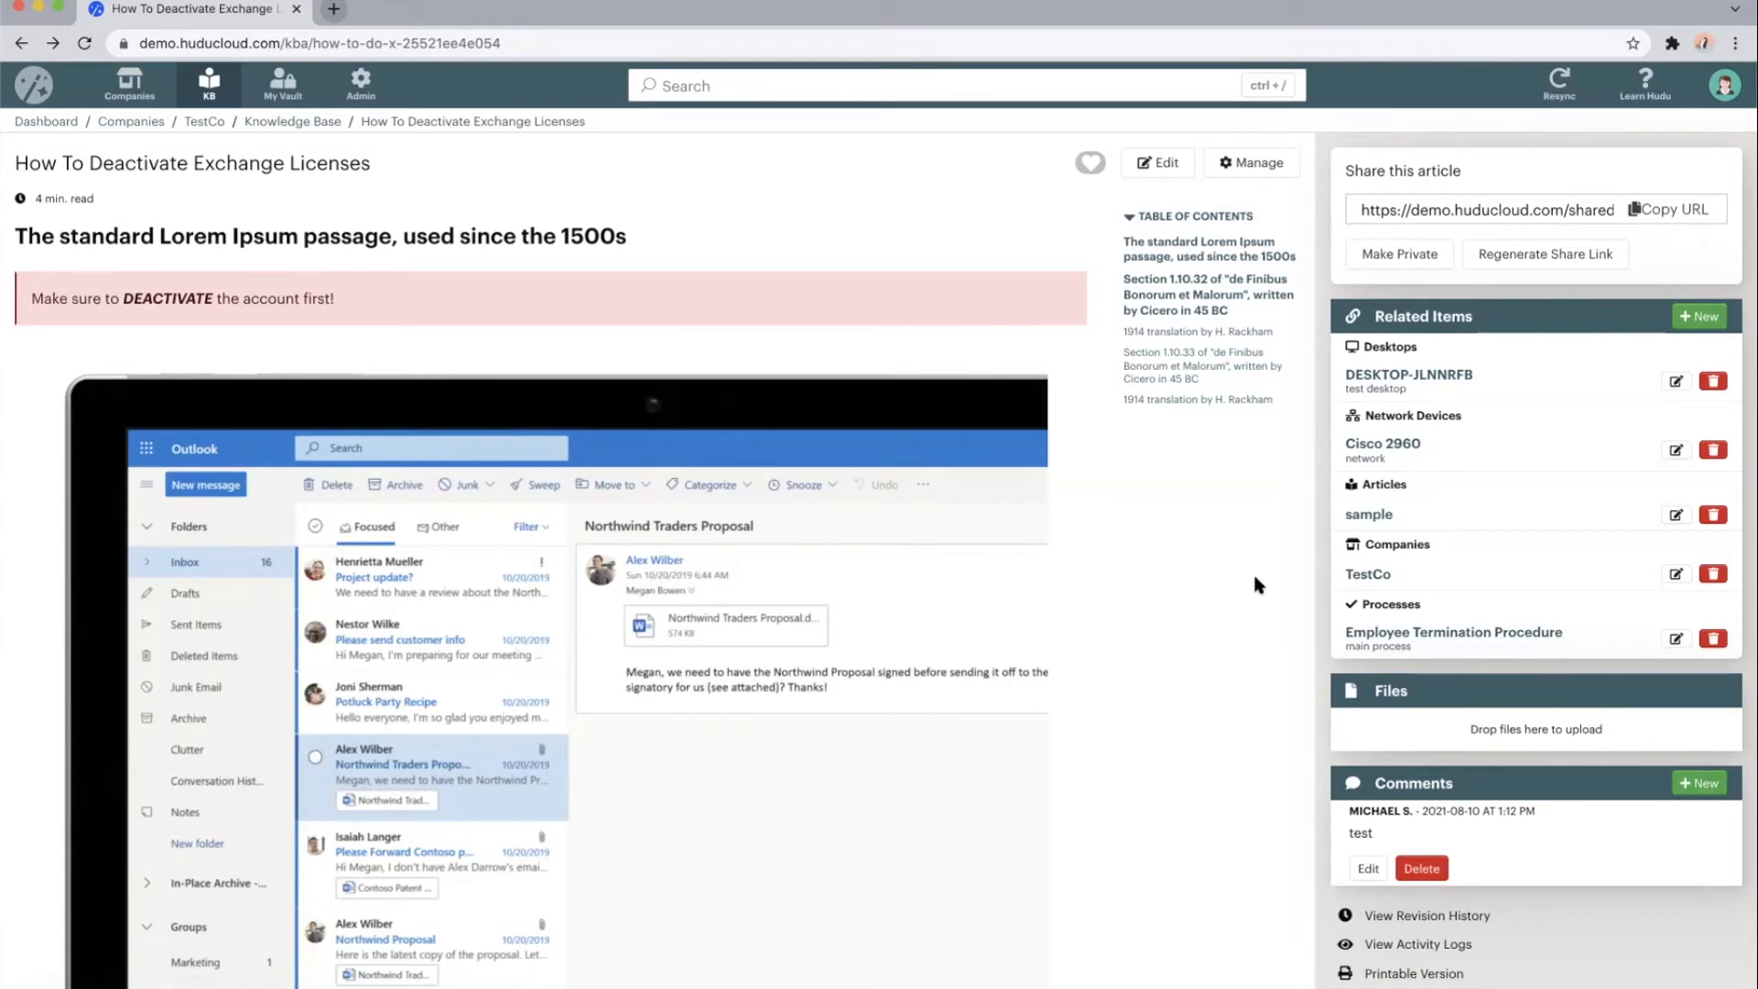
mouse_move(1377, 726)
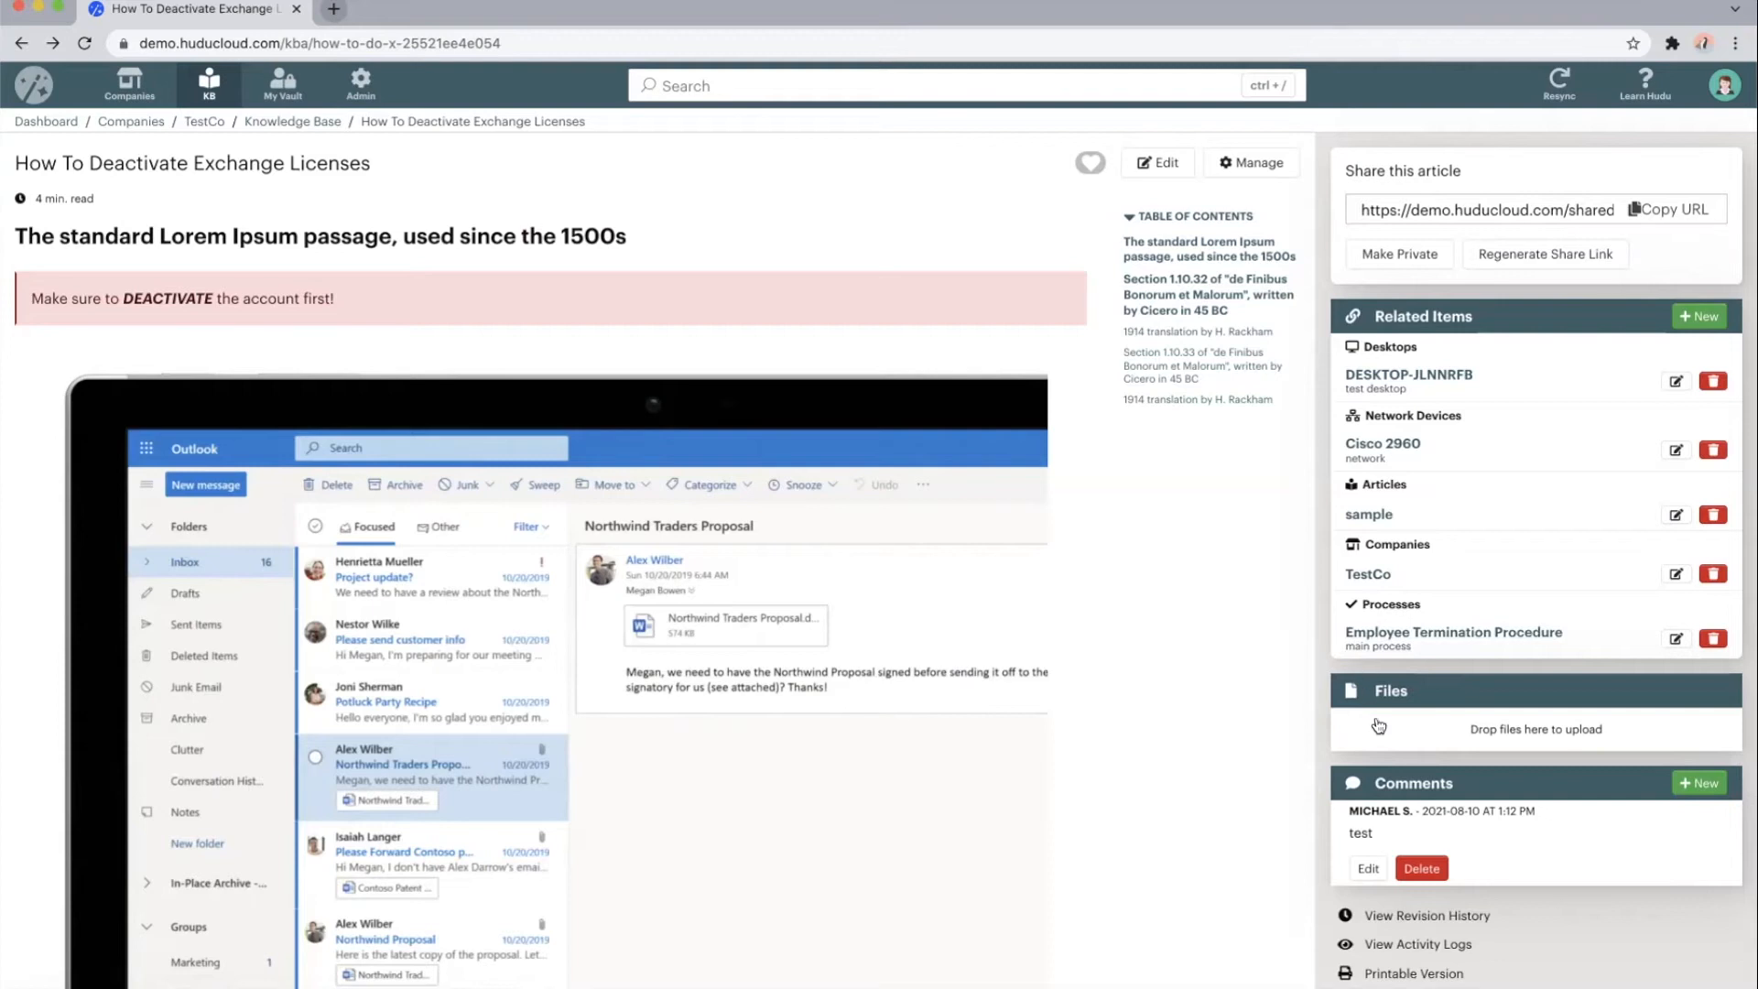
scroll("down", 3)
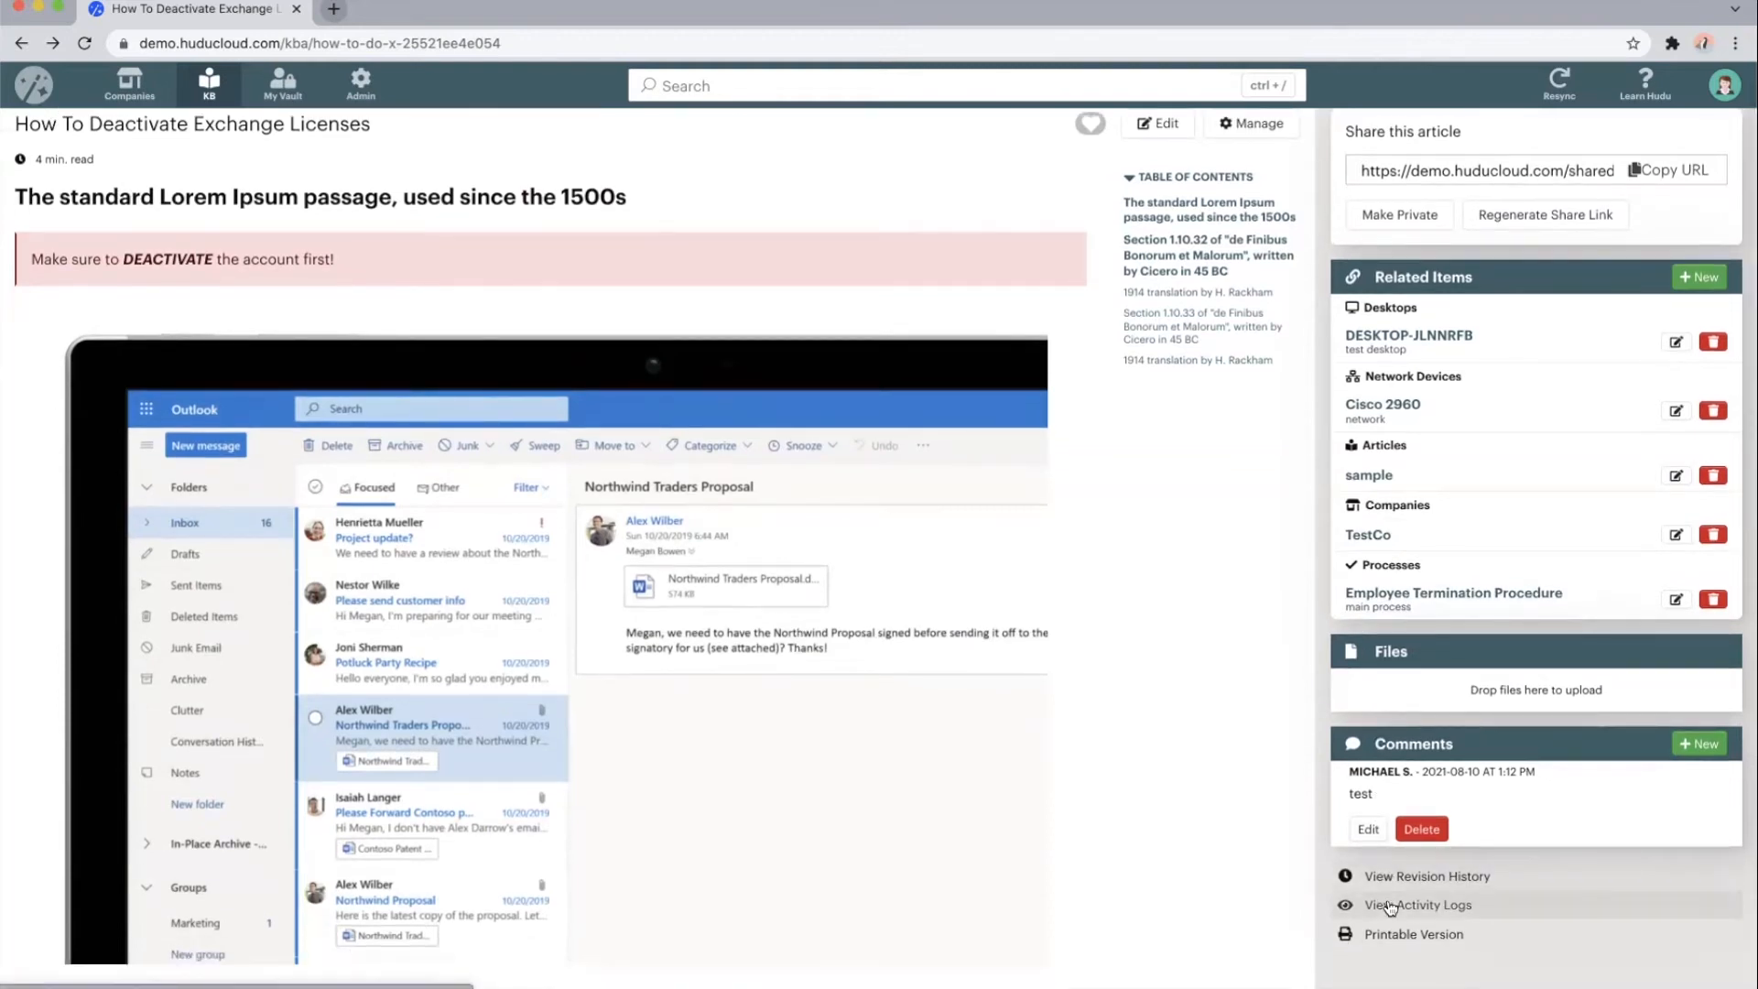
mouse_move(1387, 942)
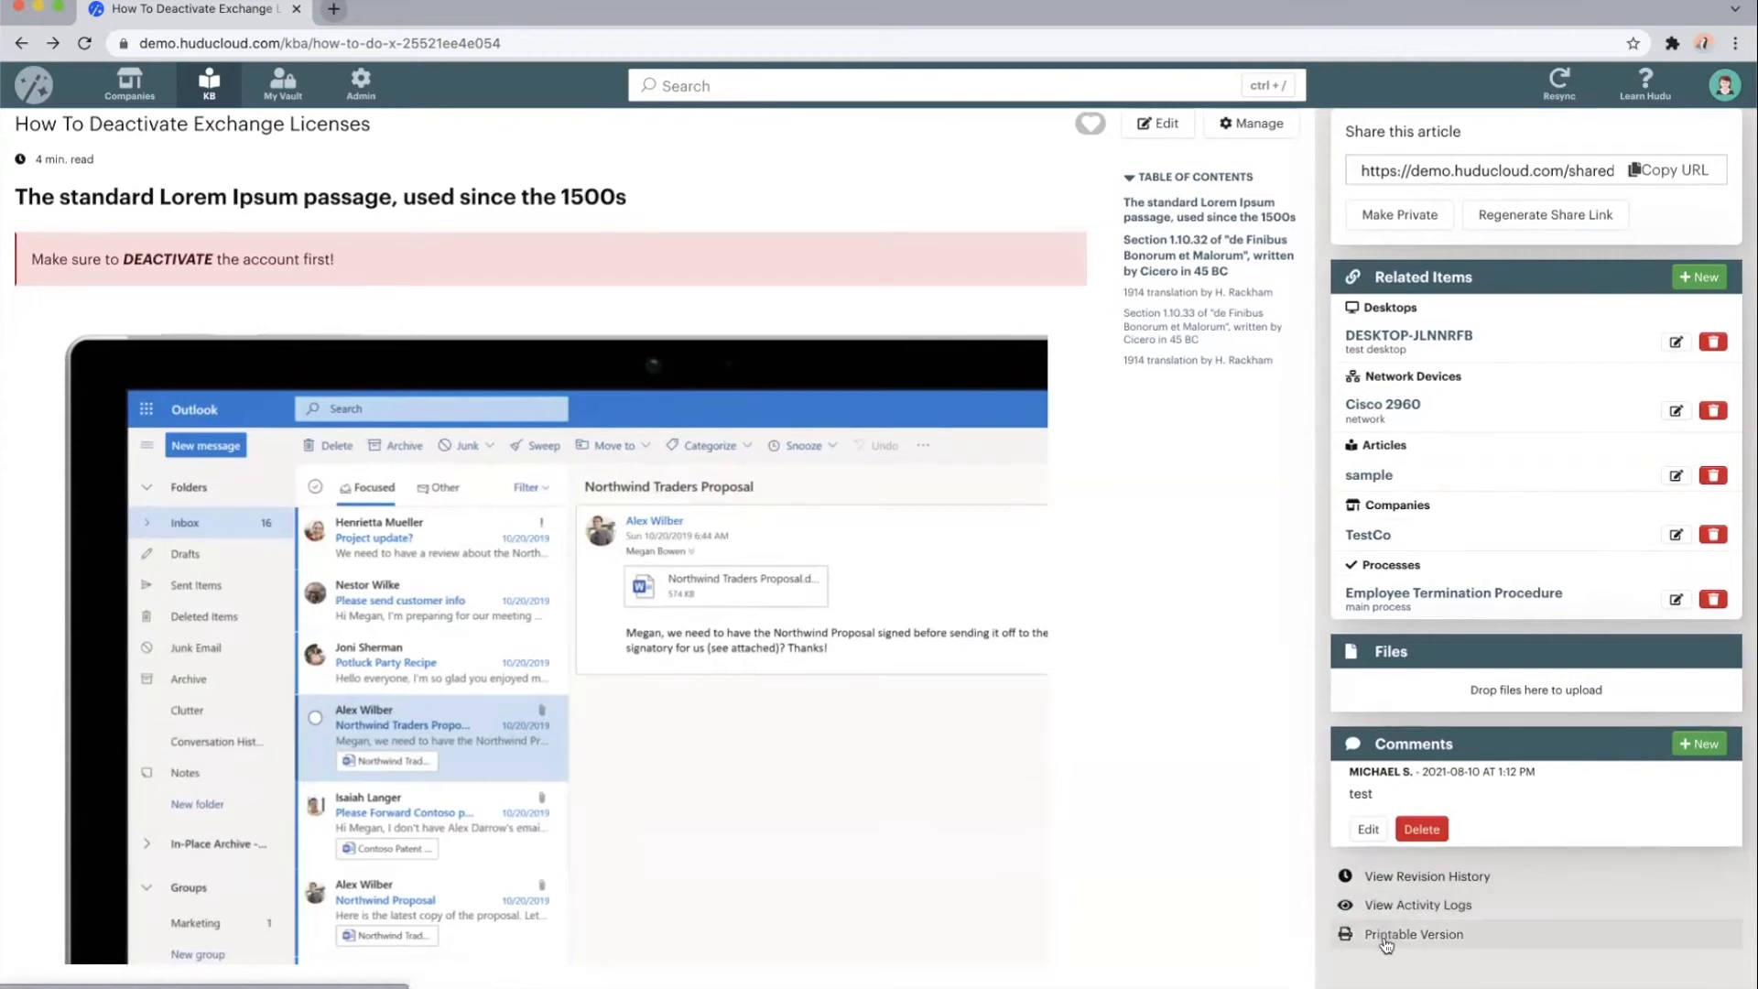
scroll("up", 3)
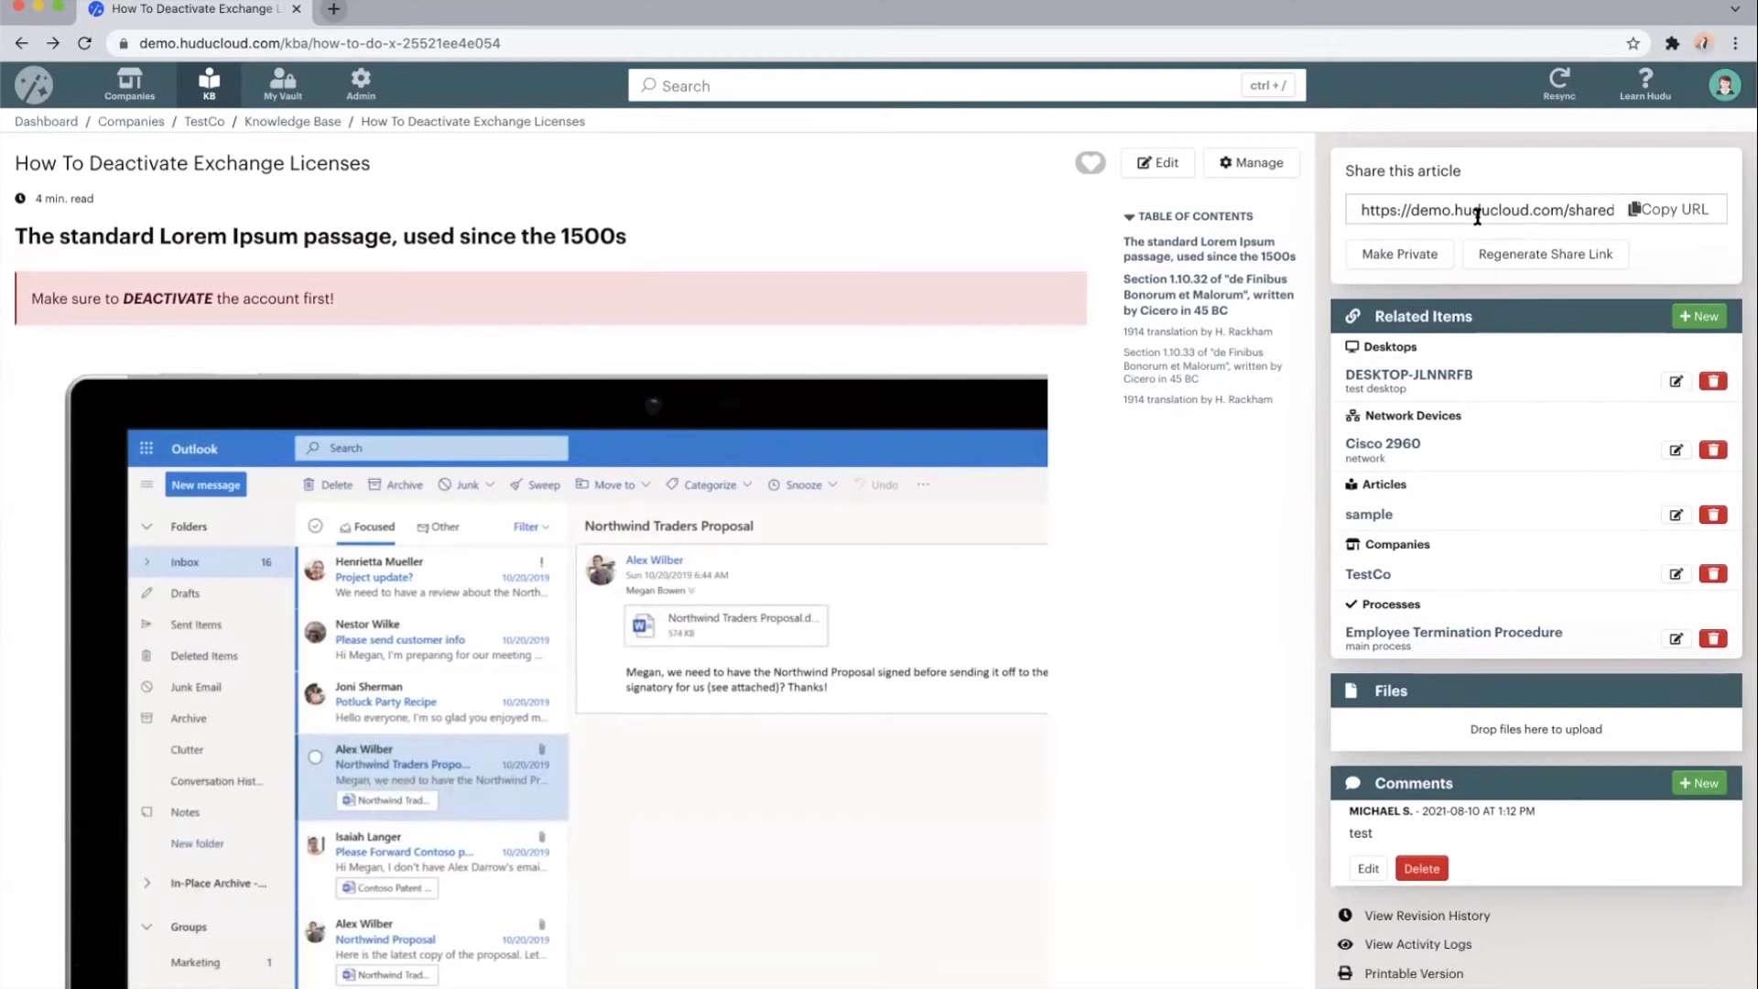
left_click(204, 120)
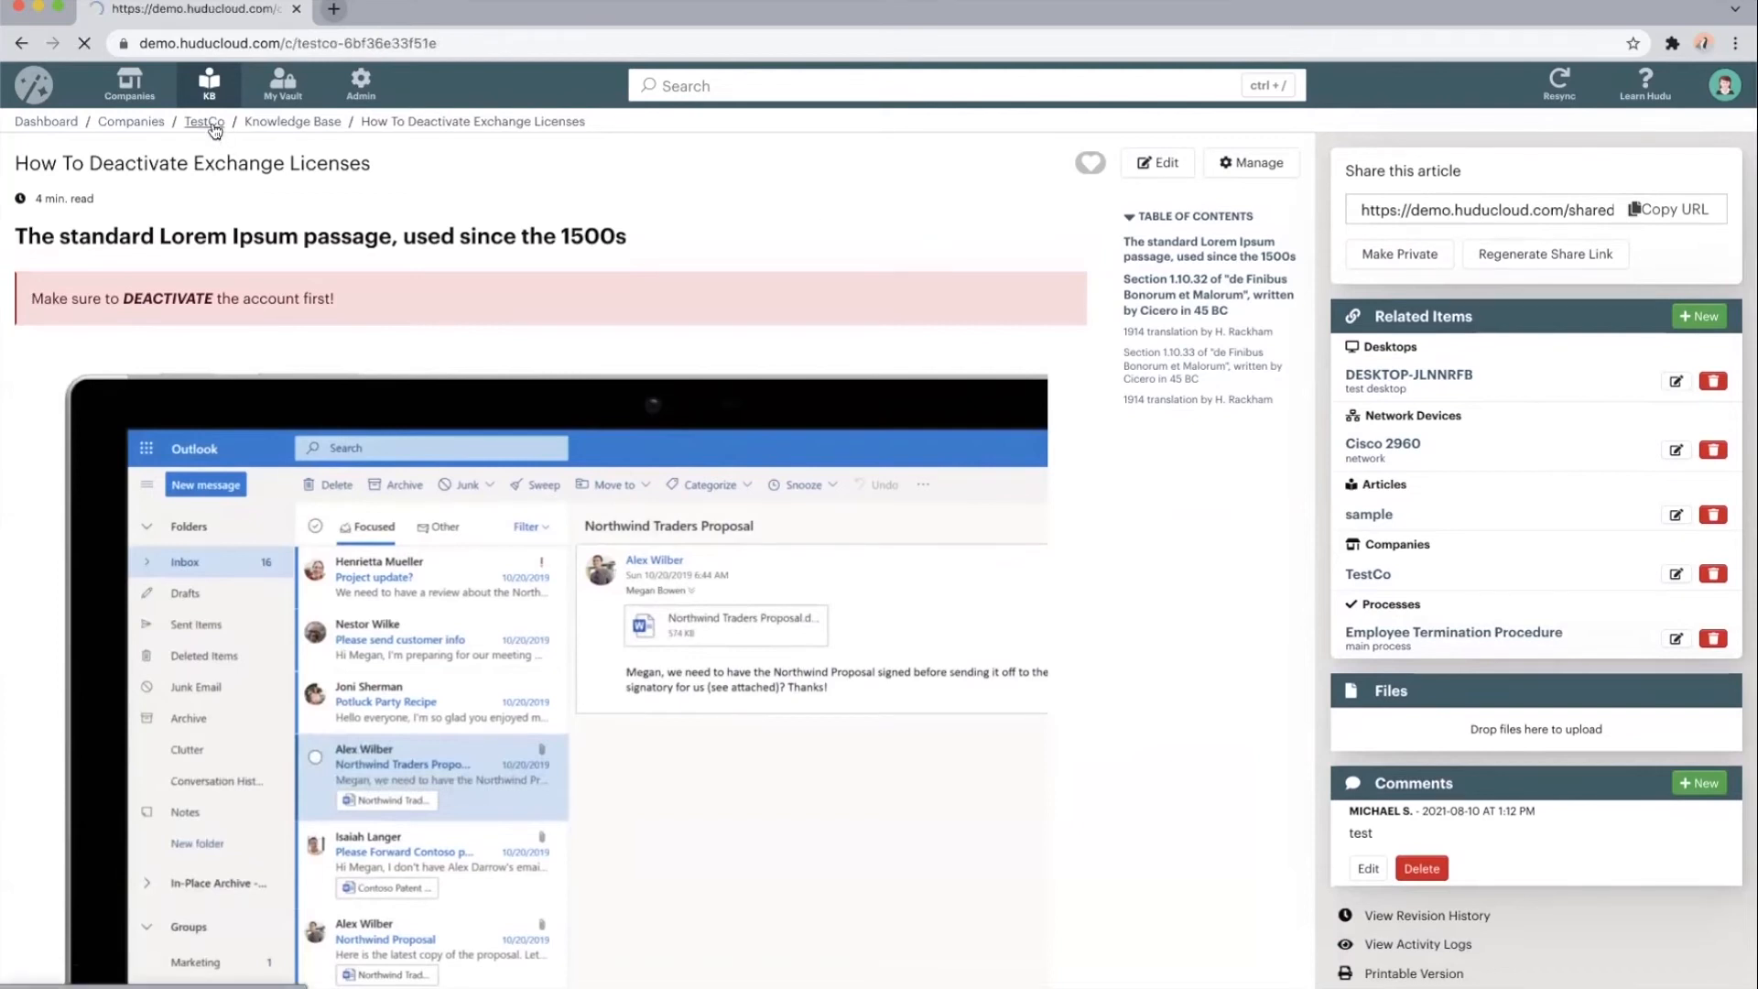
left_click(204, 121)
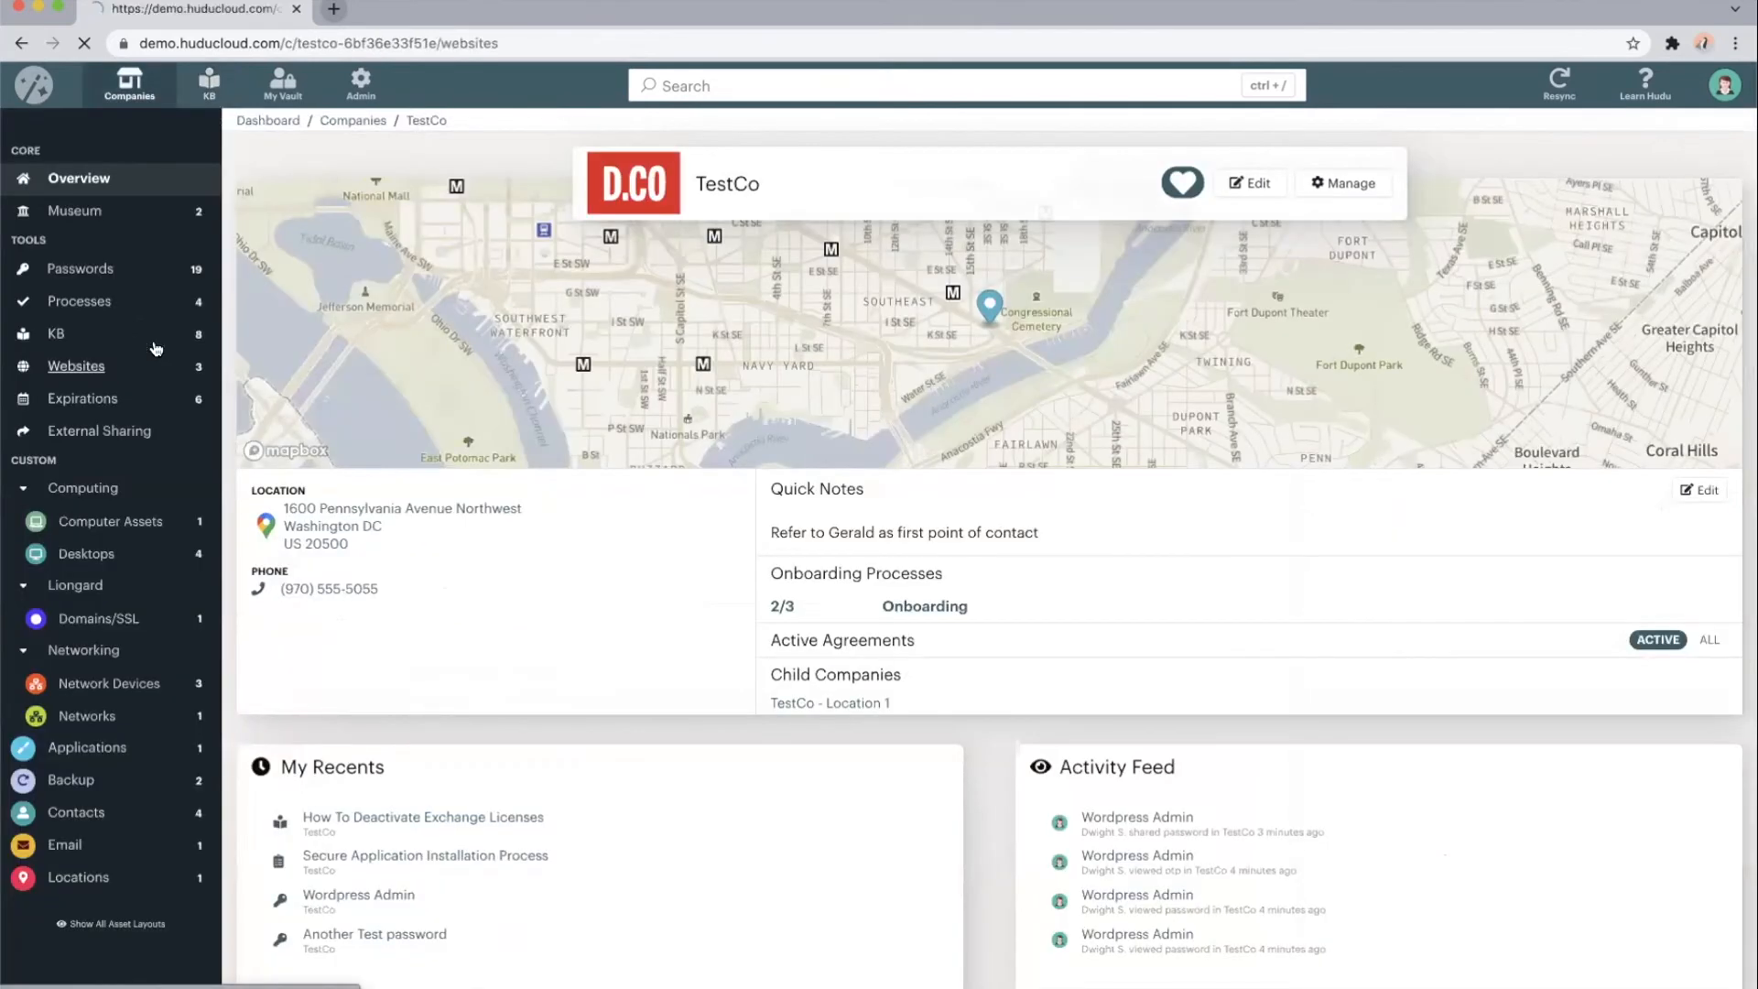
left_click(75, 366)
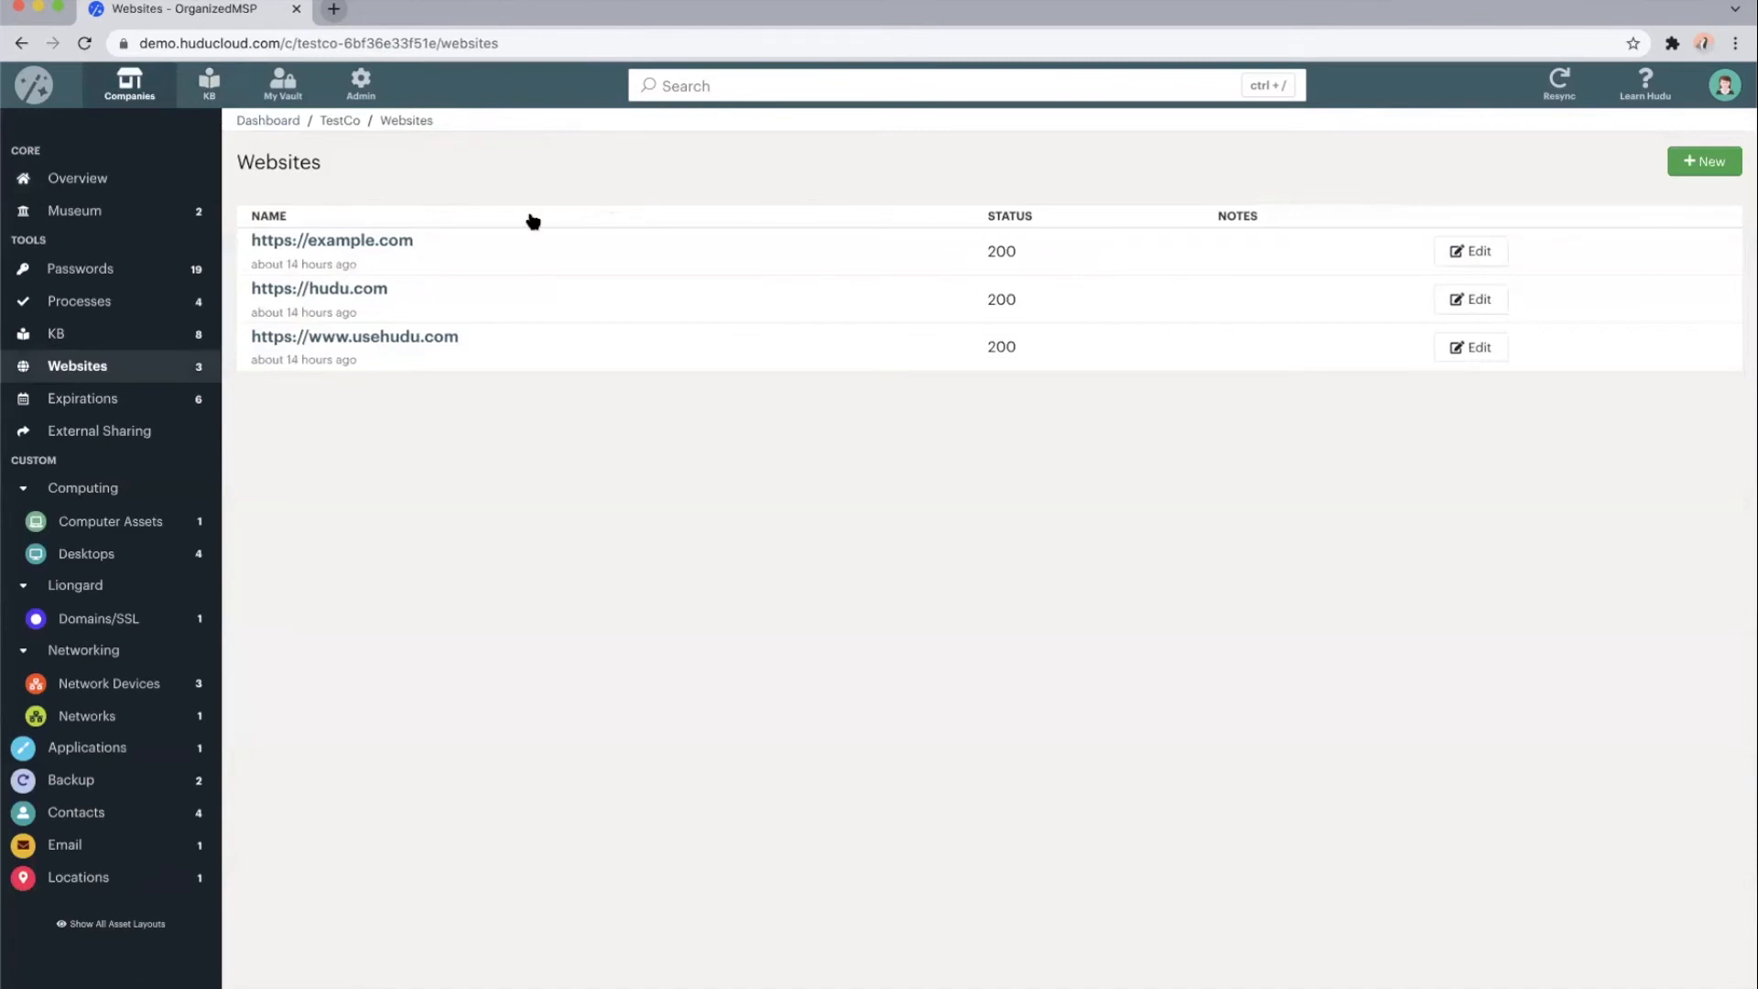
left_click(331, 240)
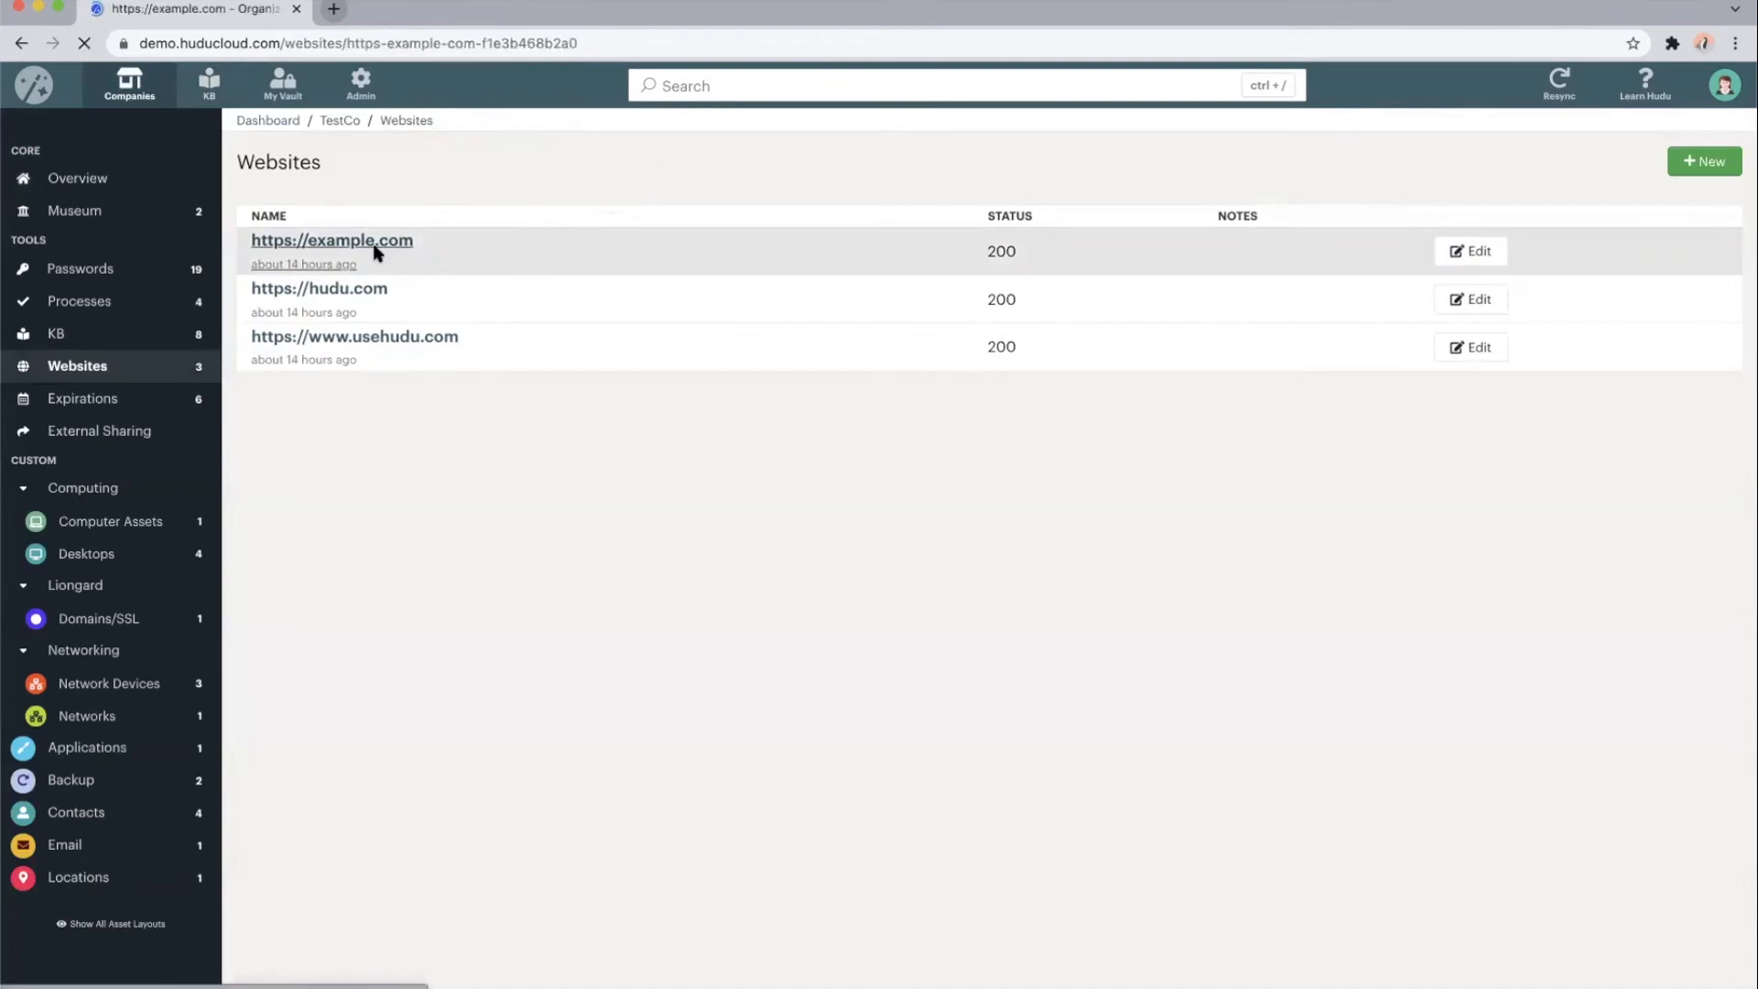
left_click(331, 240)
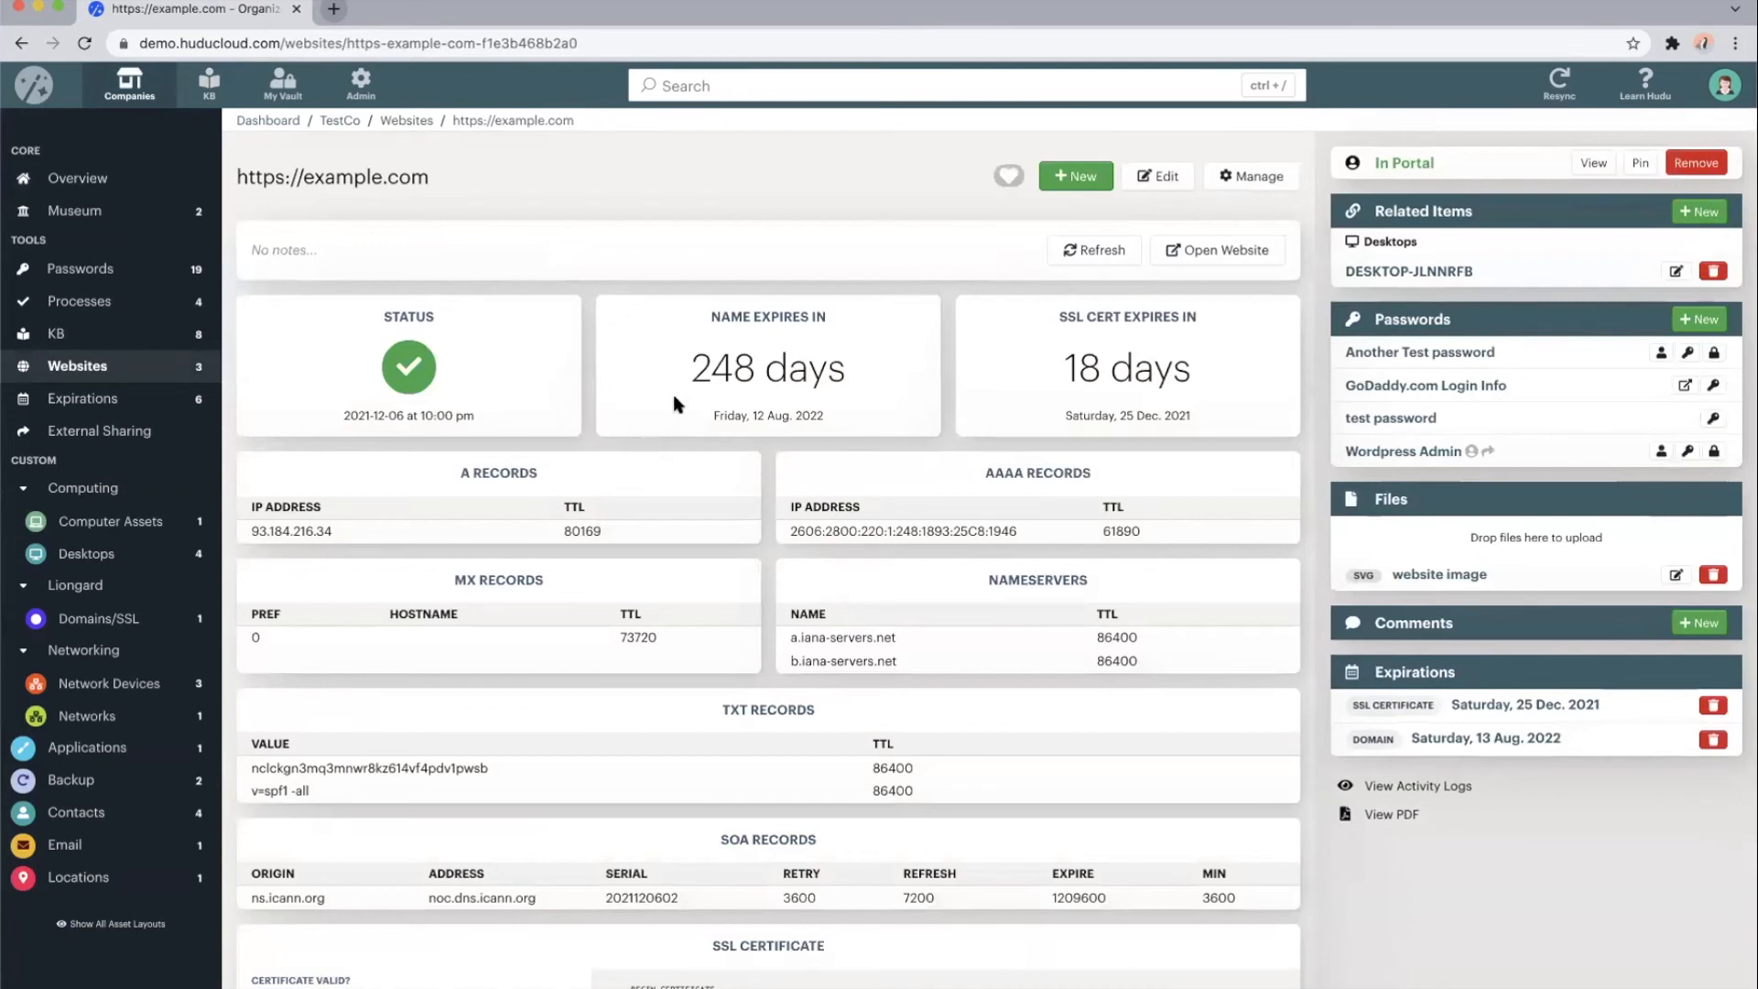
mouse_move(953, 400)
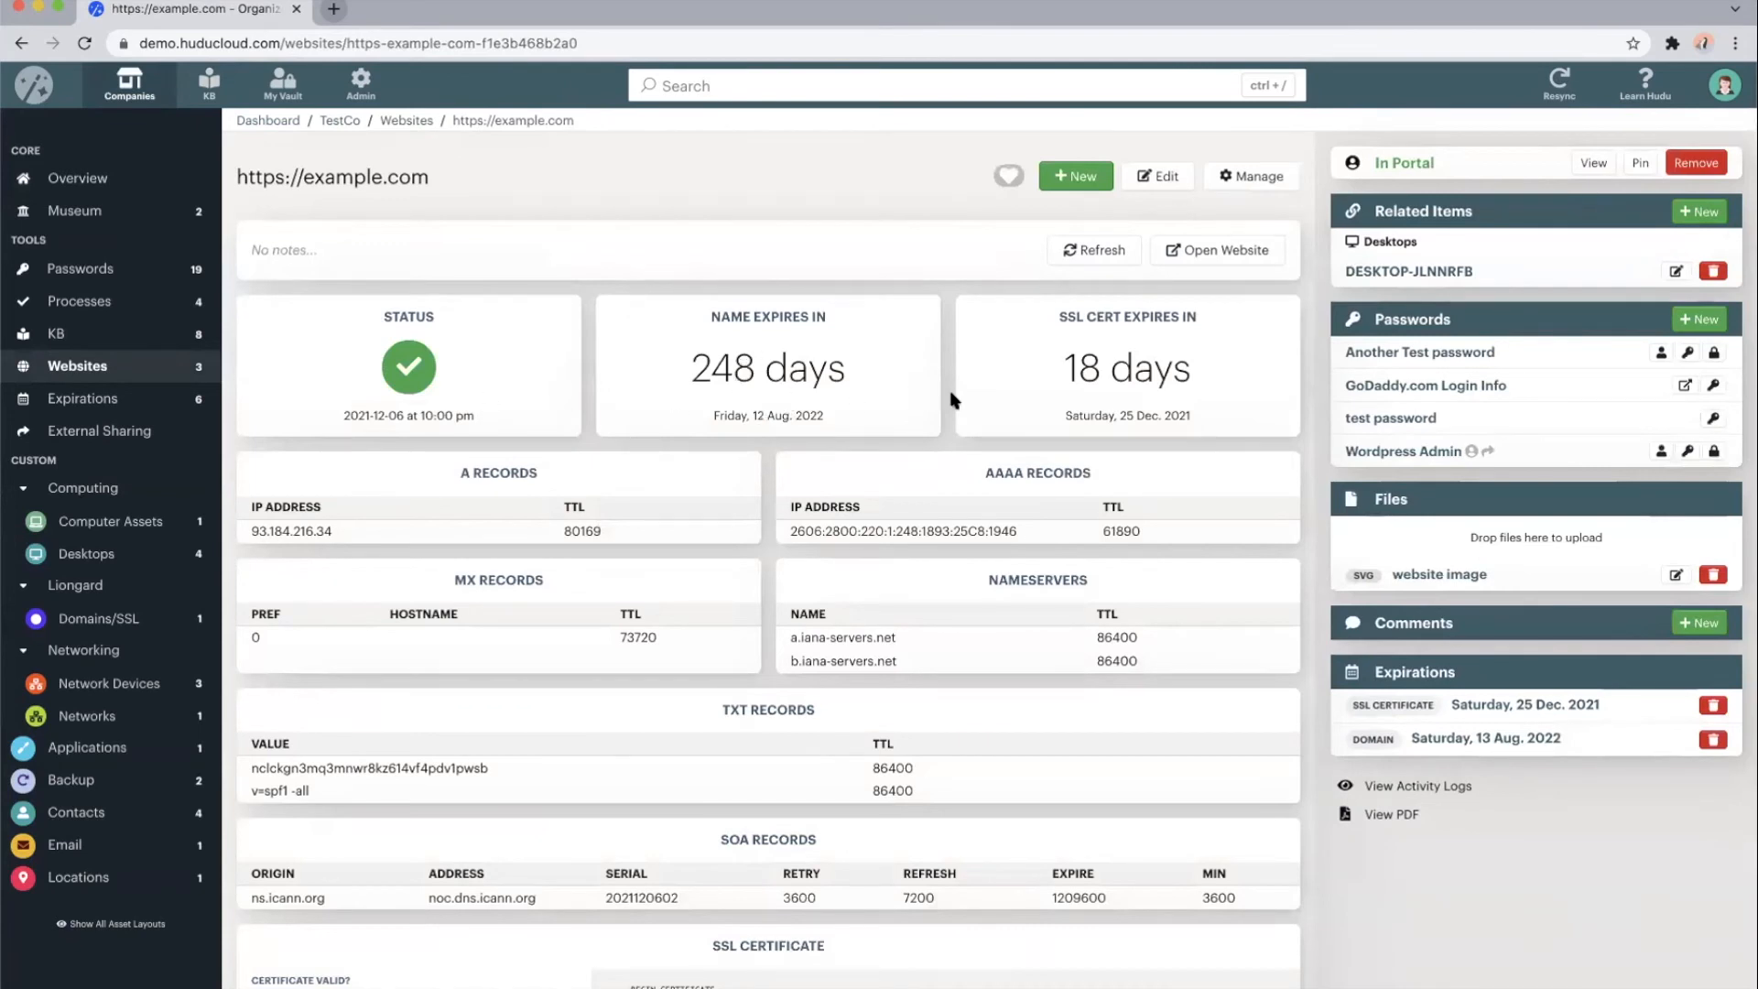
mouse_move(885, 437)
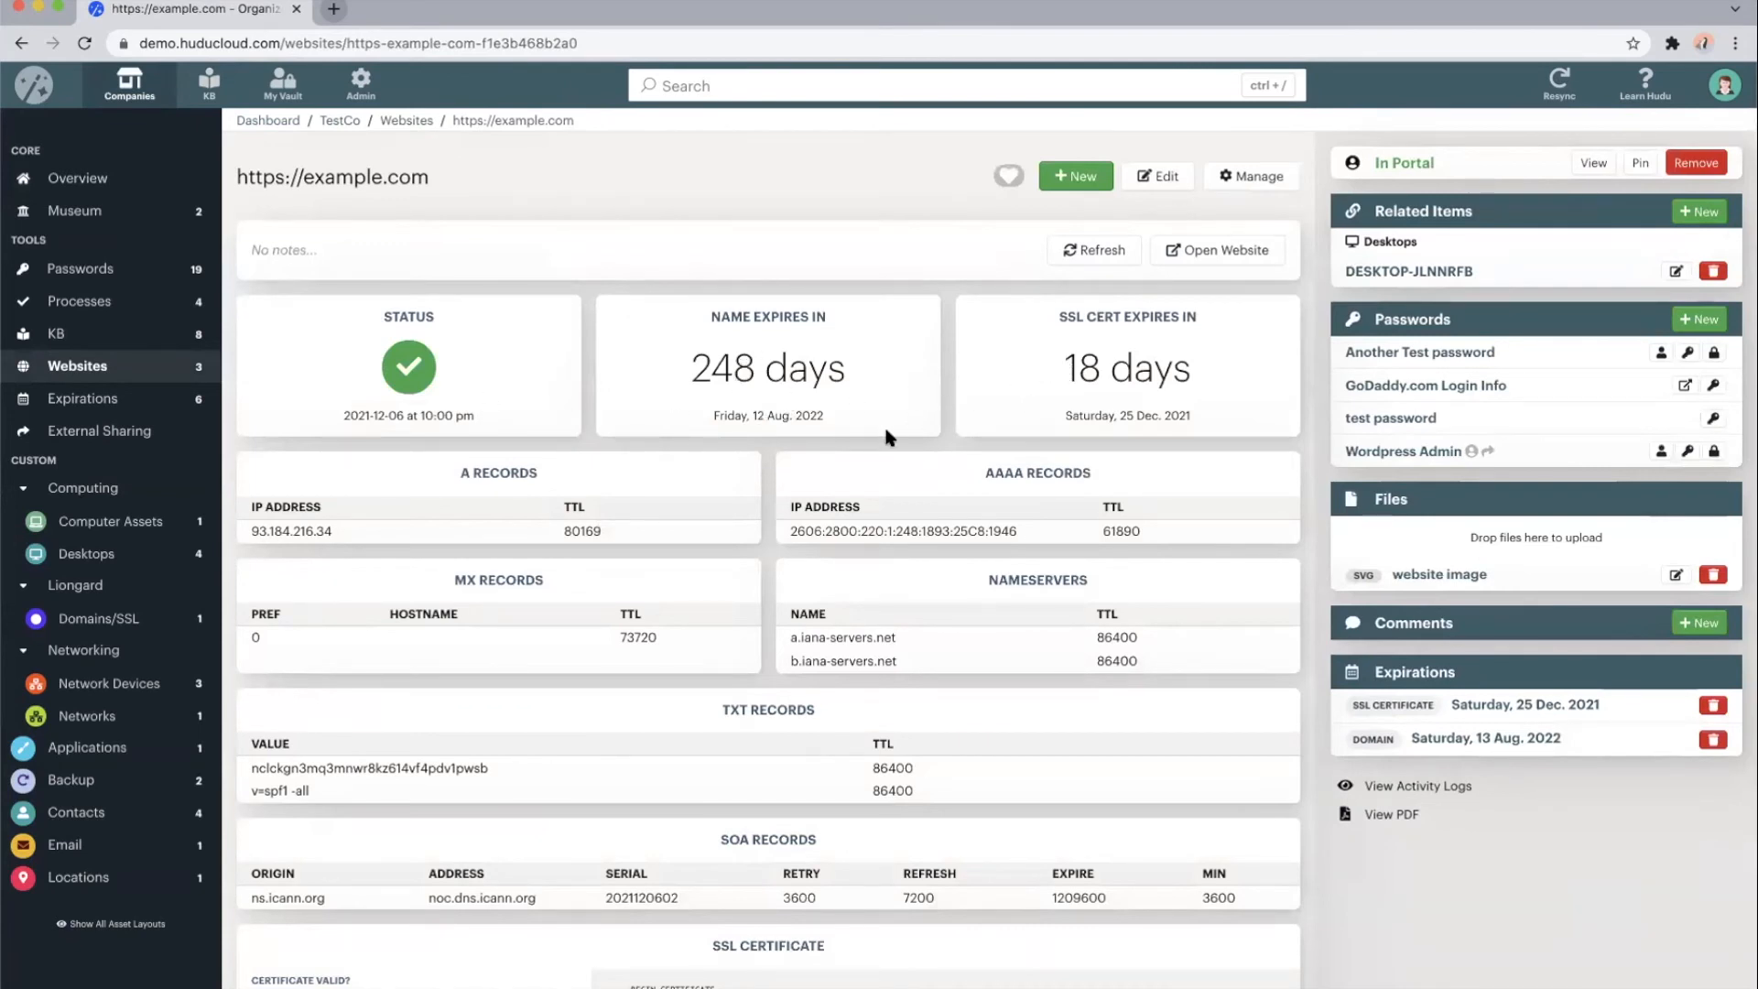
Copy the username and one-time passcode of Another Test password, then head to Expirations
scroll("down", 3)
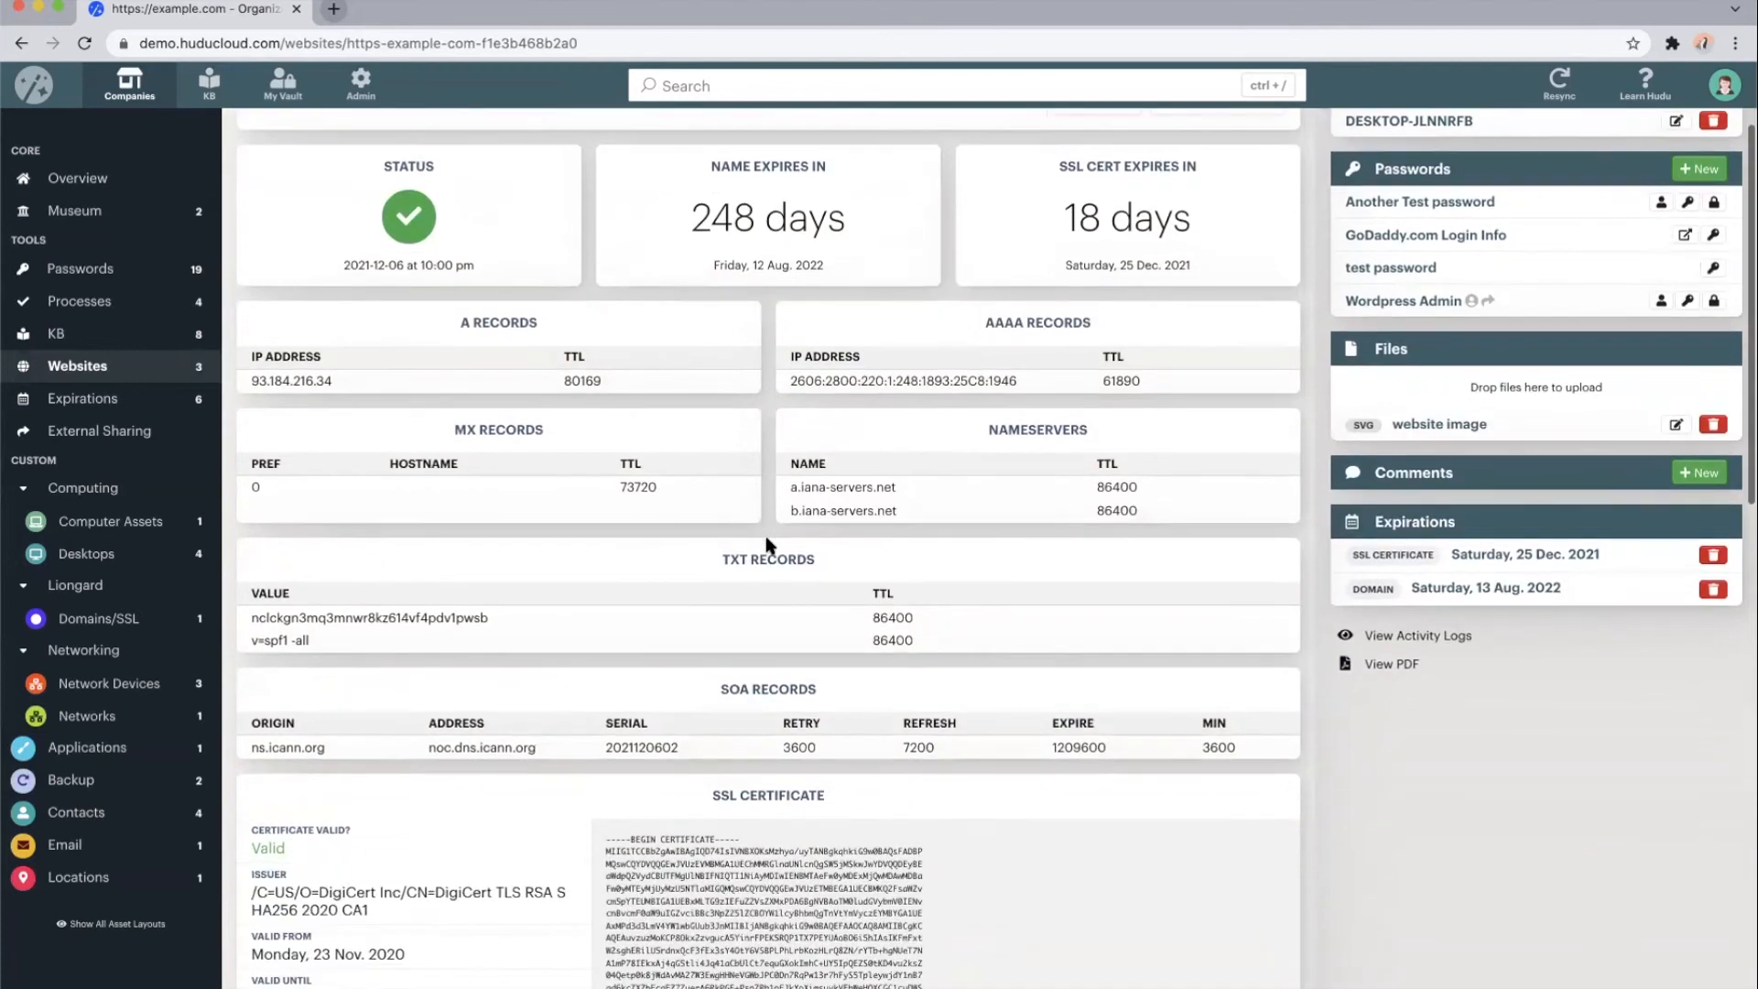
scroll("down", 3)
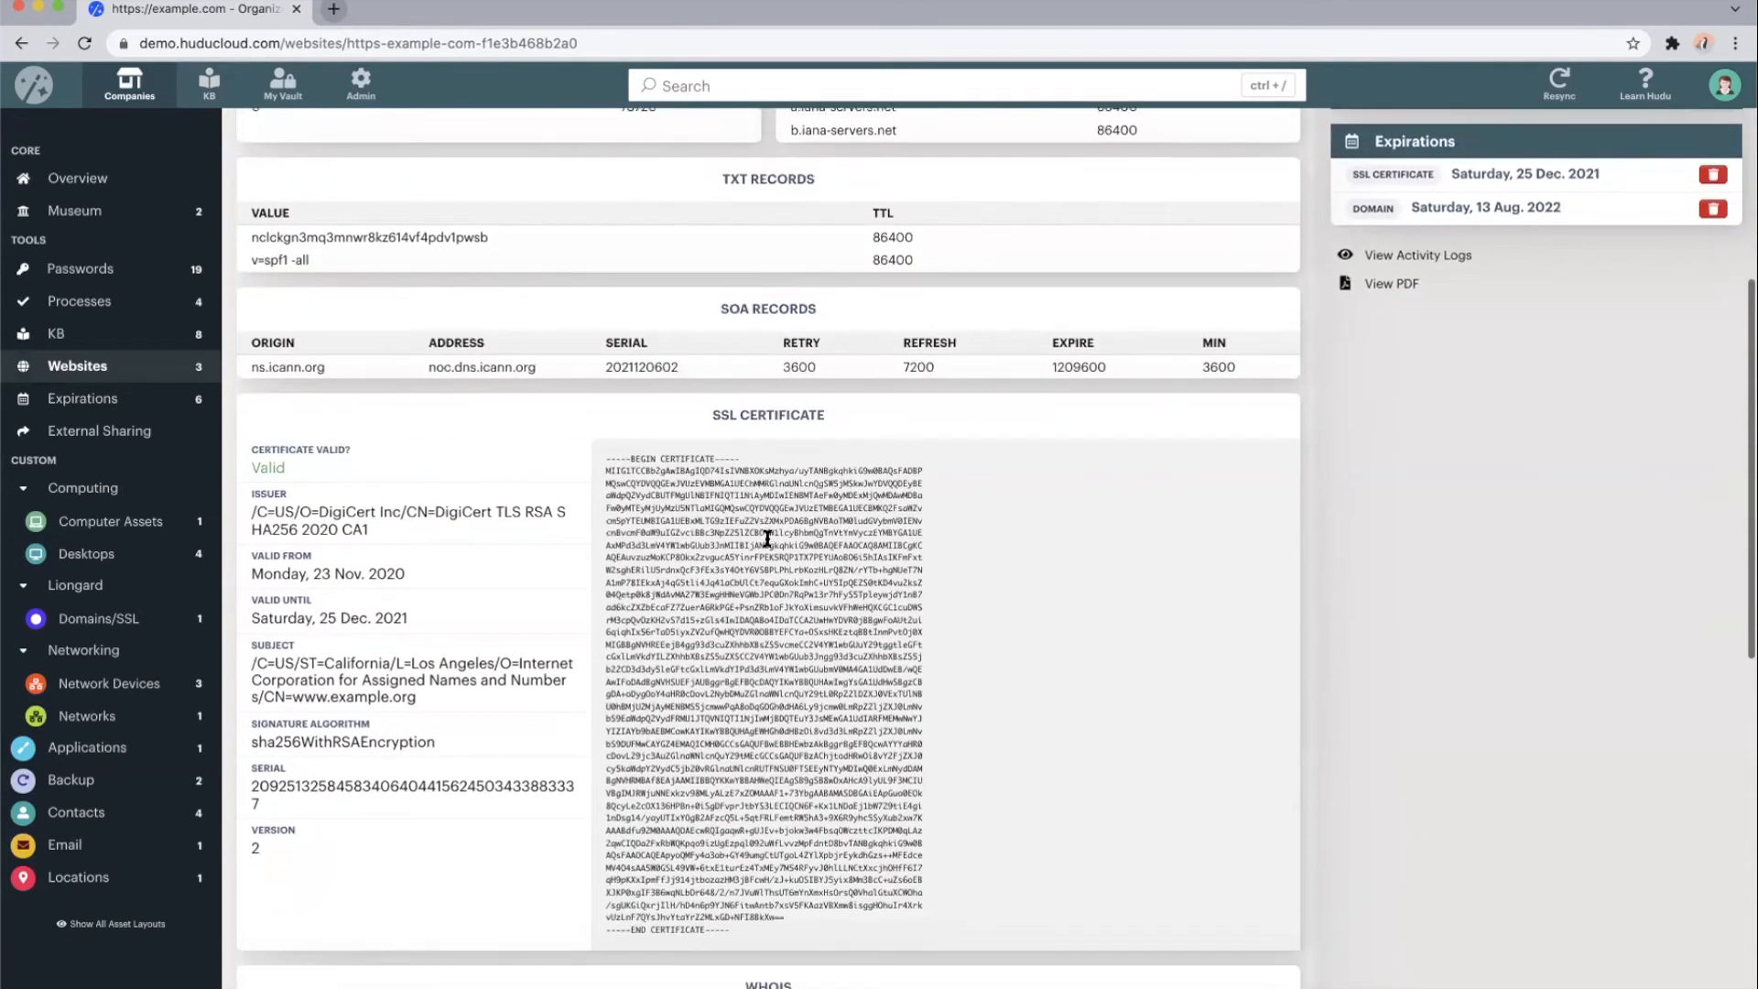
scroll("up", 3)
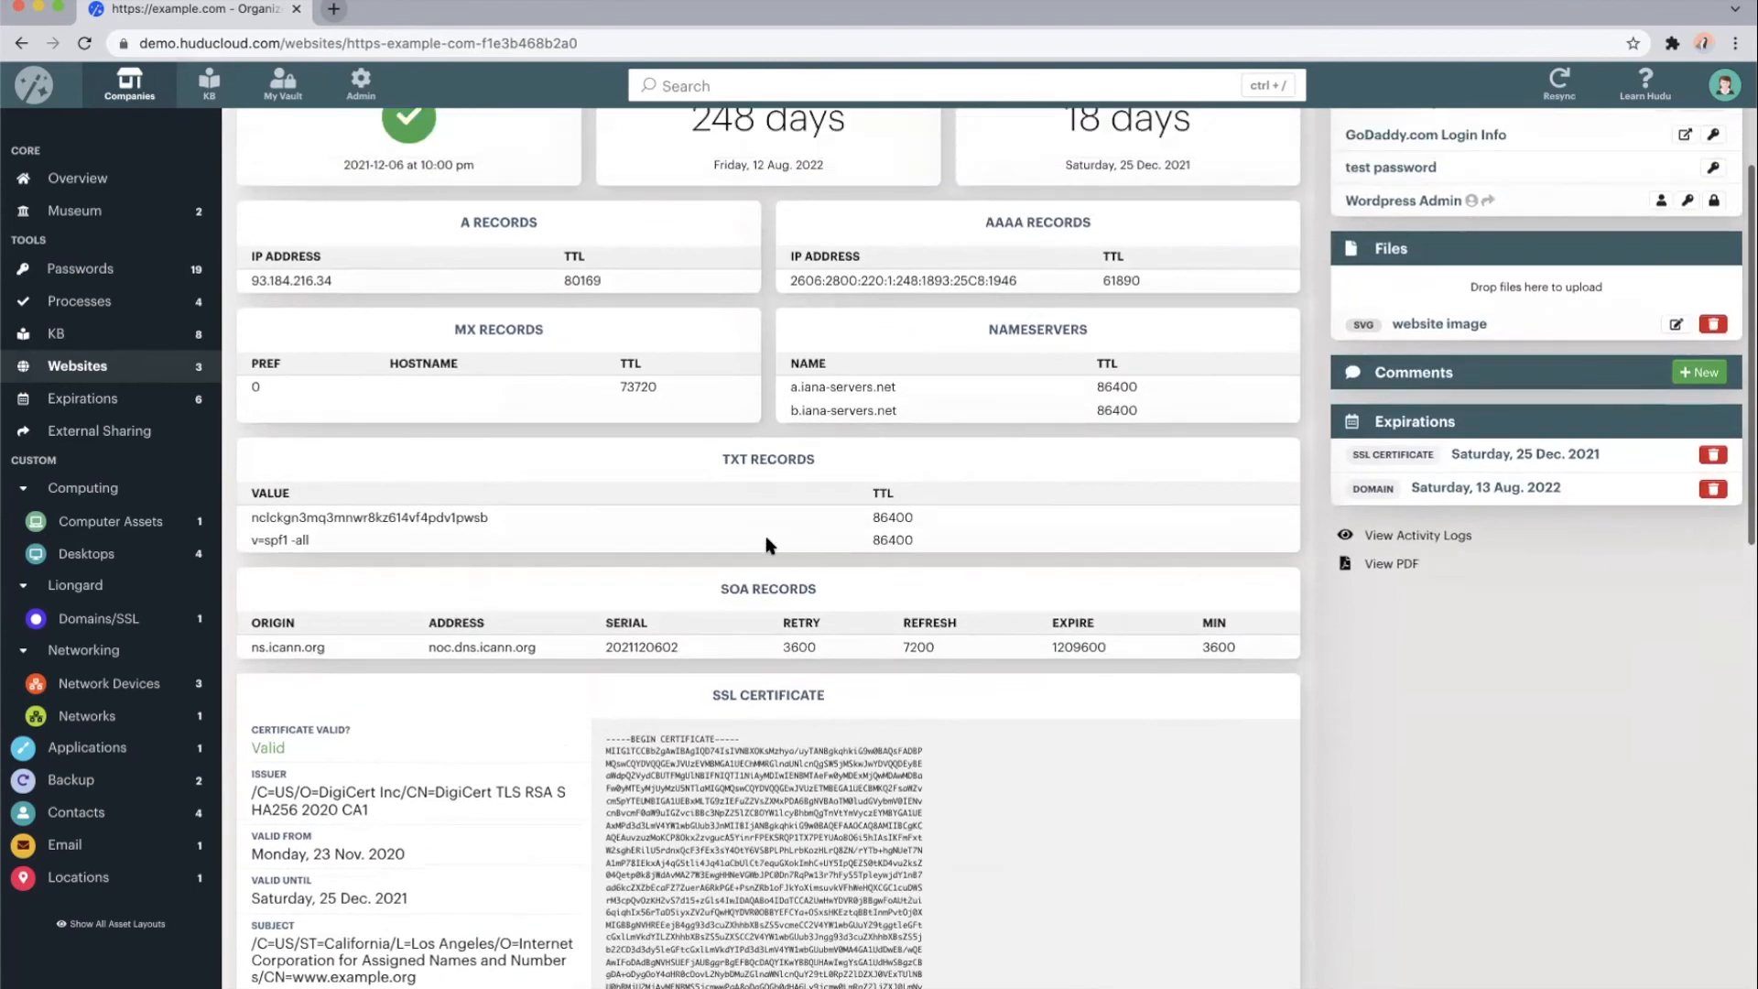
scroll("up", 3)
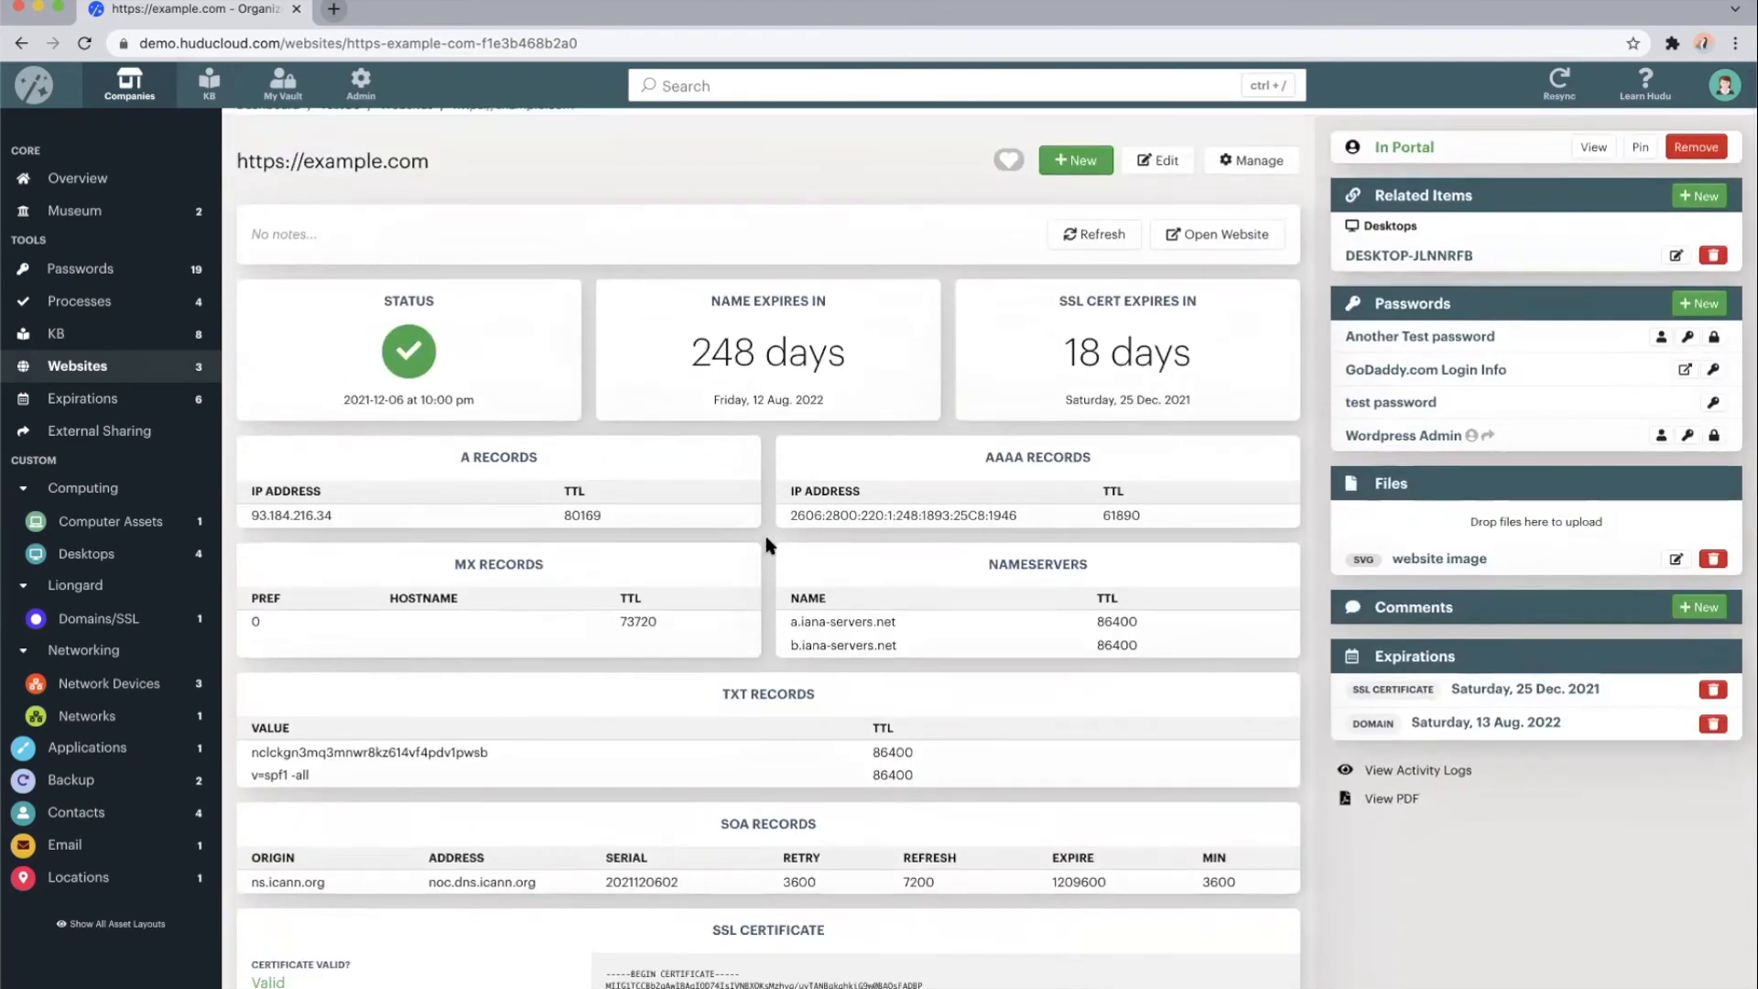
mouse_move(1390, 143)
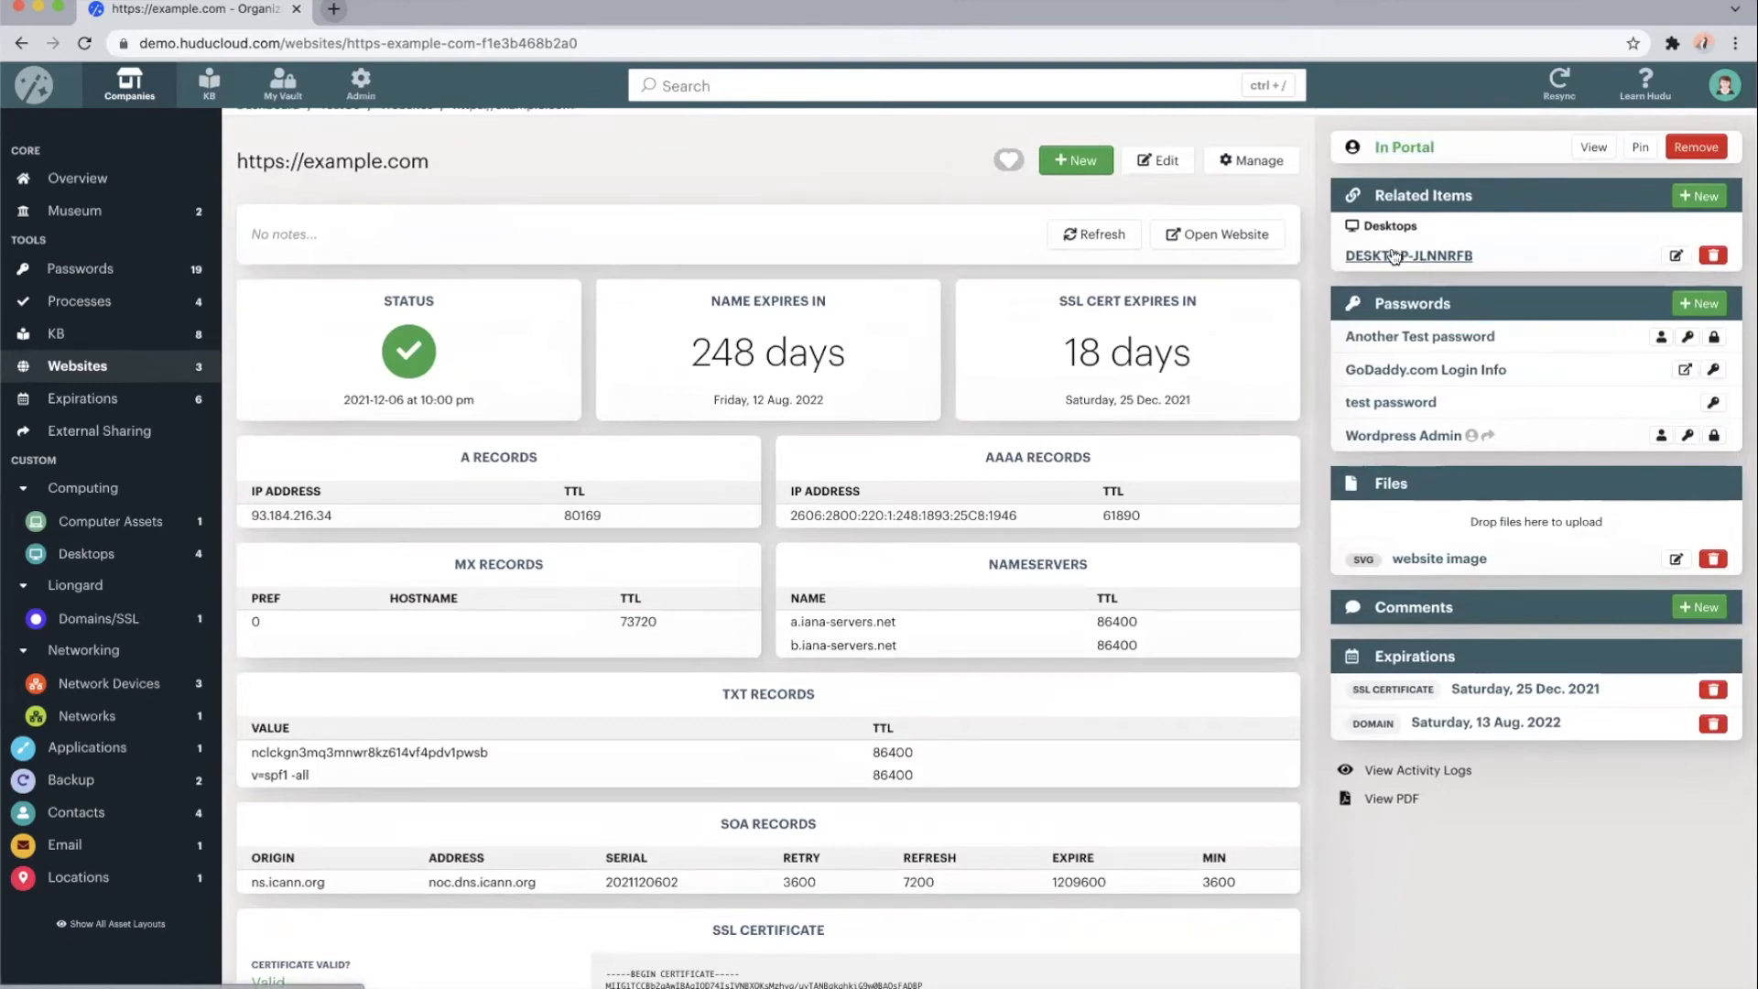
left_click(1663, 336)
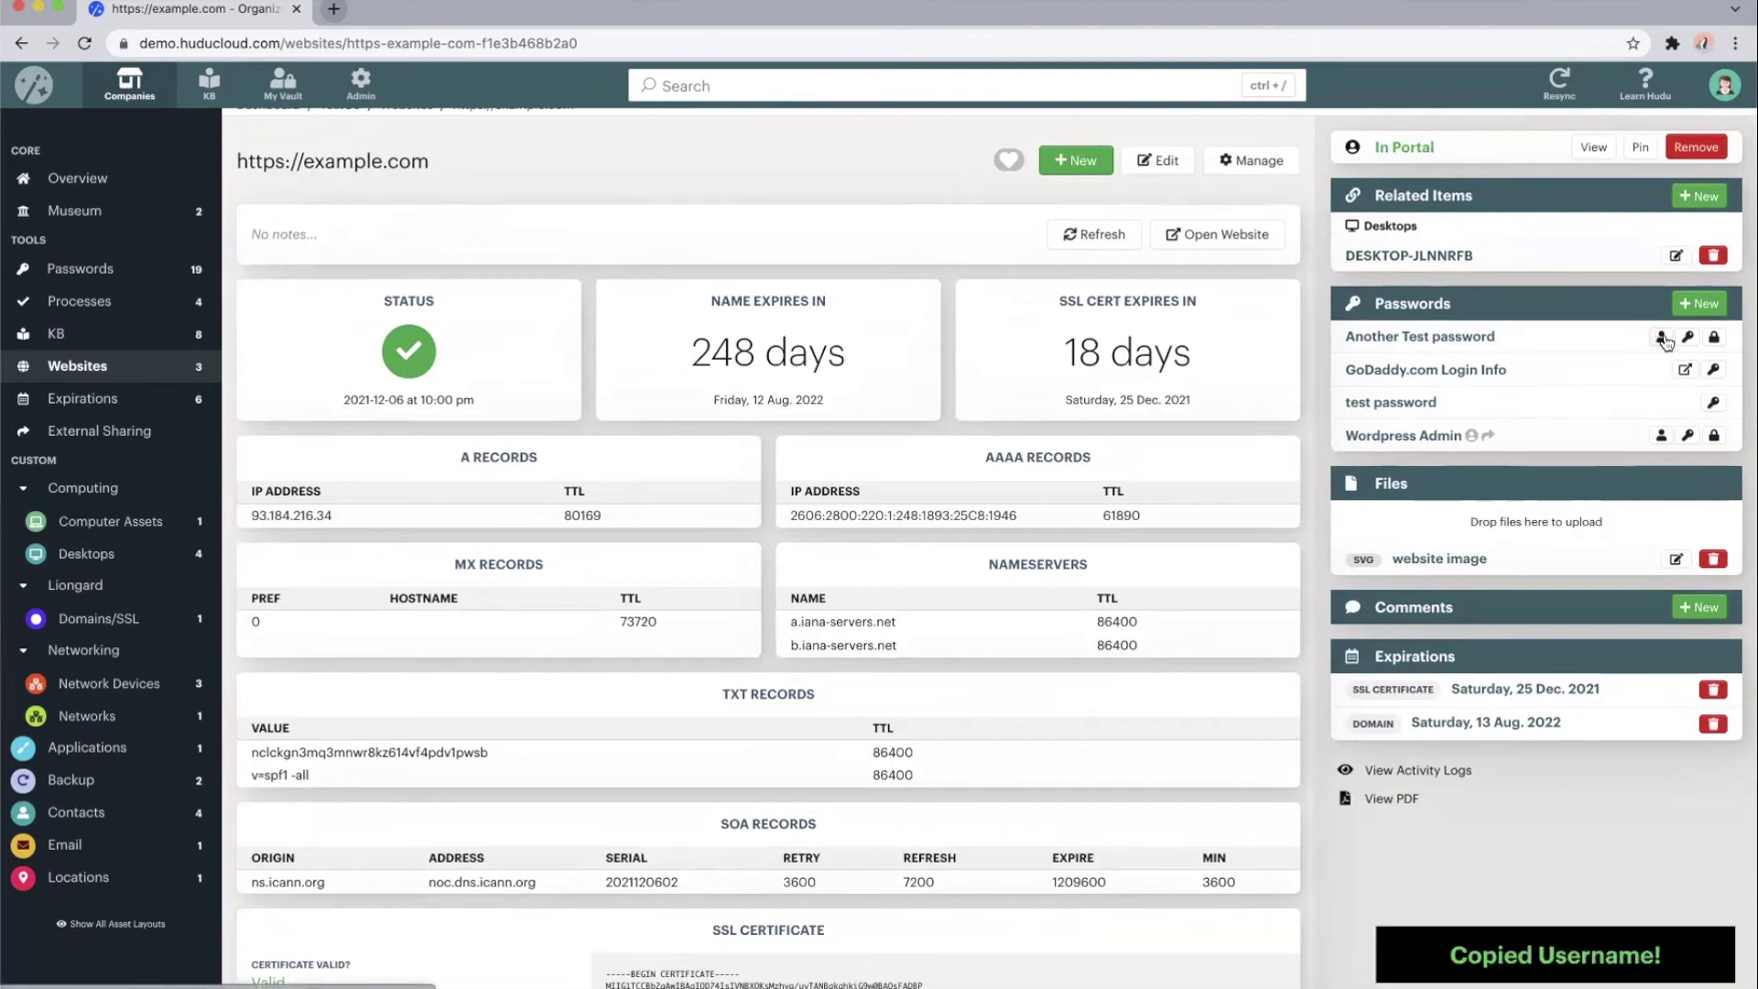
left_click(1713, 335)
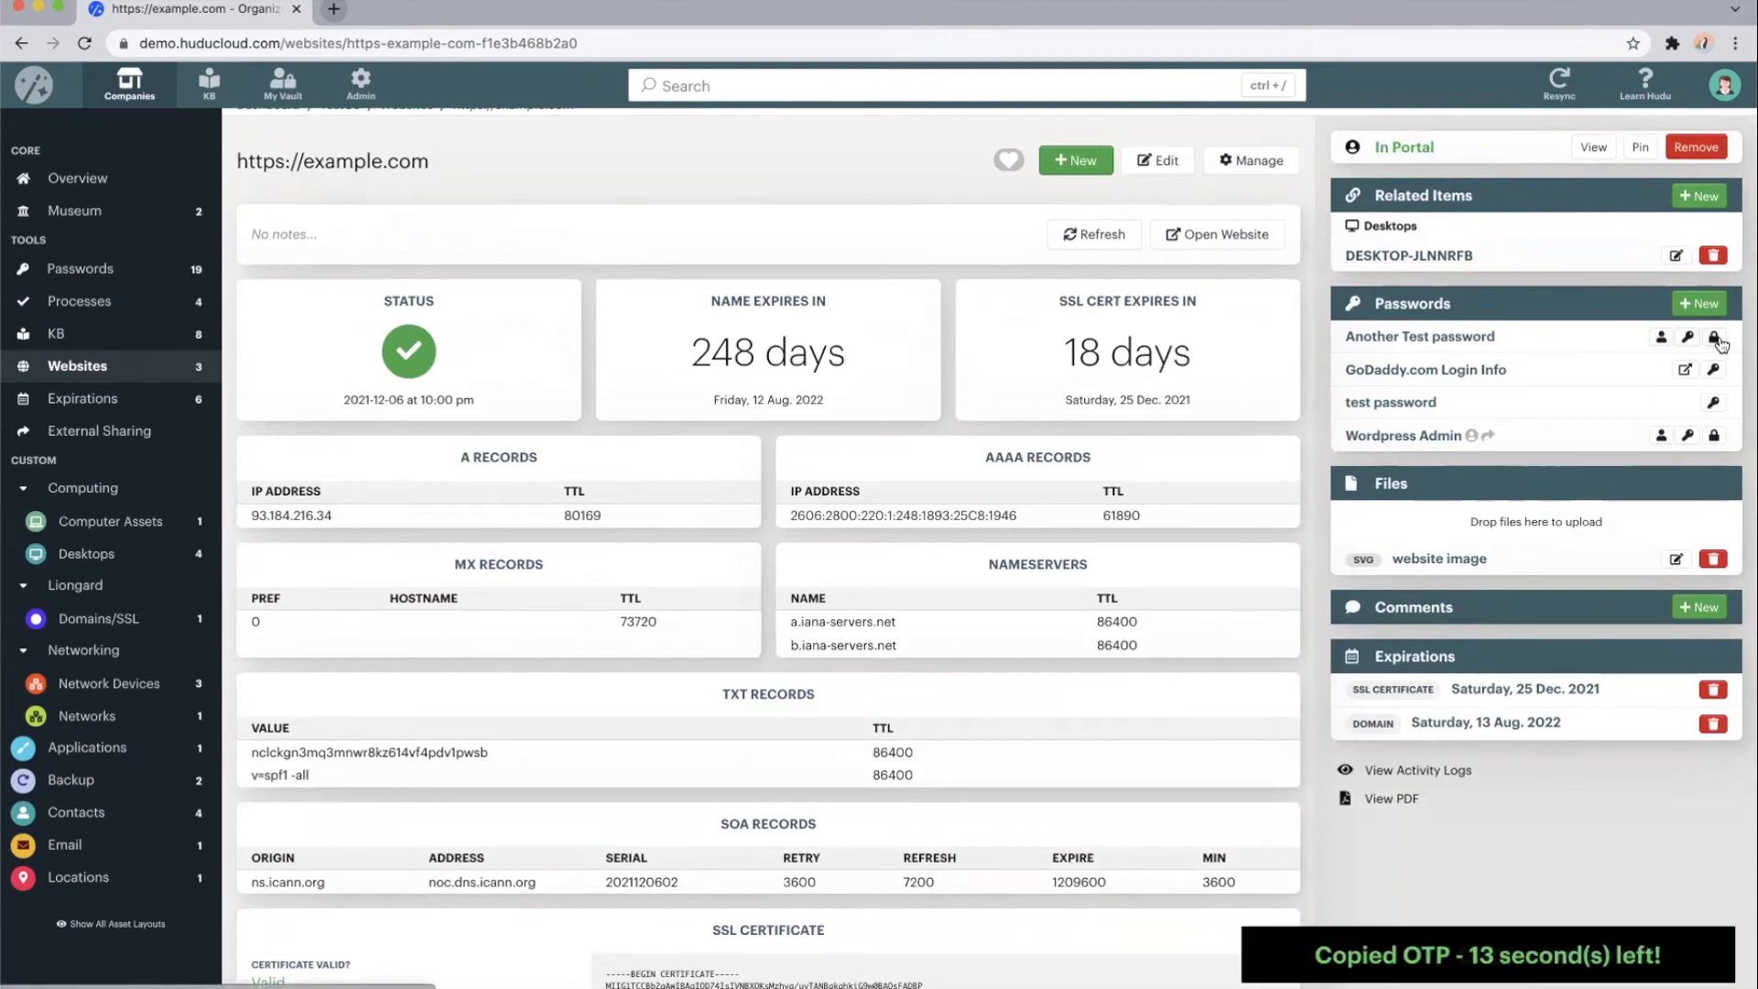
left_click(1714, 341)
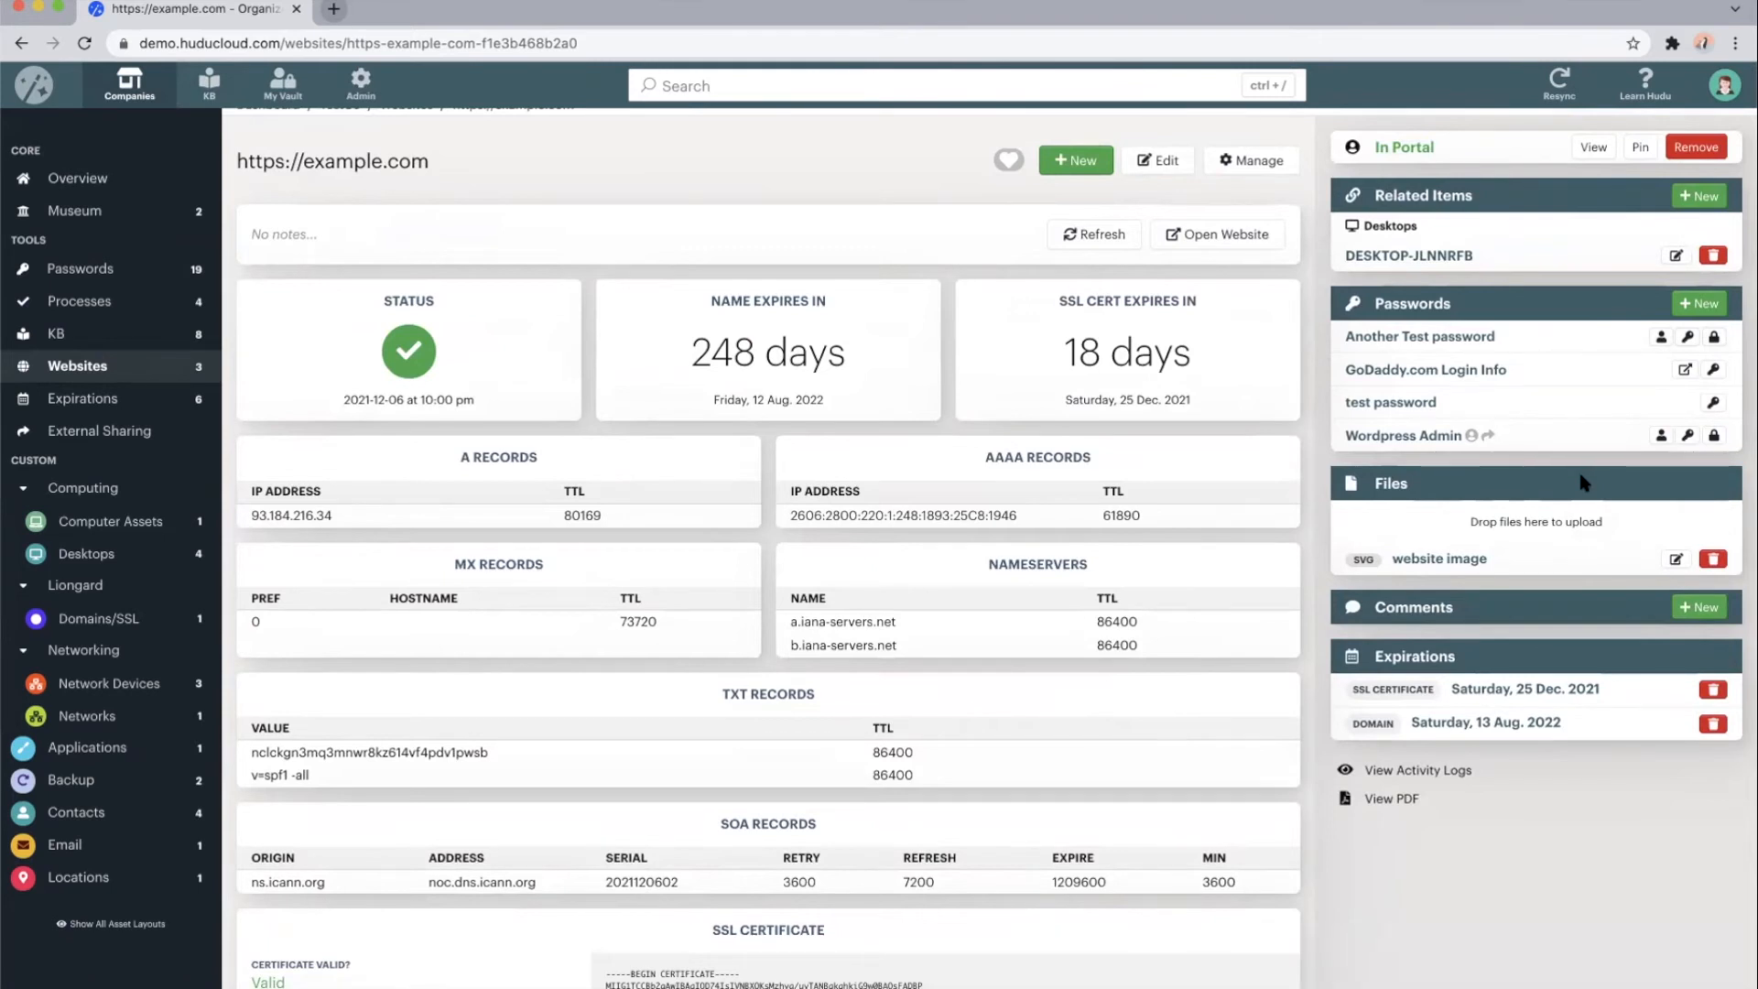
mouse_move(1452, 615)
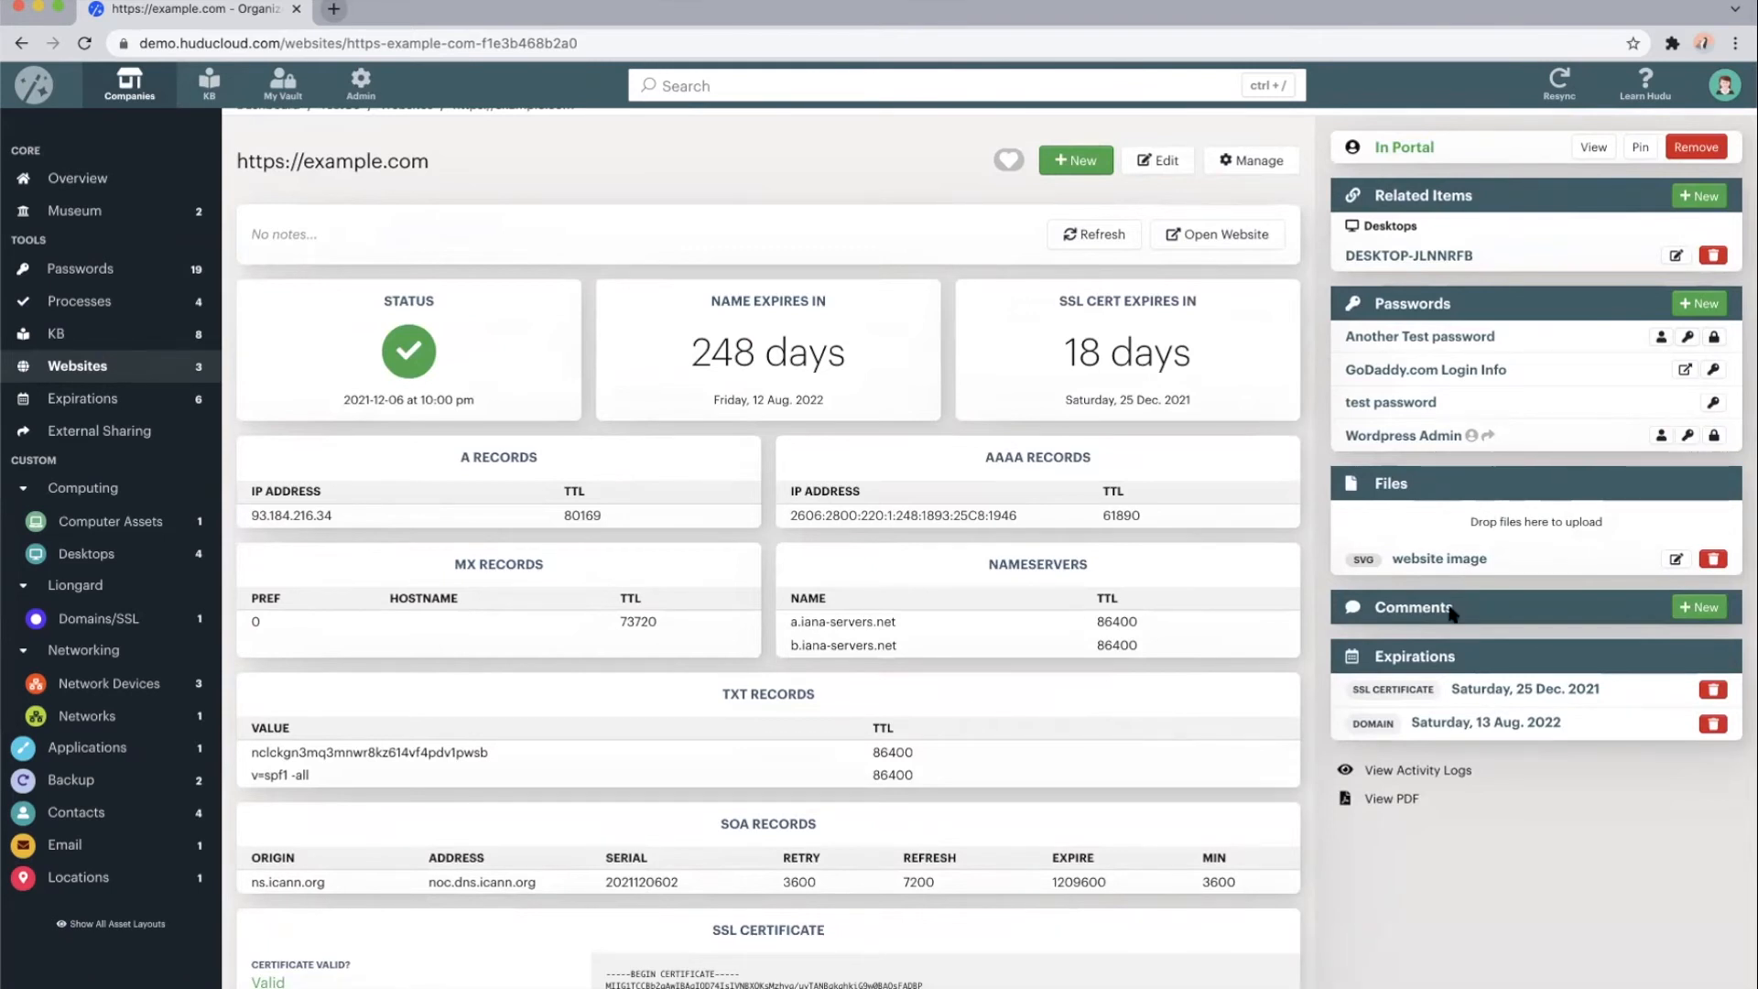
mouse_move(1523, 688)
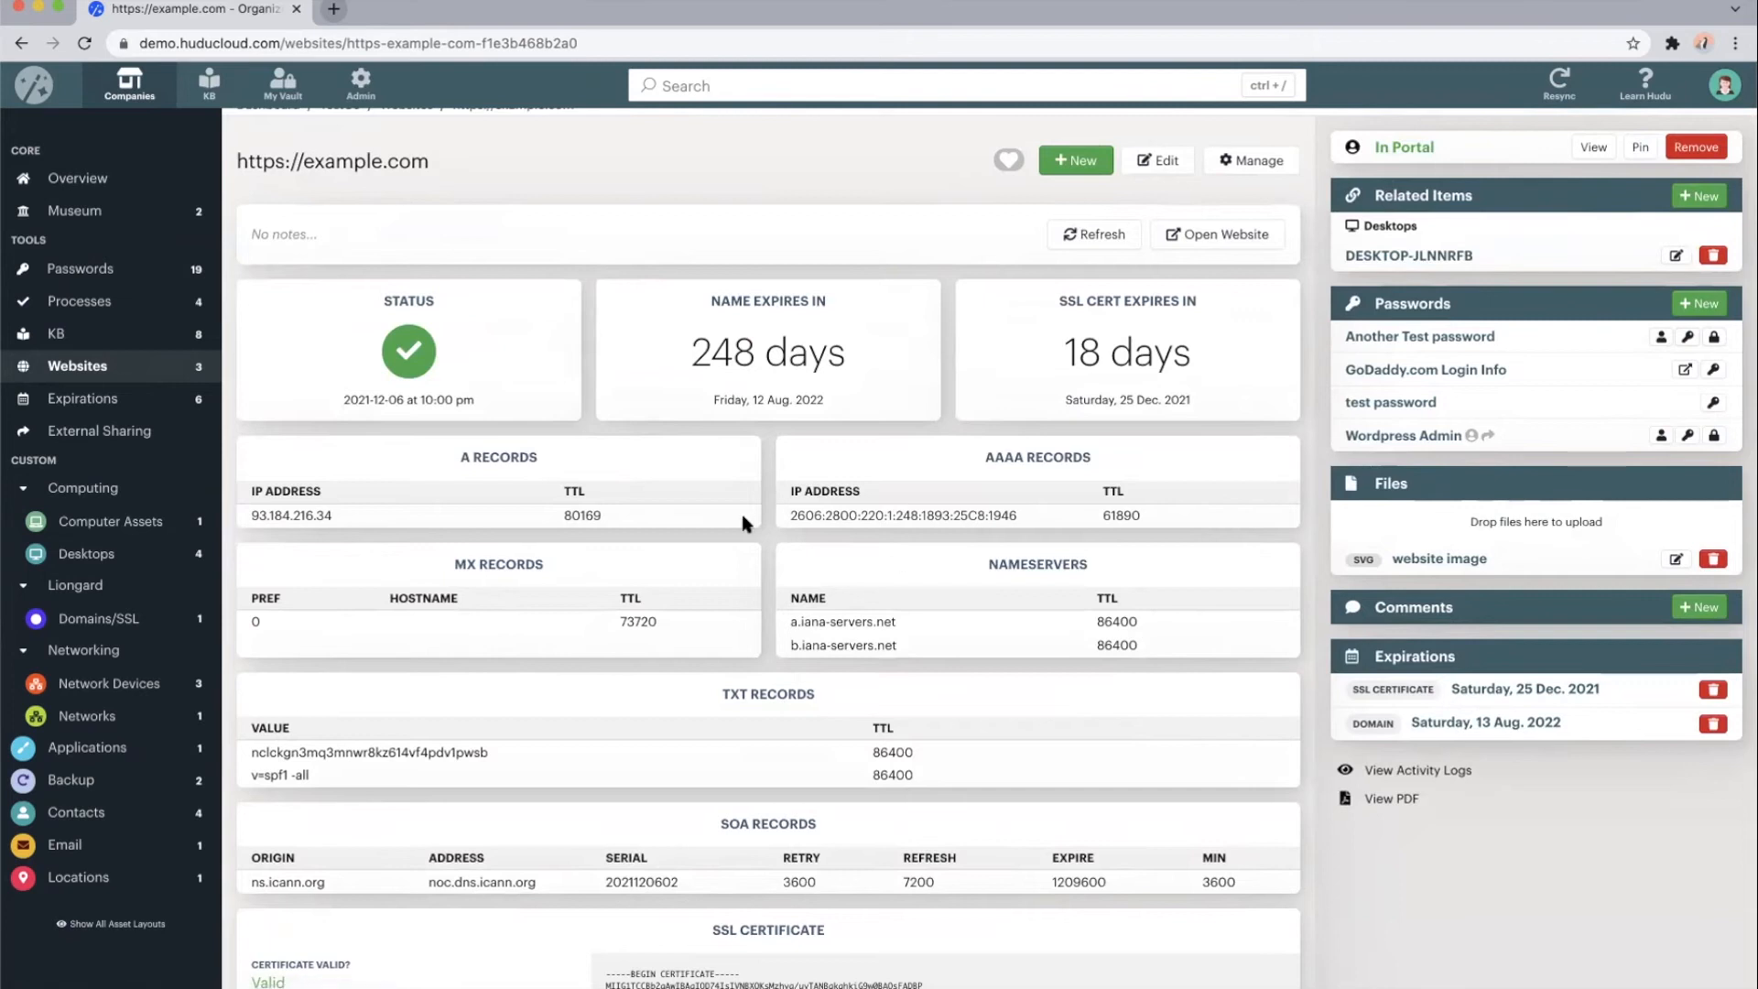
left_click(81, 399)
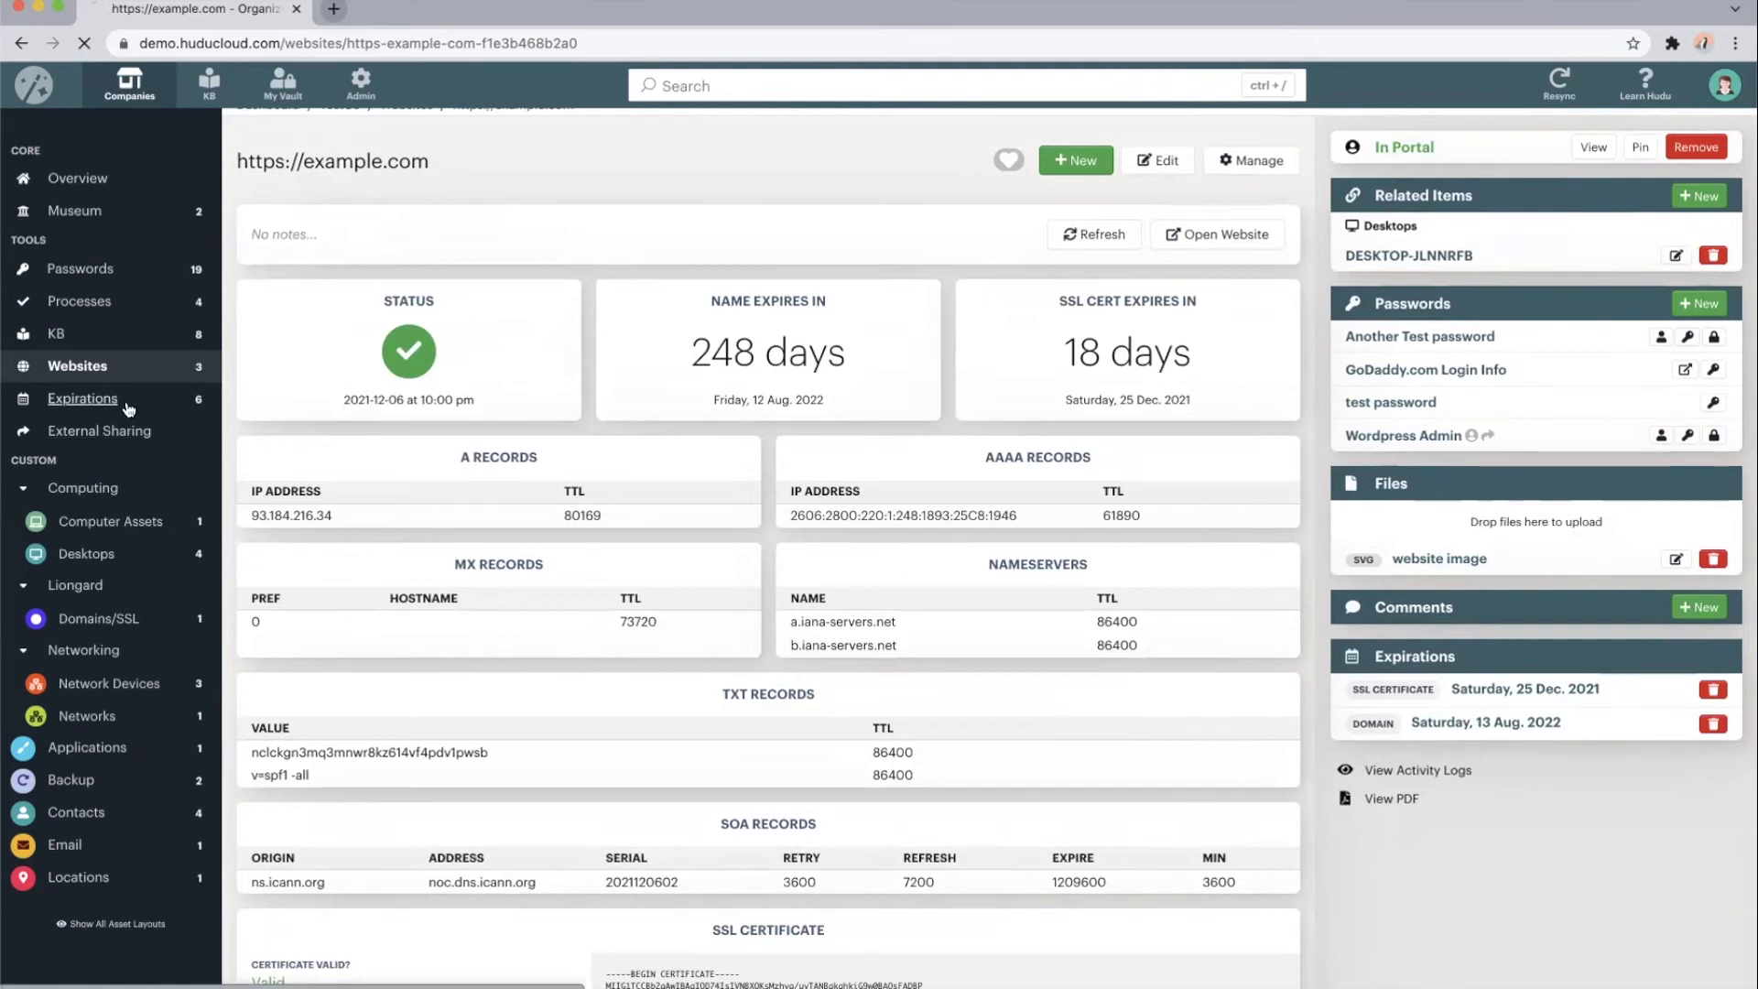
Show TestCo's Expirations page with six upcoming SSL certificate and domain expirations
left_click(82, 398)
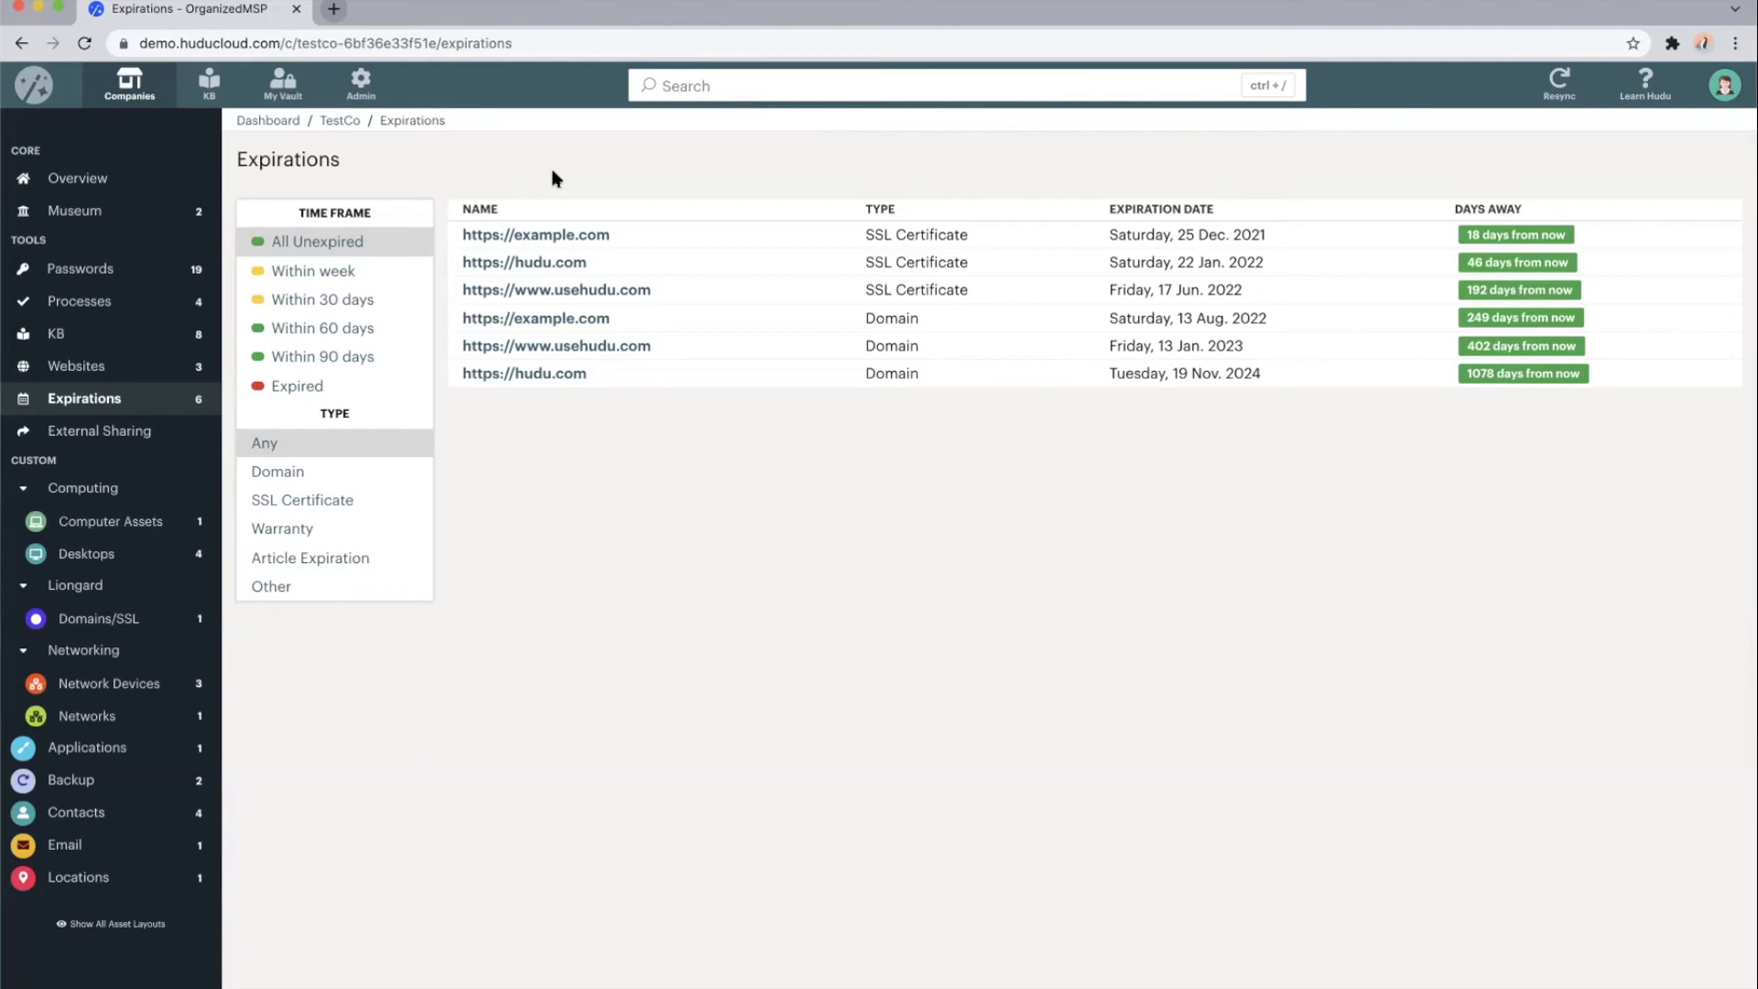
mouse_move(174, 498)
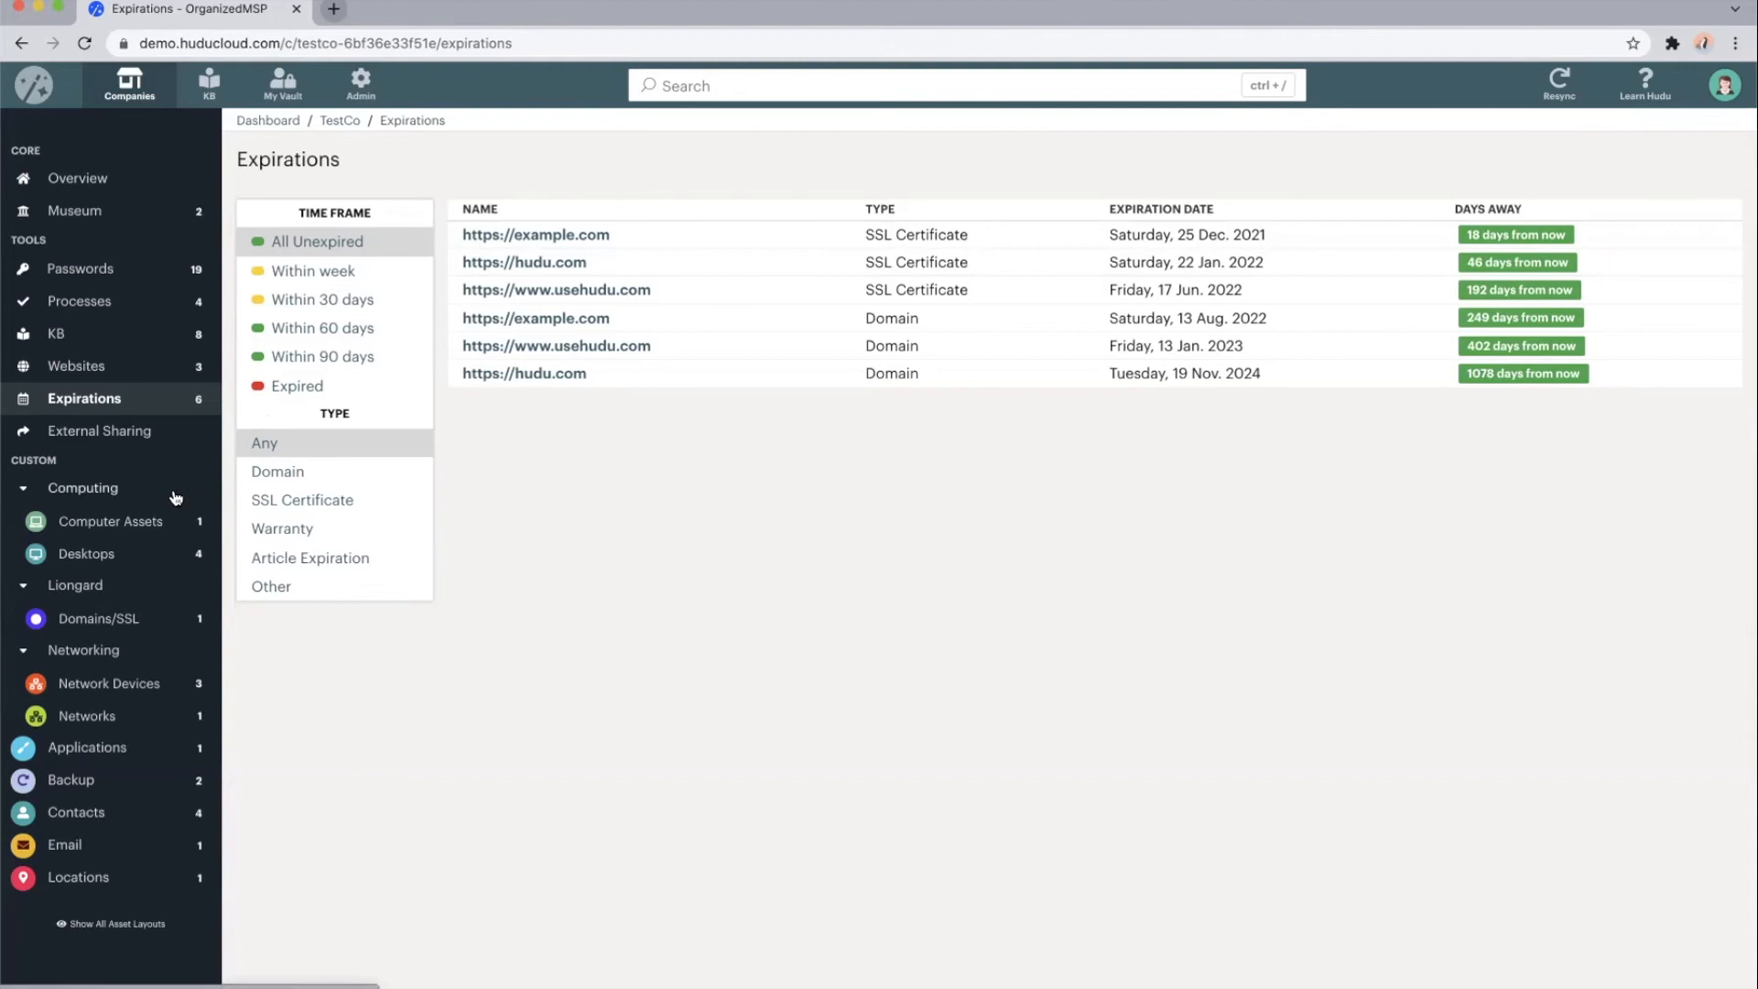
mouse_move(94, 341)
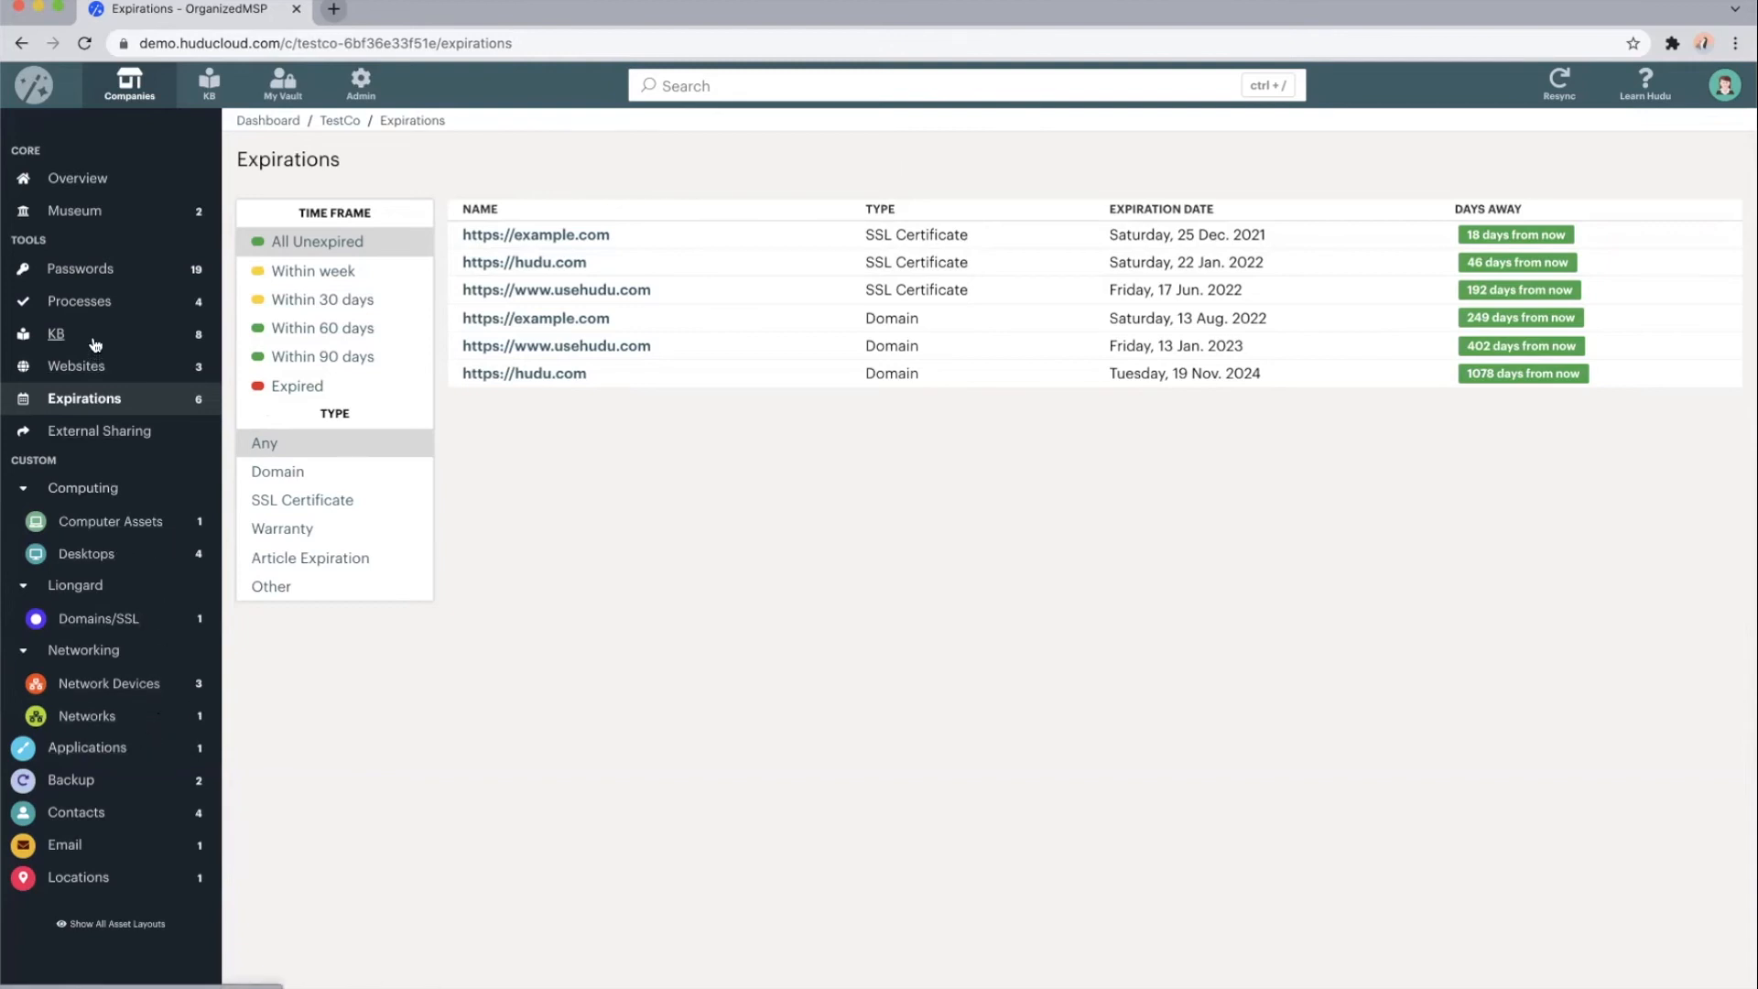
mouse_move(582, 176)
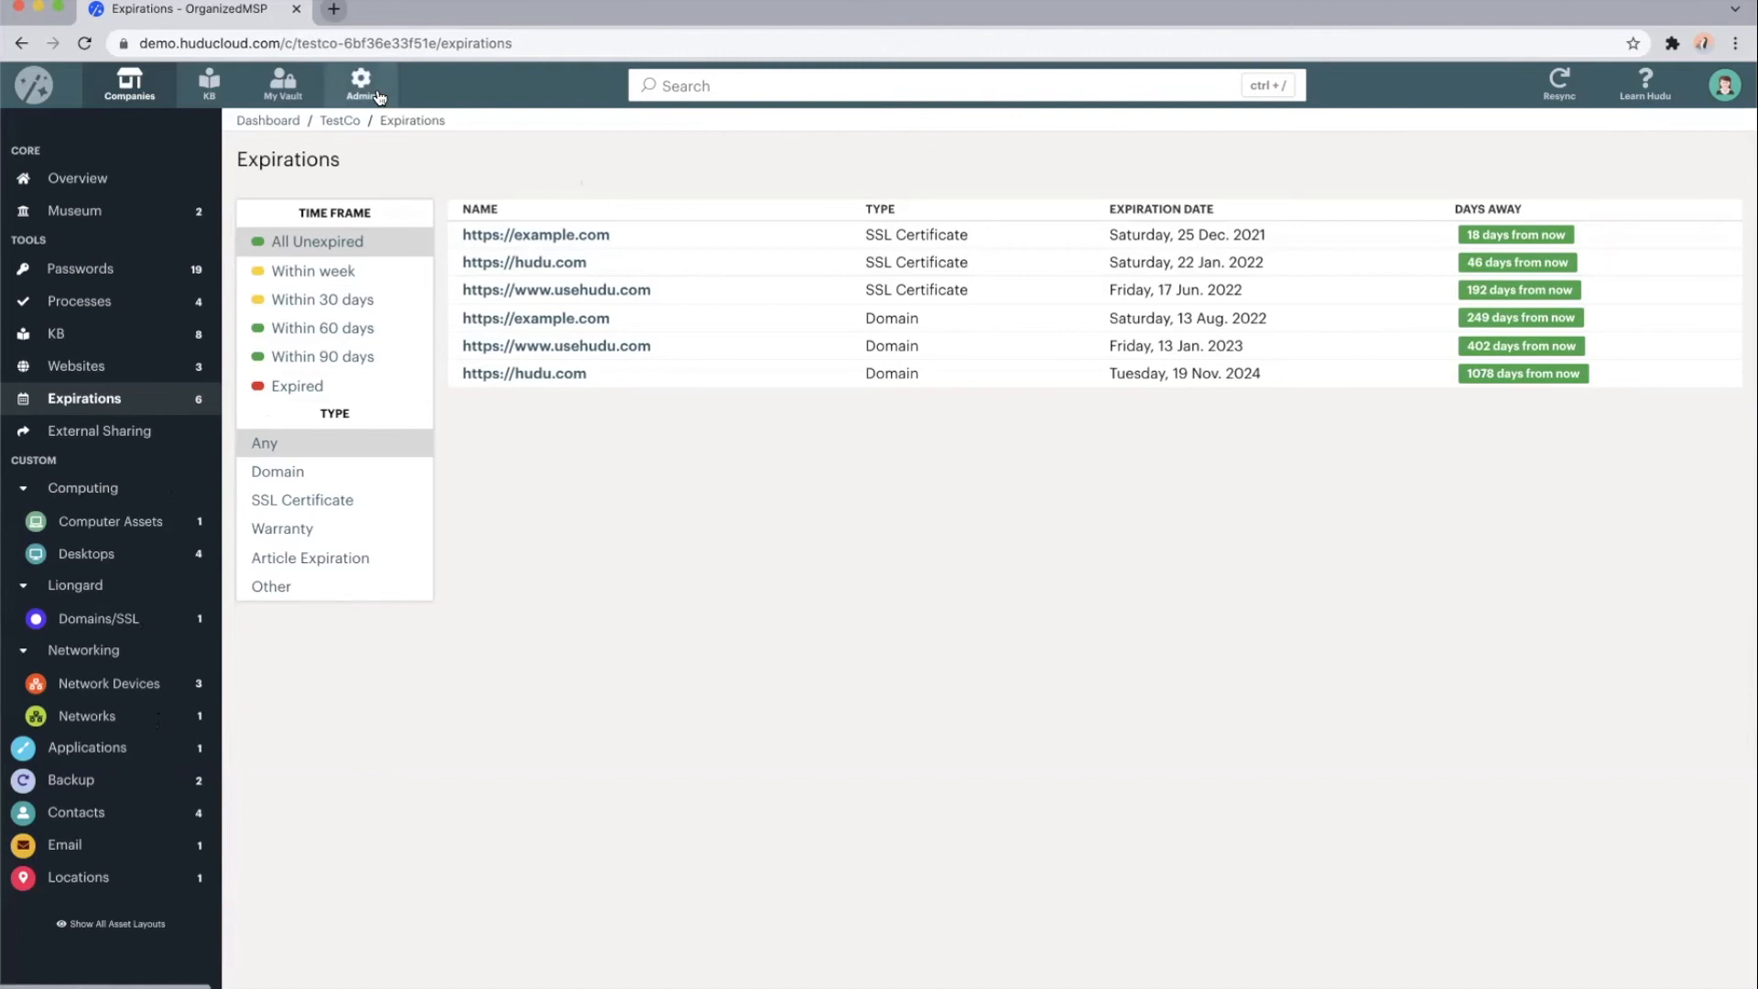
mouse_move(859, 320)
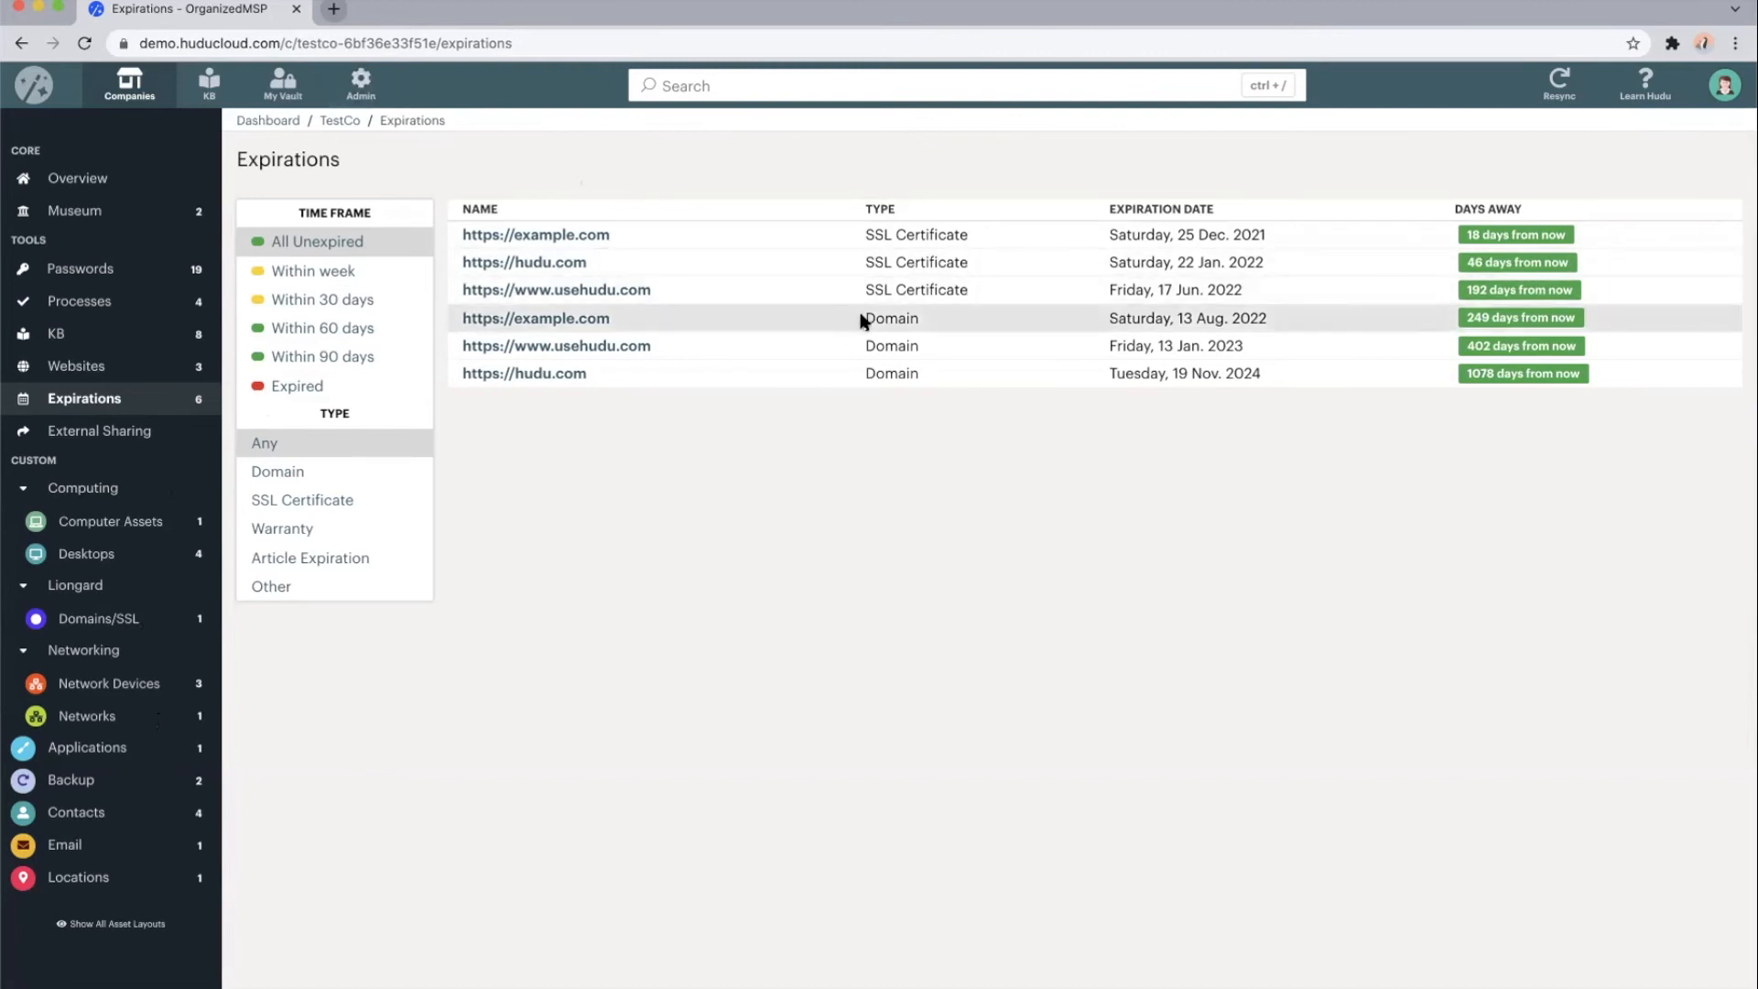
mouse_move(908, 176)
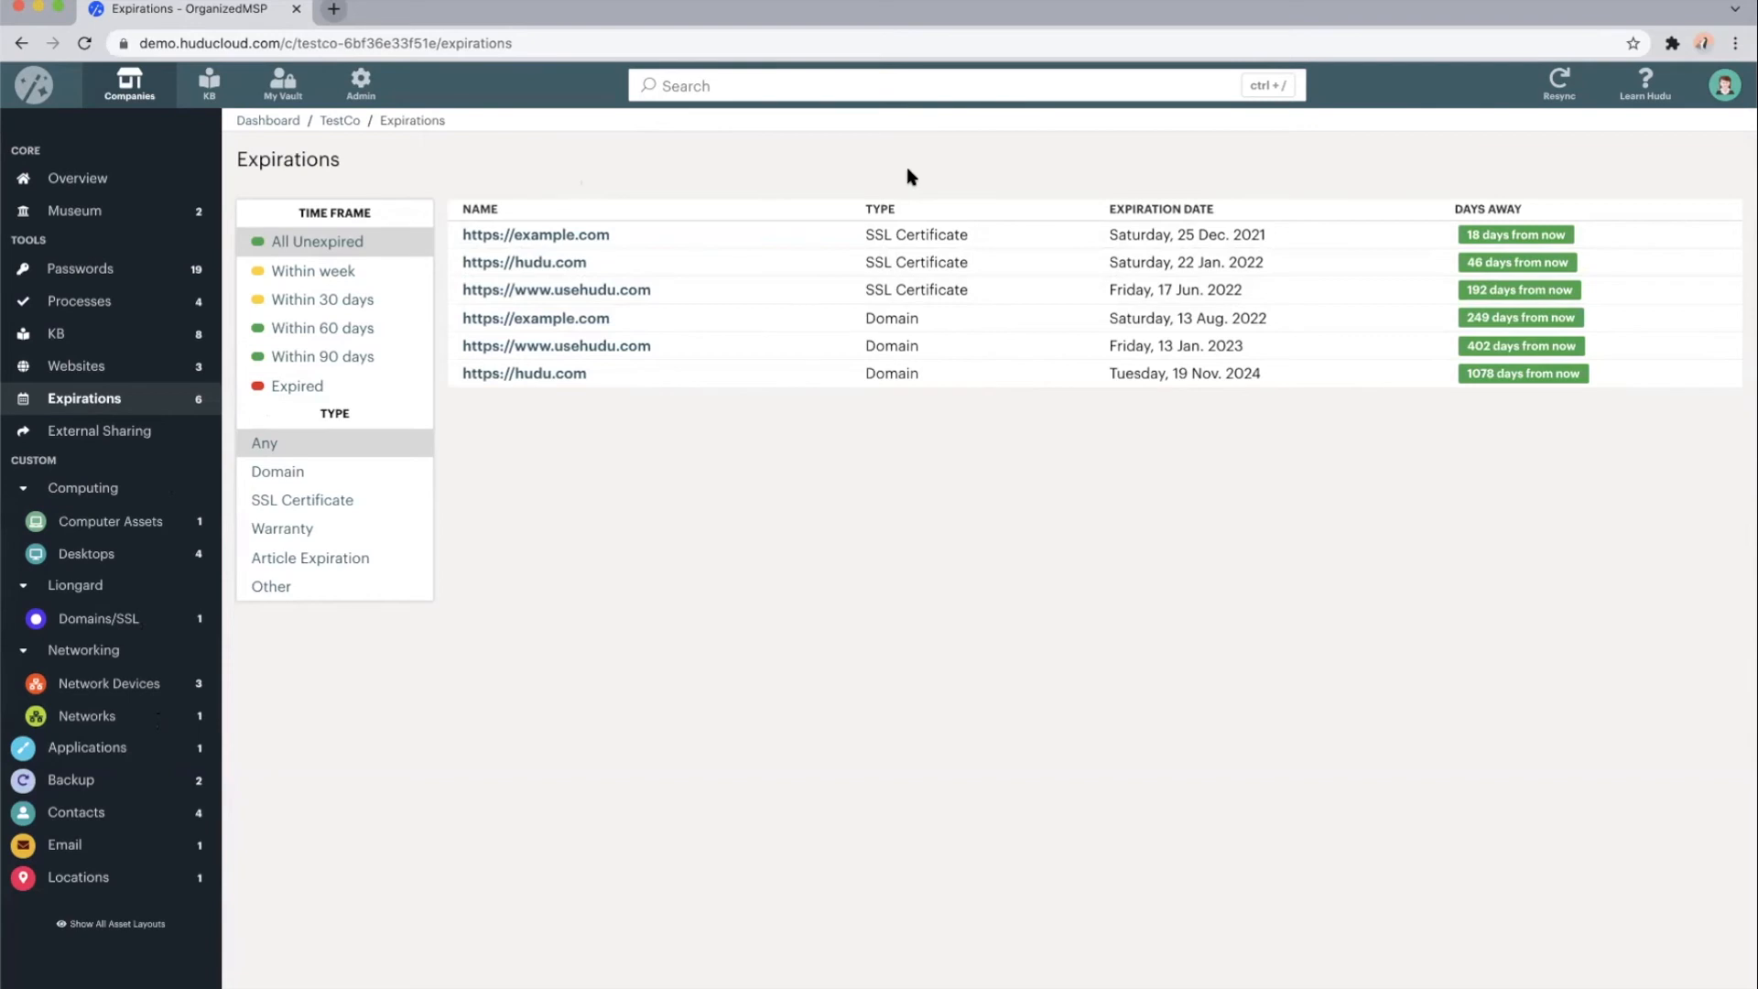
mouse_move(323, 328)
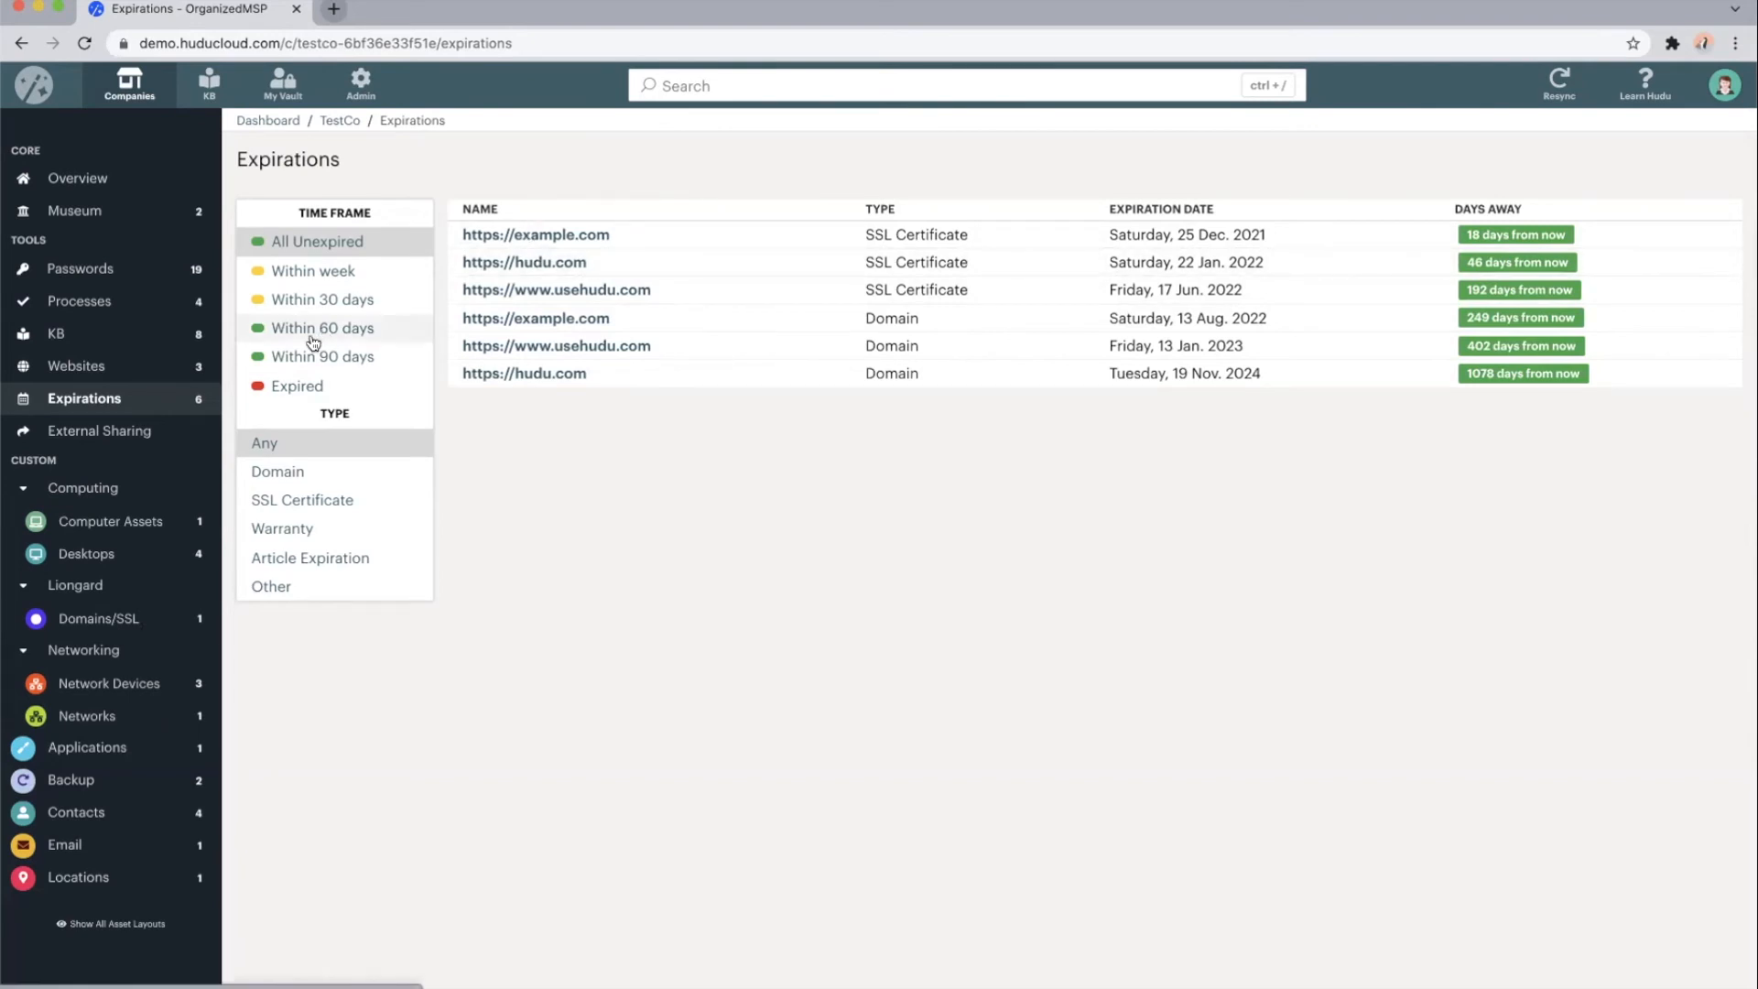
mouse_move(98, 617)
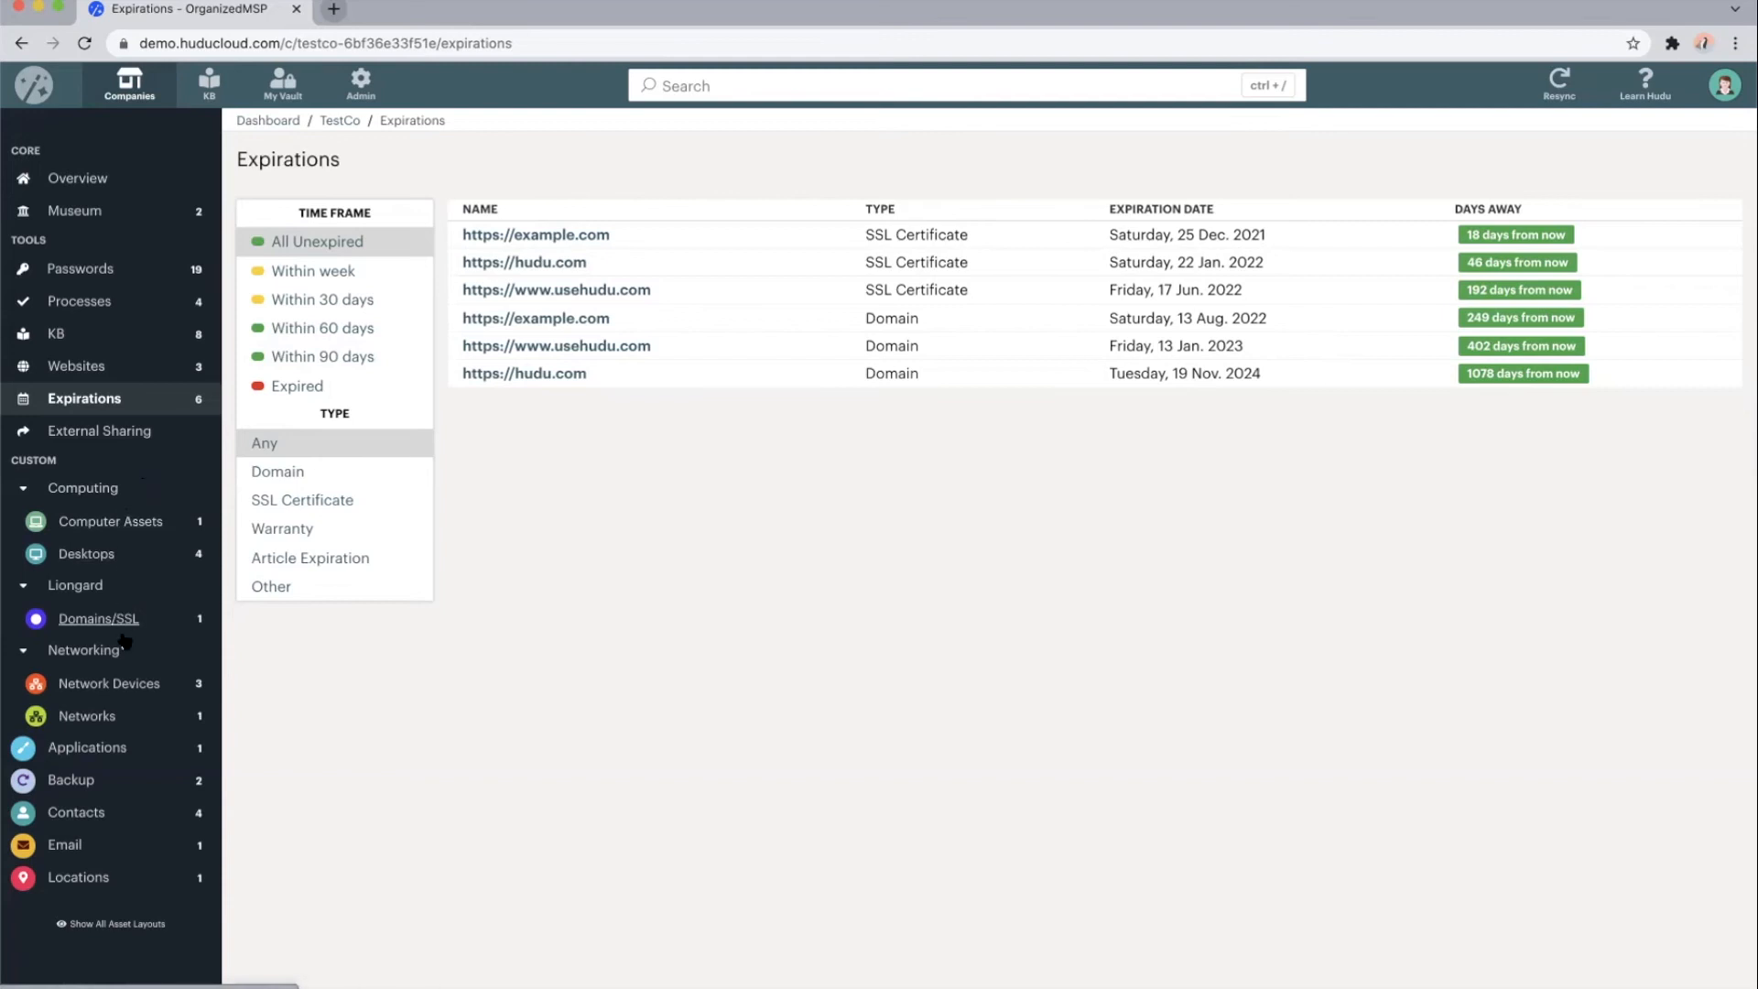
mouse_move(76, 877)
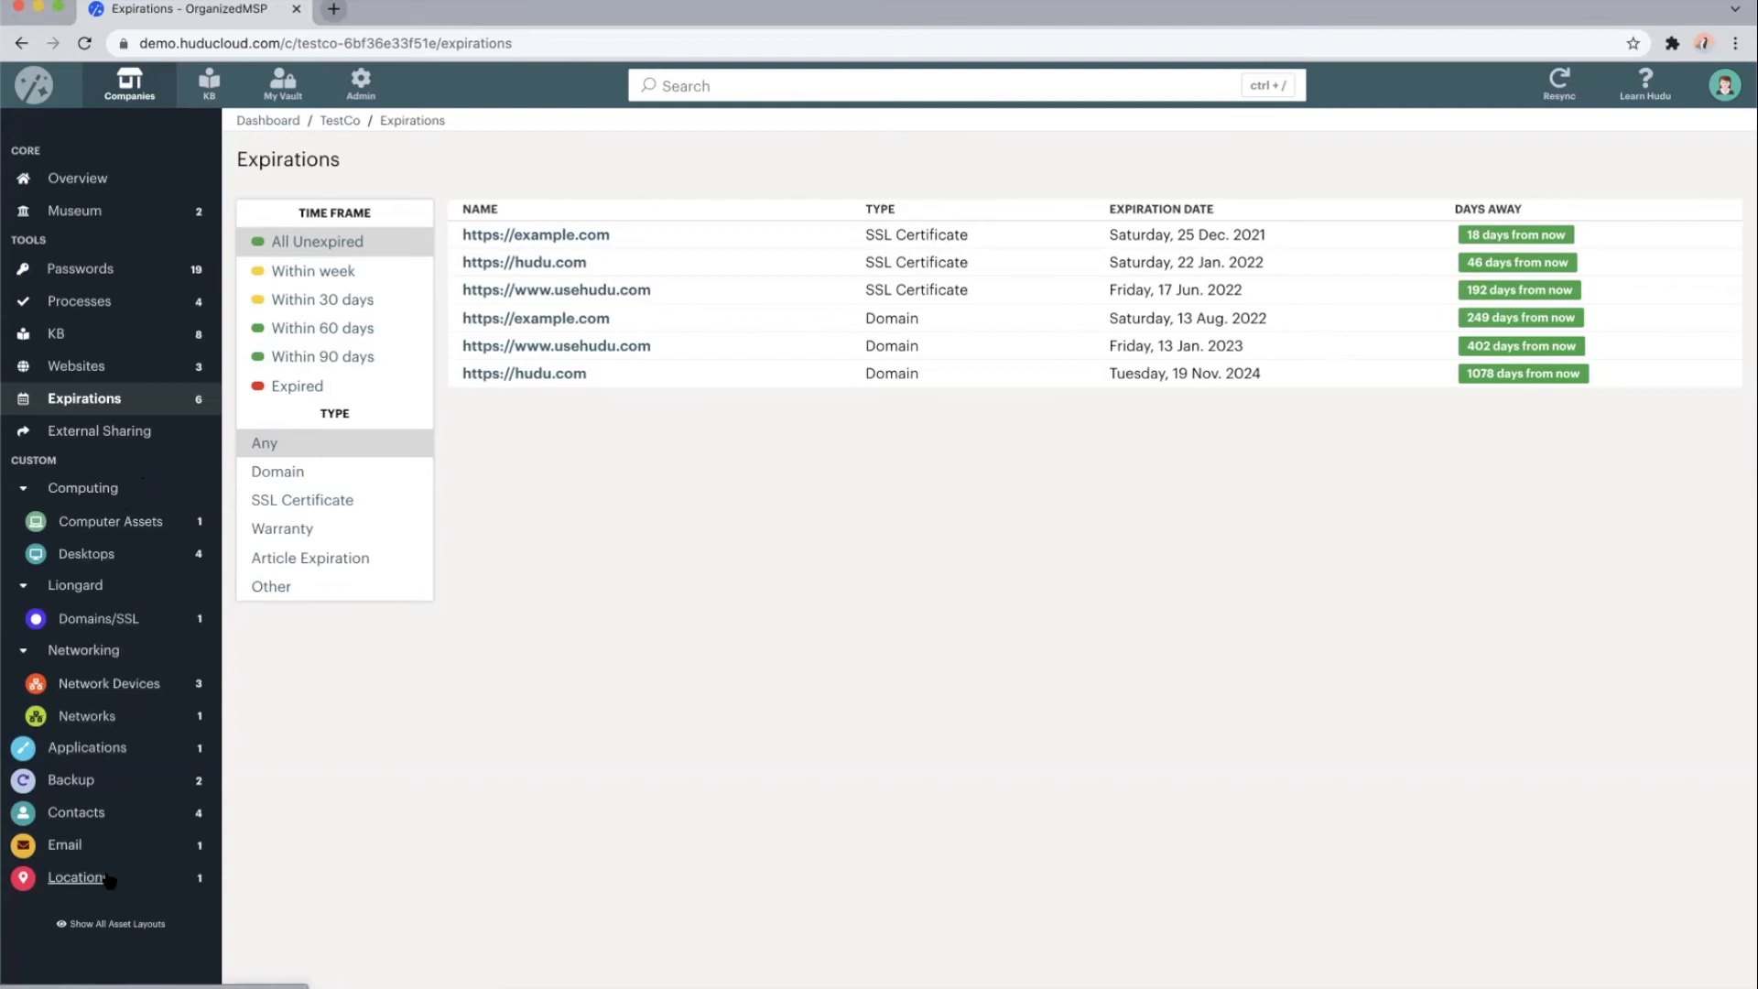
mouse_move(88, 748)
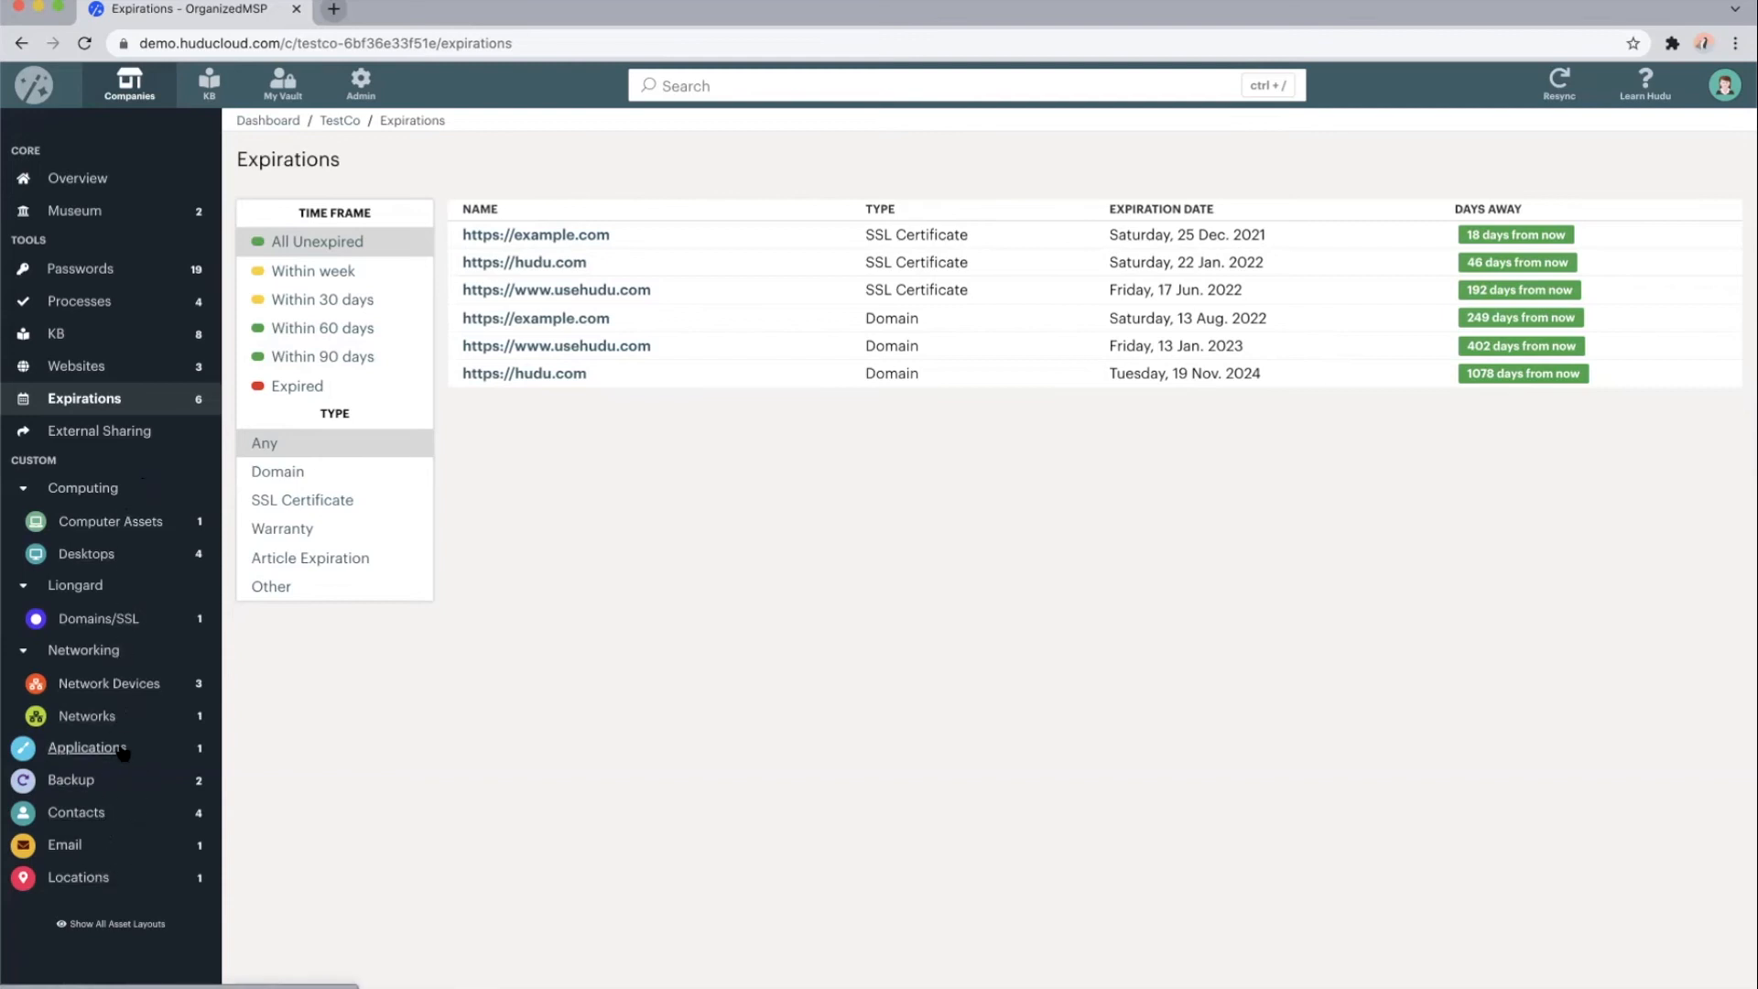
mouse_move(88, 747)
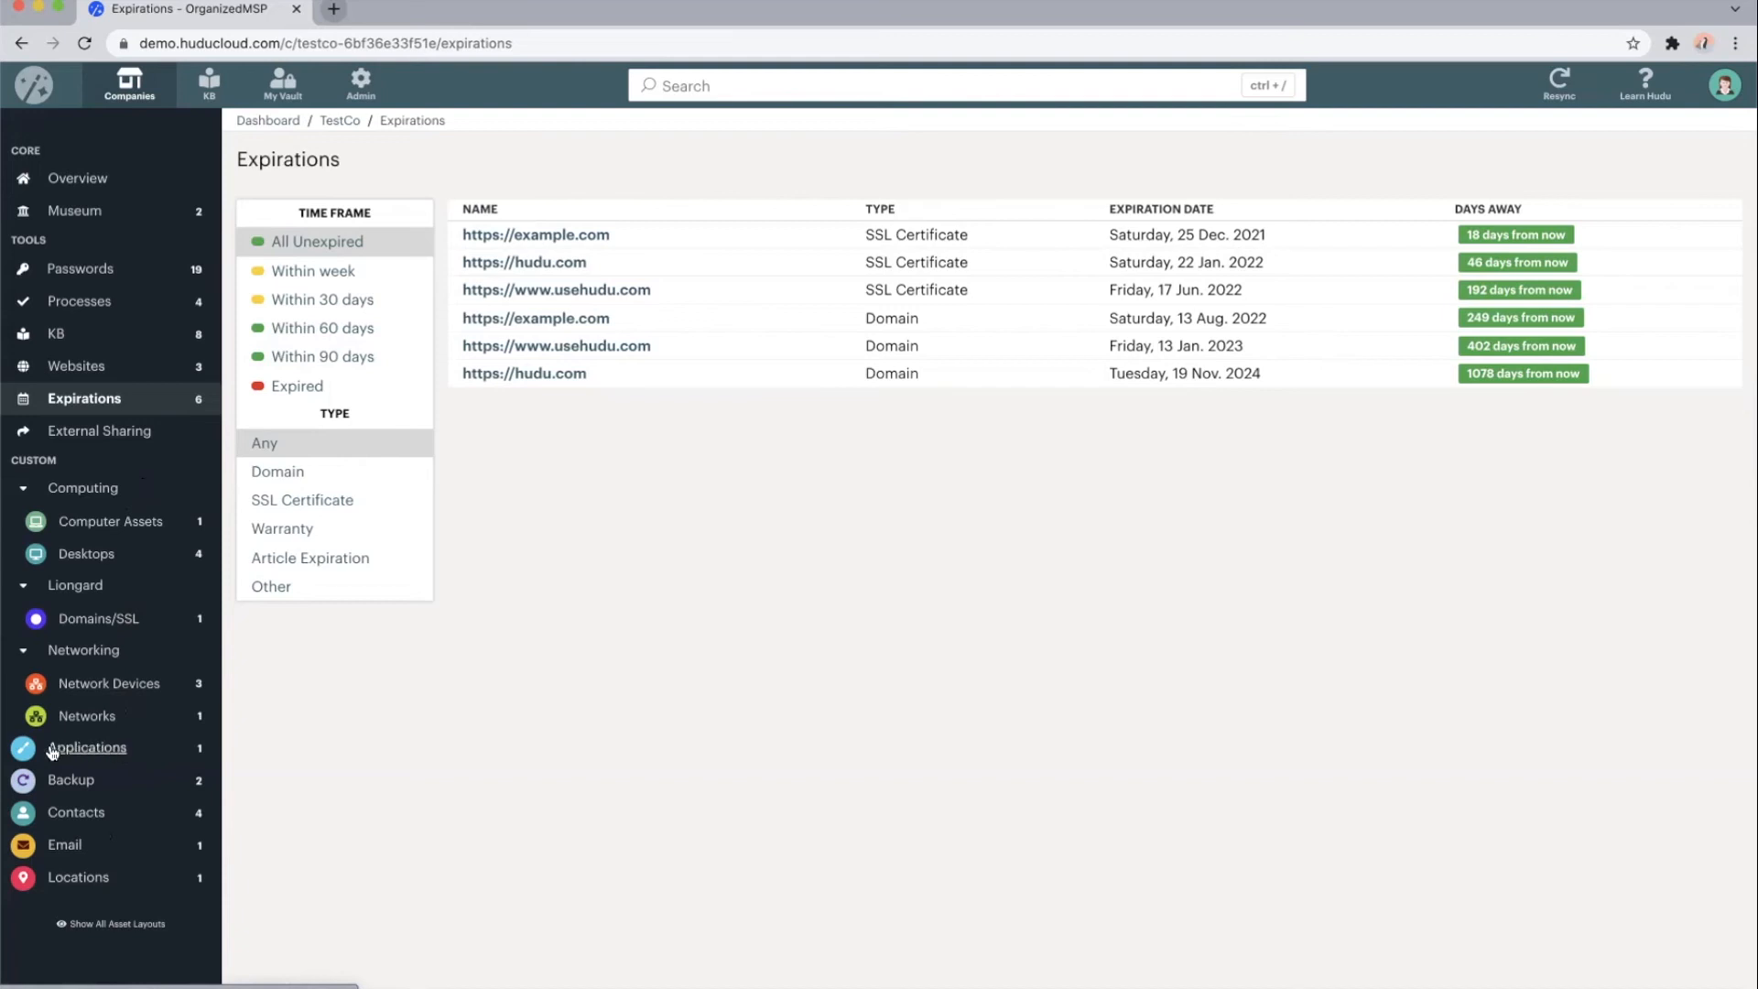
mouse_move(86, 747)
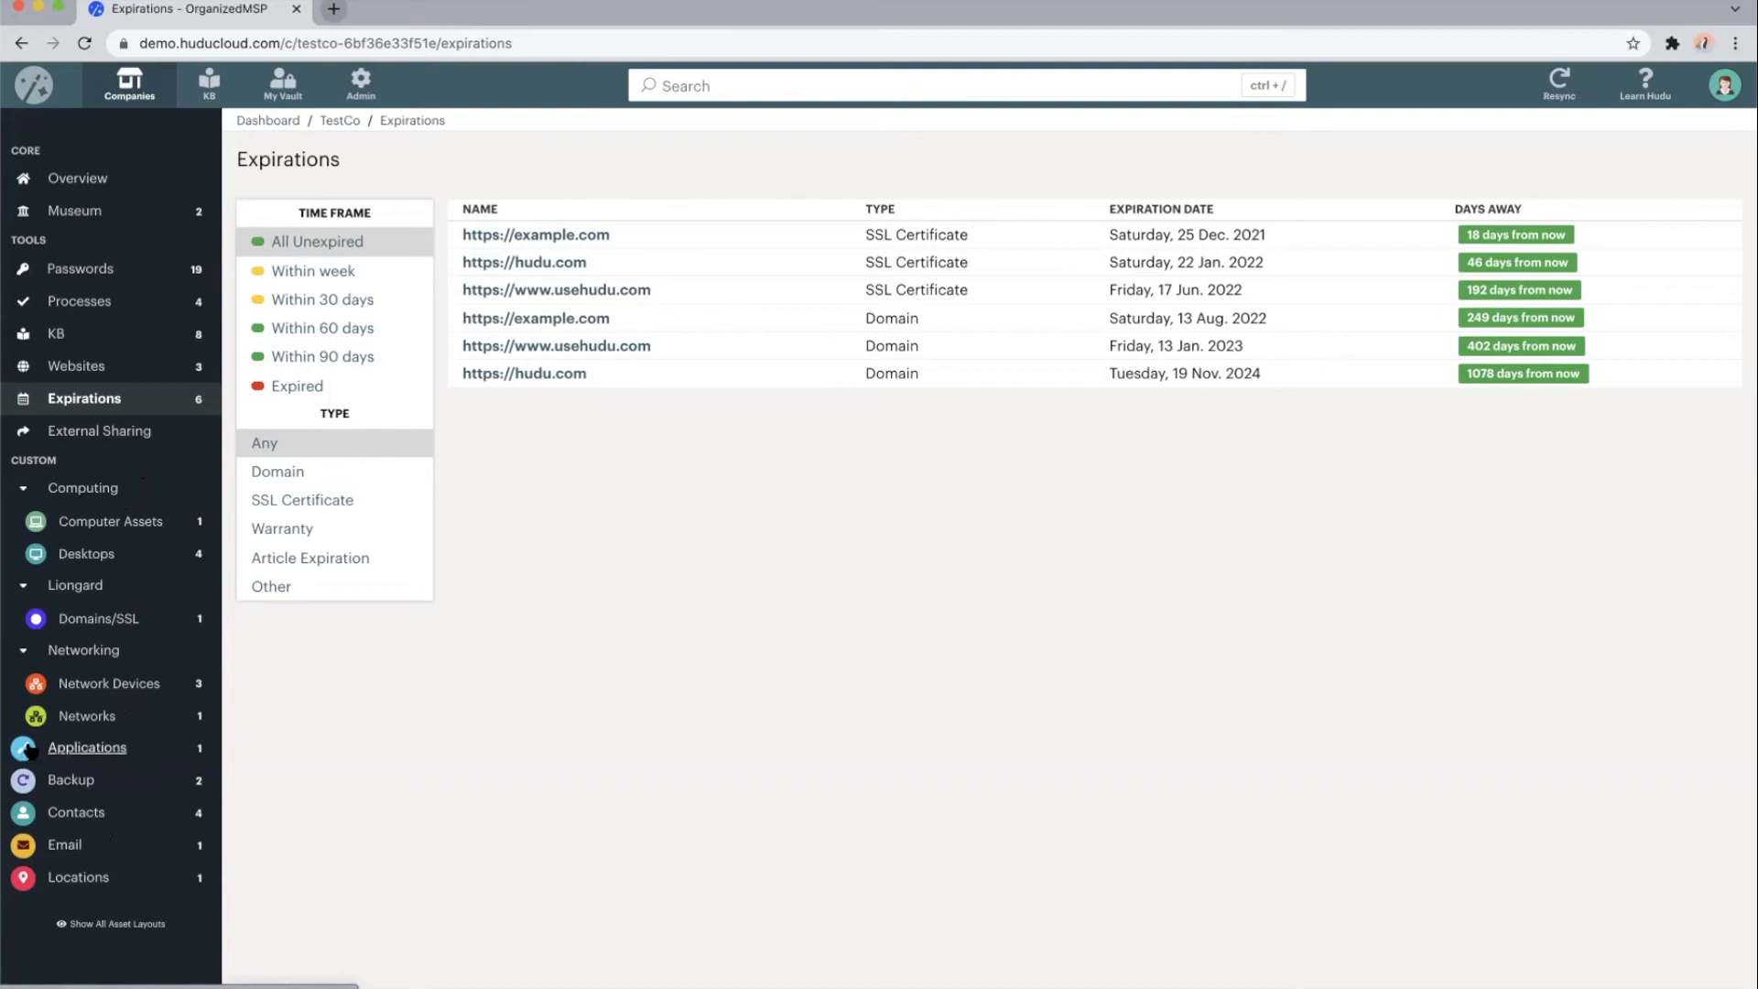
mouse_move(108, 683)
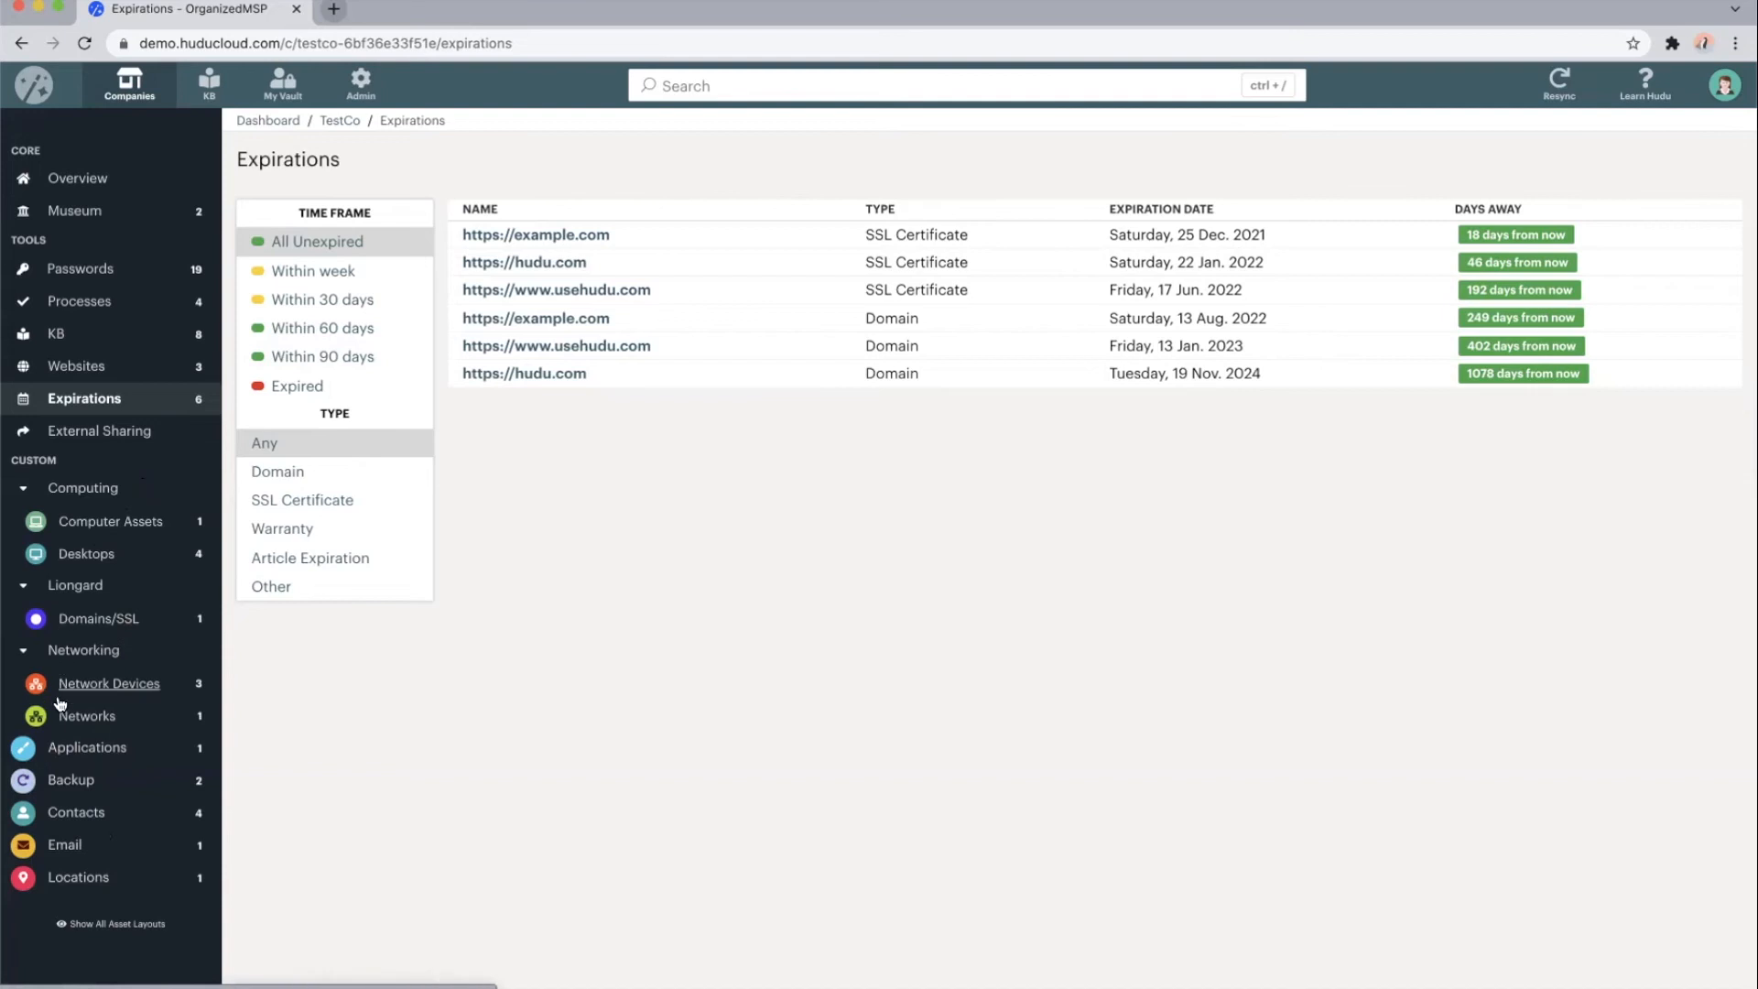
mouse_move(86, 747)
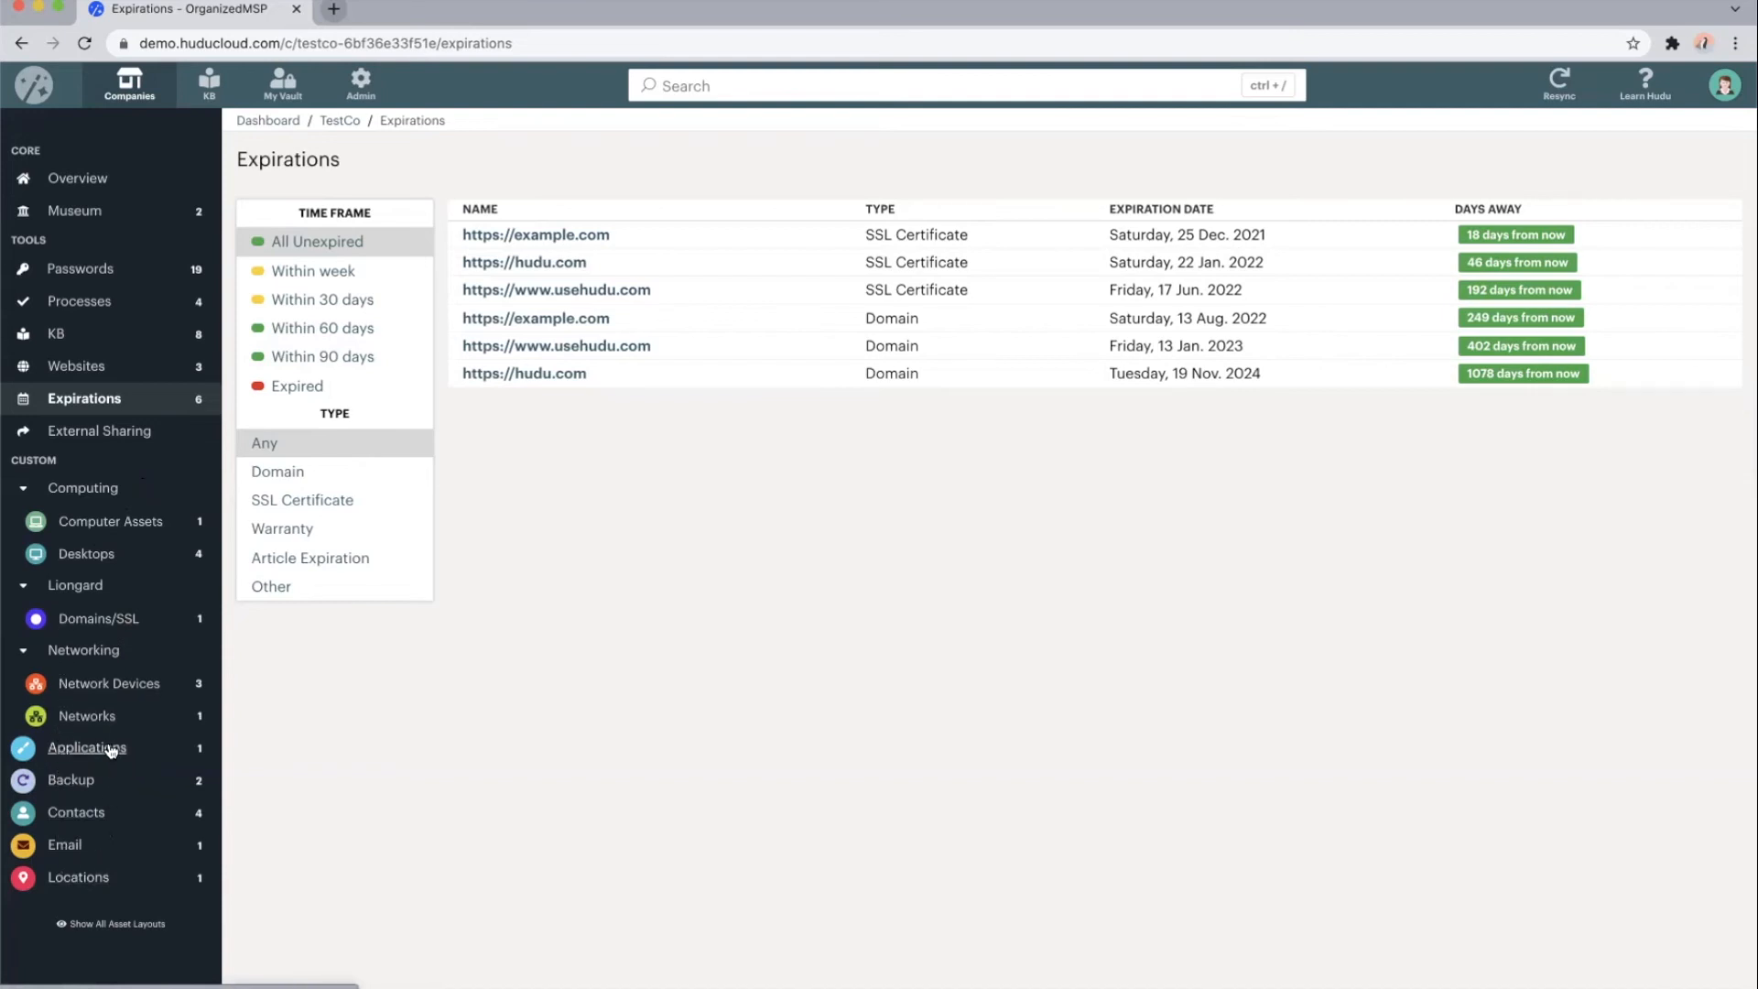
Go to Applications, view Quickbooks 19, and copy its Secondary password
left_click(86, 747)
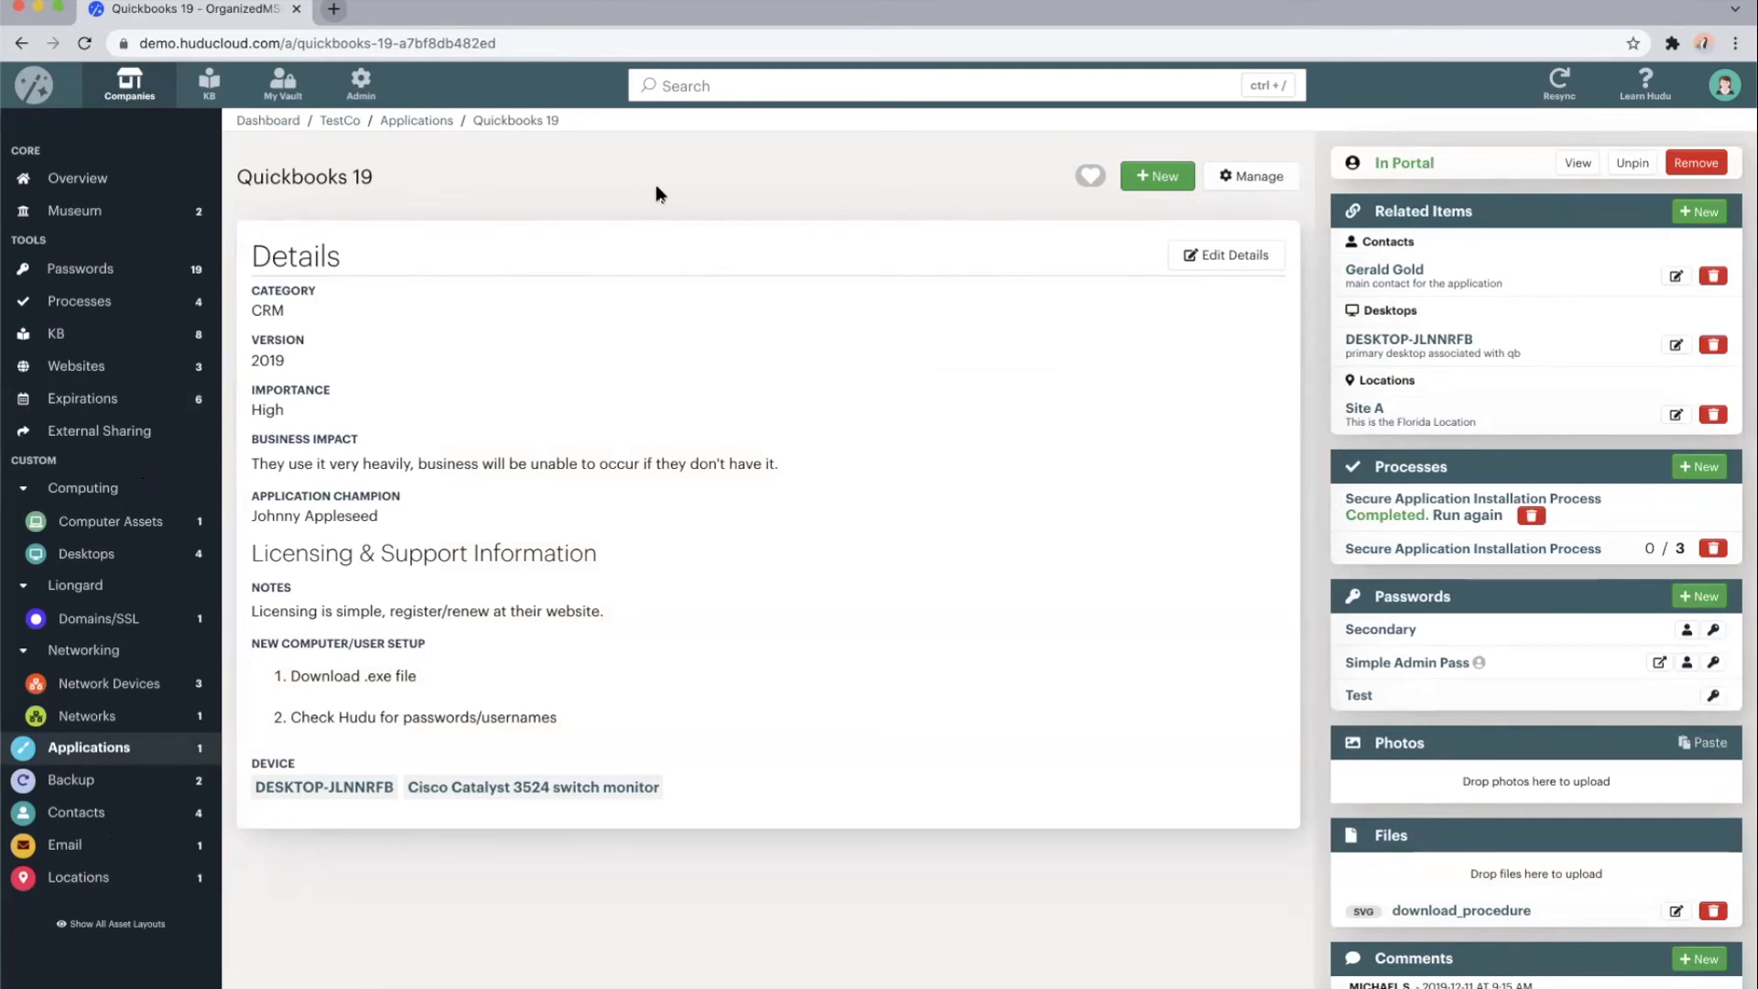
mouse_move(385, 280)
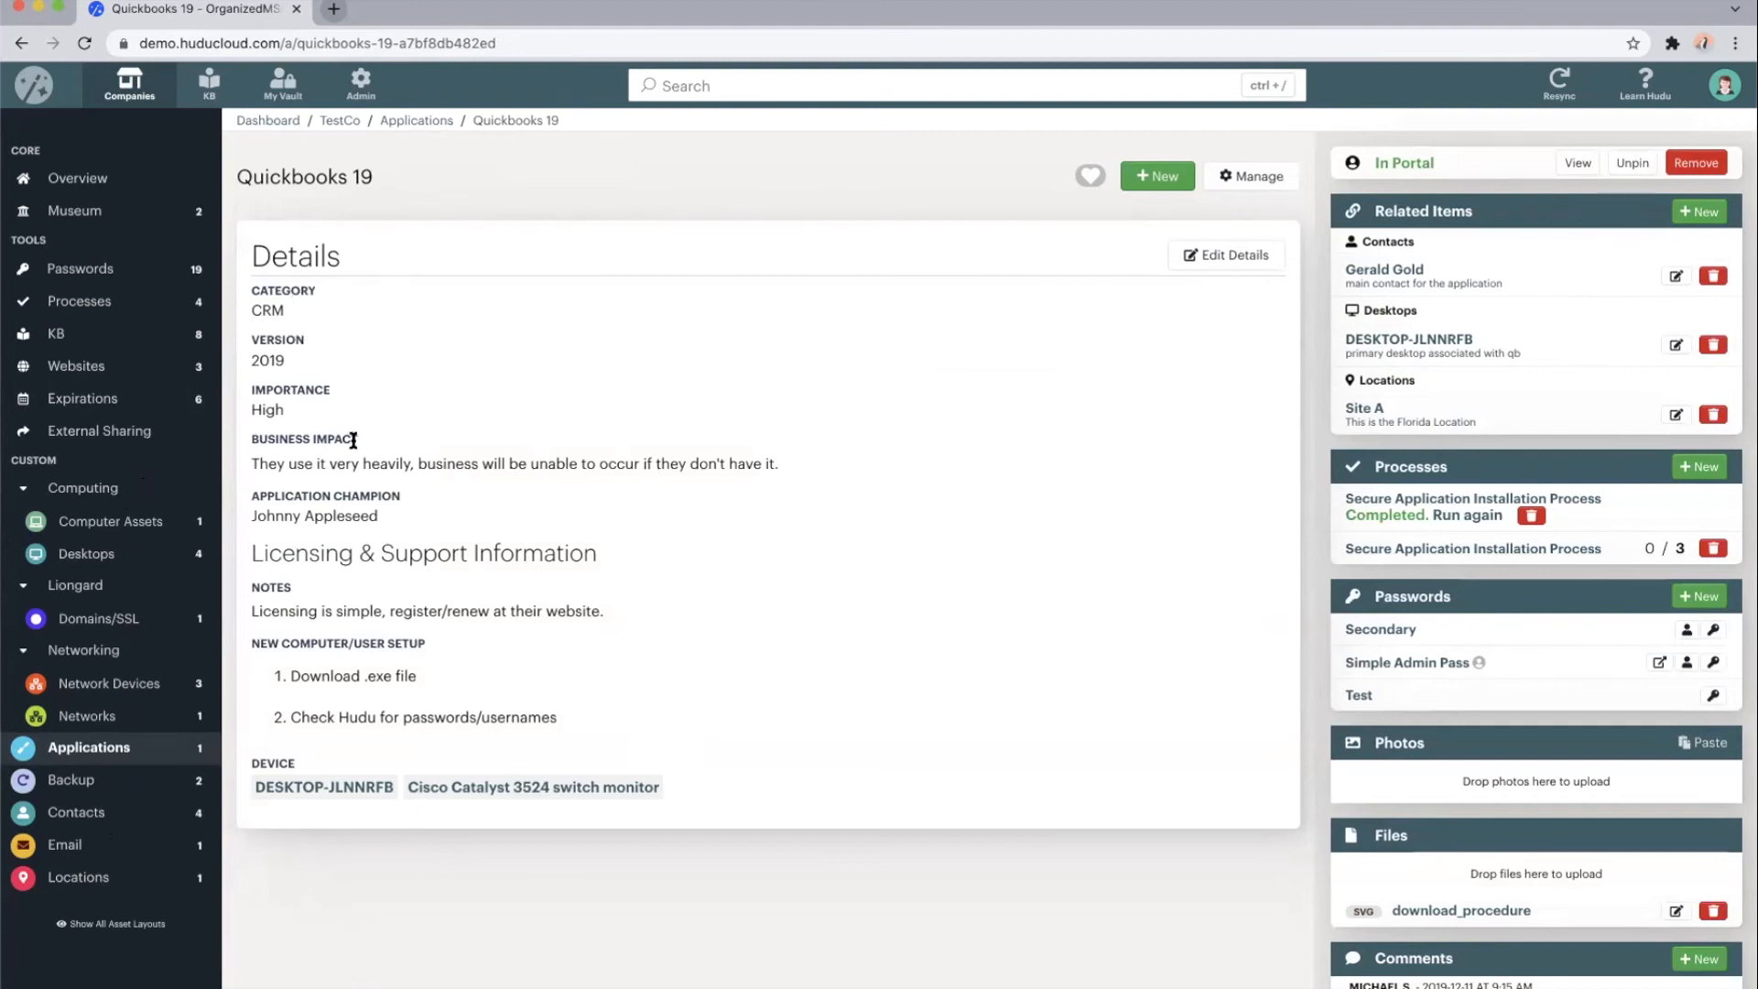
mouse_move(420, 445)
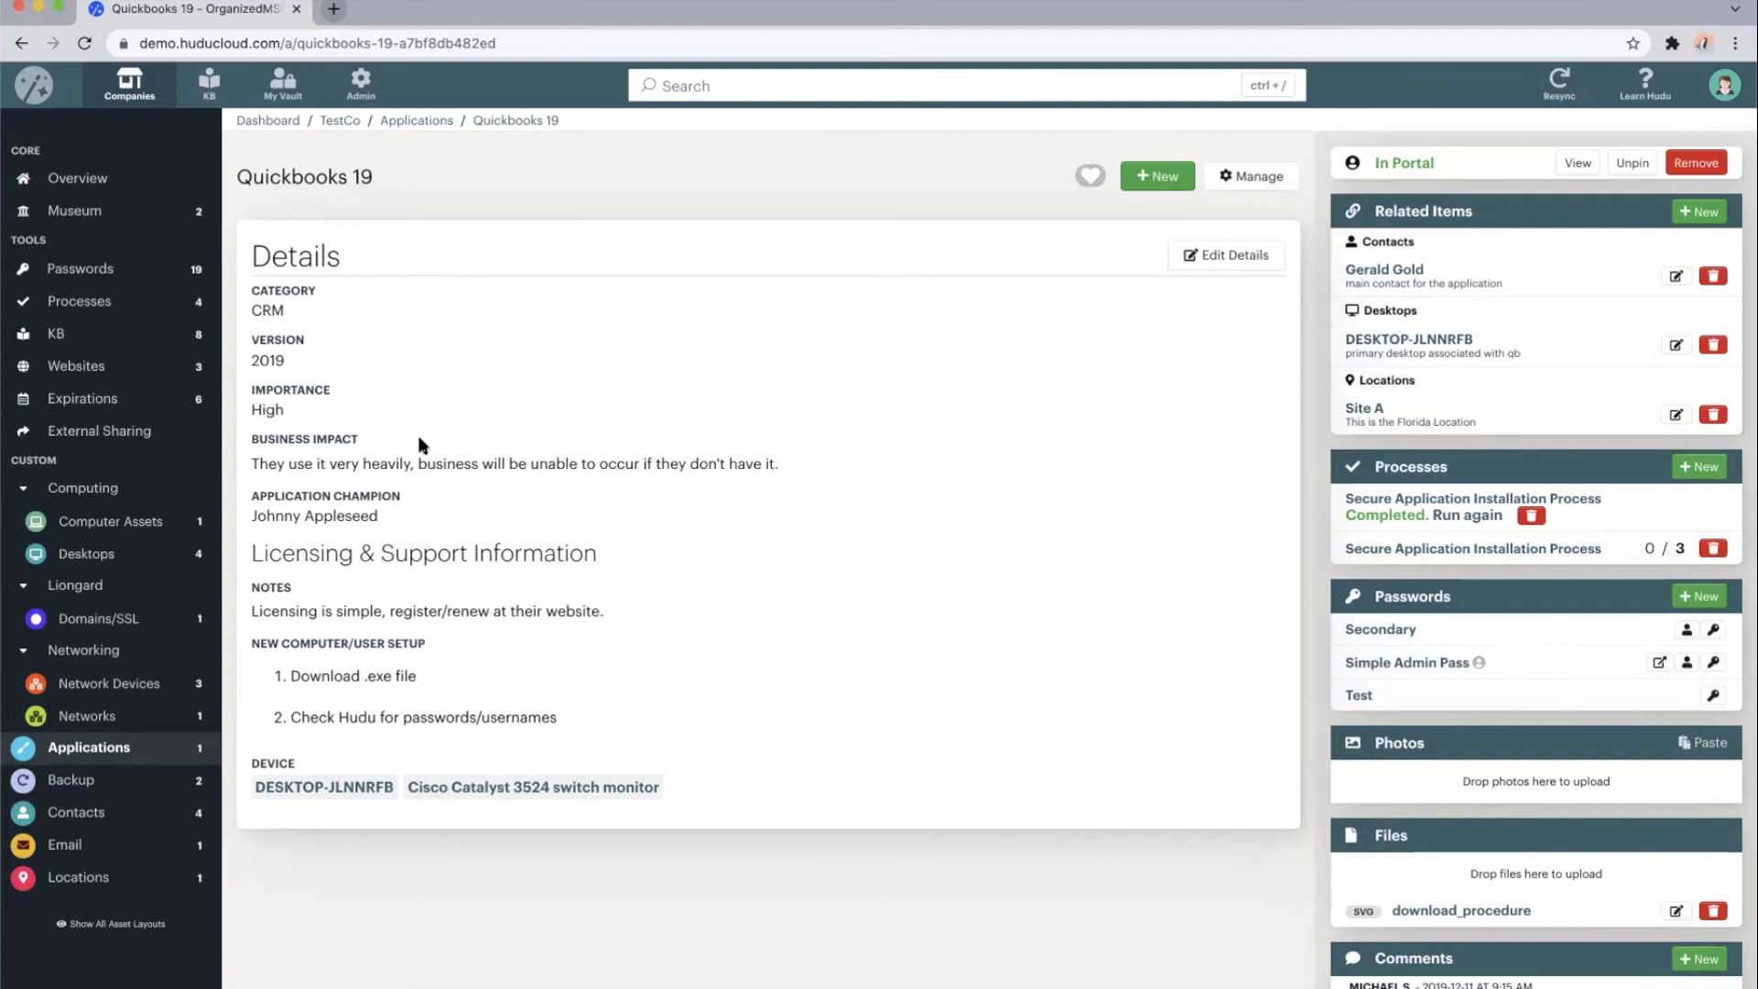
mouse_move(1163, 244)
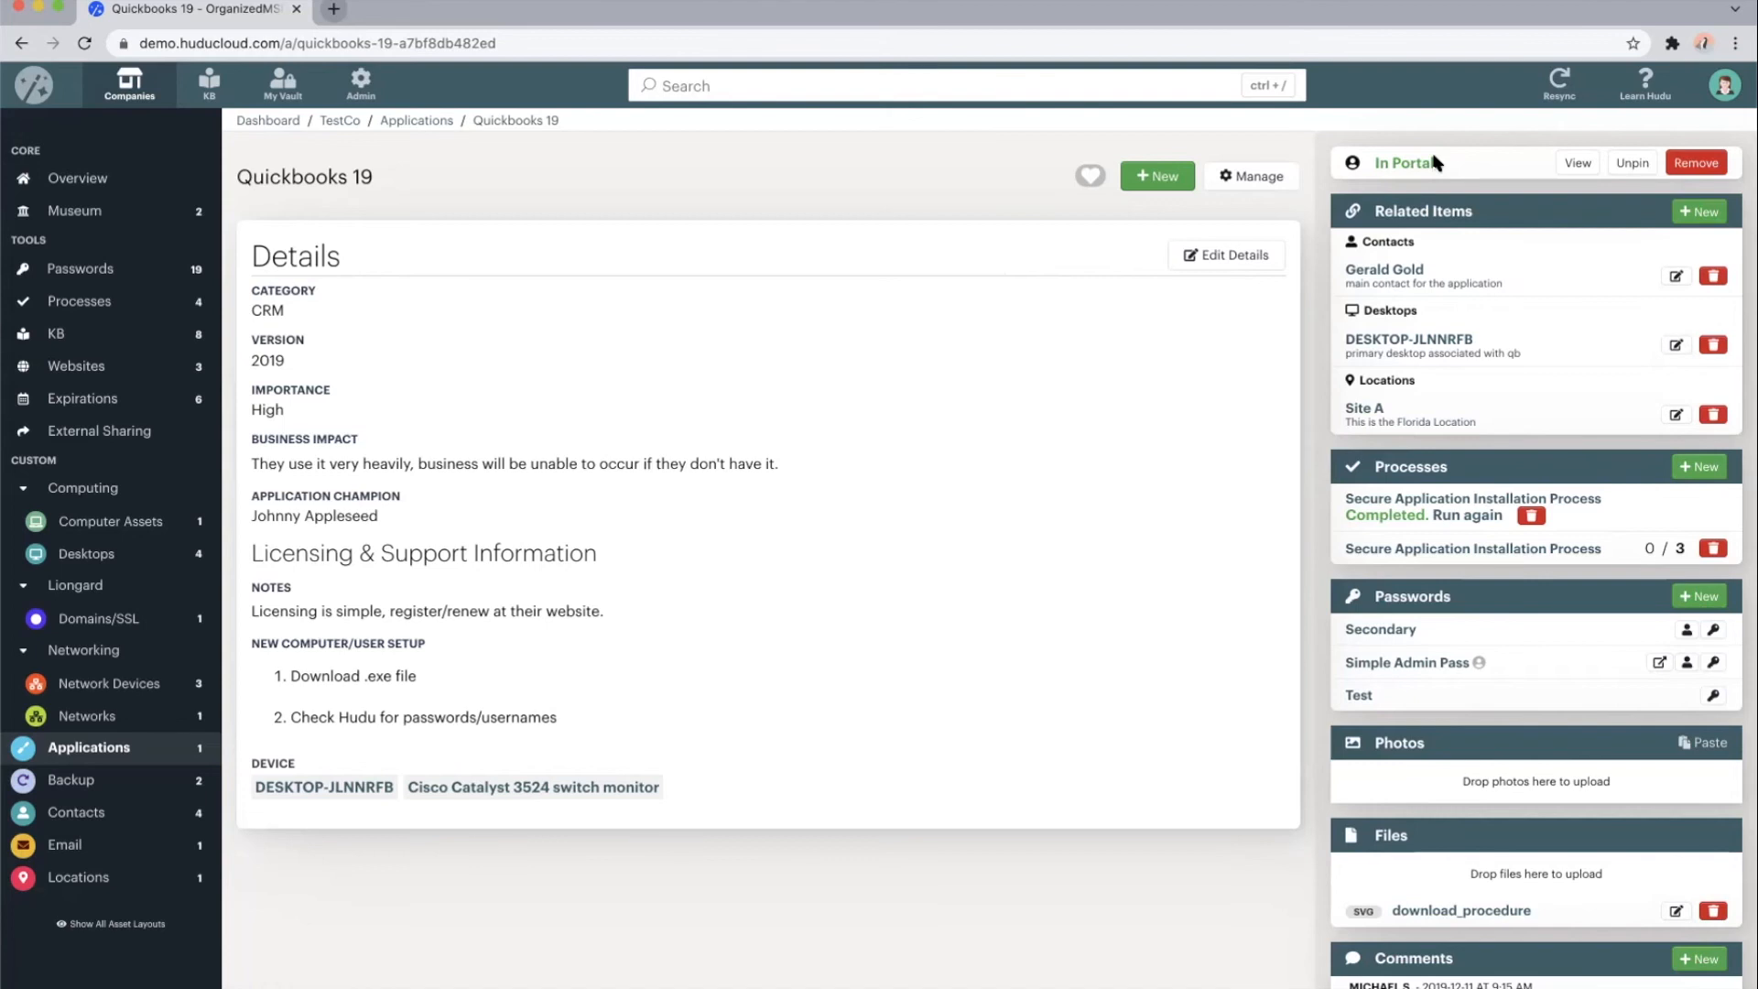
mouse_move(1418, 205)
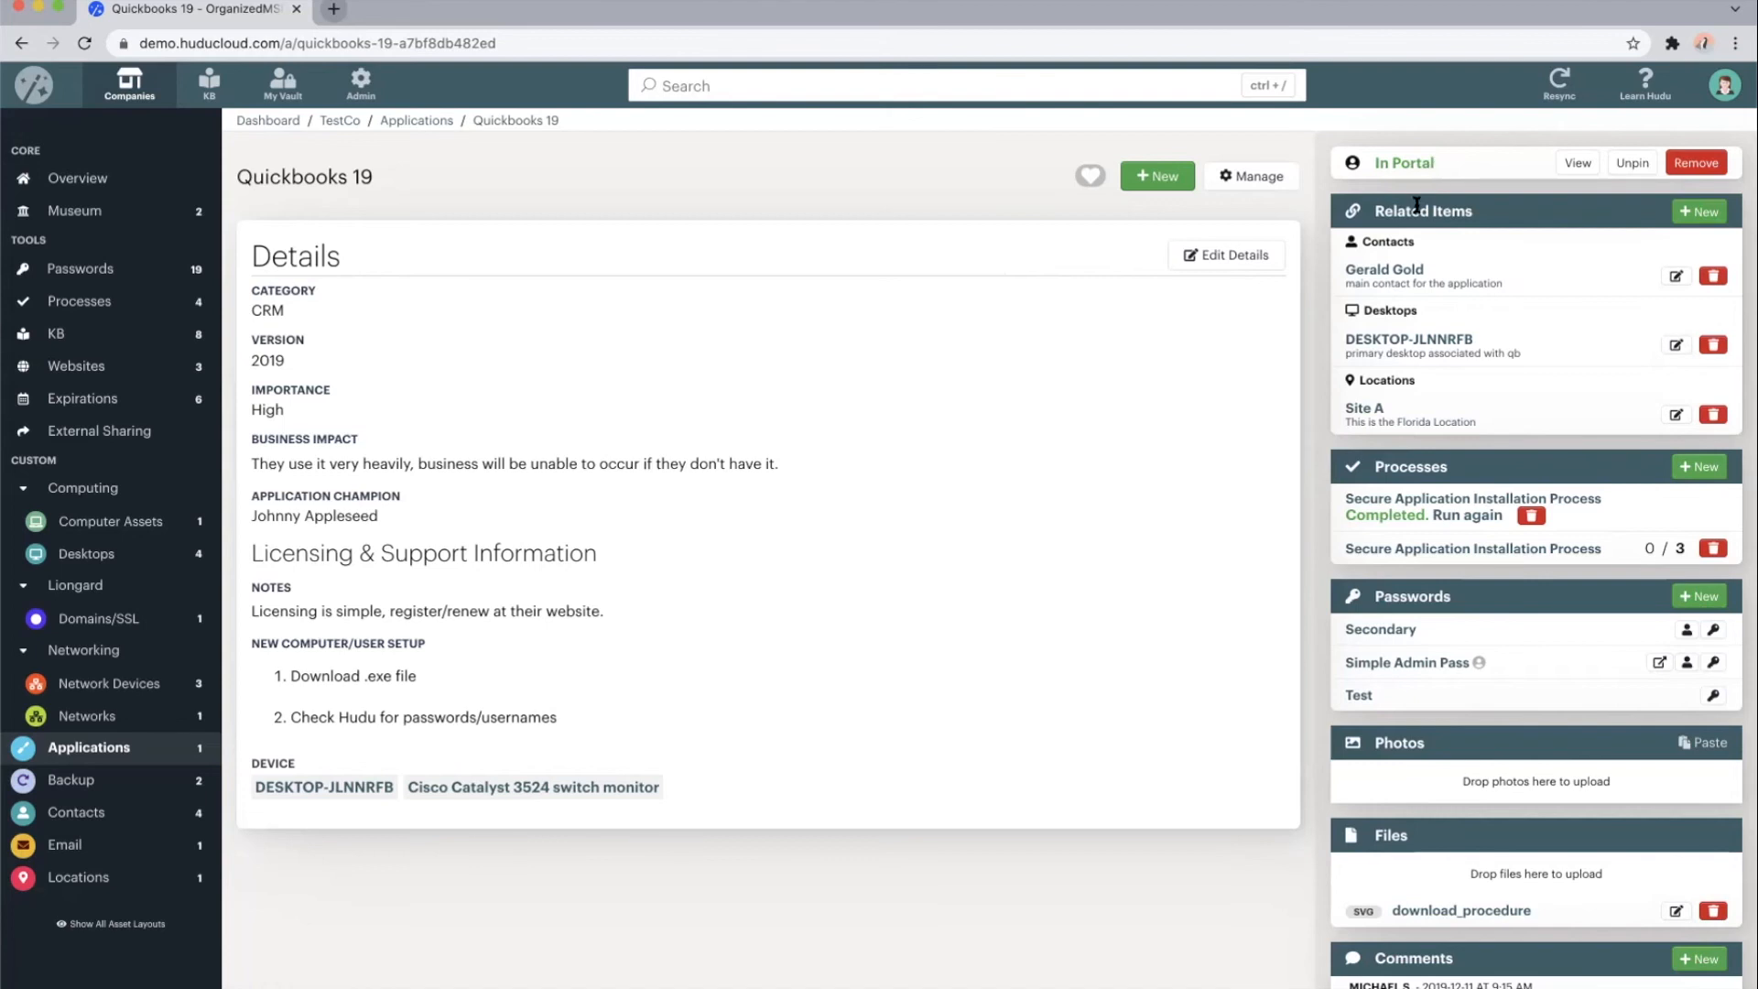
mouse_move(1389, 277)
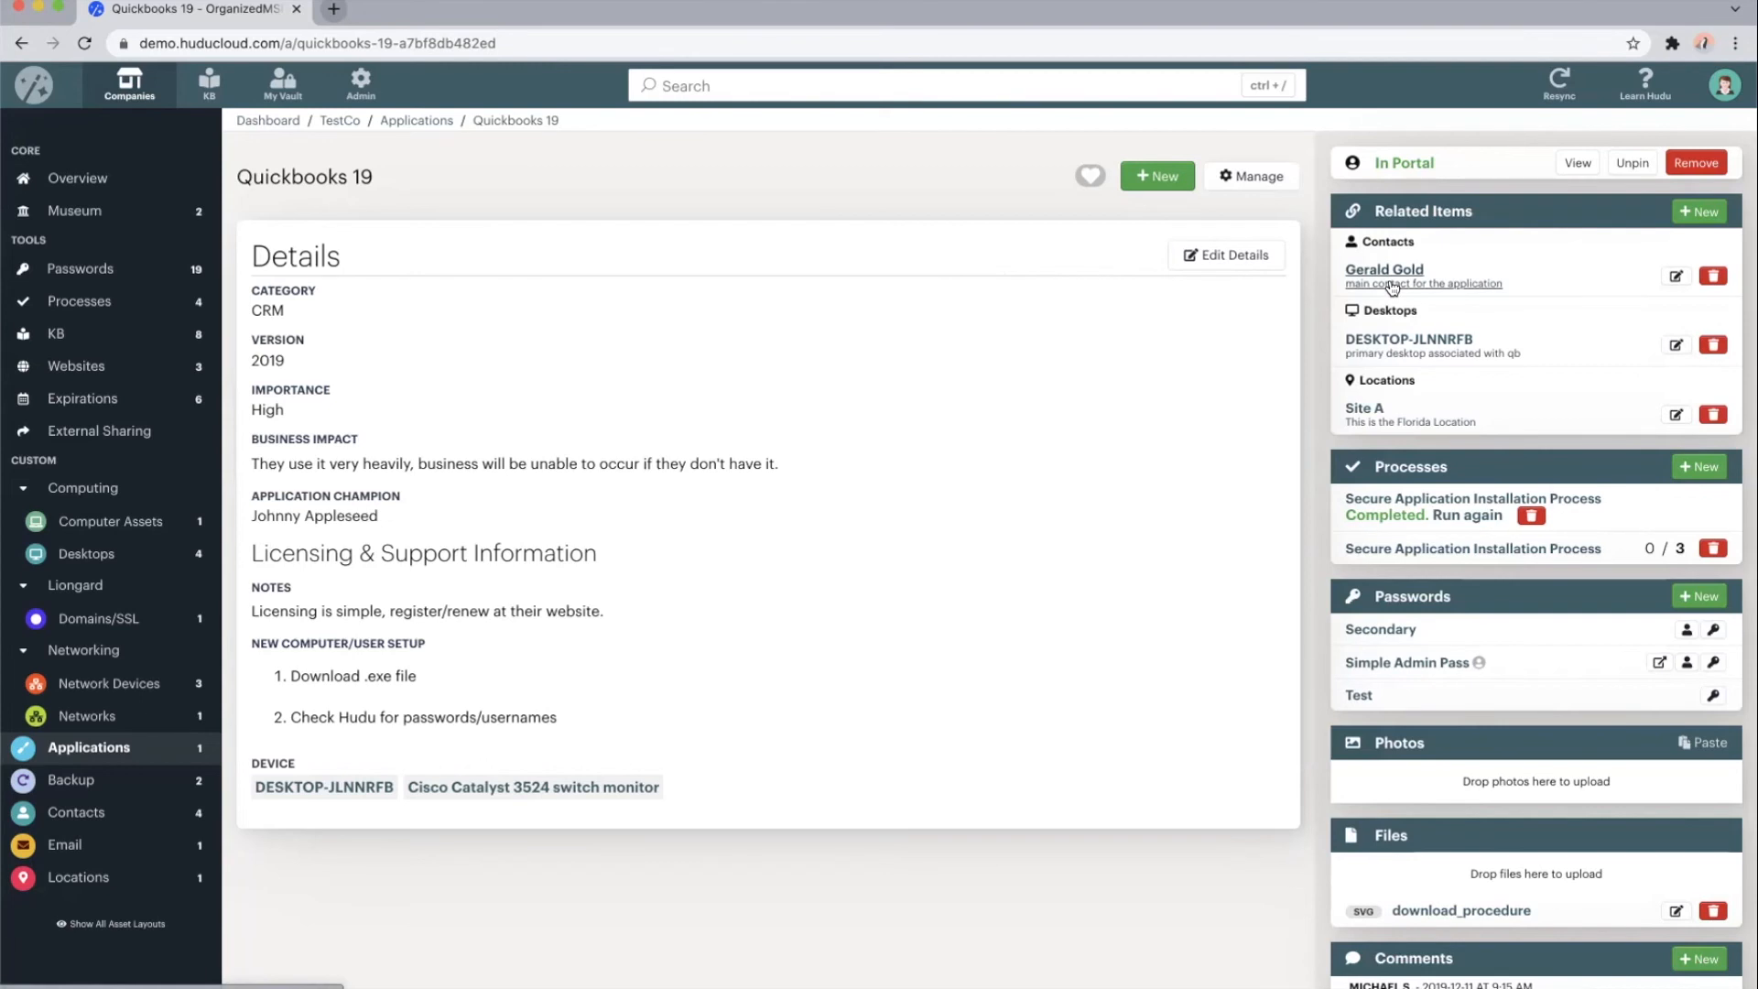
mouse_move(1396, 325)
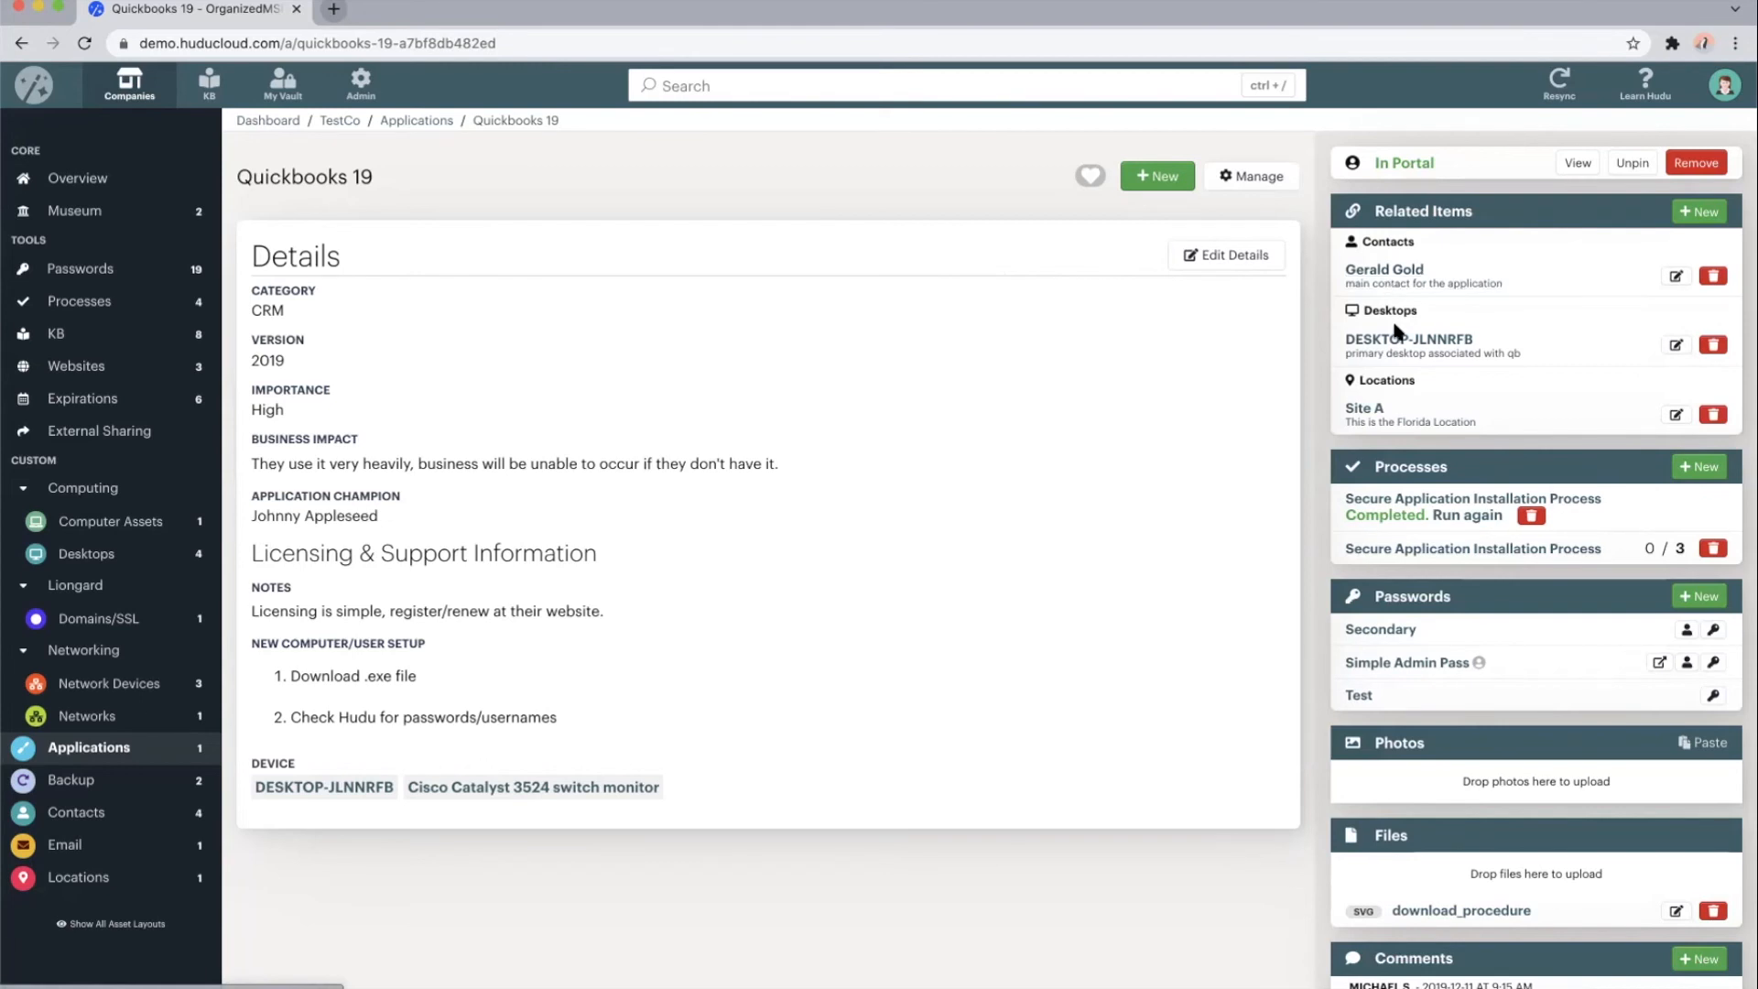
mouse_move(1364, 409)
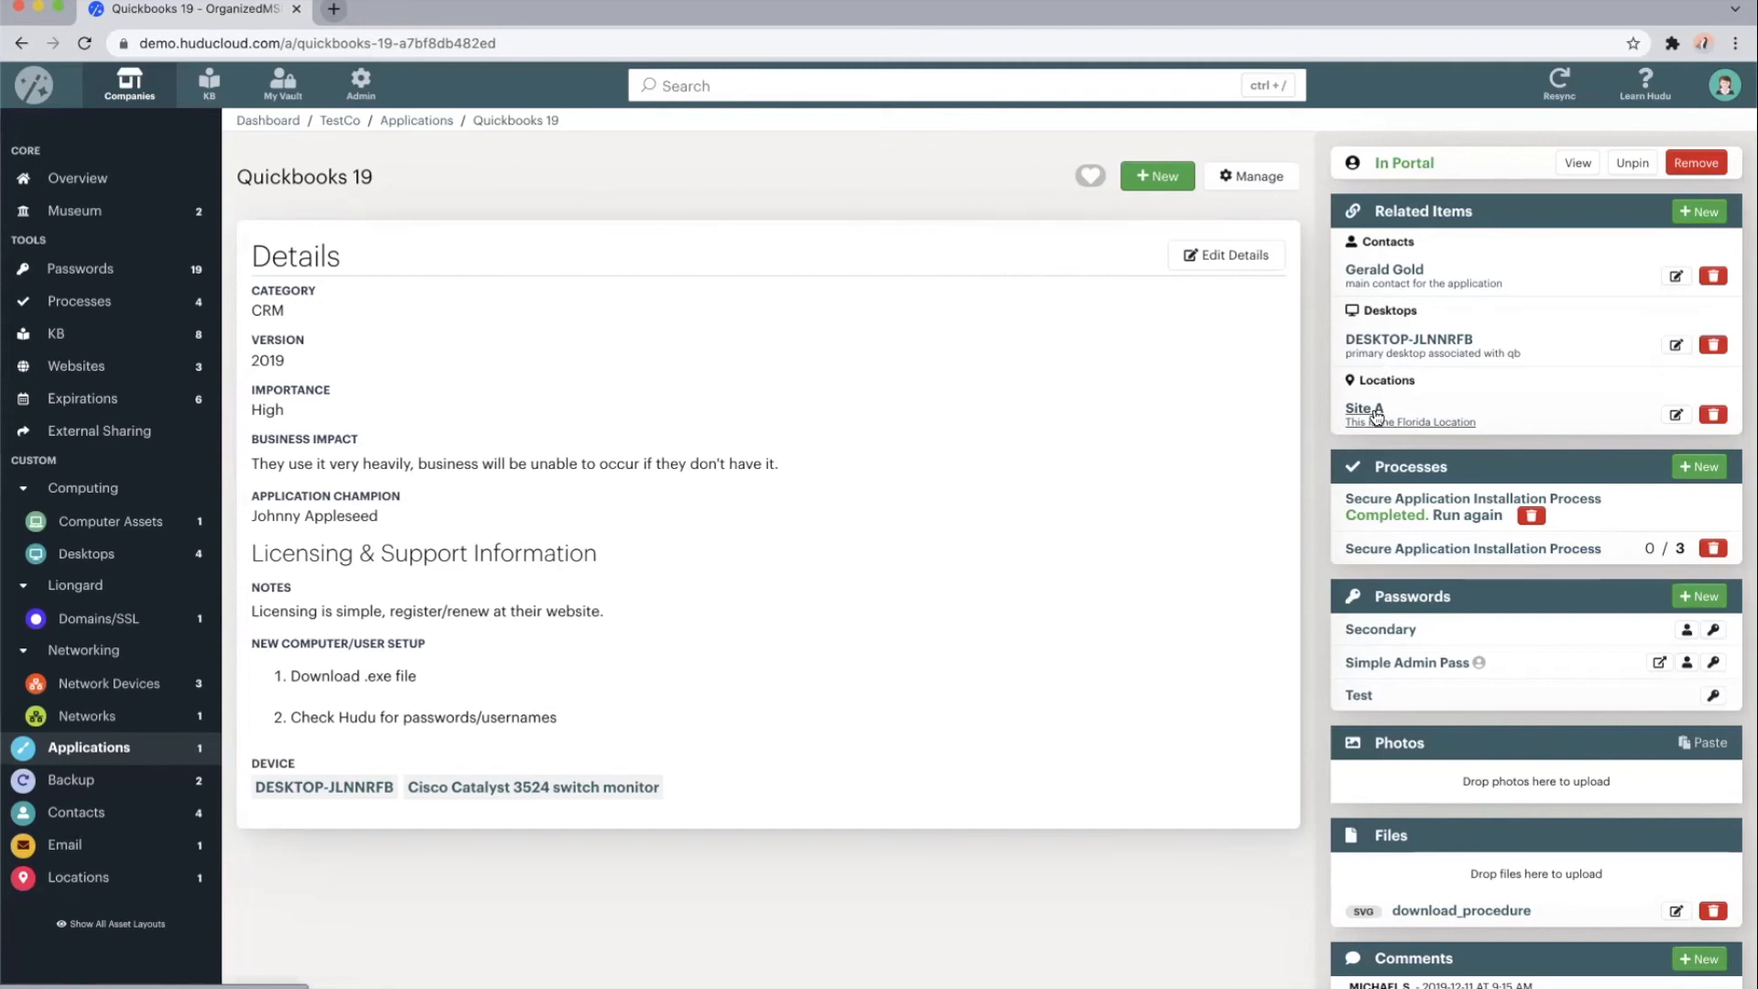
mouse_move(1375, 428)
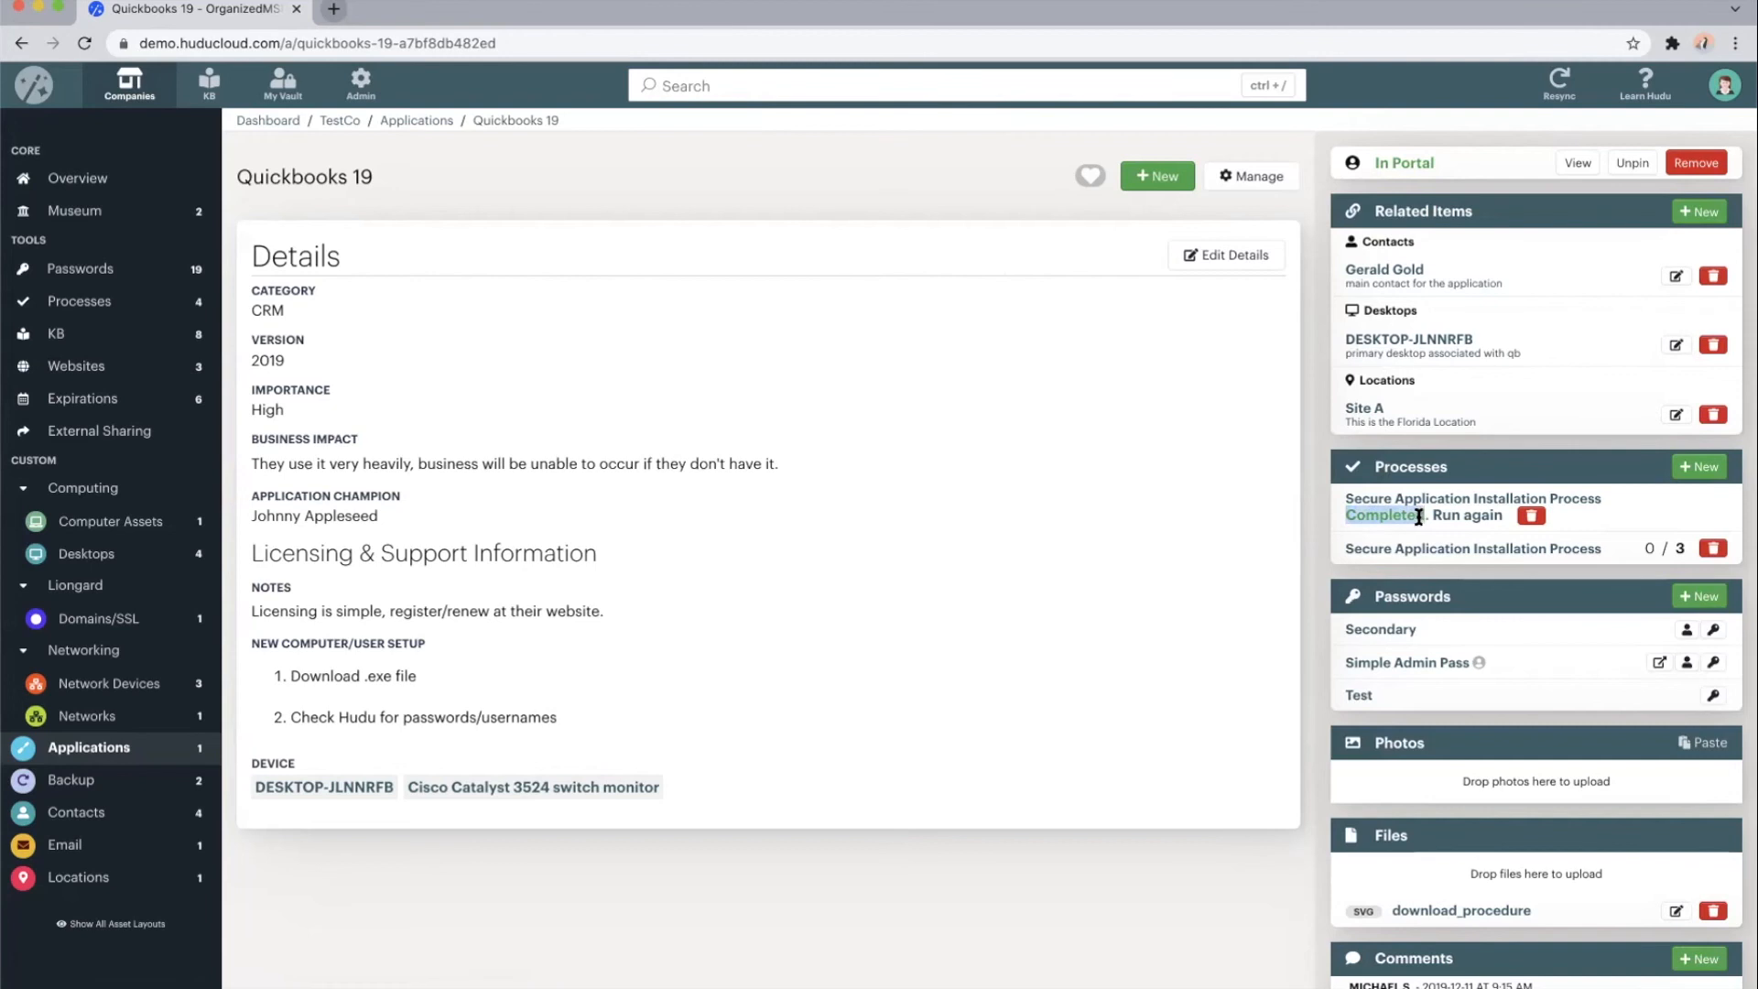
mouse_move(1408, 345)
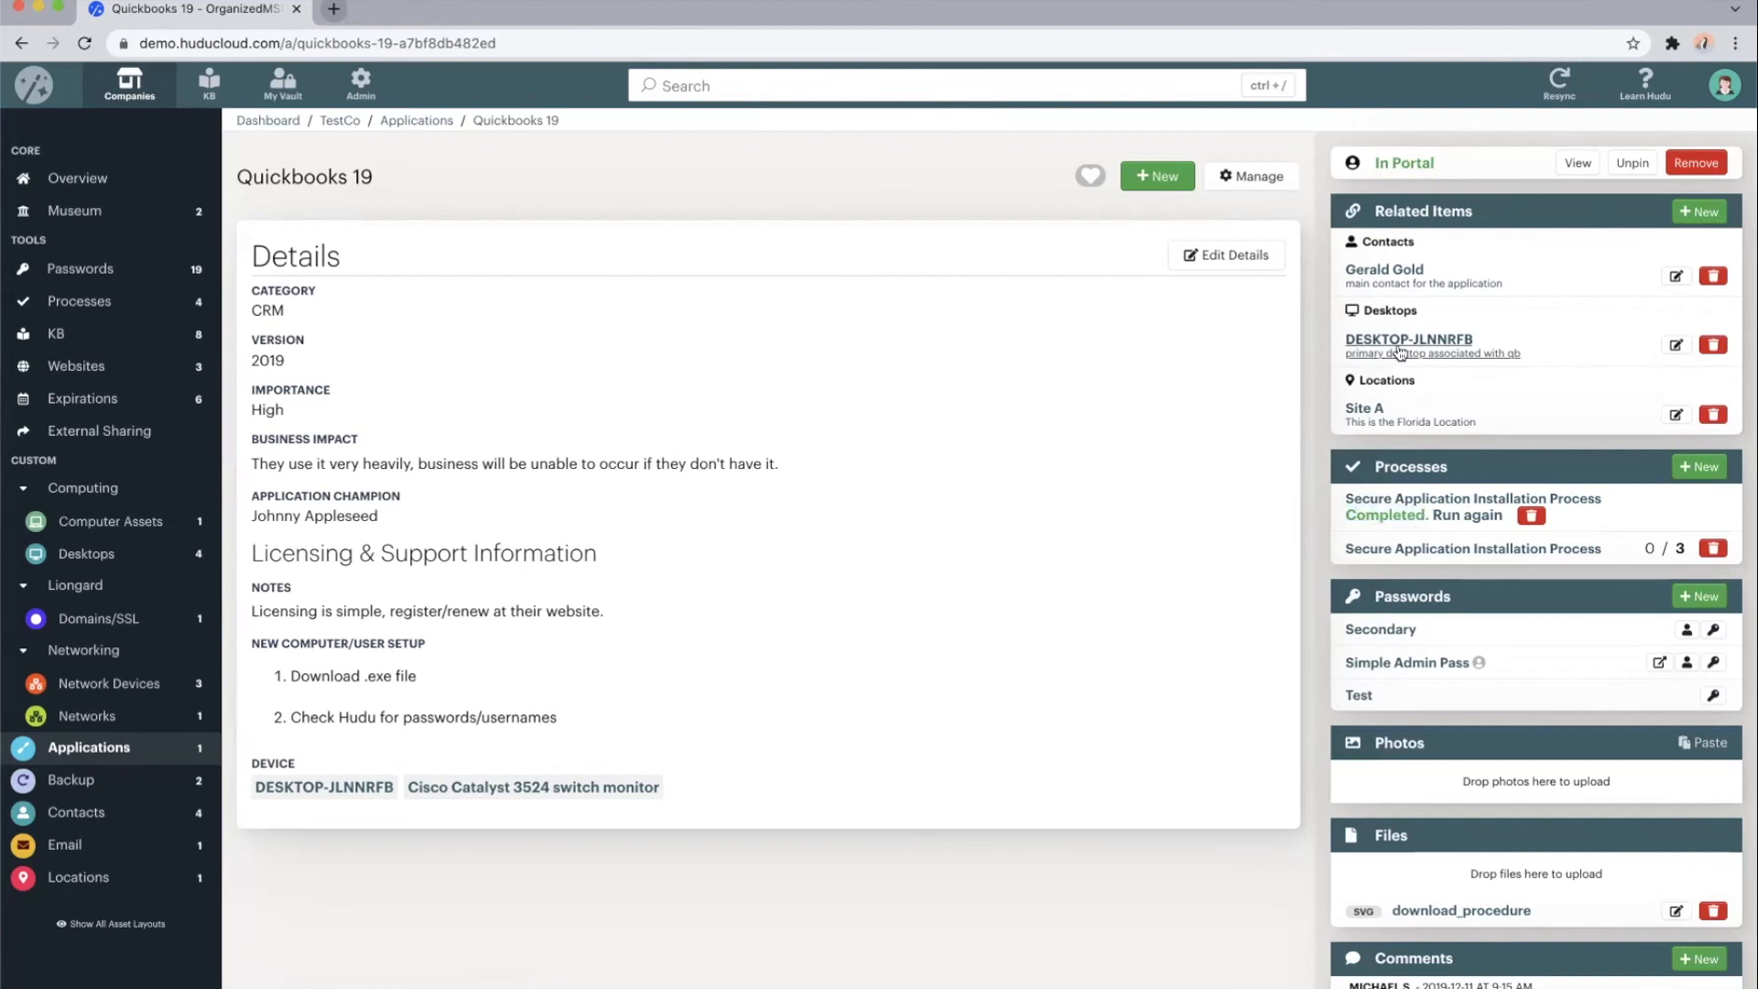
mouse_move(1660, 638)
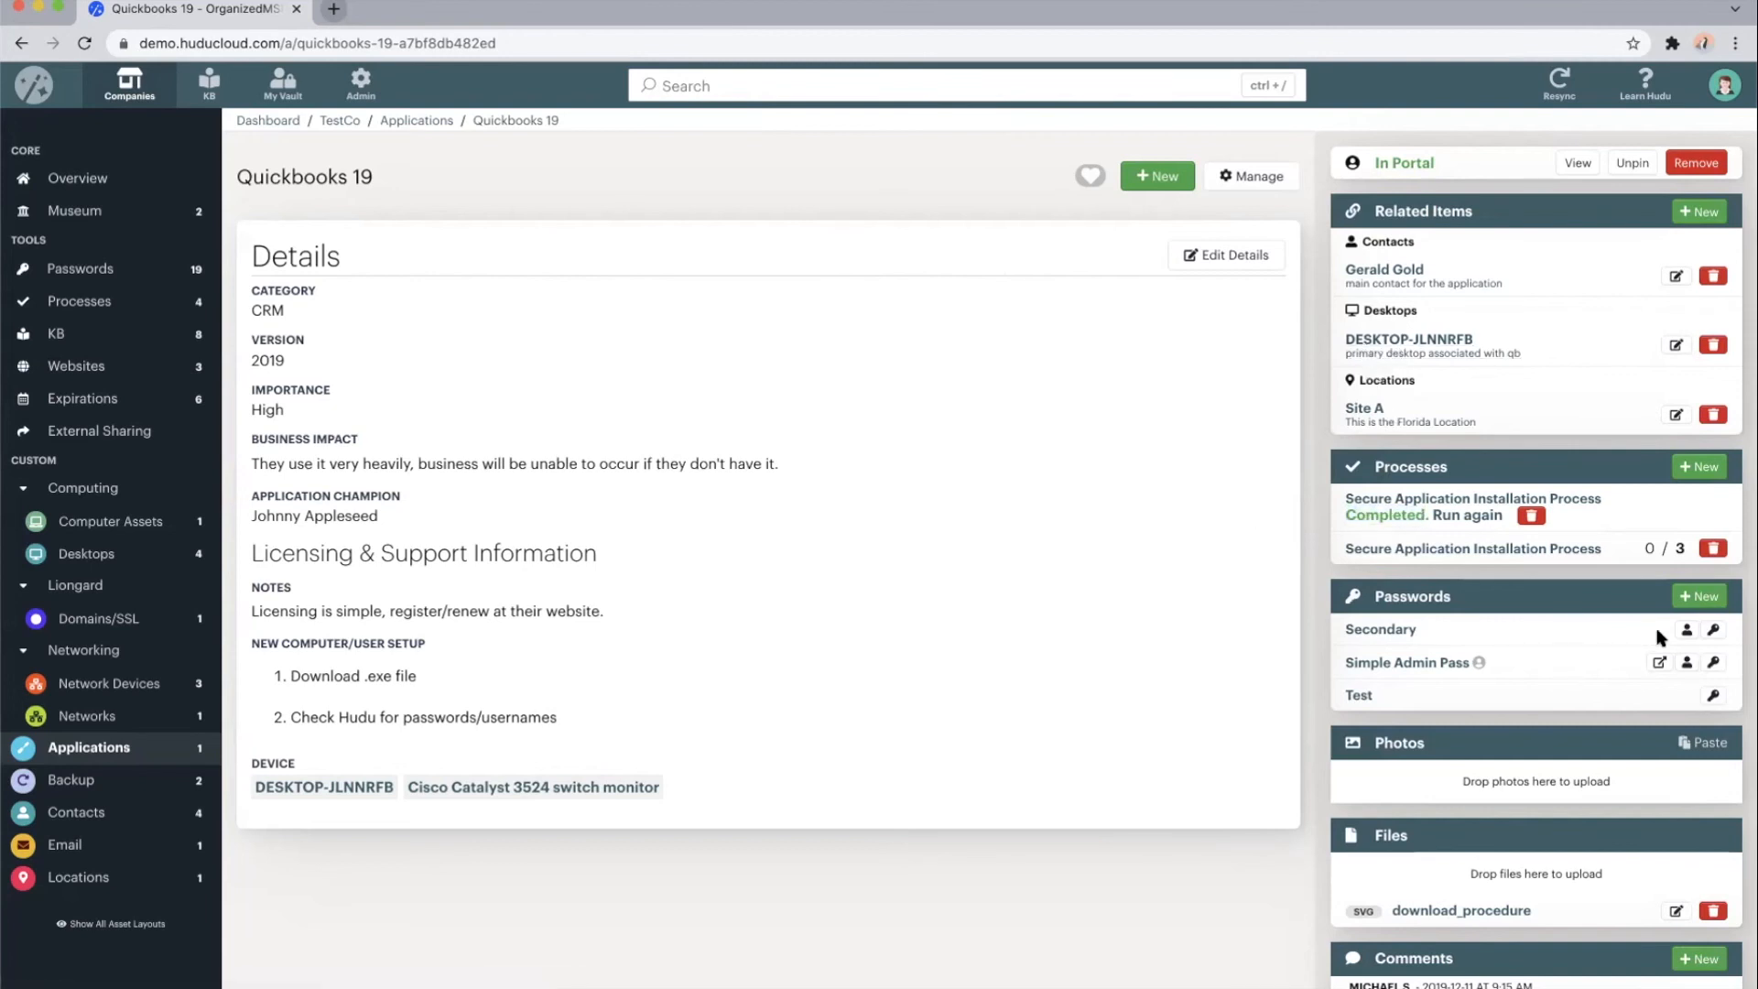
left_click(1713, 629)
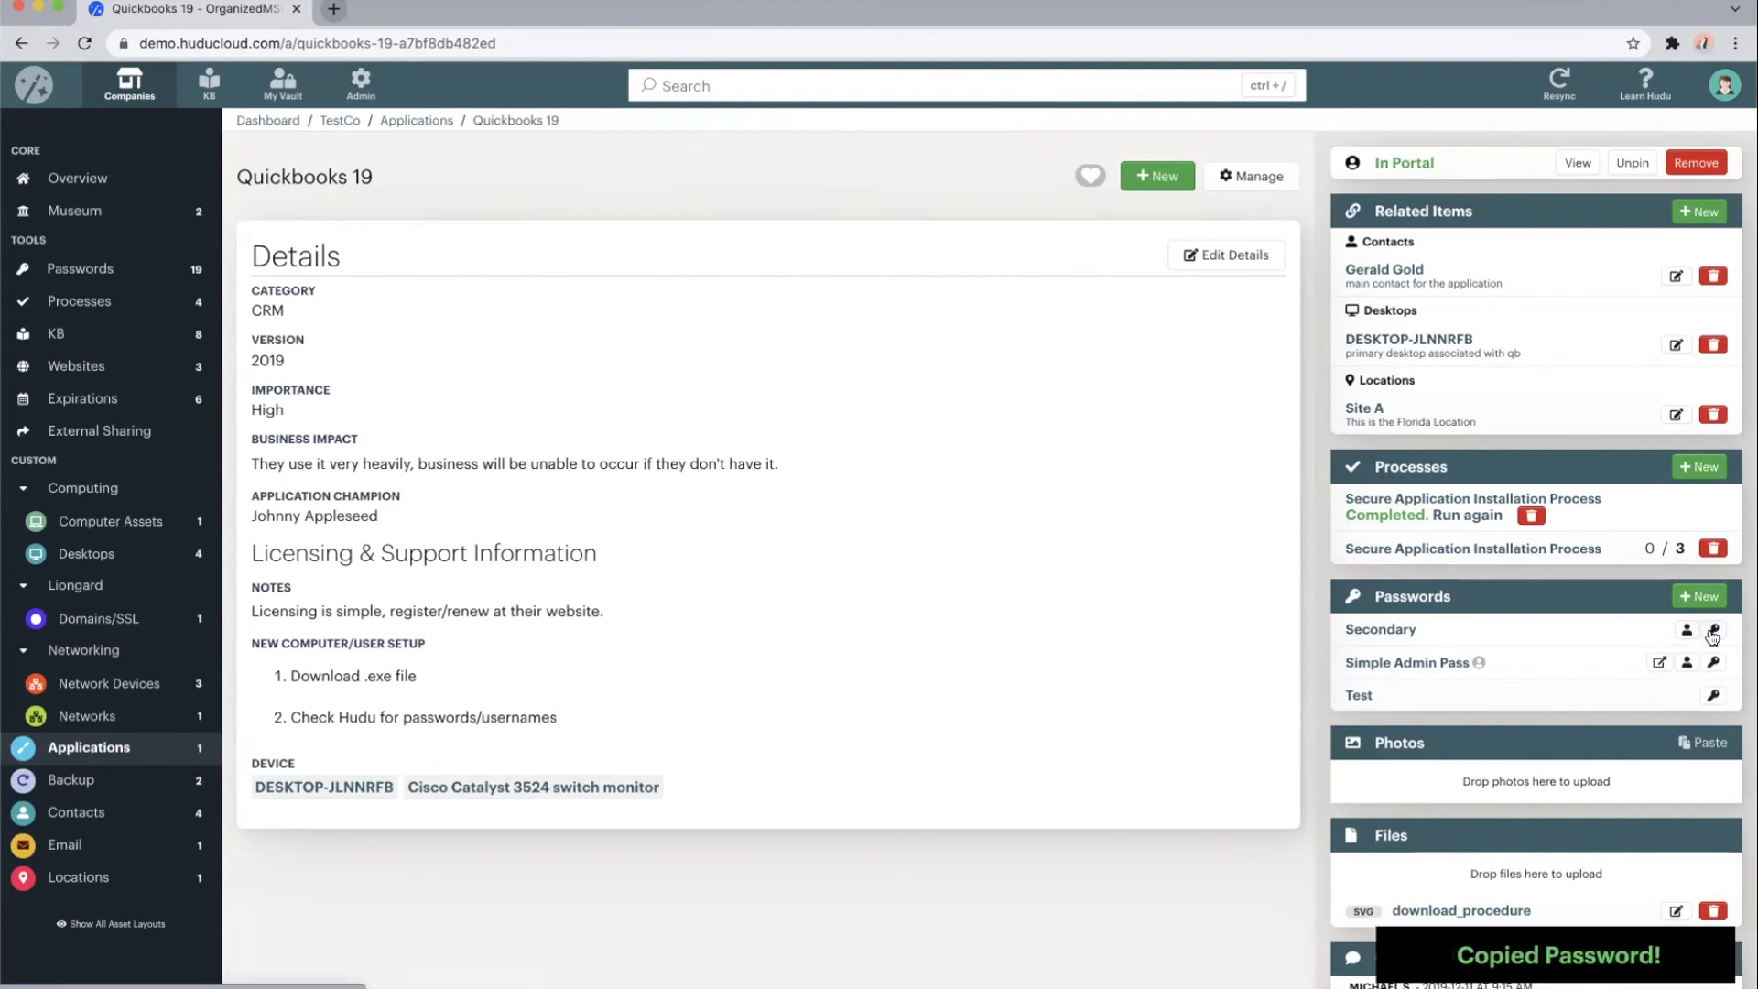
scroll("down", 3)
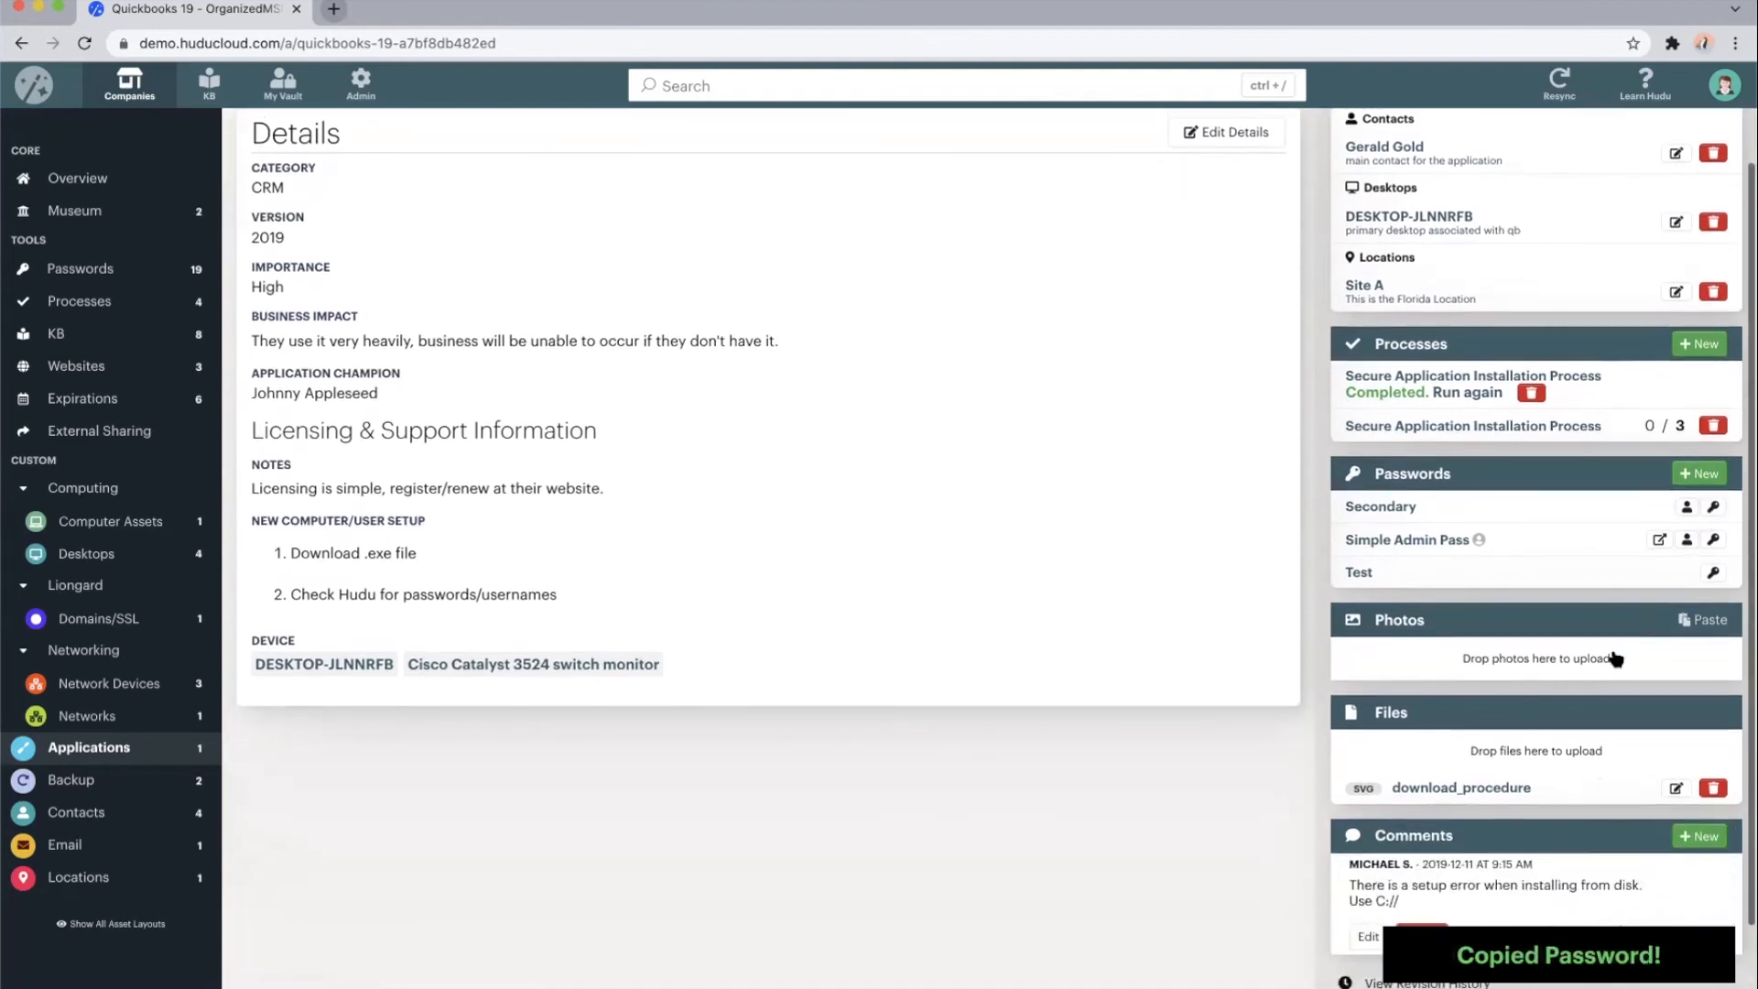
scroll("down", 3)
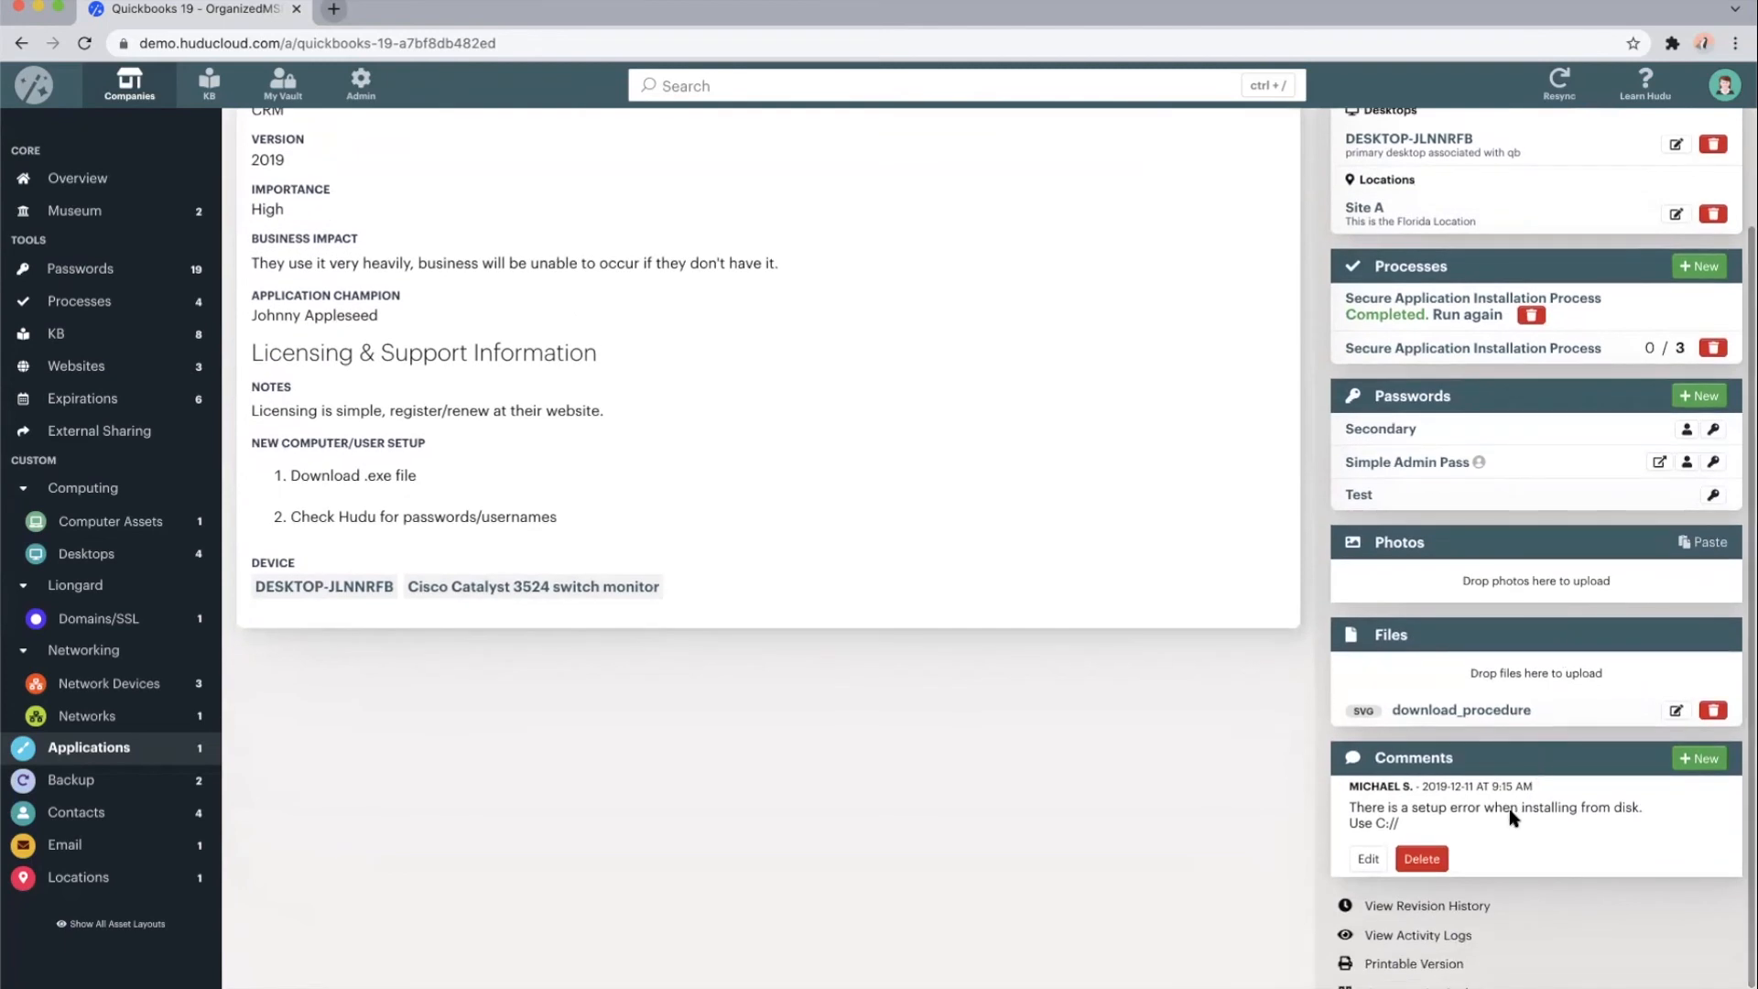
scroll("down", 3)
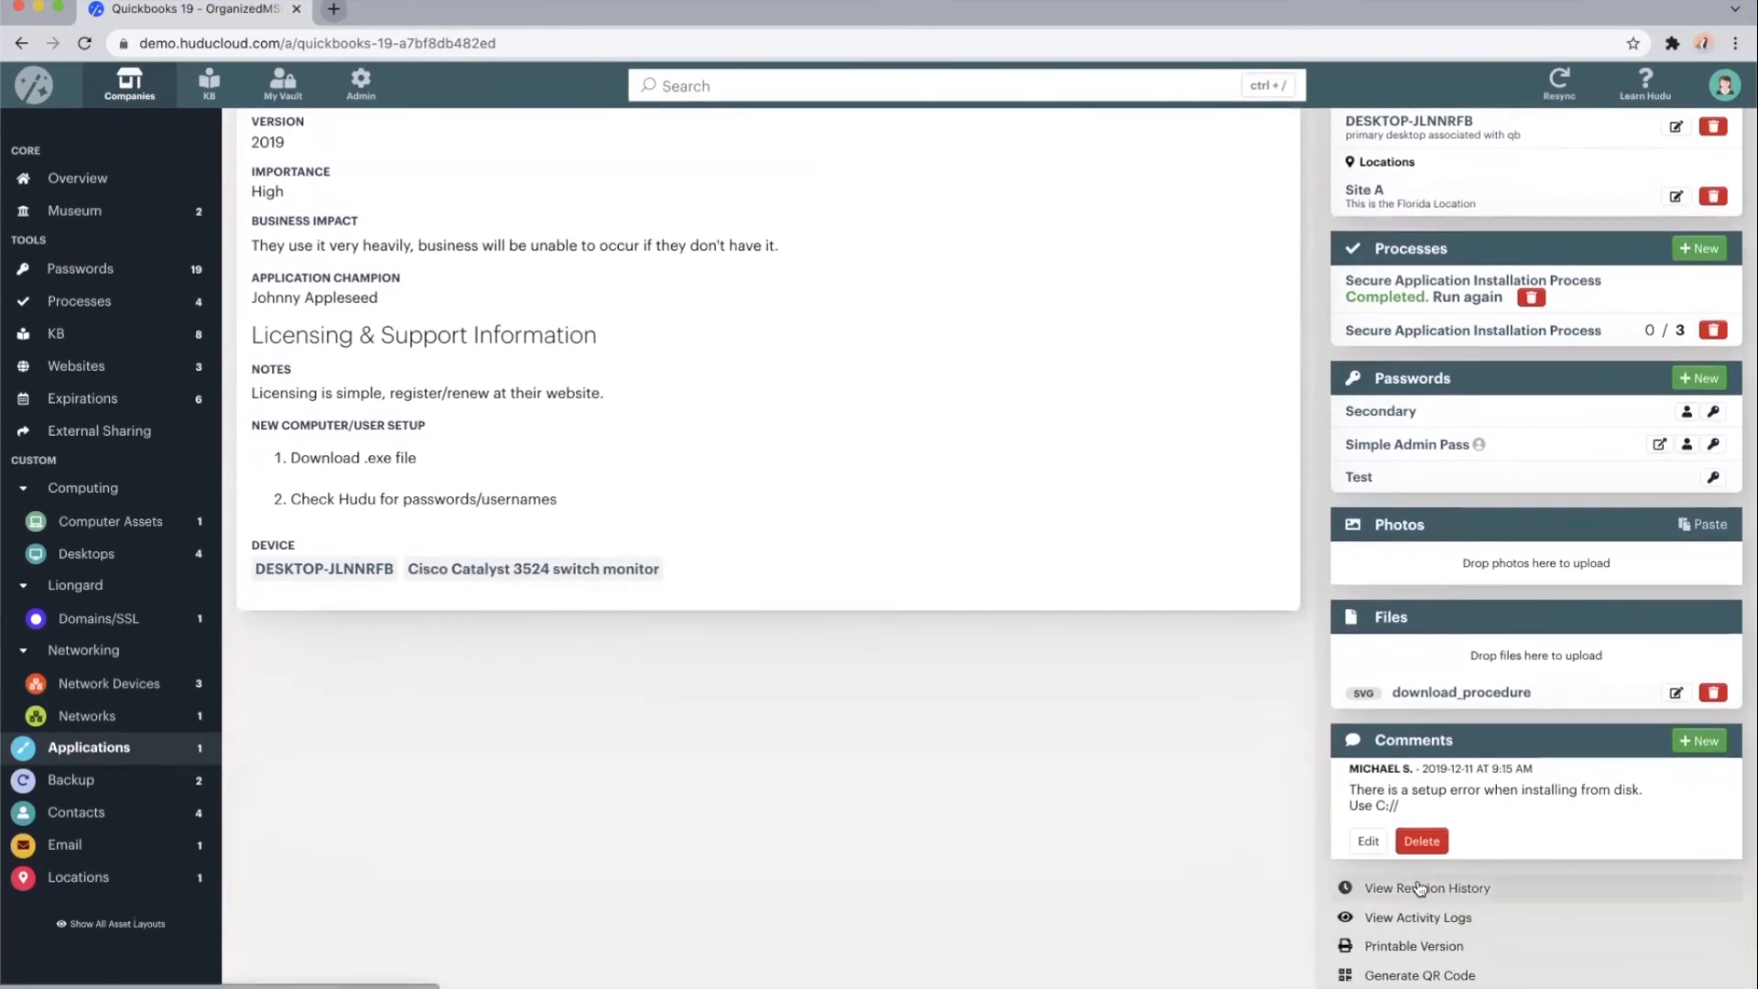
mouse_move(1417, 918)
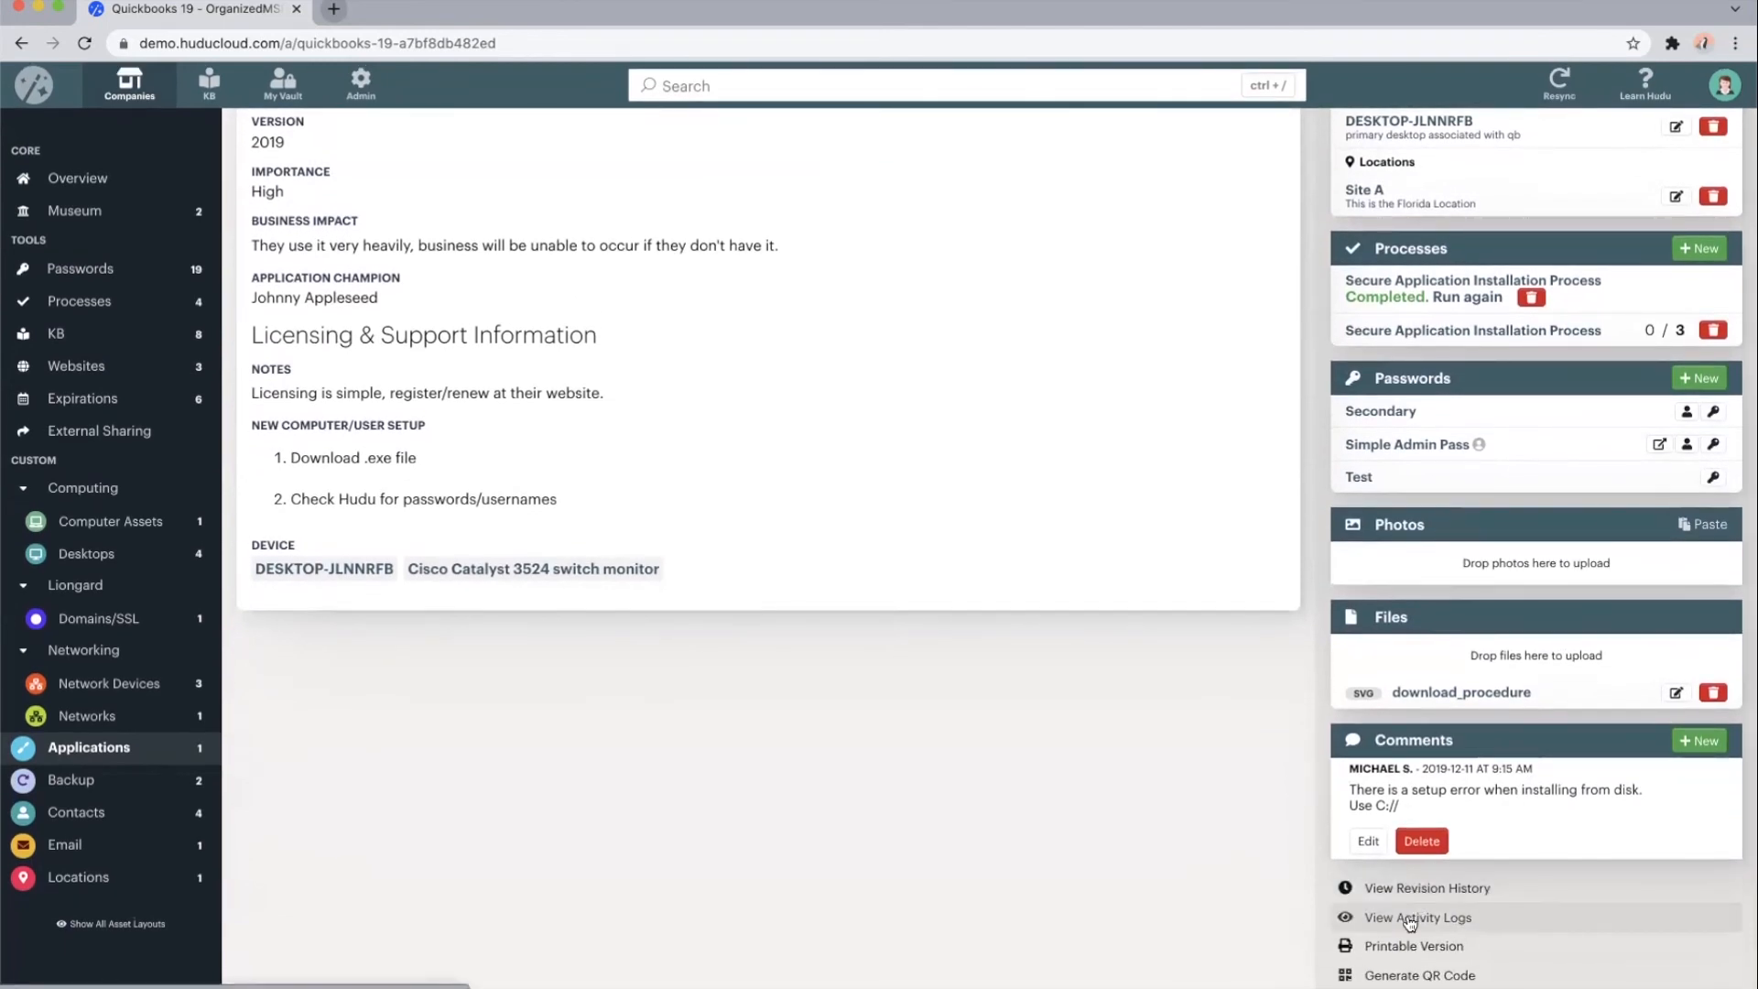
mouse_move(1398, 944)
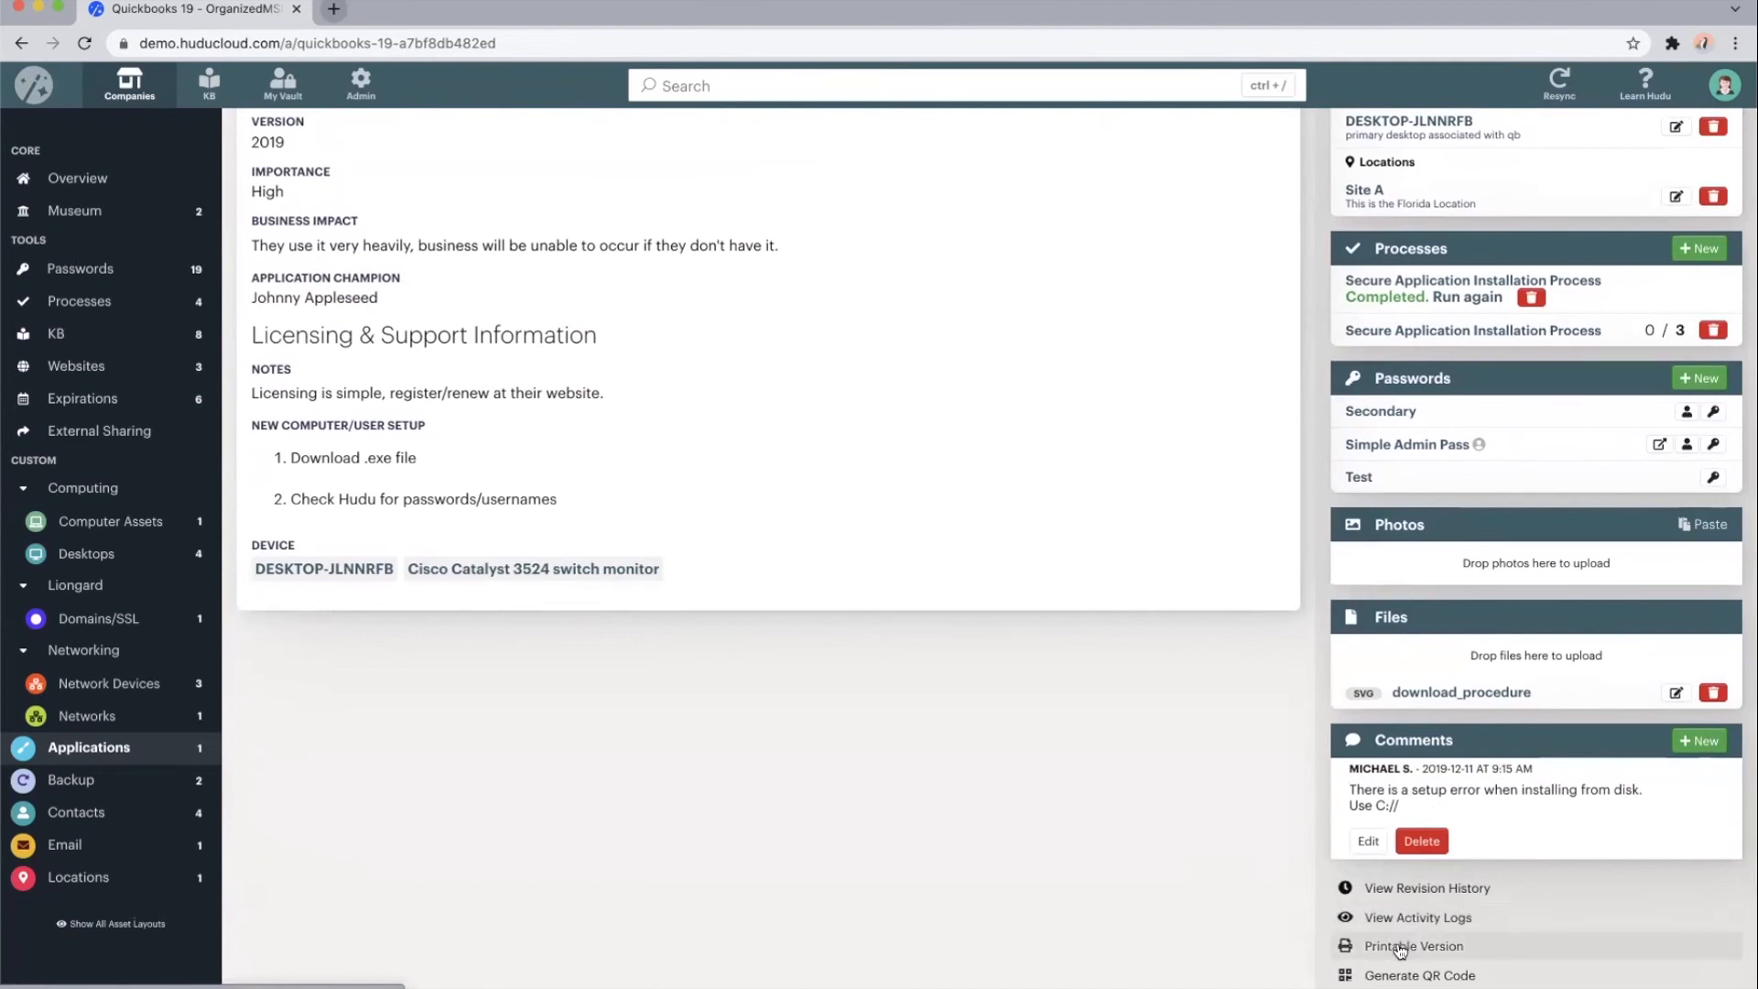
mouse_move(1396, 974)
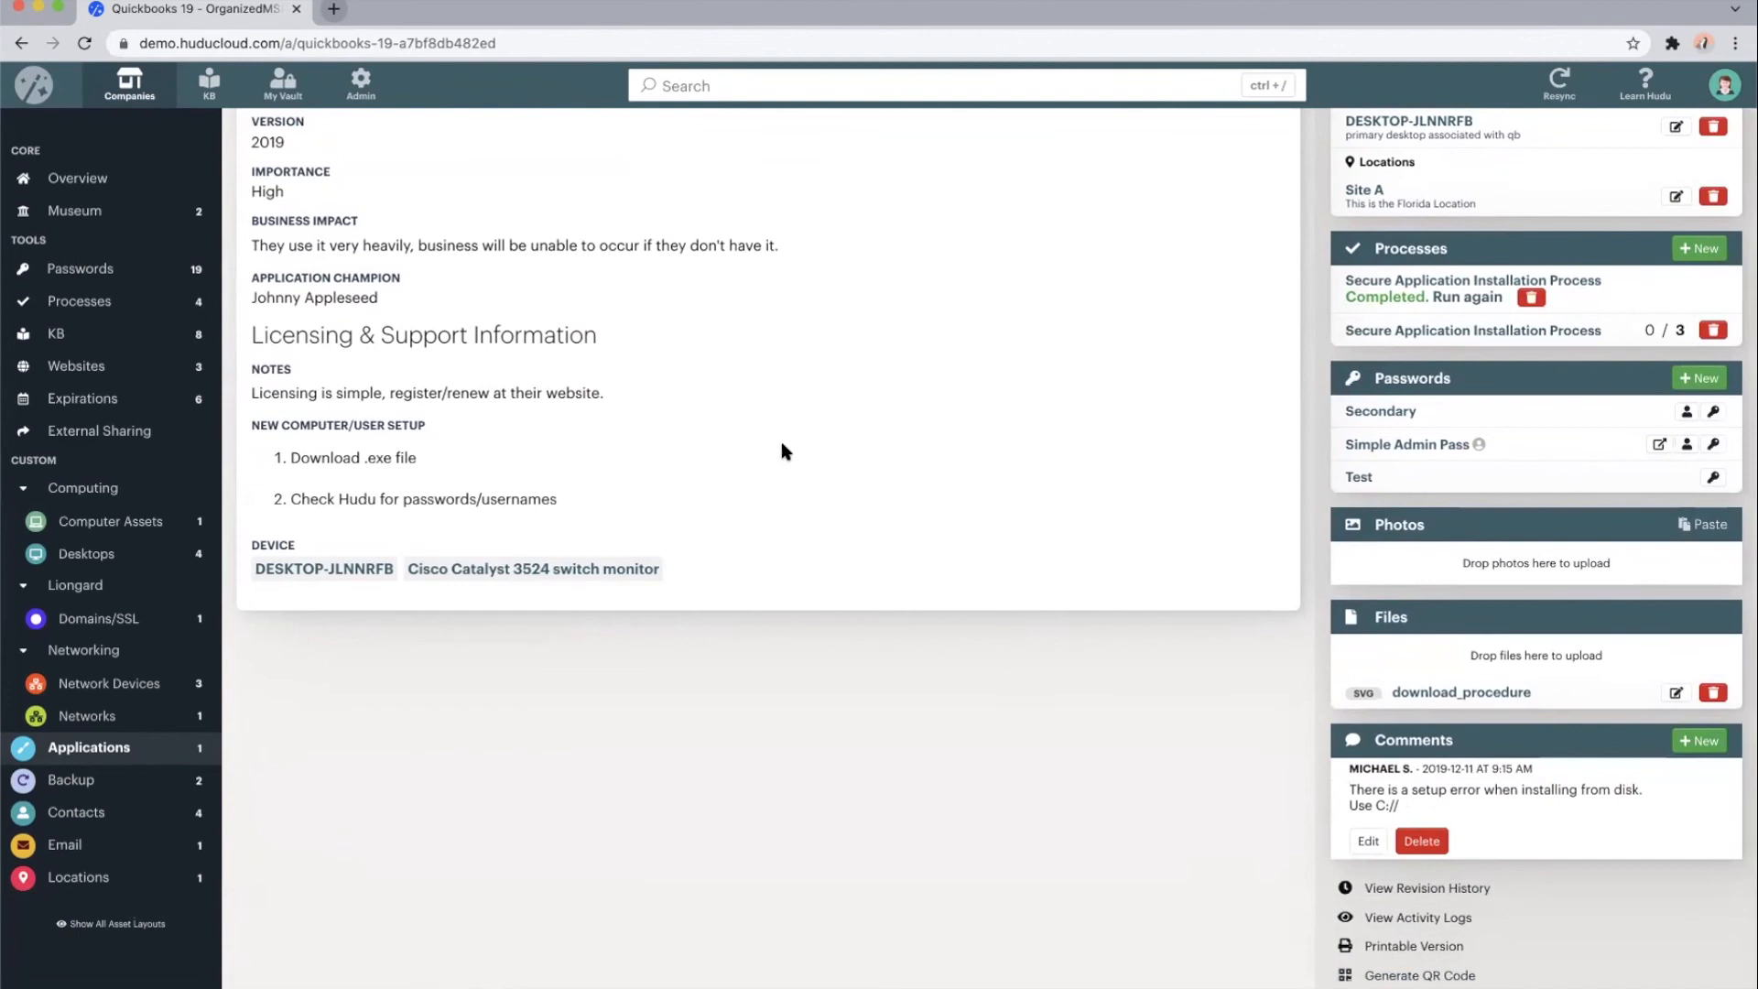
scroll("up", 3)
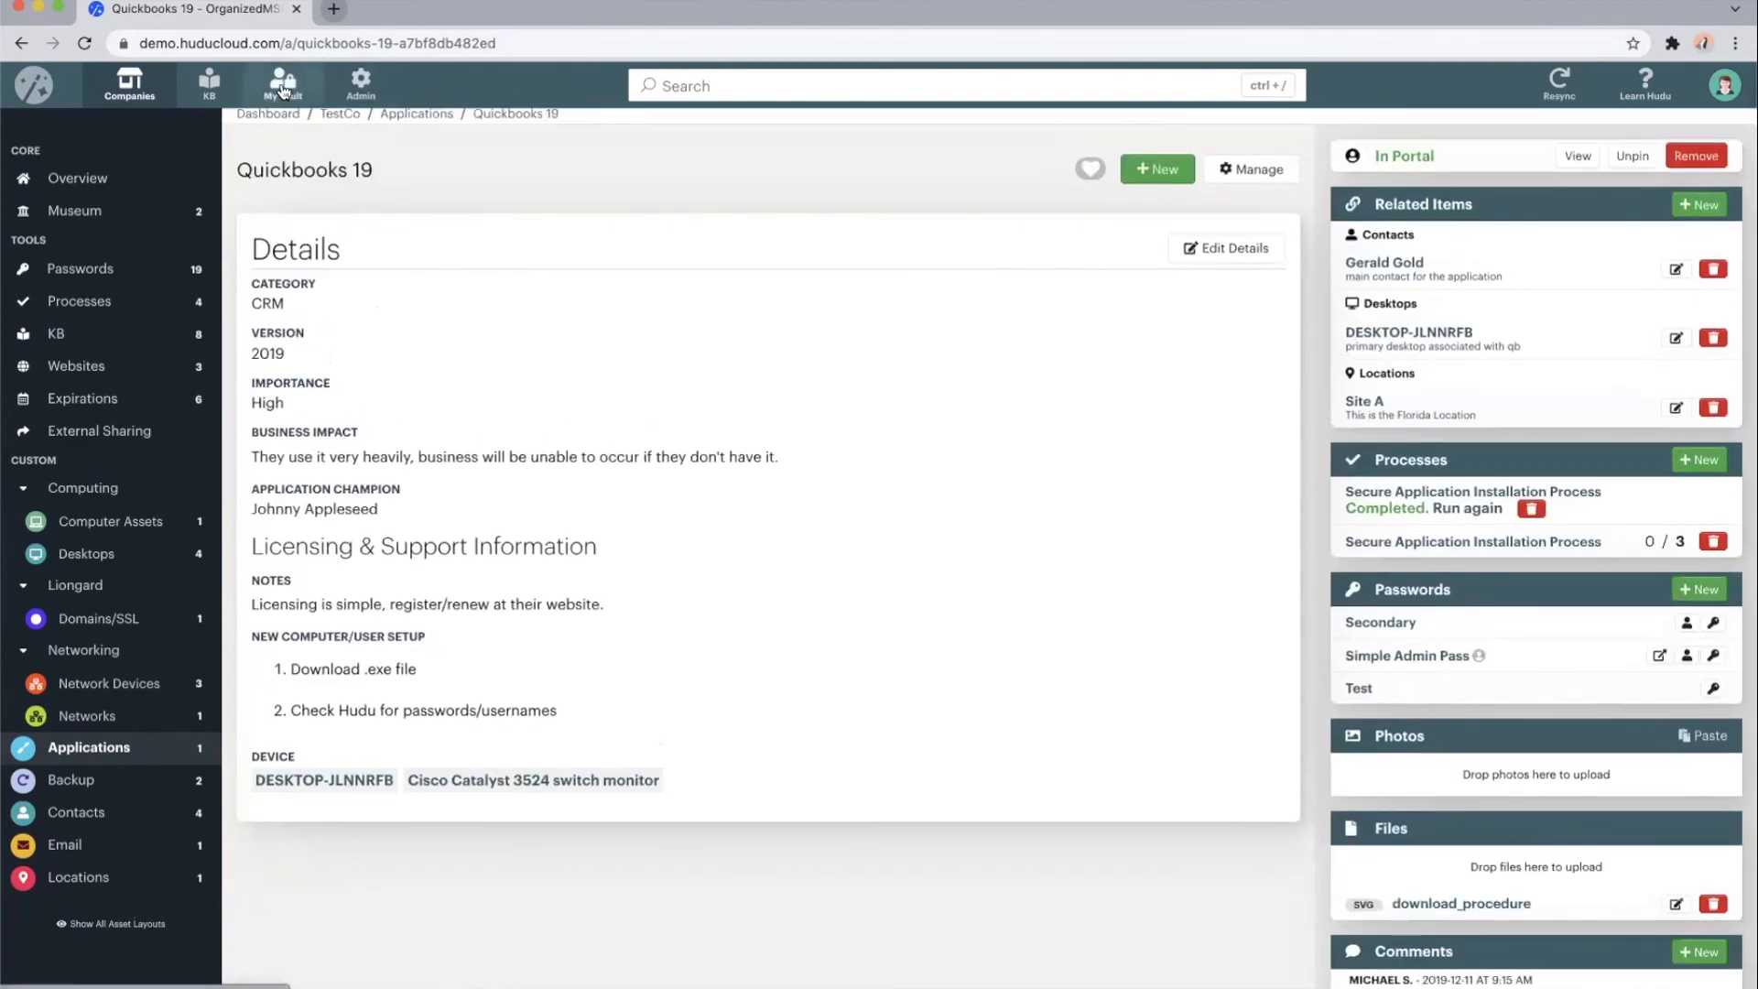
Go to My Vault and bring up the Active Integrations list via Resync
left_click(281, 84)
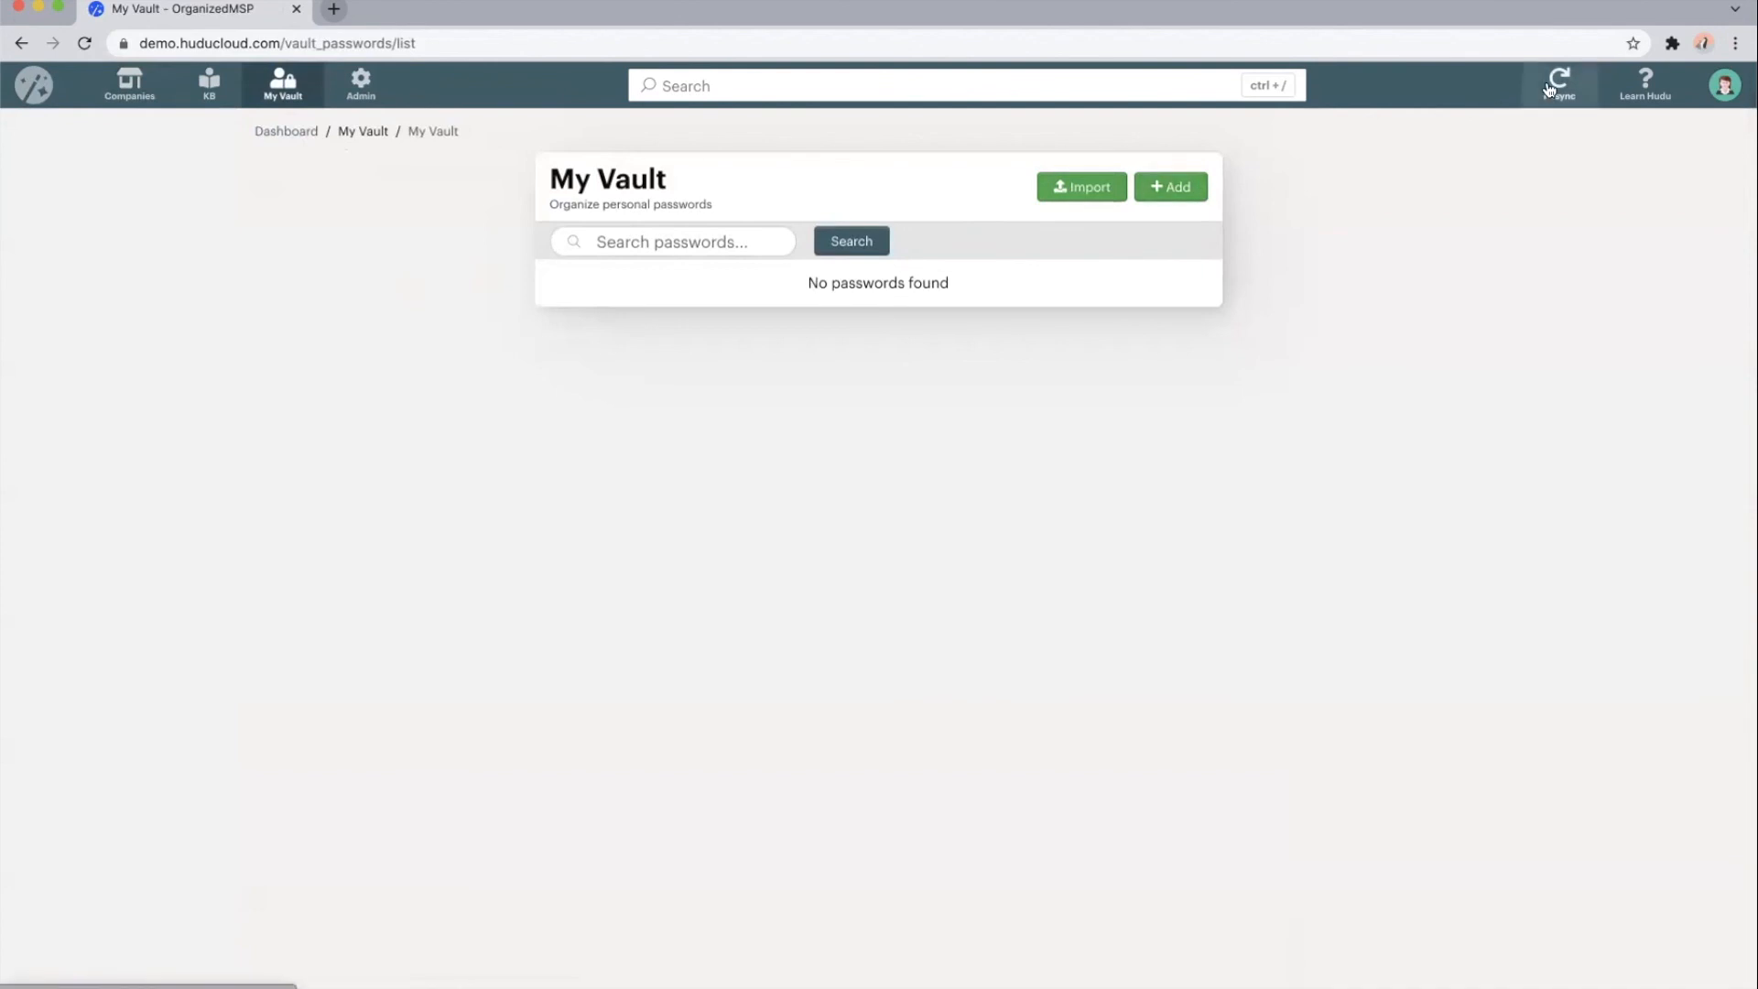
left_click(1557, 81)
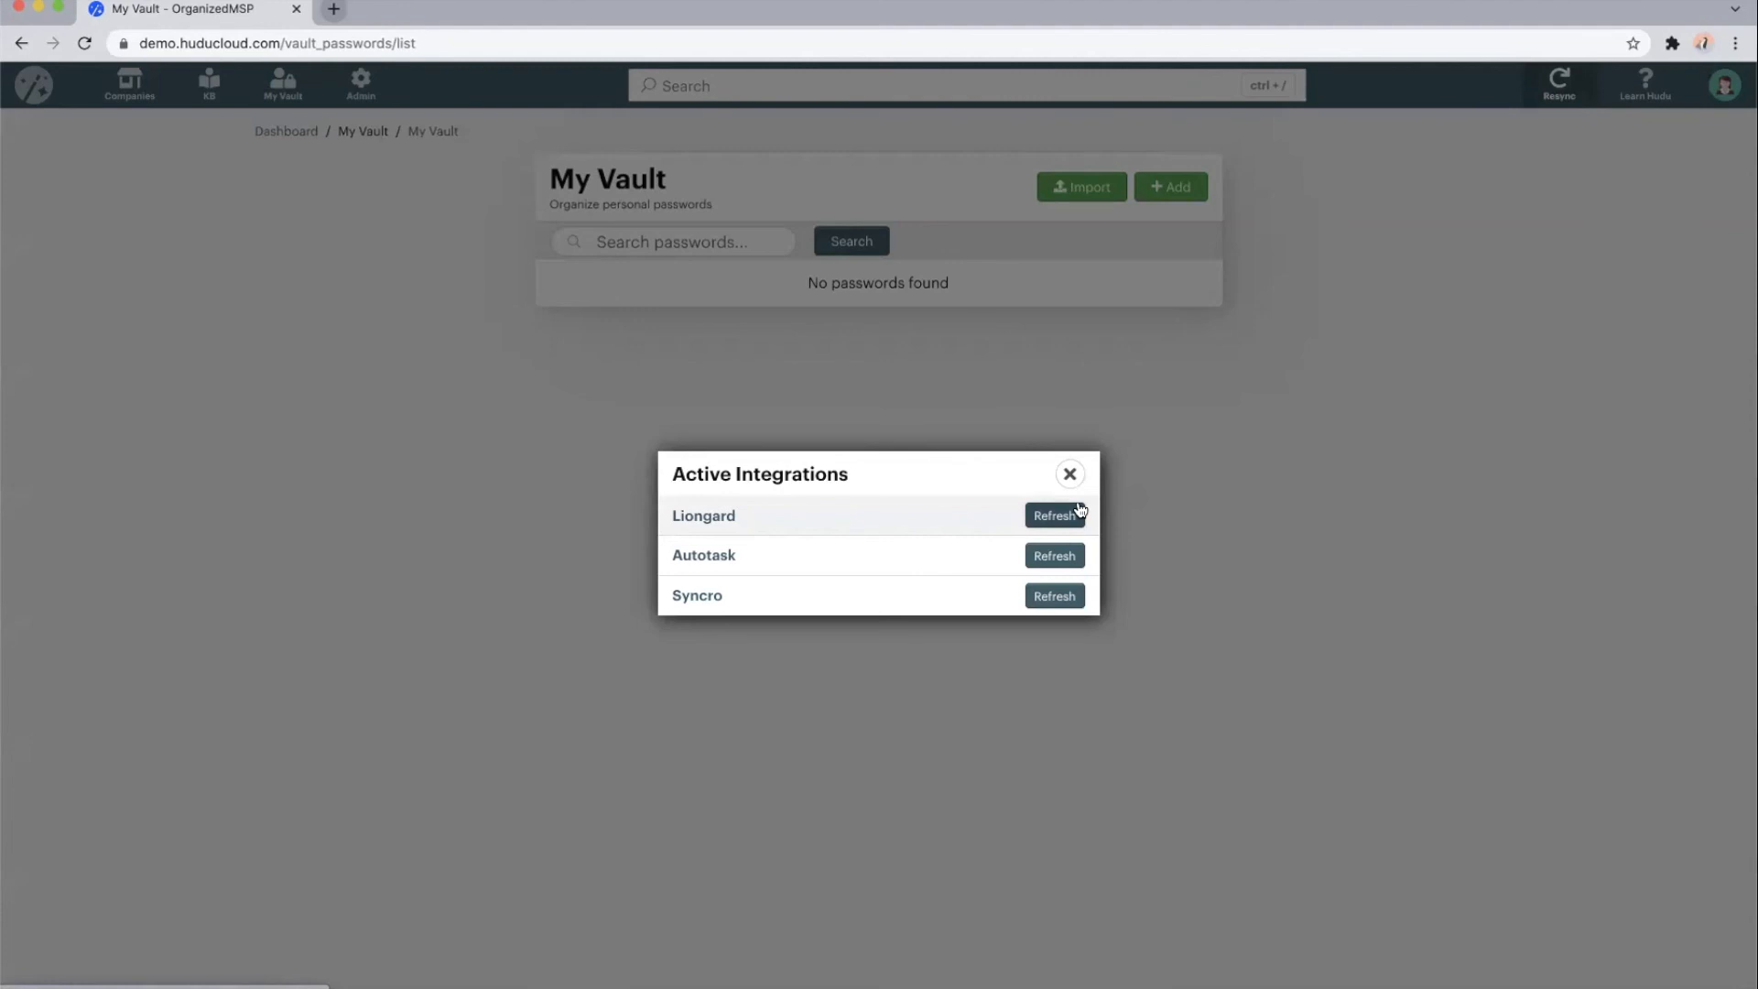
Refresh the Liongard integration, then head to the Admin area
left_click(1053, 514)
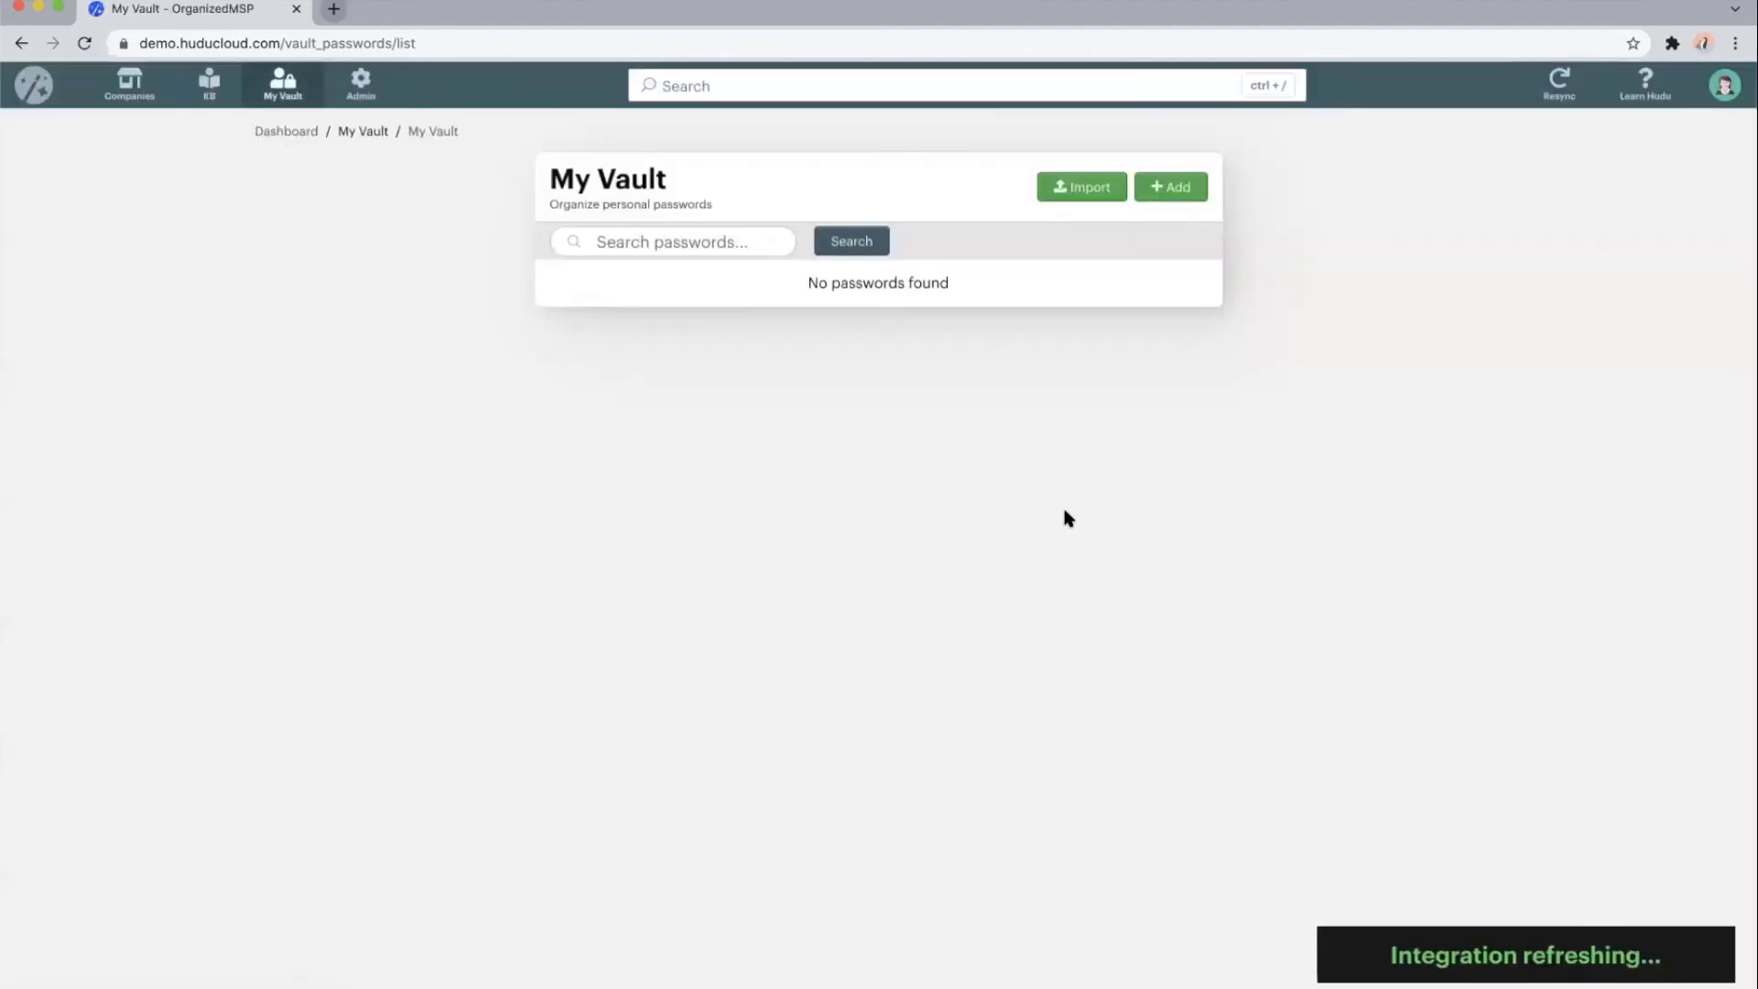
mouse_move(1325, 903)
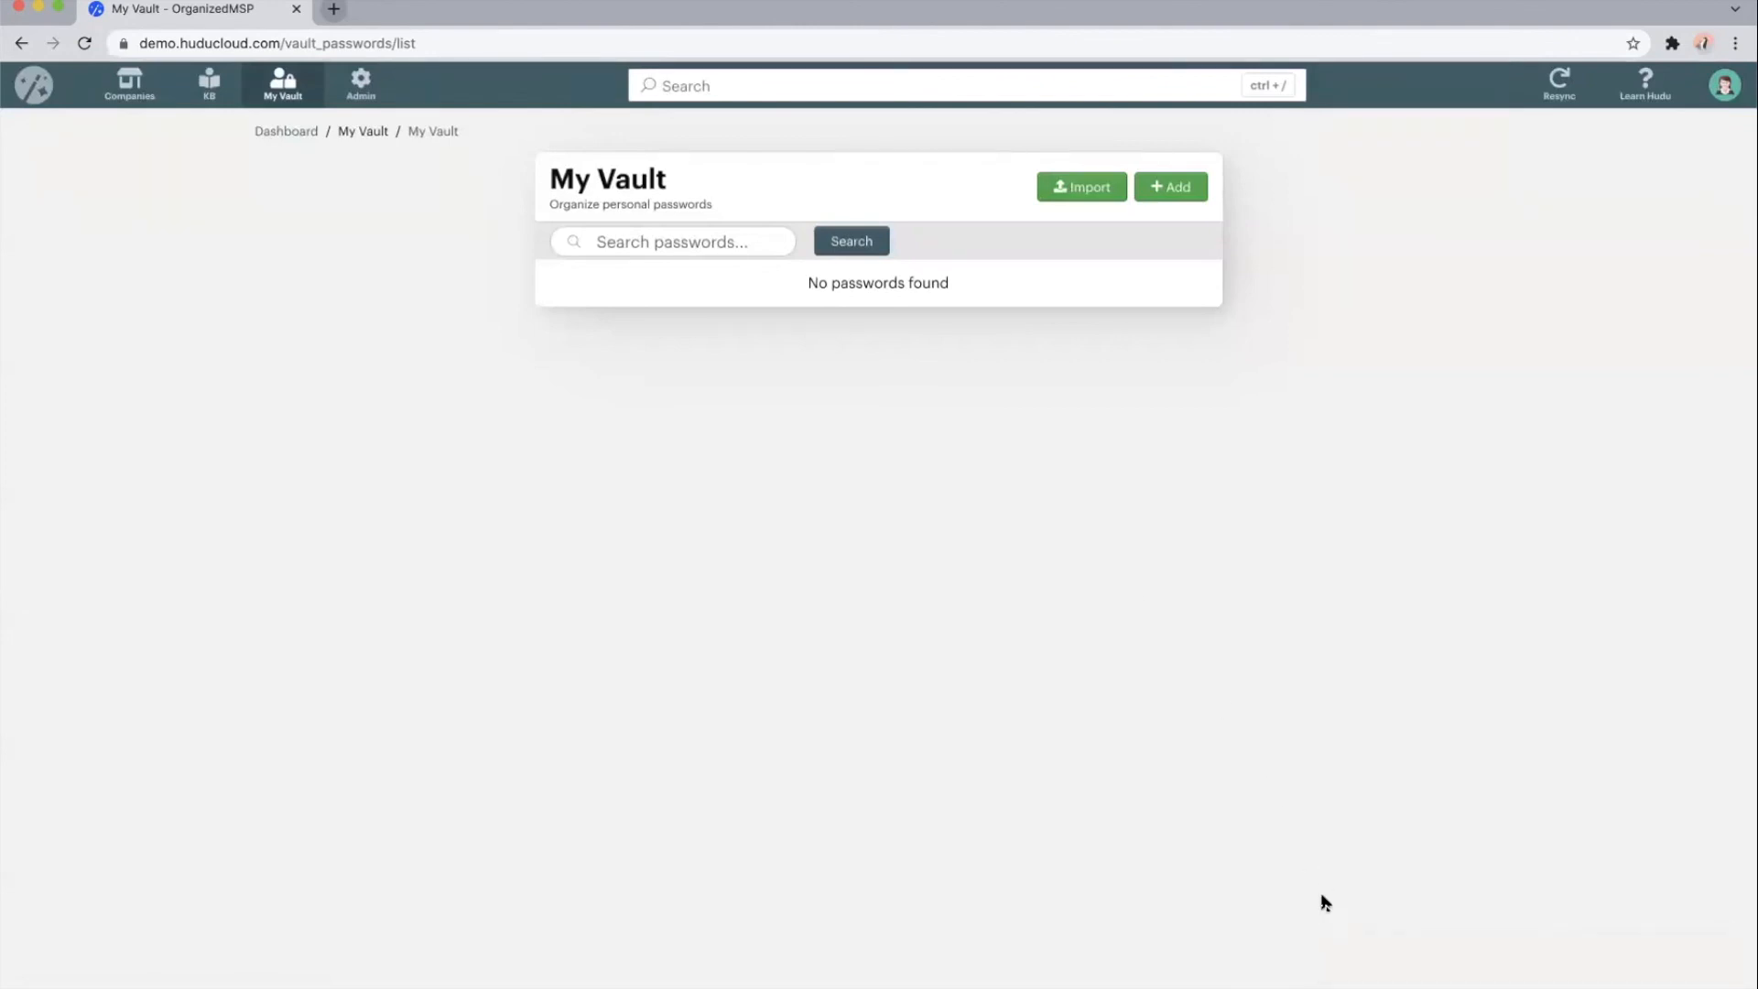
mouse_move(781, 469)
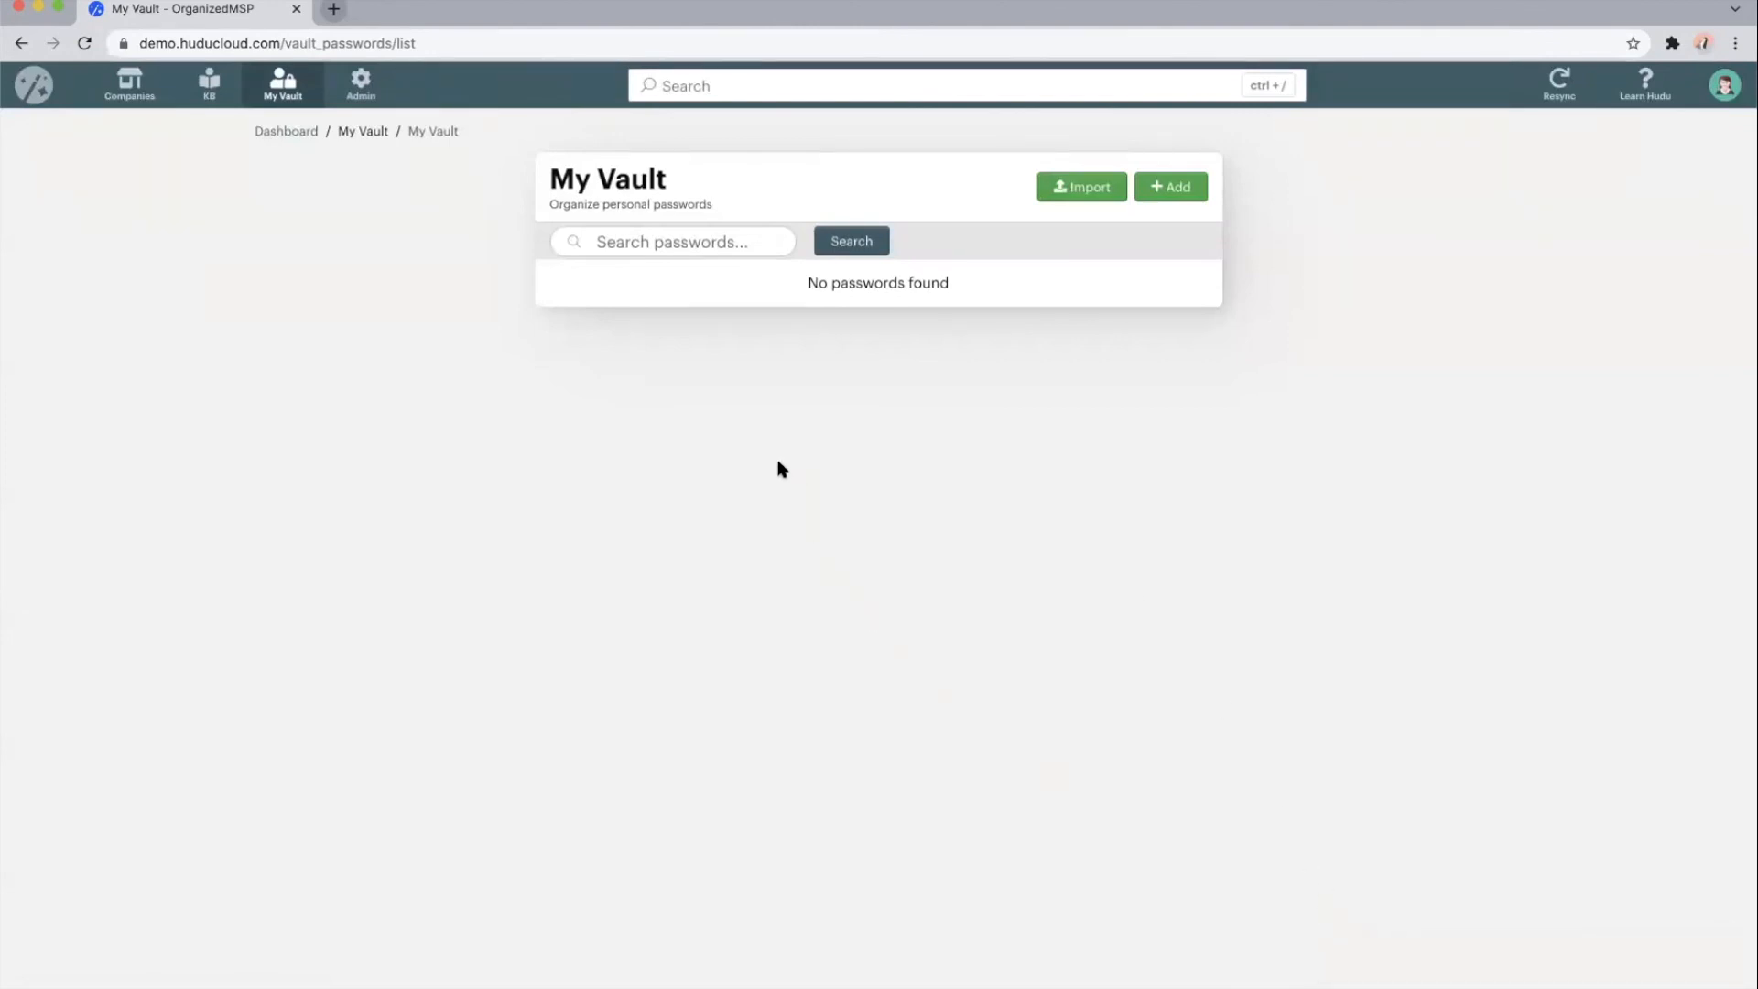
left_click(360, 84)
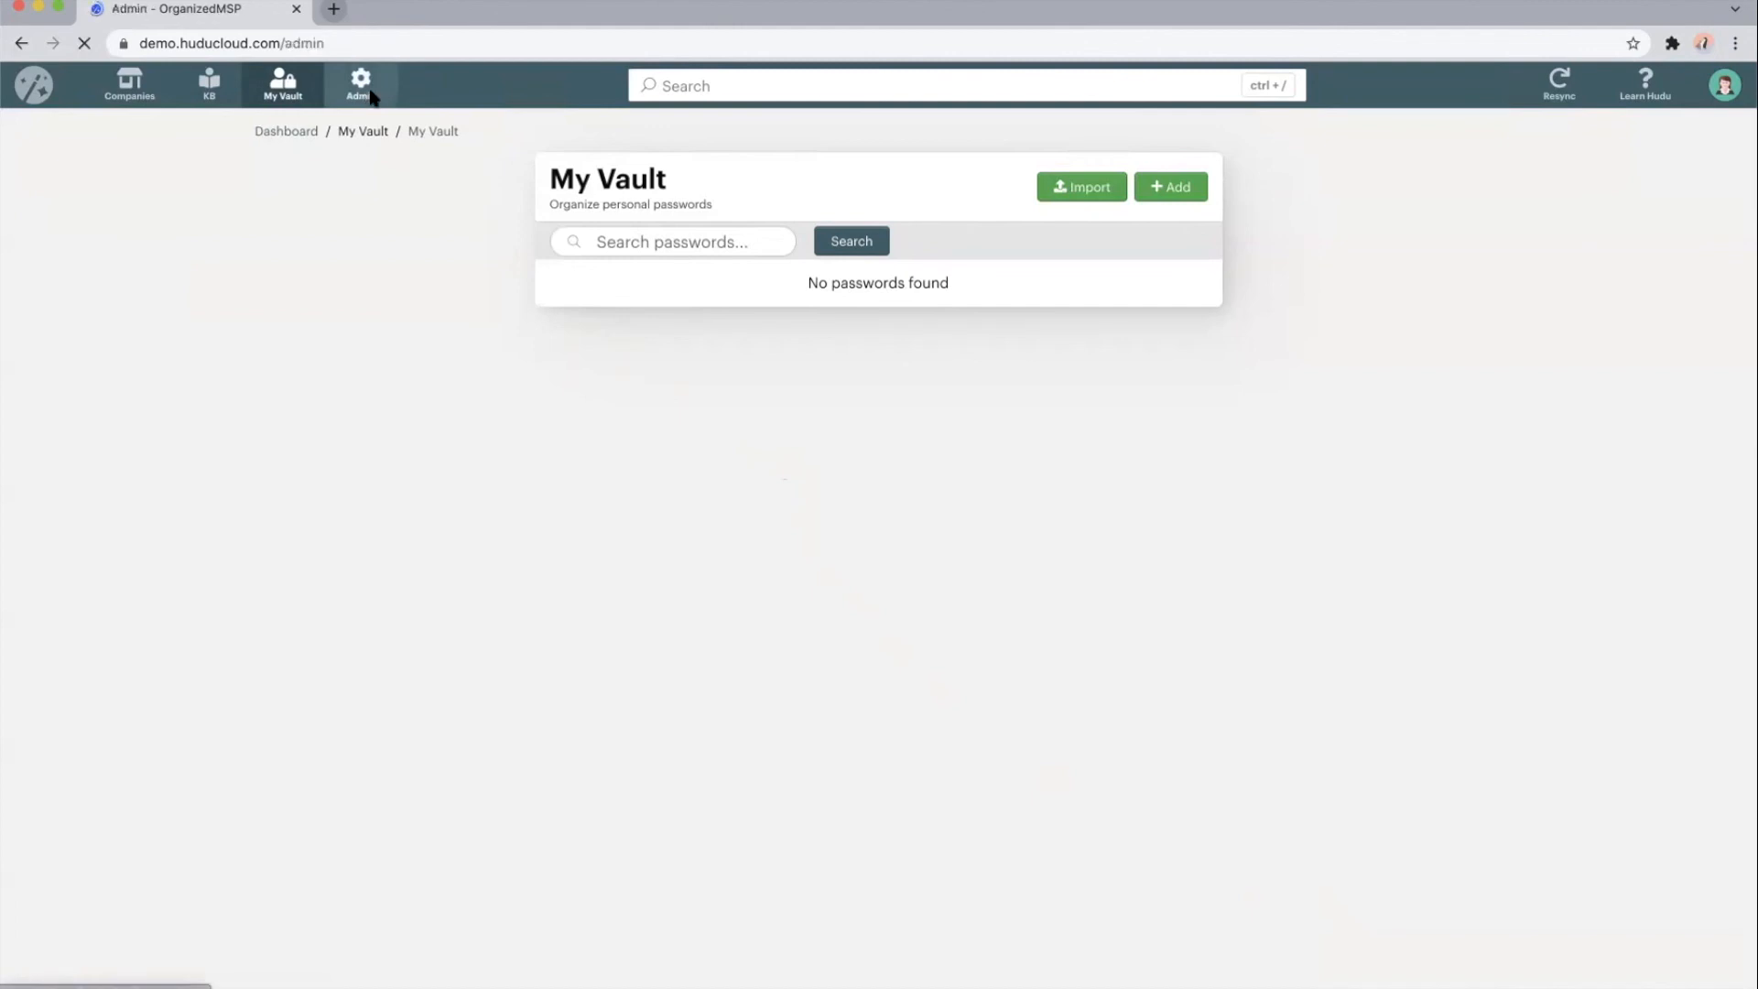
Review the Admin page and go to the Asset Layouts configuration with its folders
left_click(359, 86)
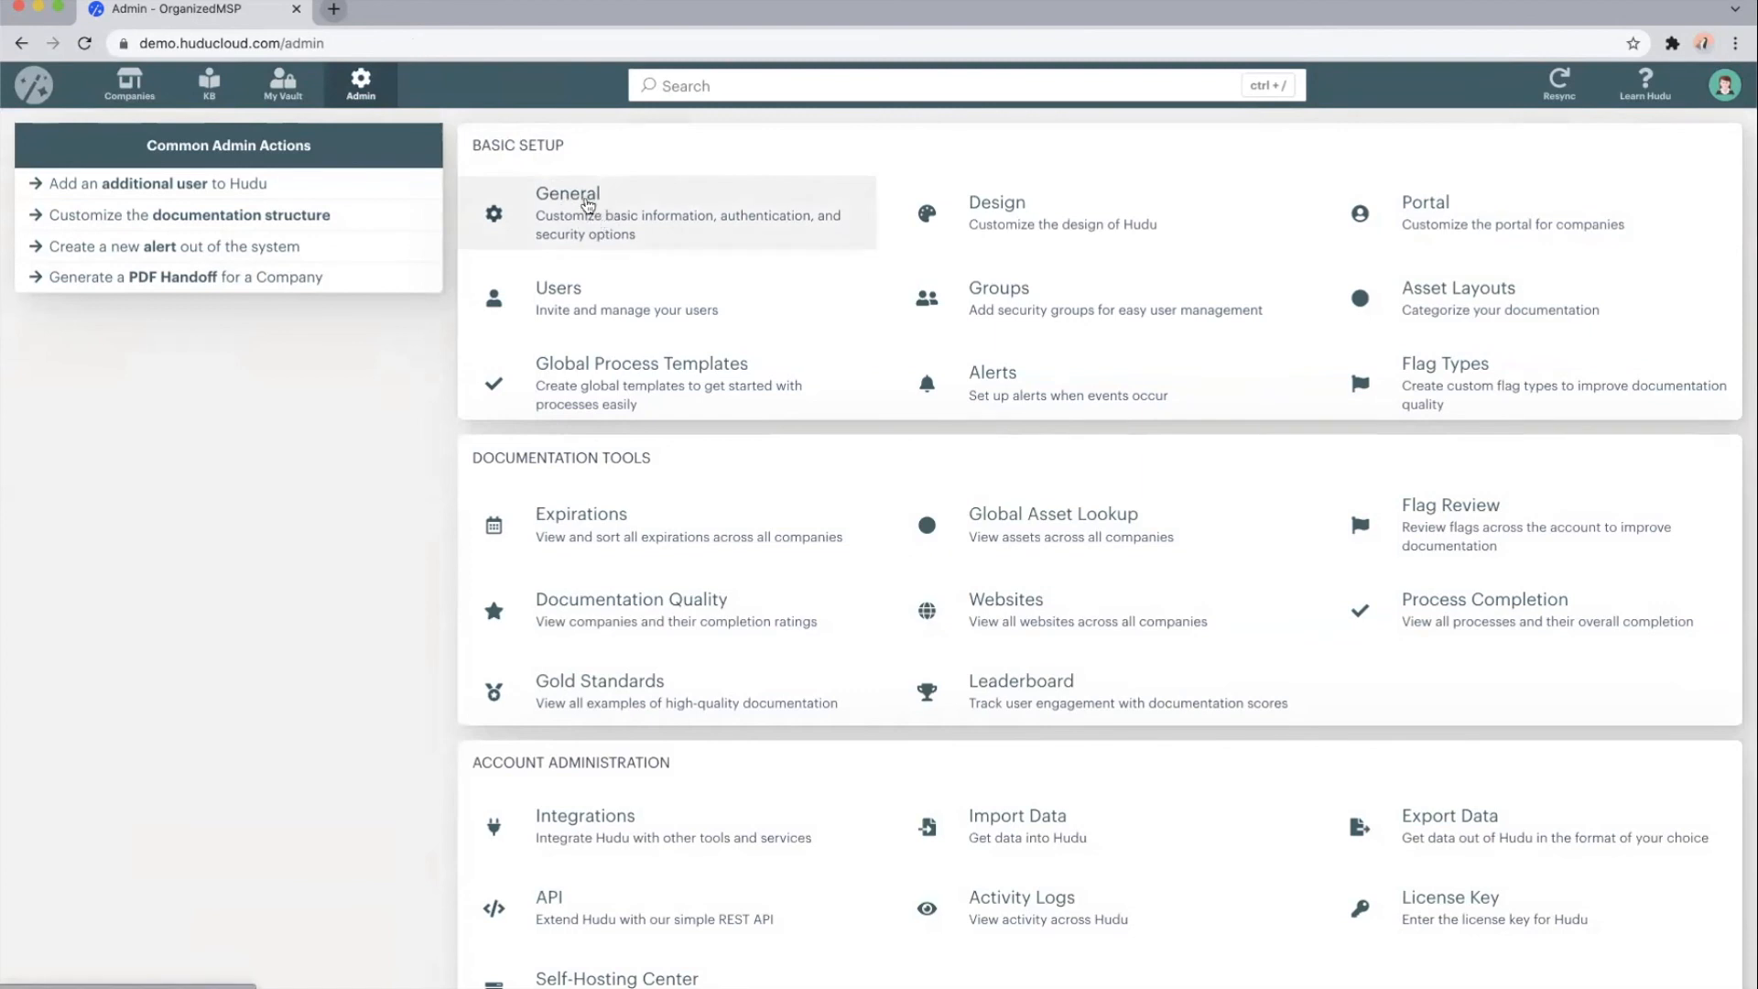
mouse_move(639, 227)
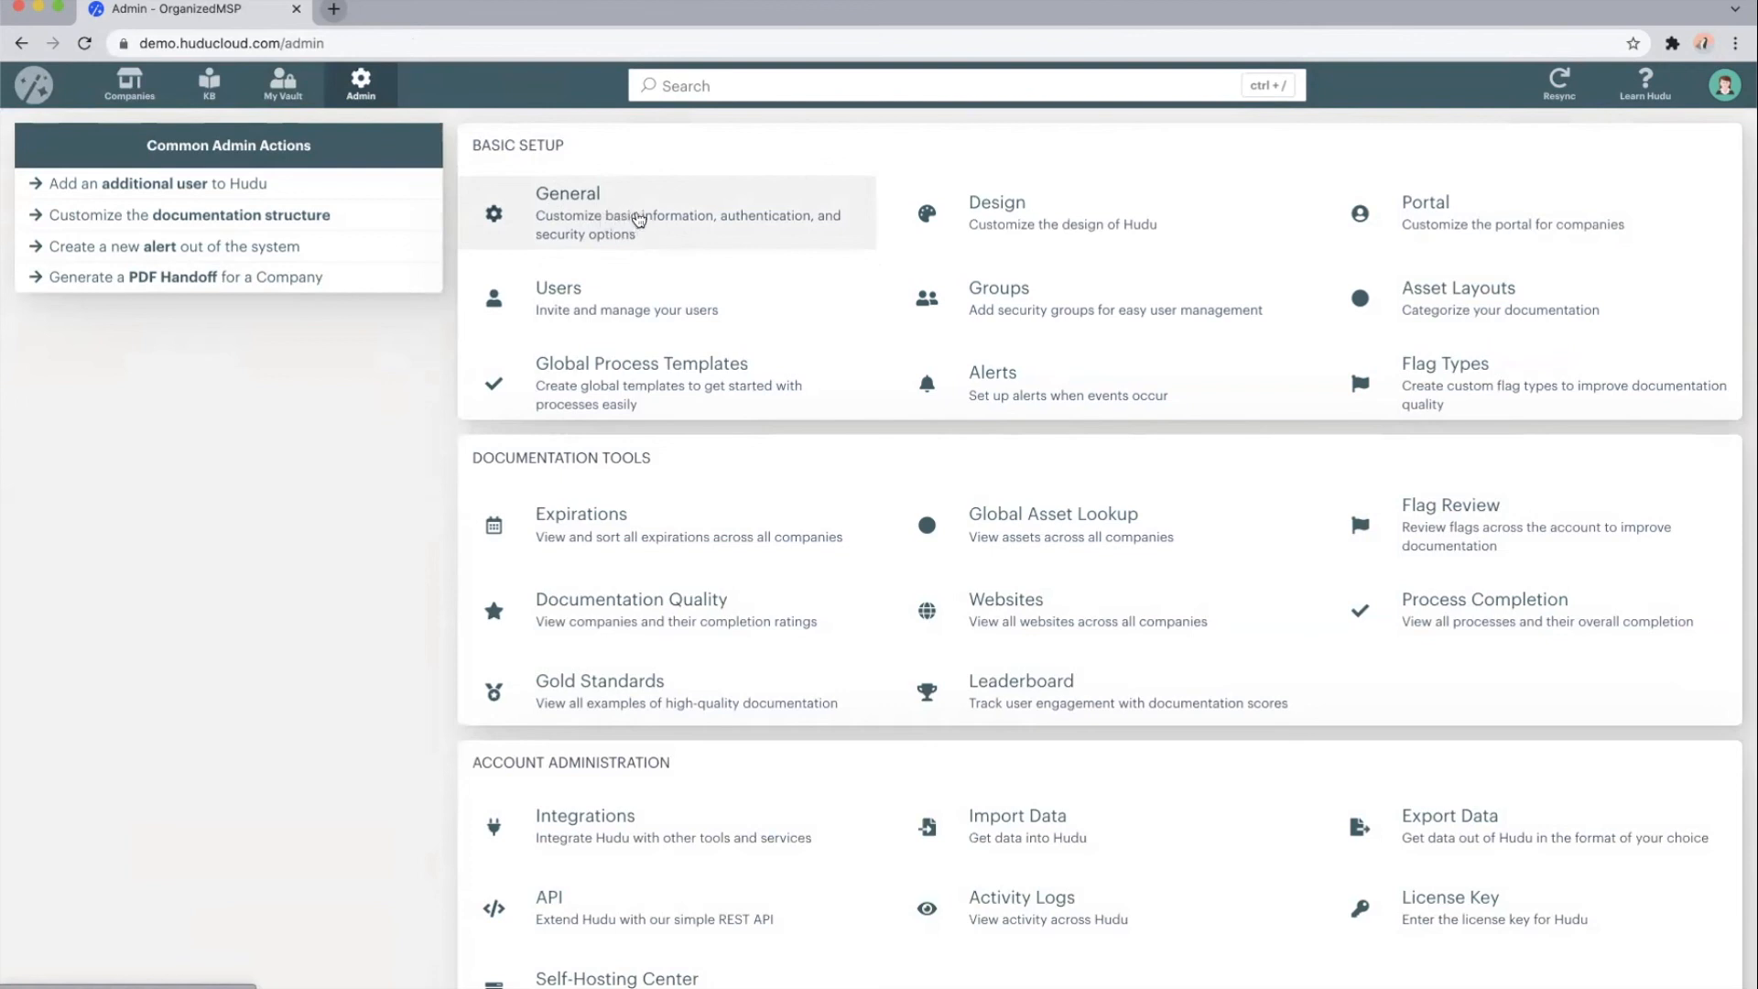
mouse_move(995, 214)
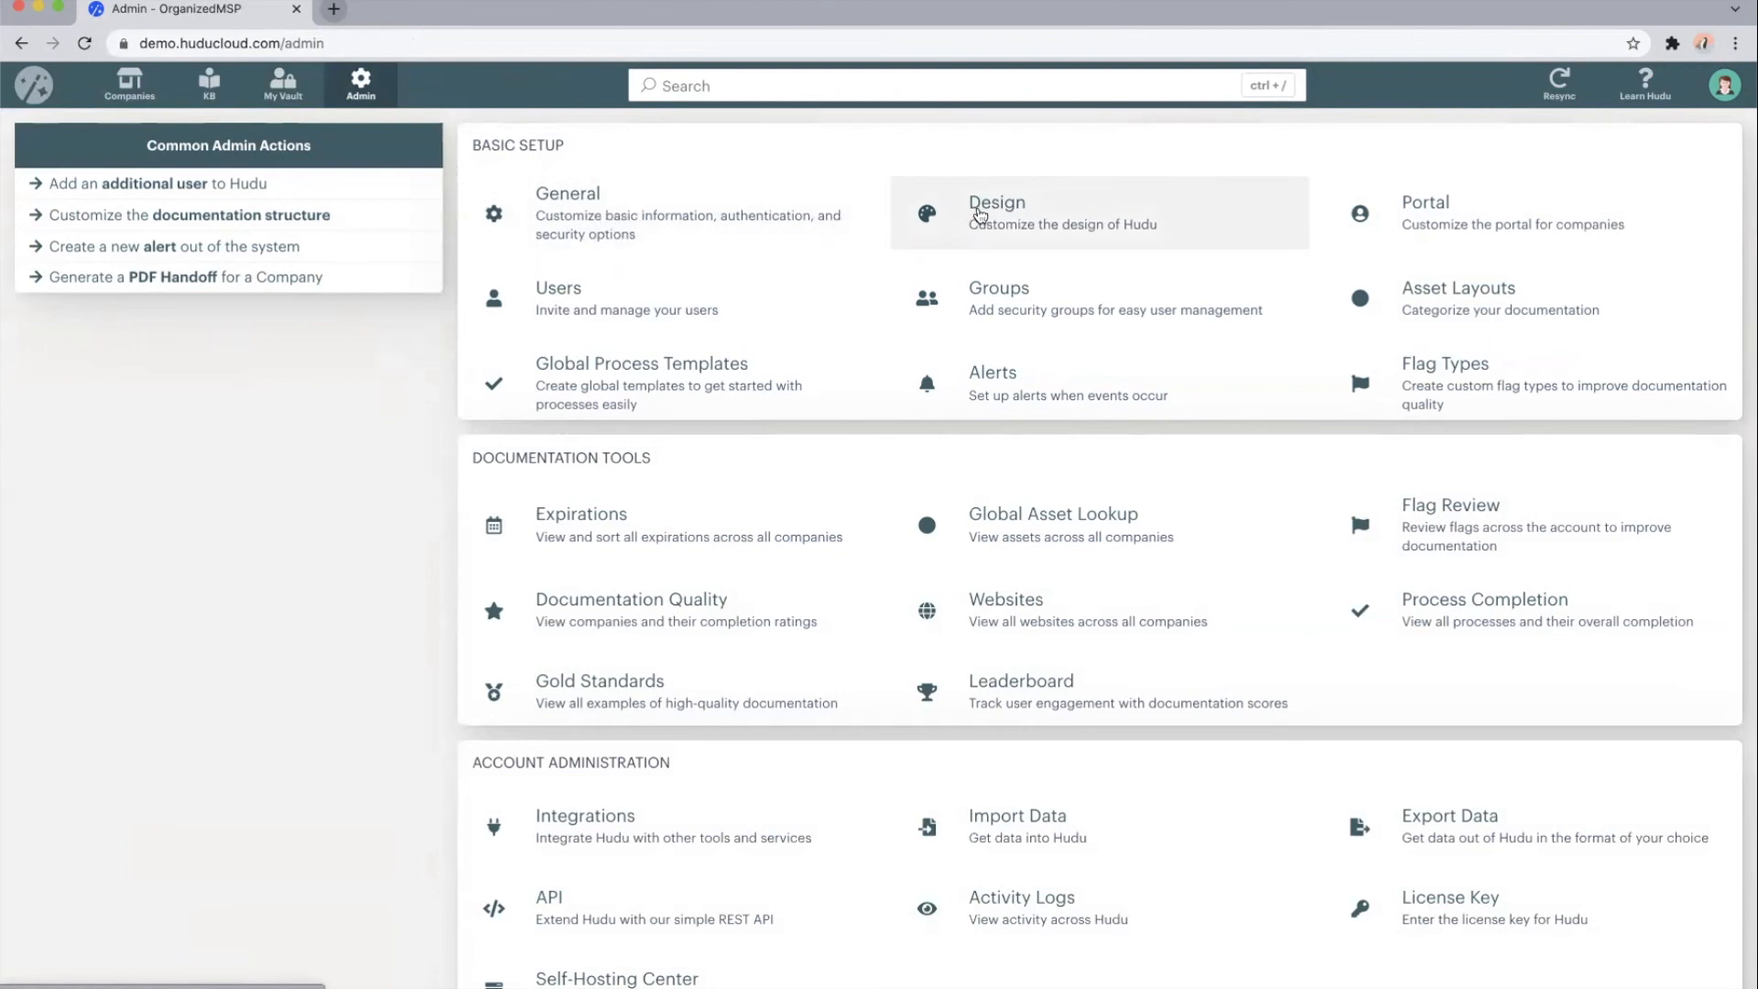
mouse_move(1003, 226)
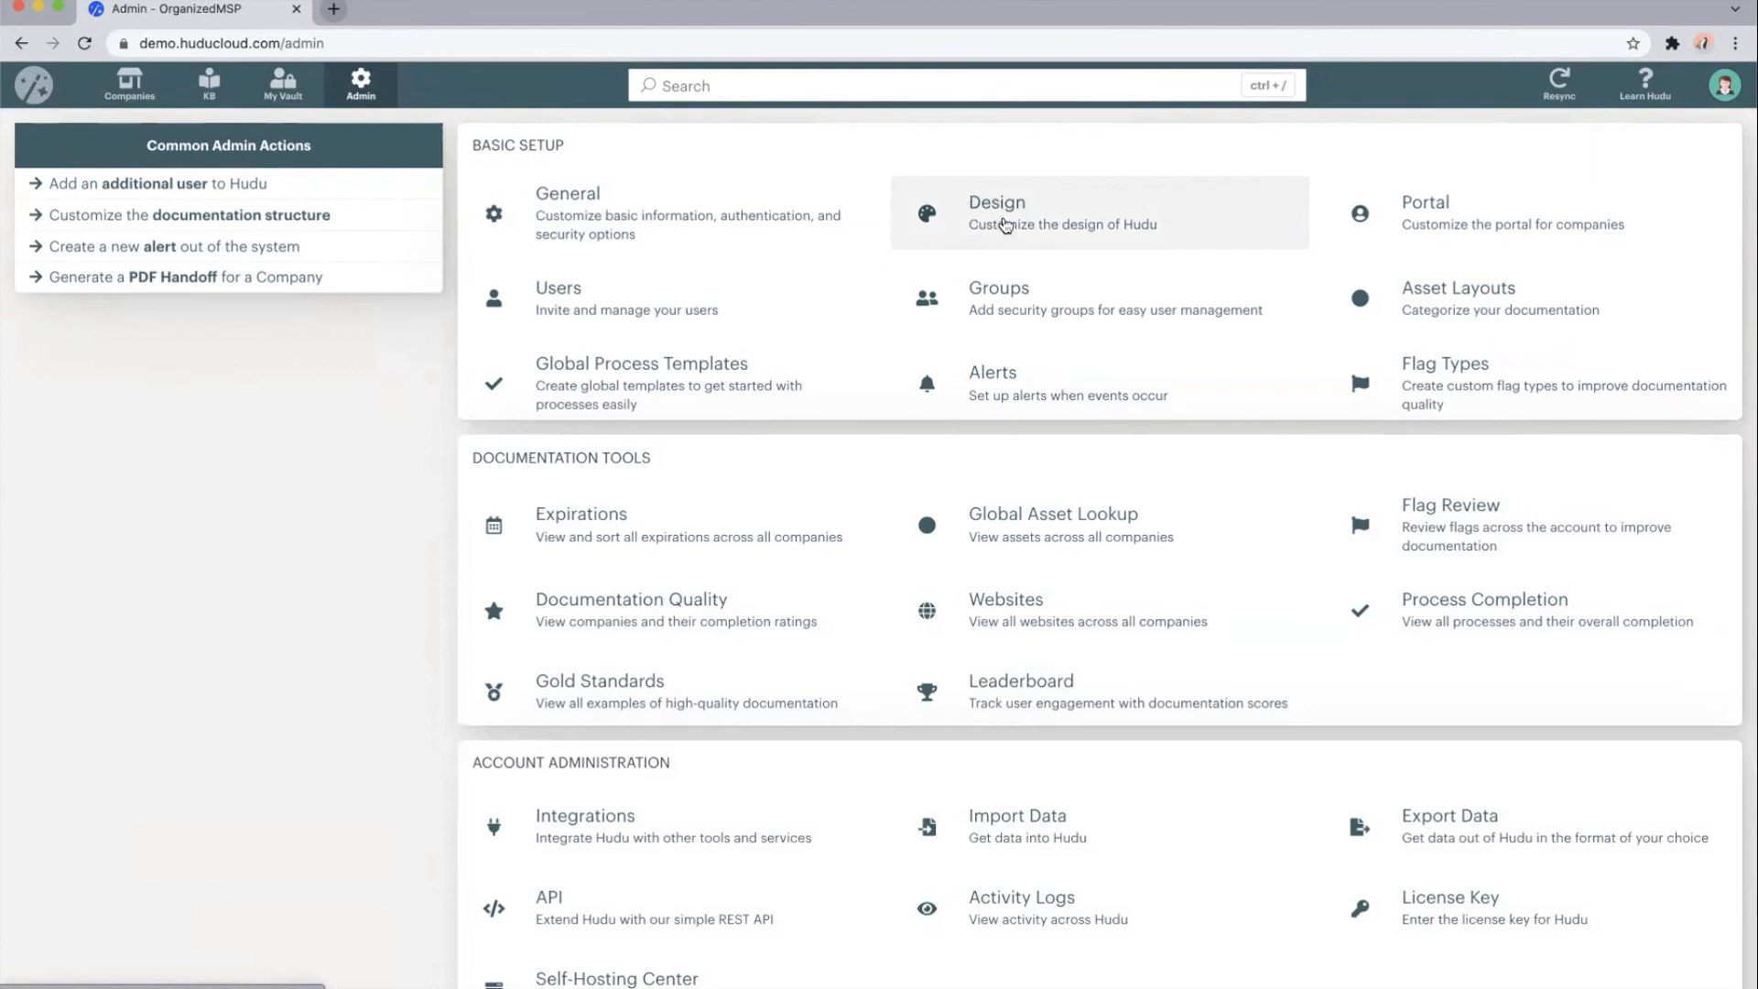
mouse_move(1018, 304)
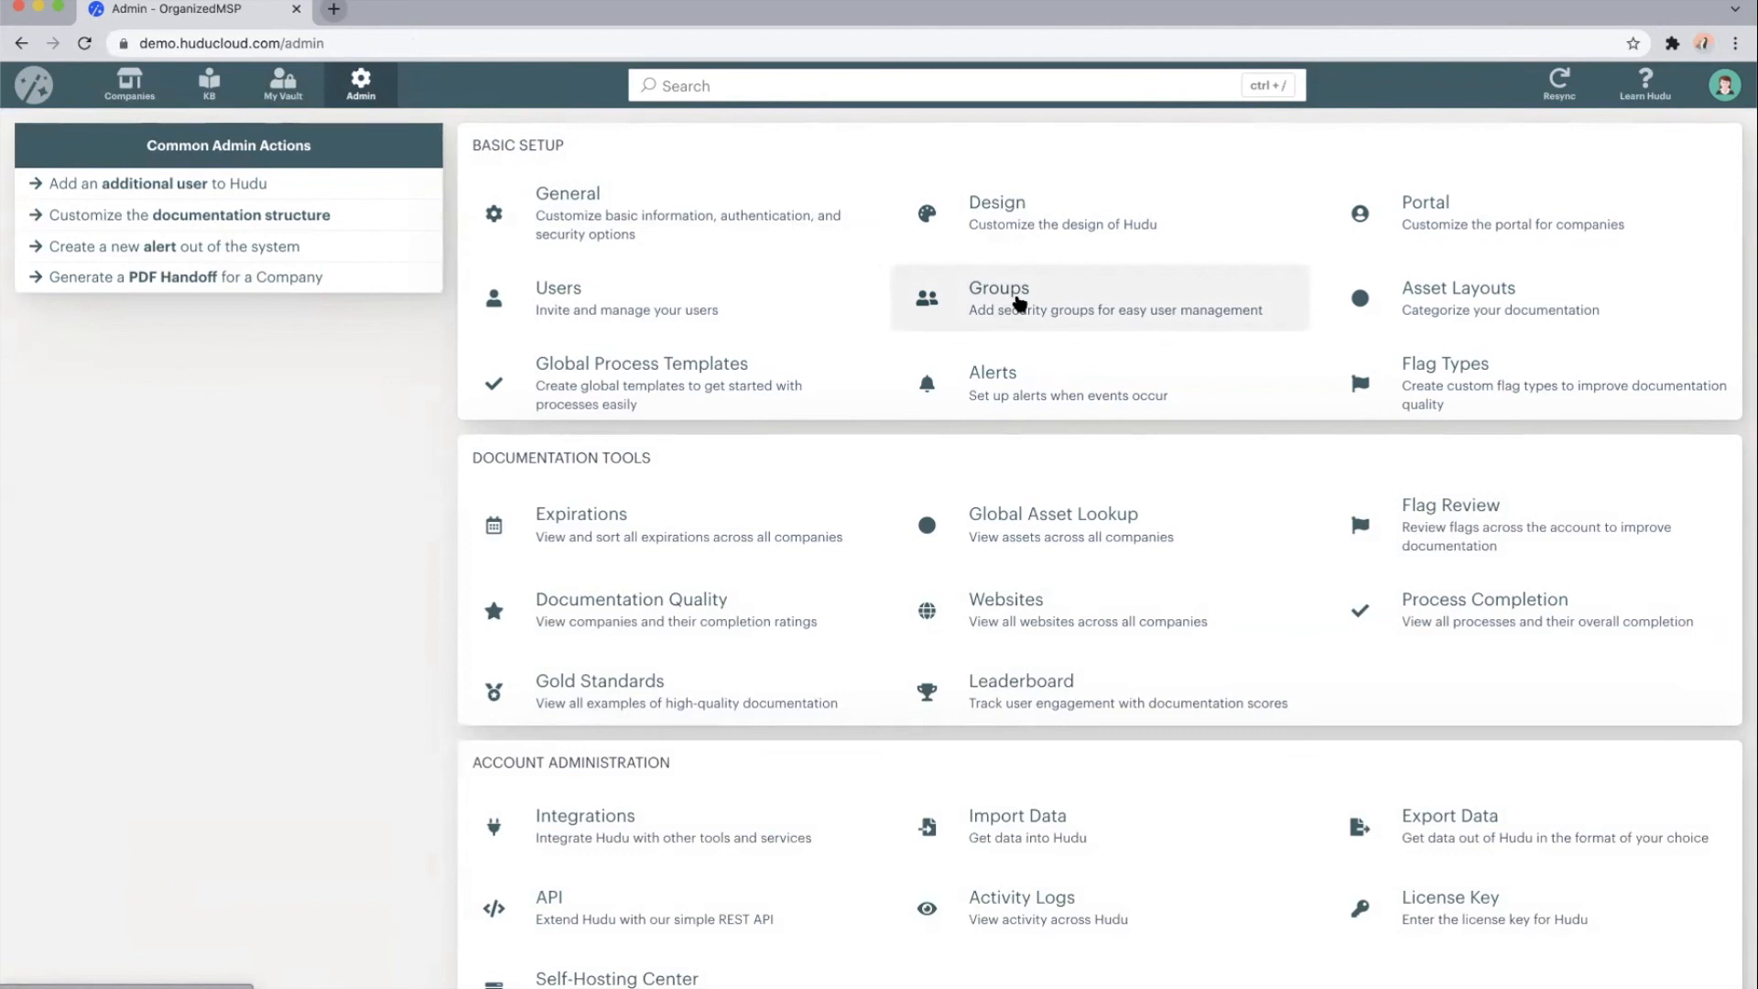
mouse_move(992, 381)
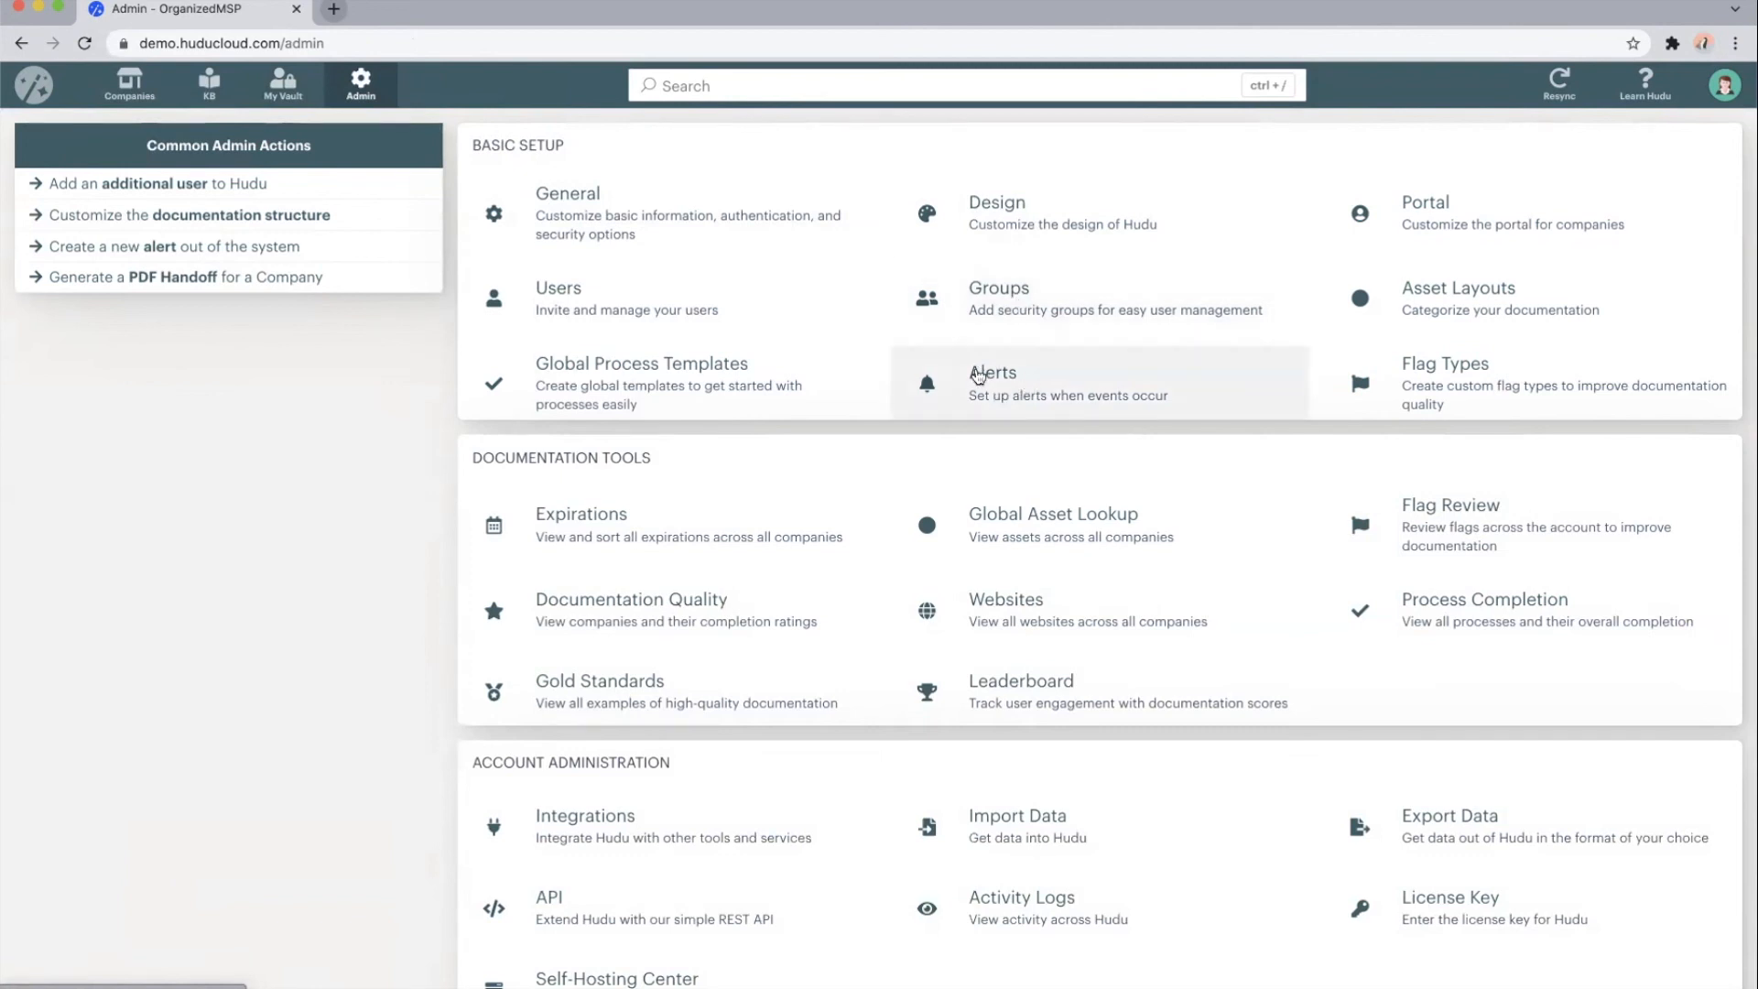
mouse_move(1446, 298)
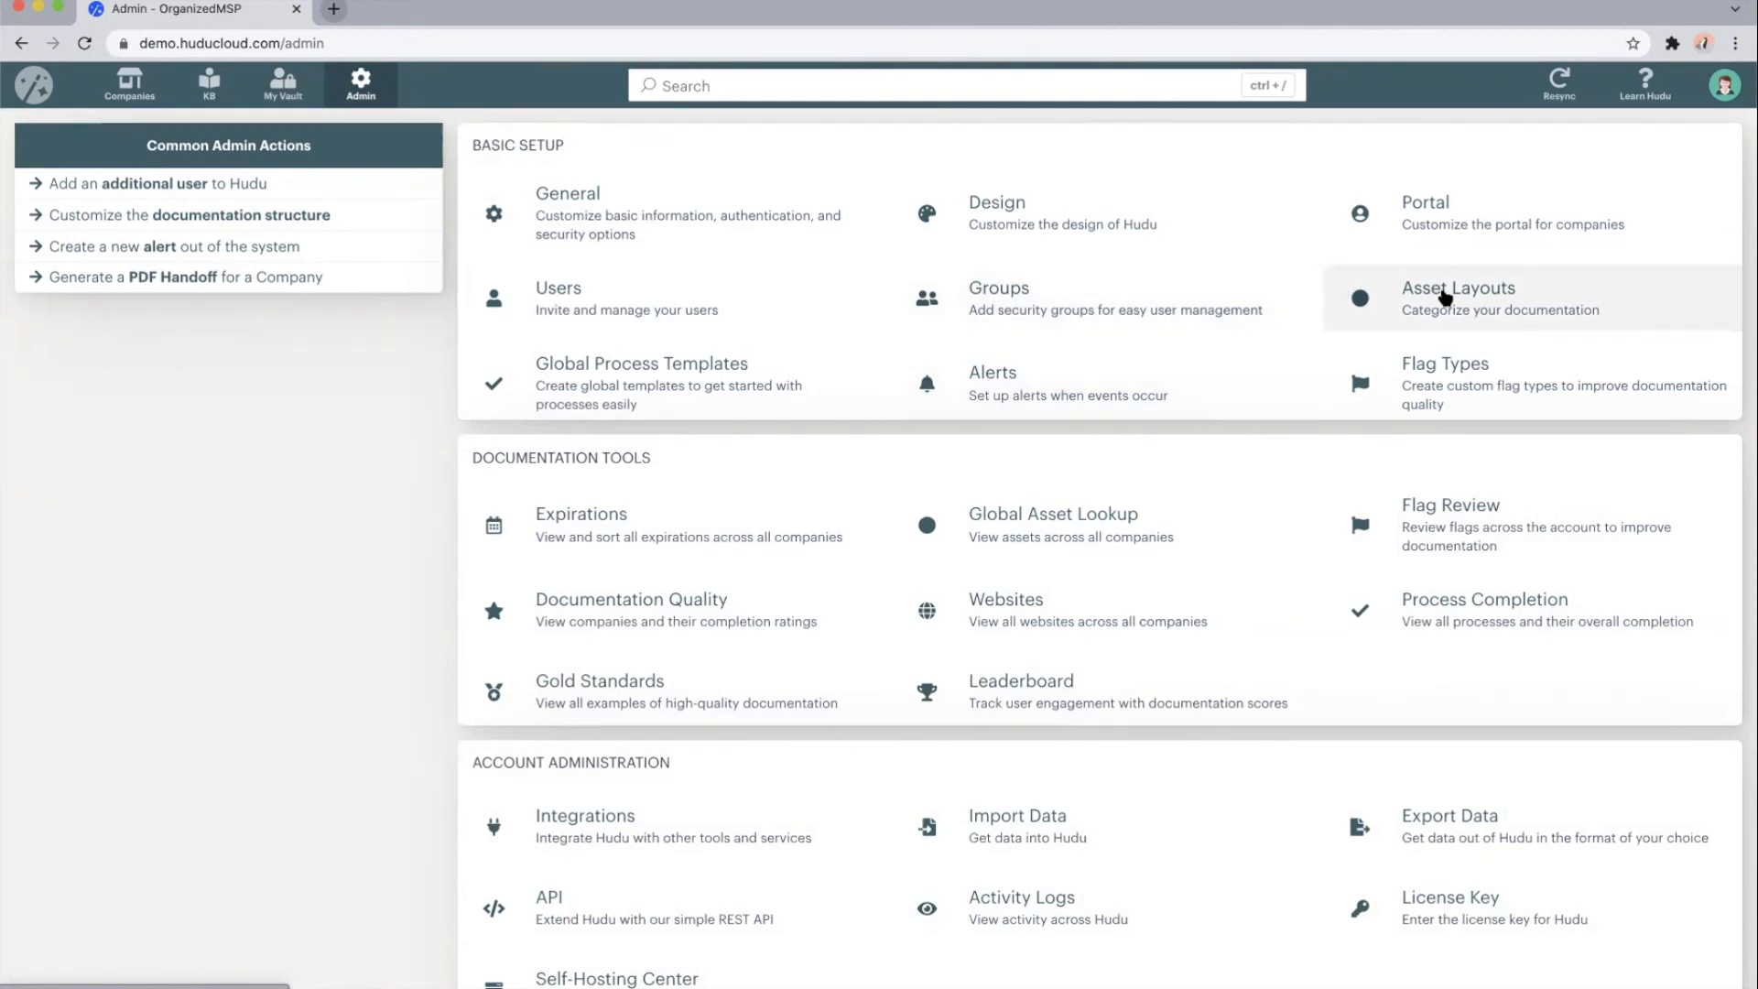
left_click(1458, 286)
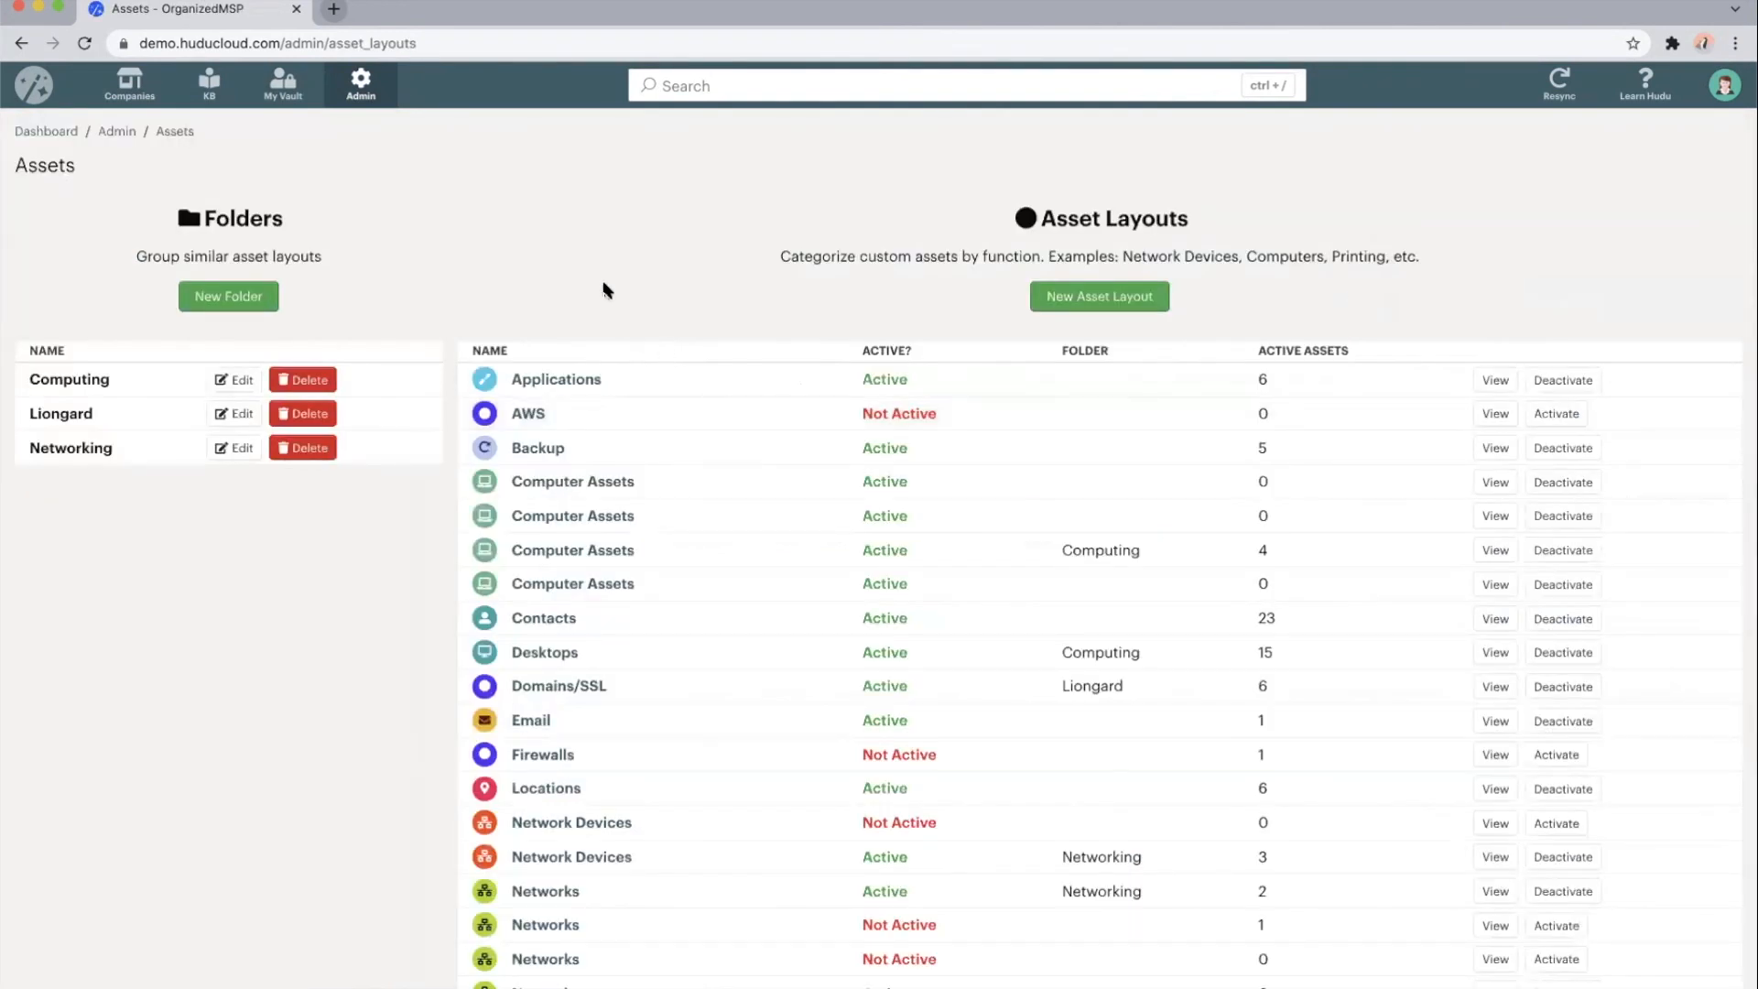
mouse_move(585, 344)
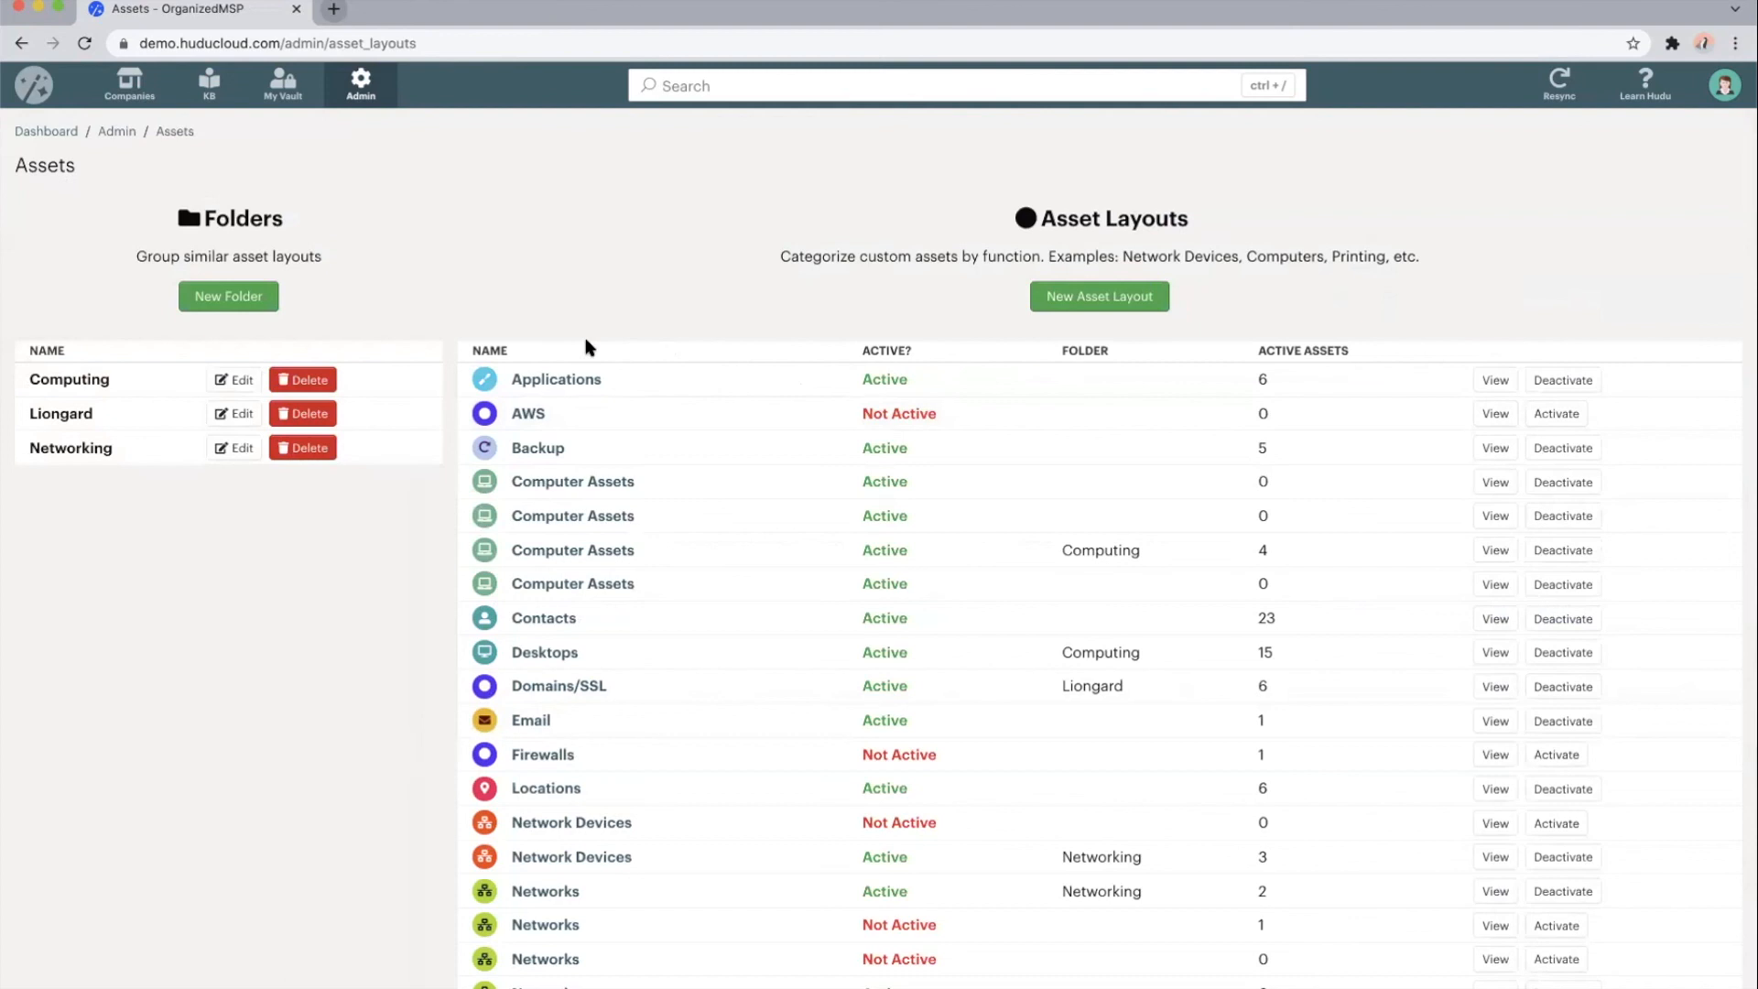
mouse_move(246, 183)
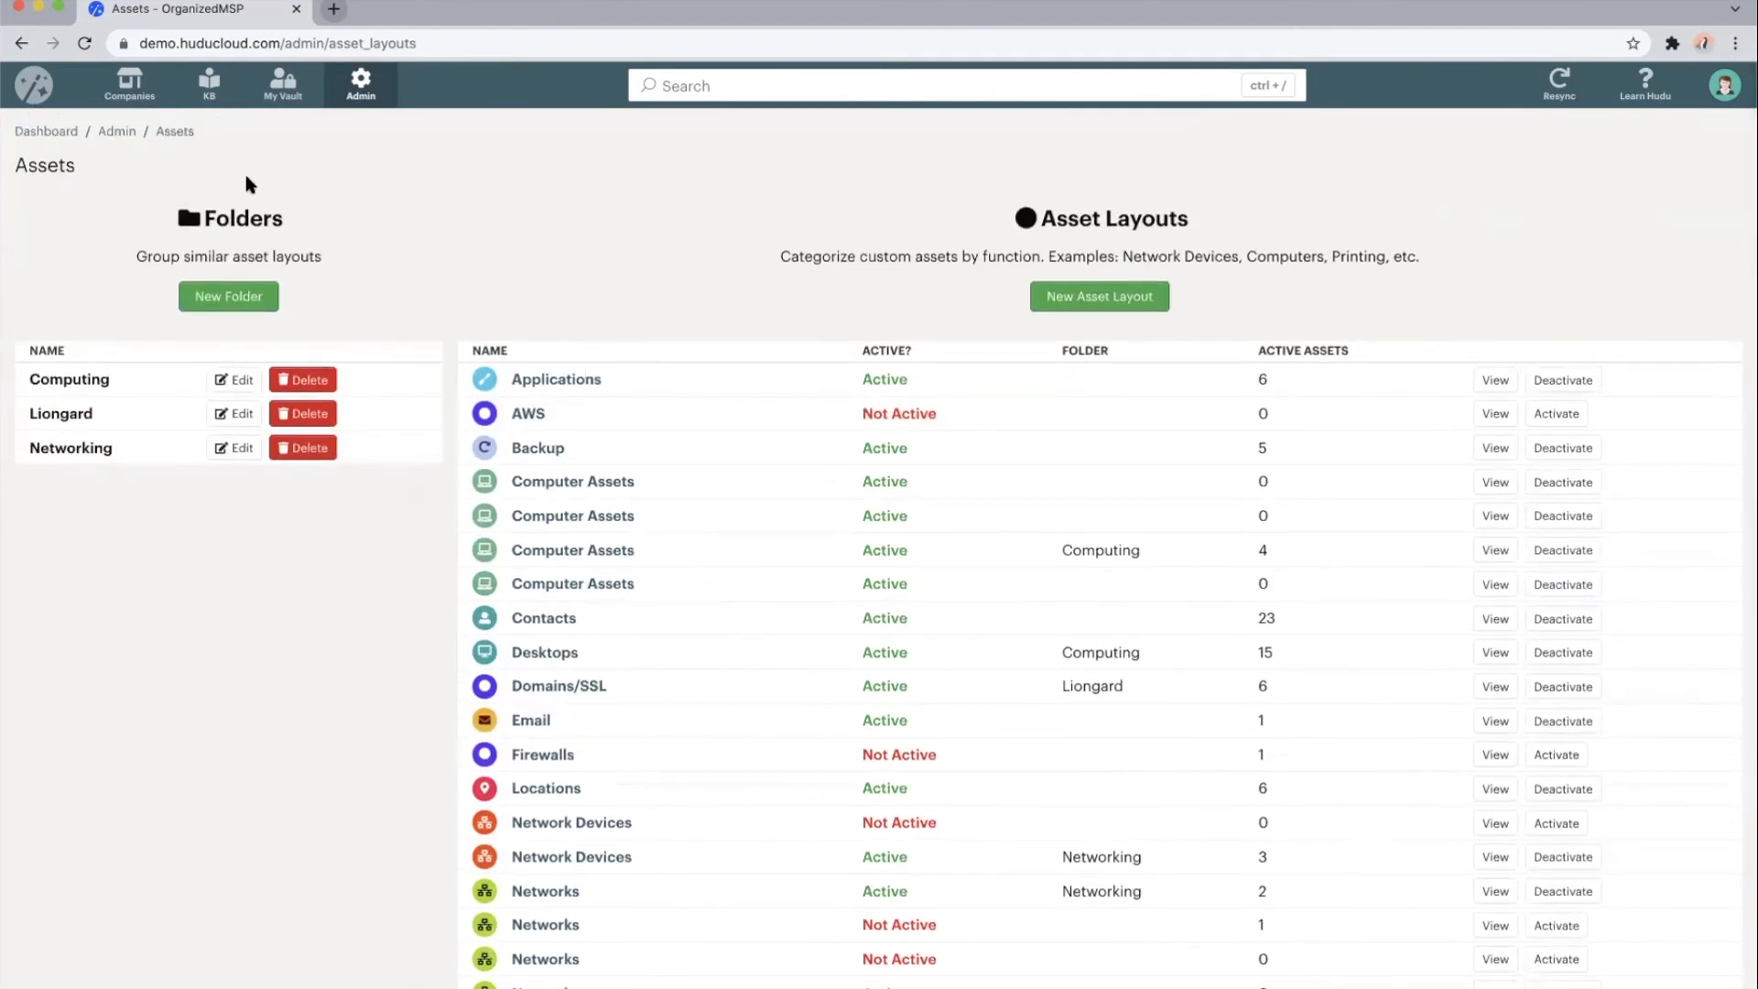
Choose Roadmap from the profile menu to launch the public product roadmap
left_click(1723, 85)
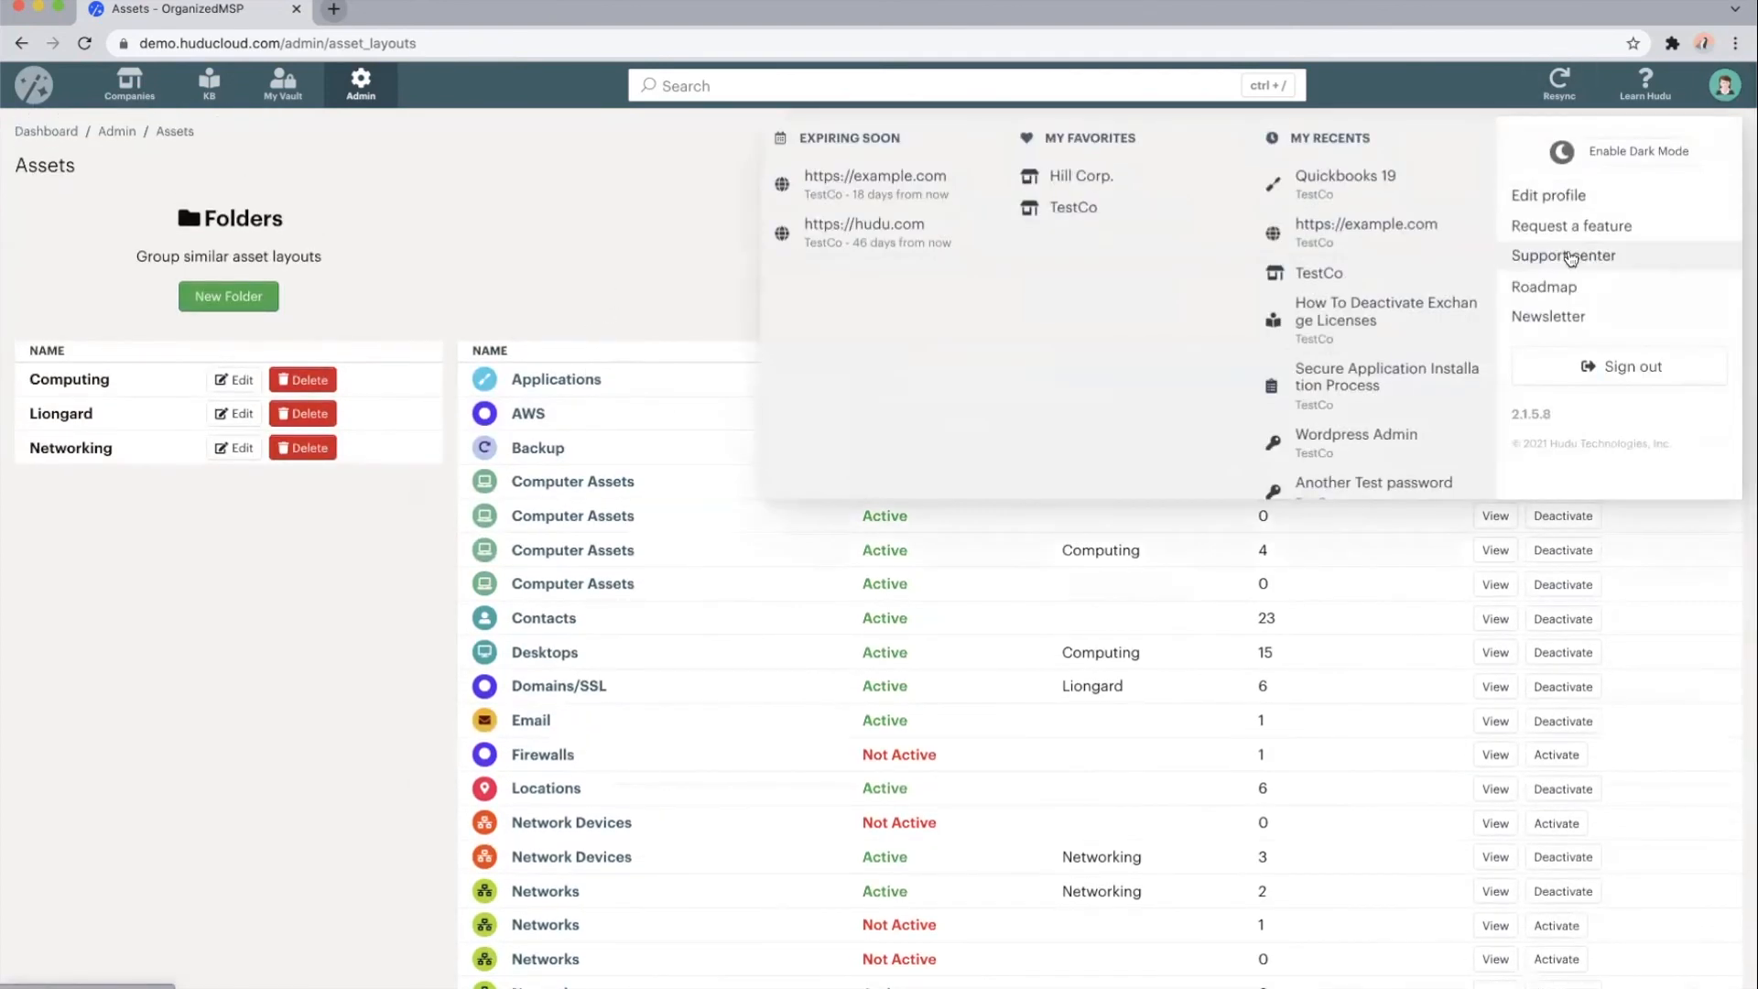
left_click(1543, 287)
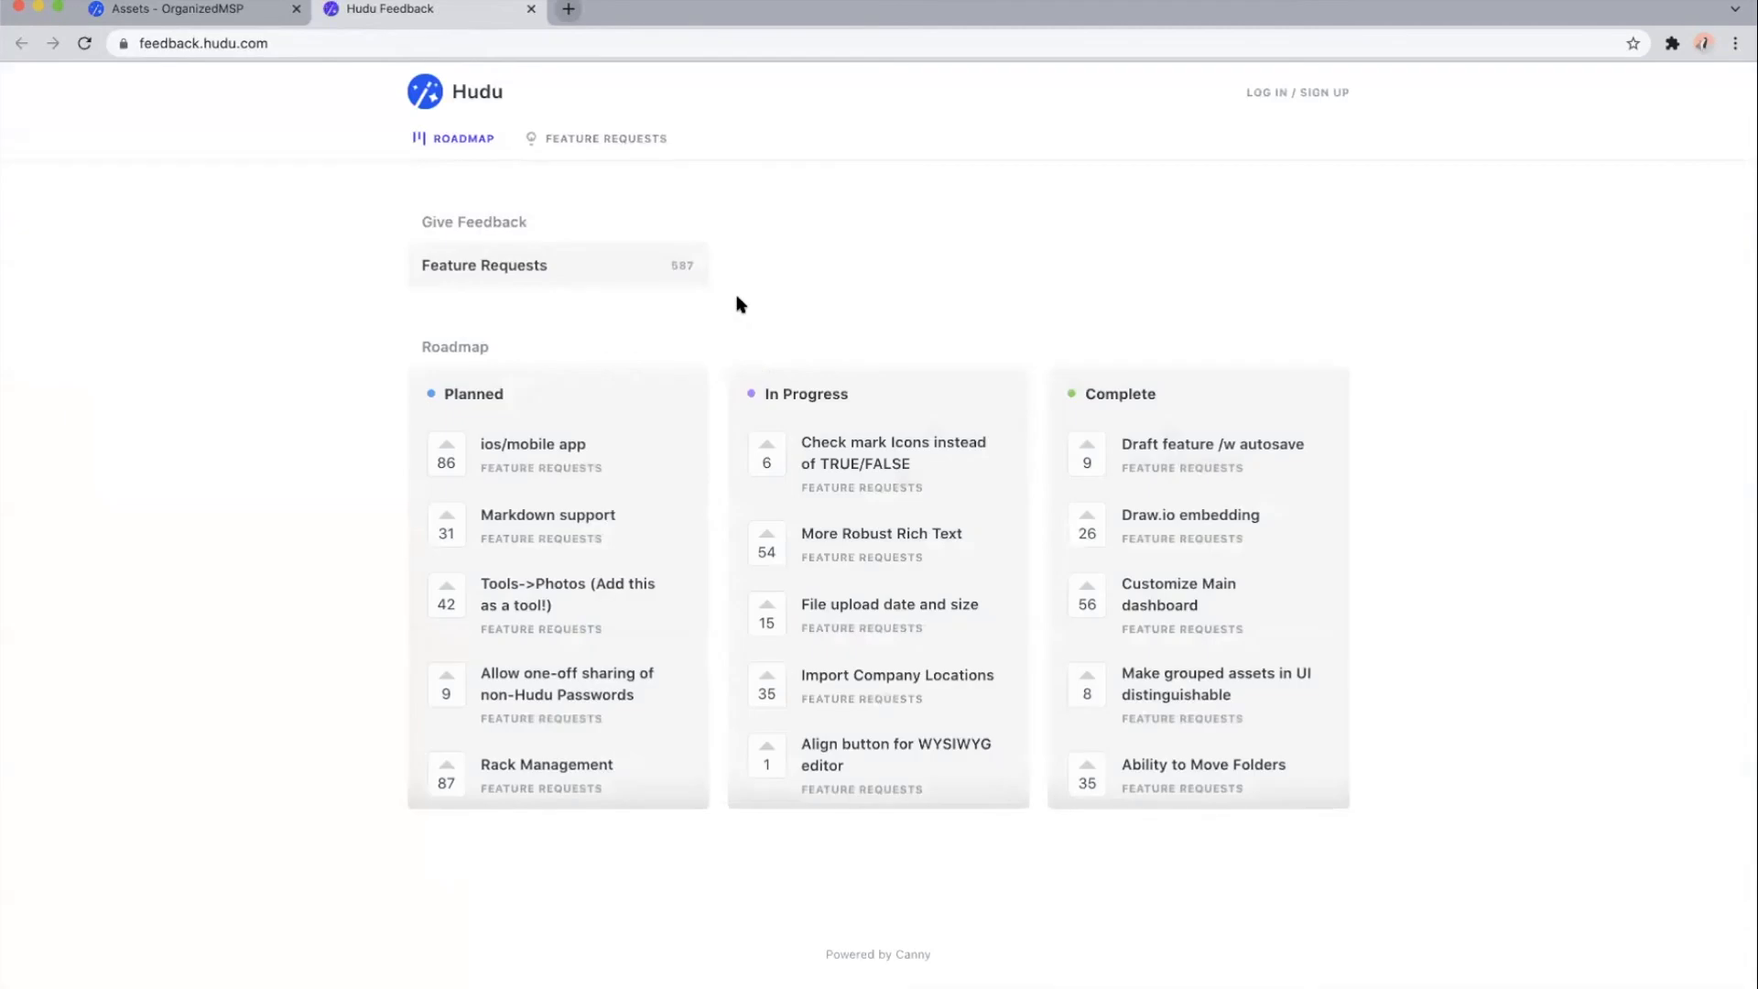
Browse the roadmap columns and Feature Requests board, then switch back to the Hudu tab
scroll("down", 3)
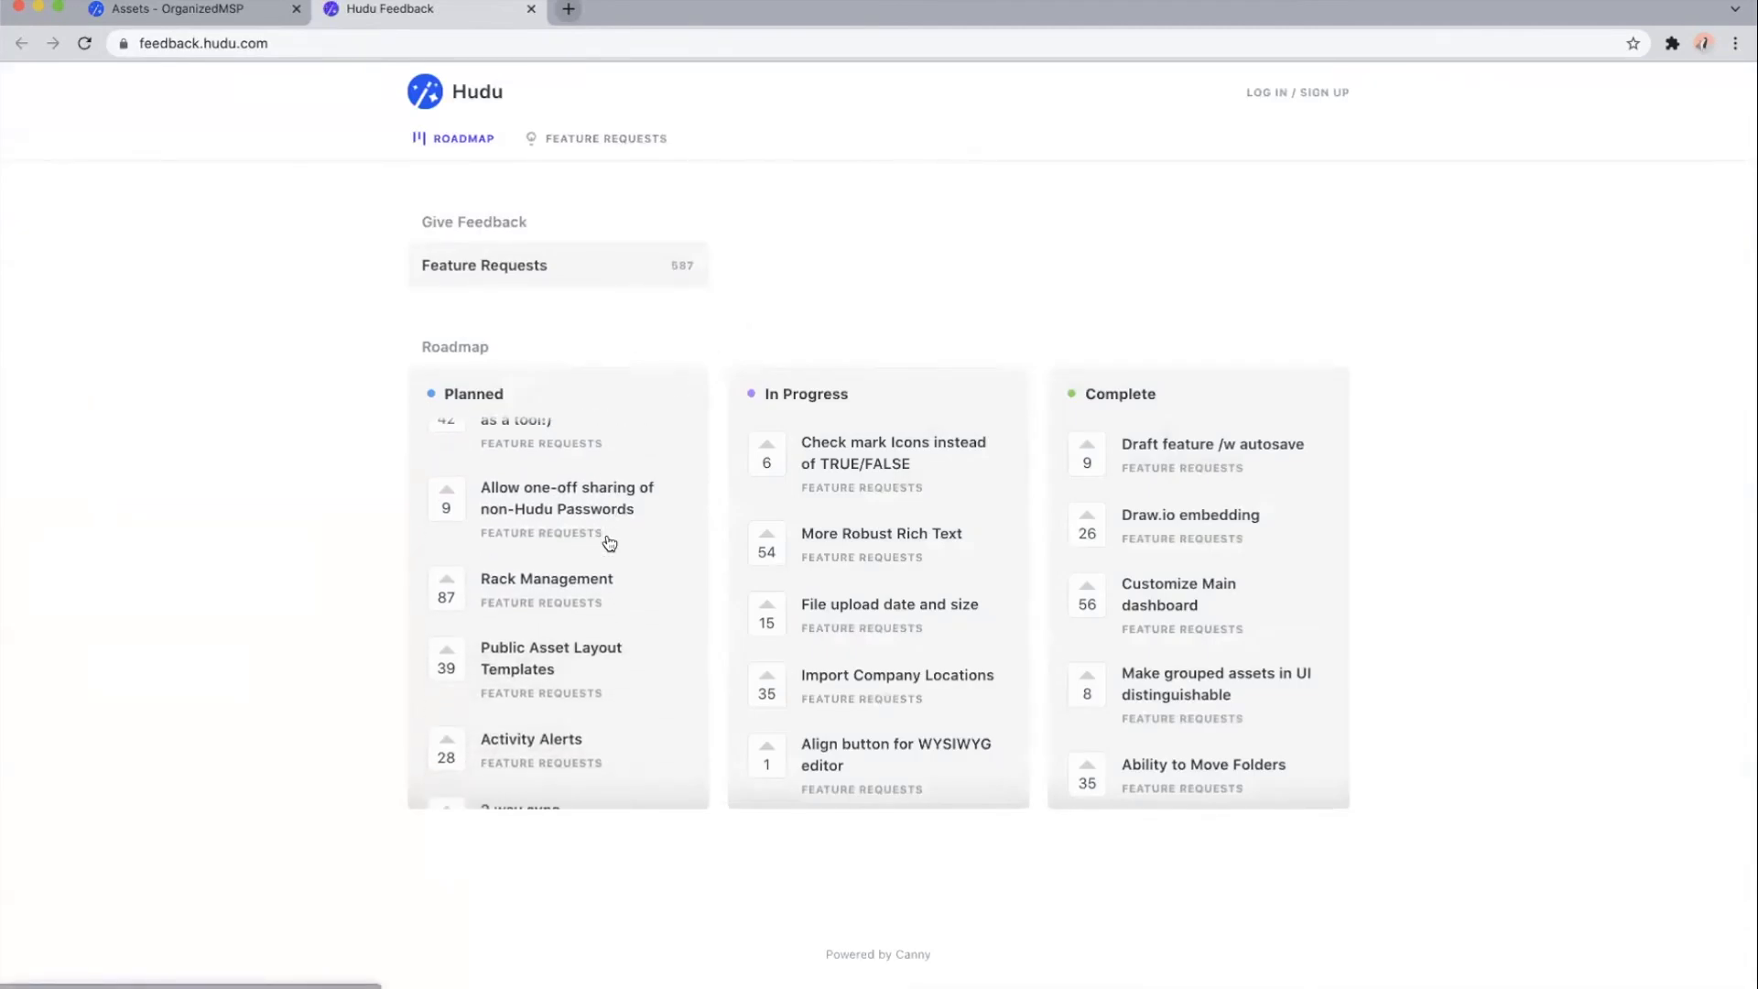
scroll("down", 3)
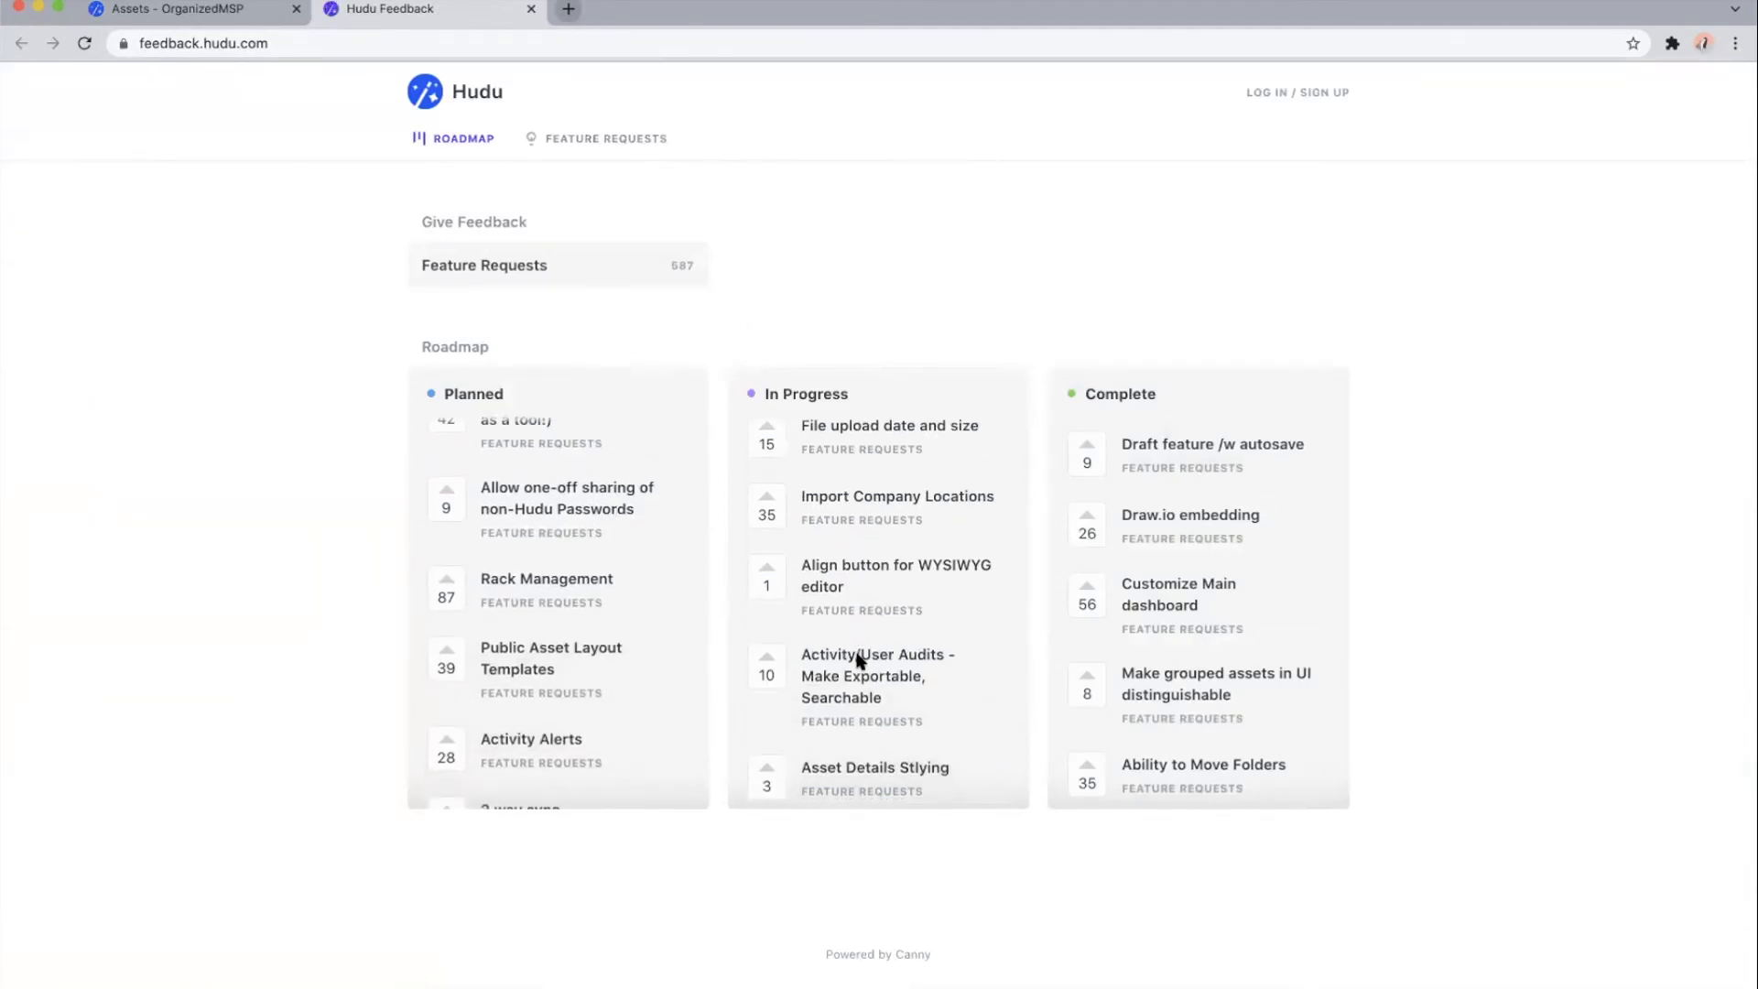
scroll("down", 3)
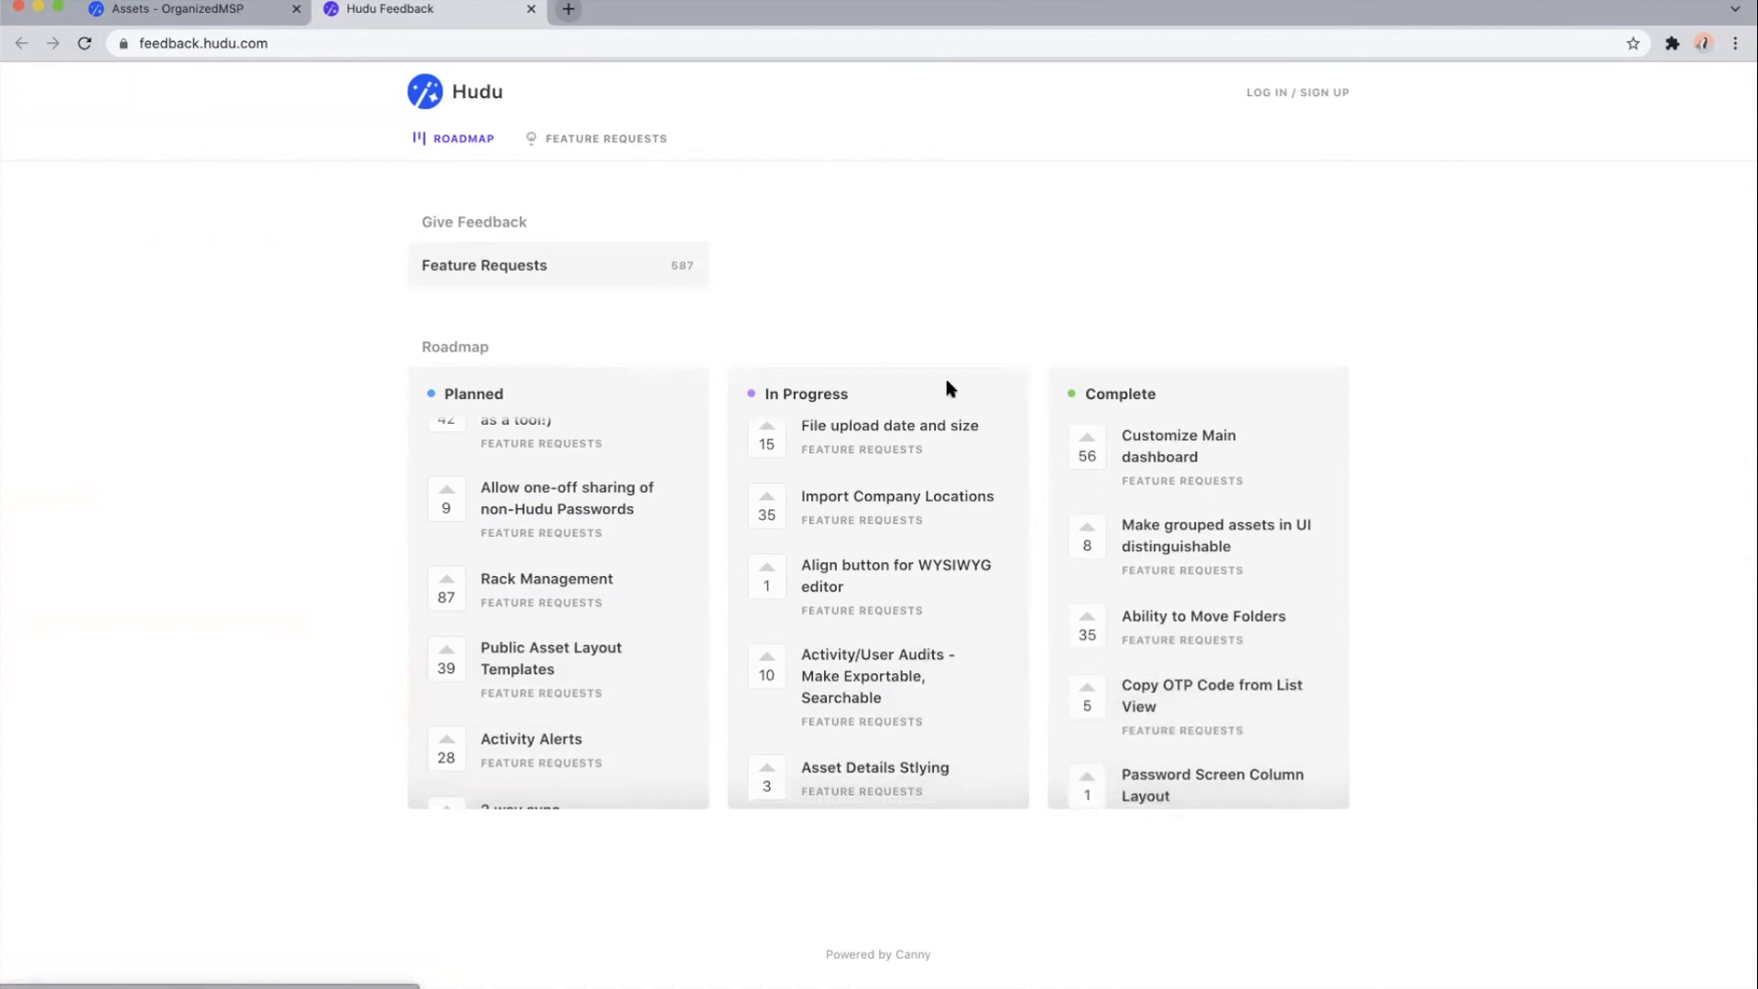
mouse_move(654, 188)
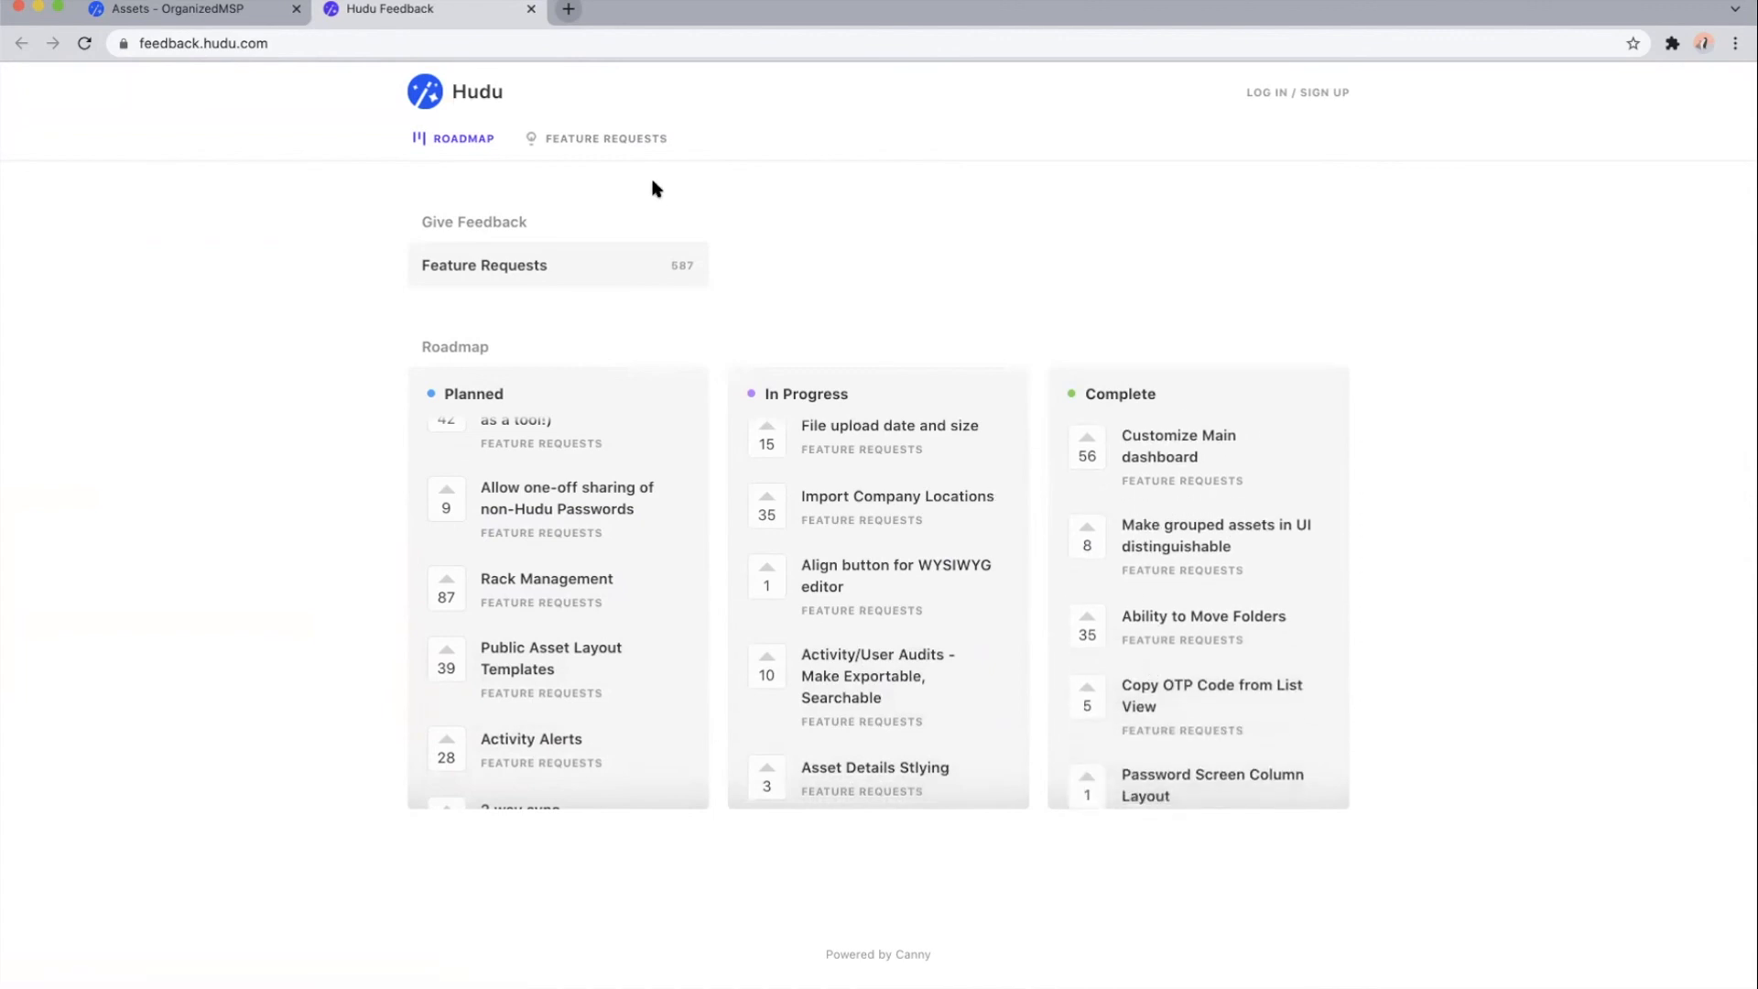
left_click(605, 138)
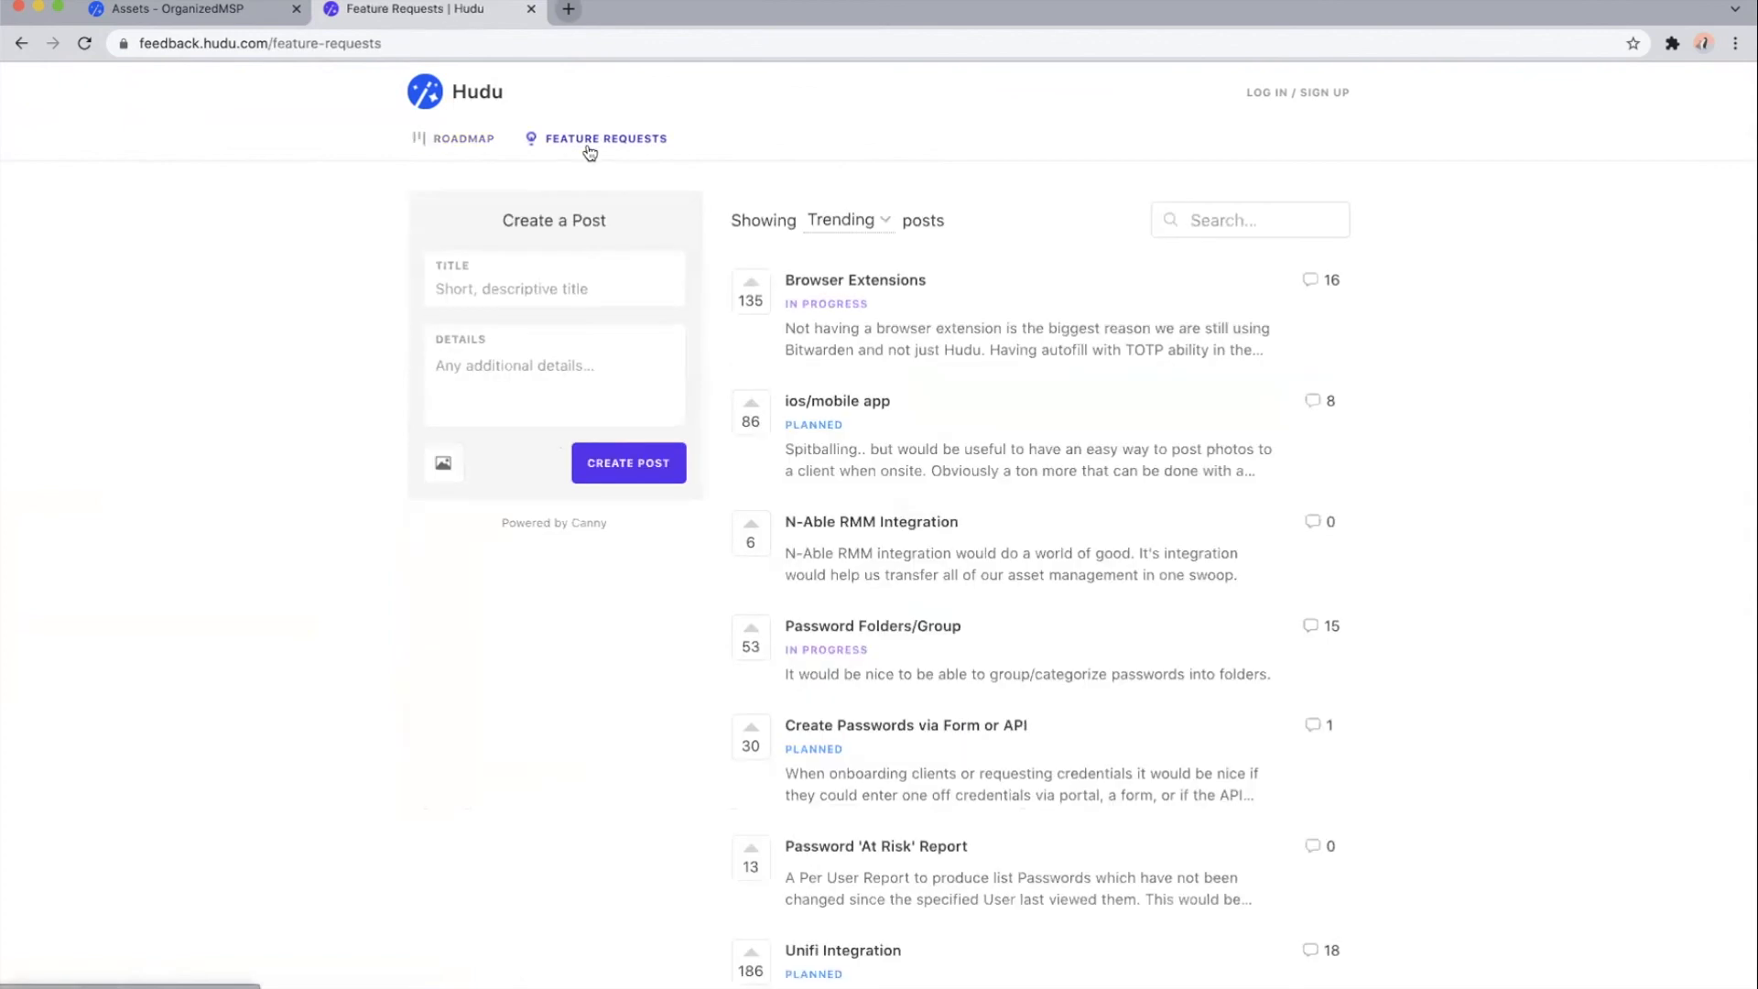
mouse_move(348, 236)
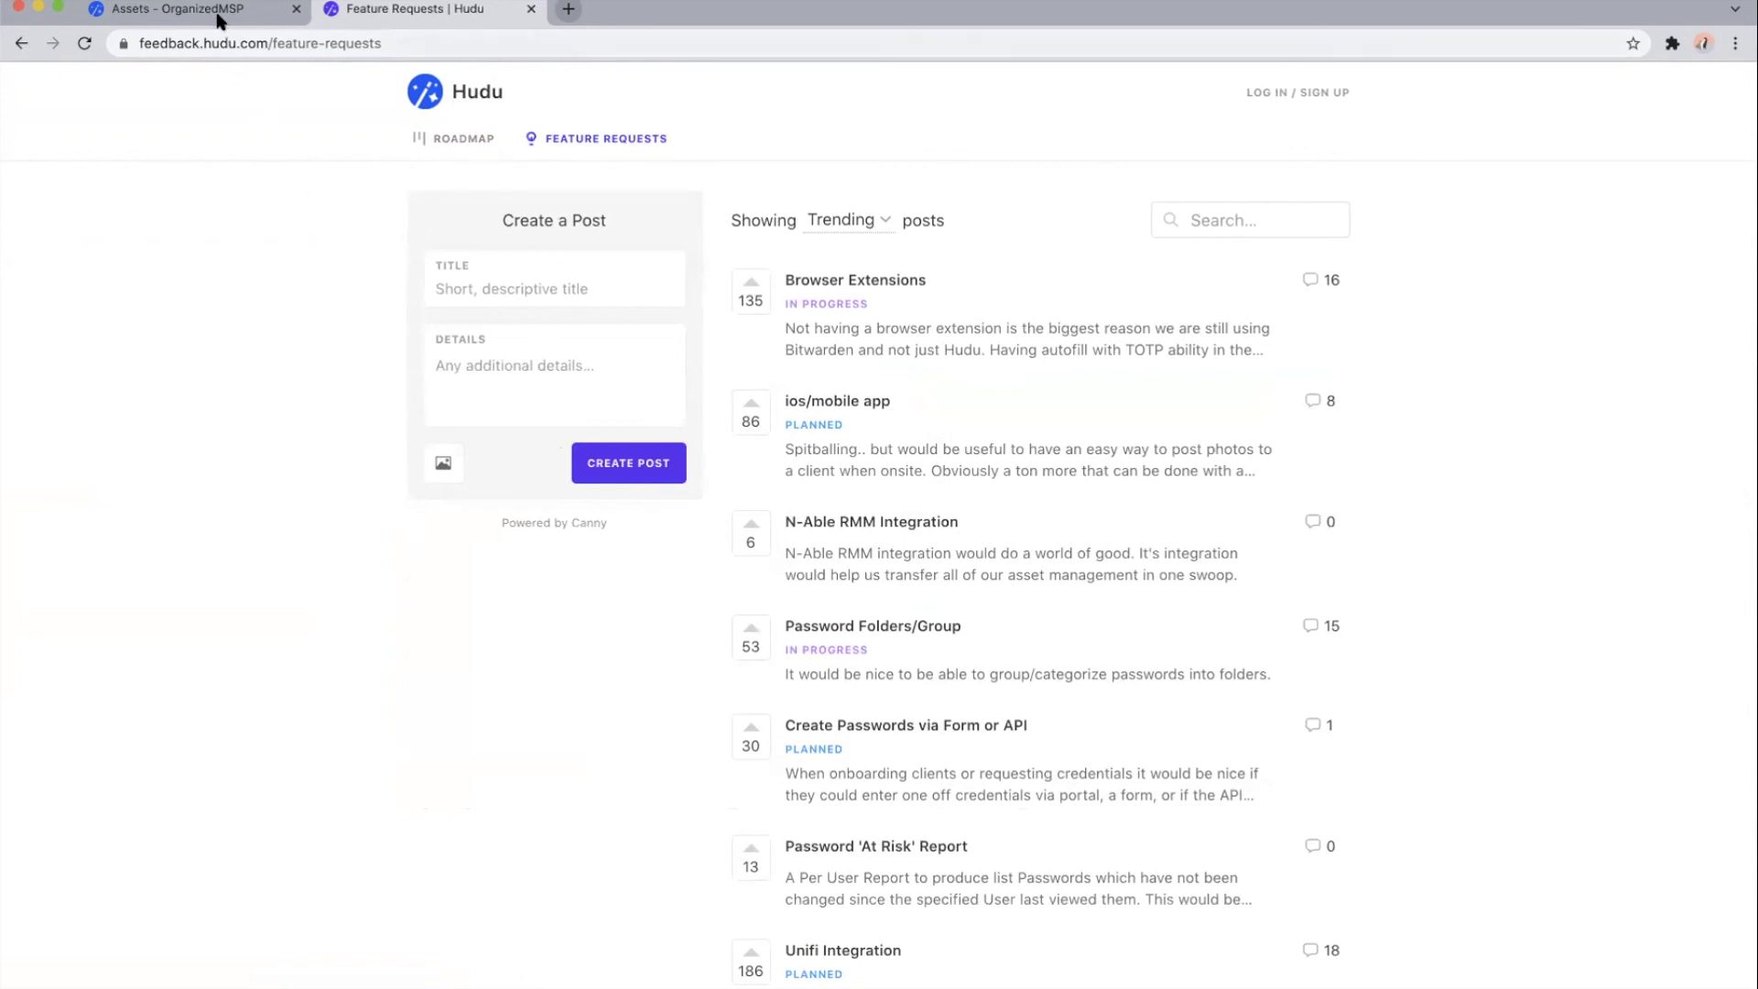
left_click(180, 10)
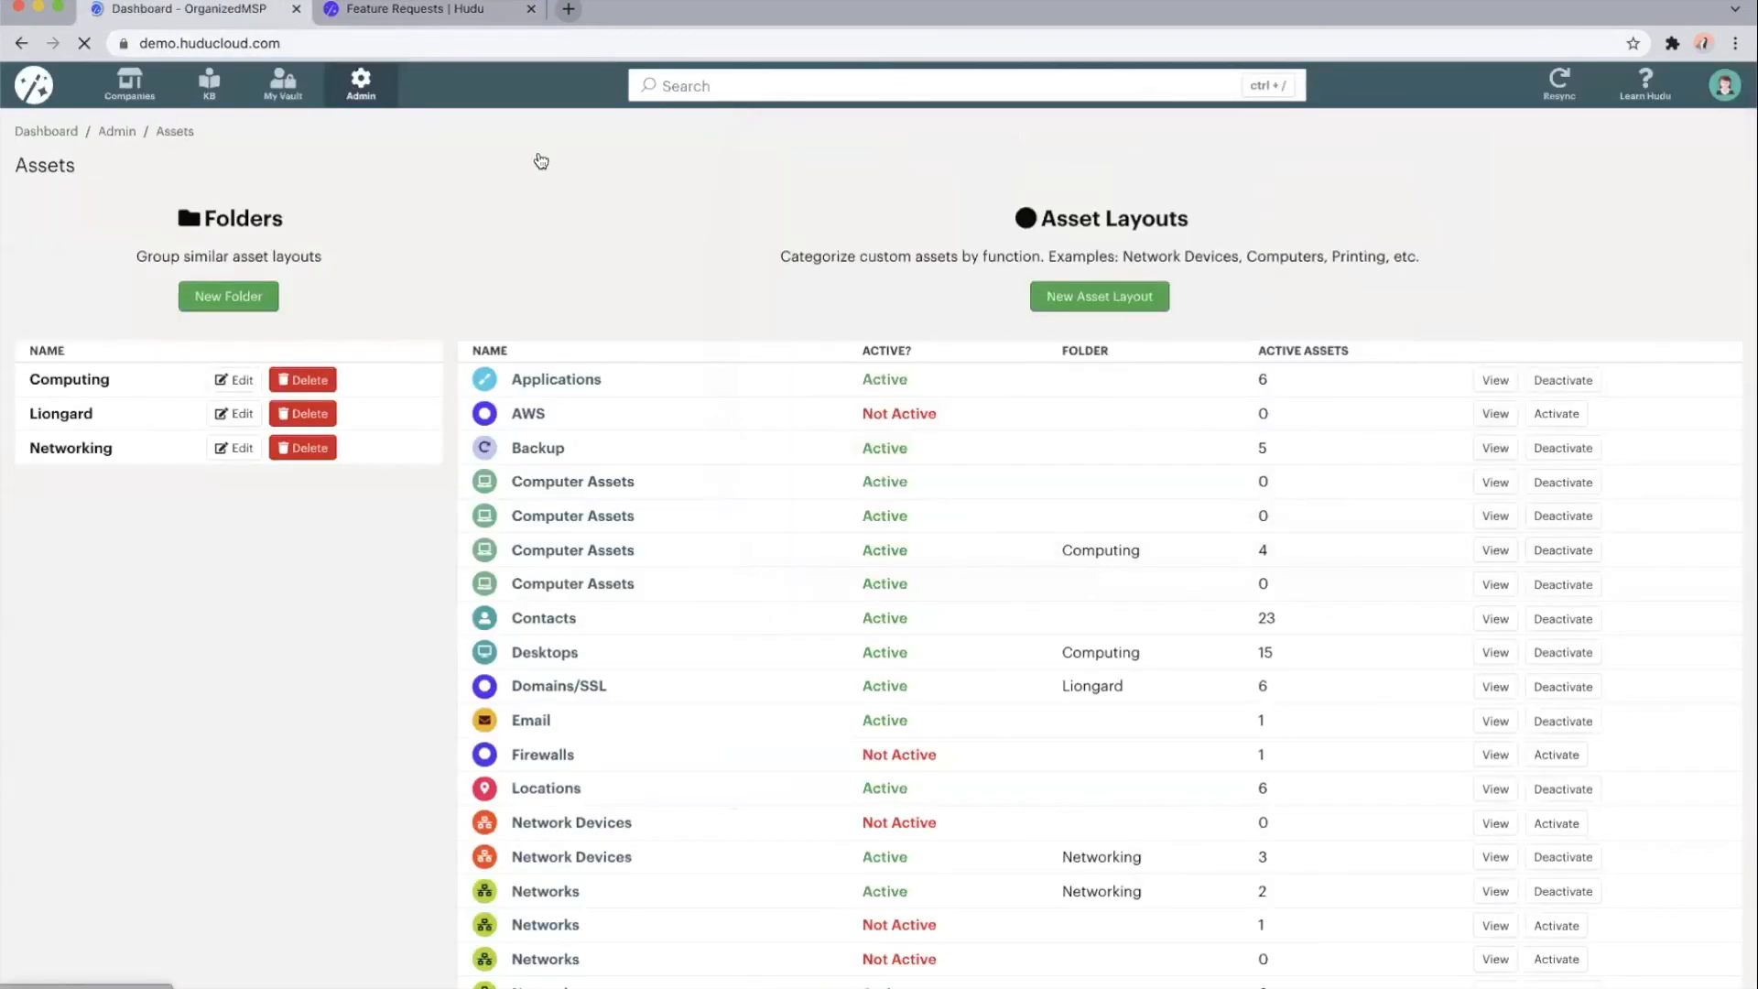